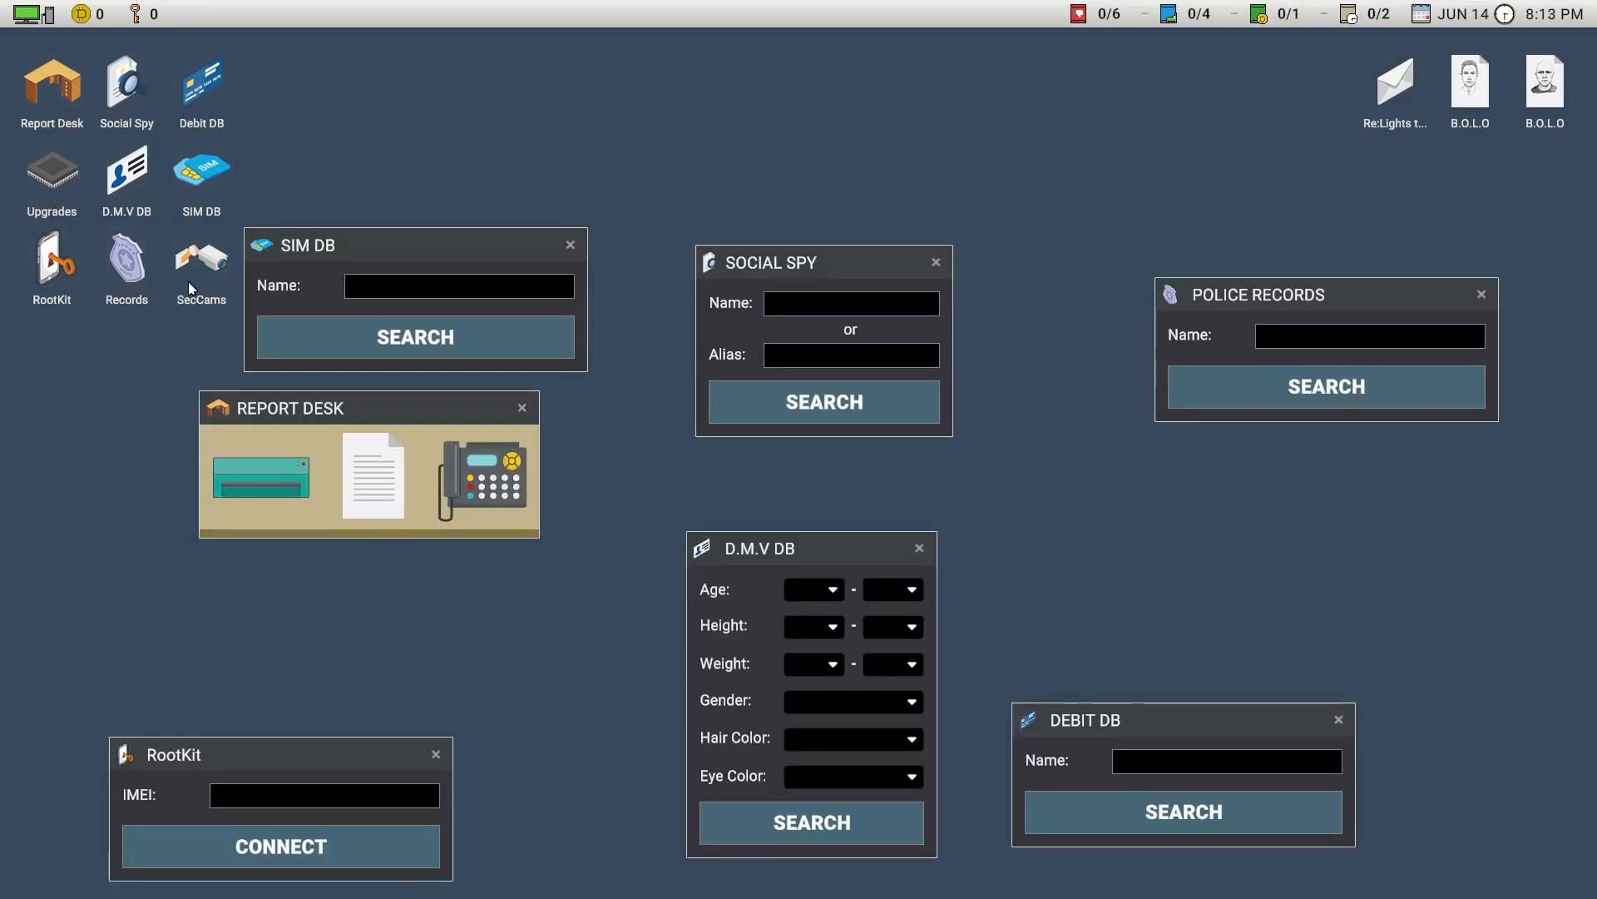
# Move a database window up into the group along the top of the desktop
pyautogui.moveTo(347, 245); pyautogui.dragTo(1257, 78)
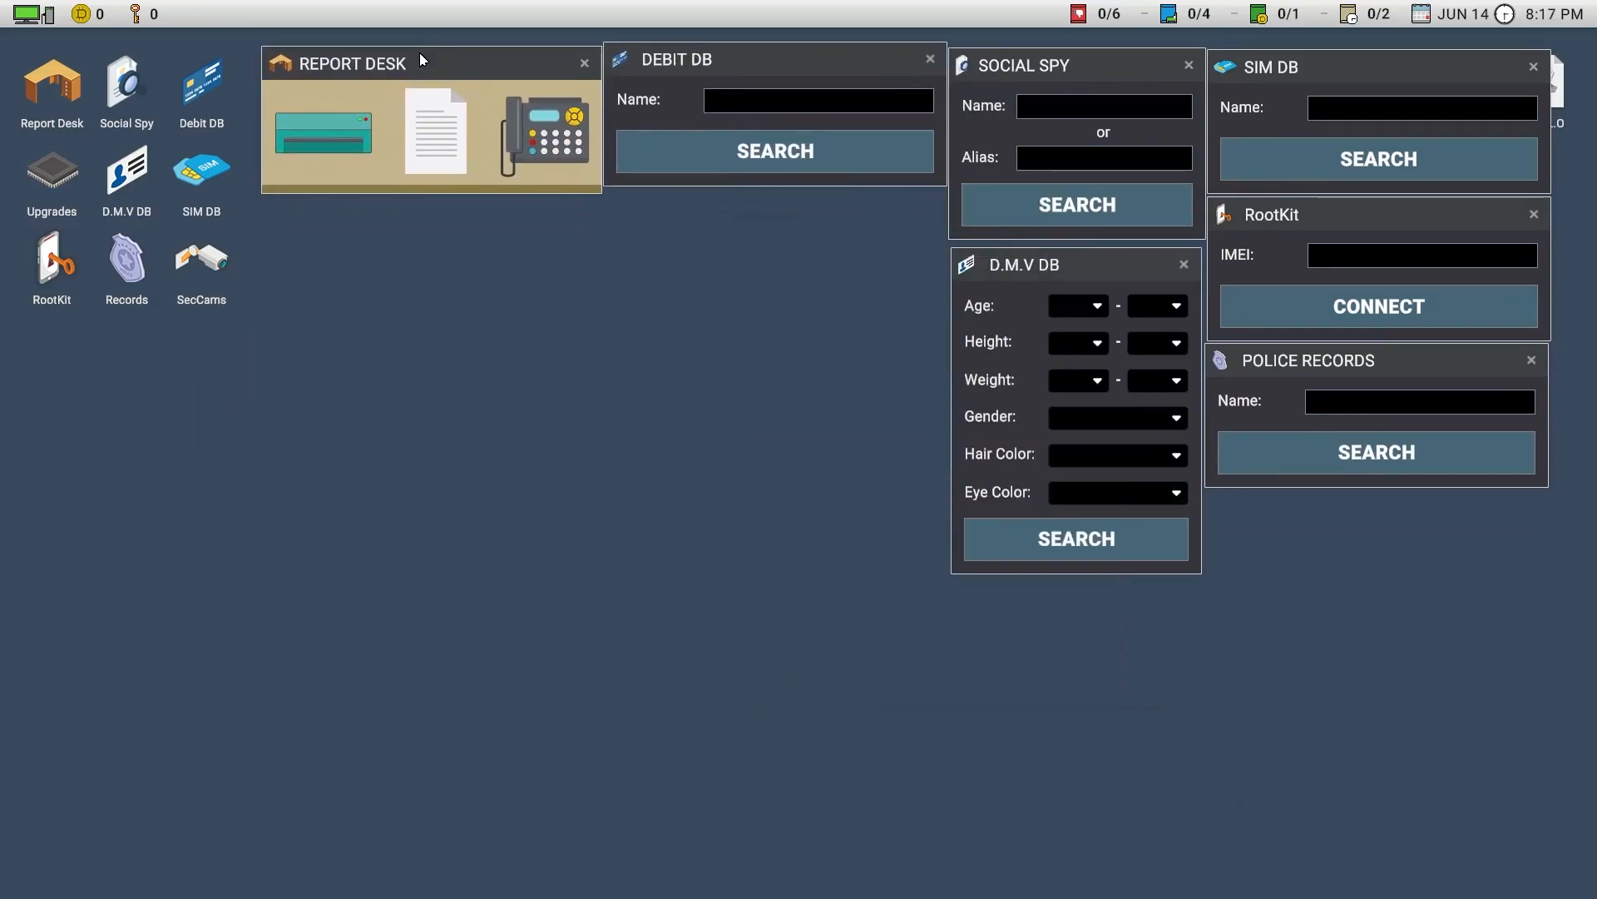
# Pull the new suspicious person report off the Report Desk and read it
pyautogui.click(434, 130)
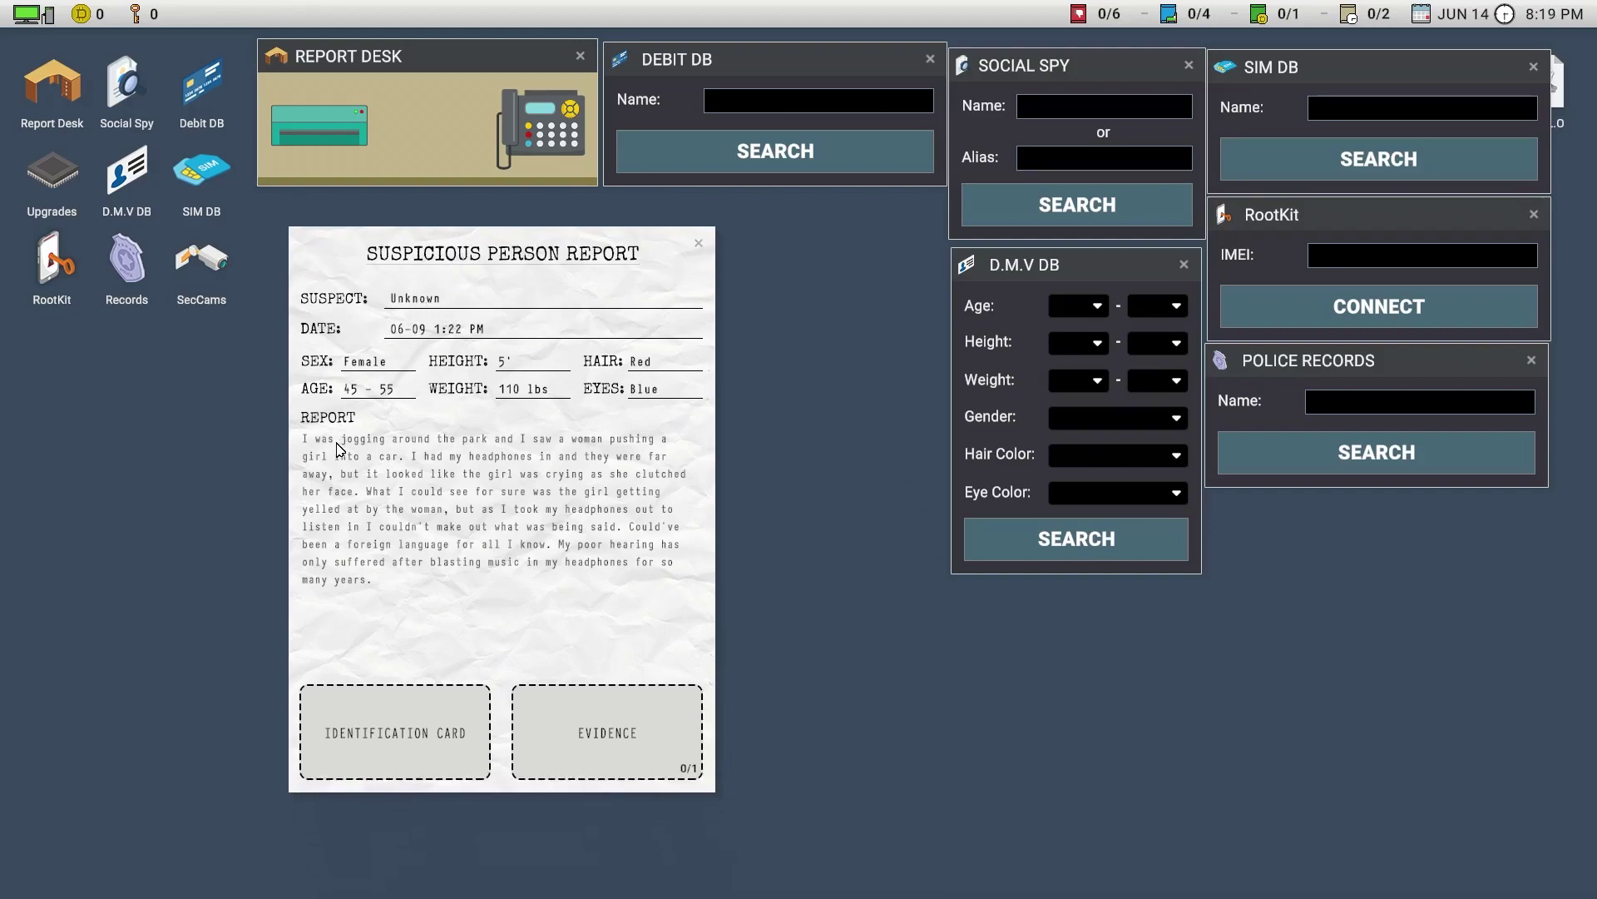
pyautogui.moveTo(406, 477)
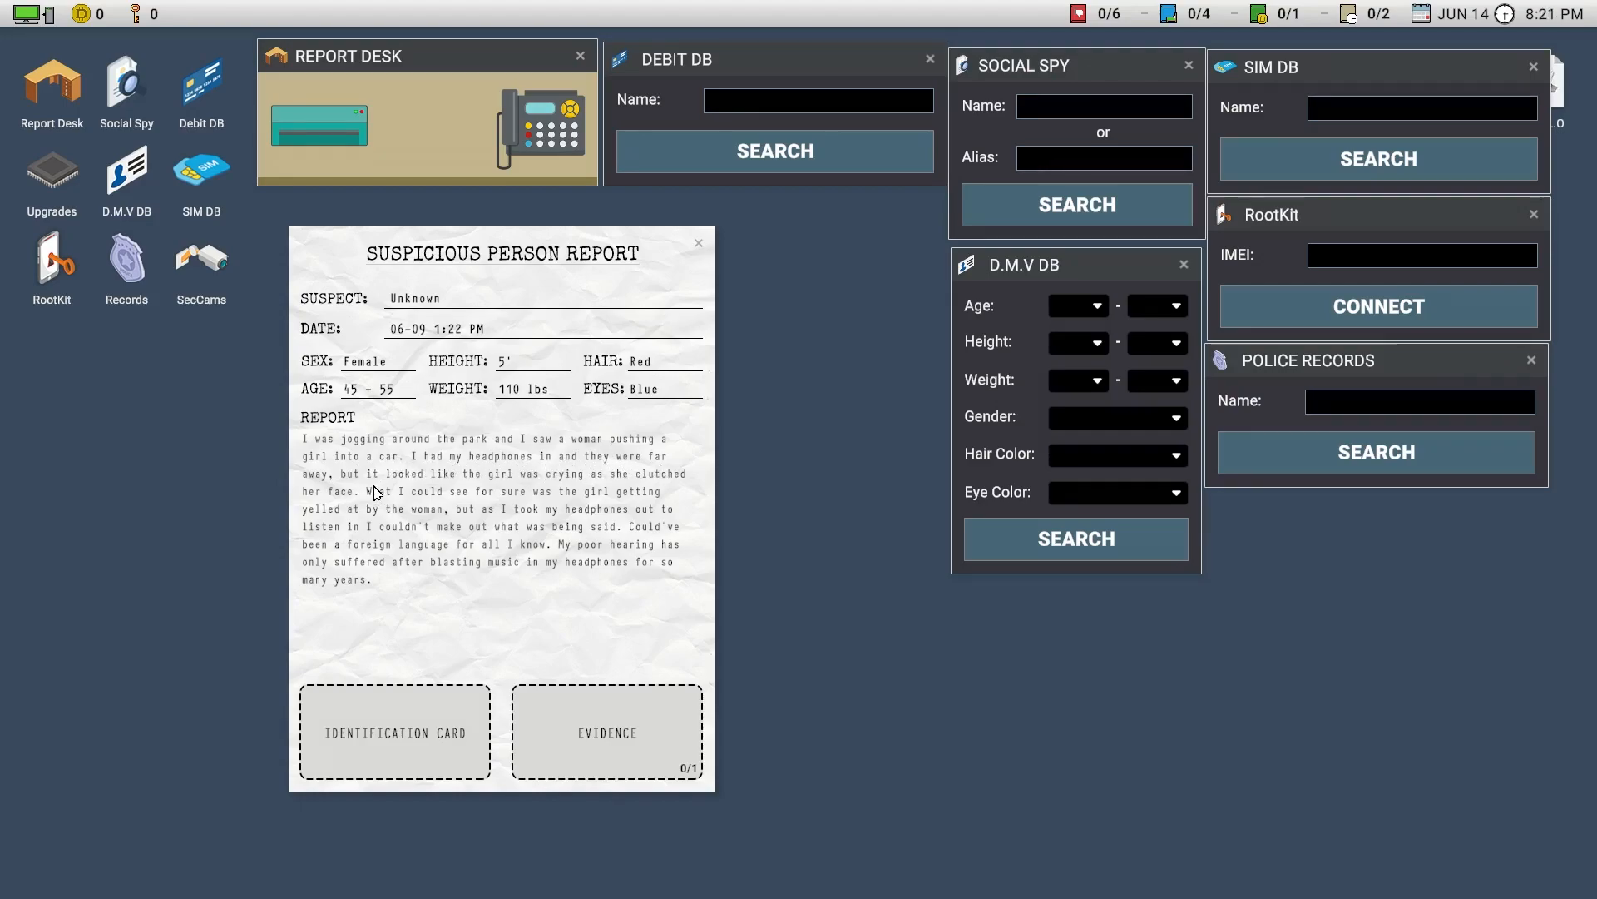
pyautogui.moveTo(648, 489)
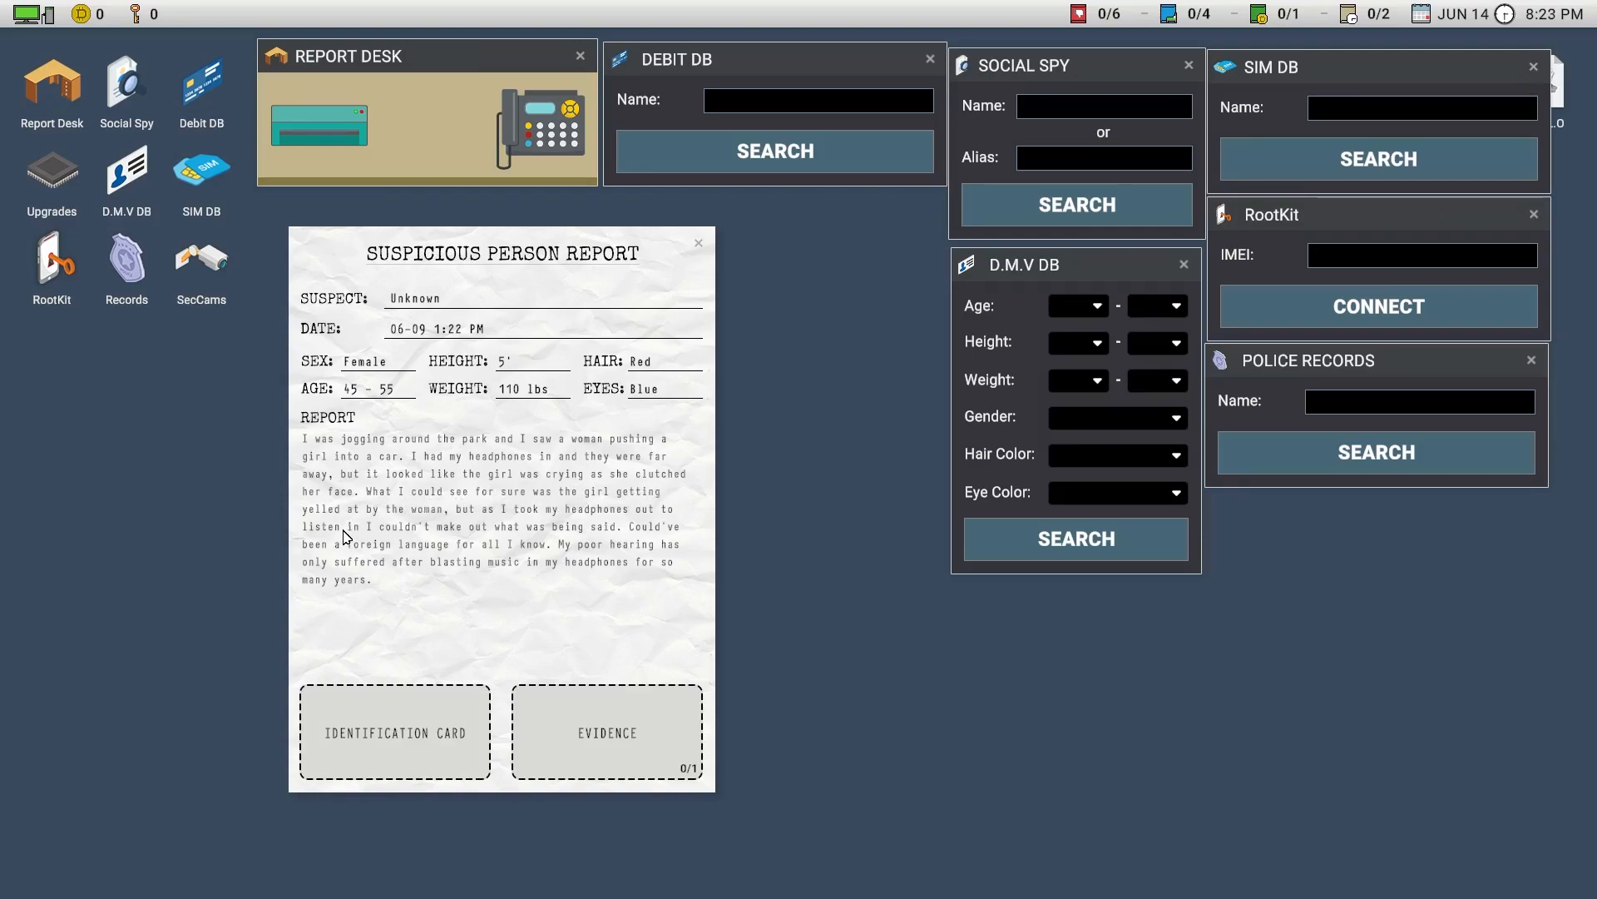
pyautogui.moveTo(559, 516)
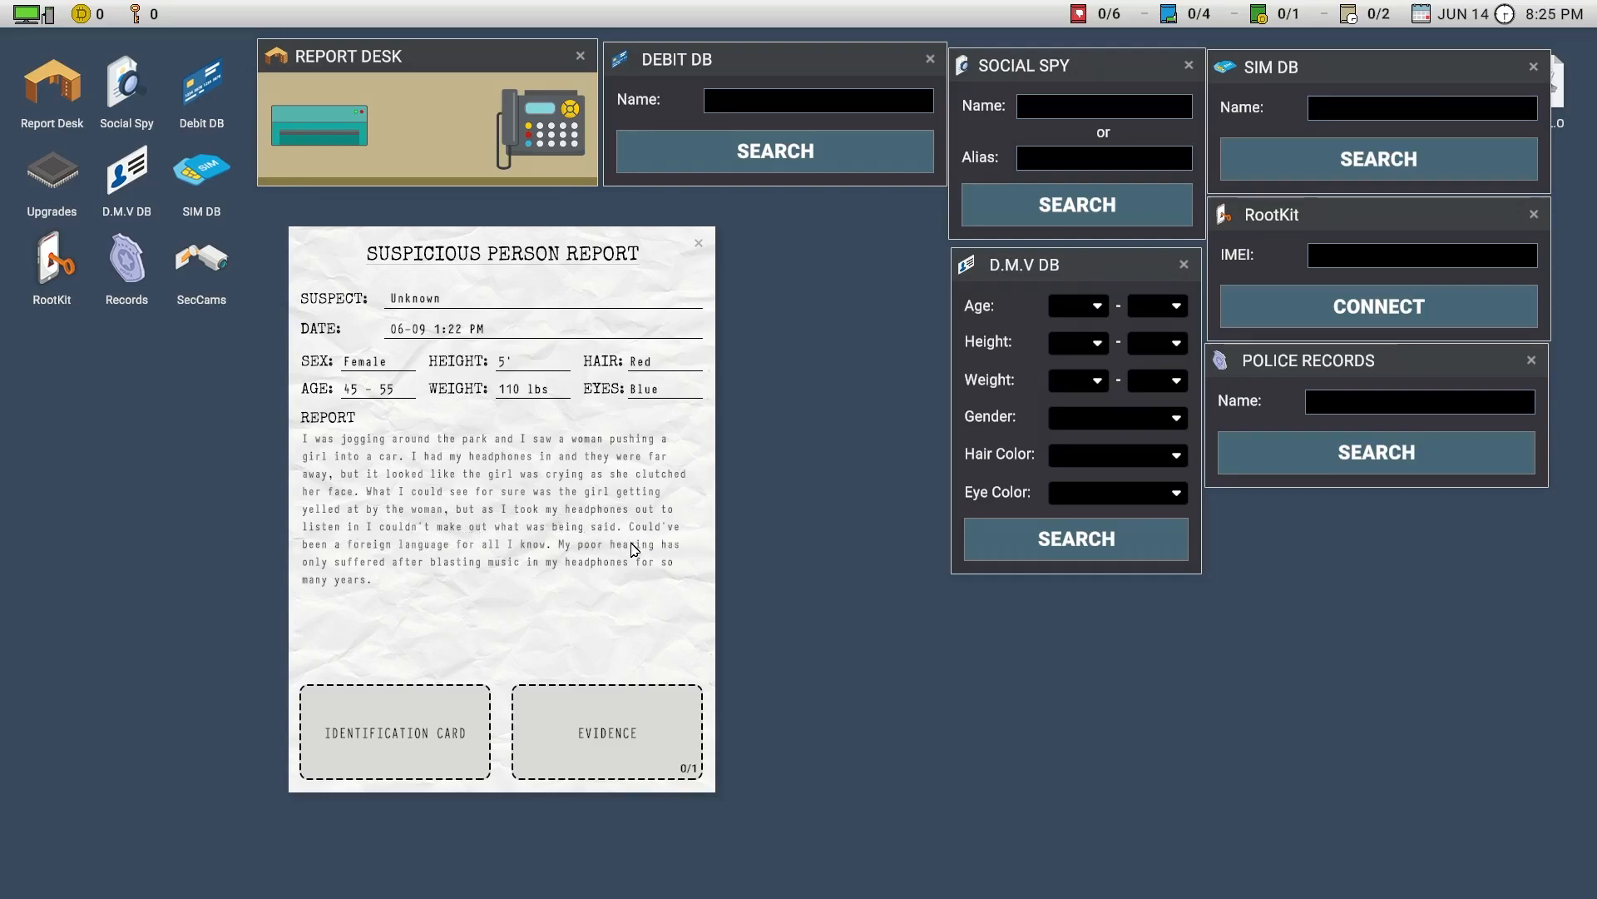
pyautogui.moveTo(566, 559)
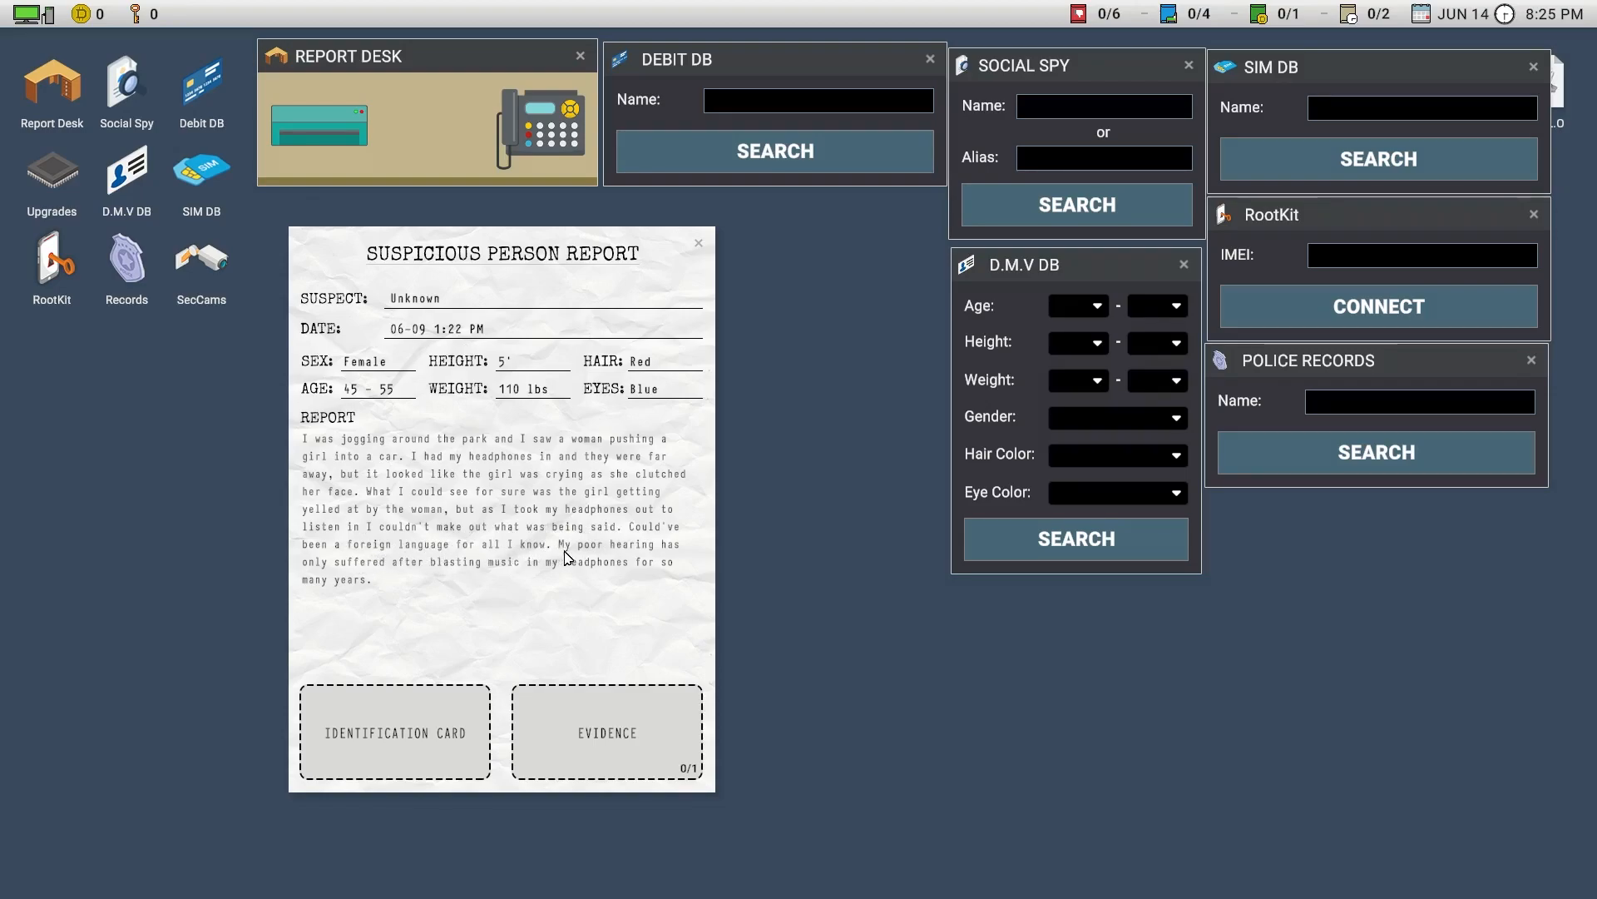
pyautogui.moveTo(446, 571)
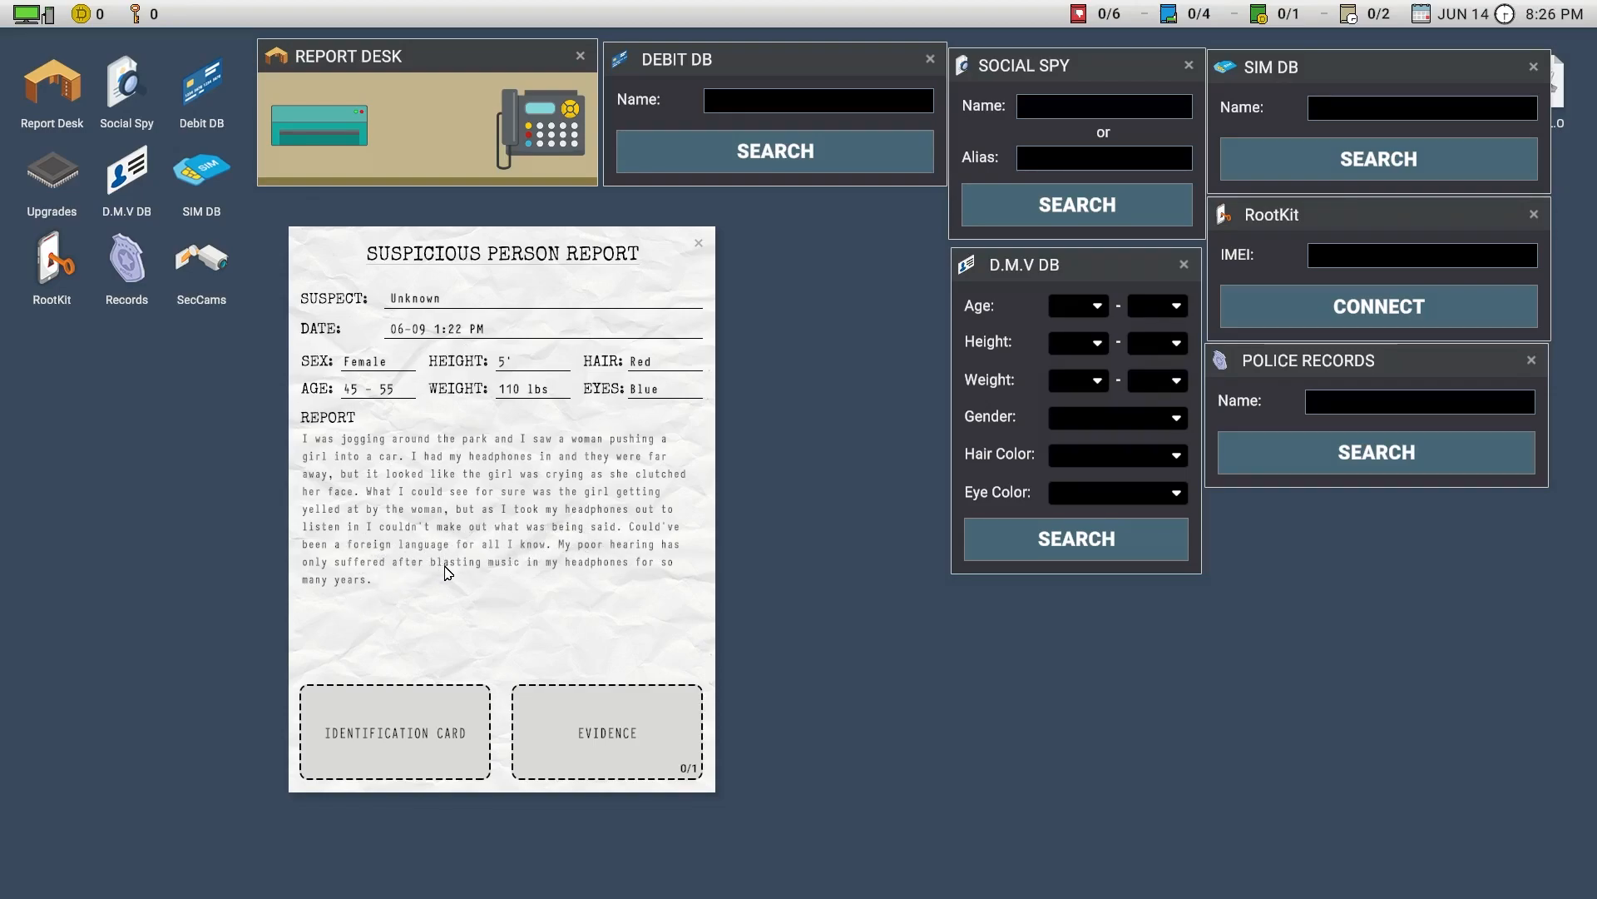
pyautogui.moveTo(639, 501)
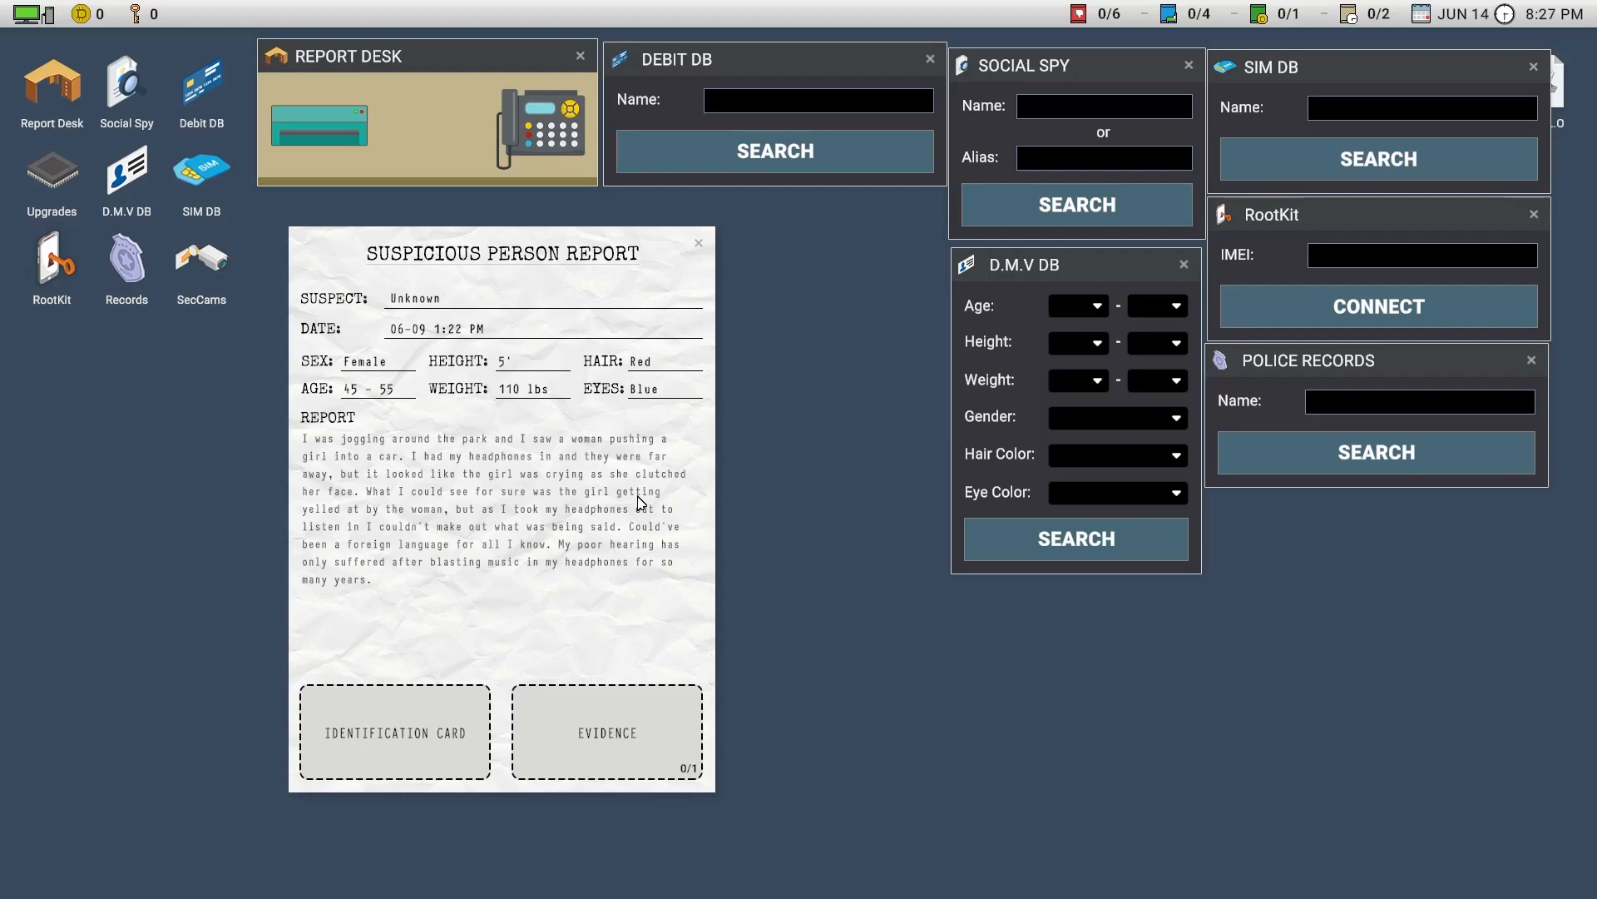
# Filter the DMV to ages 45–55 and weight 100–125 lbs
pyautogui.click(1077, 305)
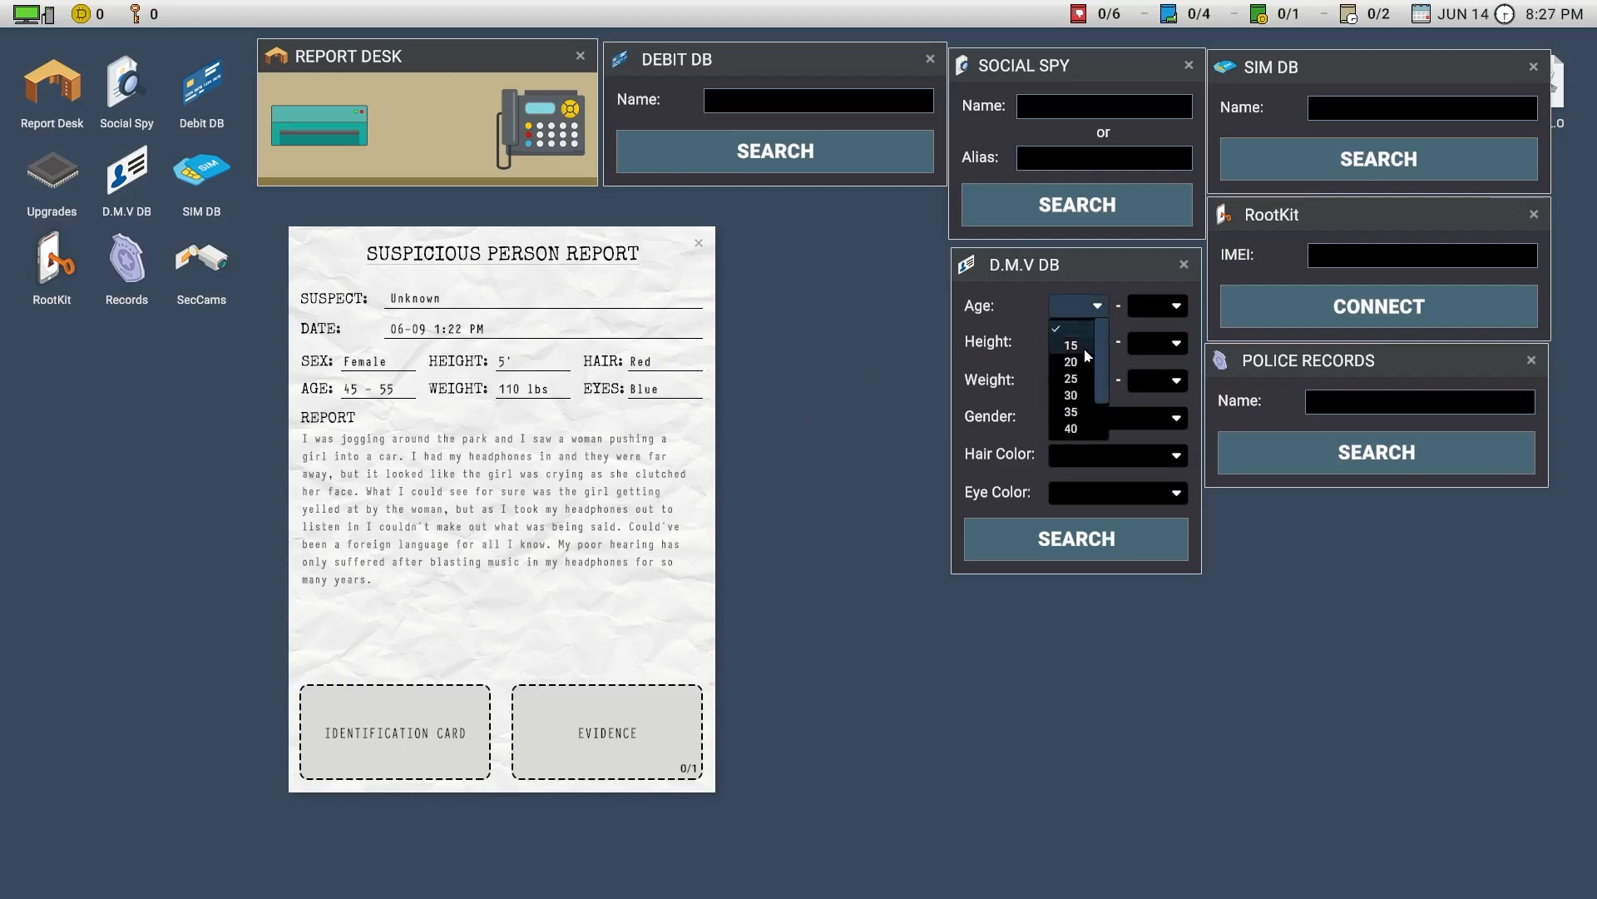
pyautogui.click(1070, 428)
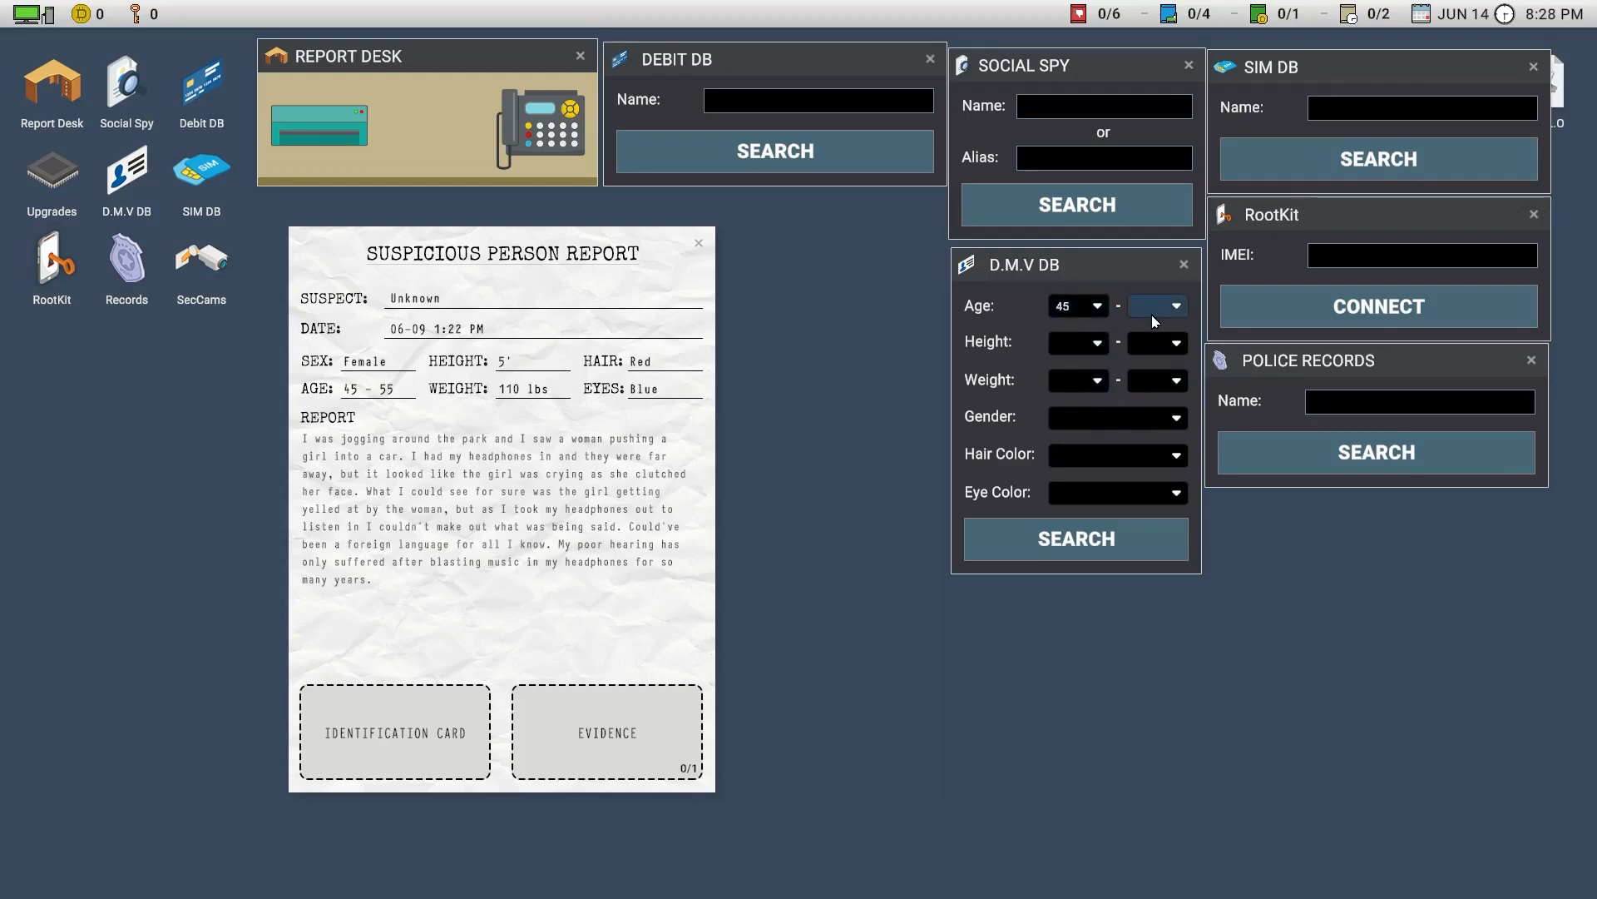
pyautogui.click(1156, 306)
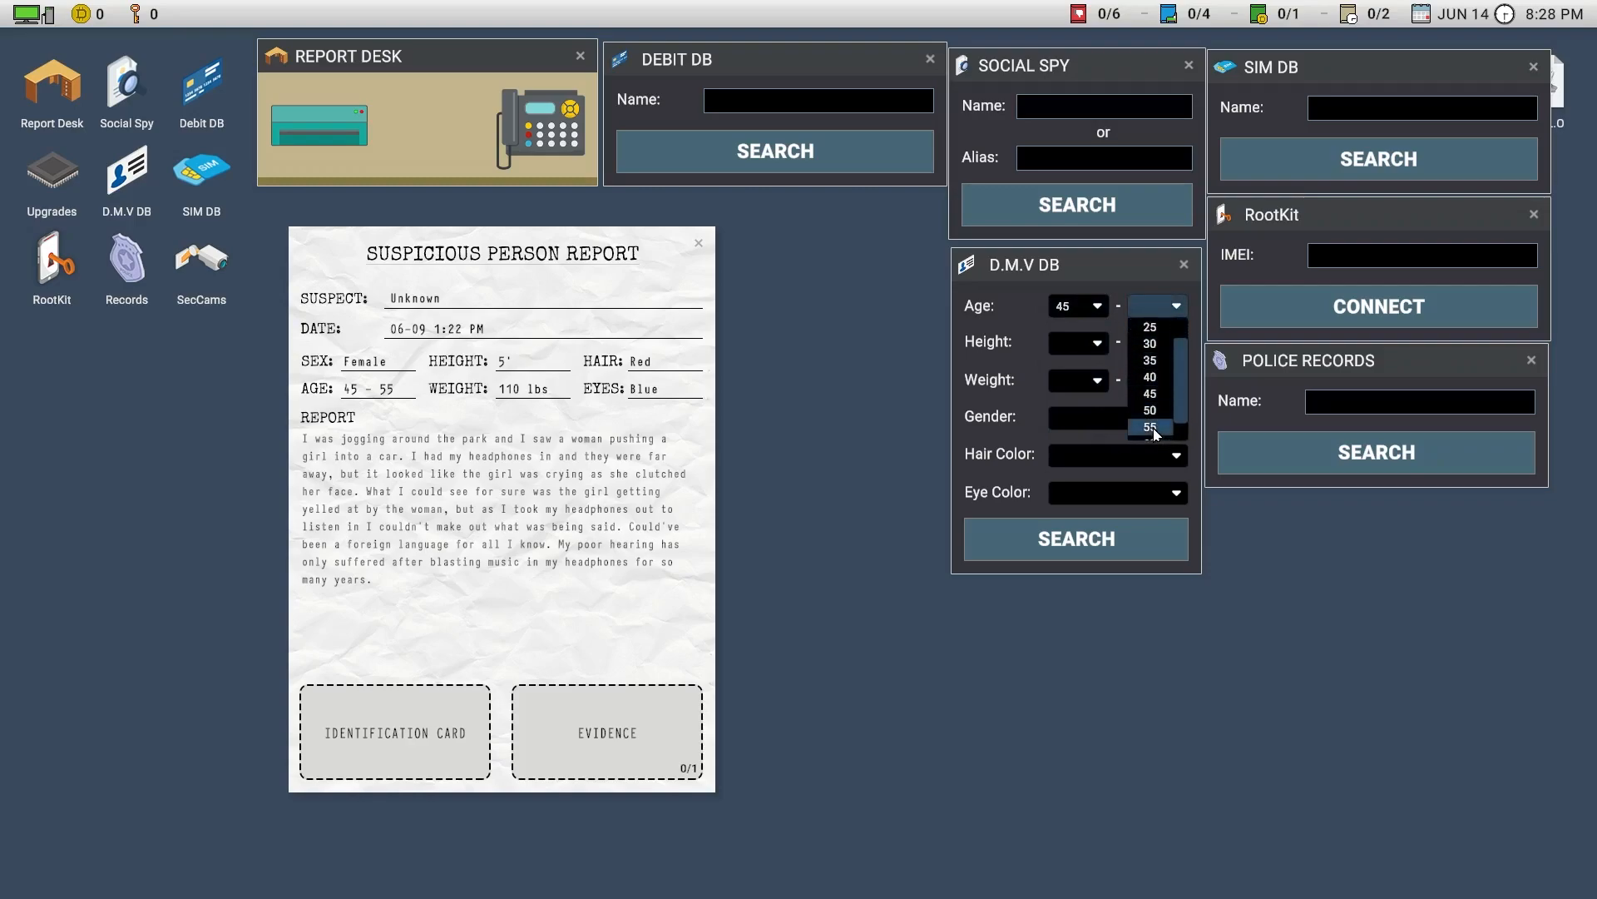
pyautogui.click(1152, 426)
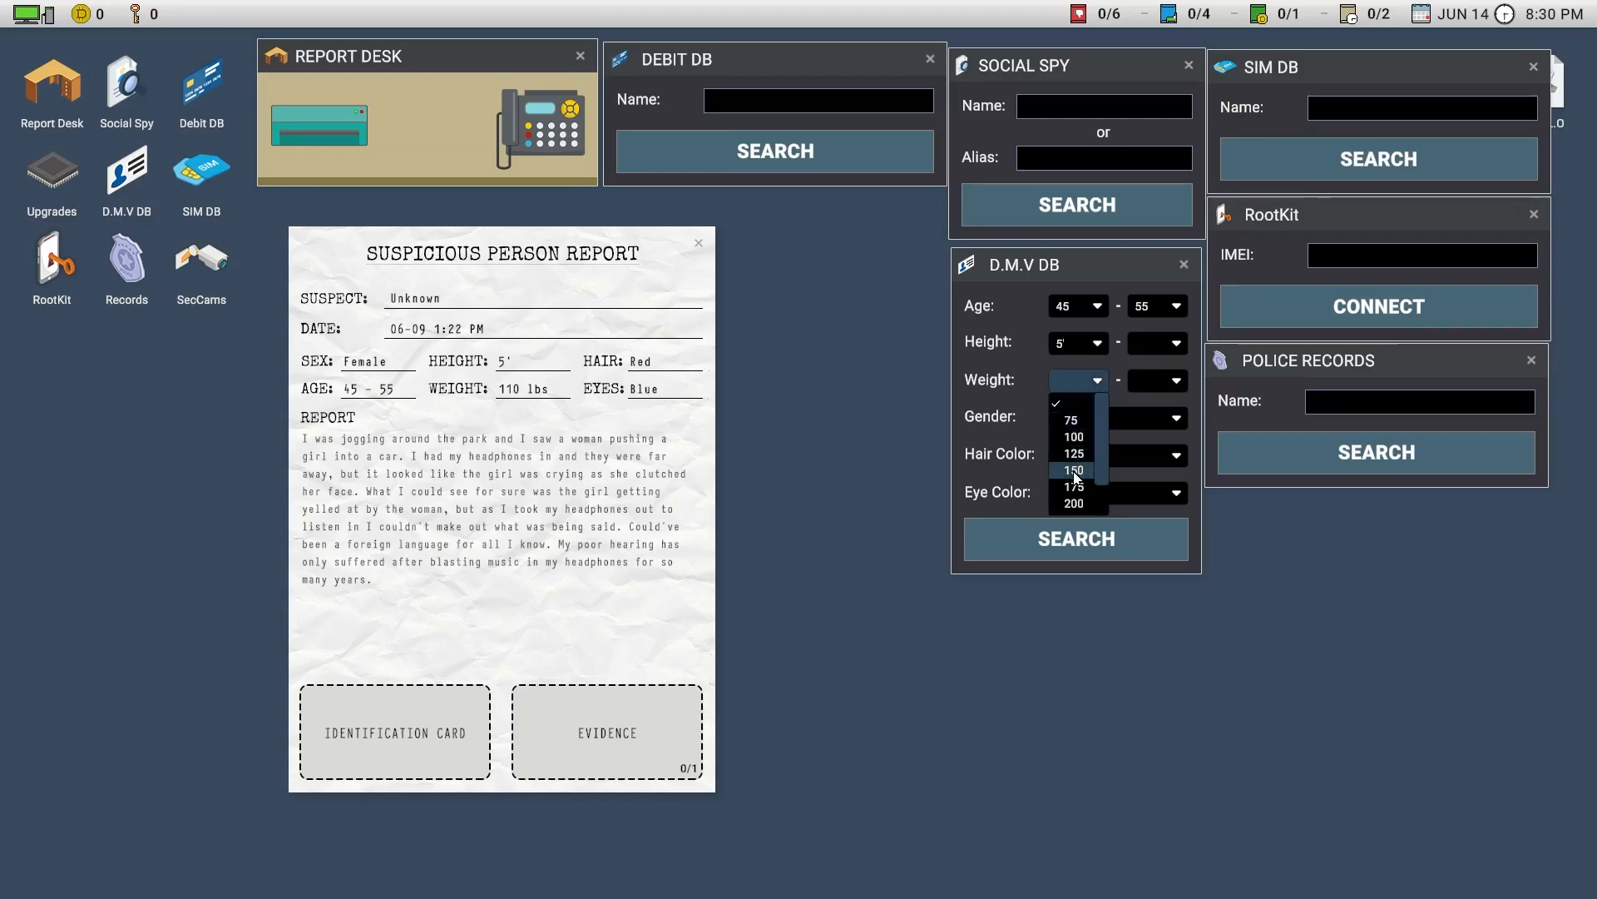
pyautogui.click(1072, 436)
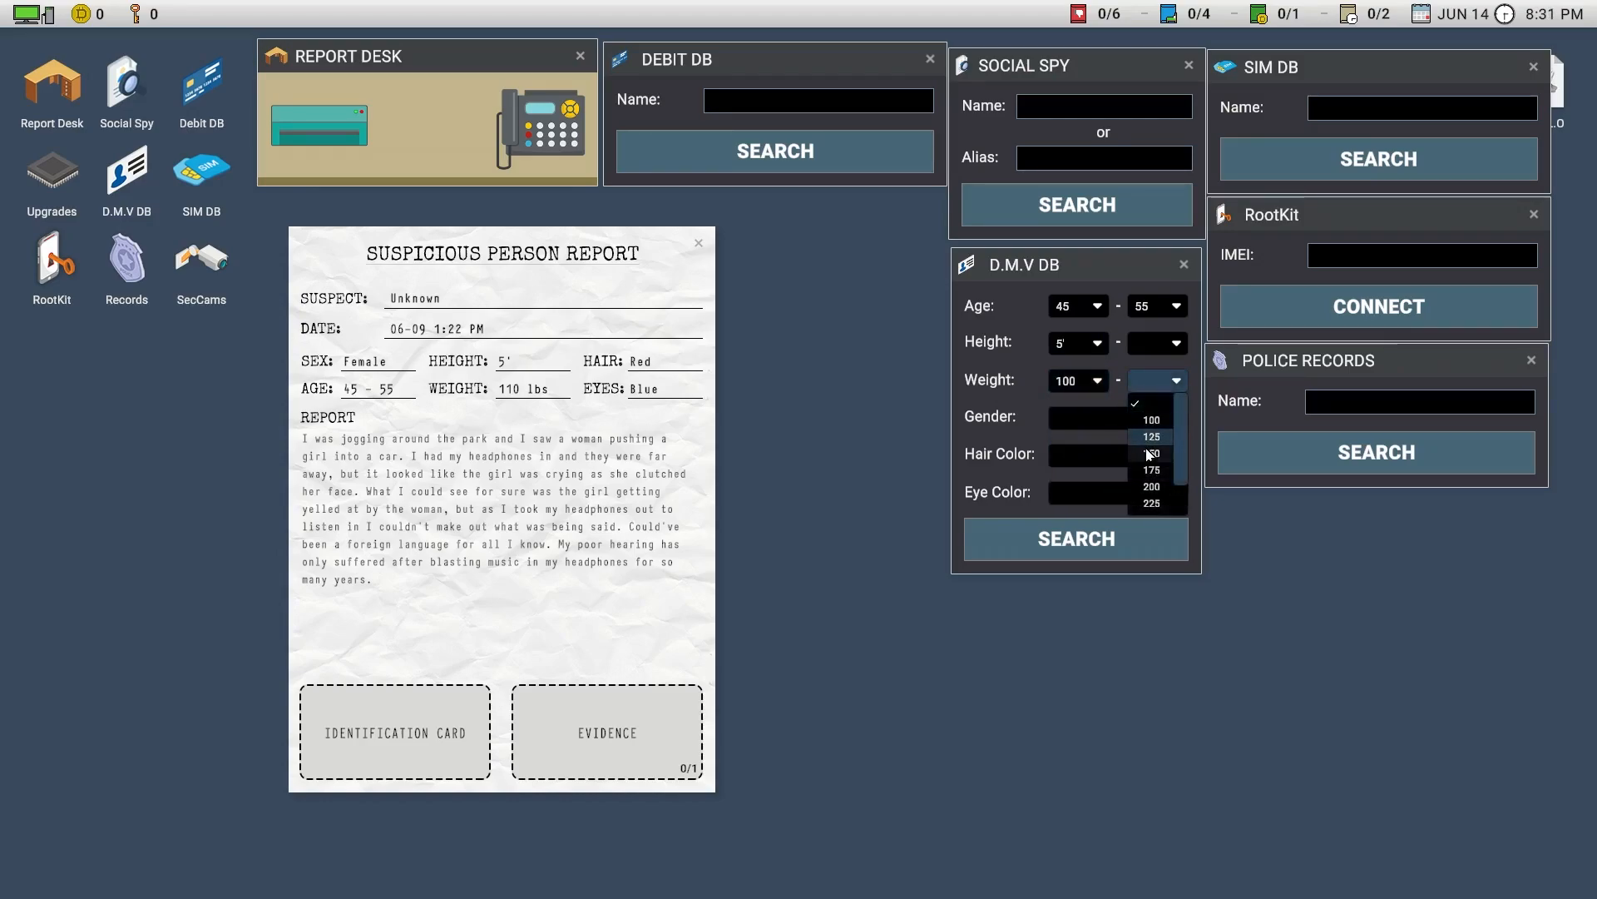
pyautogui.click(1150, 436)
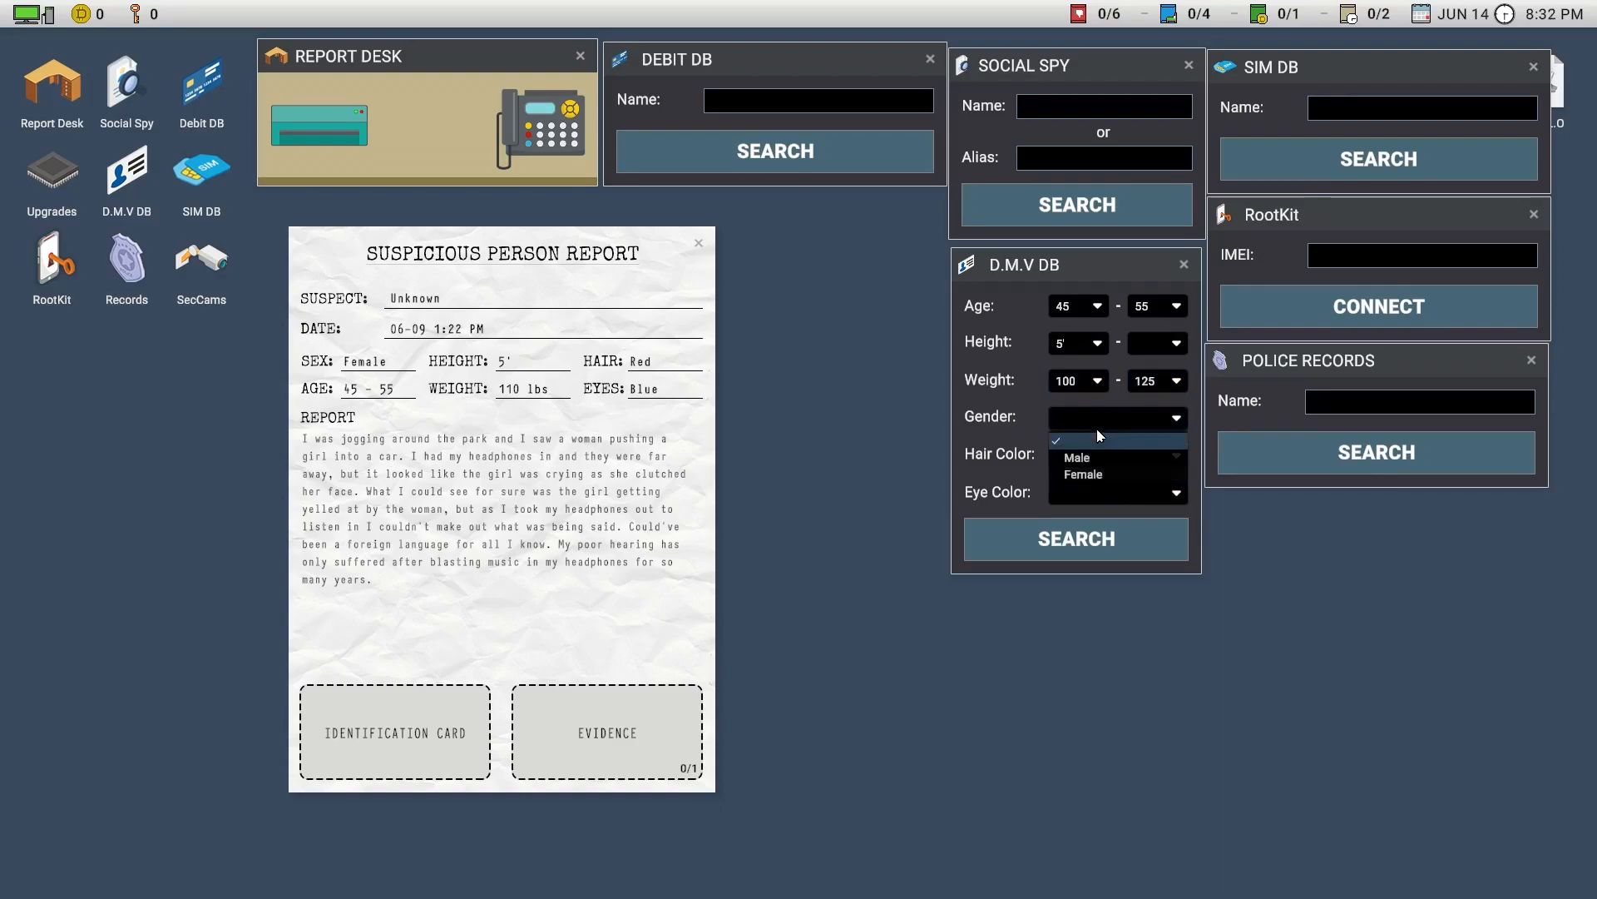
# Narrow the DMV filter to females with red hair and blue eyes
pyautogui.click(1083, 474)
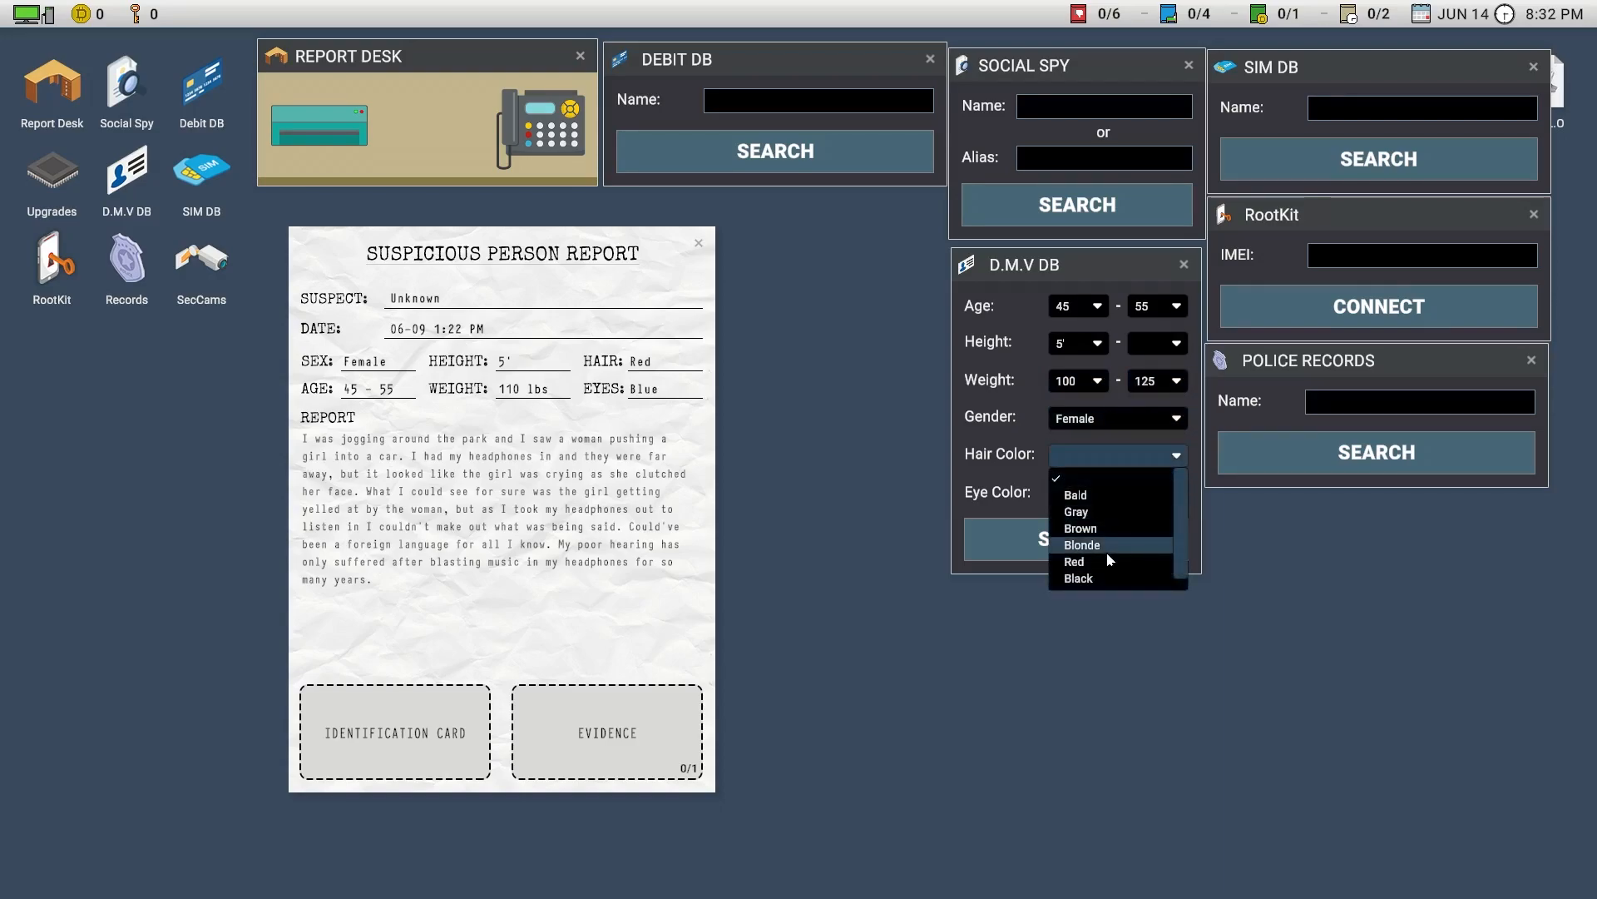
pyautogui.click(1073, 561)
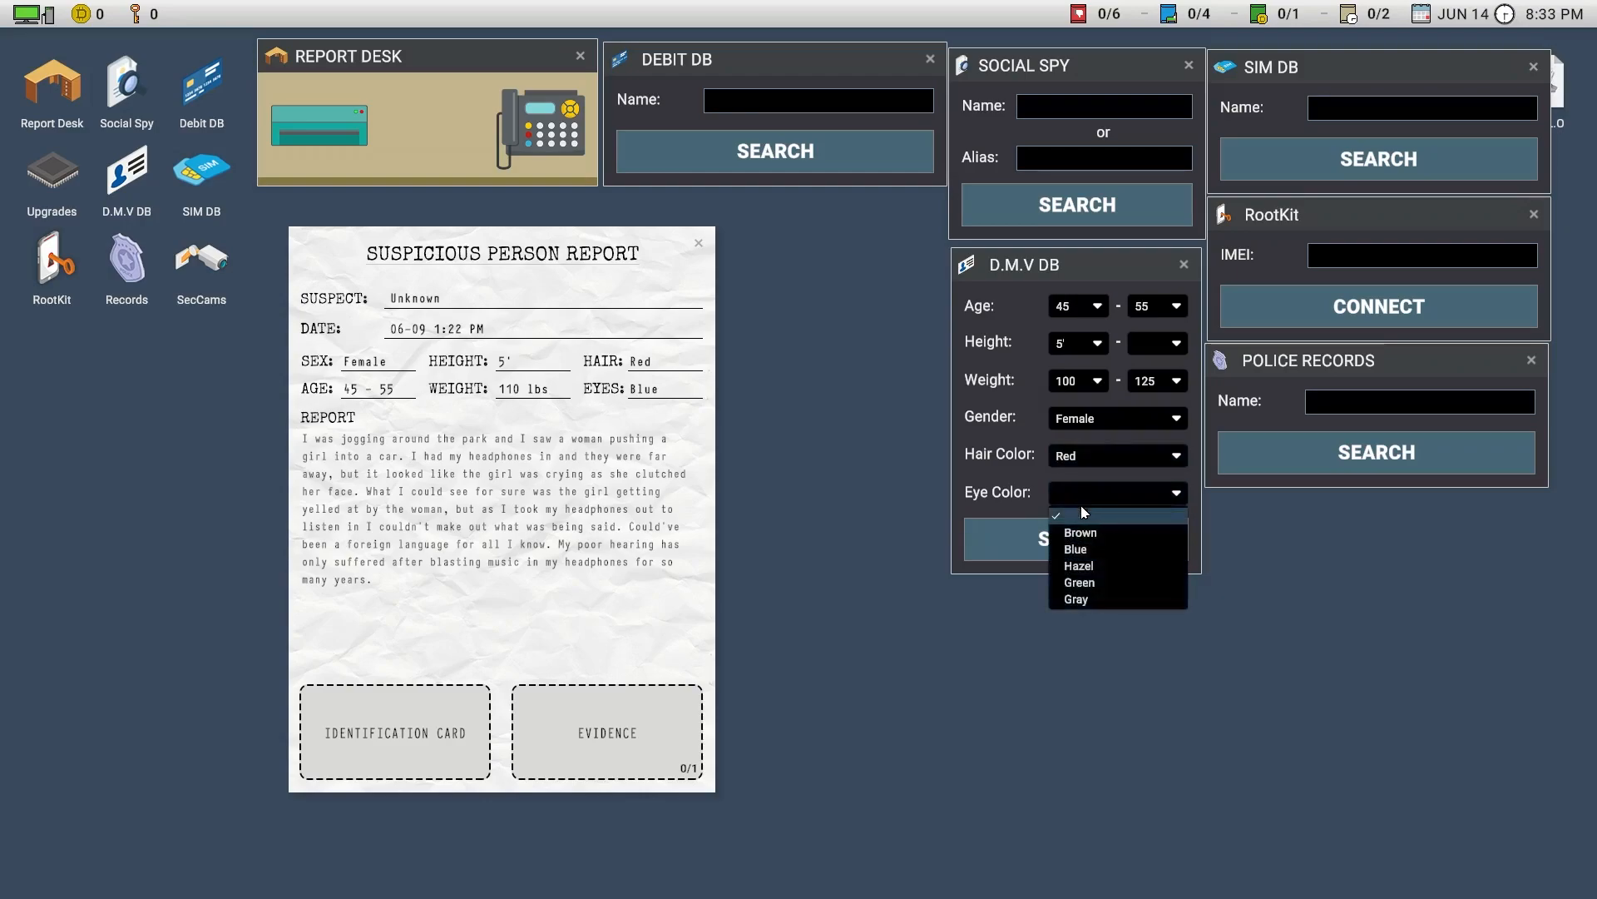
pyautogui.click(1075, 547)
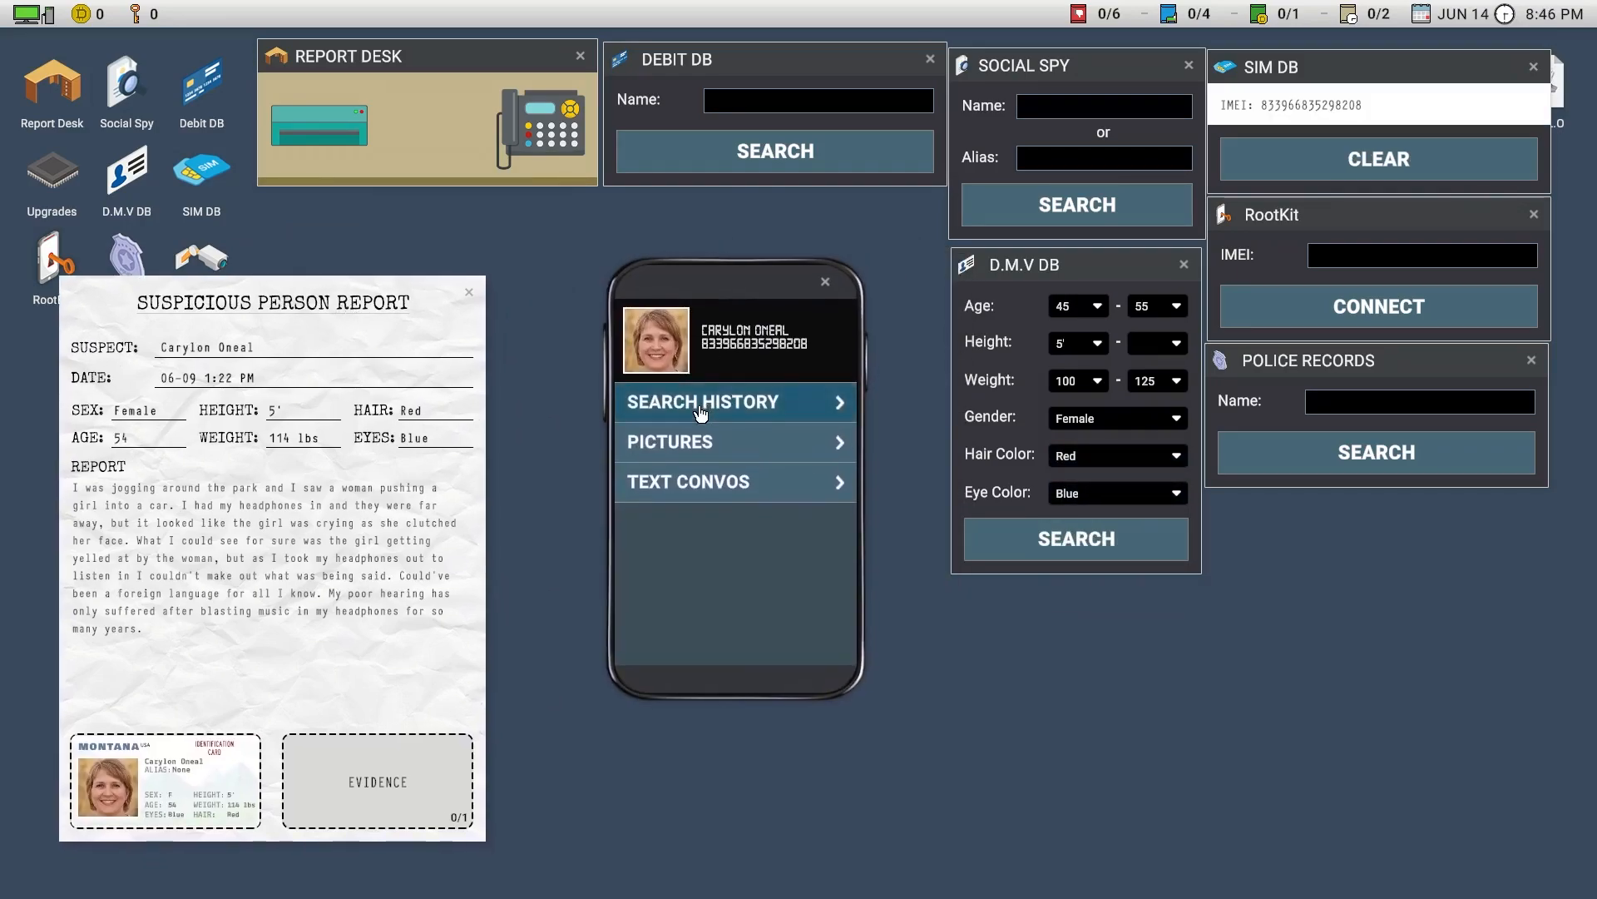
# Browse the phone's search history and read the Angela and Client B text conversations
pyautogui.click(700, 401)
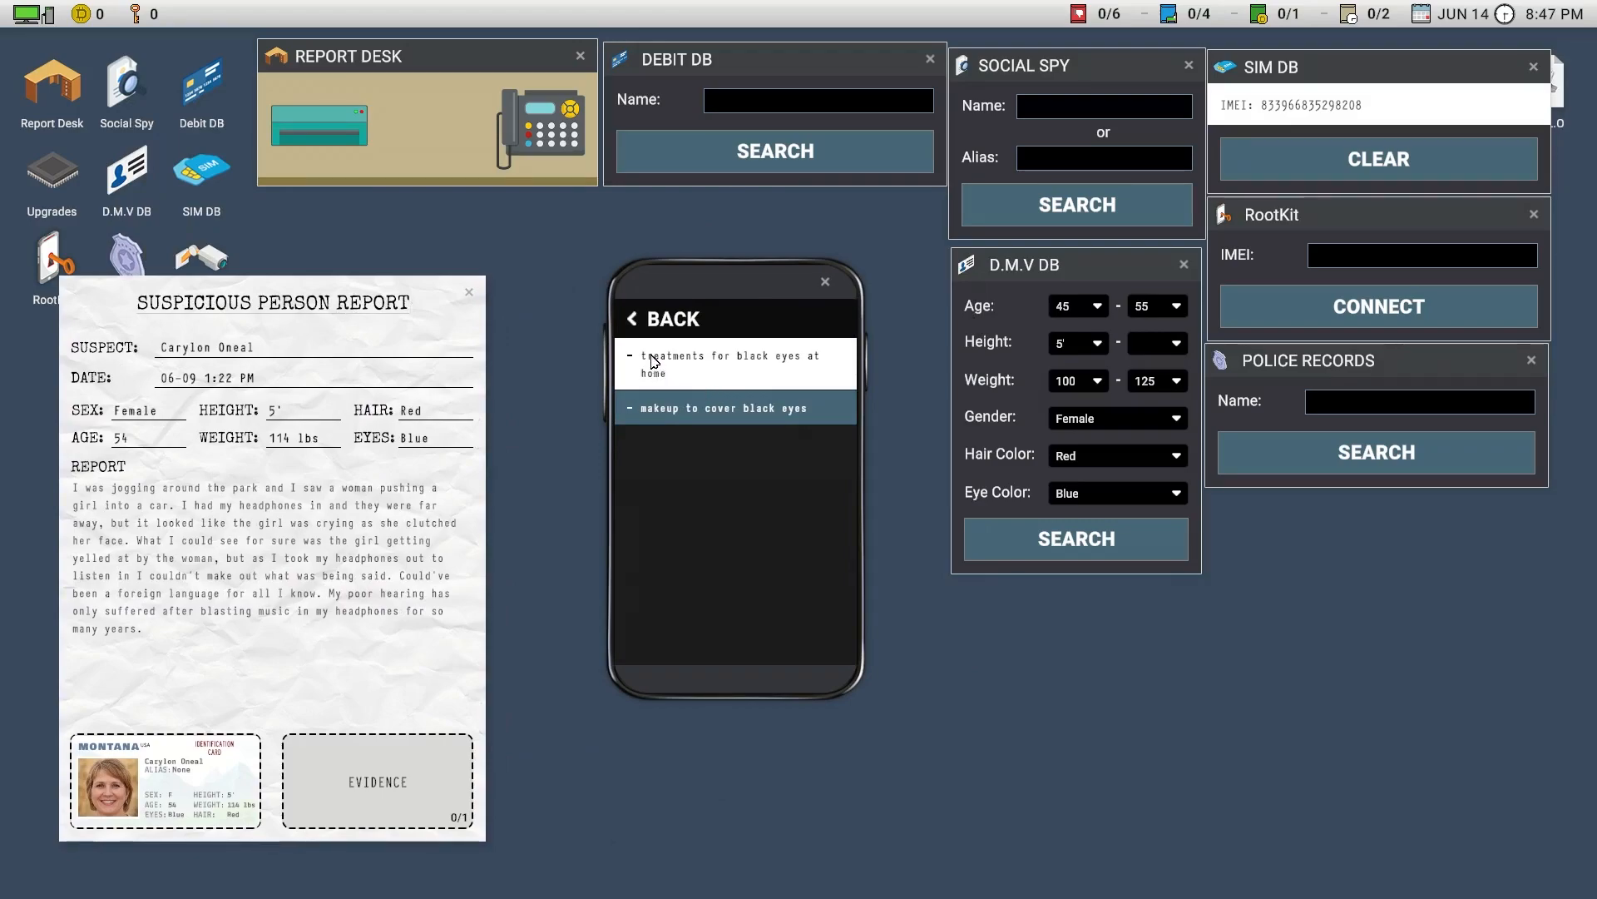
pyautogui.click(666, 319)
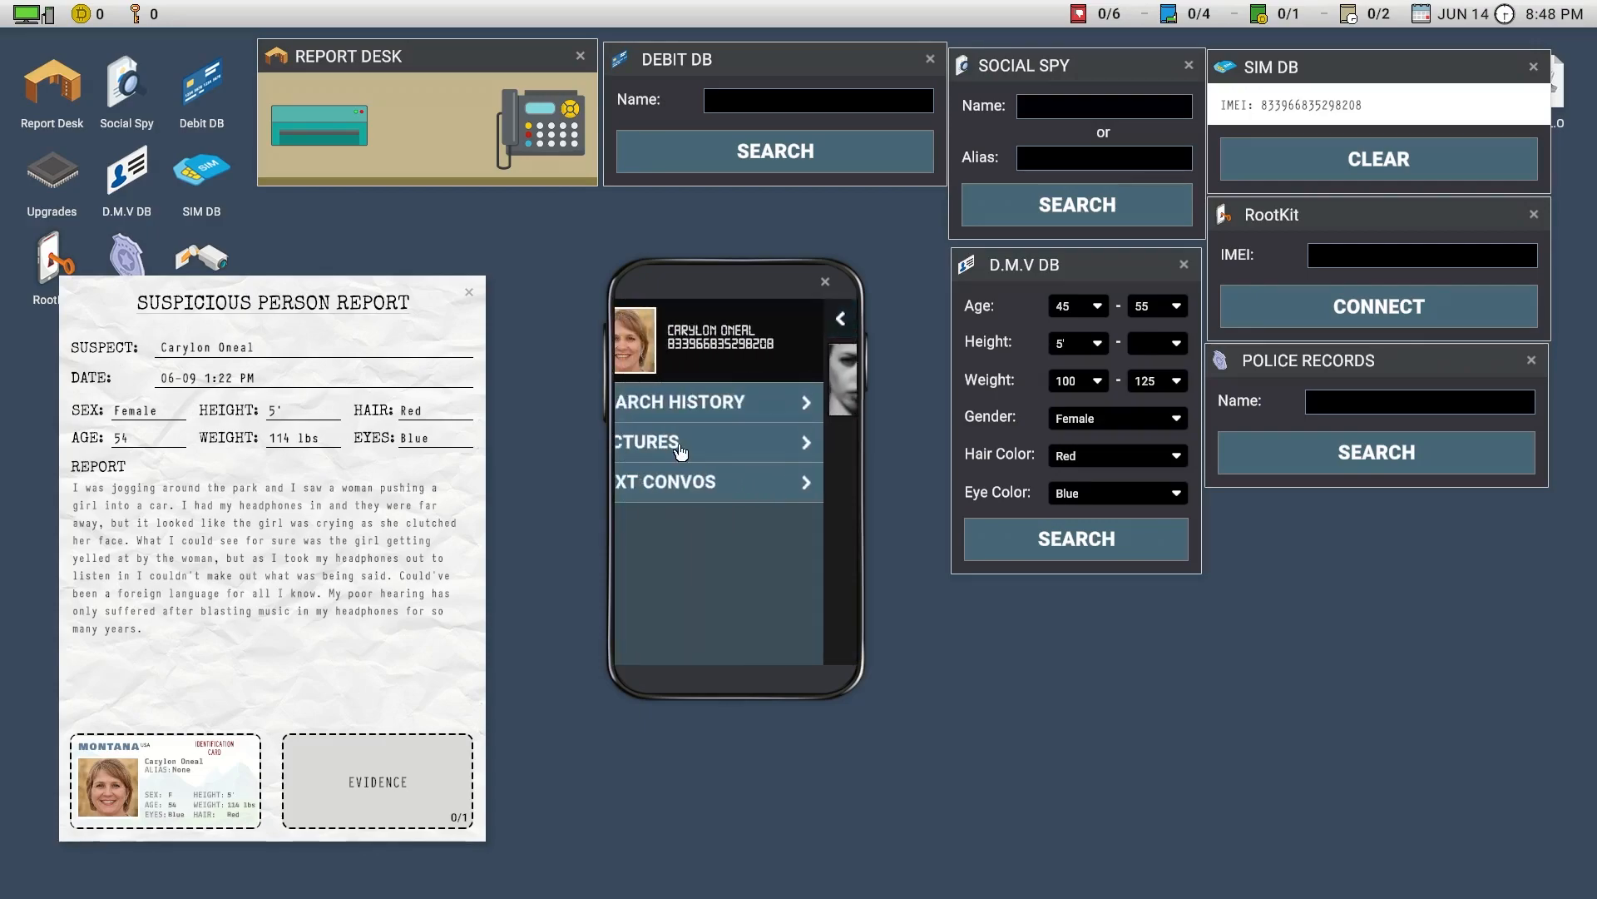
pyautogui.click(662, 481)
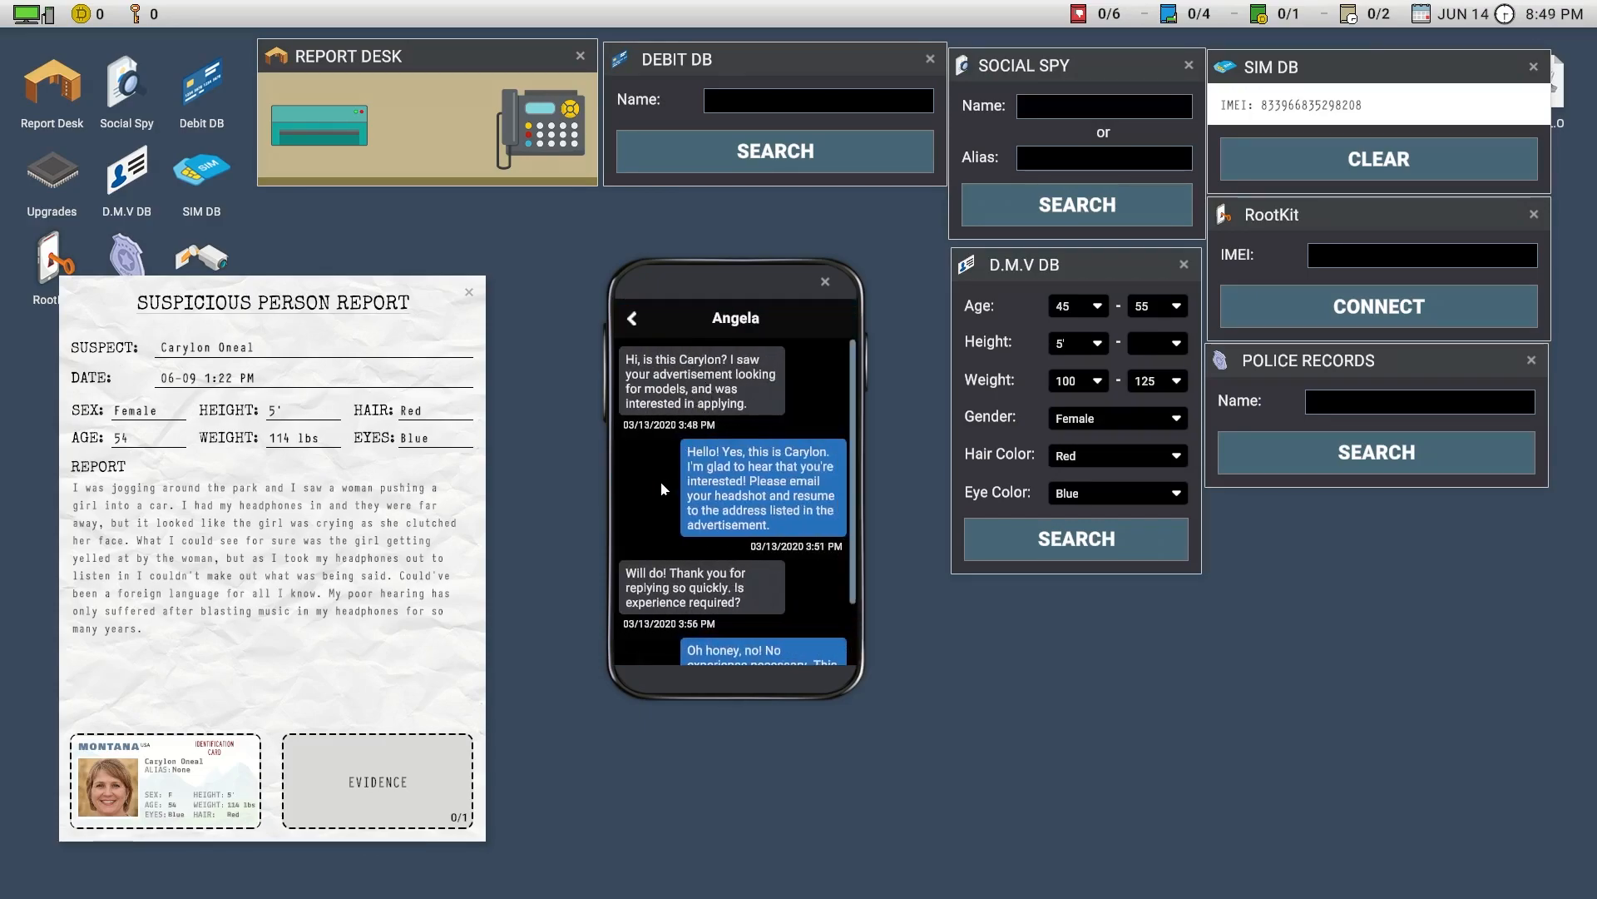
pyautogui.scroll(-3)
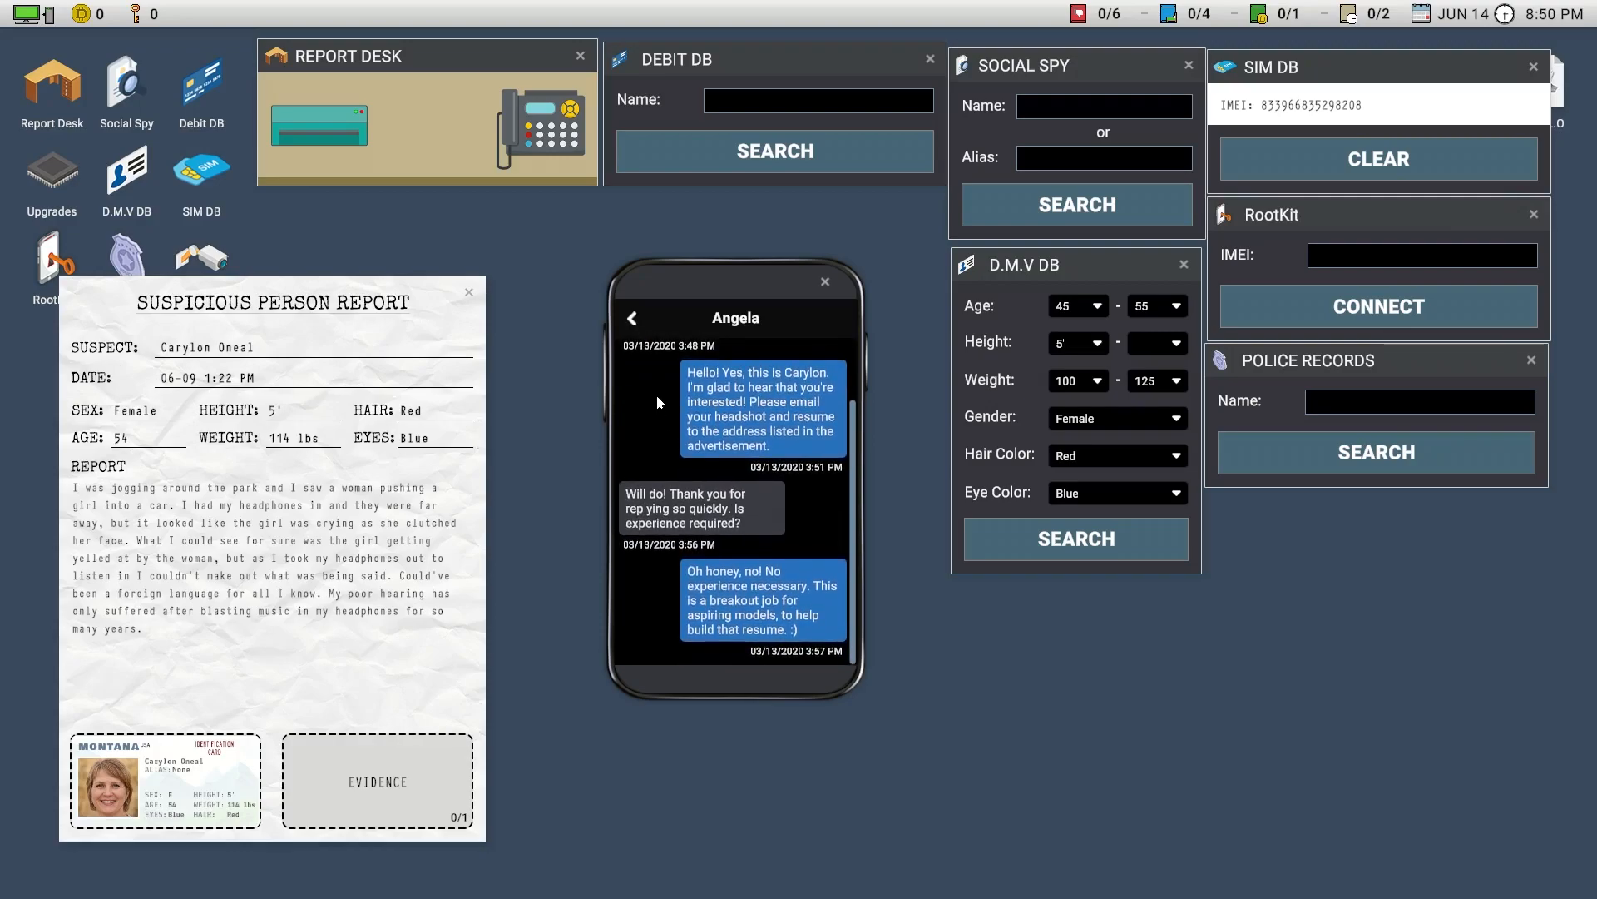
pyautogui.click(632, 318)
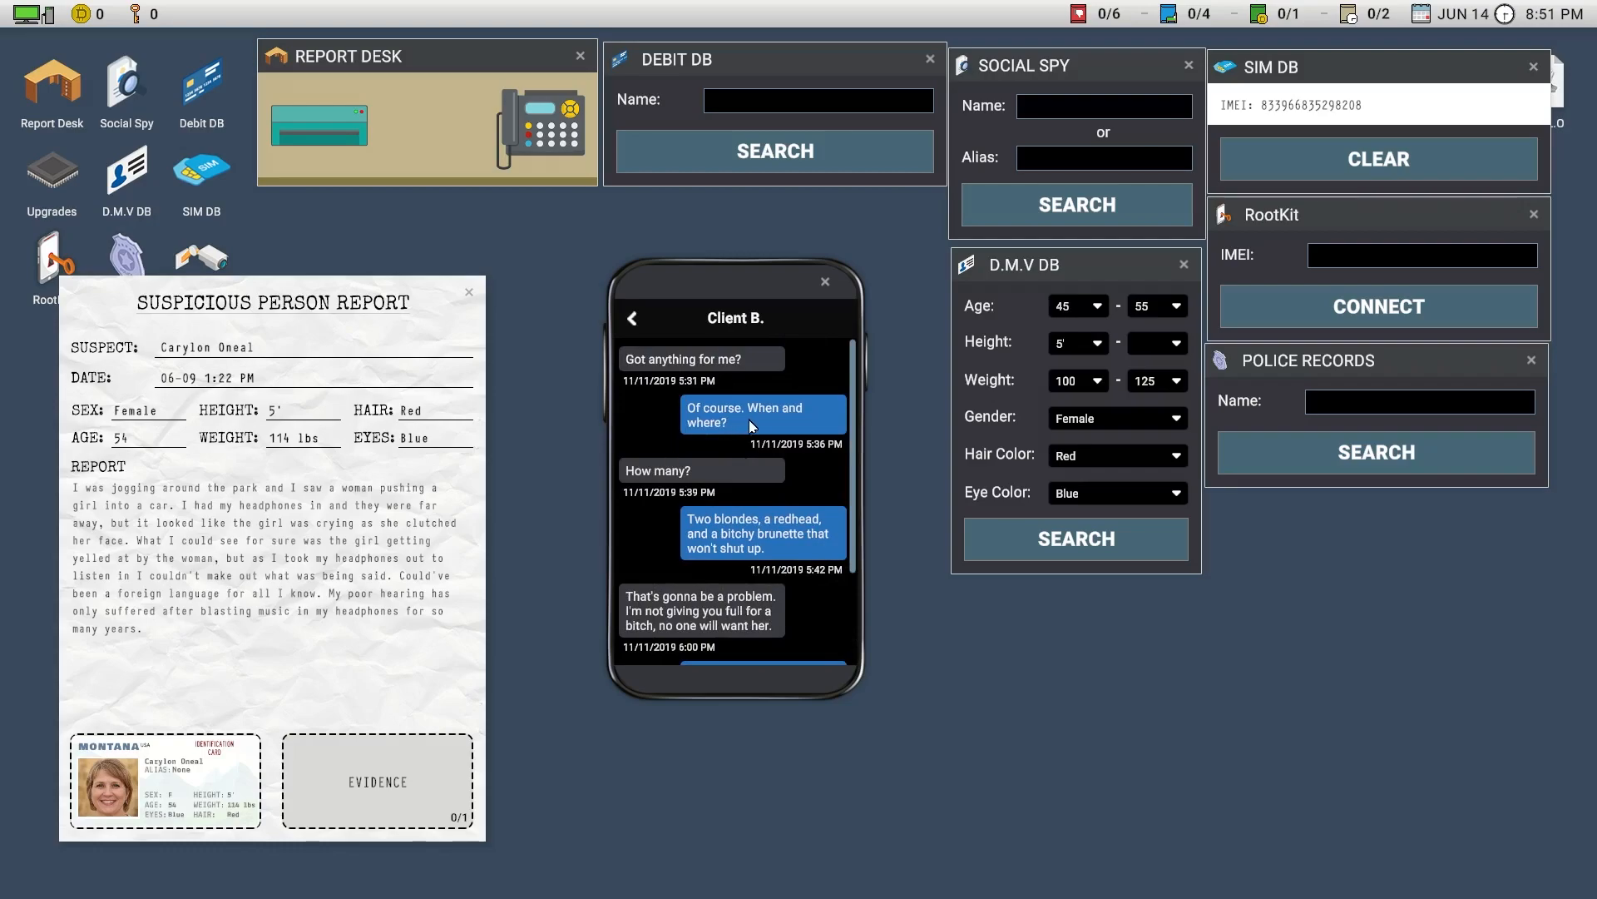
pyautogui.scroll(-3)
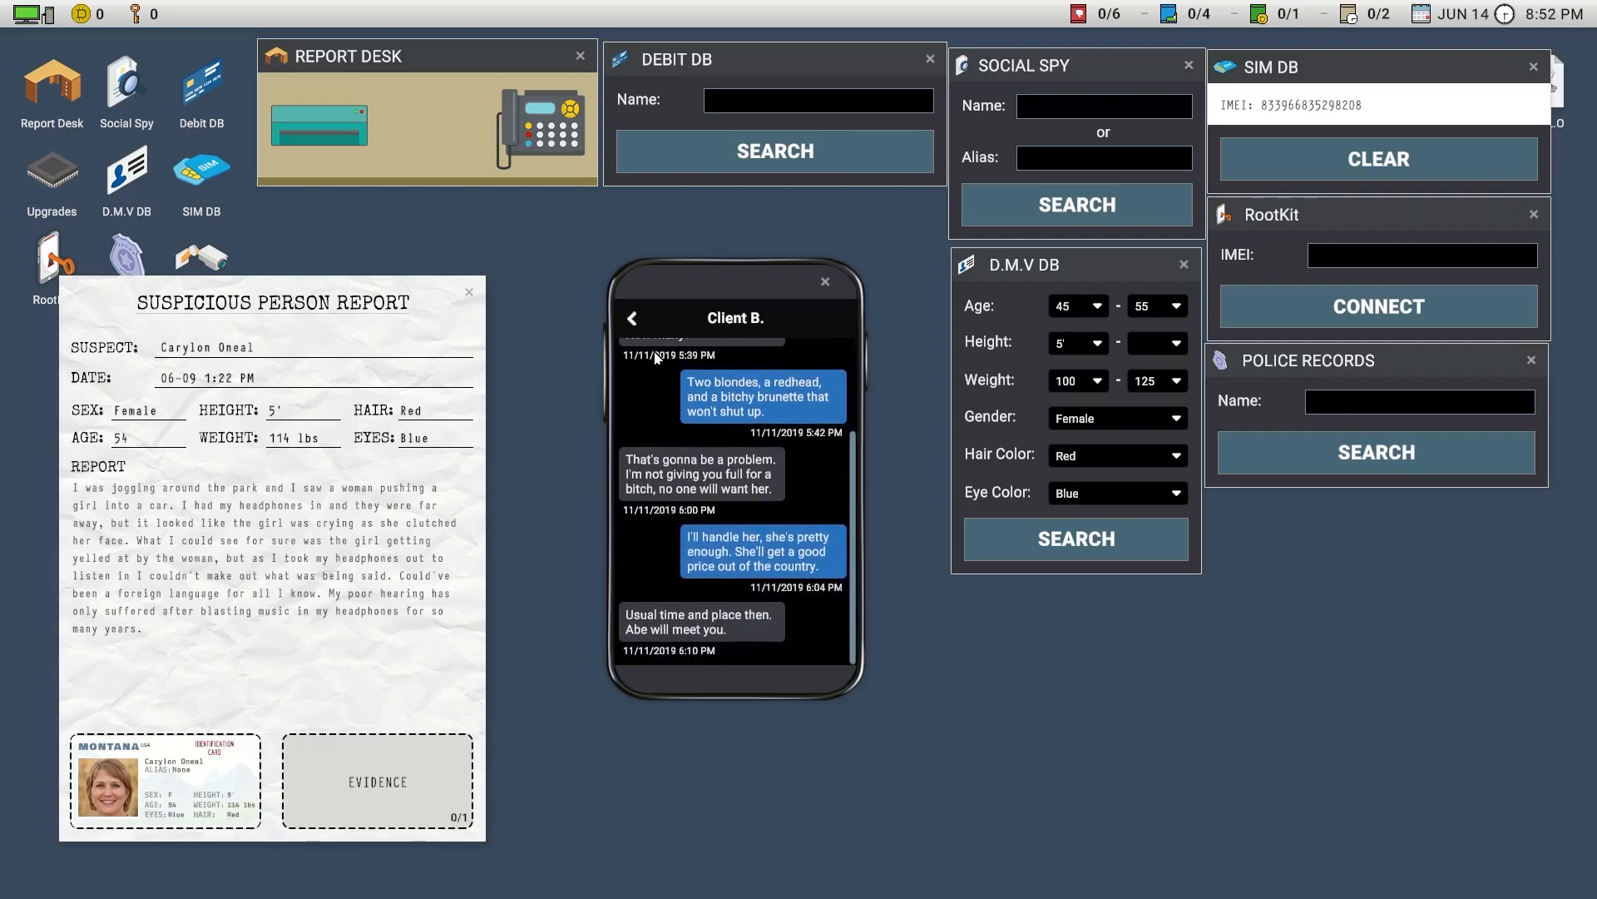
# Attach the Client B conversation to the report as evidence
pyautogui.click(663, 318)
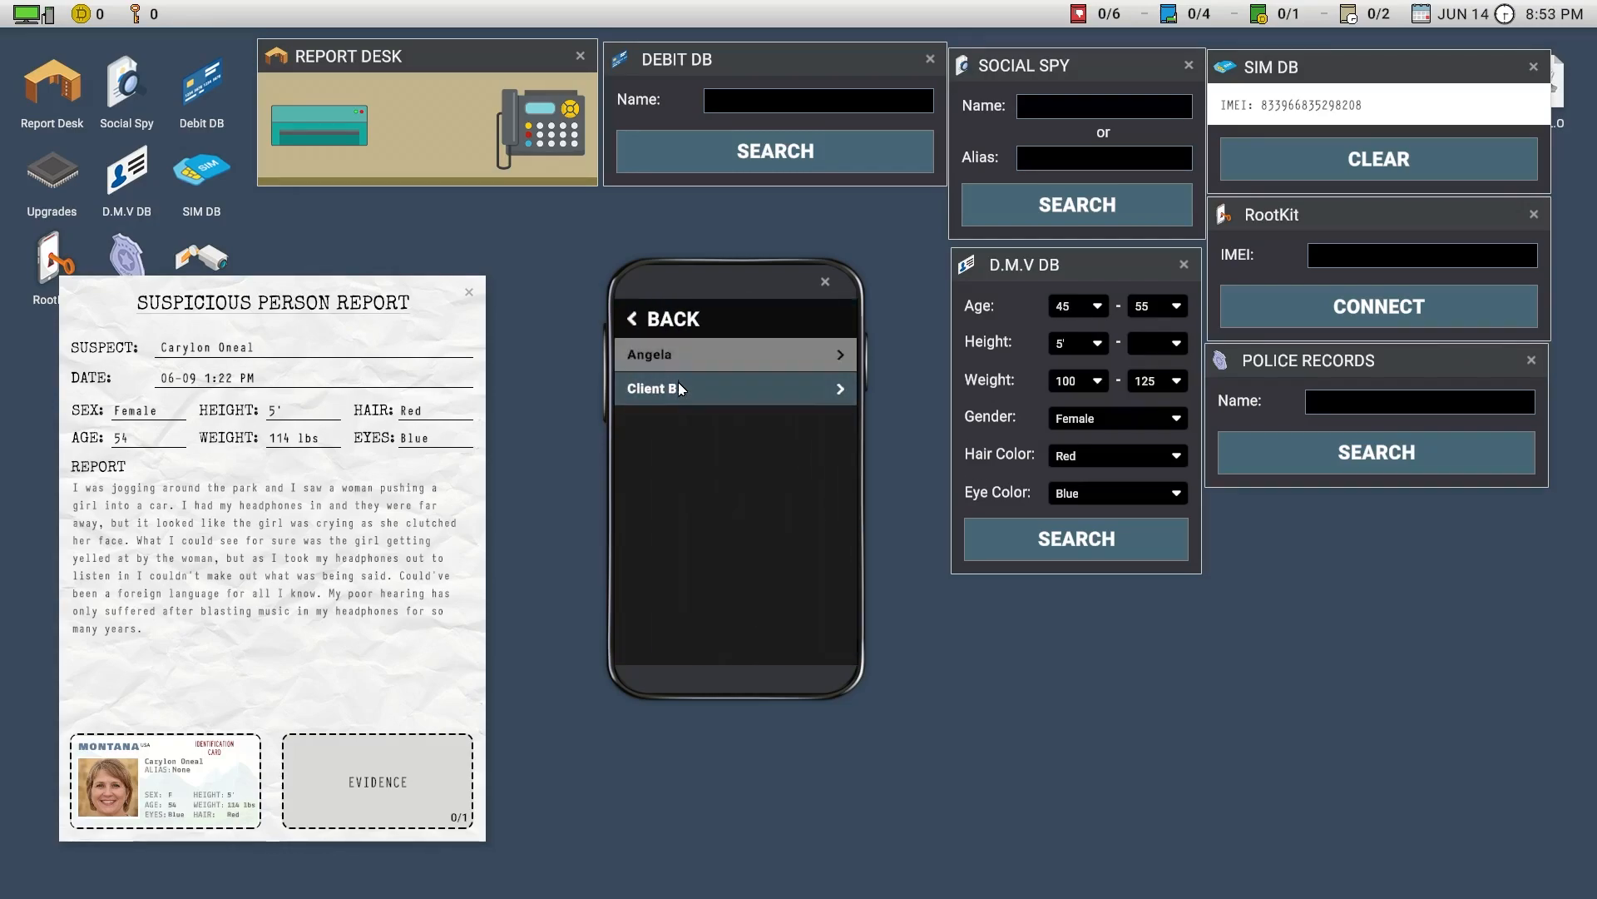
pyautogui.click(734, 388)
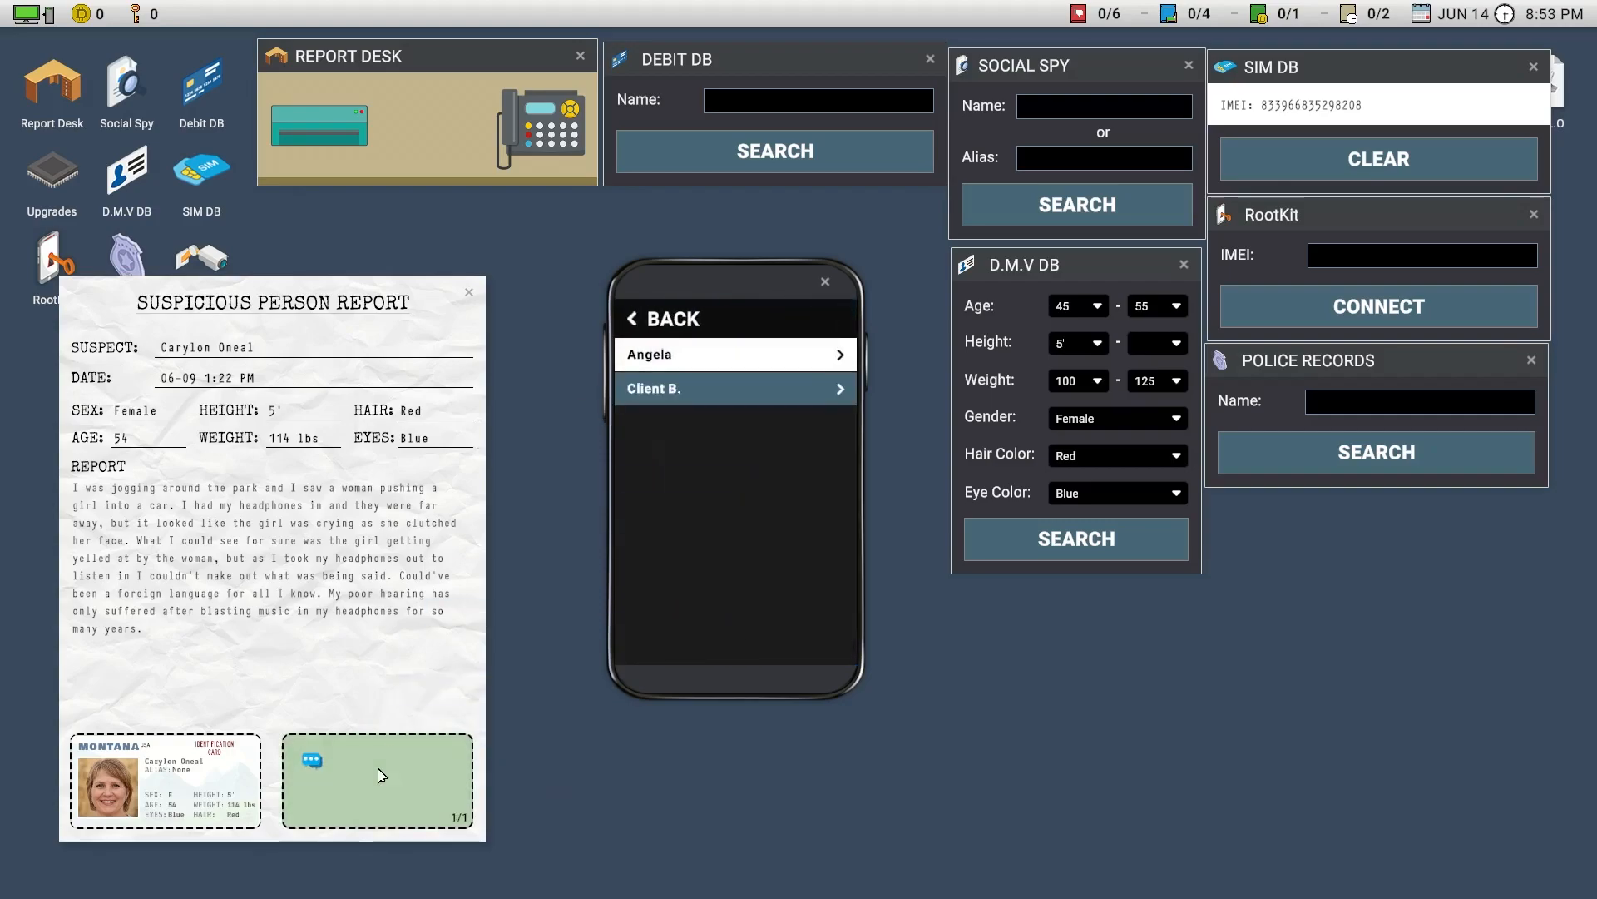
pyautogui.click(468, 291)
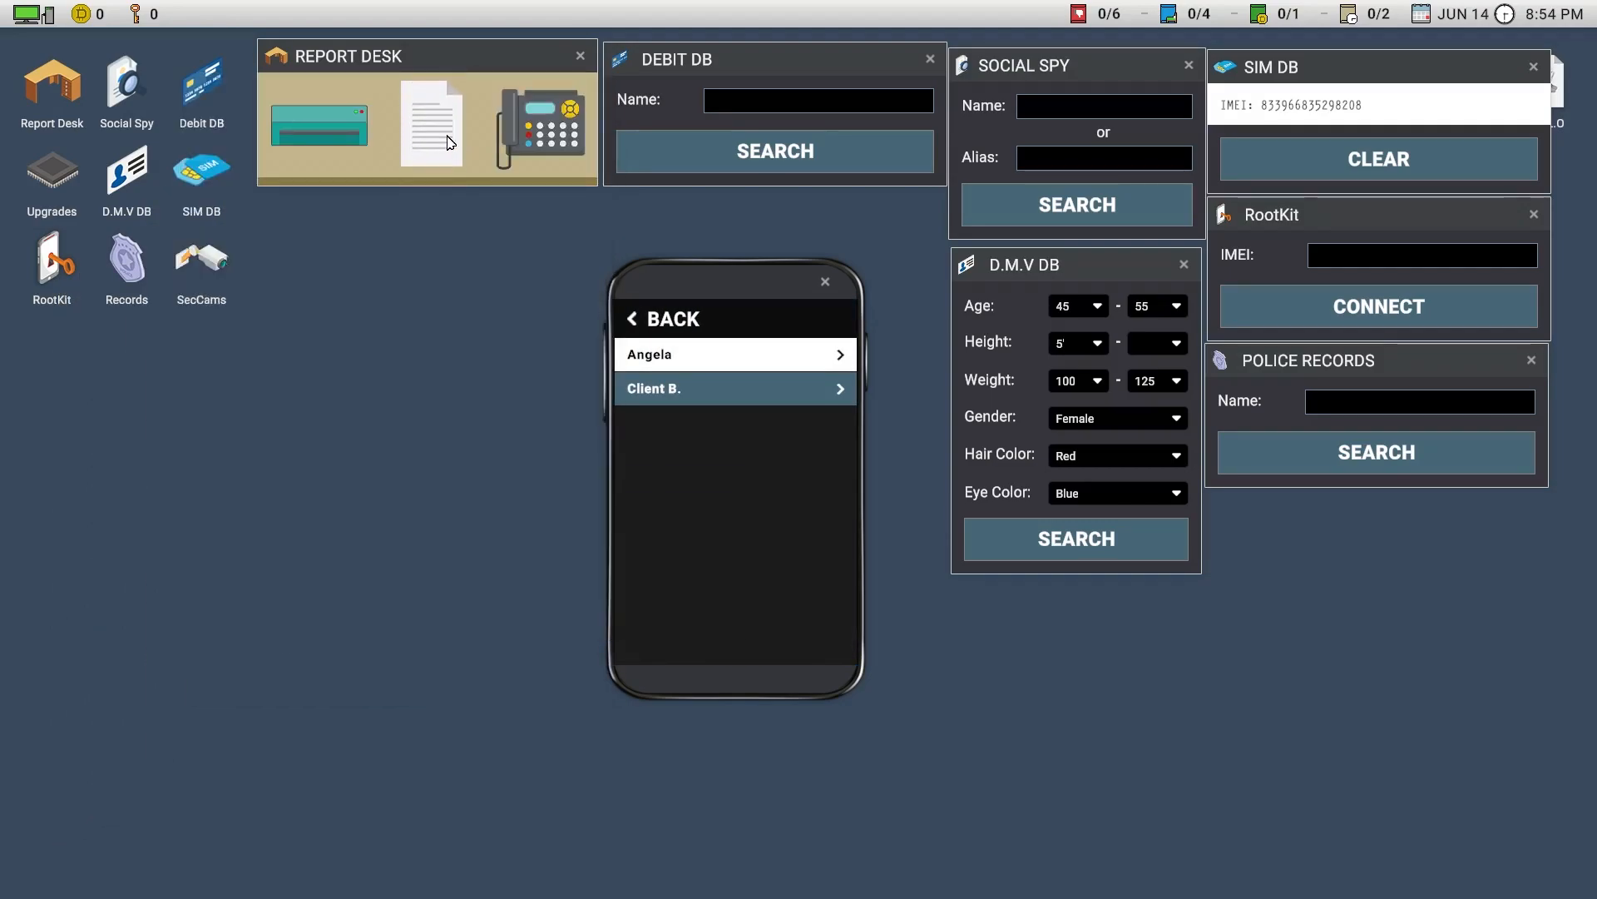
pyautogui.moveTo(126, 260)
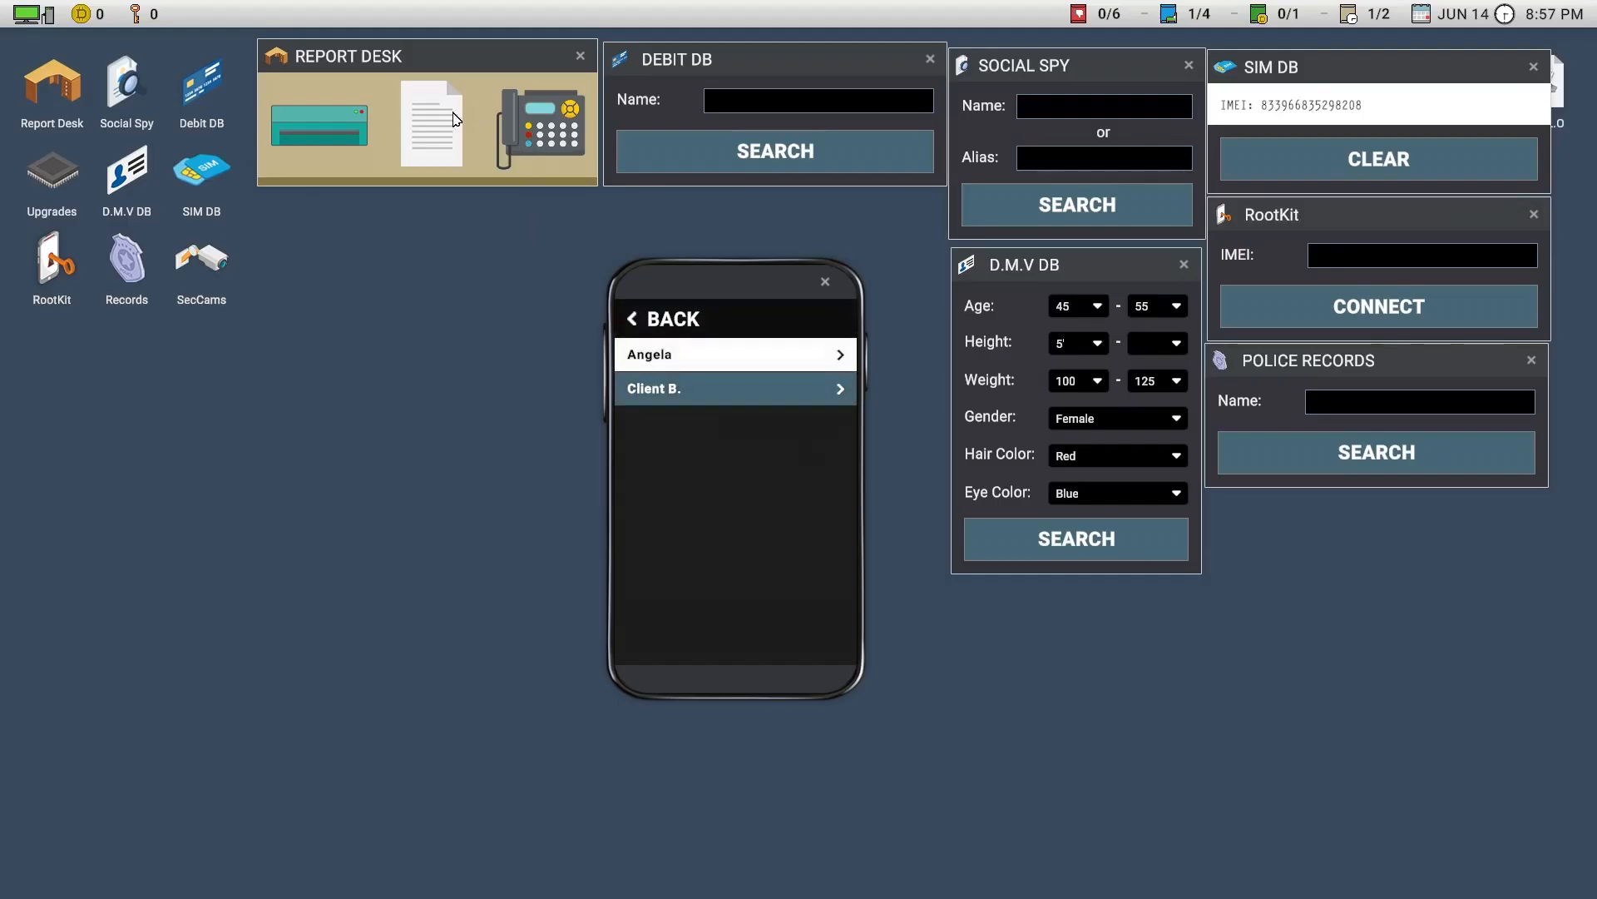
pyautogui.click(431, 121)
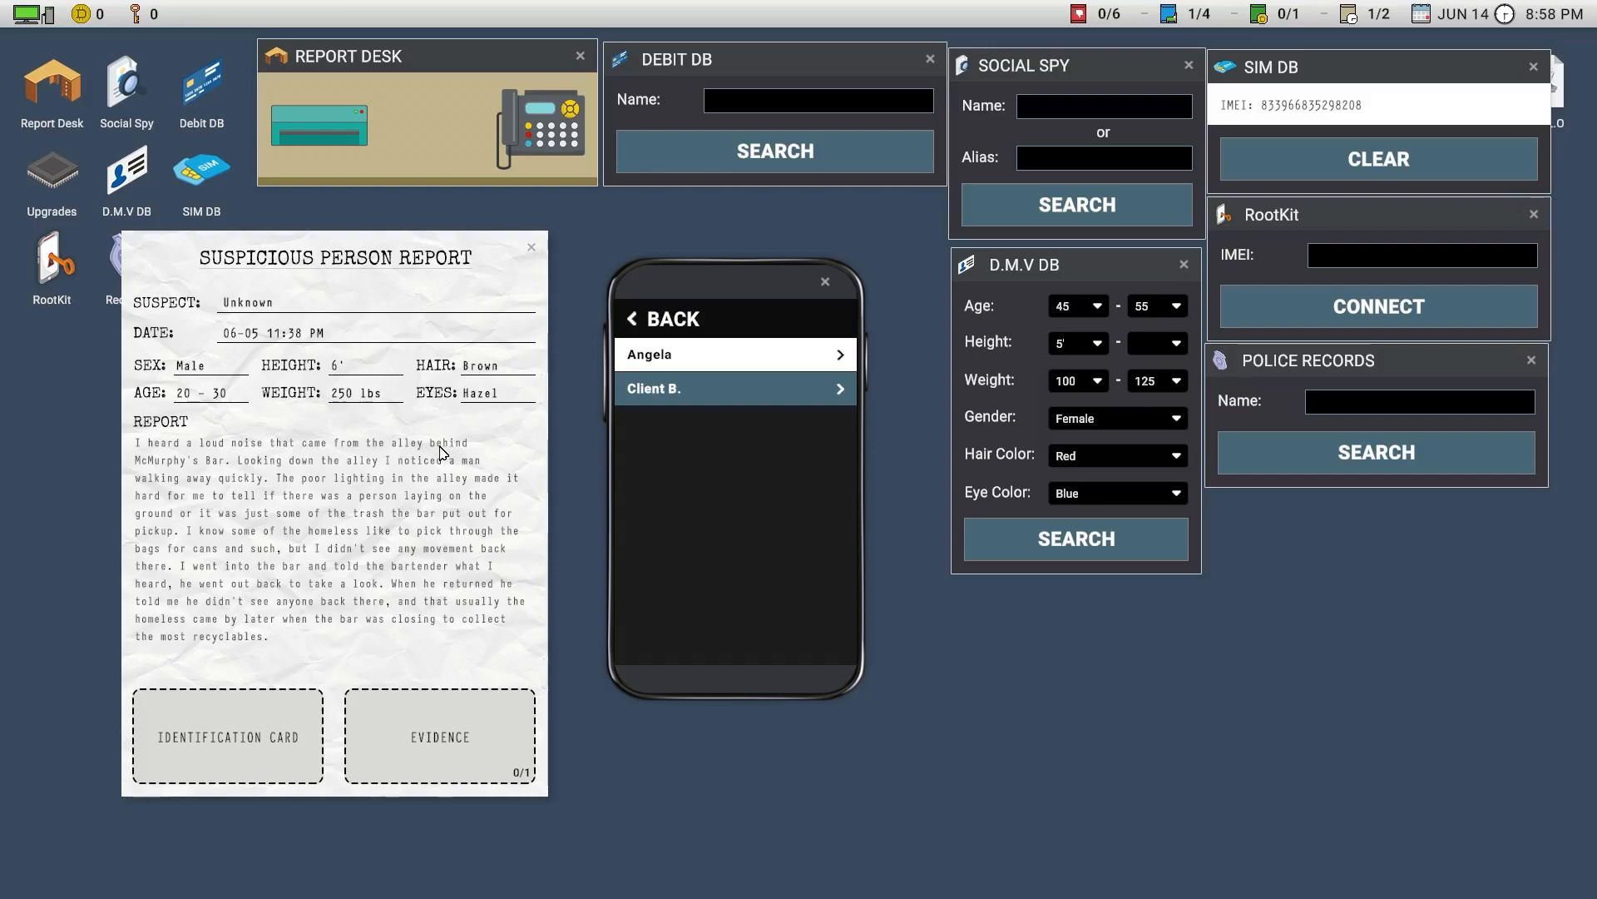
pyautogui.moveTo(244, 474)
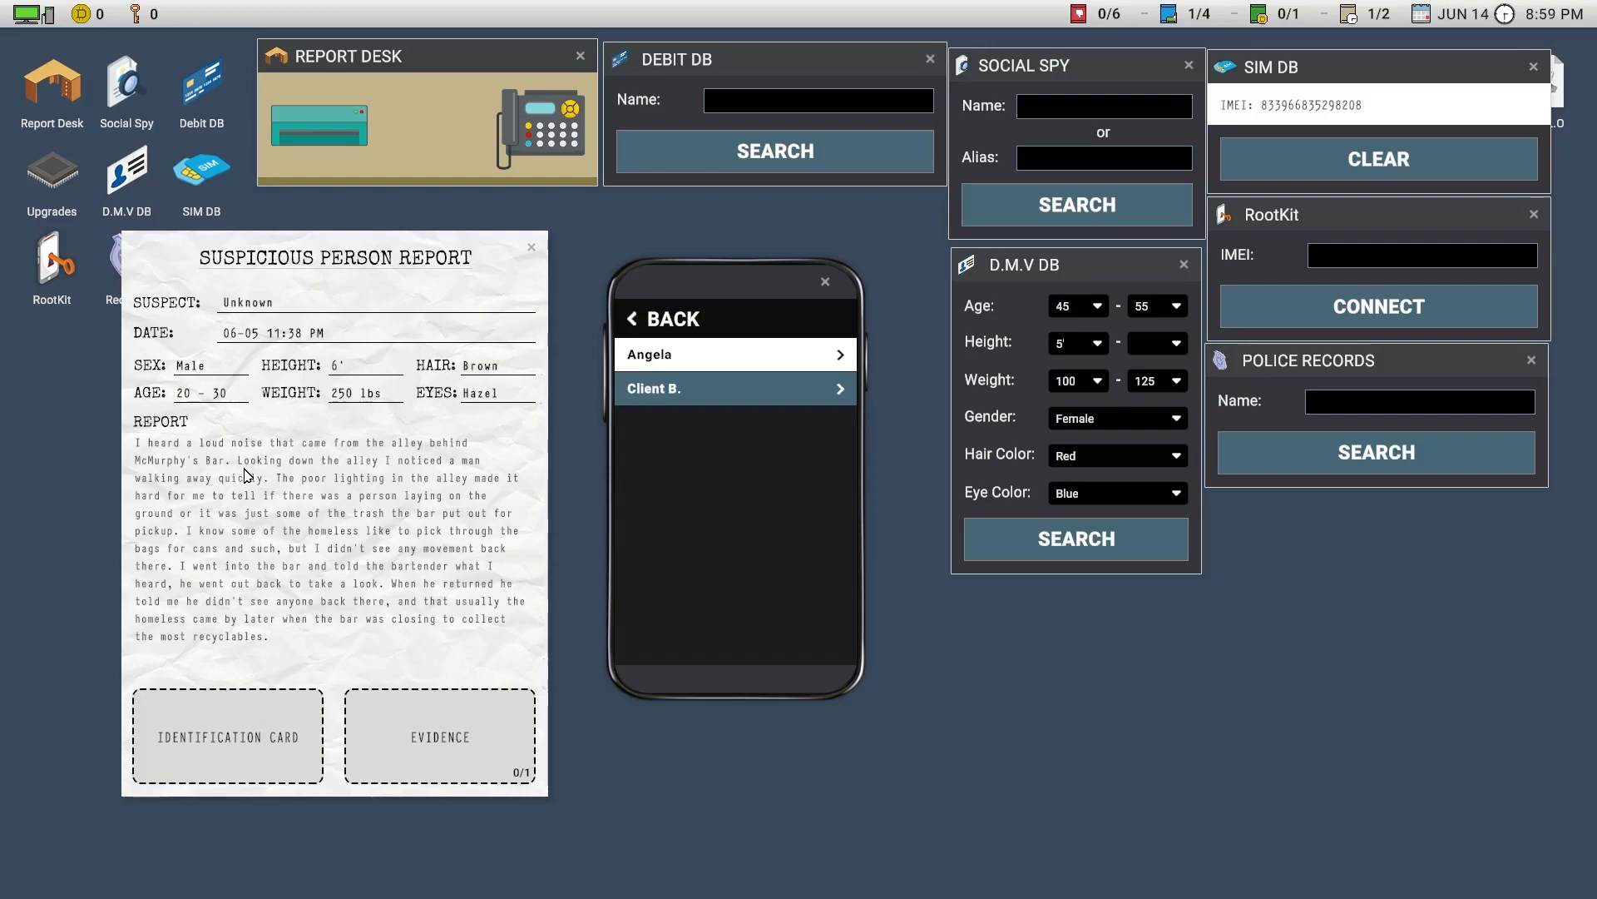
pyautogui.moveTo(228, 496)
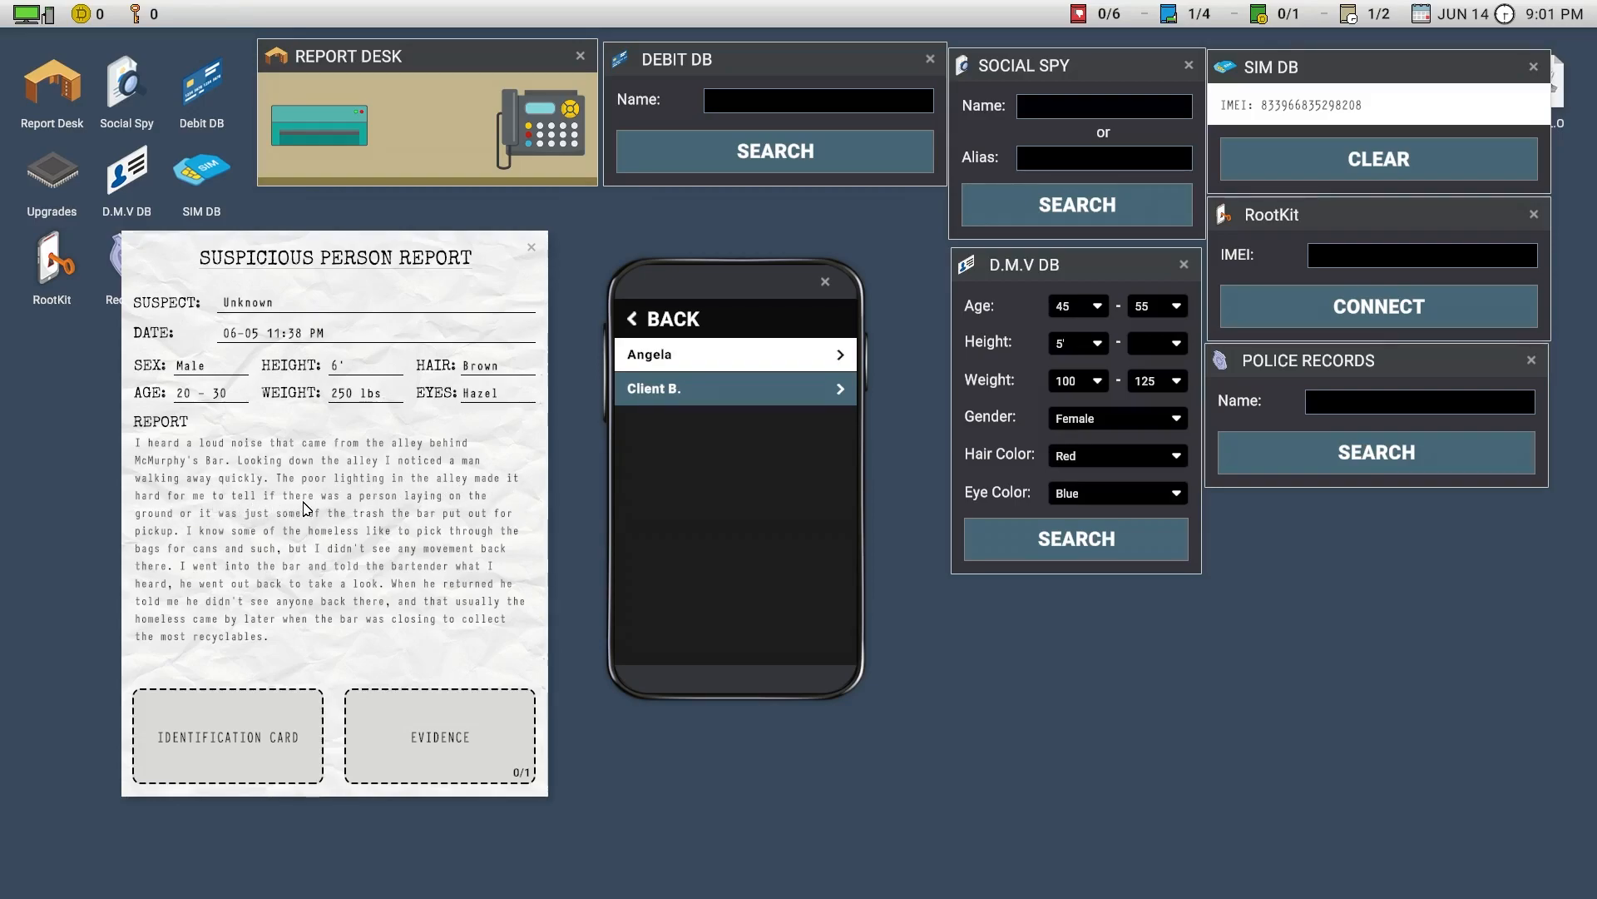
pyautogui.moveTo(298, 524)
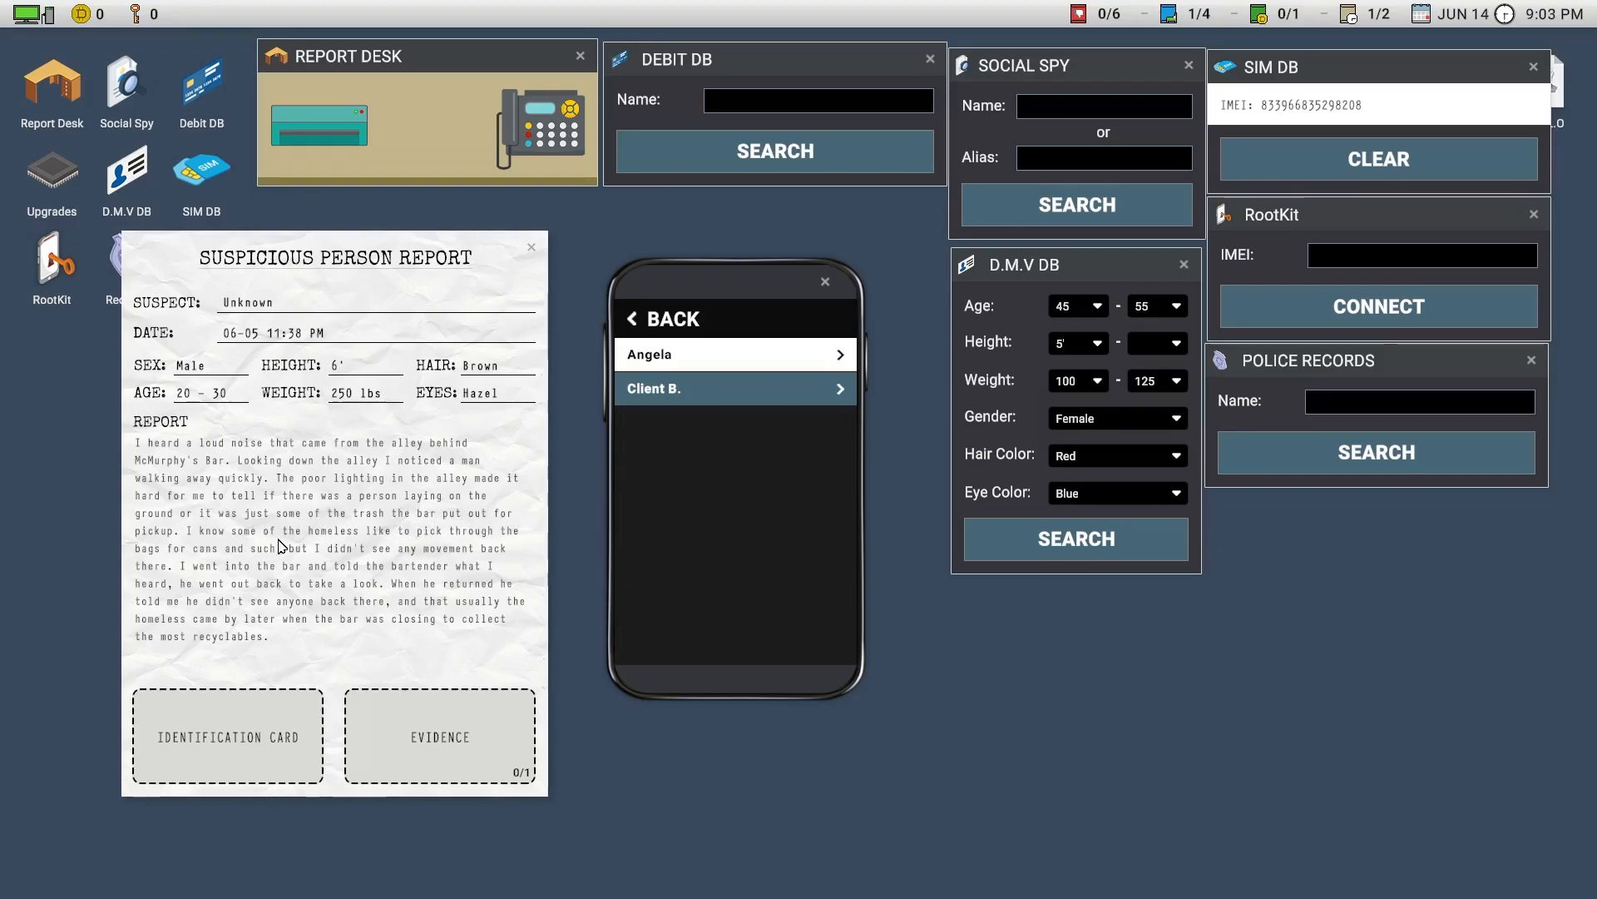
pyautogui.moveTo(165, 569)
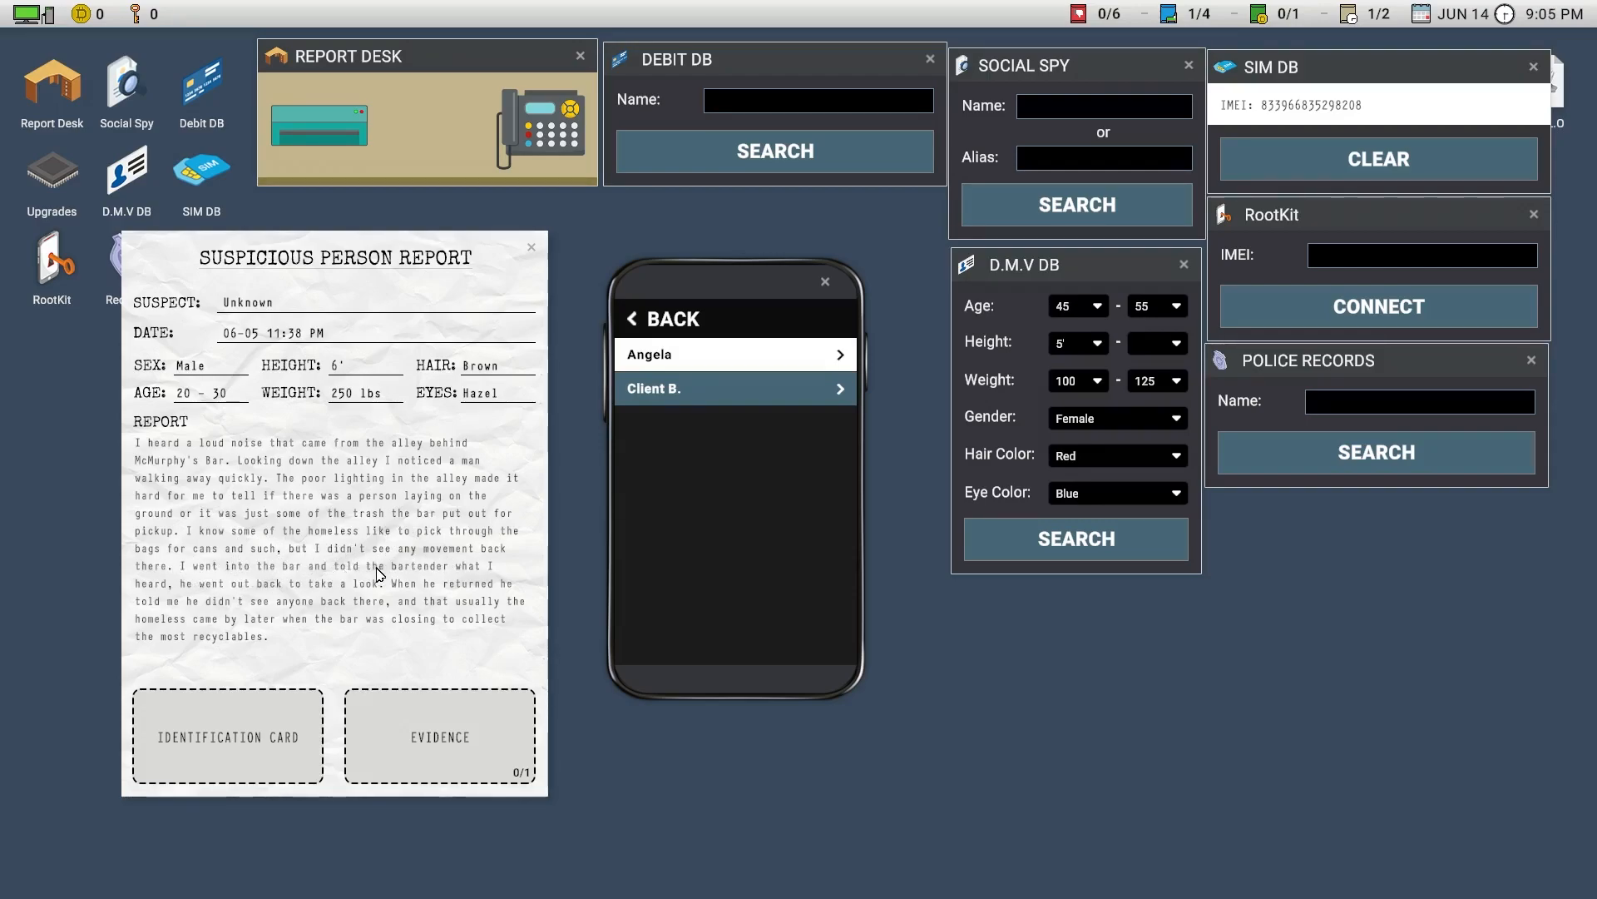
pyautogui.moveTo(303, 601)
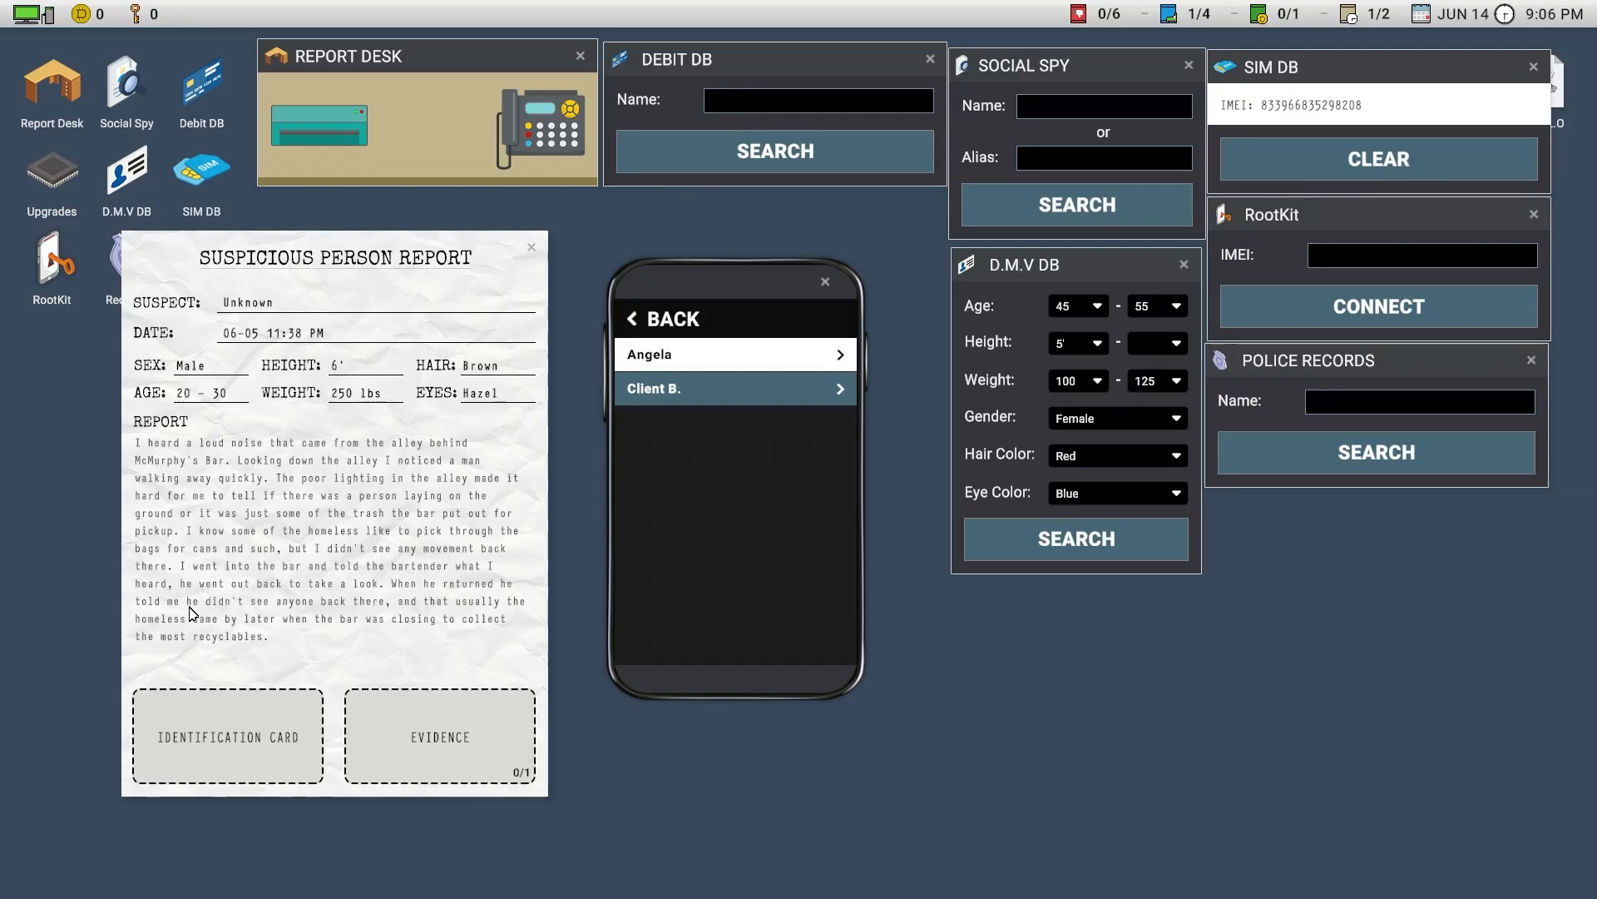
pyautogui.moveTo(426, 615)
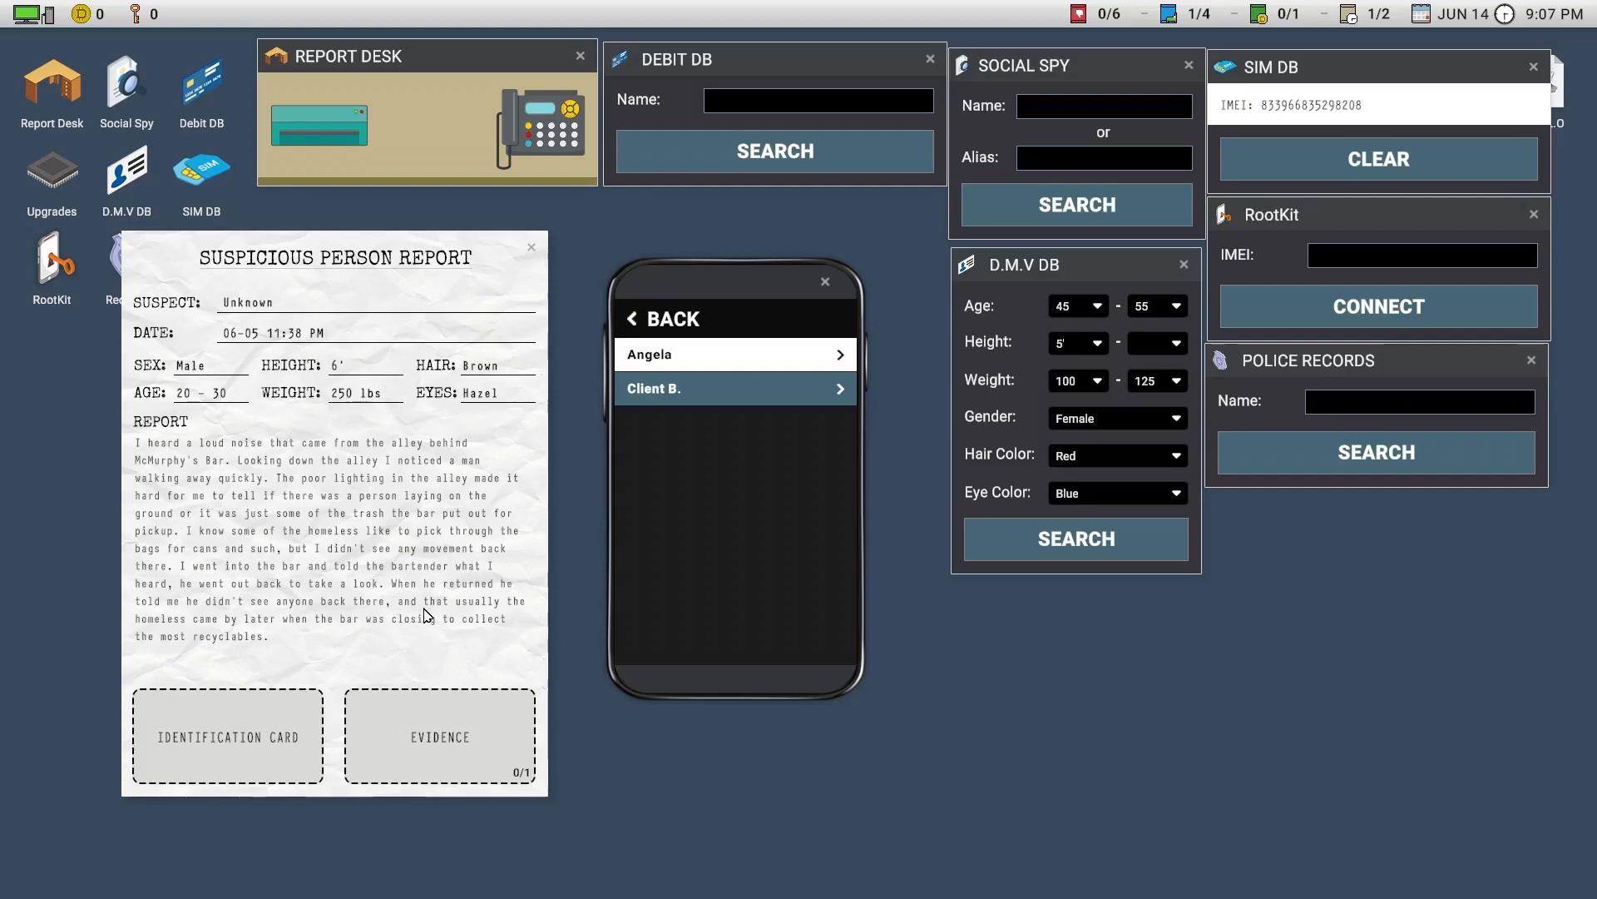
pyautogui.moveTo(314, 629)
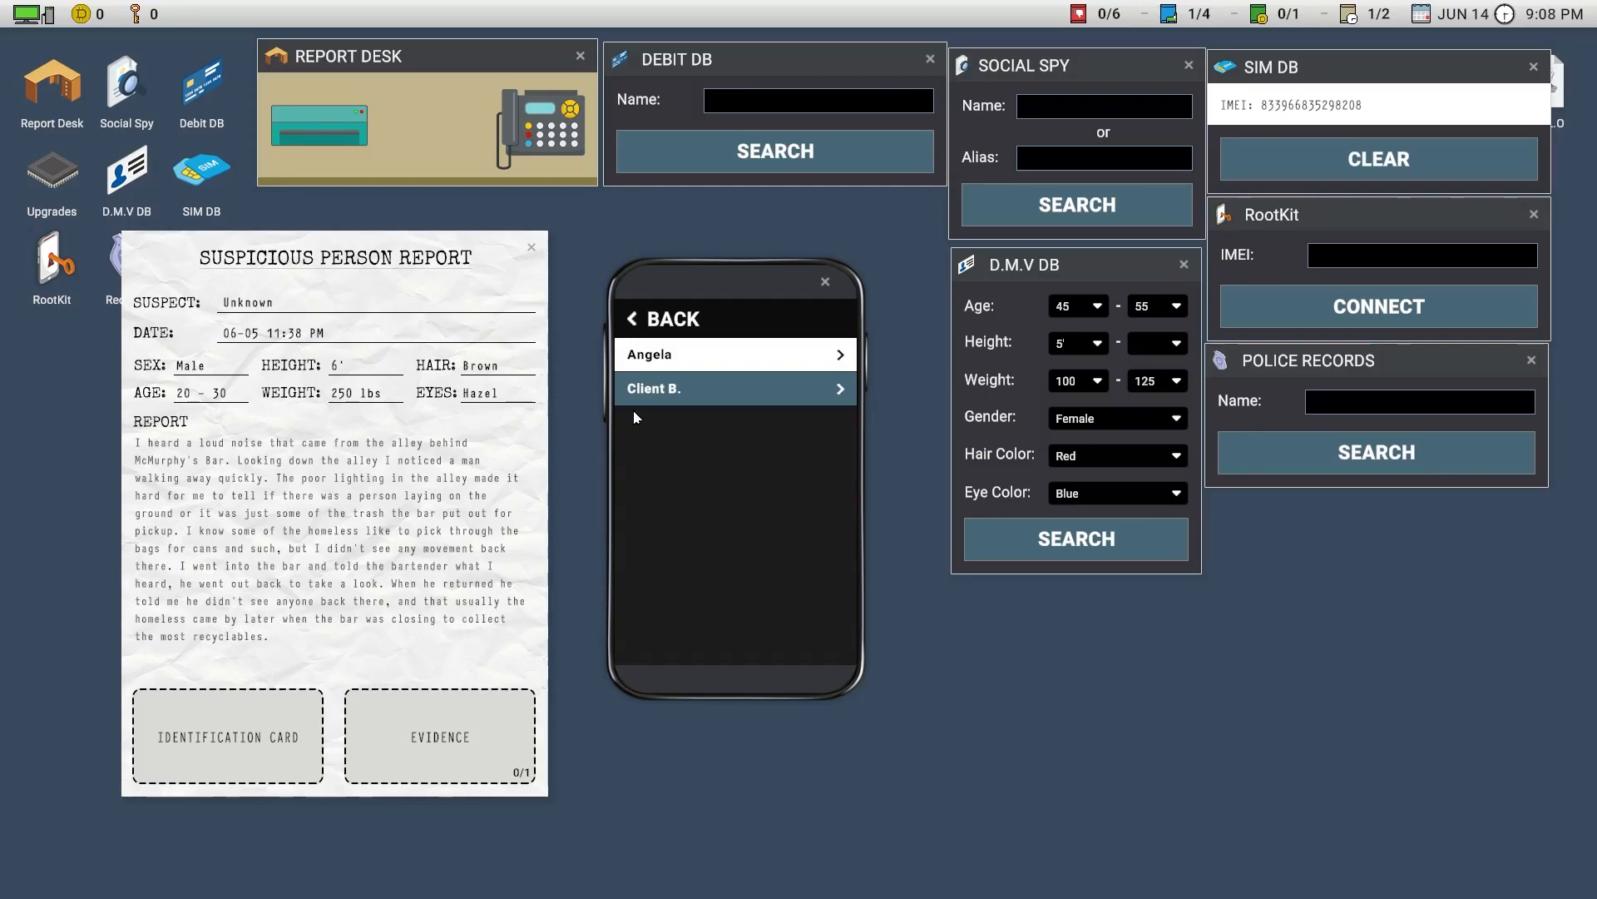
# Filter the DMV to ages 20–30, height 6', weight 250 lbs and up
pyautogui.click(734, 387)
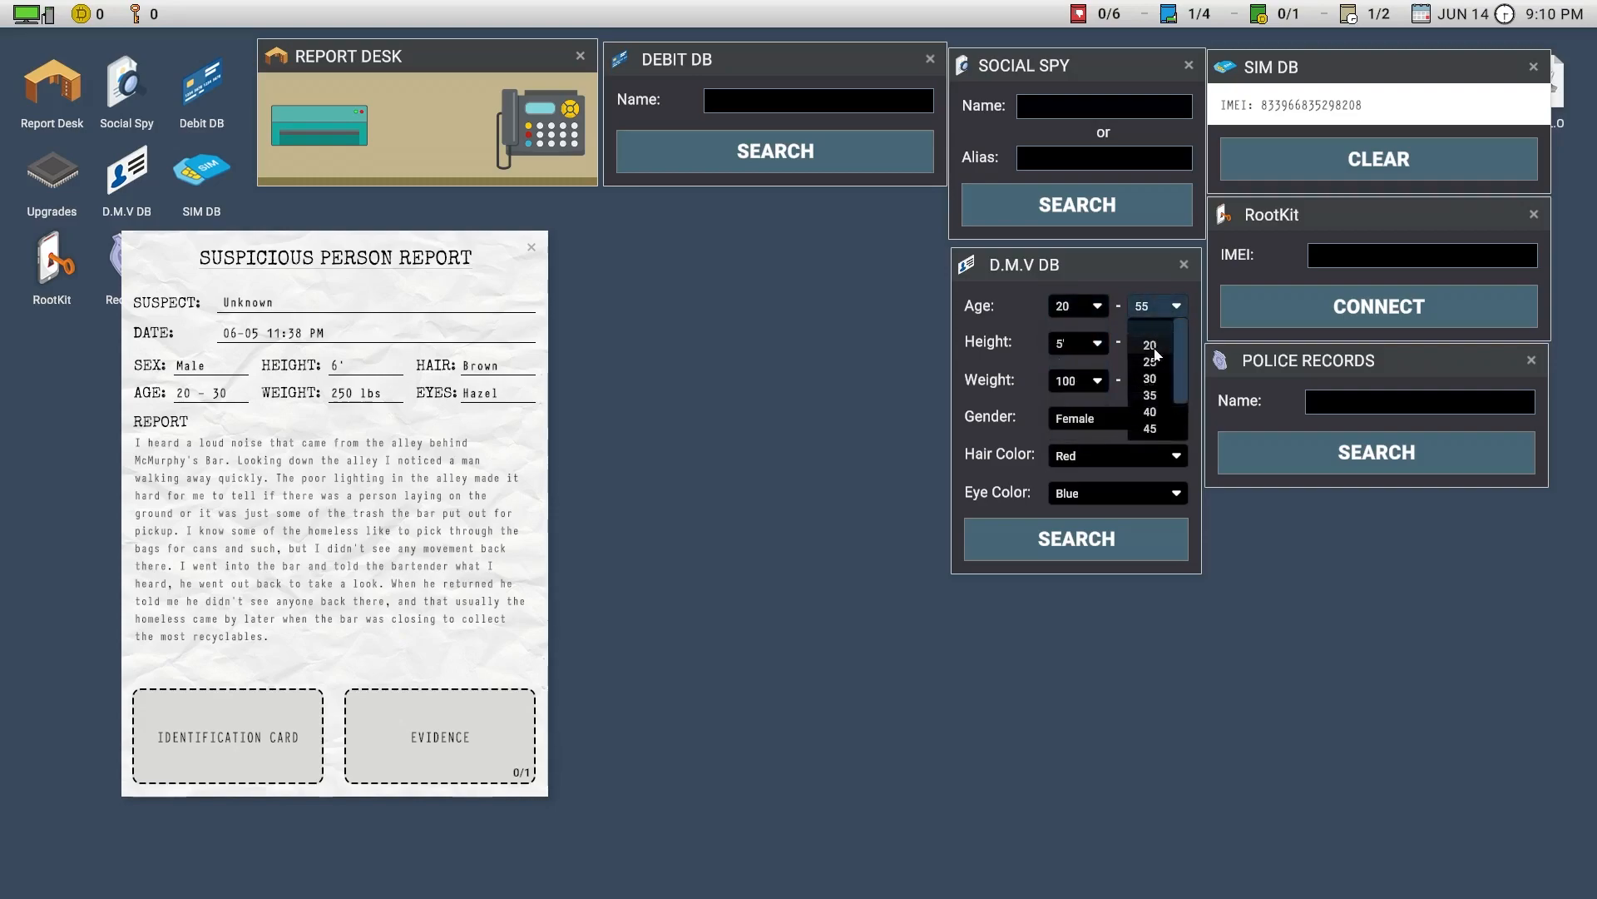
pyautogui.click(1150, 378)
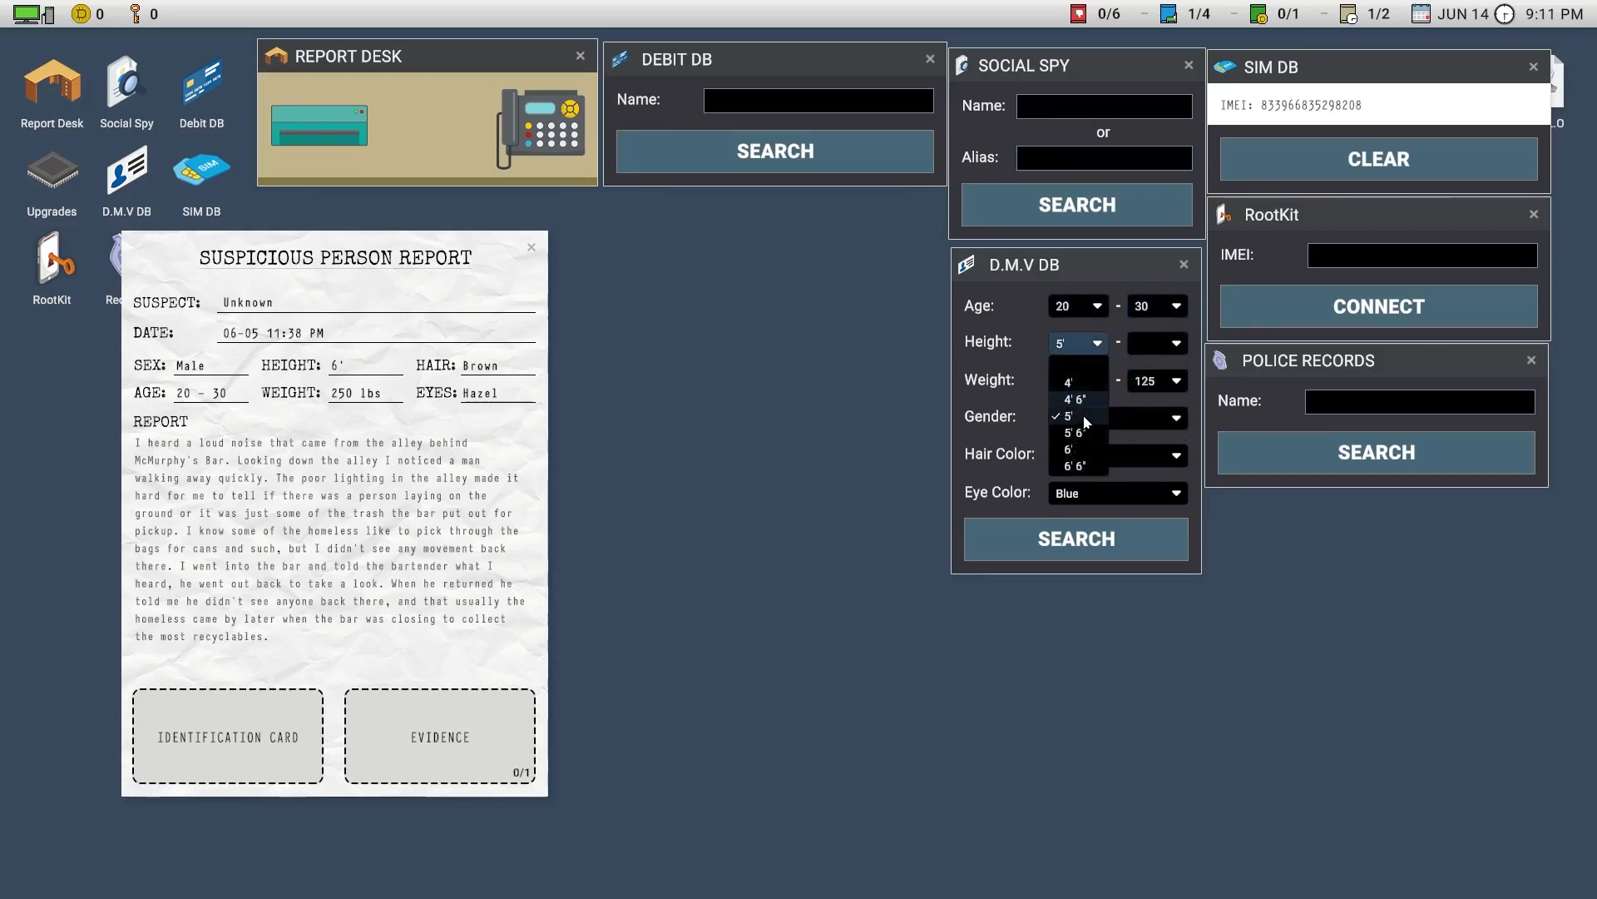
pyautogui.click(1068, 450)
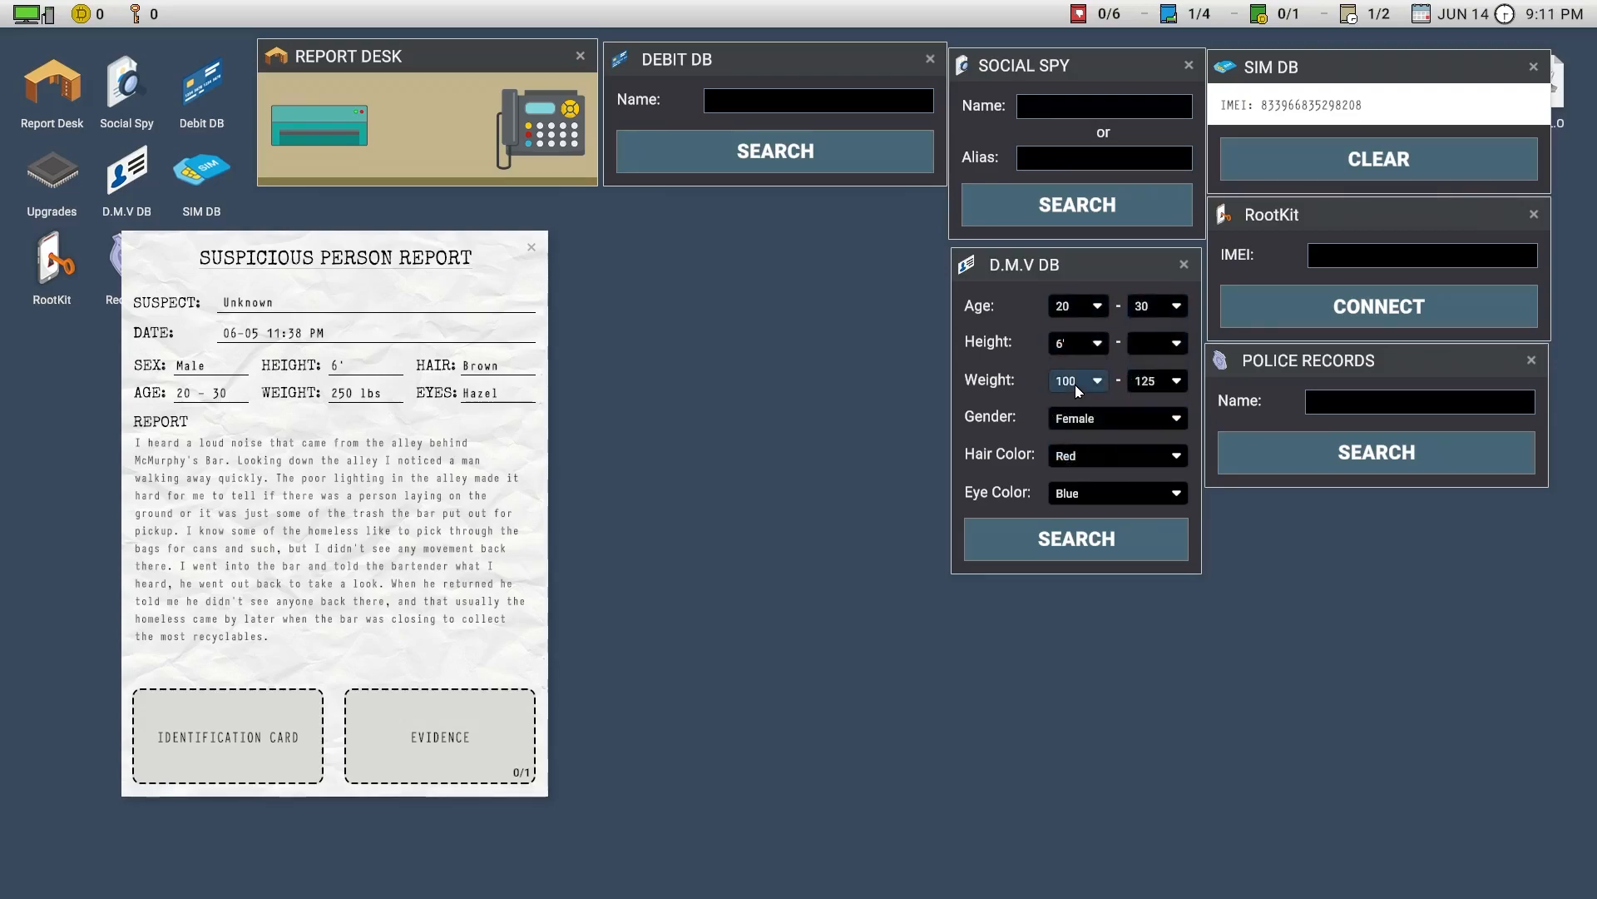
pyautogui.click(1076, 379)
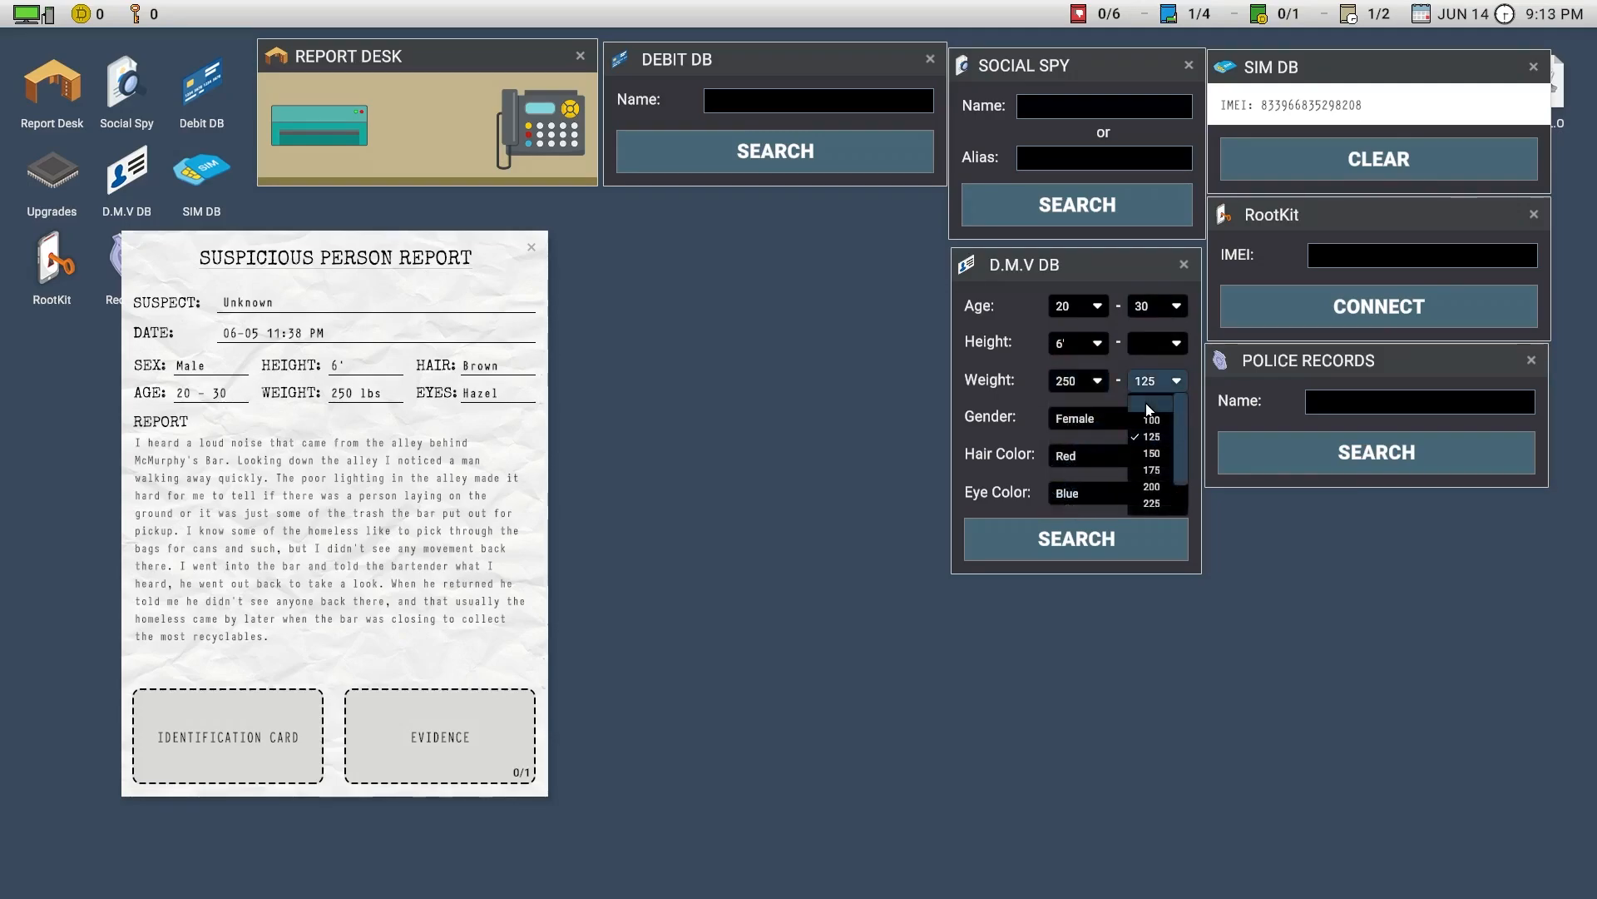
pyautogui.click(1116, 418)
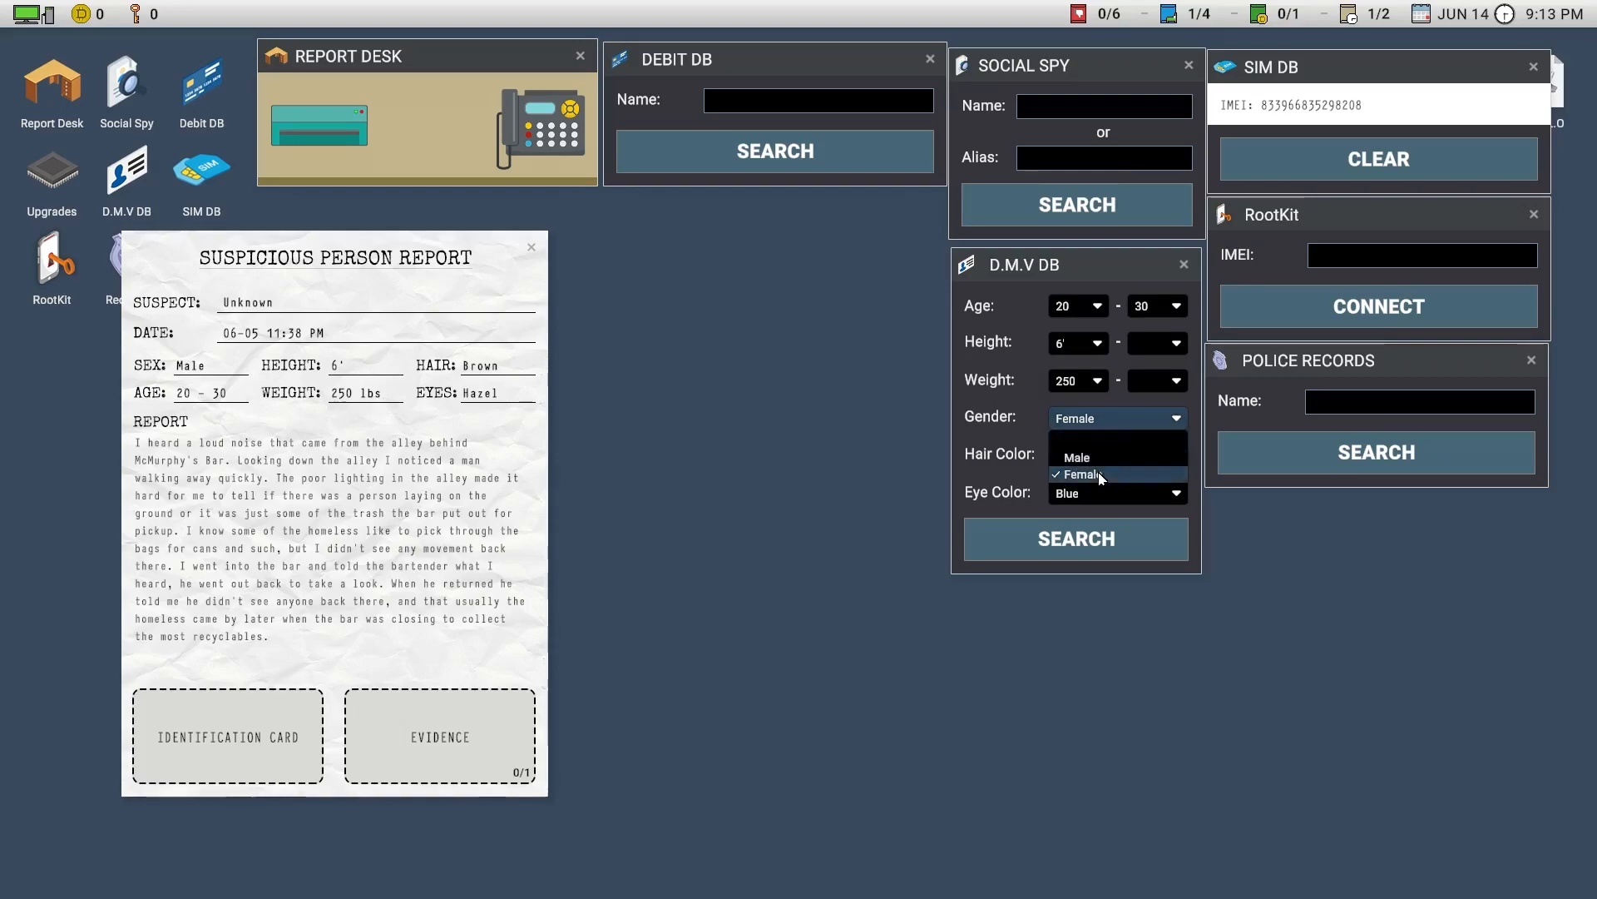
# Restrict to hazel-eyed males and run the DMV search
pyautogui.click(1115, 454)
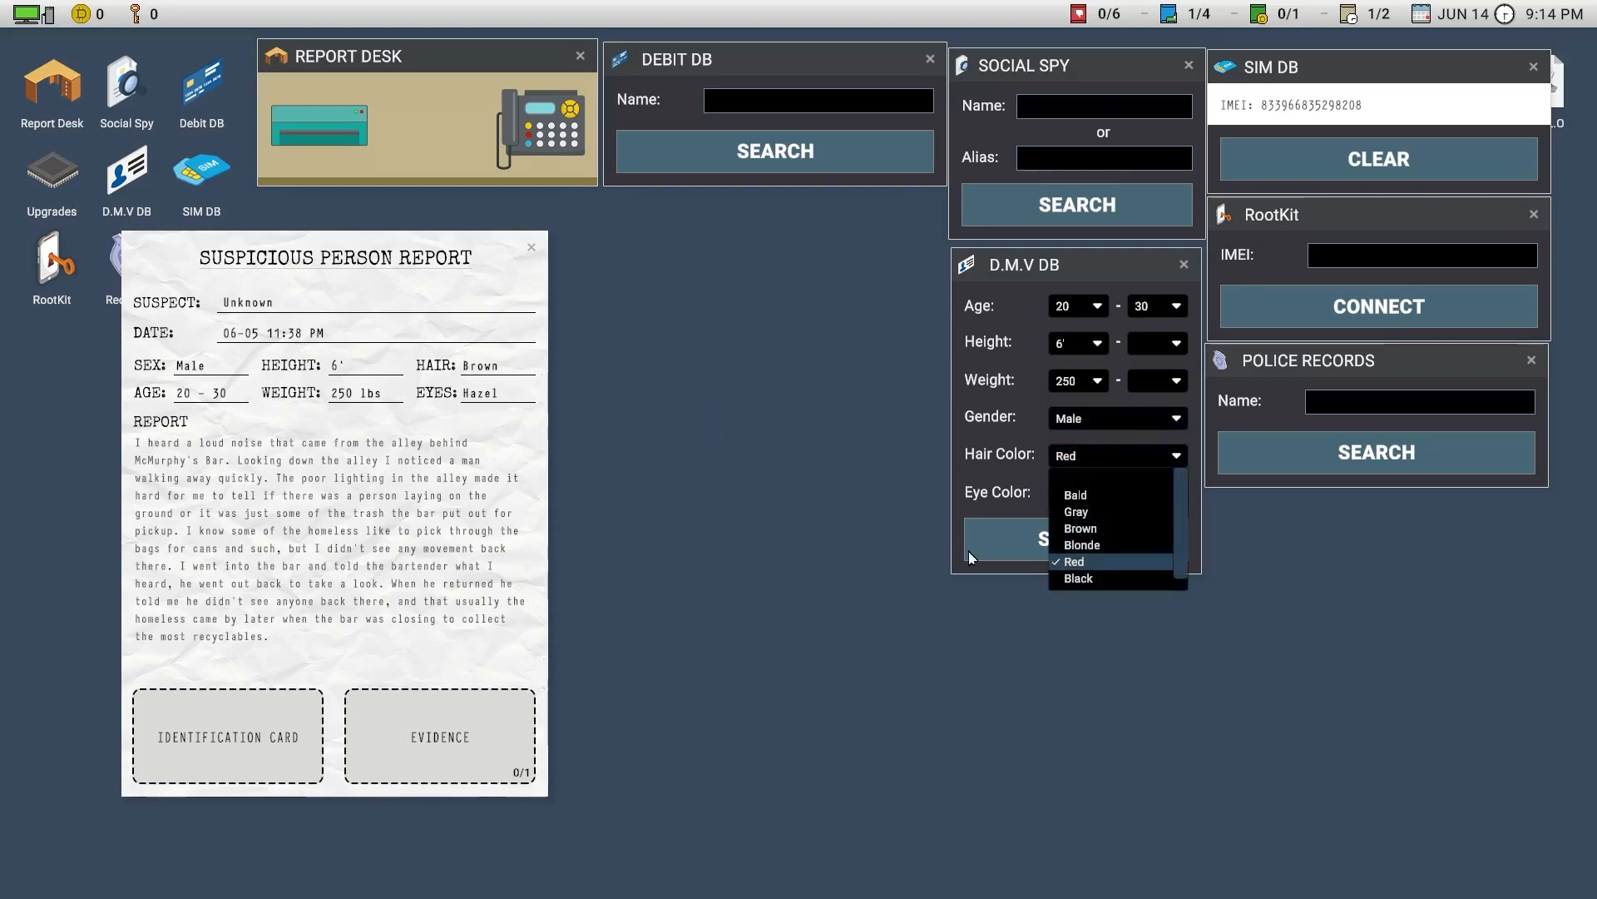
pyautogui.moveTo(1093, 543)
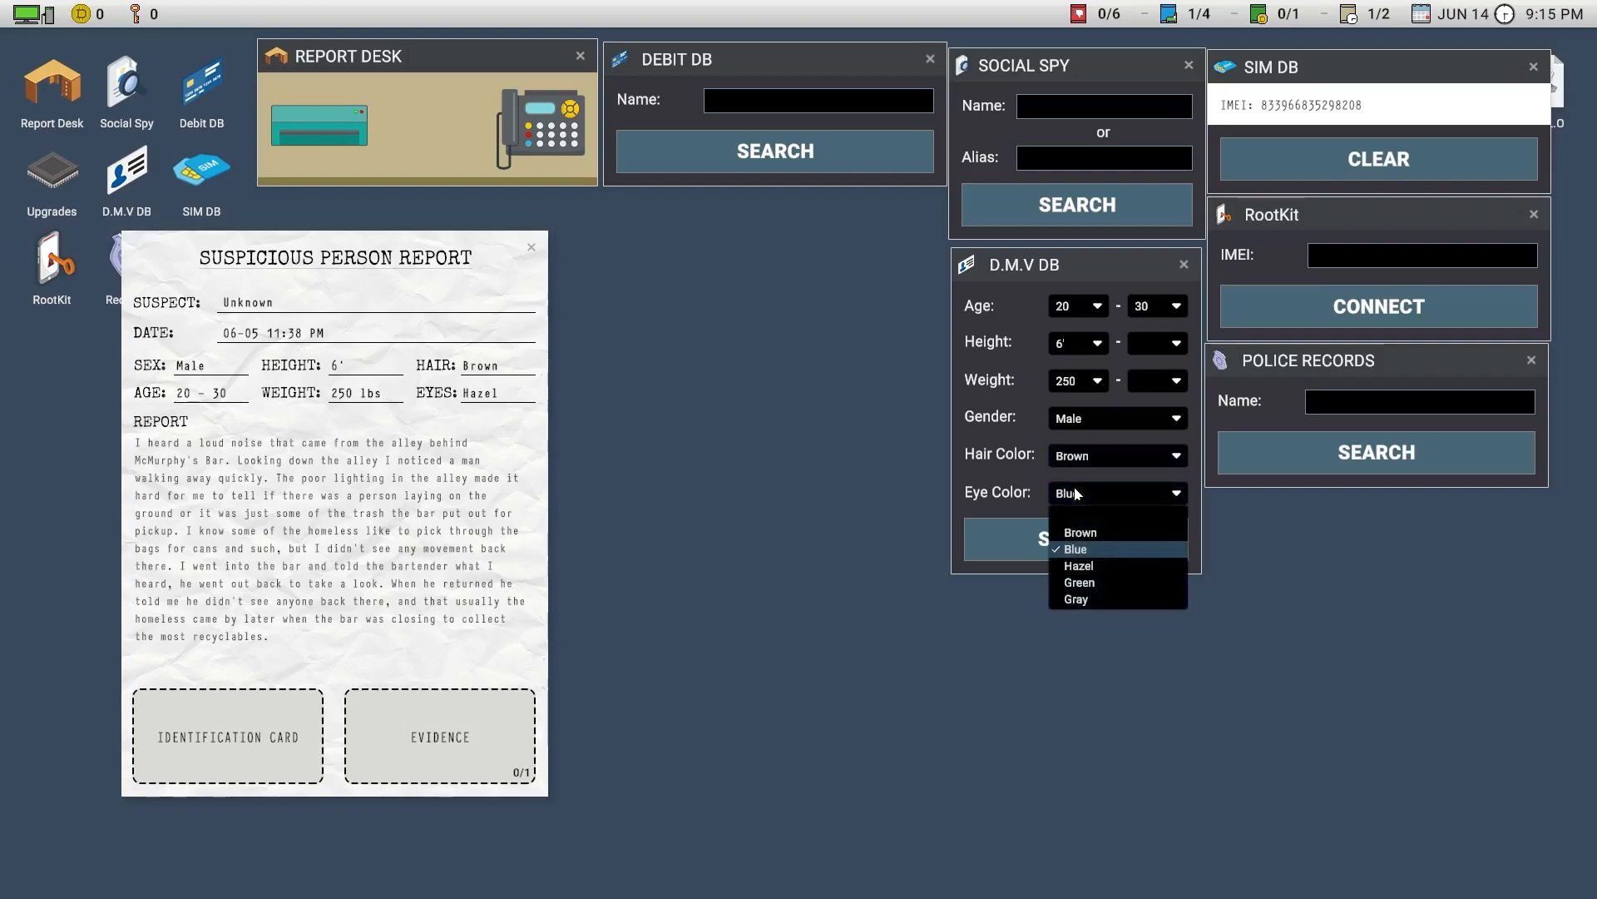
pyautogui.click(1078, 565)
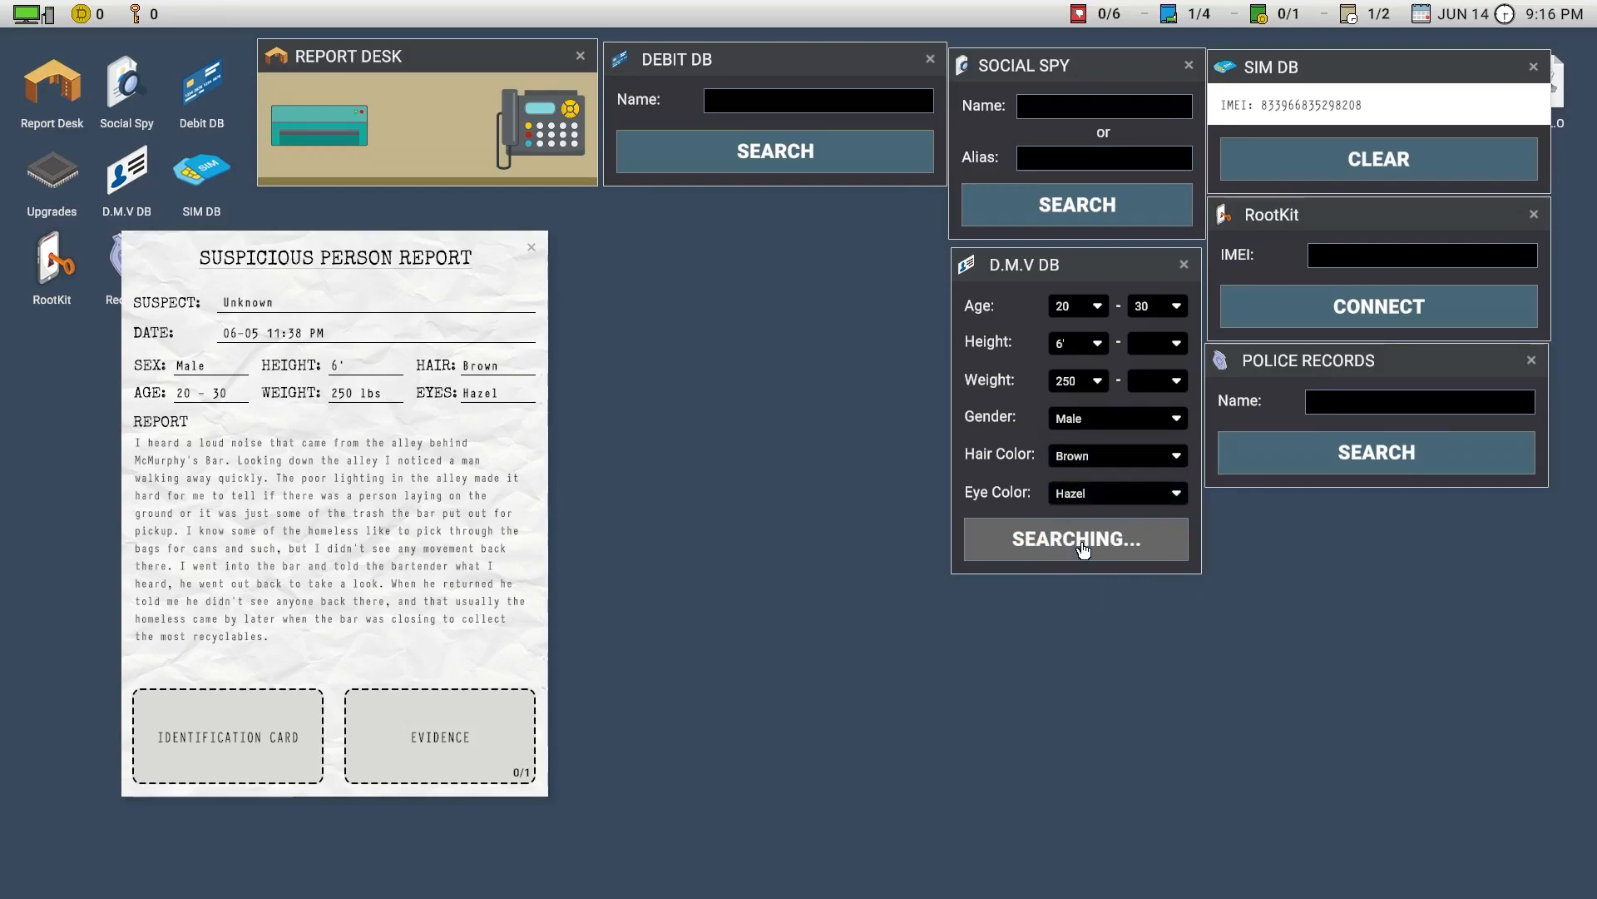
pyautogui.click(1075, 537)
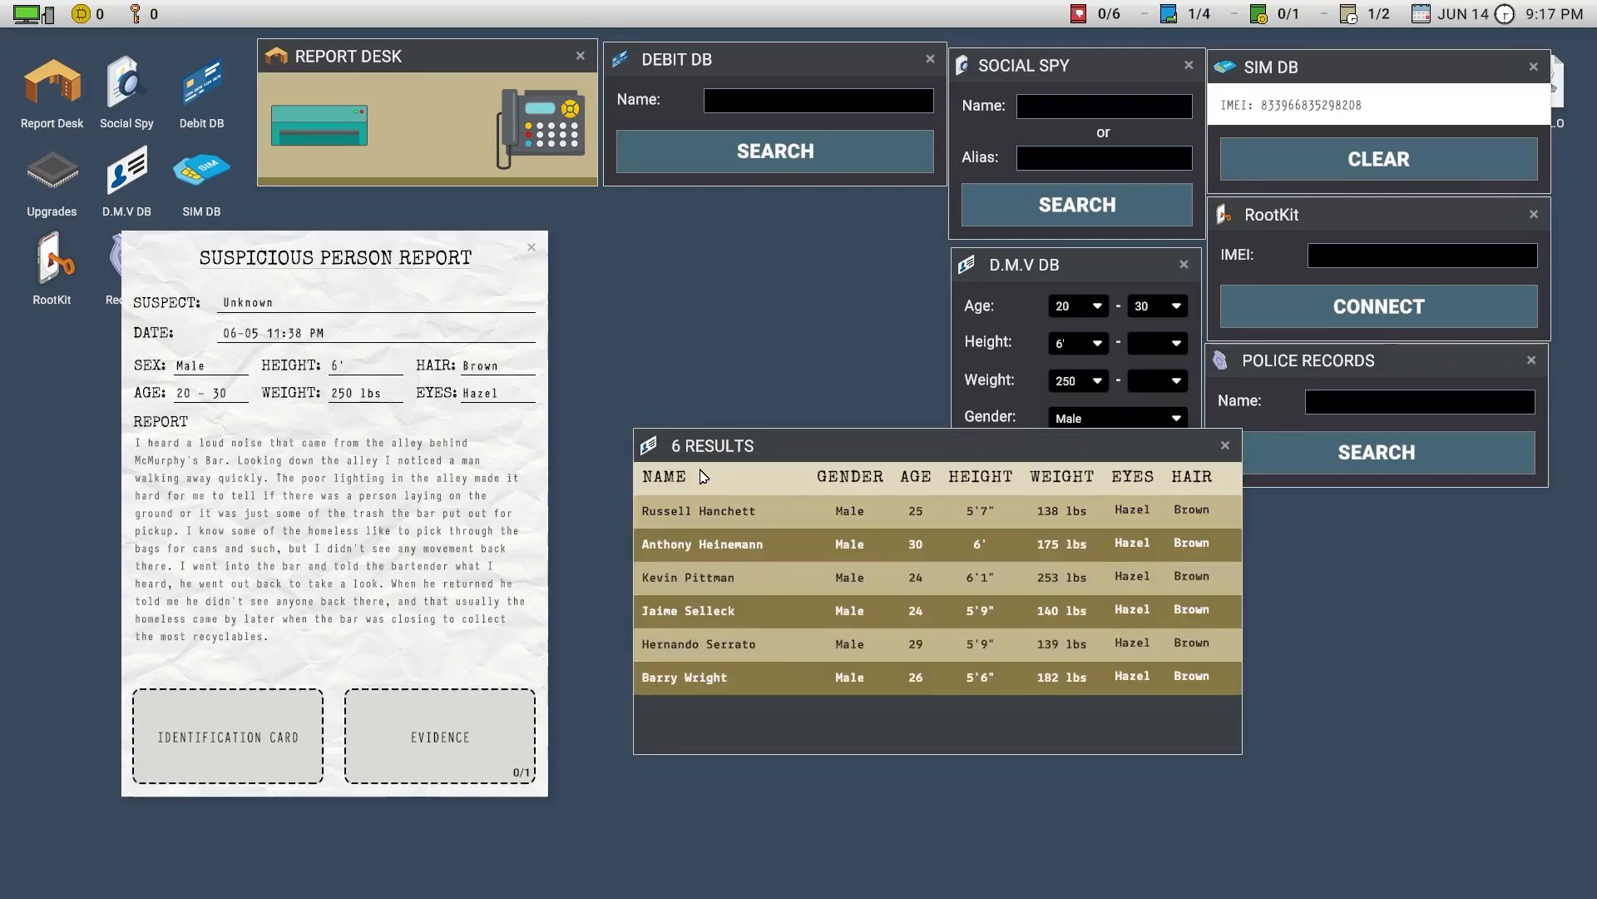
pyautogui.moveTo(788, 619)
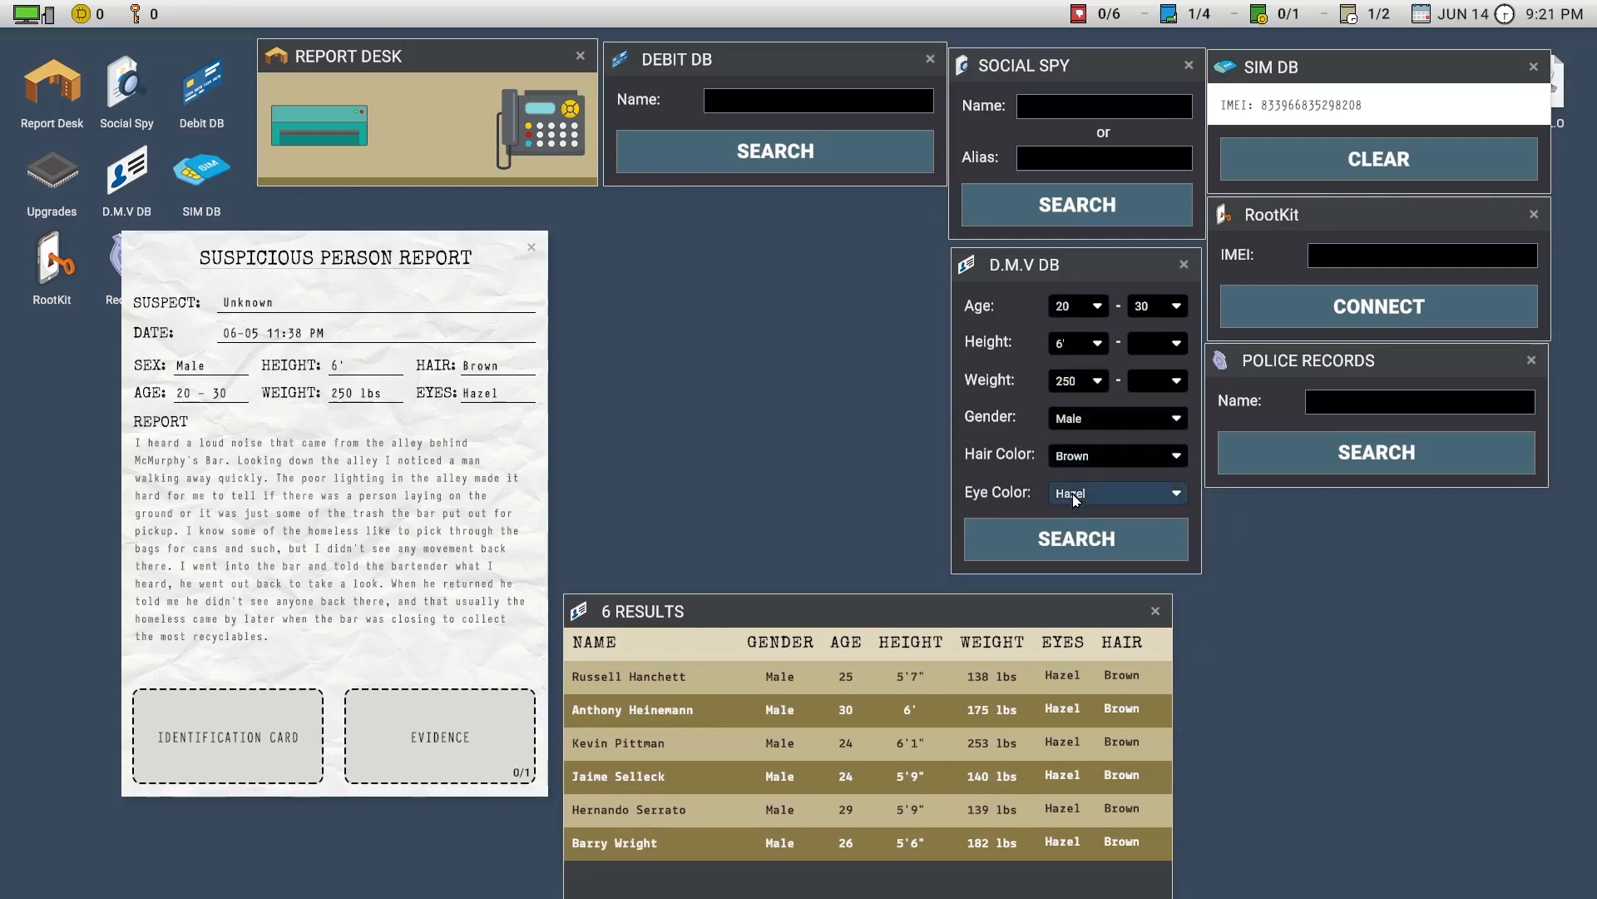
pyautogui.moveTo(1155, 610)
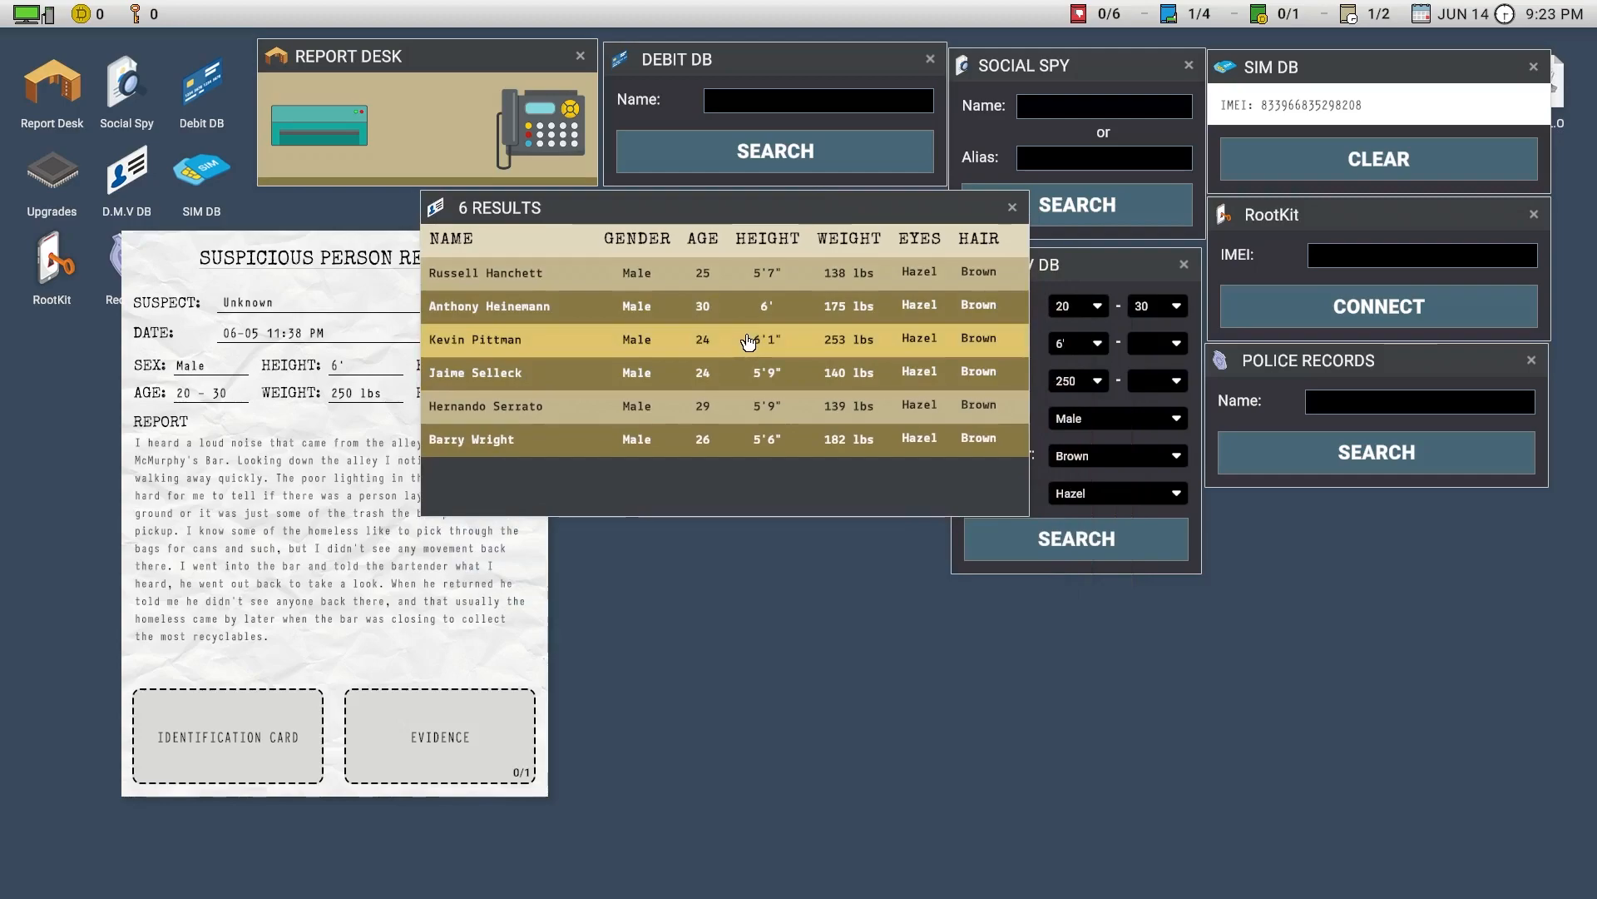
pyautogui.moveTo(653, 350)
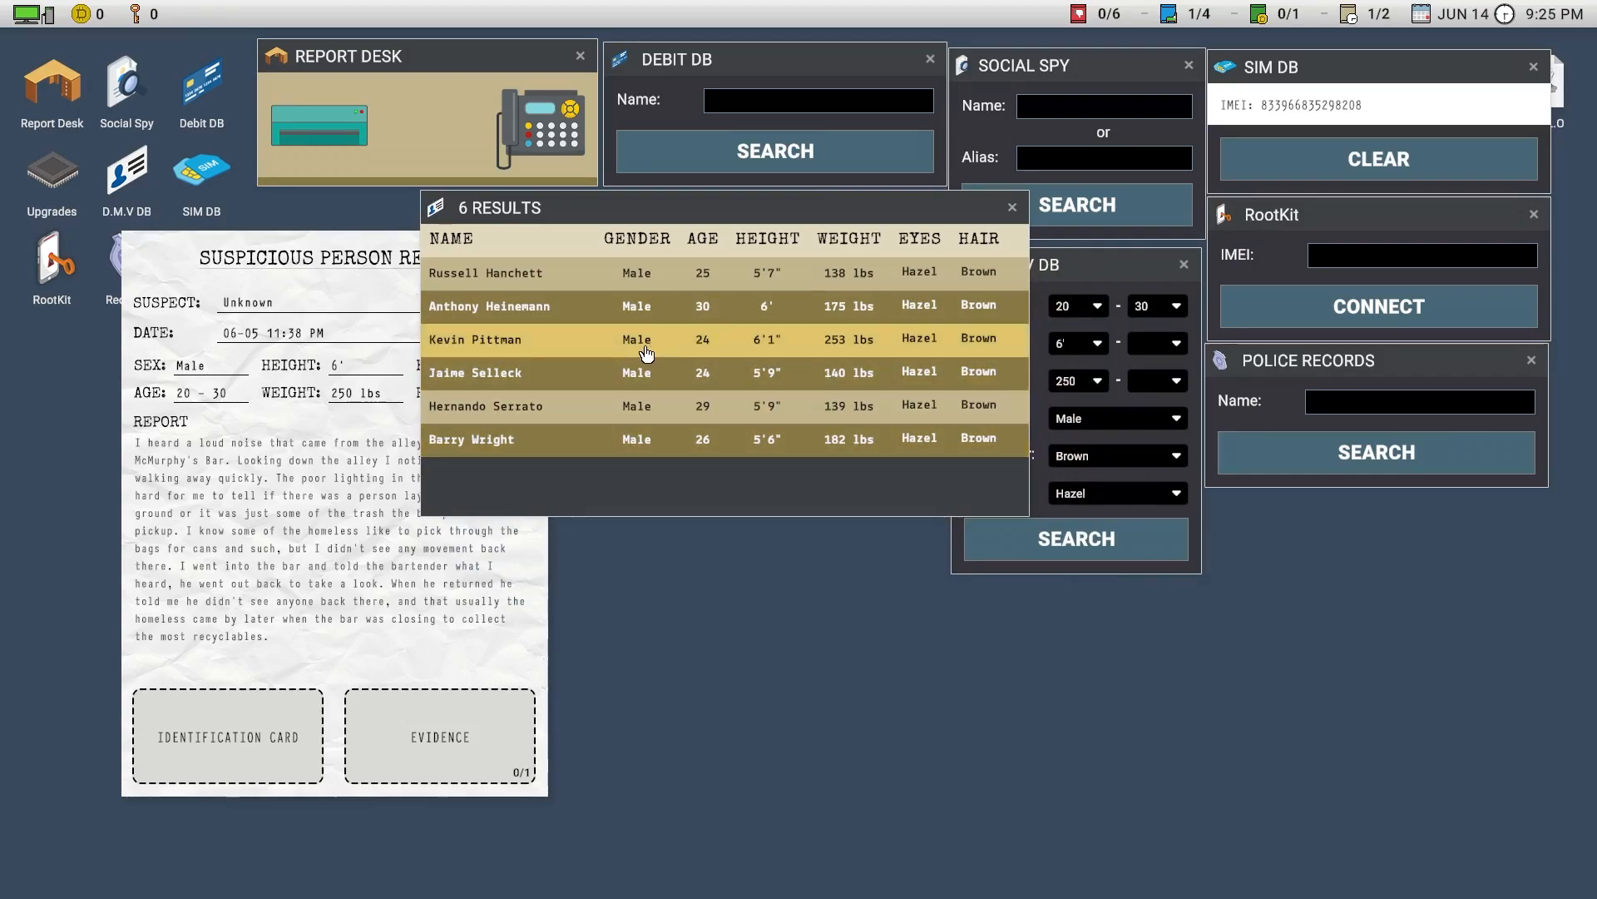
pyautogui.moveTo(839, 351)
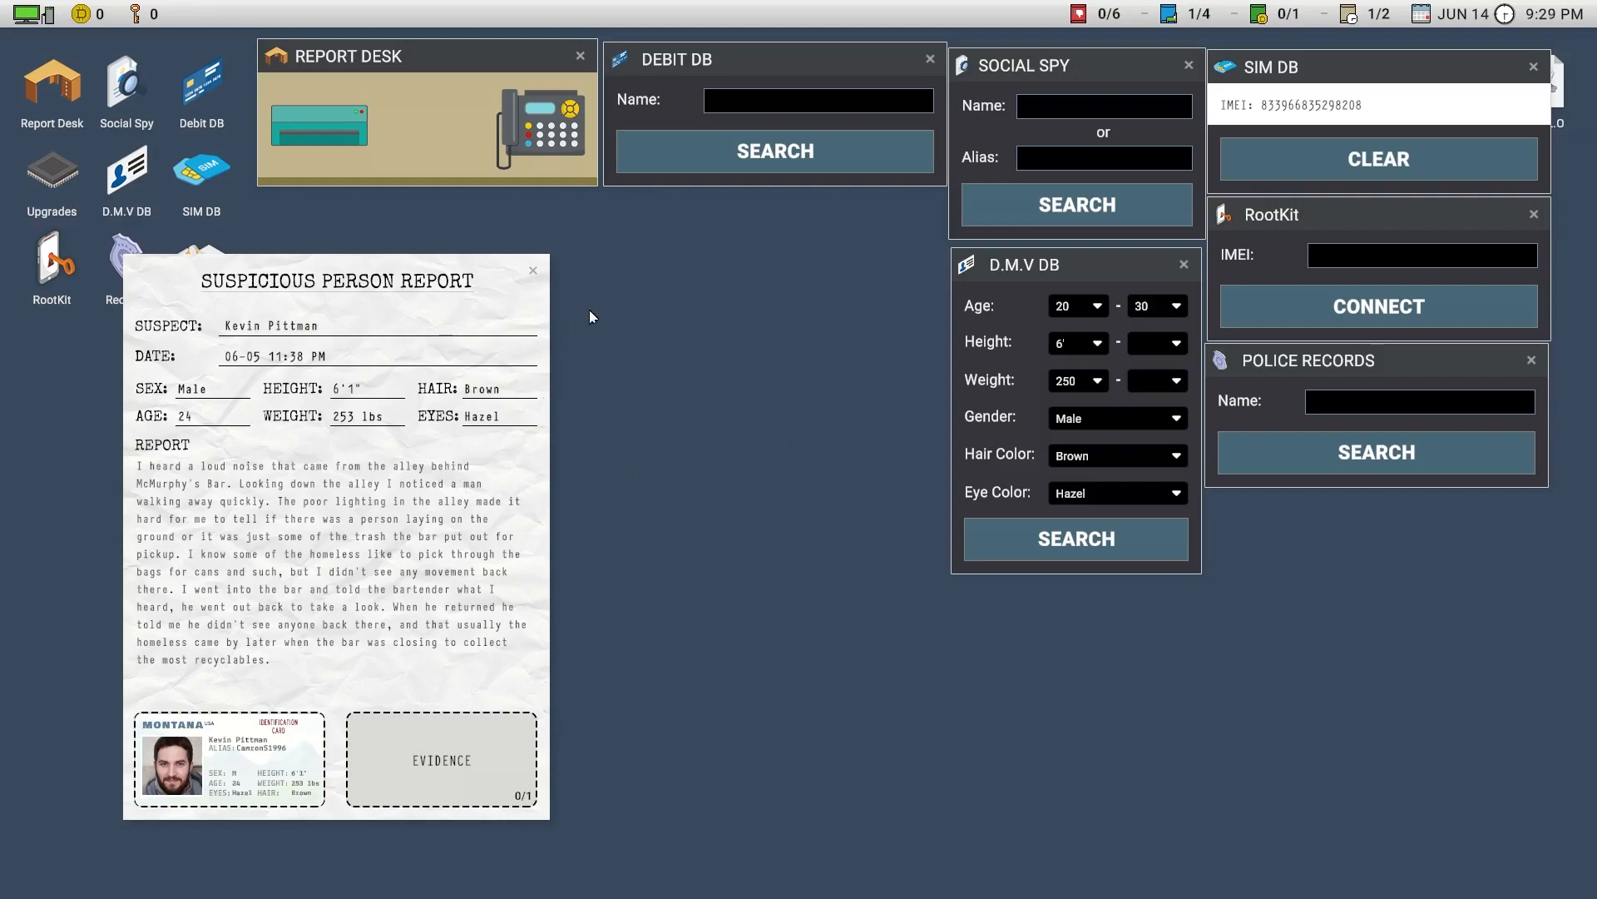
pyautogui.click(1378, 158)
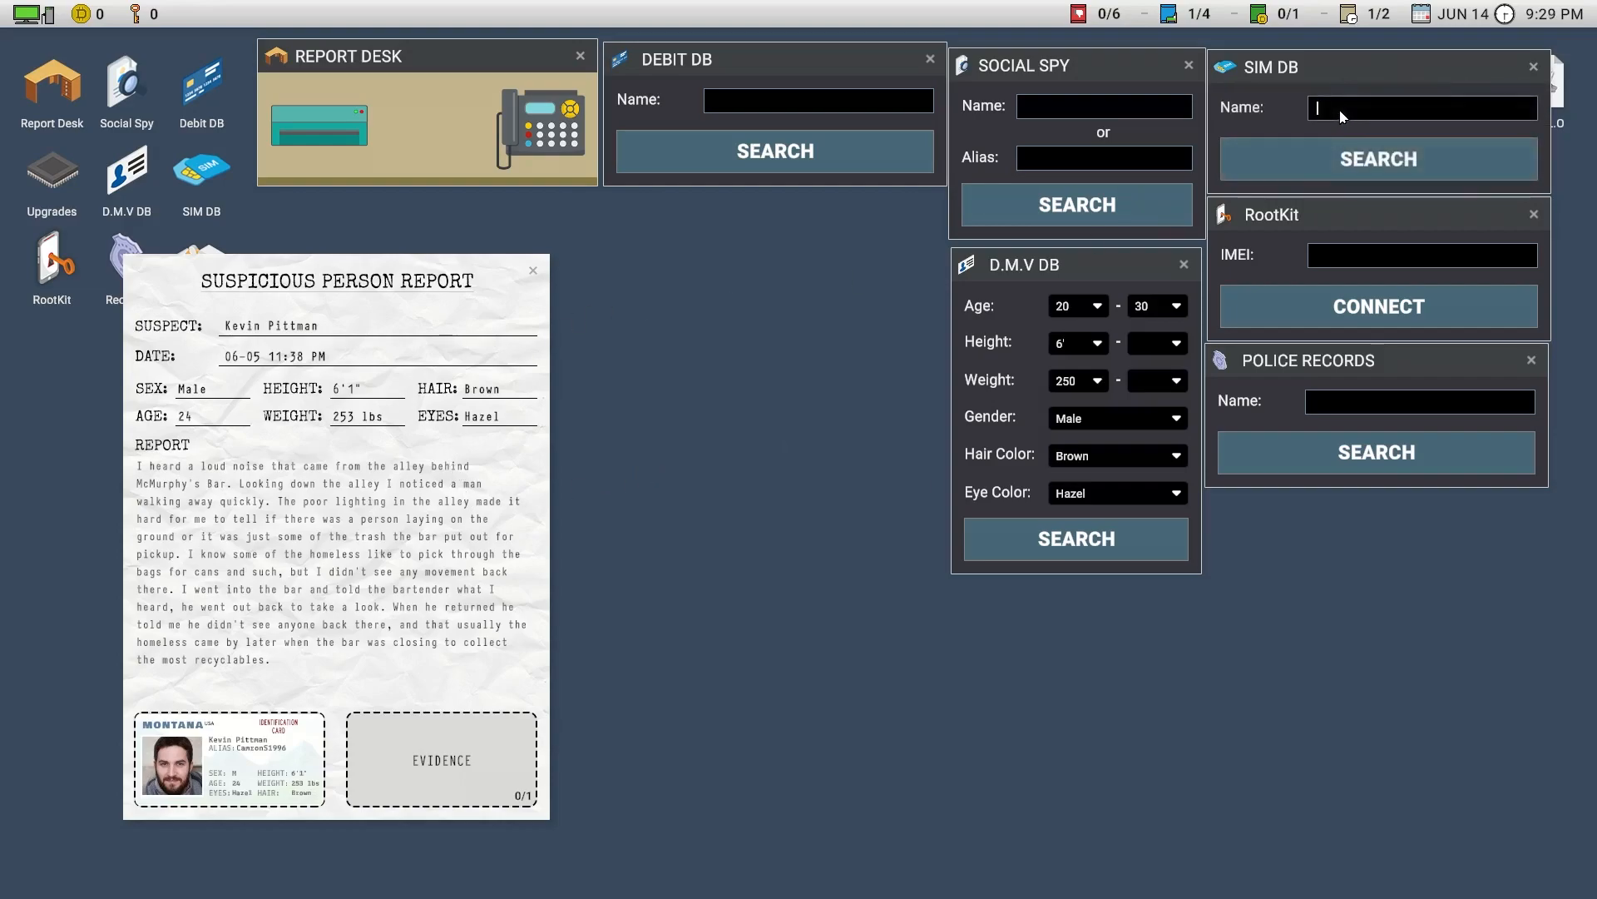
pyautogui.write('Kevin Pittman')
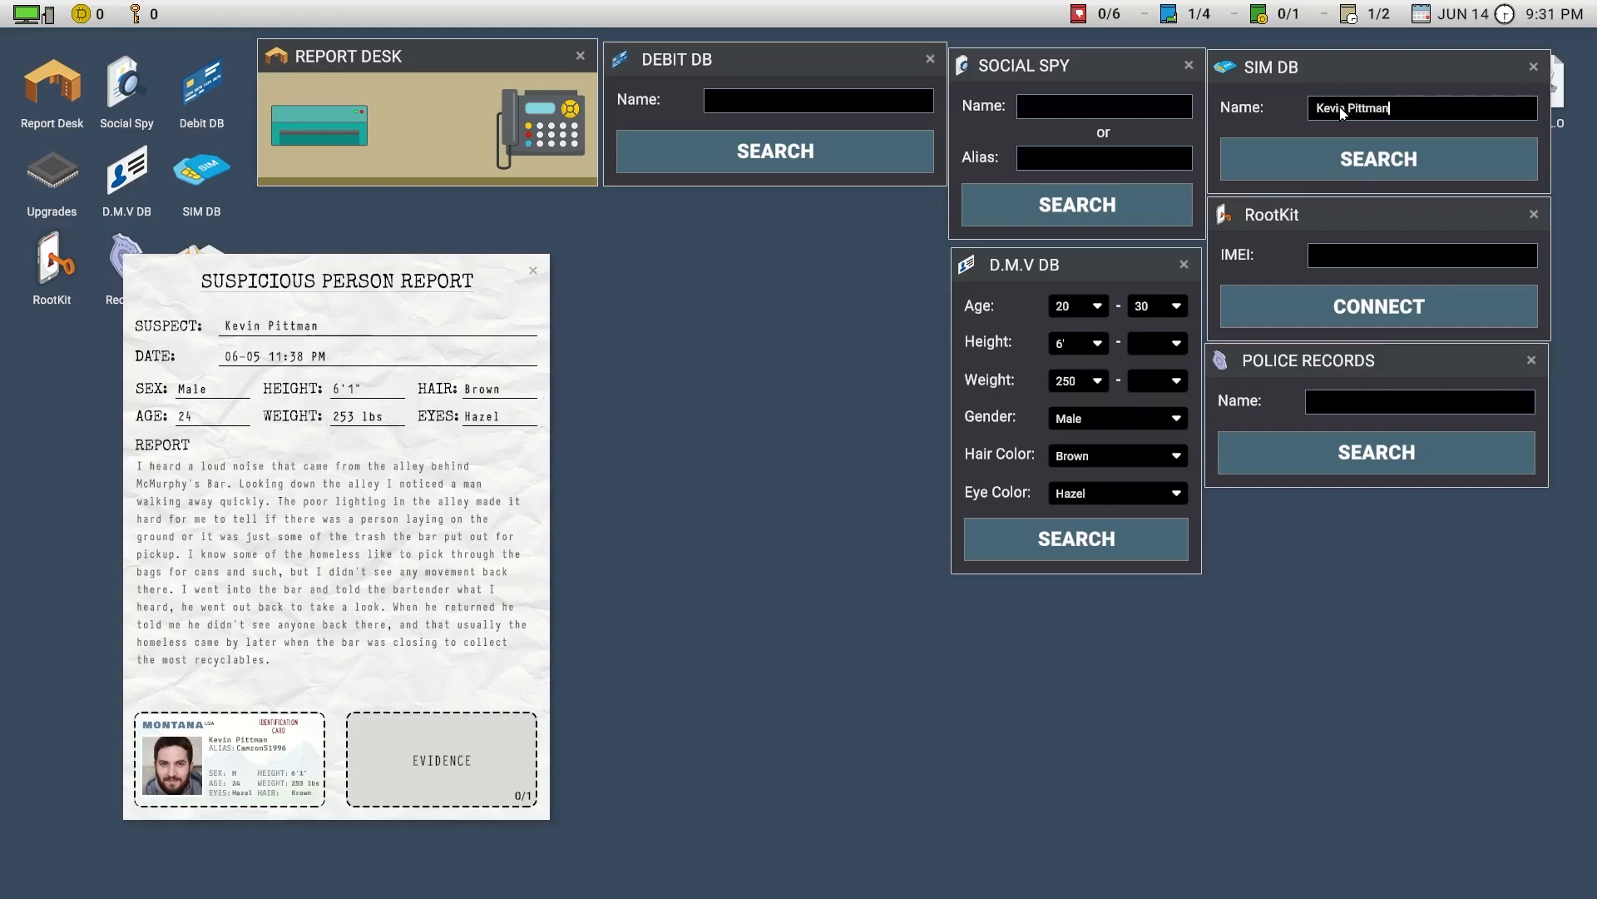
pyautogui.click(1378, 160)
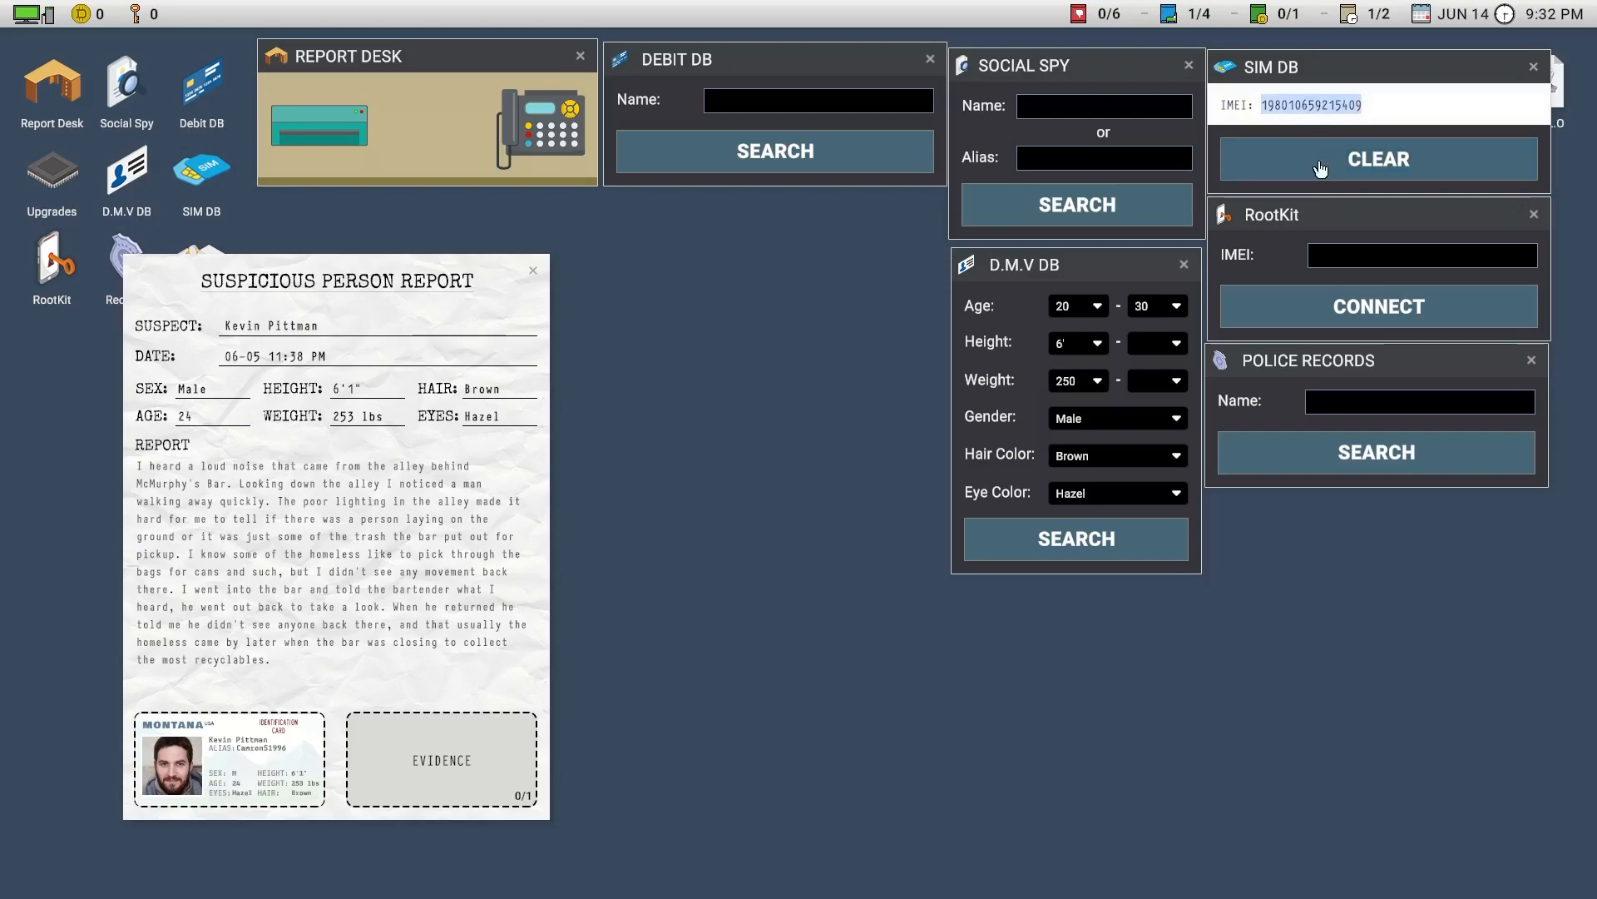
pyautogui.click(1378, 306)
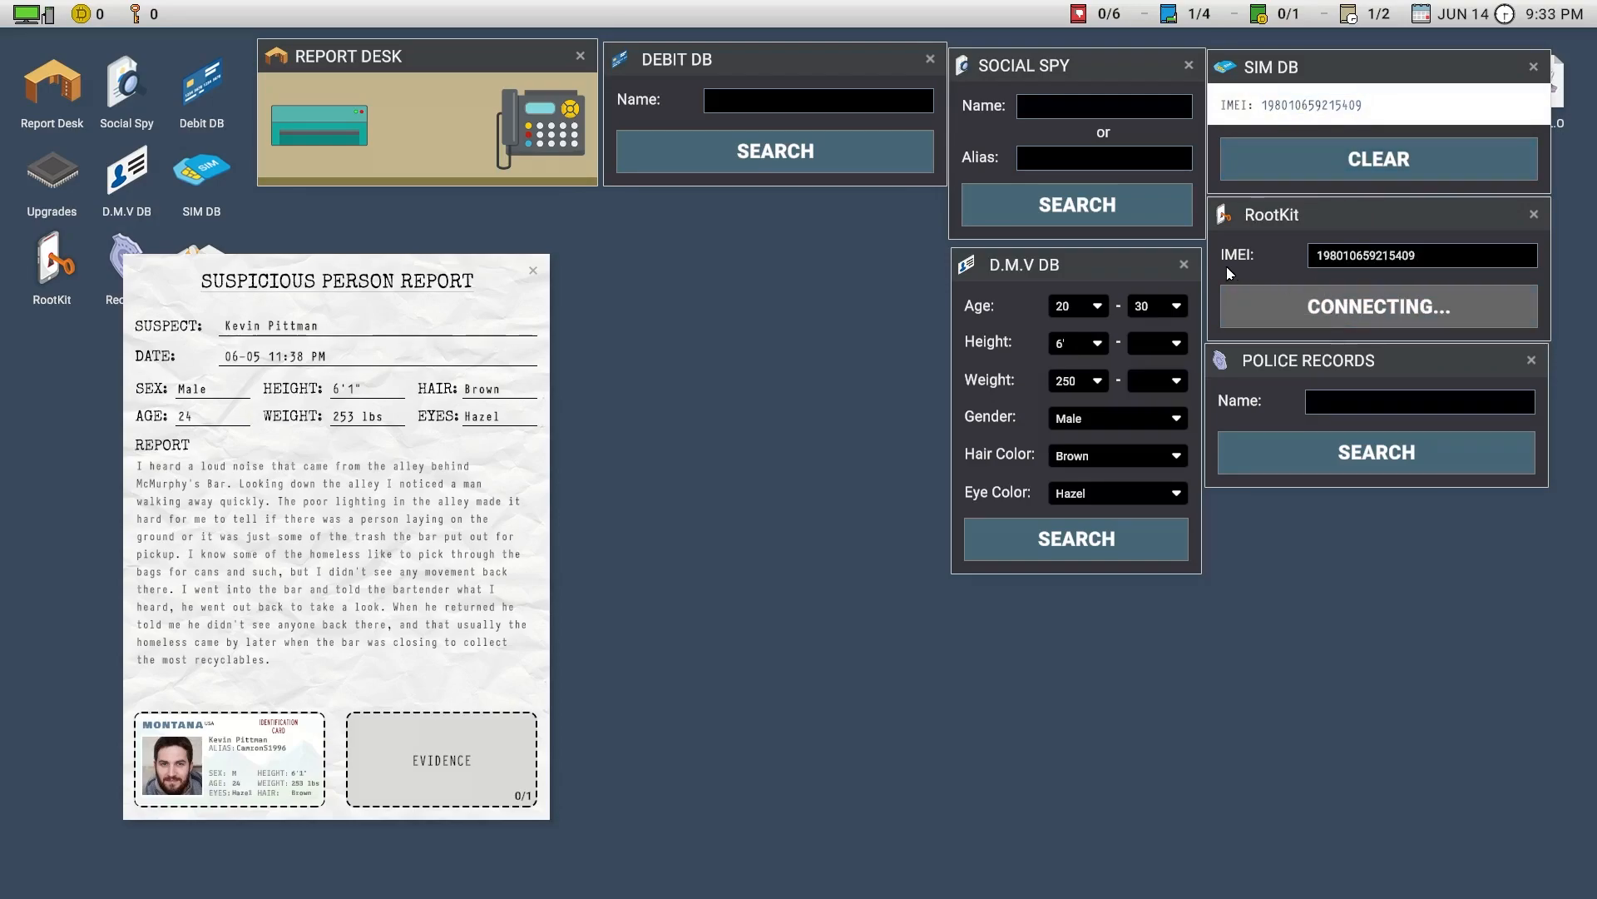
pyautogui.click(1377, 306)
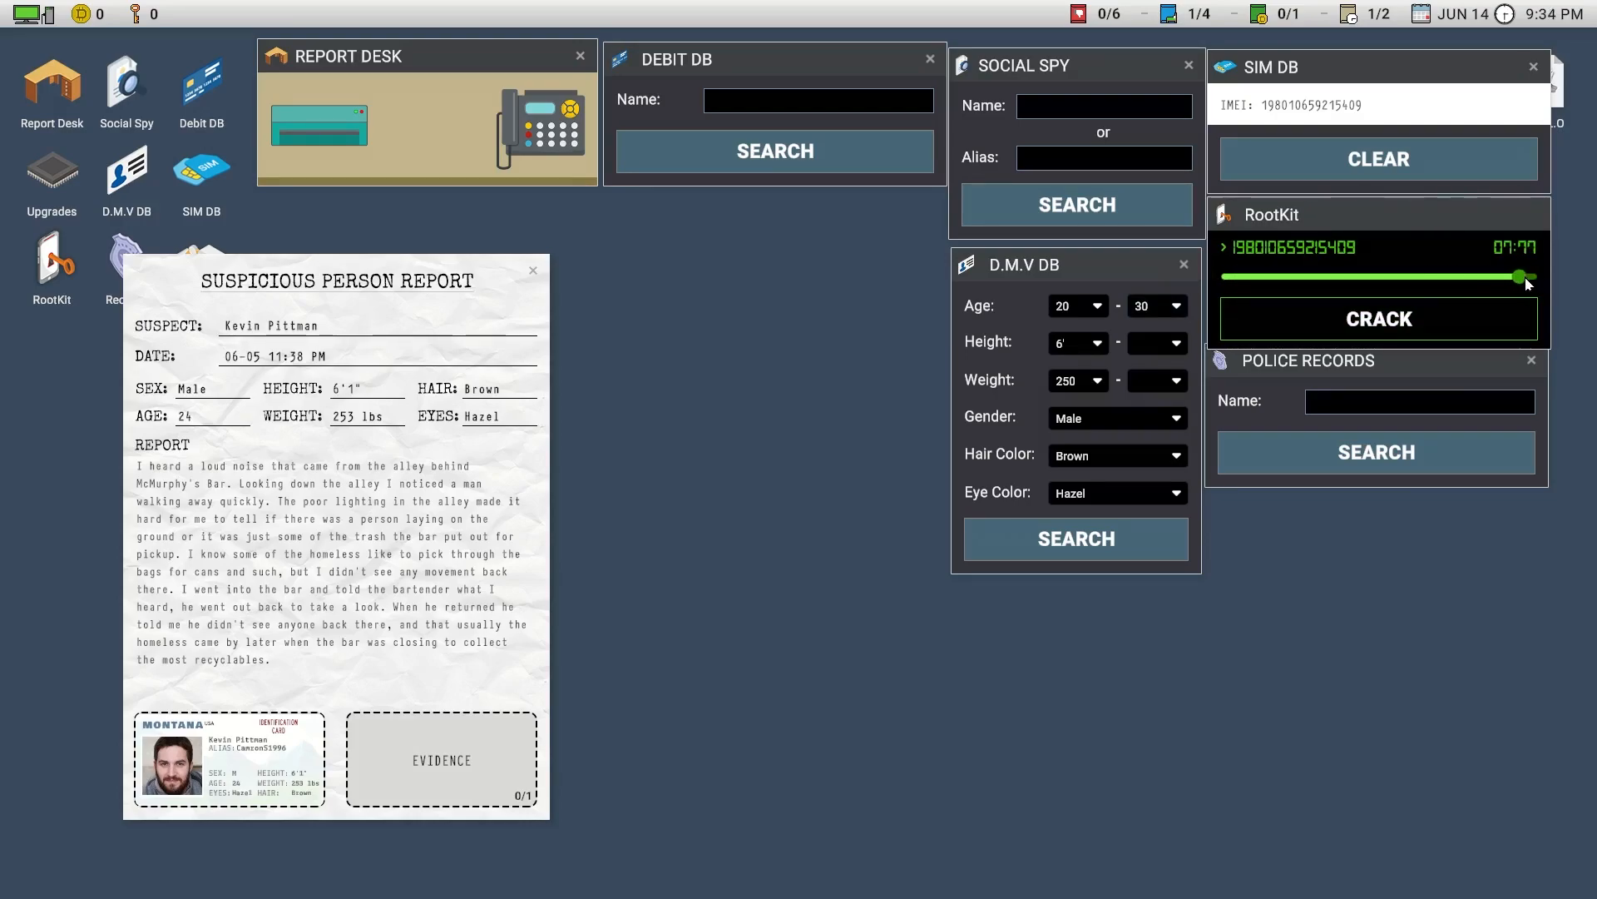
pyautogui.click(1378, 317)
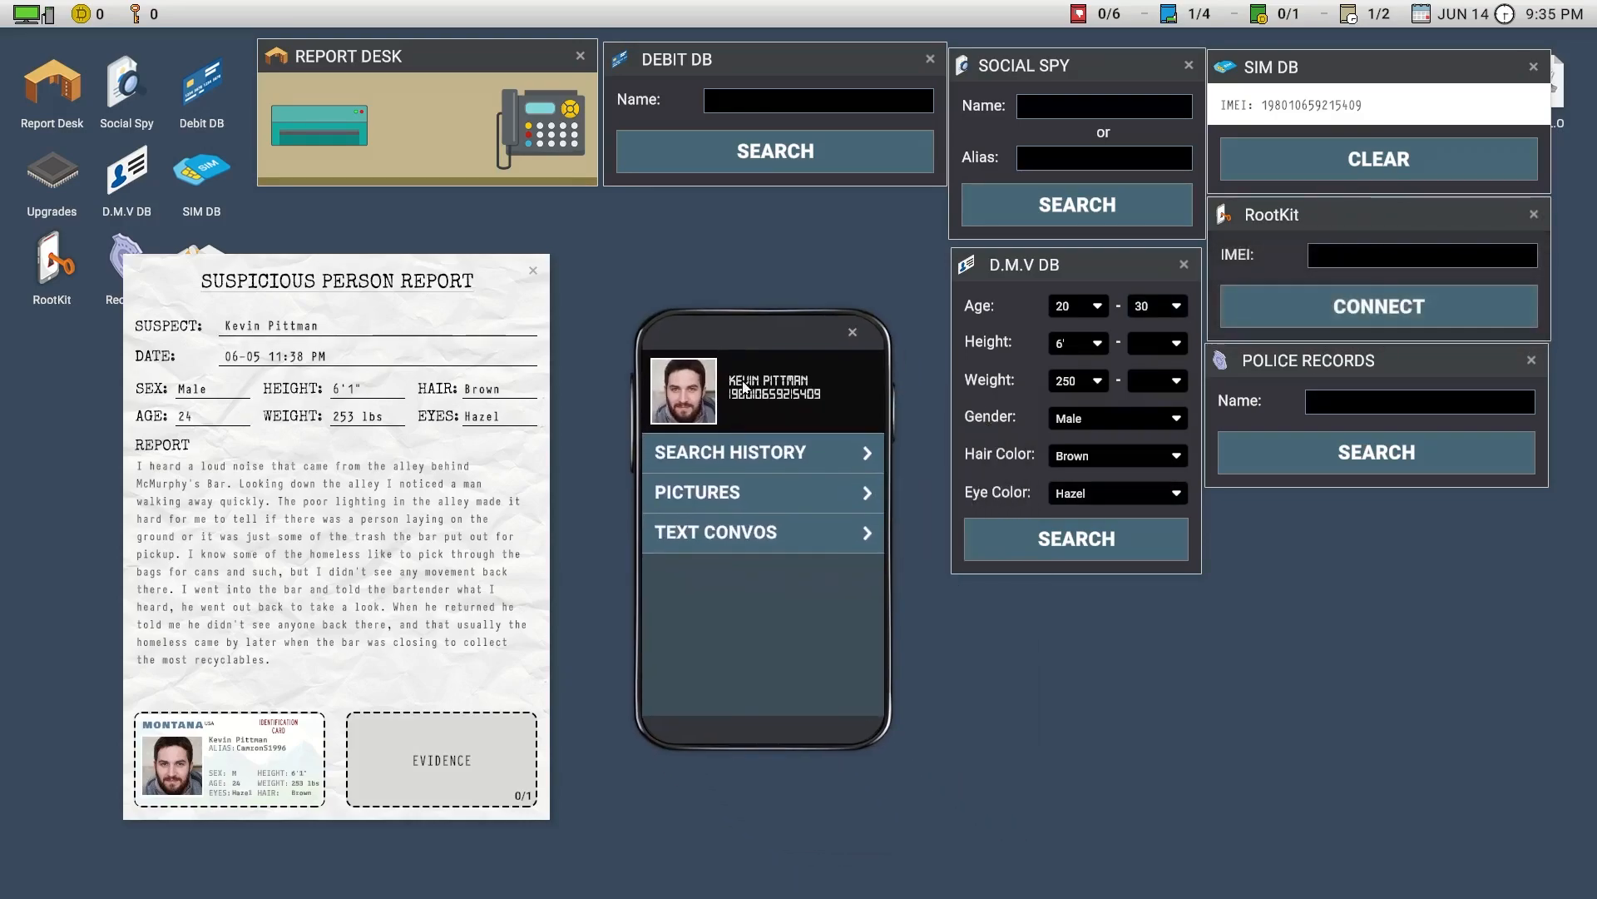
pyautogui.click(728, 451)
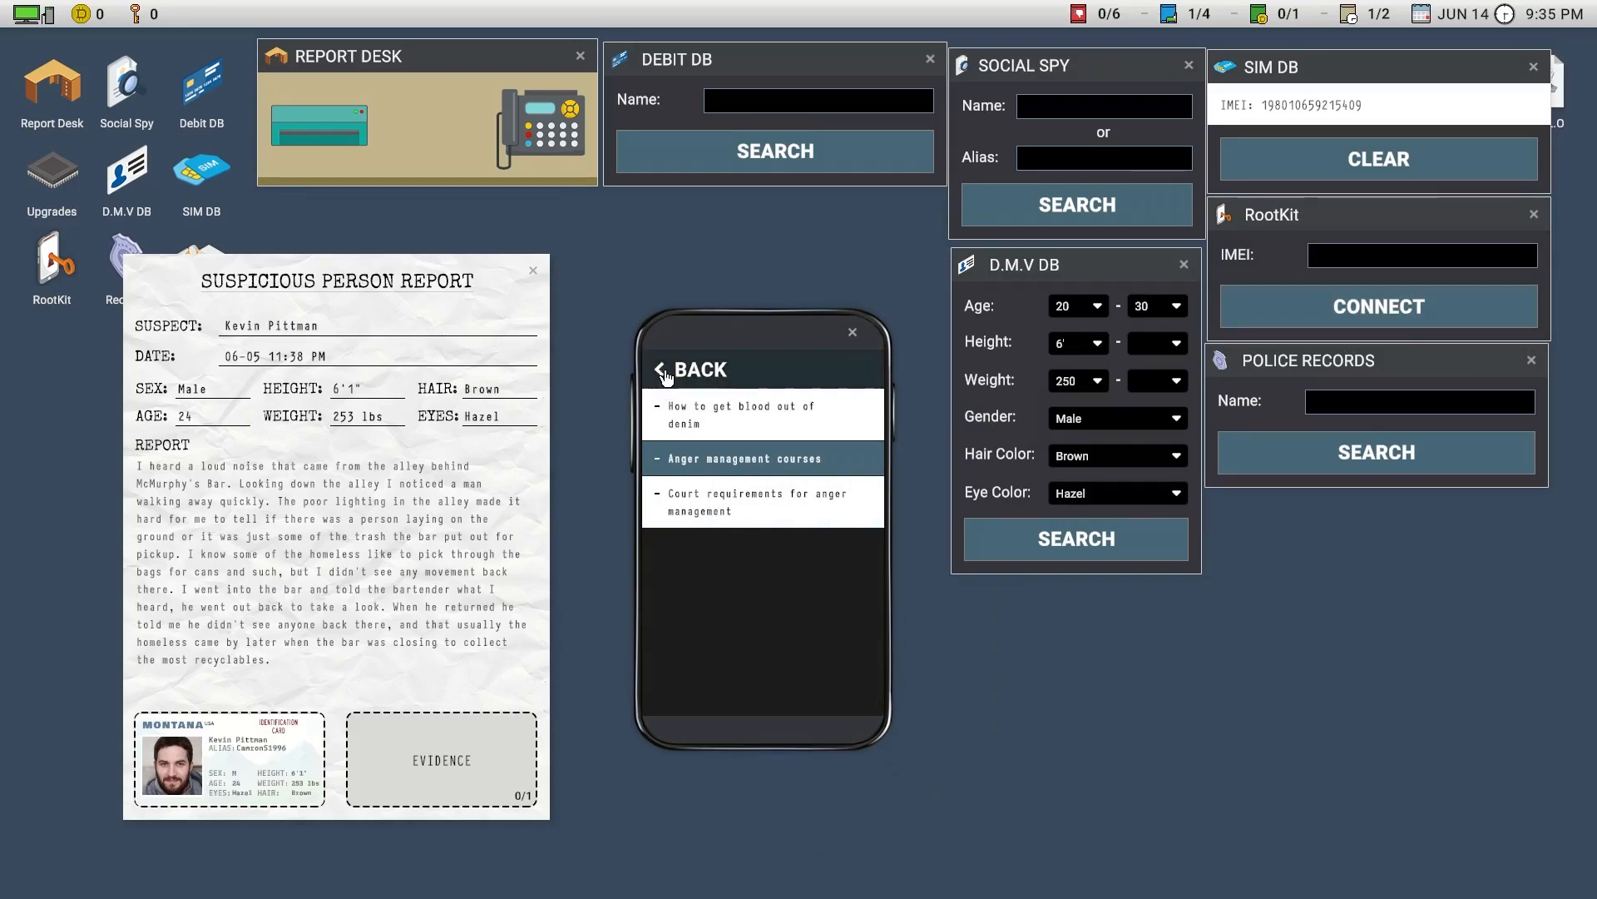
pyautogui.click(696, 370)
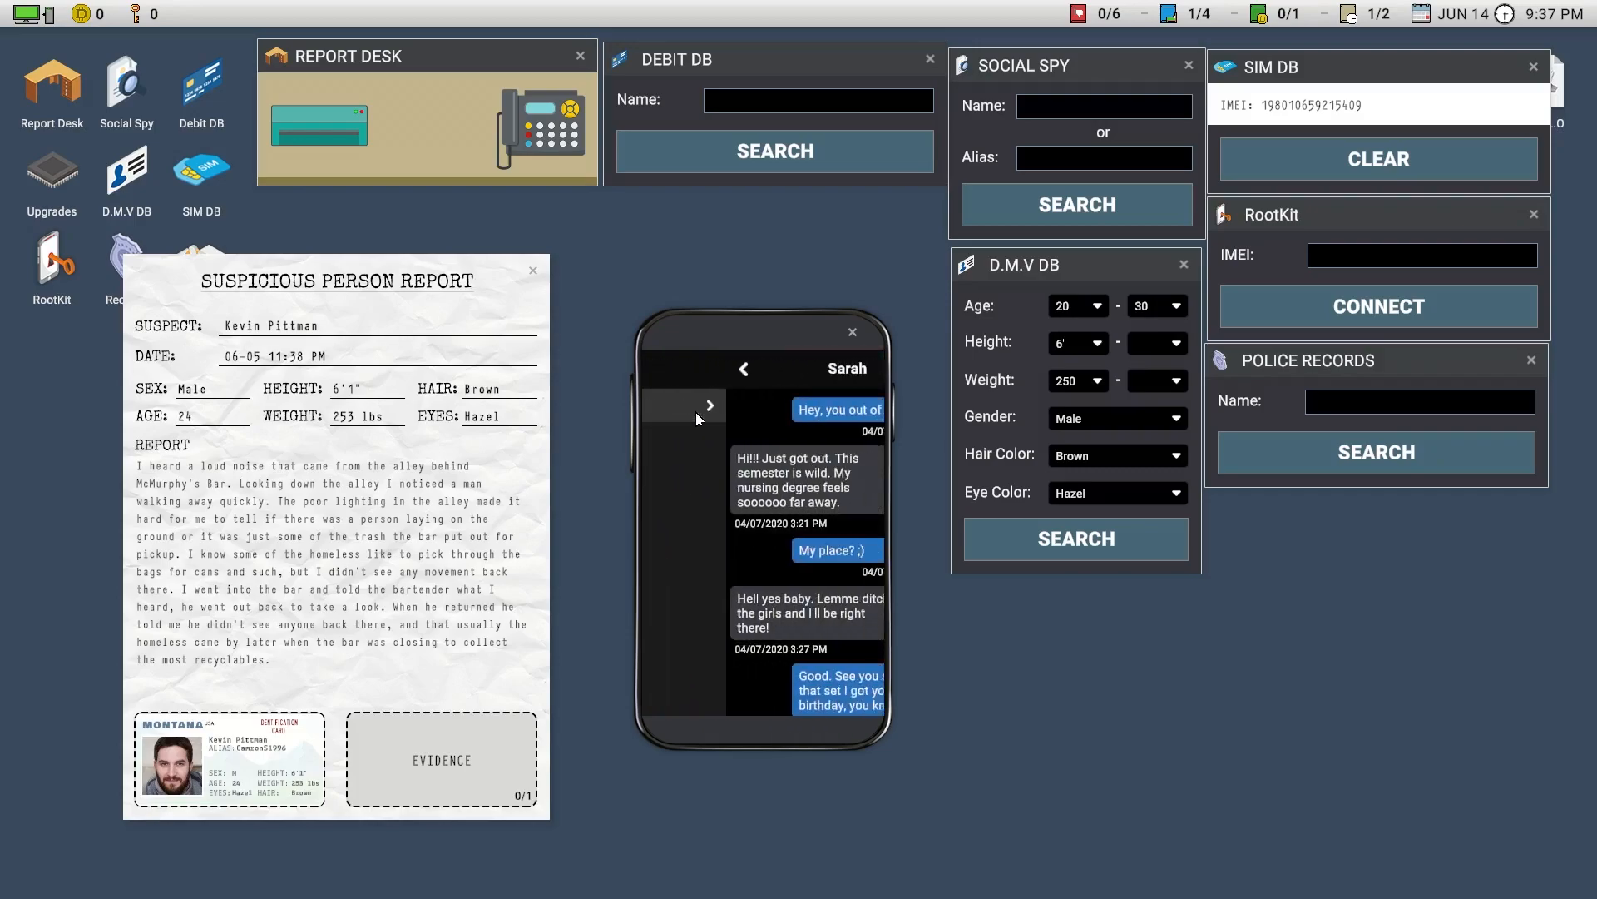
pyautogui.scroll(-3)
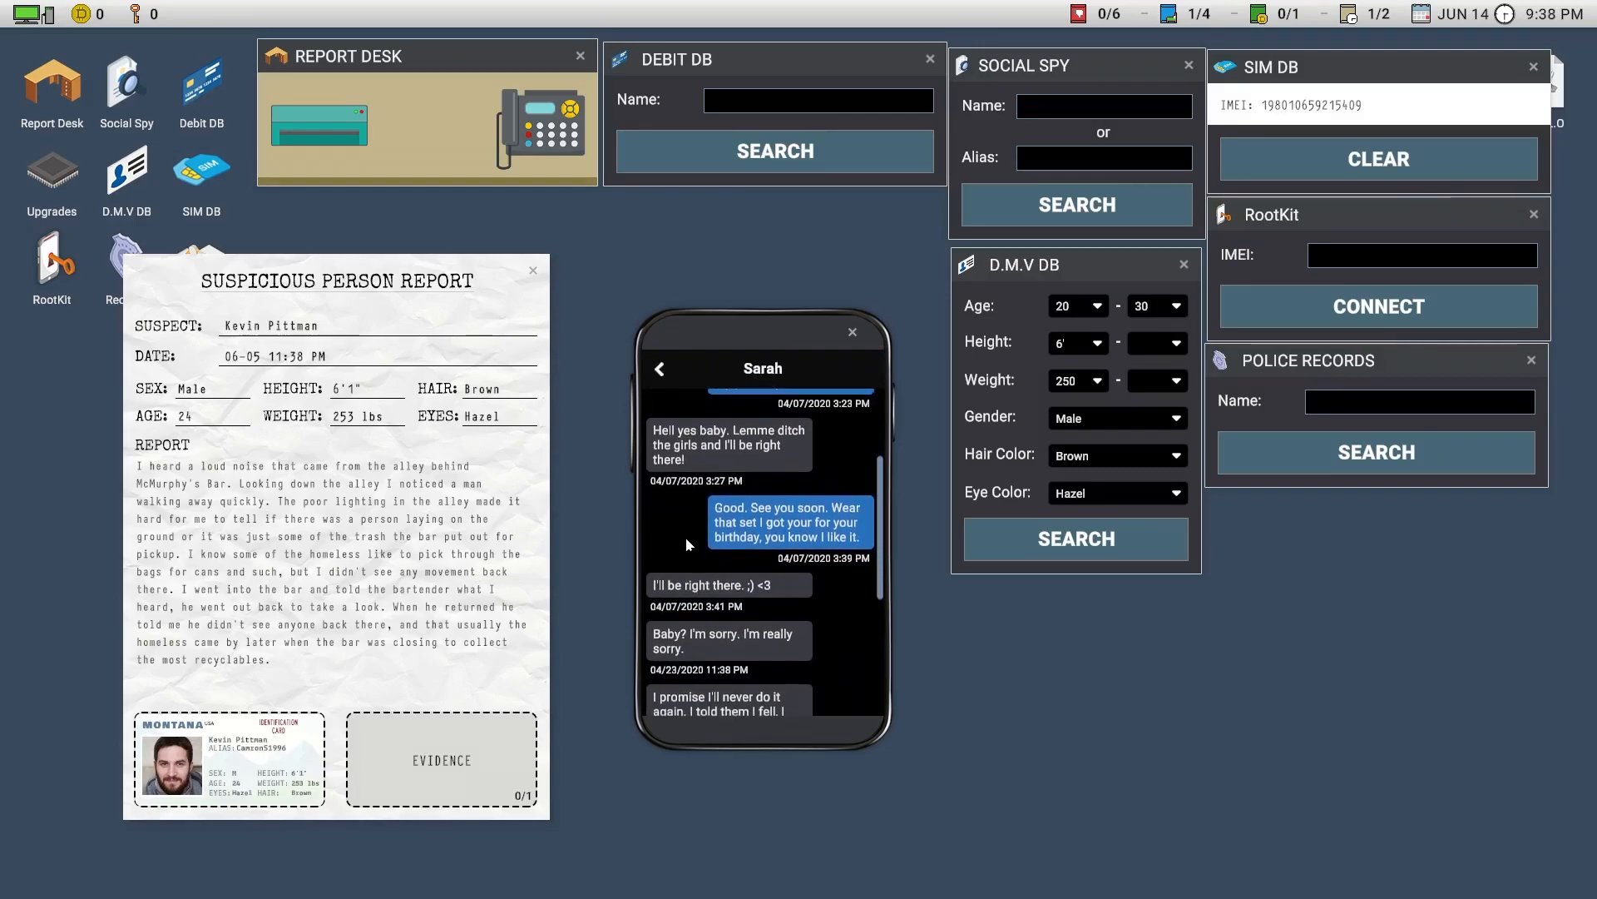
pyautogui.scroll(-3)
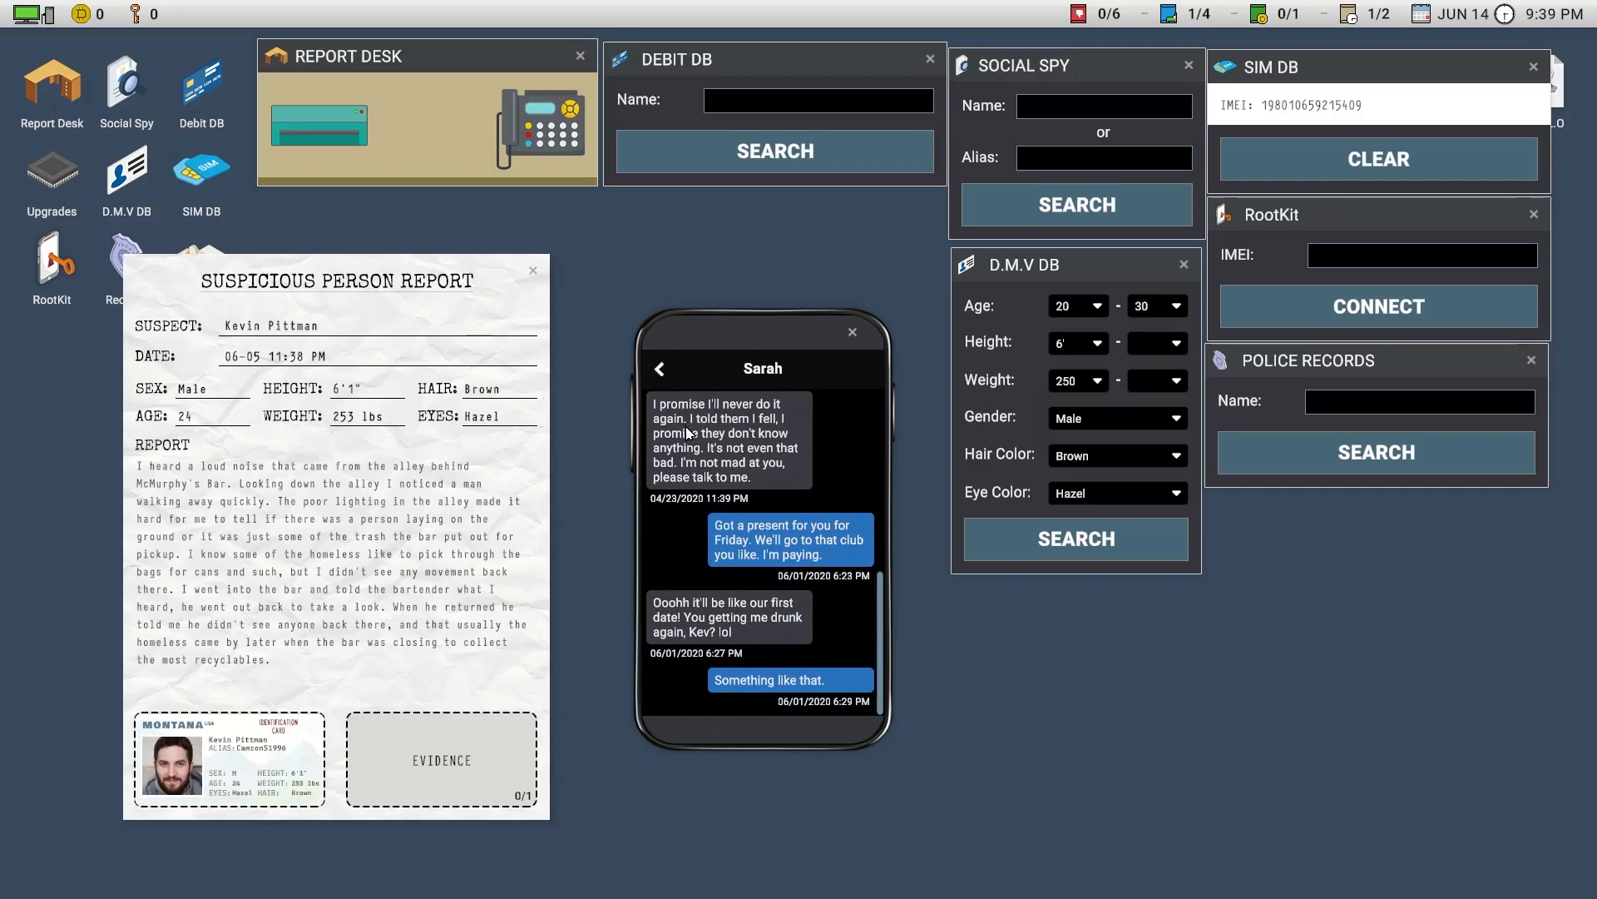
pyautogui.moveTo(833, 548)
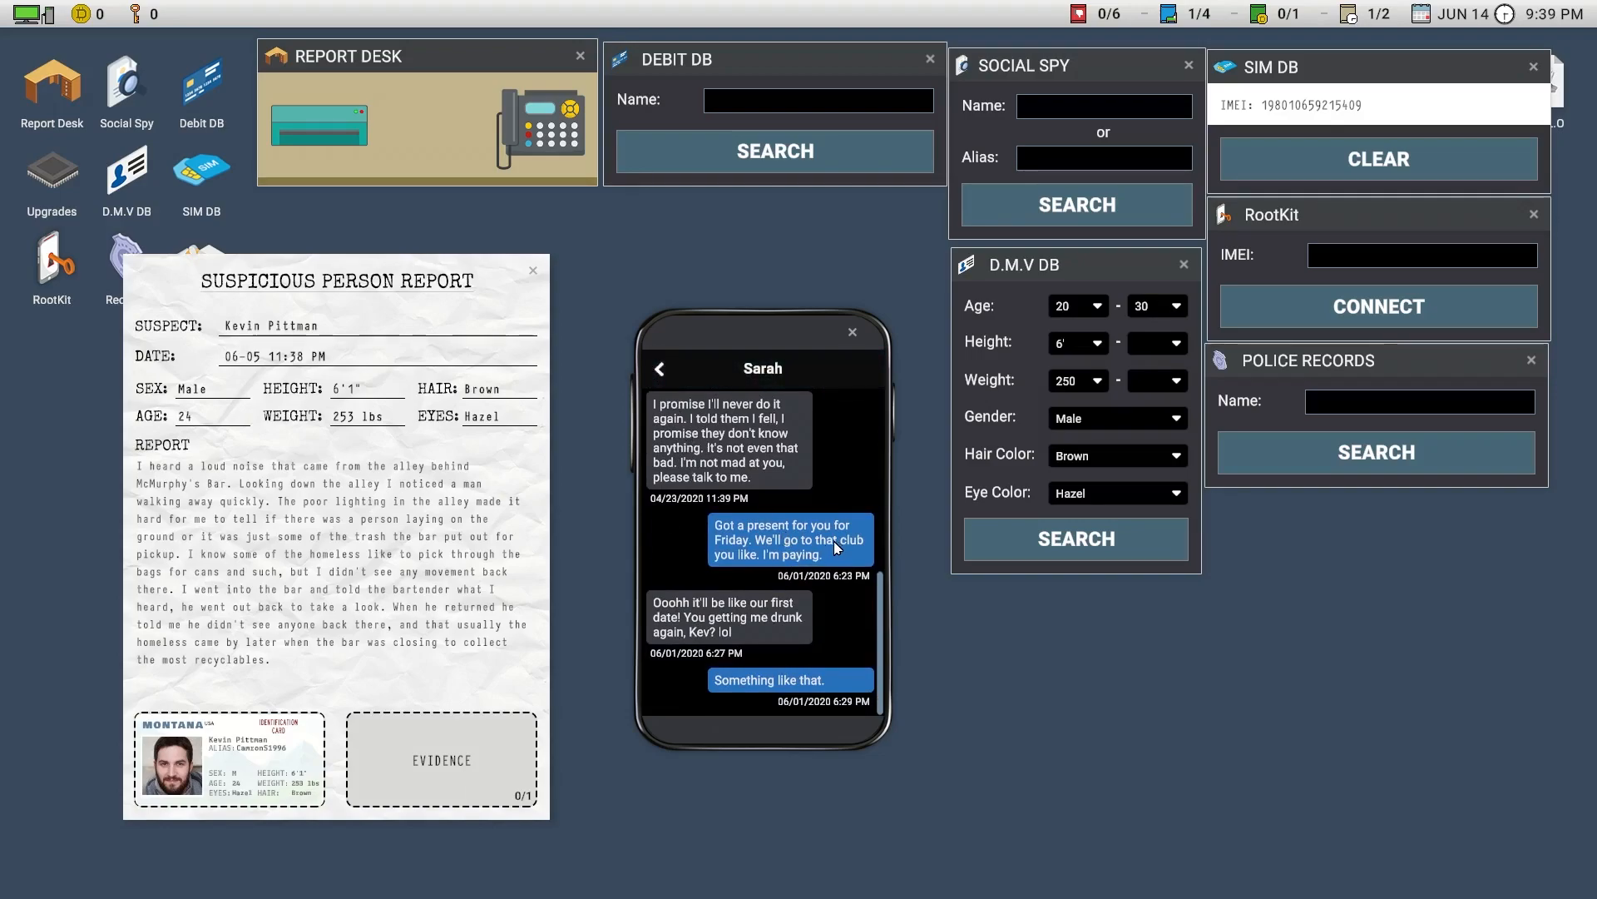
# Attach the 'How to get blood out of denim' search as evidence
pyautogui.click(659, 369)
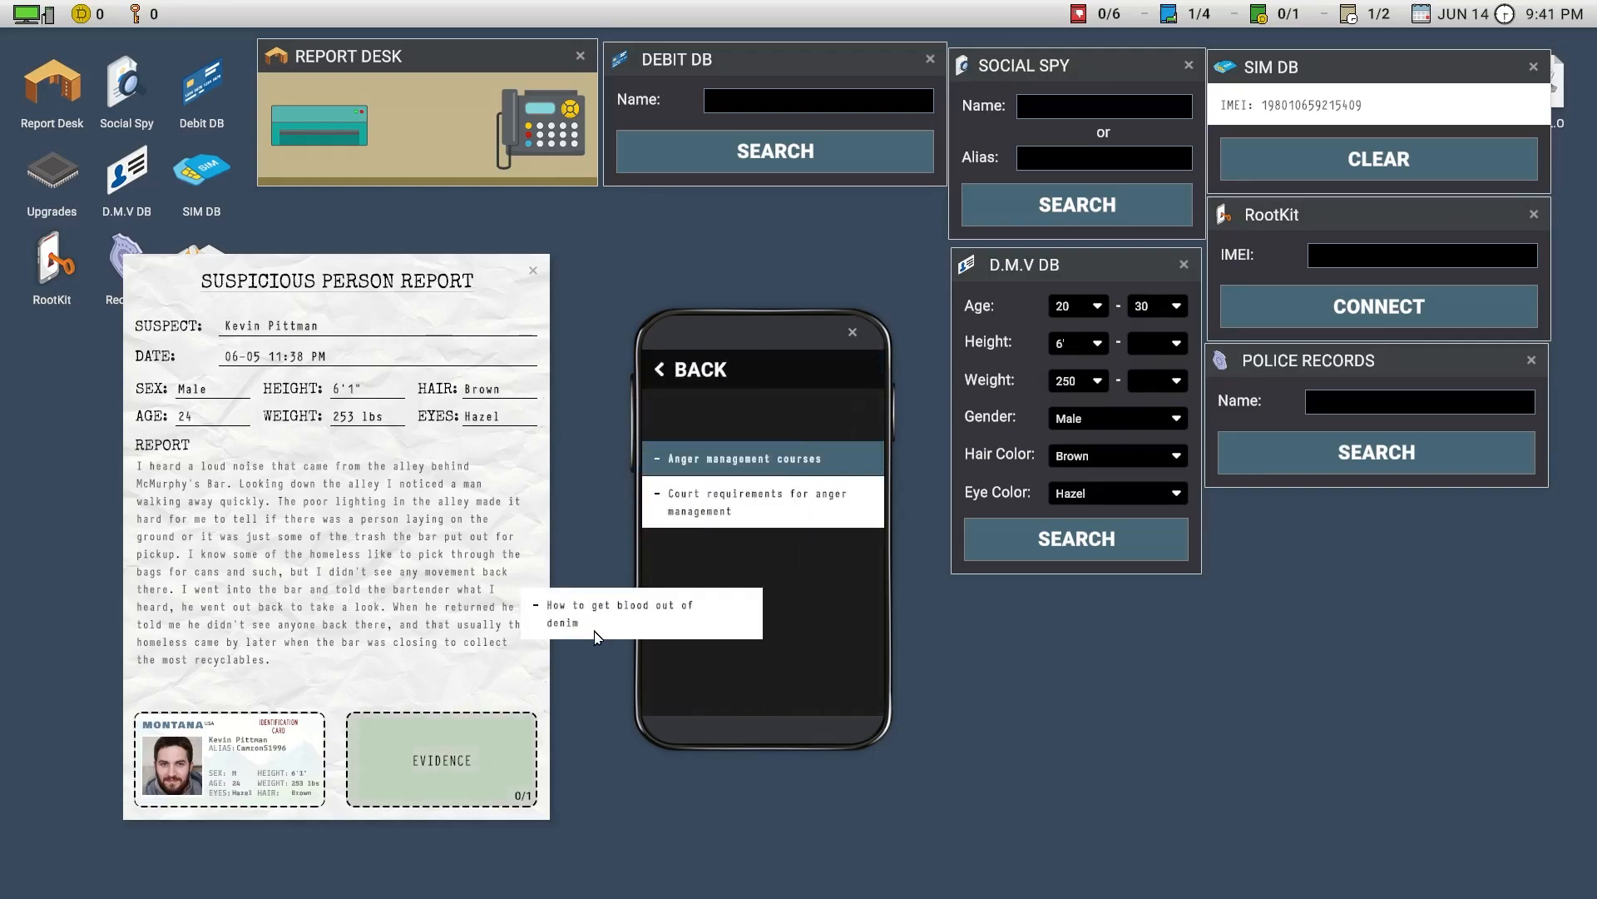
pyautogui.click(533, 270)
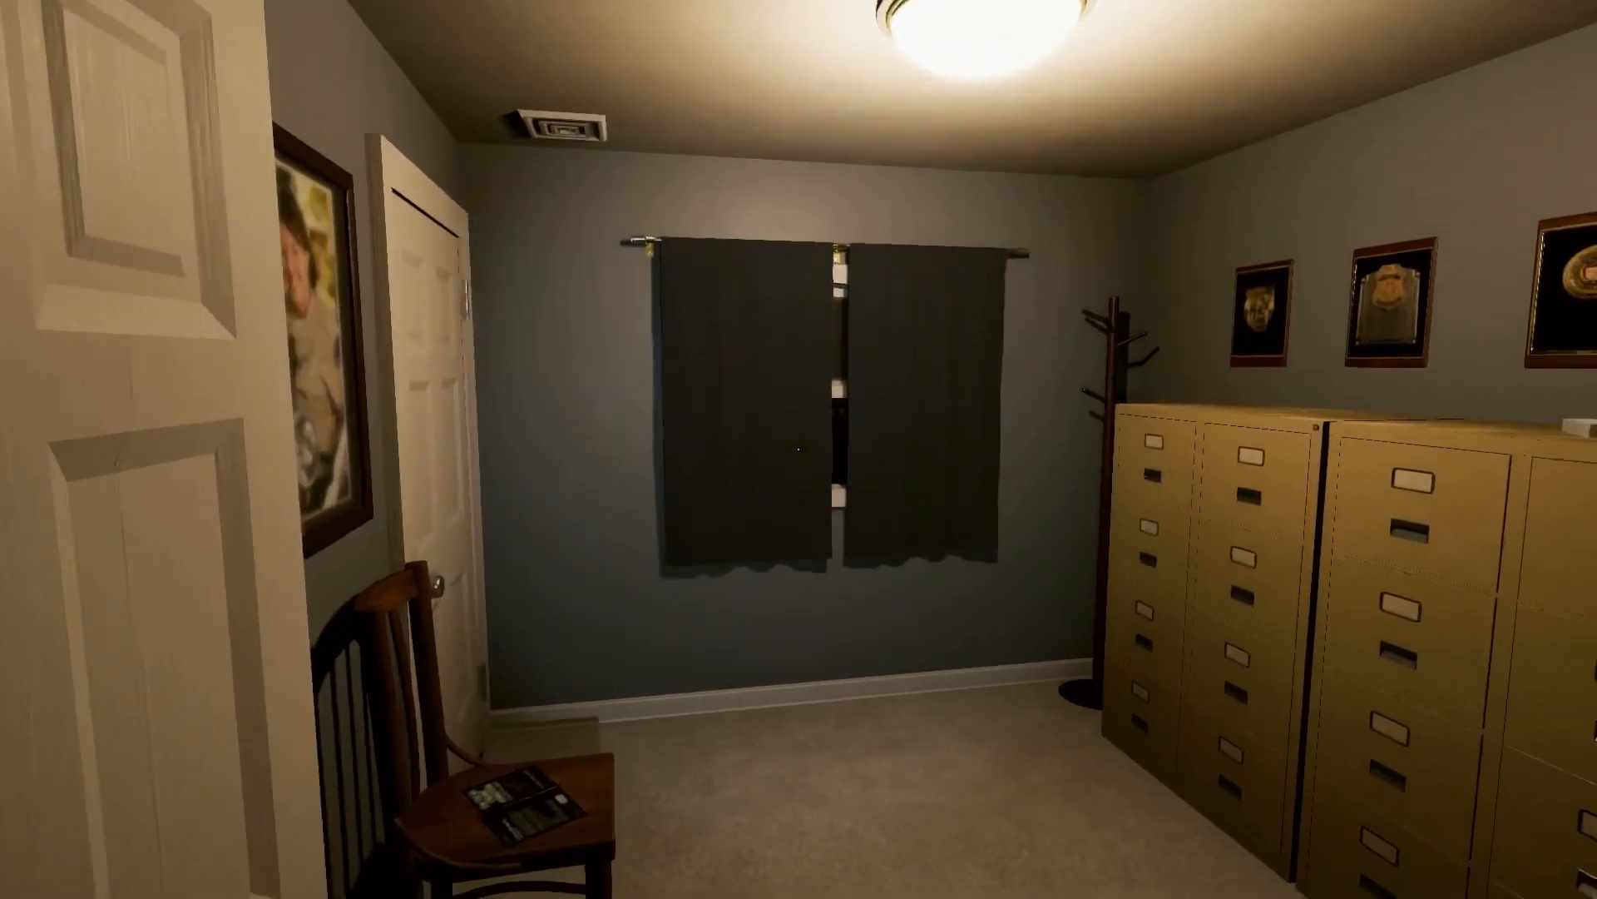
pyautogui.moveTo(798, 450)
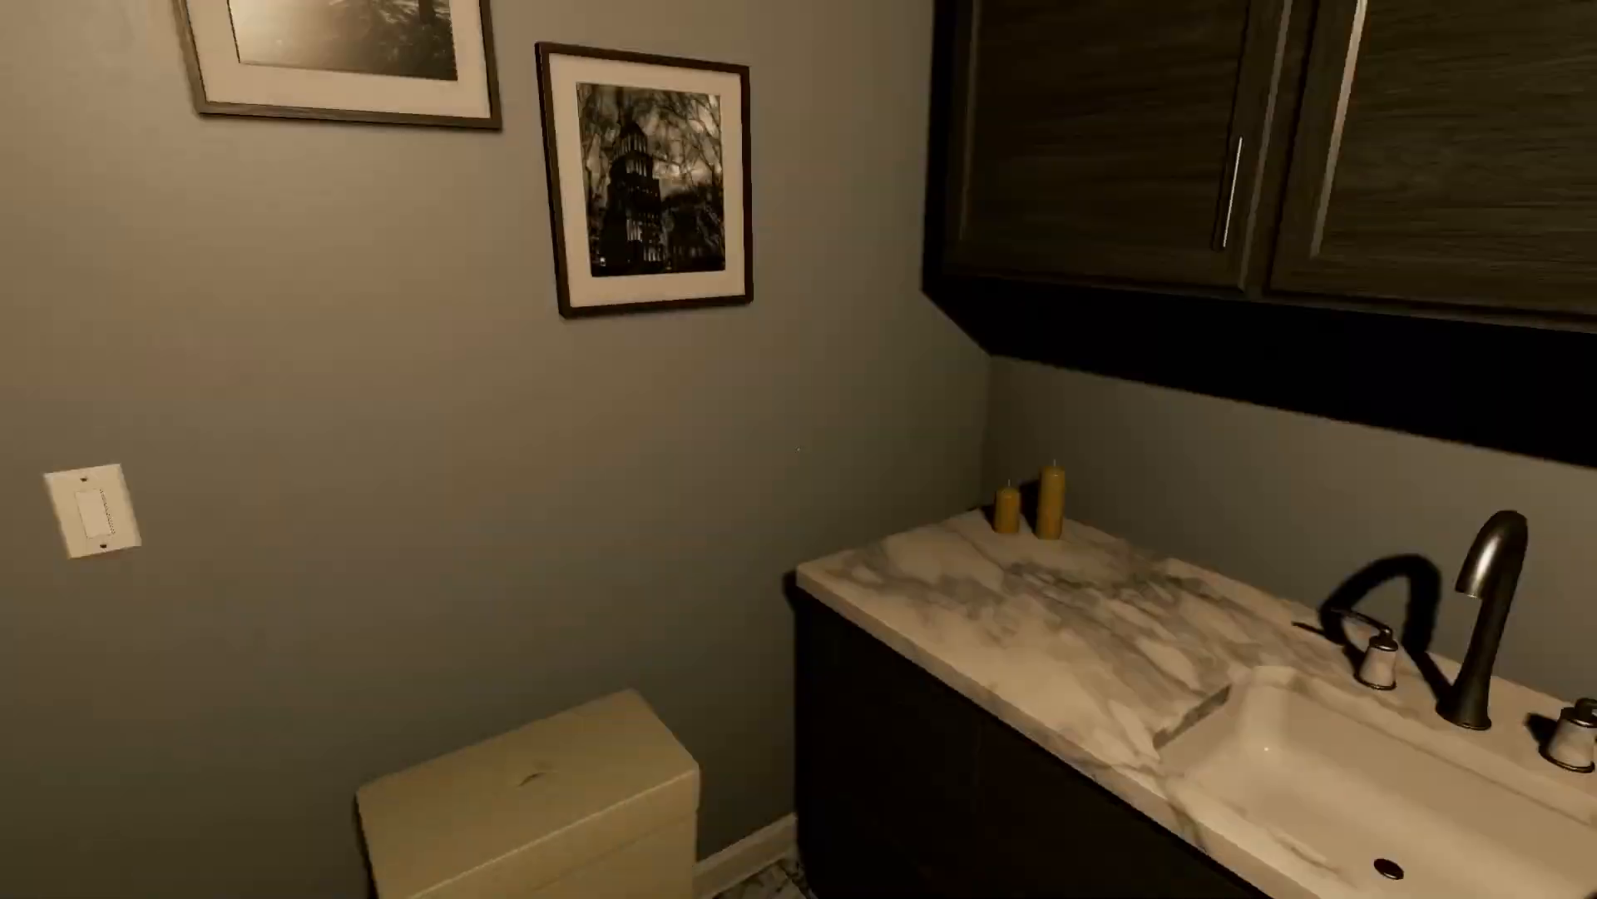
pyautogui.moveTo(799, 450)
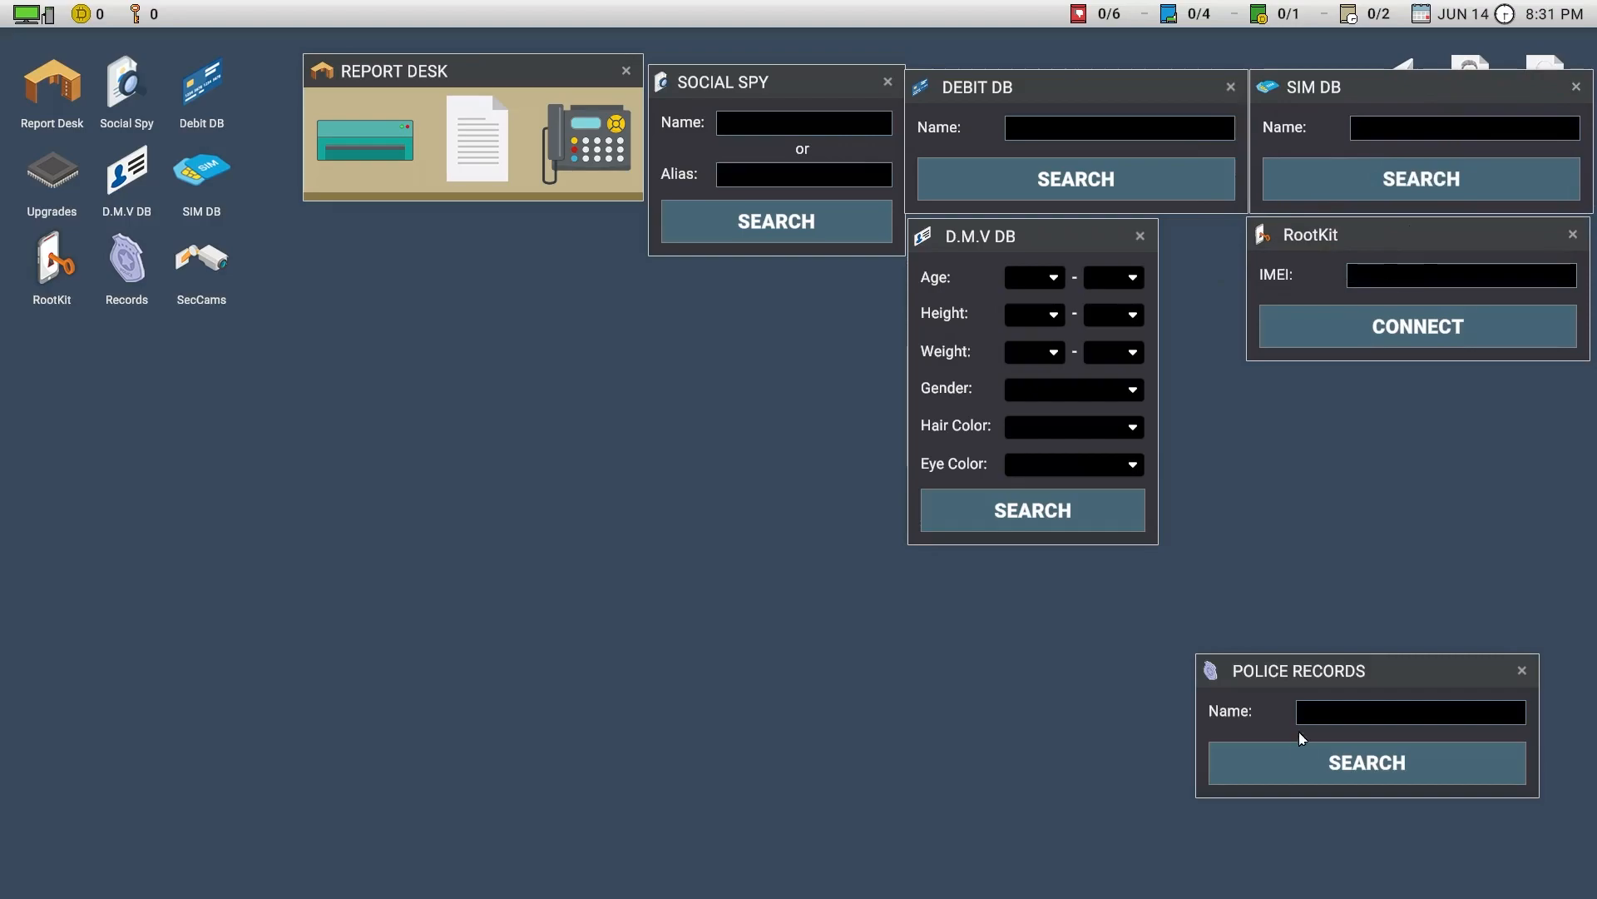
pyautogui.moveTo(1300, 670); pyautogui.dragTo(1344, 383)
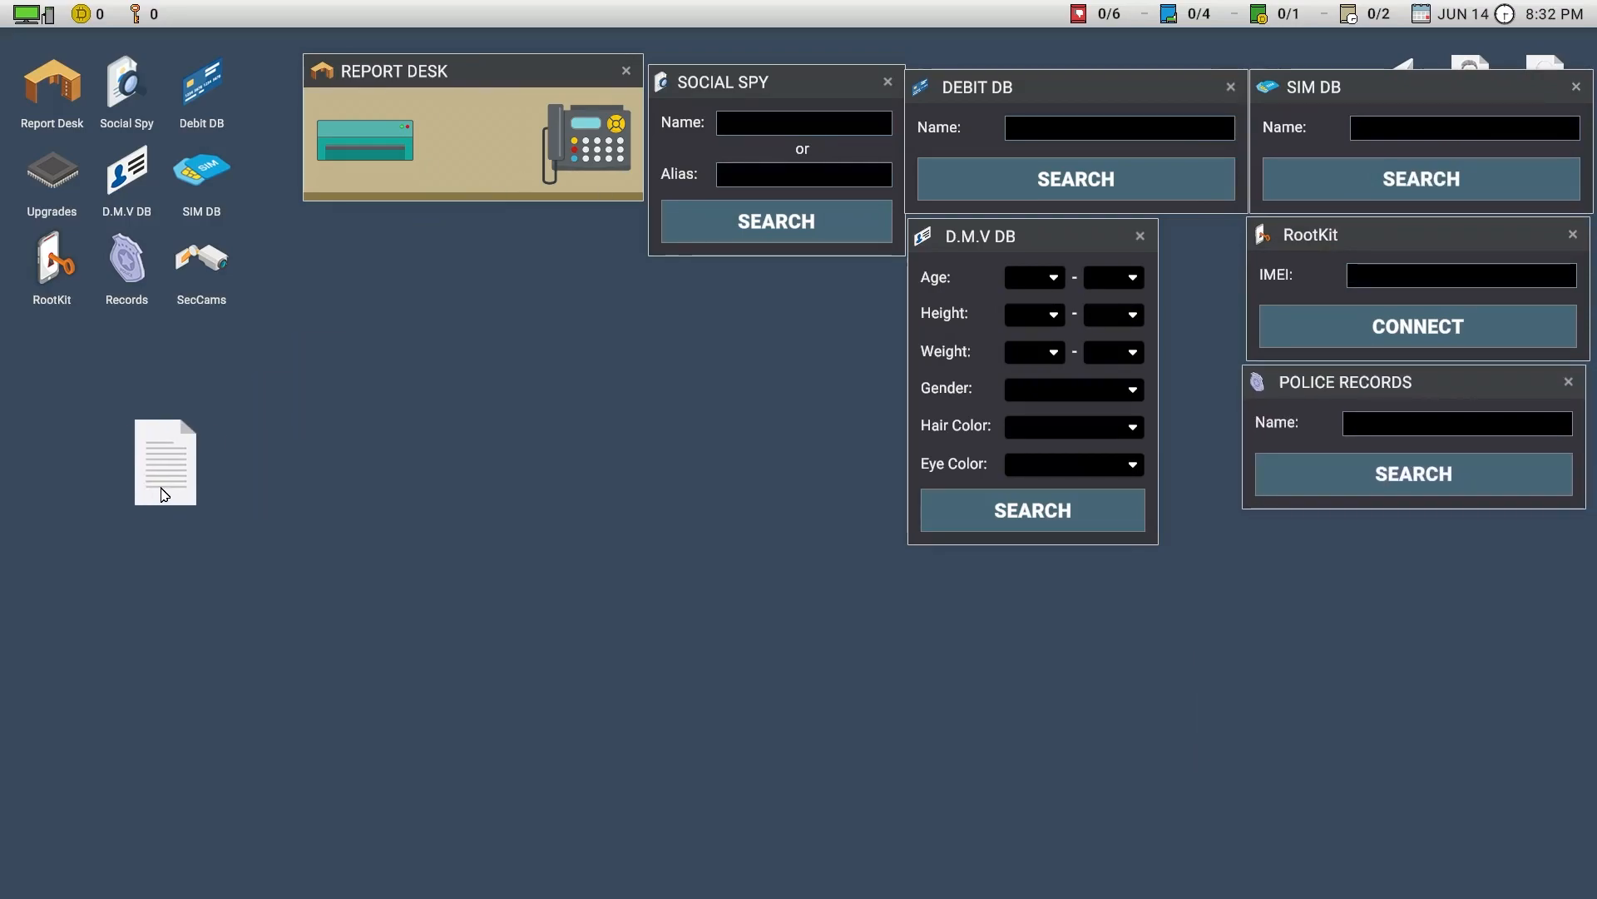
pyautogui.doubleClick(165, 461)
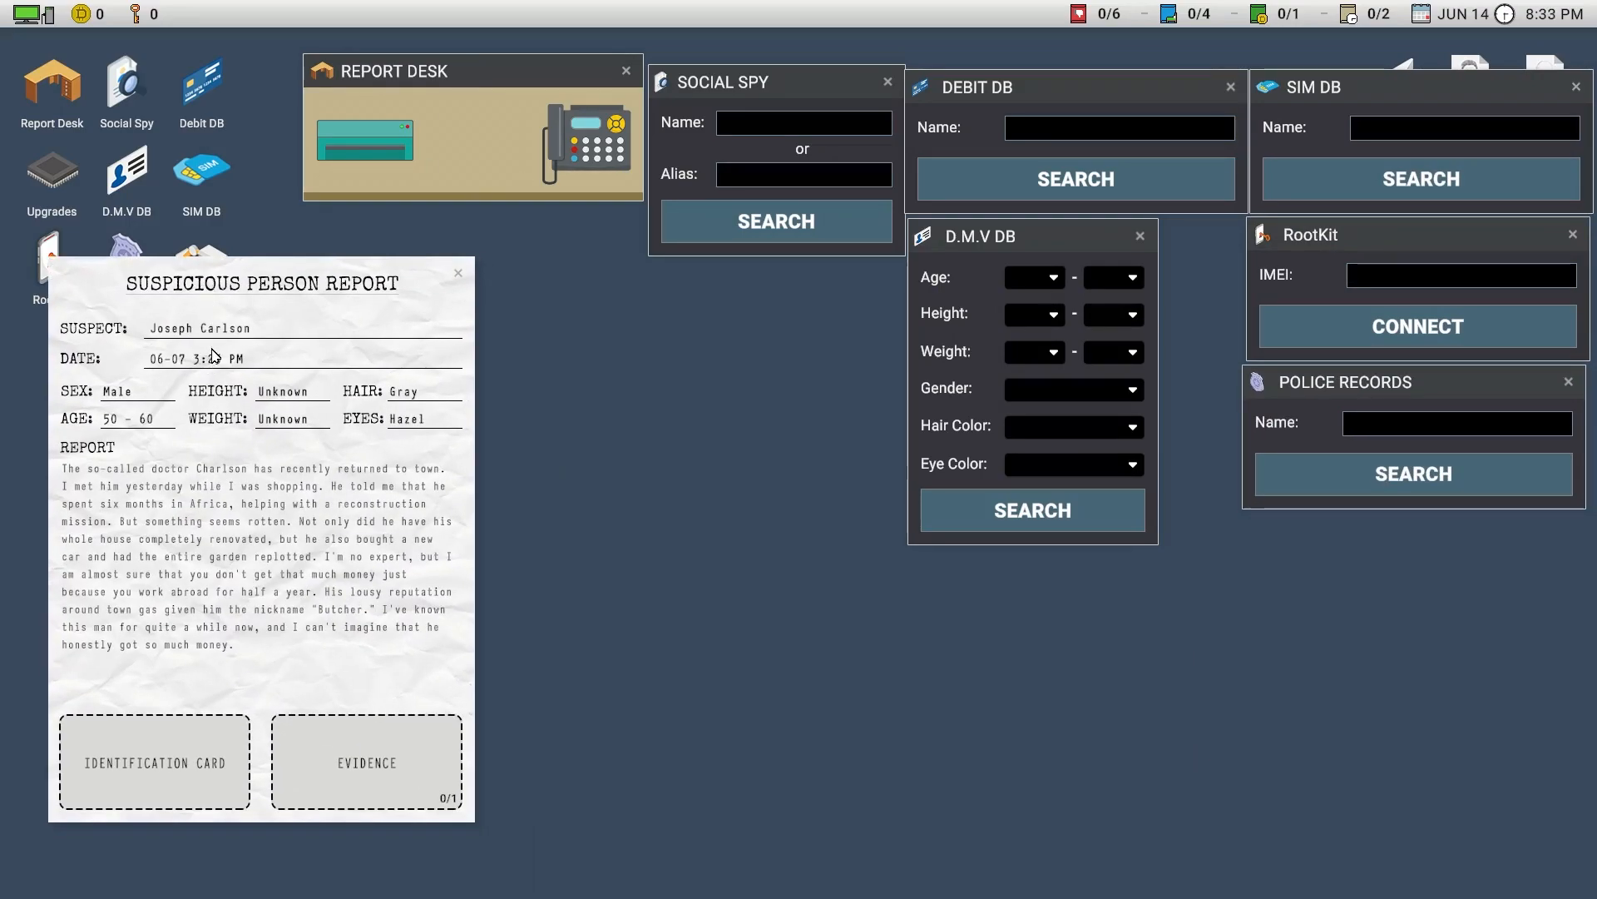
pyautogui.moveTo(200, 489)
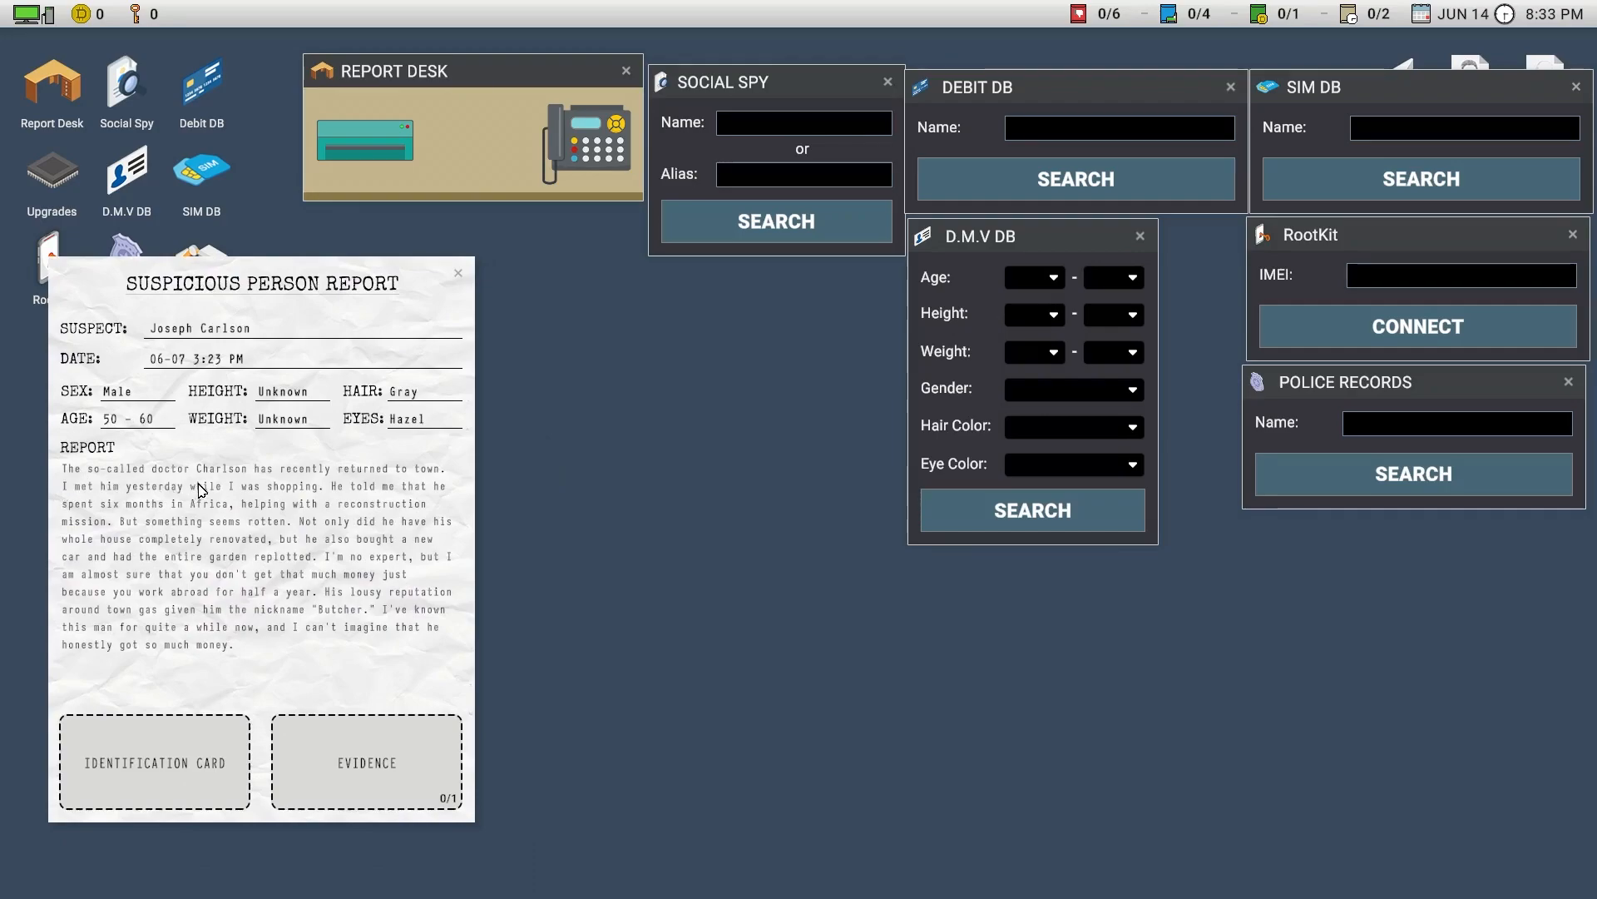
pyautogui.moveTo(256, 494)
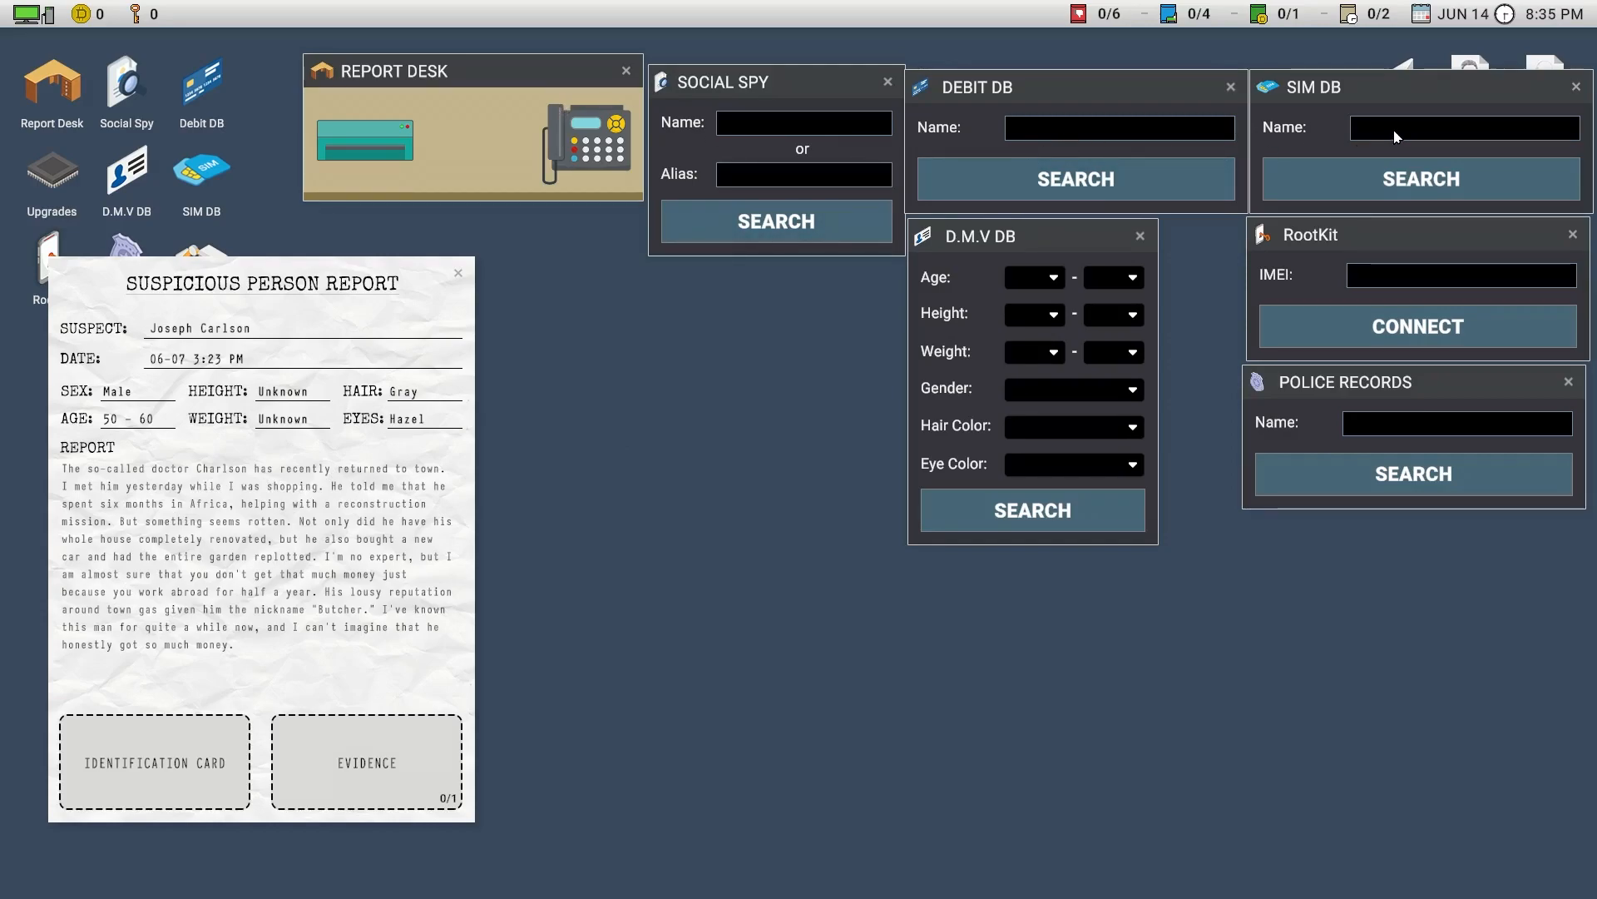
# Find Joseph Carlson's IMEI in SIM DB and connect RootKit to his phone
pyautogui.write('Joseph Ca')
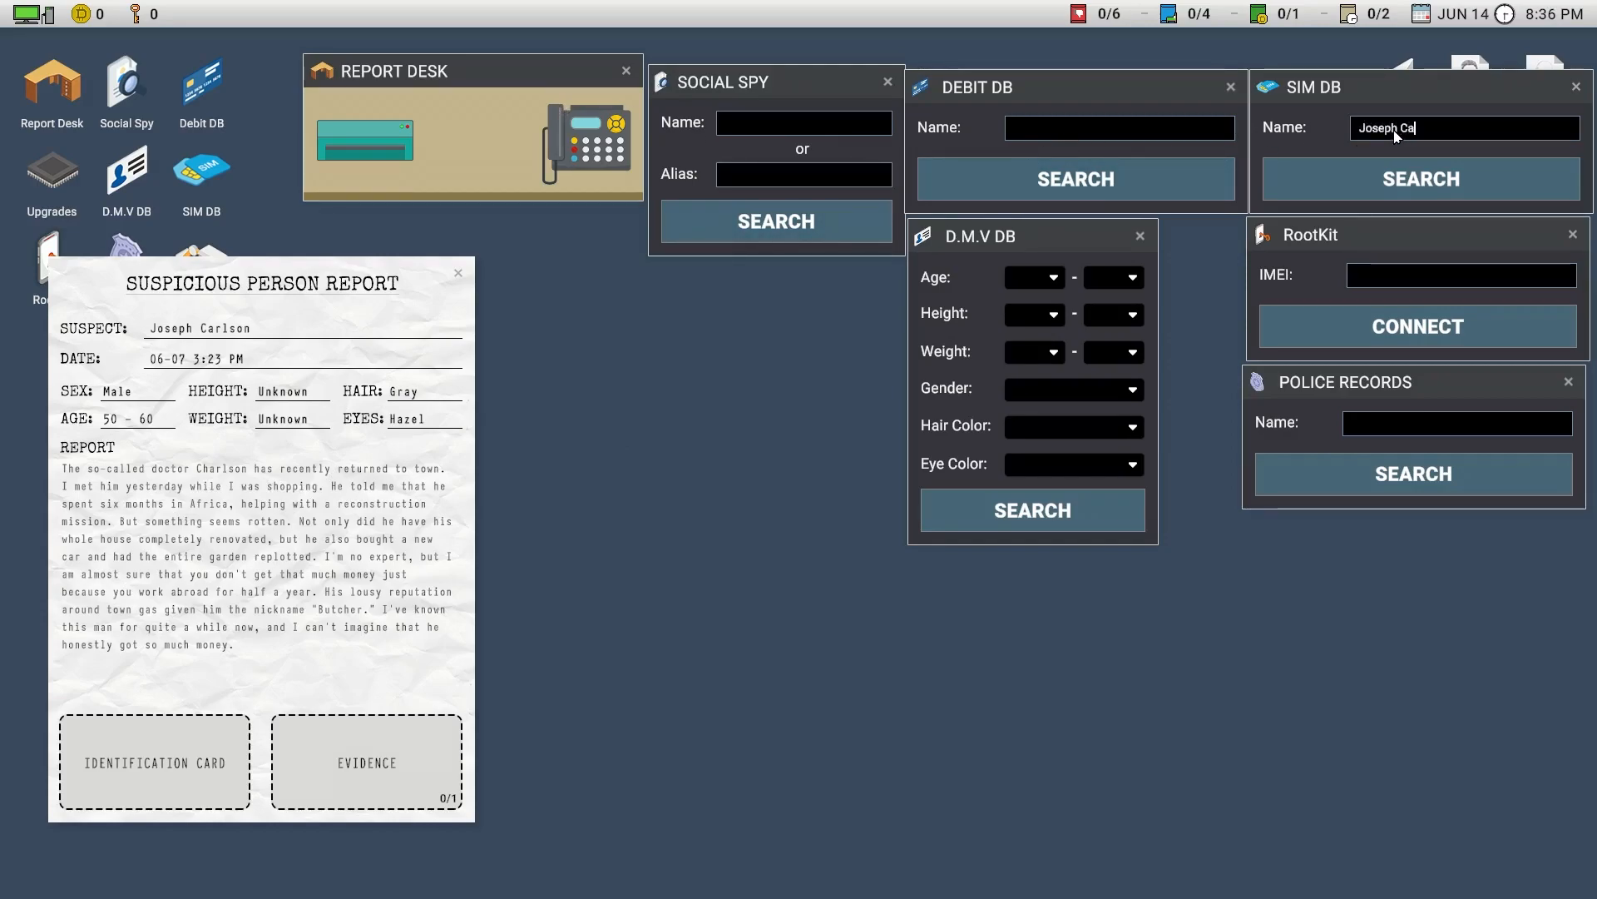
pyautogui.click(1419, 178)
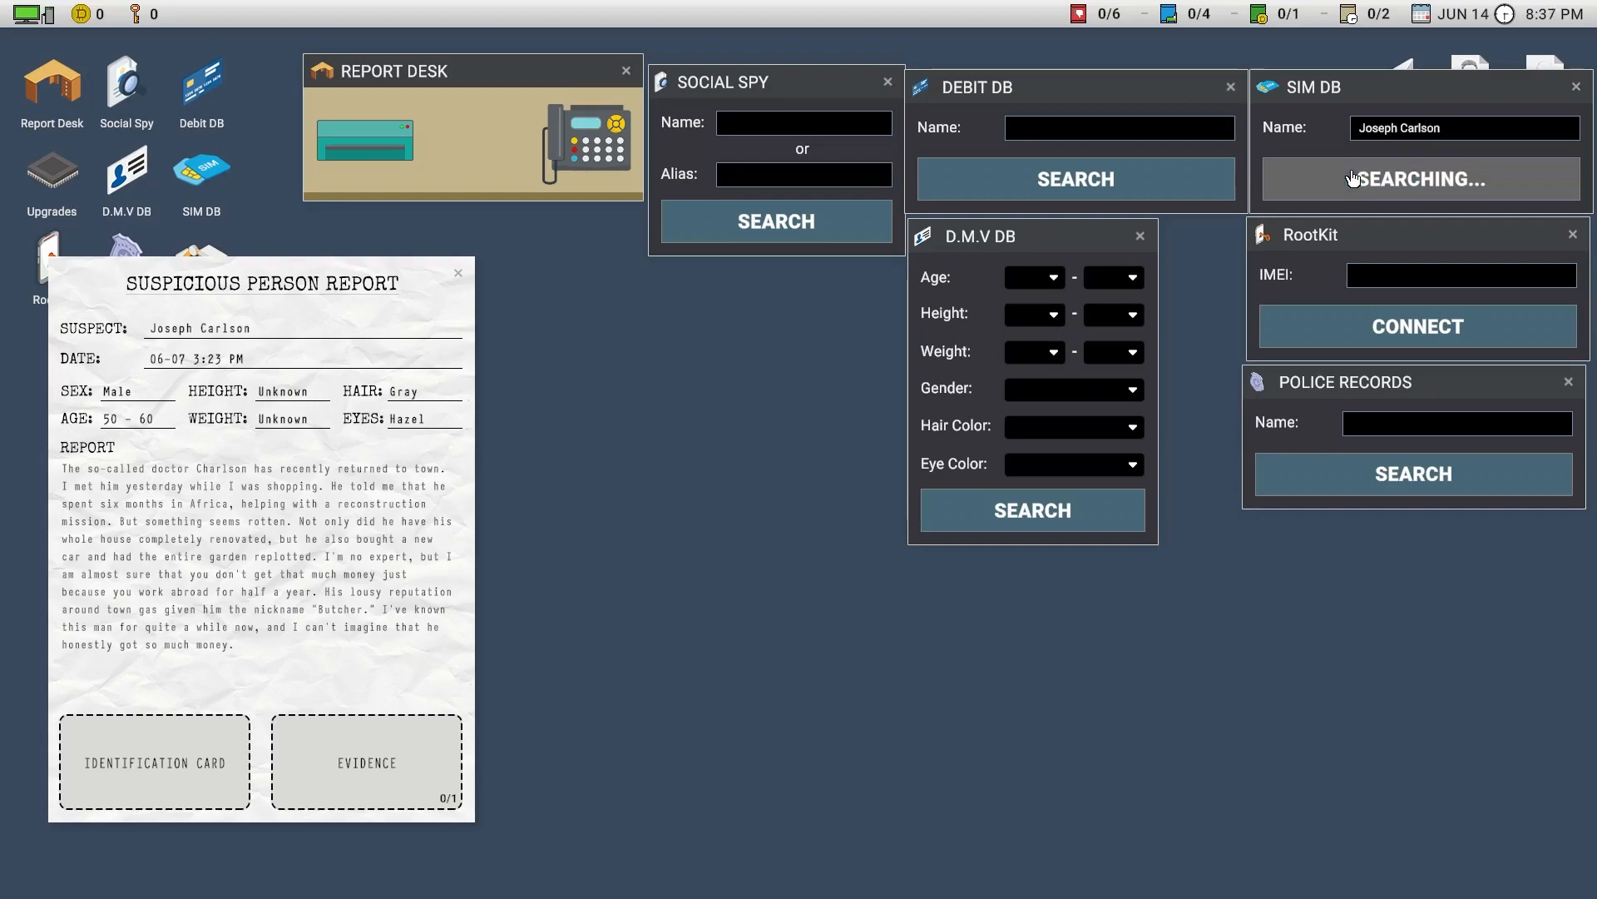
pyautogui.click(1418, 178)
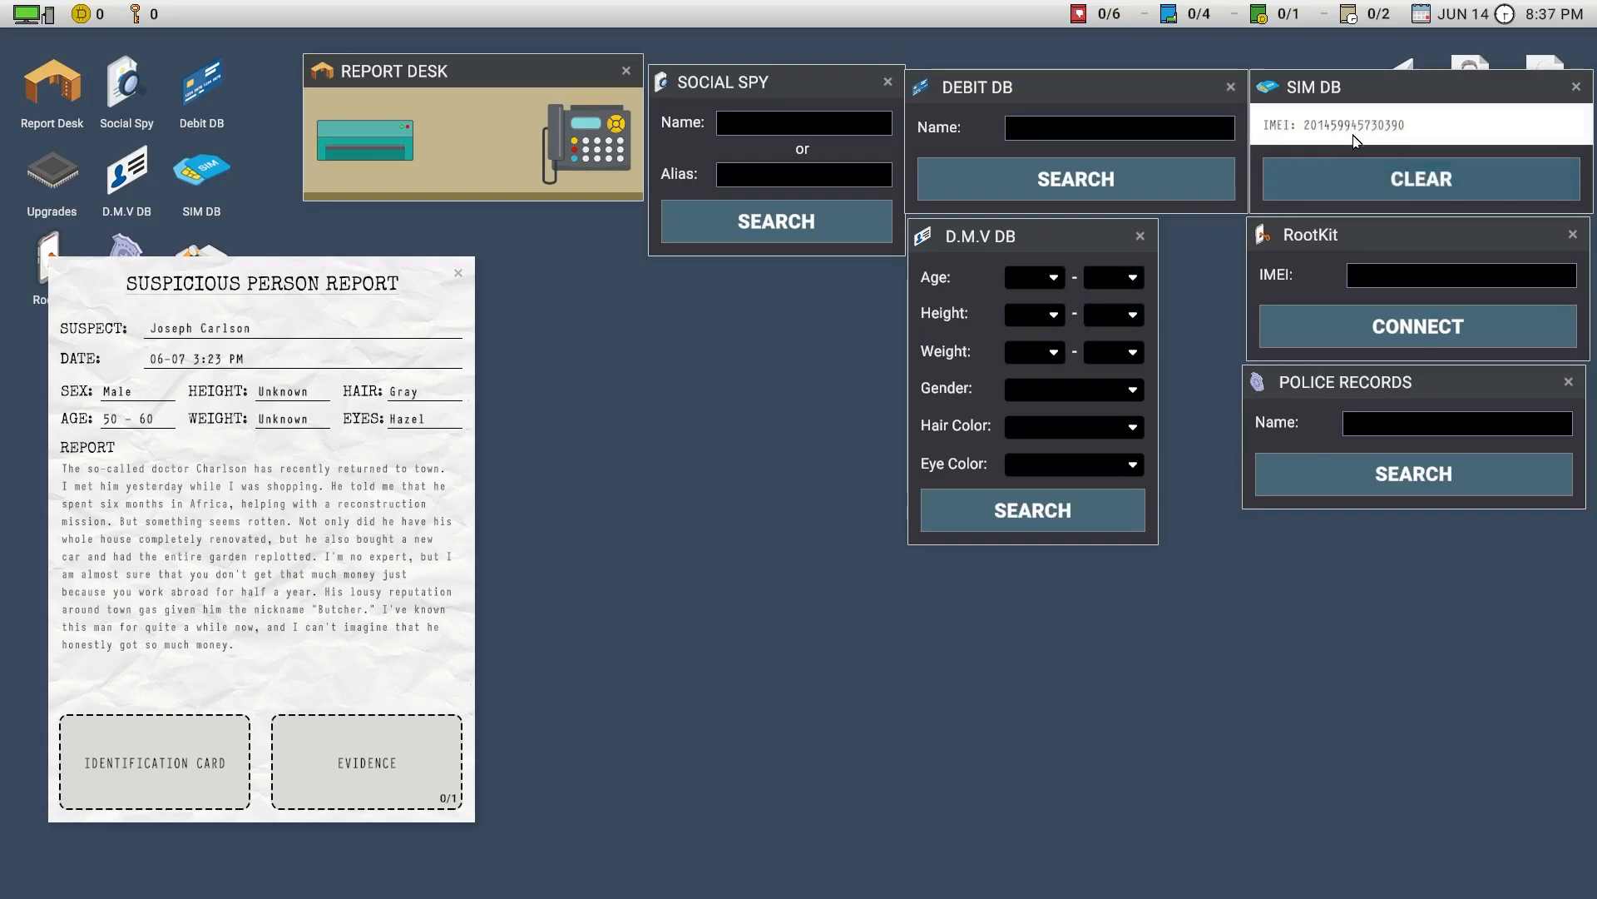
pyautogui.click(1414, 326)
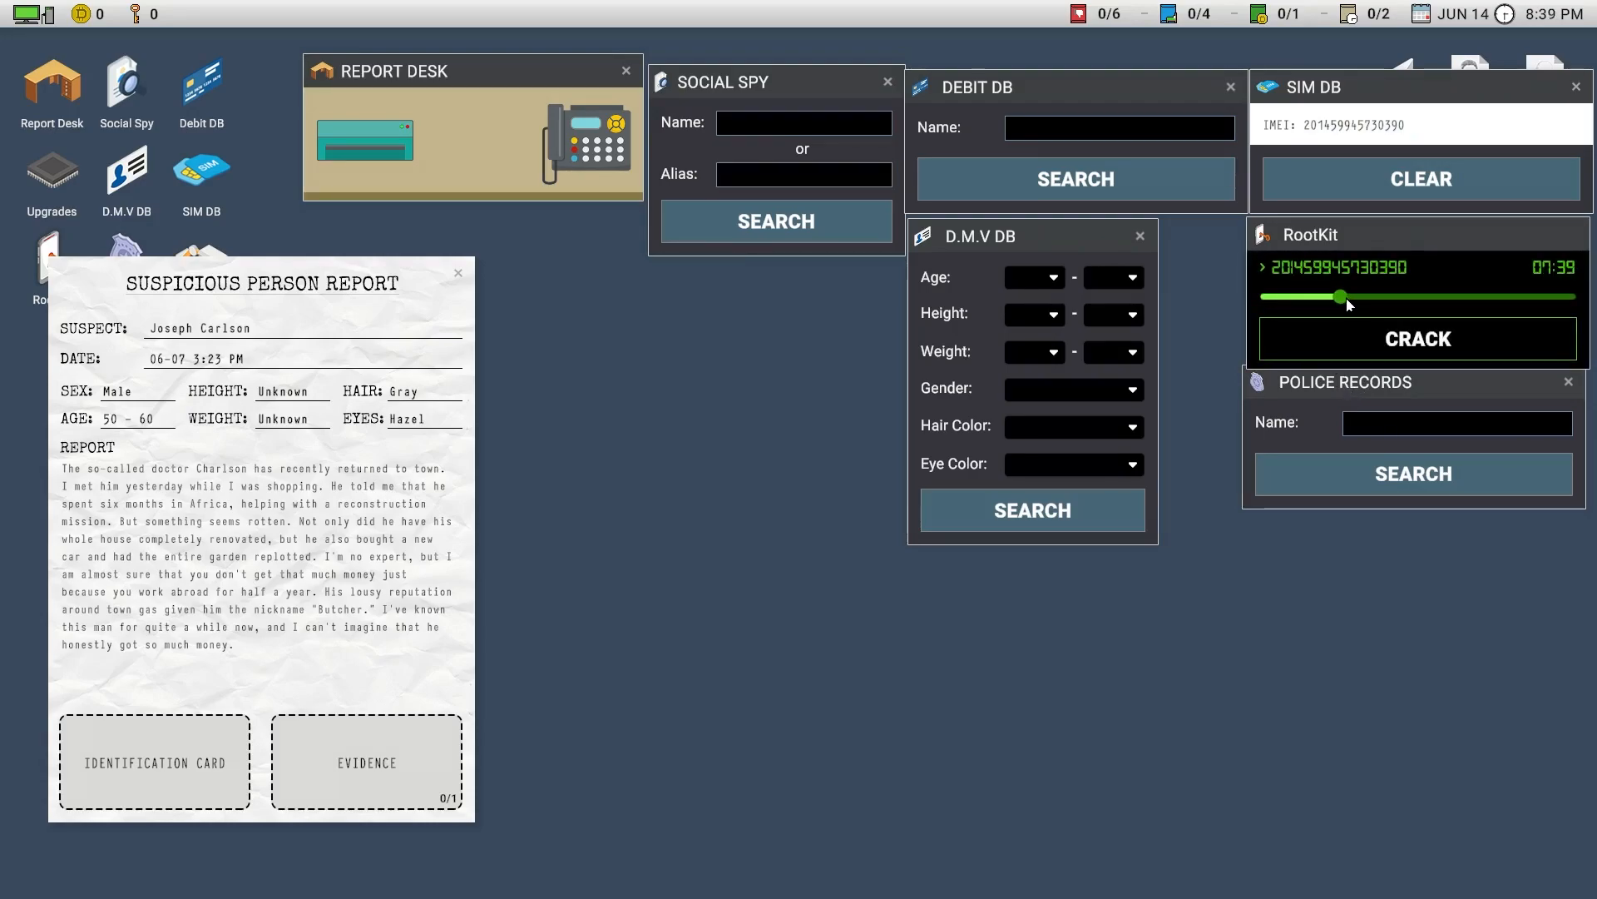
pyautogui.click(1416, 338)
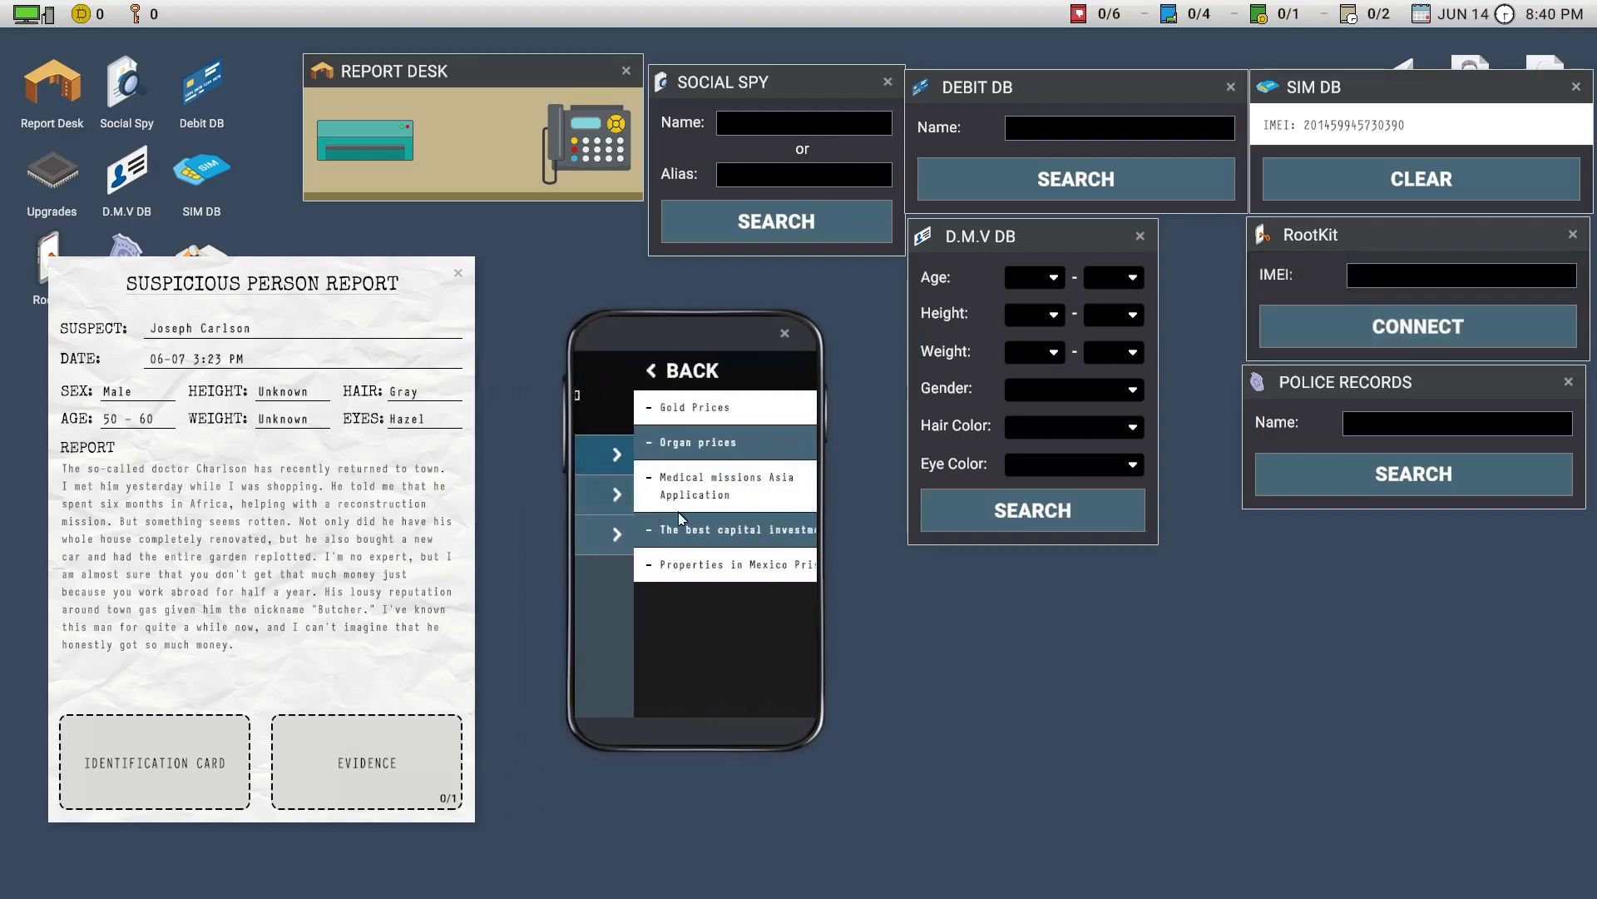
pyautogui.click(696, 440)
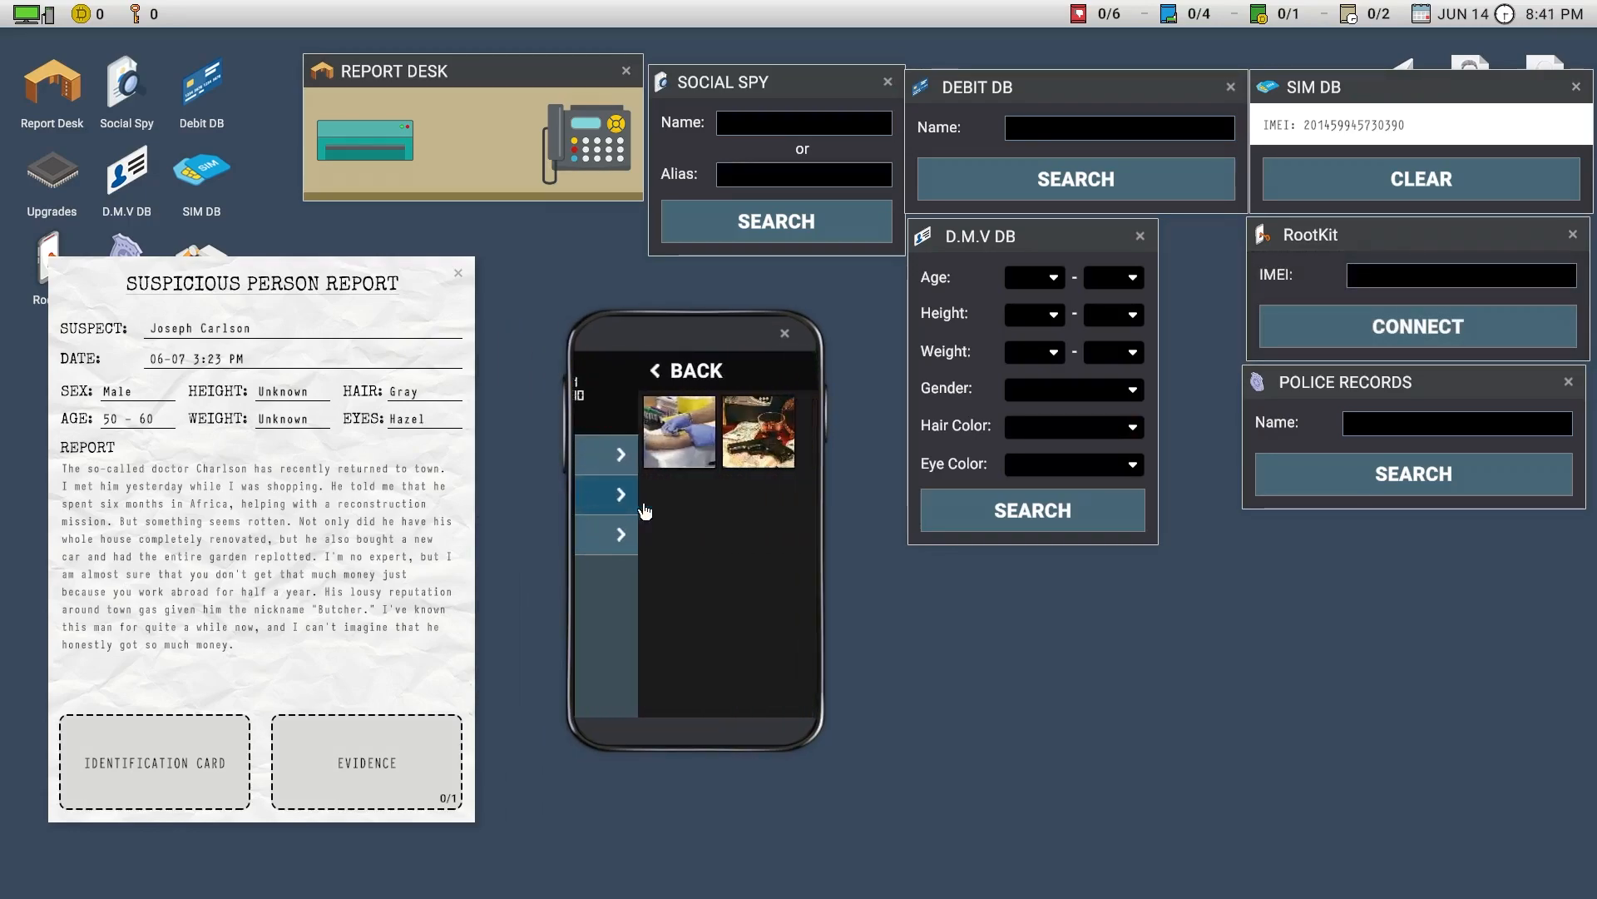
pyautogui.click(619, 474)
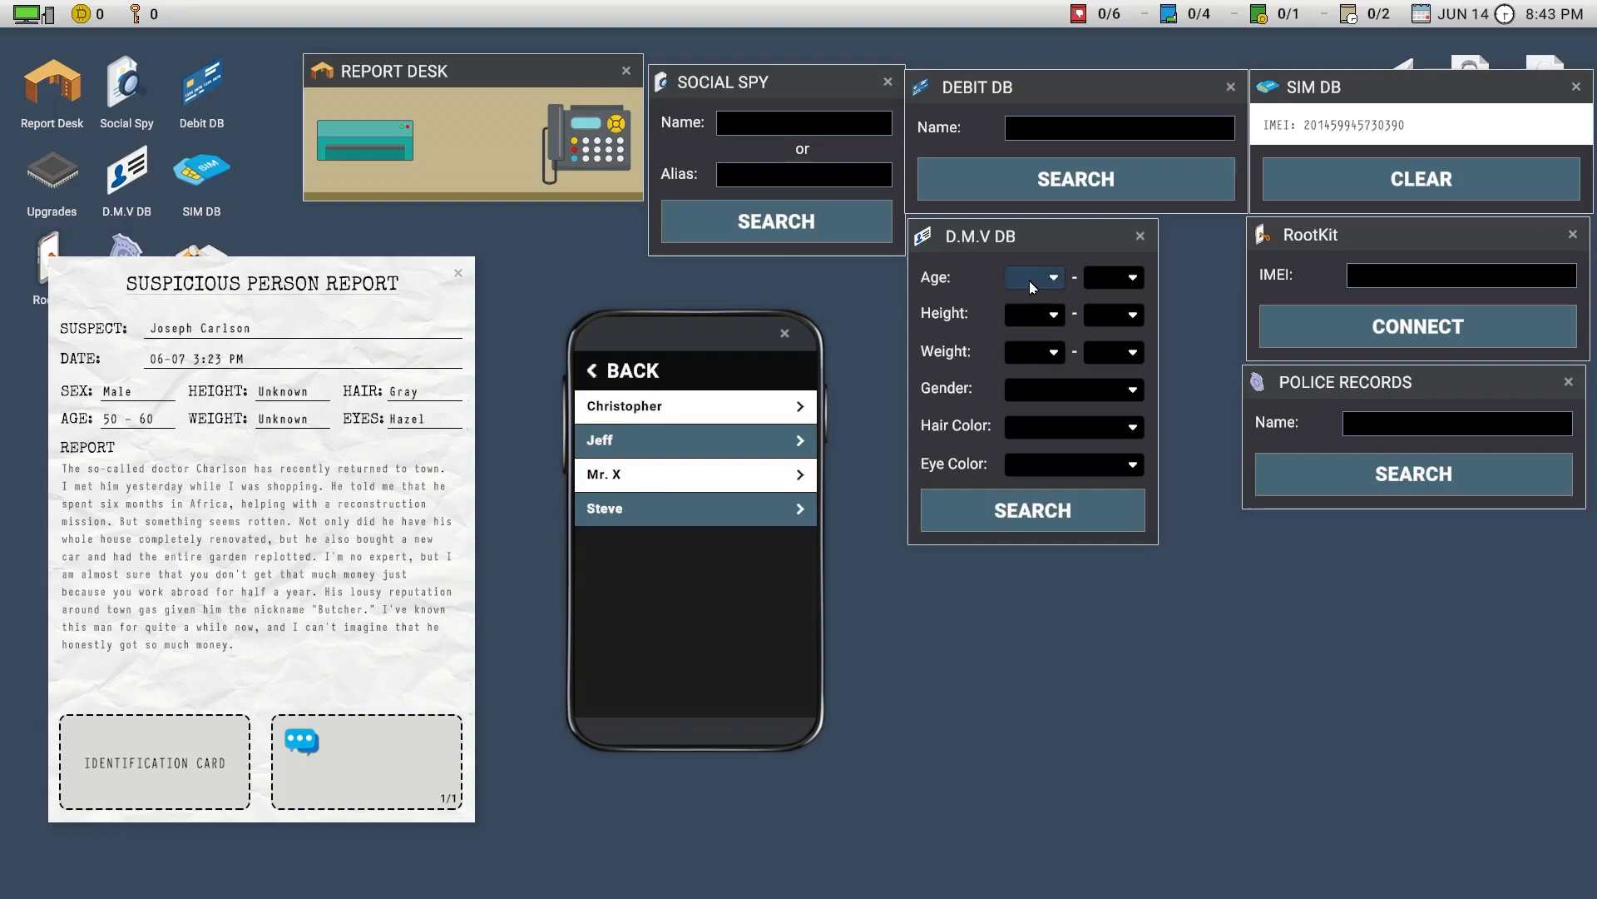
# Filter the DMV to gray-haired, hazel-eyed males aged 50–60
pyautogui.click(1031, 277)
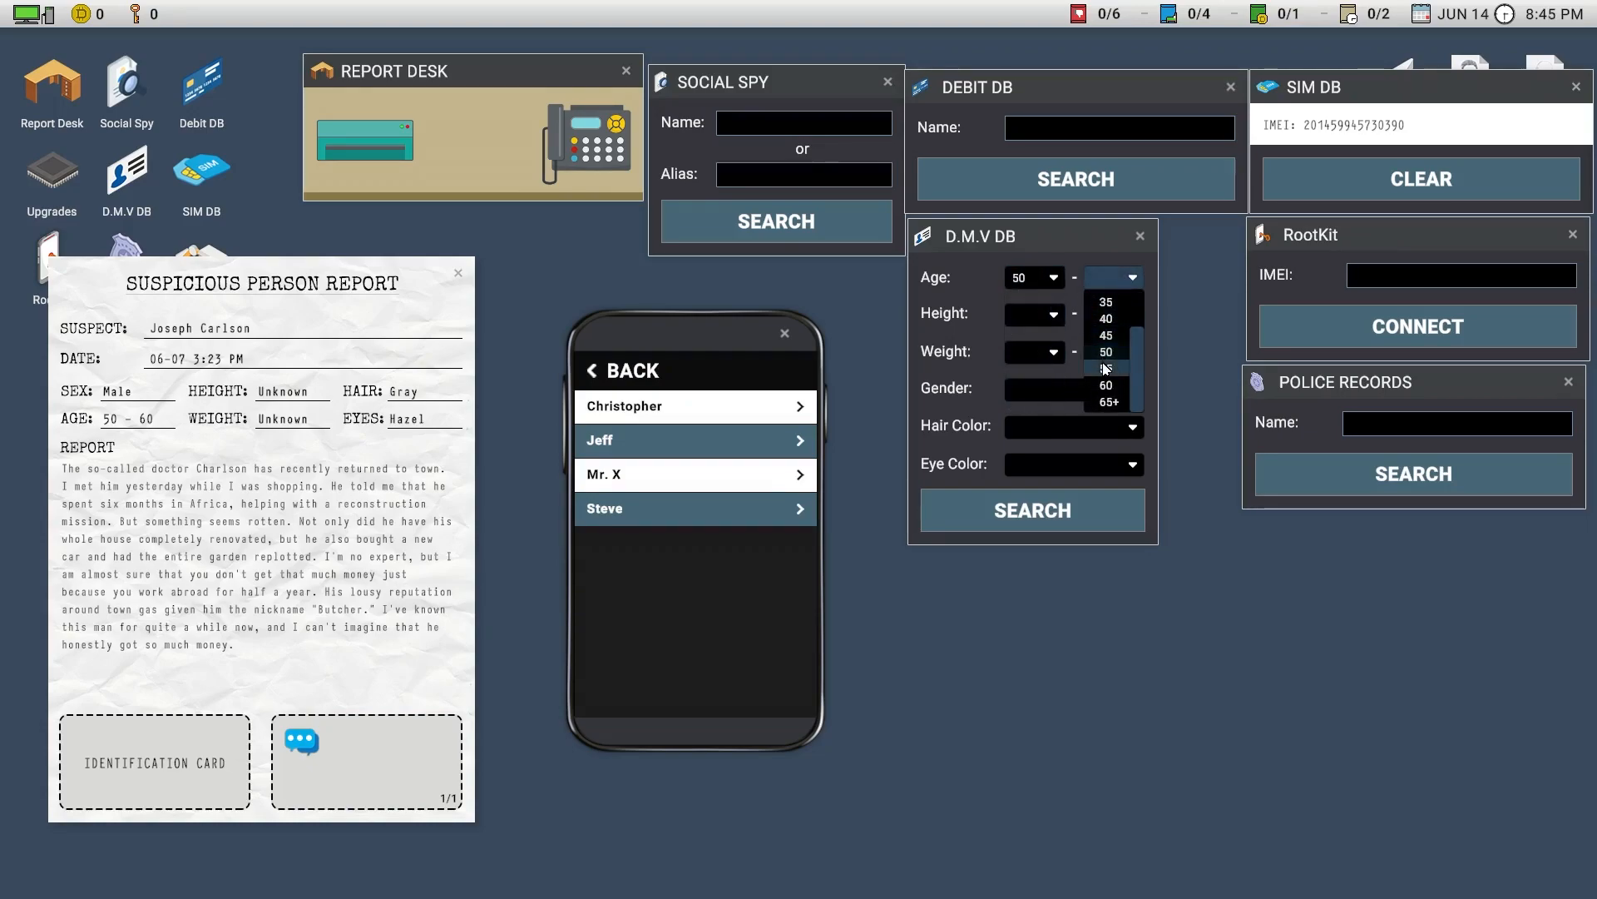
pyautogui.click(1105, 384)
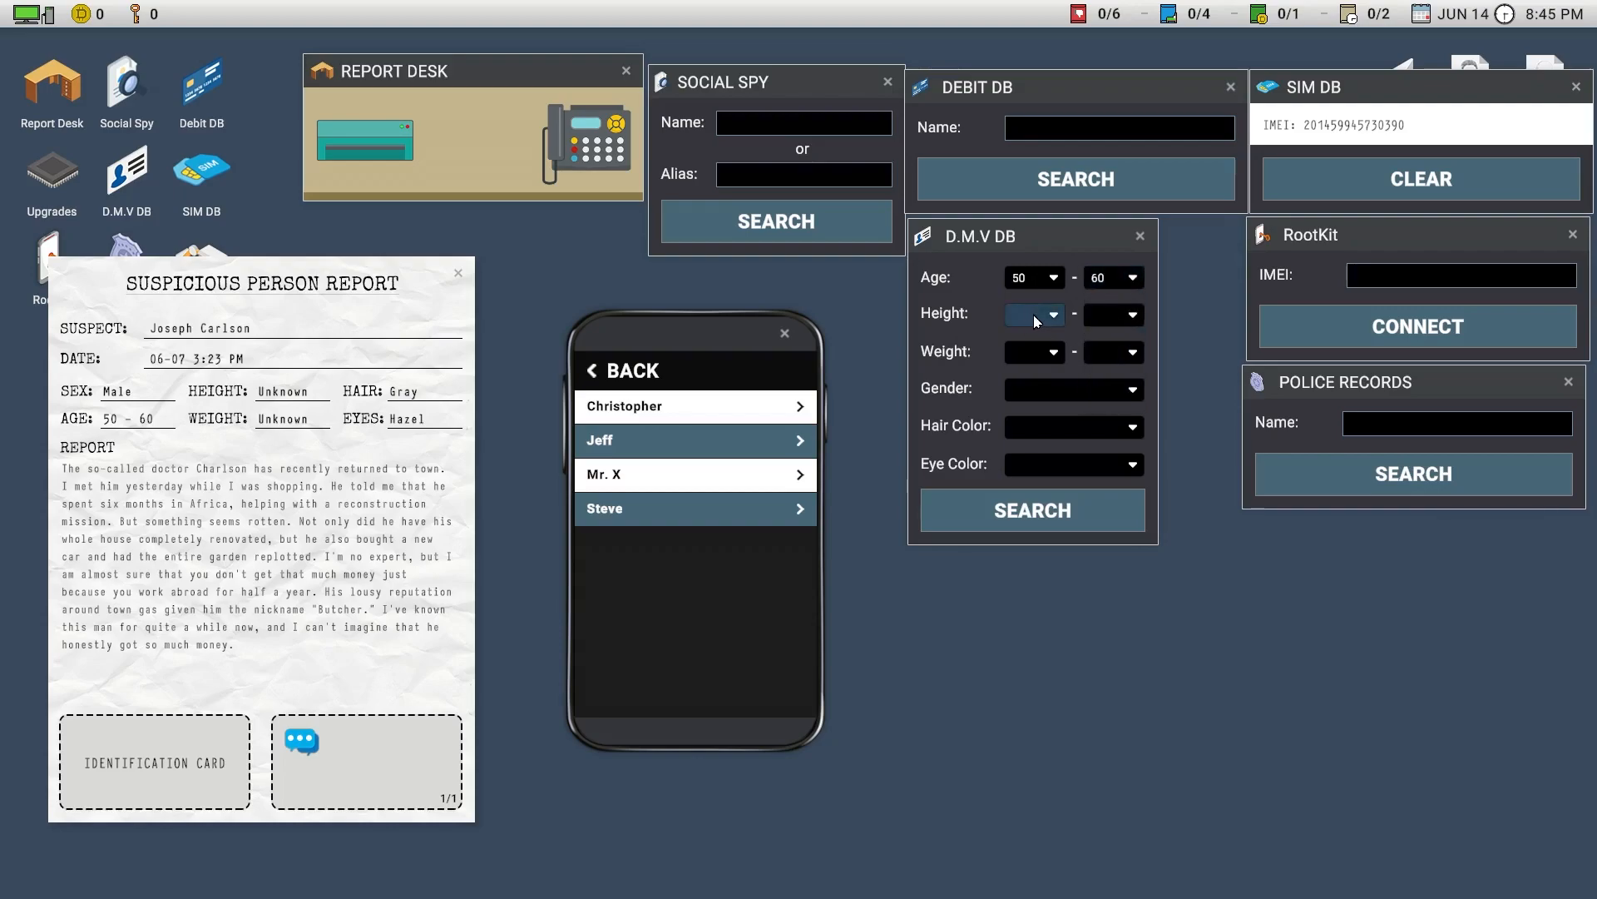
pyautogui.click(1071, 388)
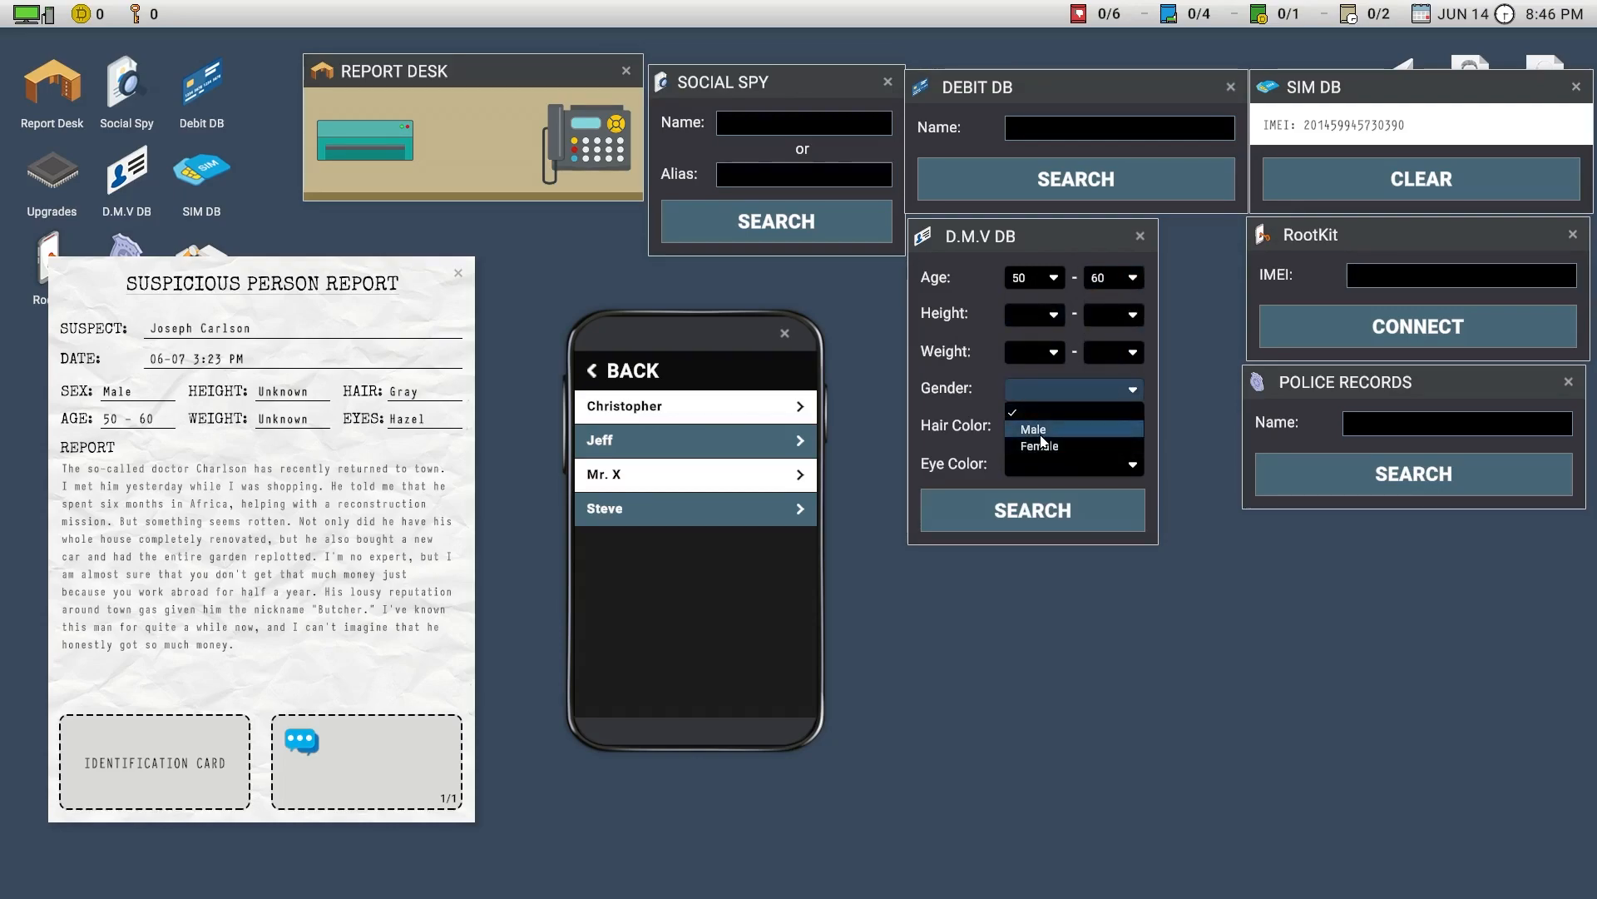
pyautogui.click(1033, 428)
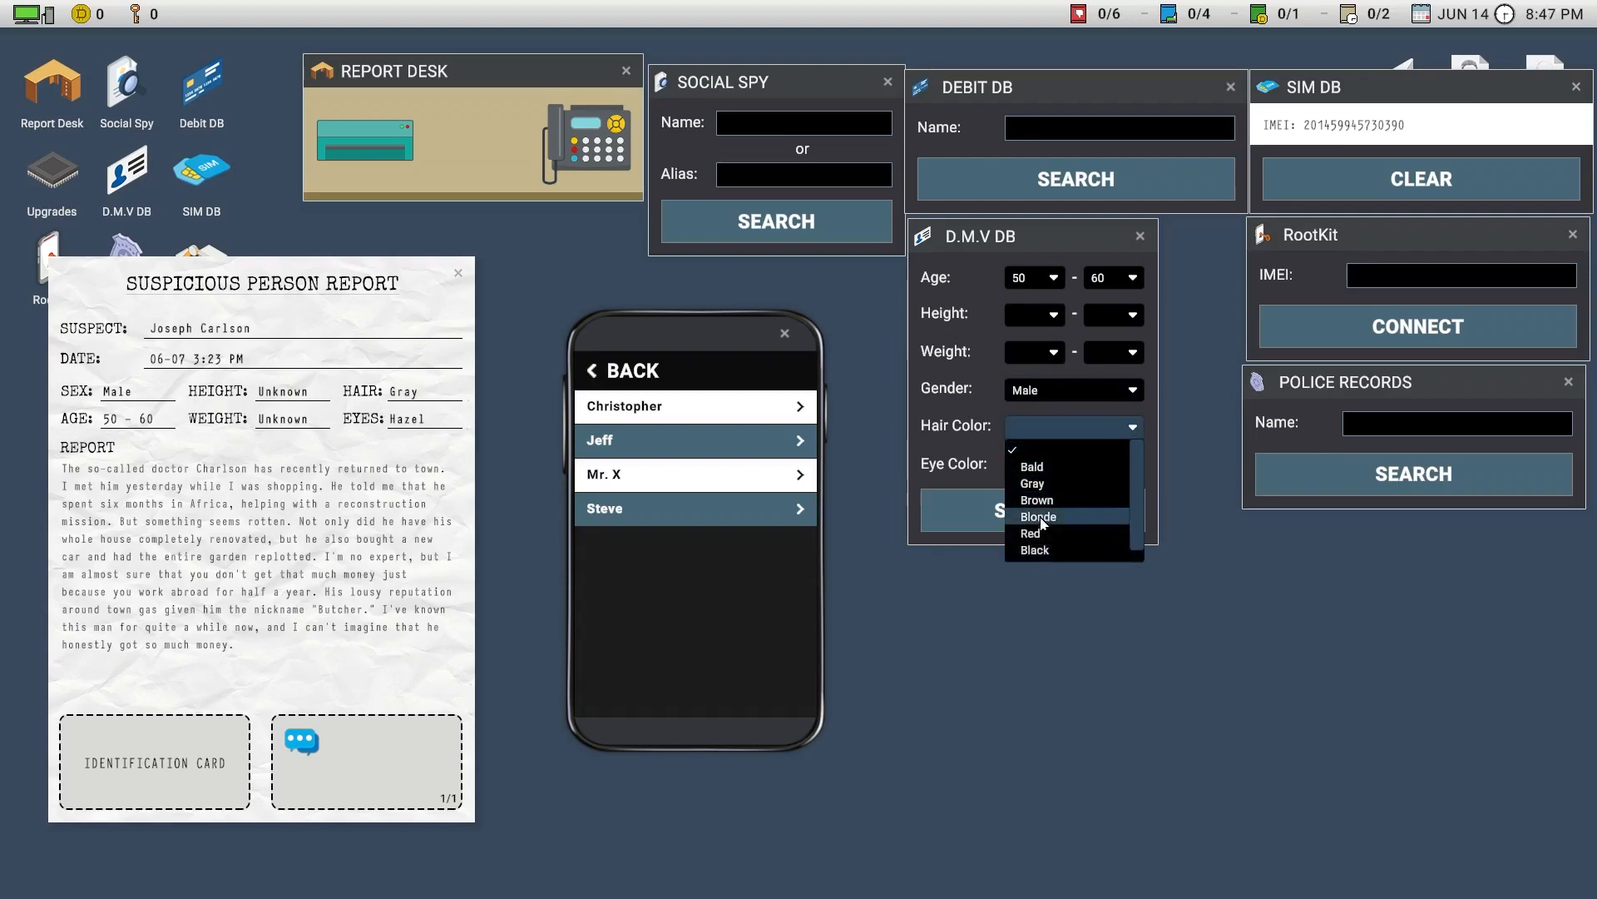
pyautogui.click(1032, 483)
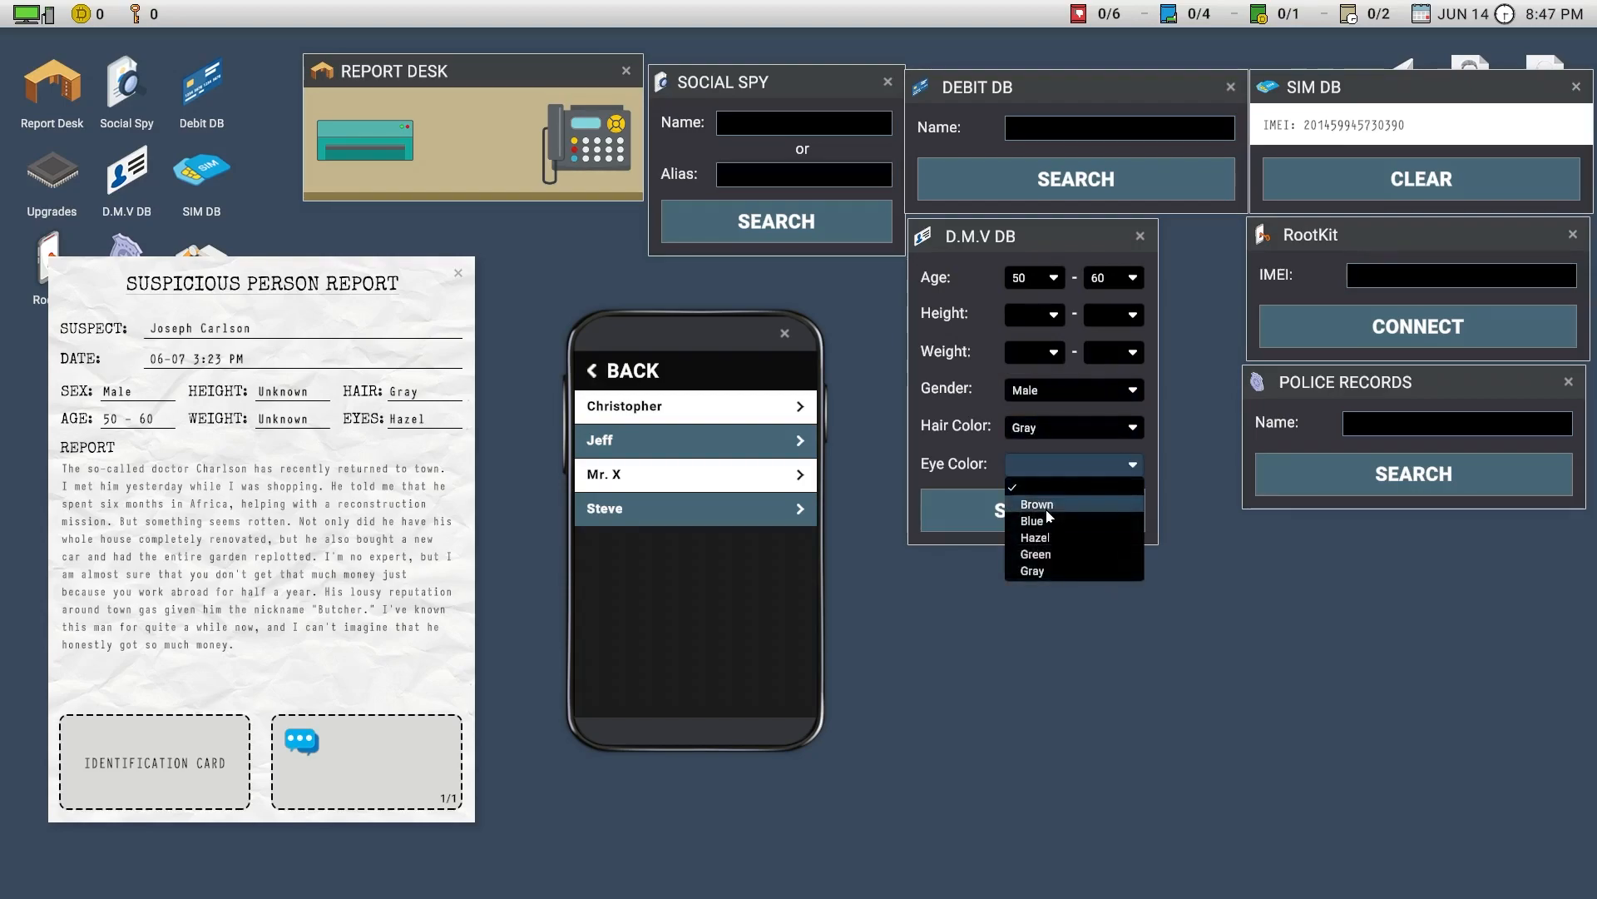
pyautogui.click(1035, 537)
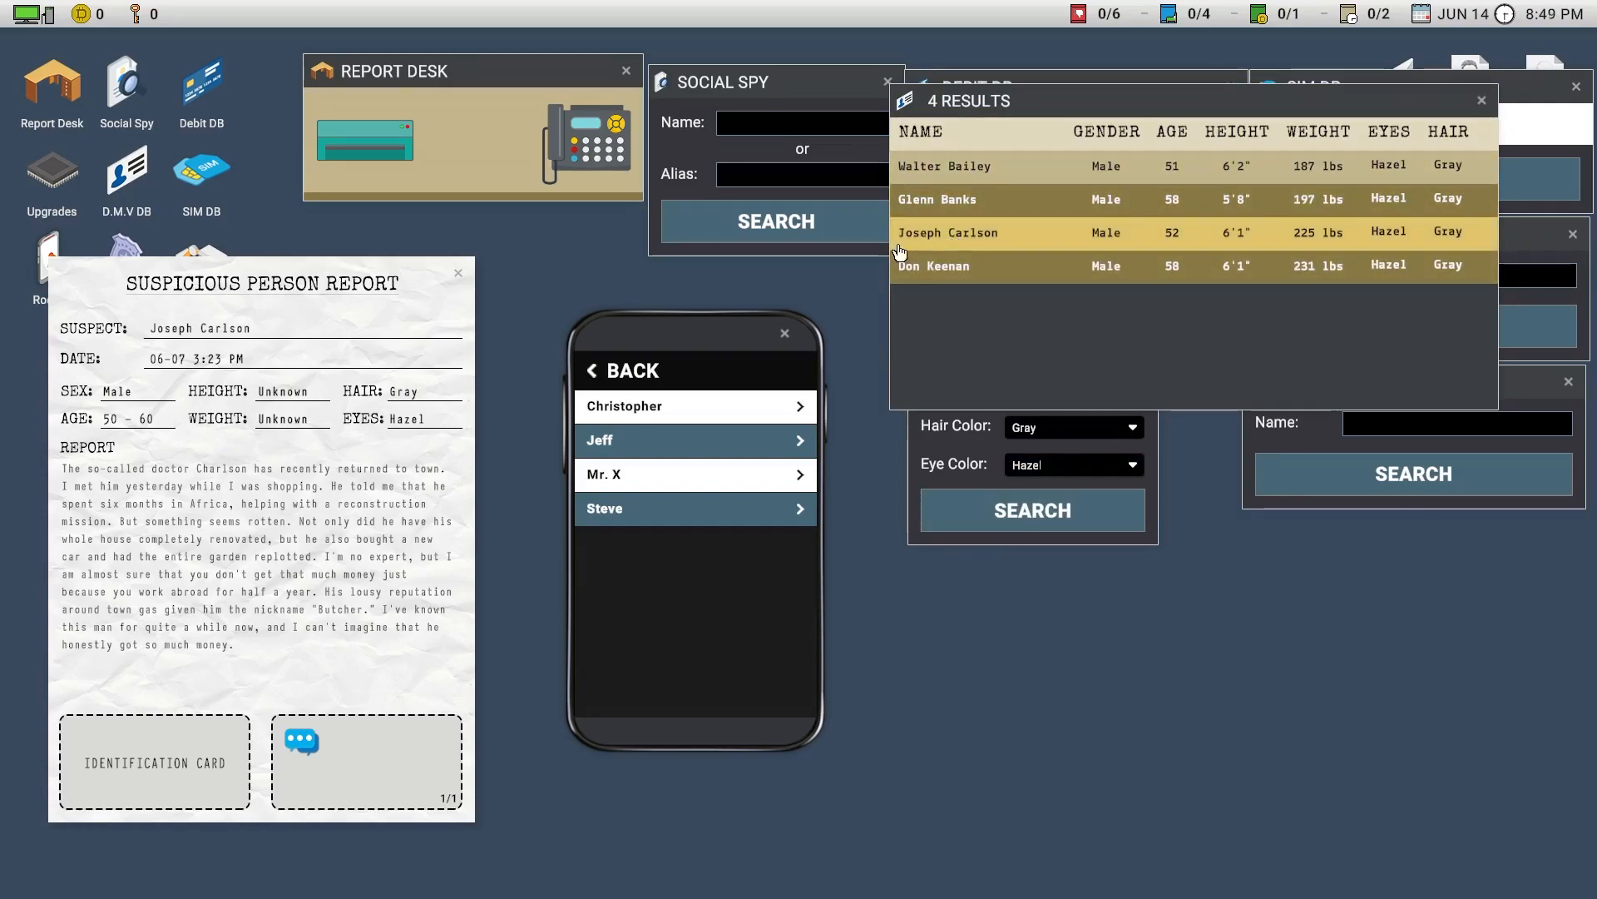
pyautogui.click(153, 762)
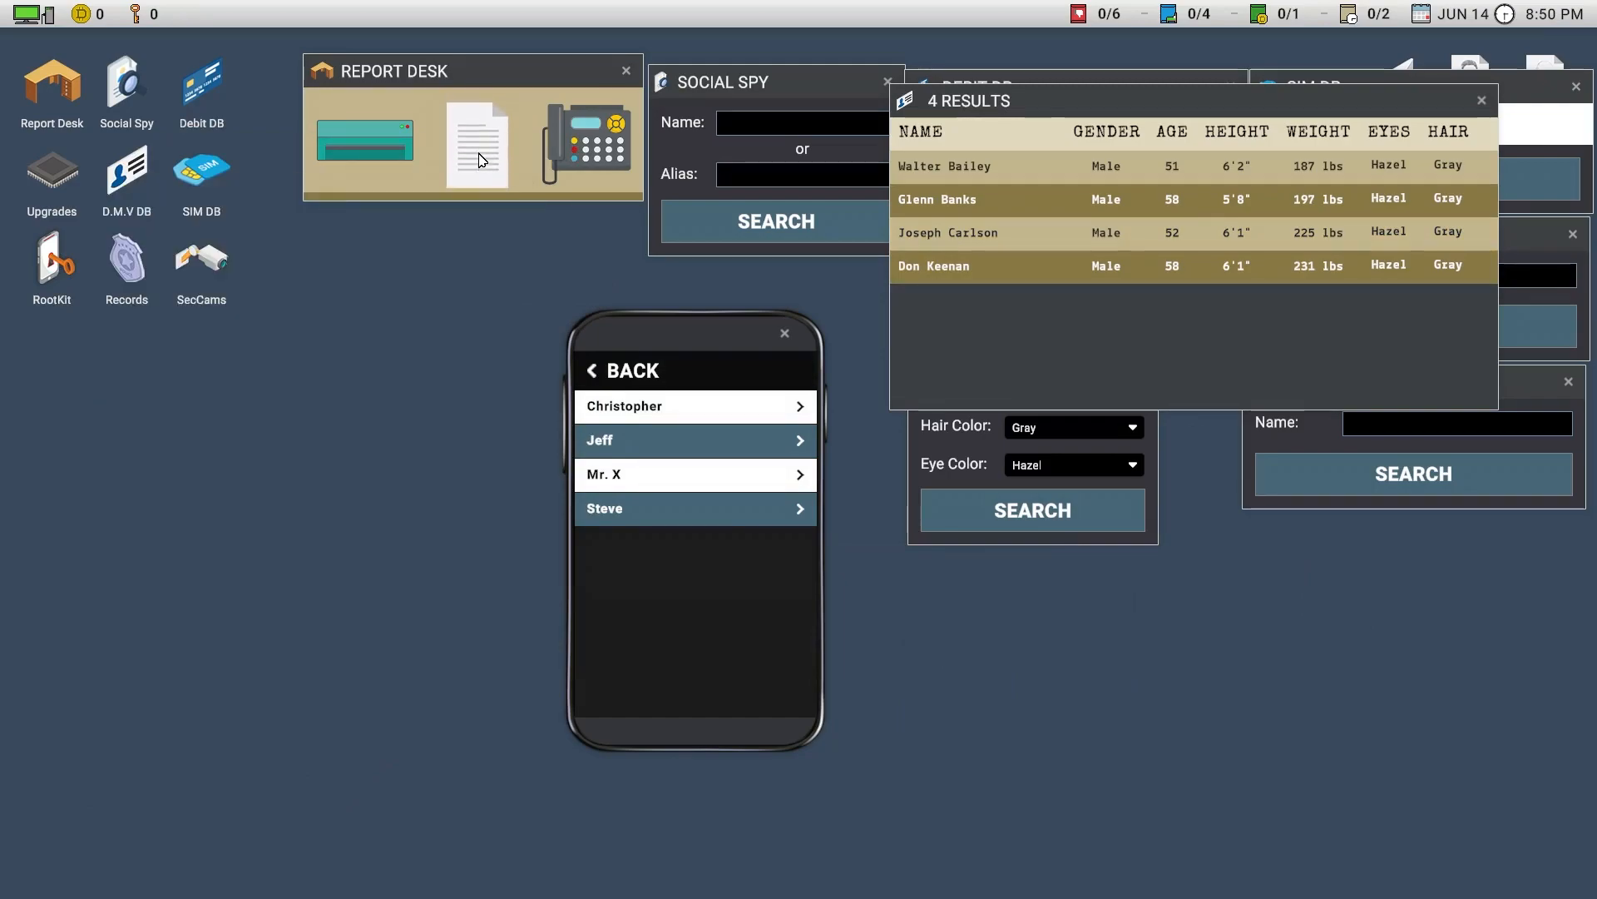
pyautogui.click(1481, 100)
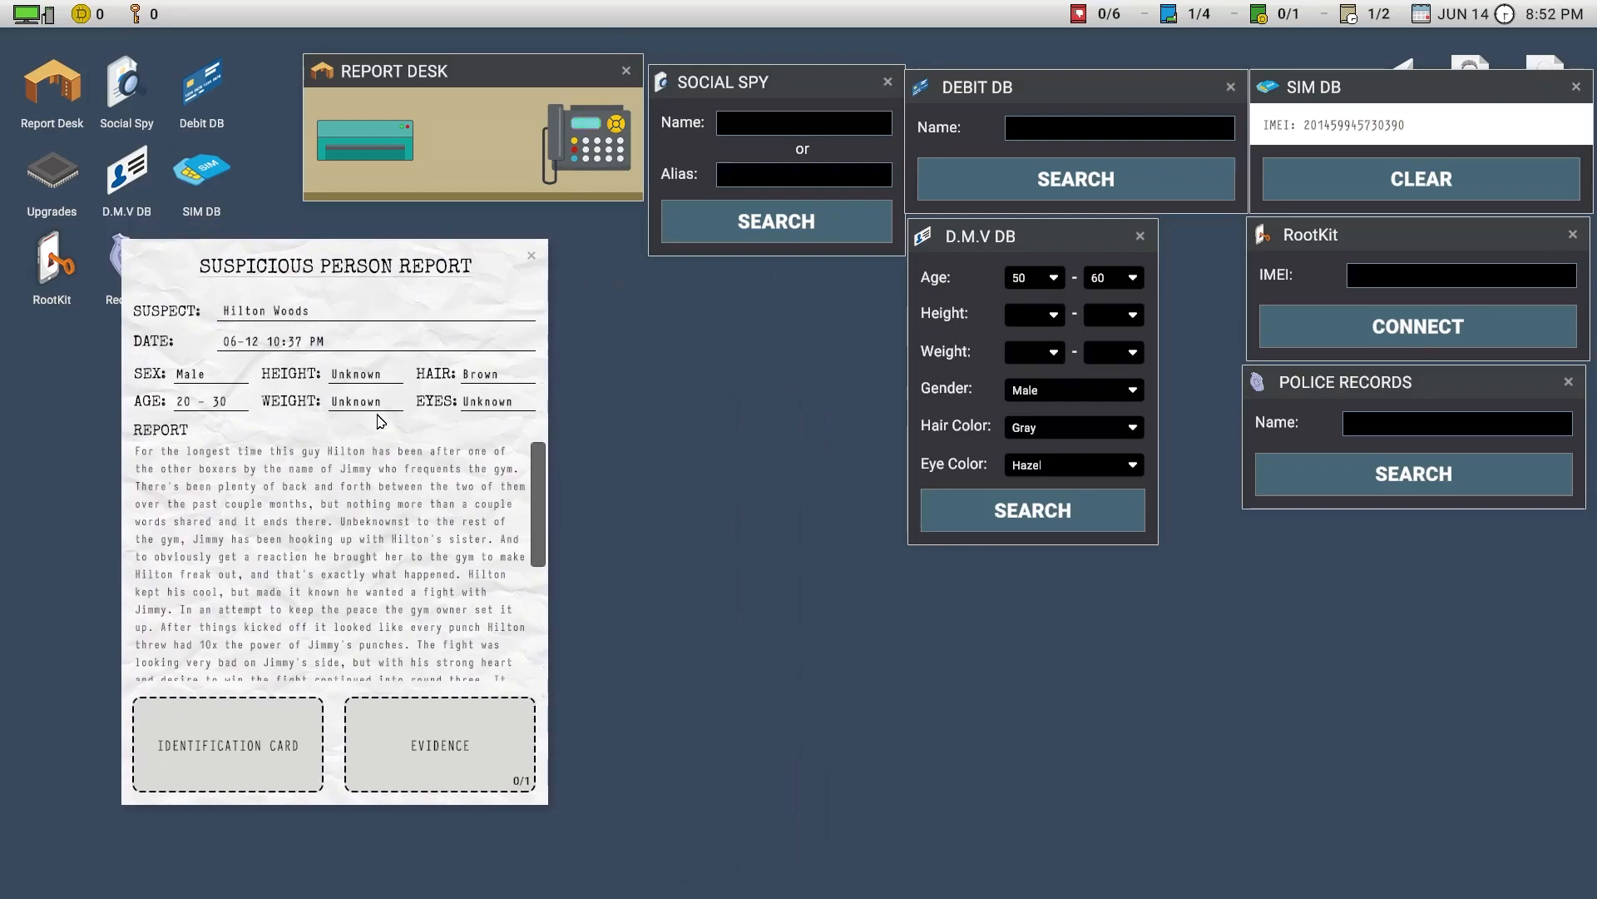
pyautogui.moveTo(321, 464)
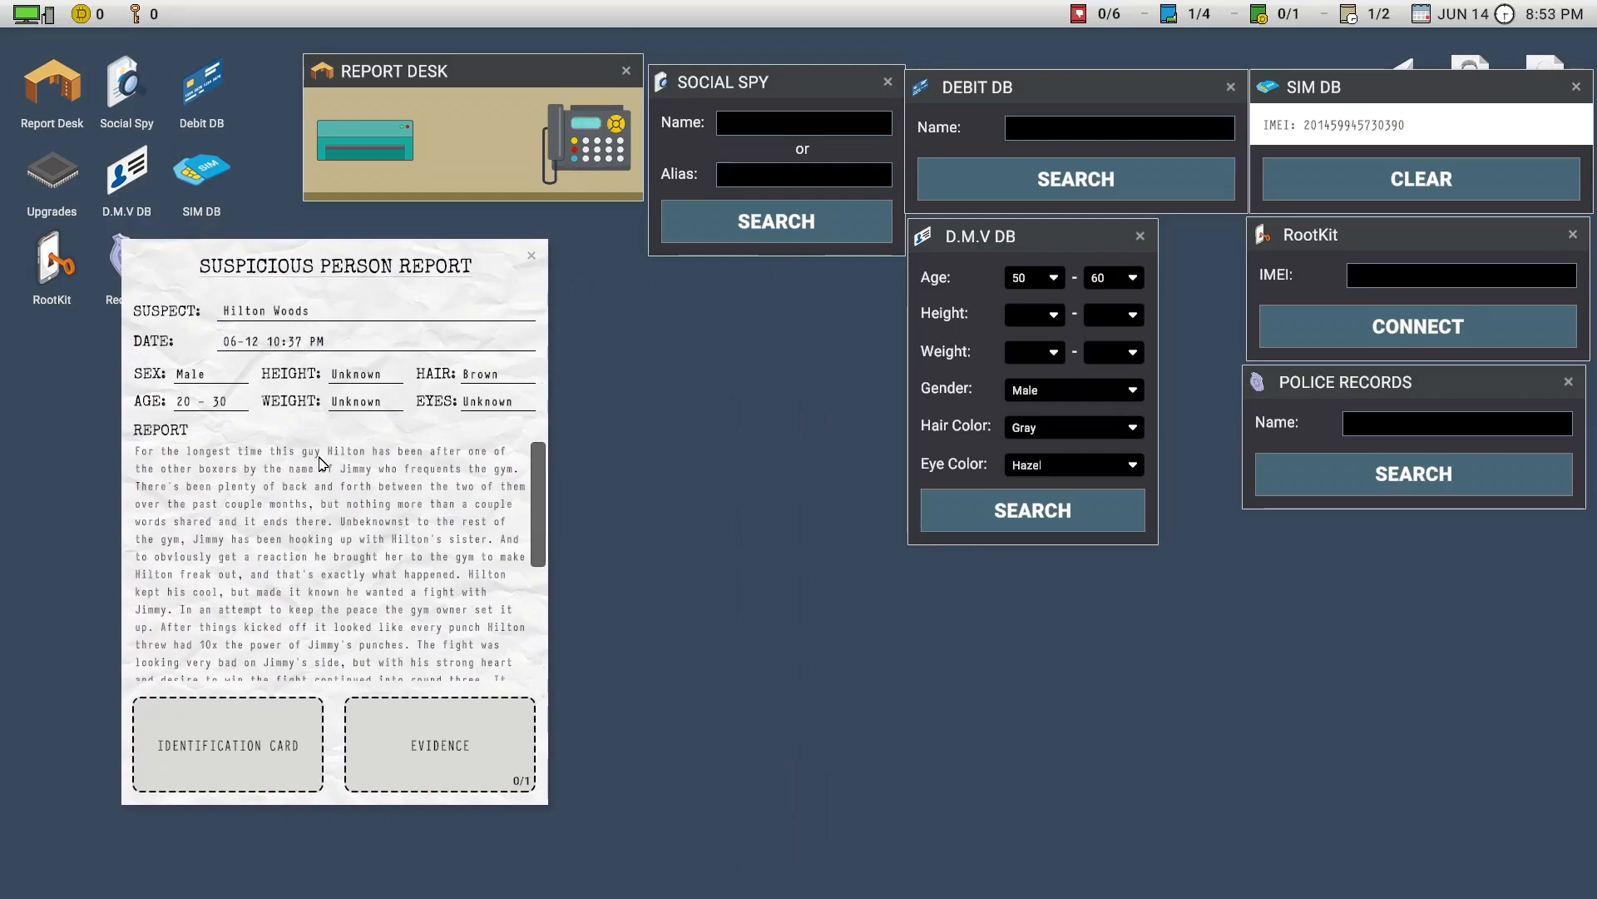
pyautogui.moveTo(193, 486)
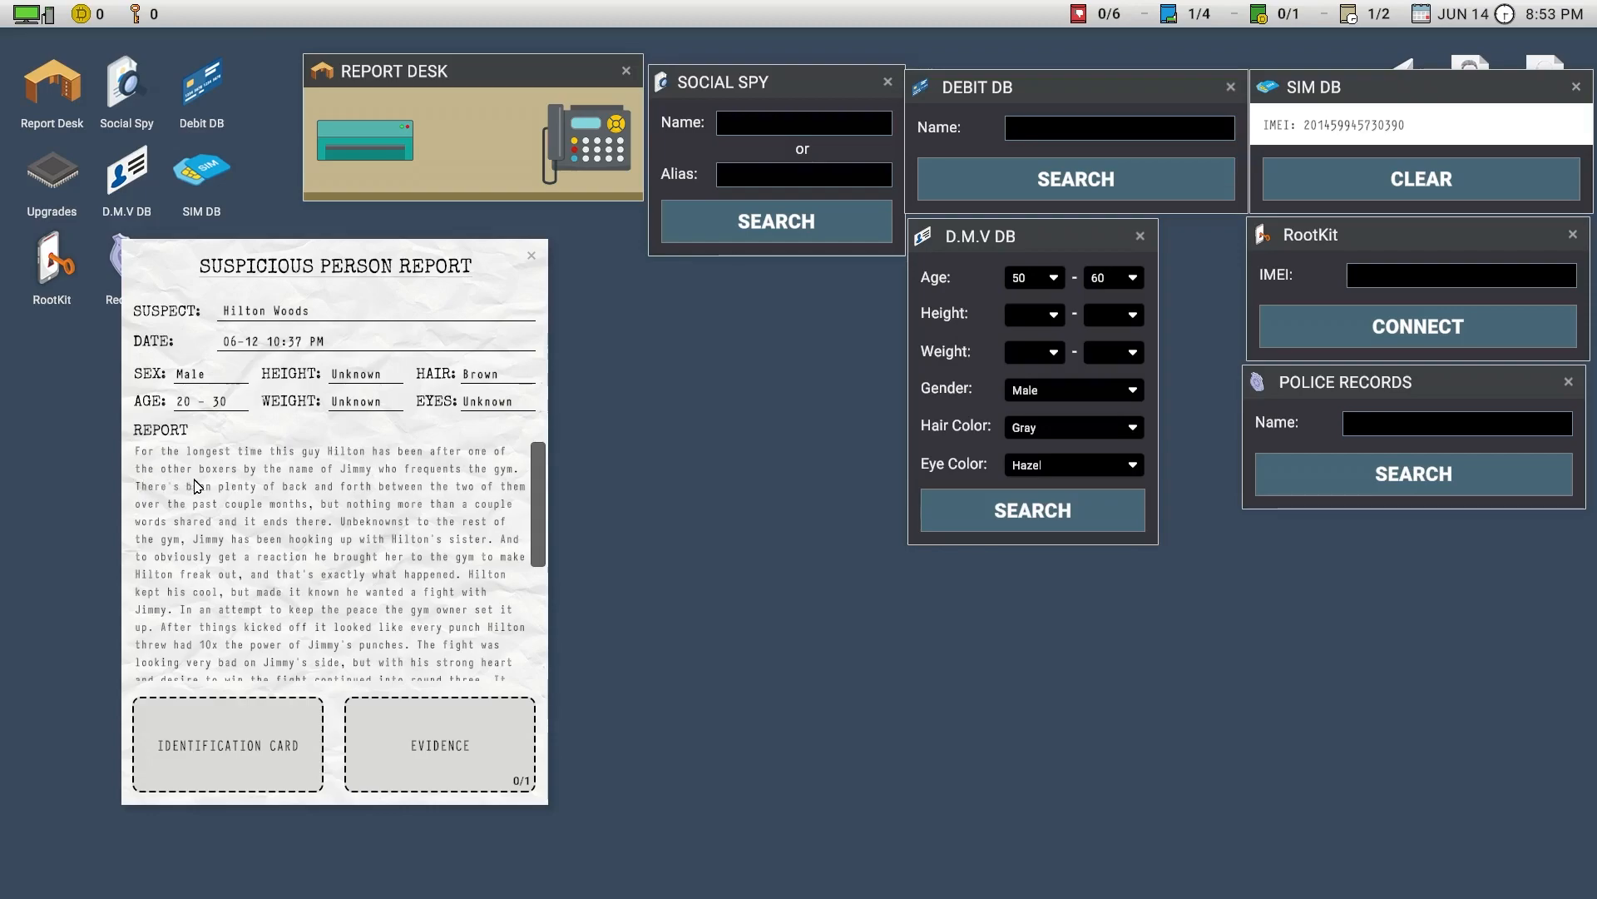
pyautogui.moveTo(459, 478)
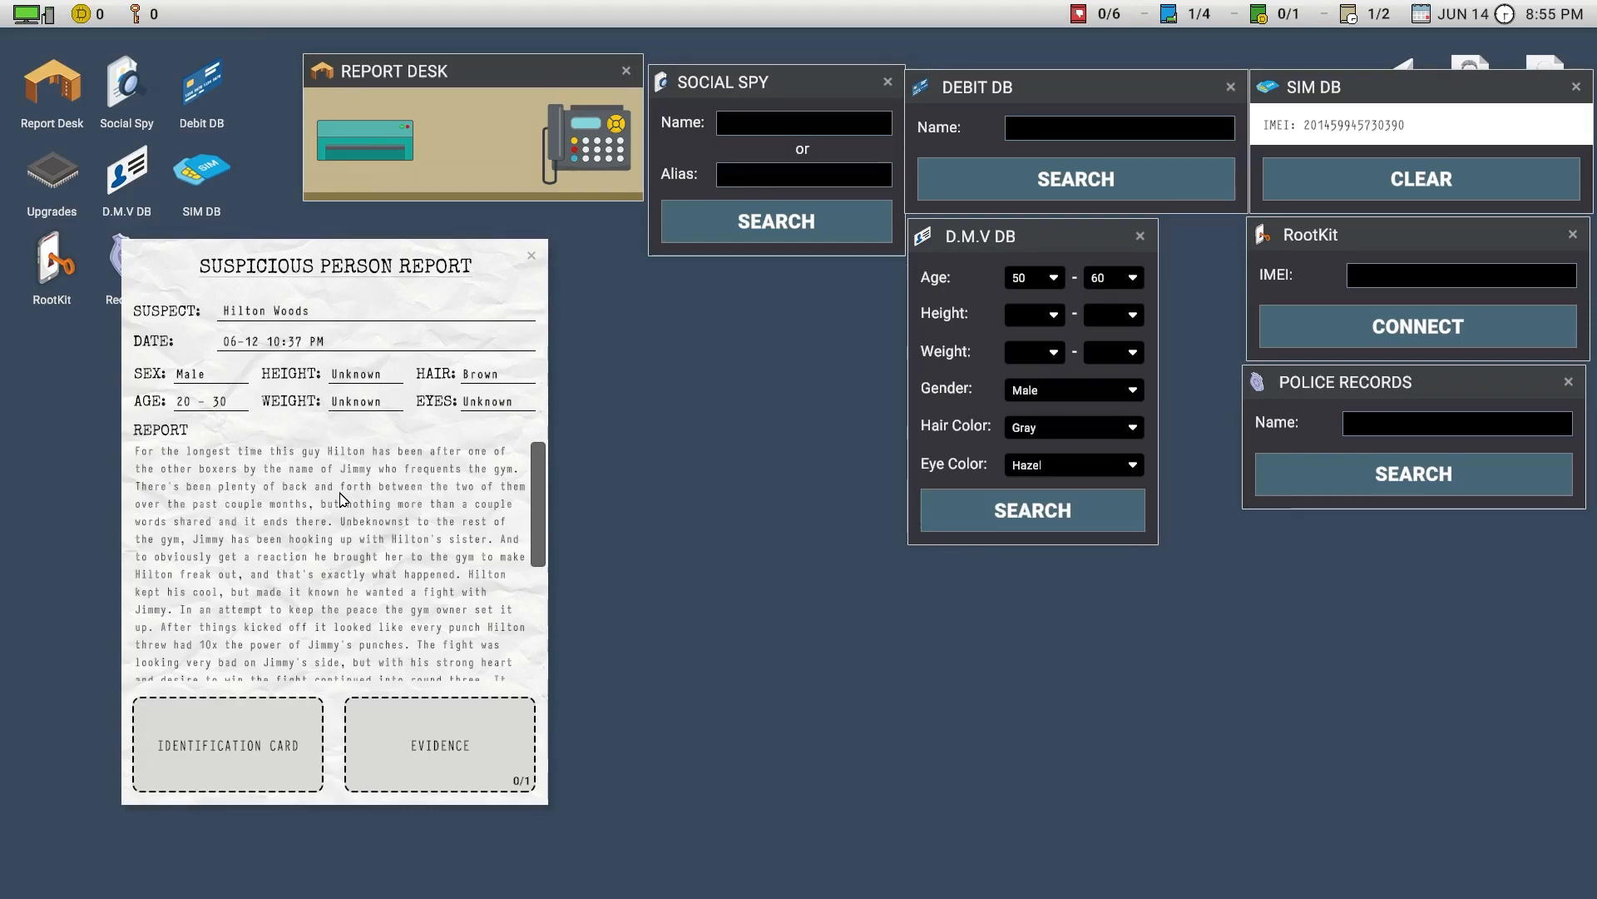
pyautogui.moveTo(305, 512)
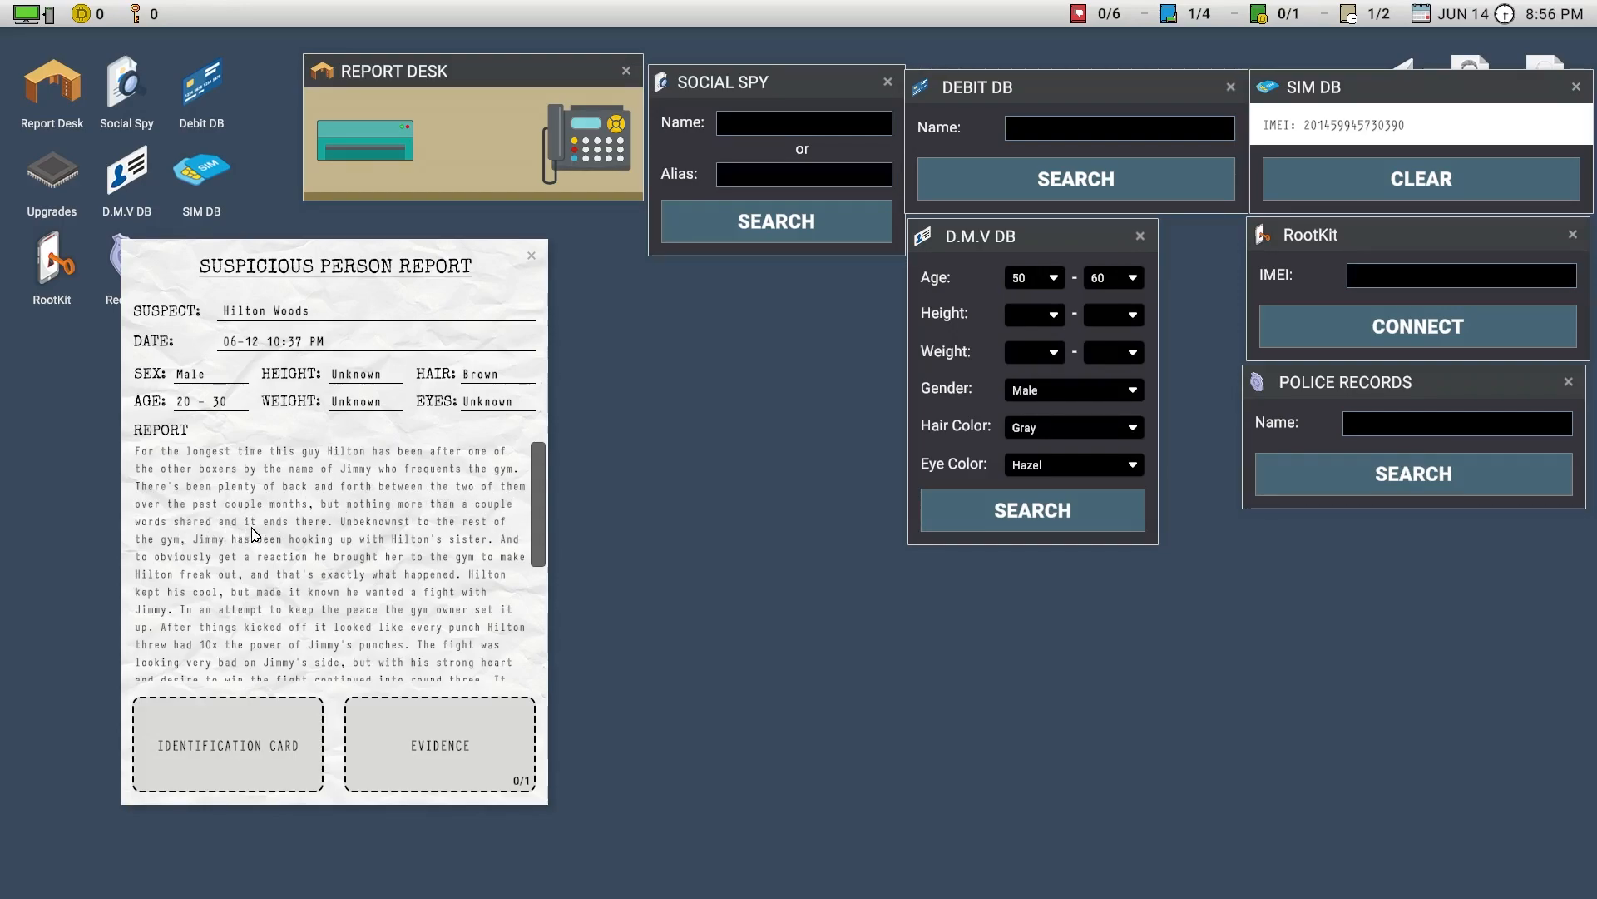
pyautogui.scroll(-3)
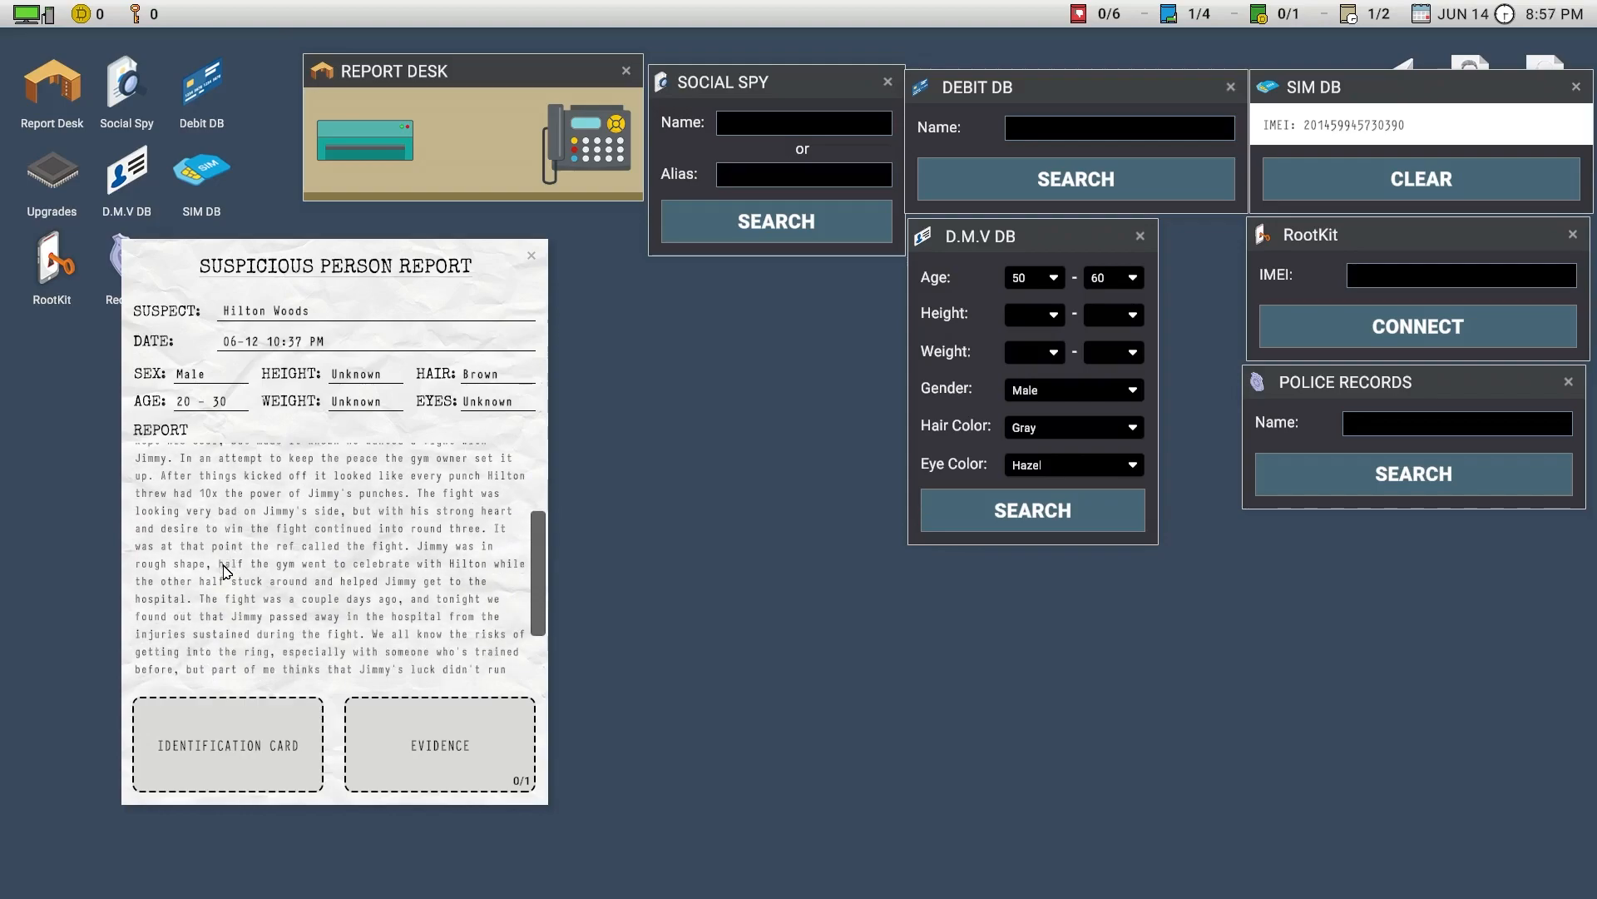
pyautogui.scroll(-3)
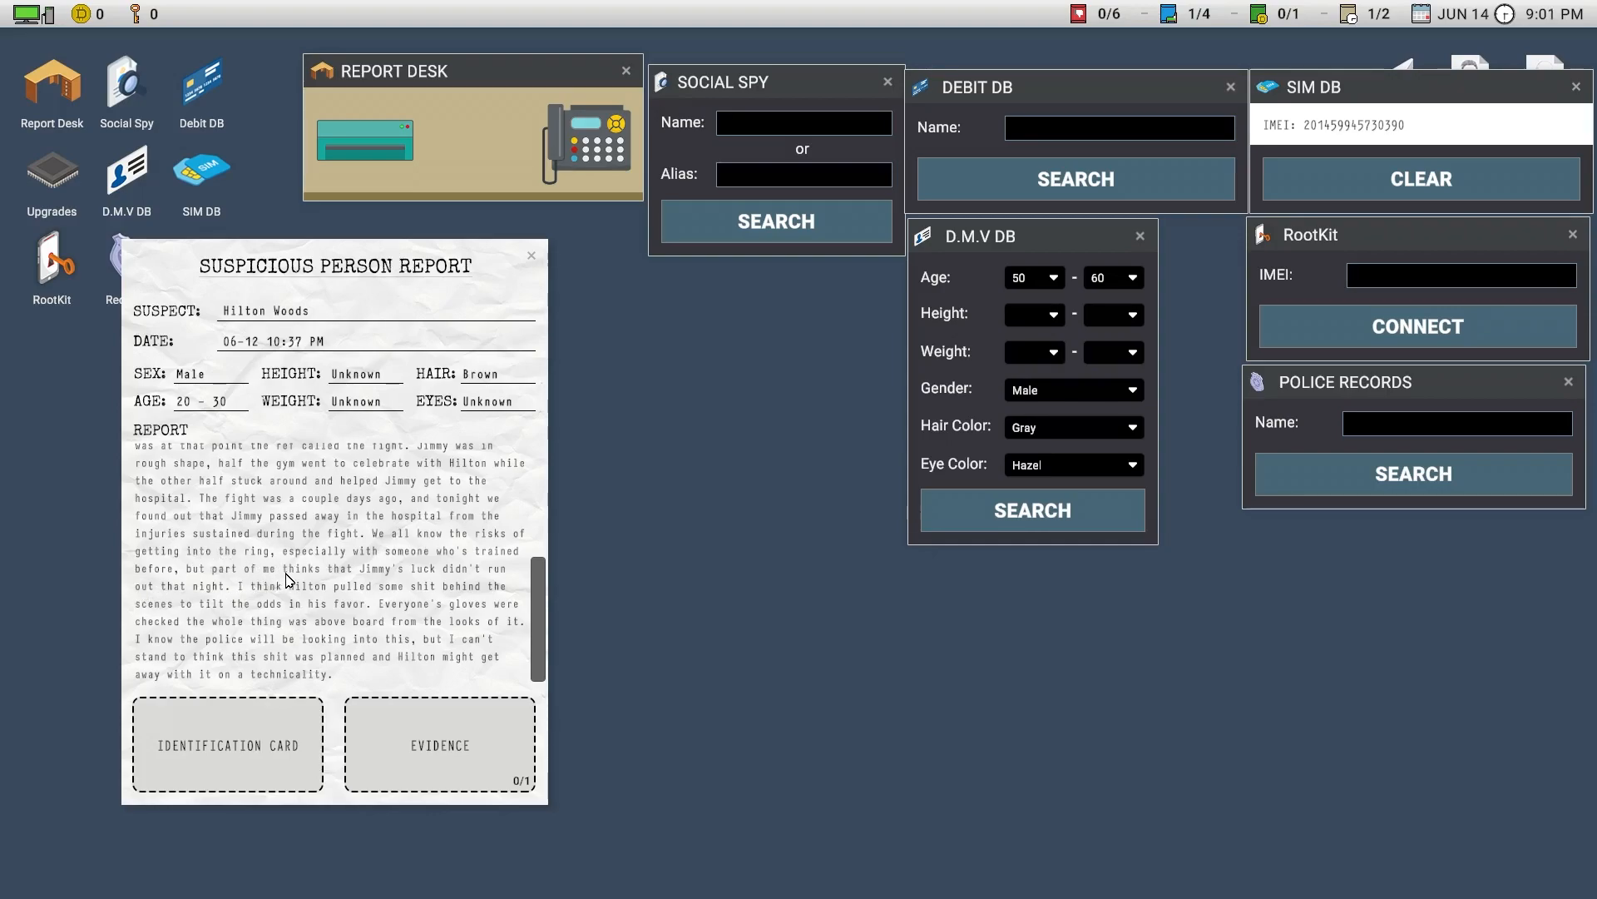
pyautogui.moveTo(414, 584)
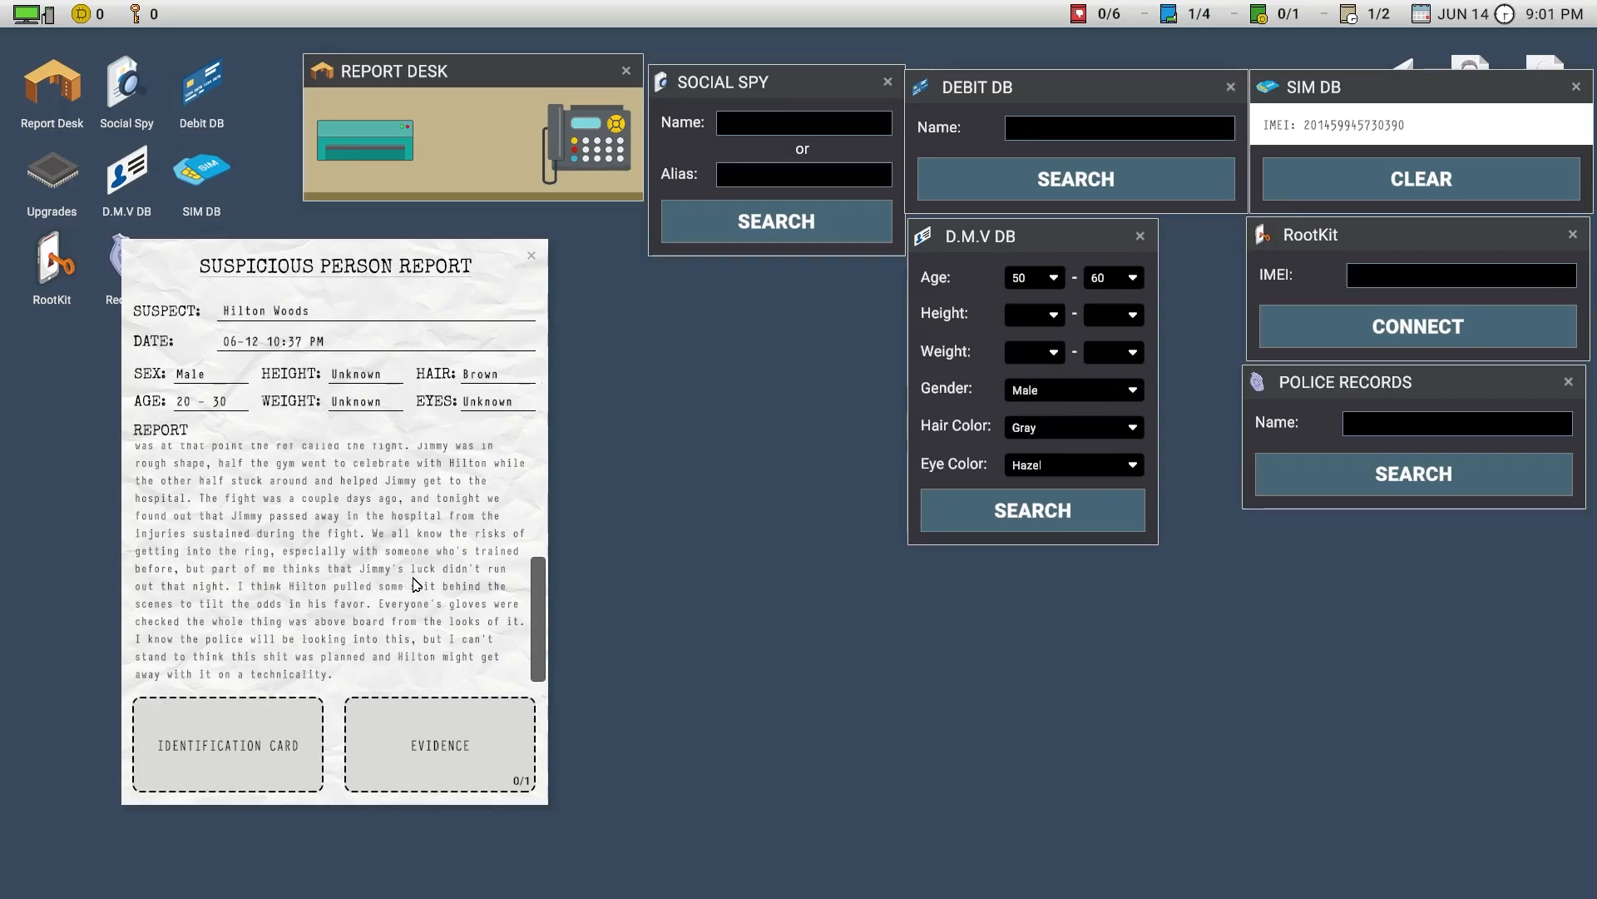
pyautogui.moveTo(335, 267); pyautogui.dragTo(341, 286)
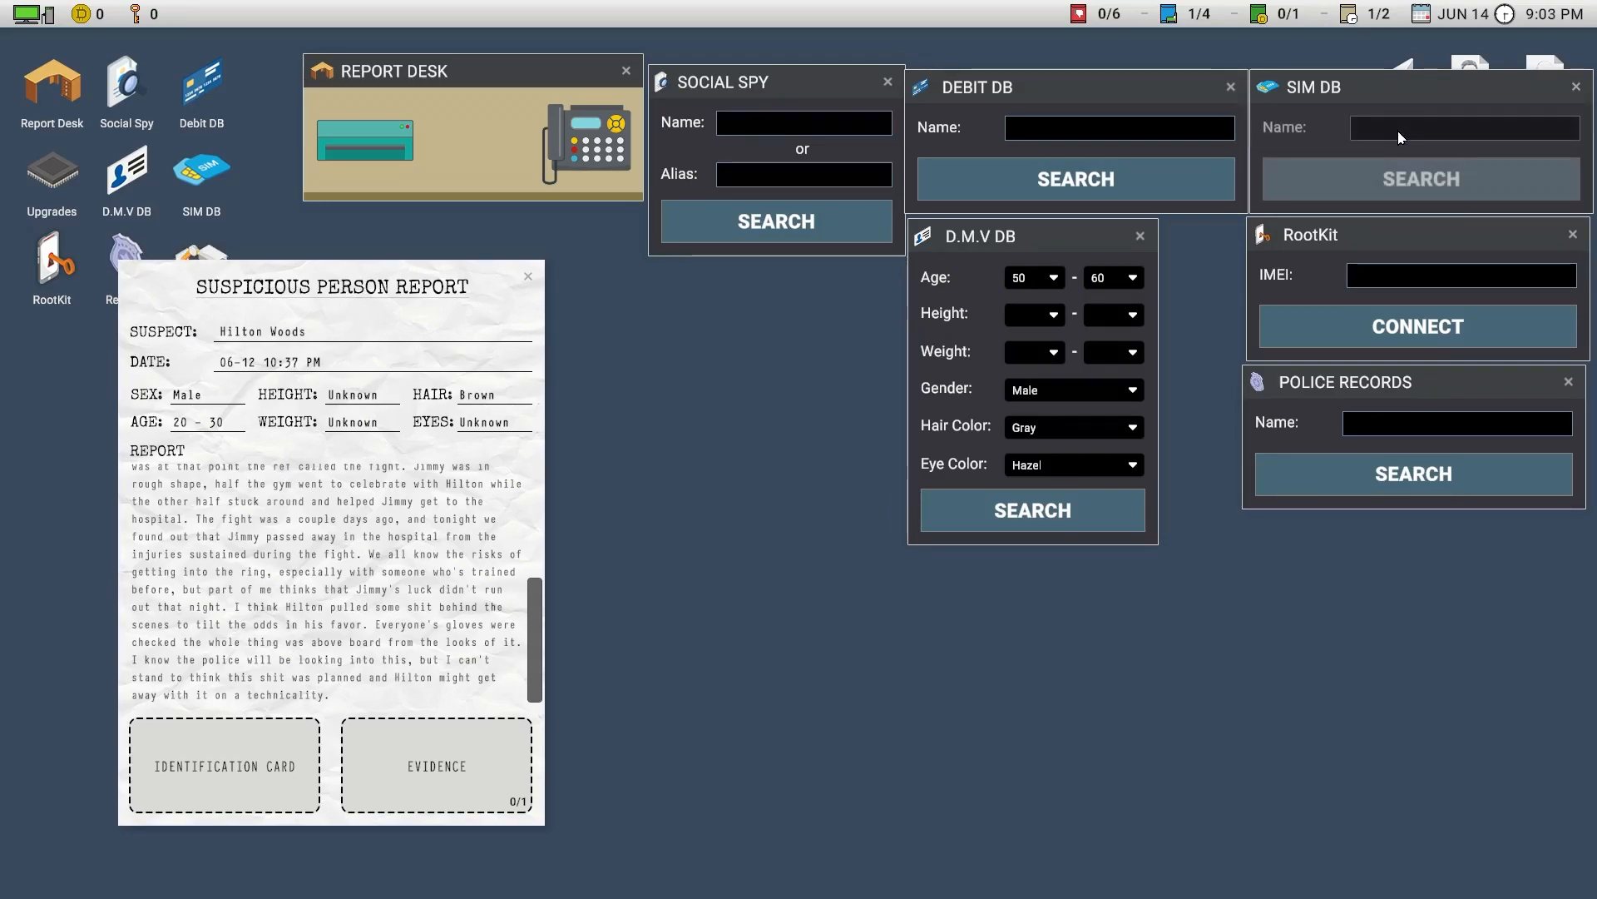
pyautogui.write('Hilto')
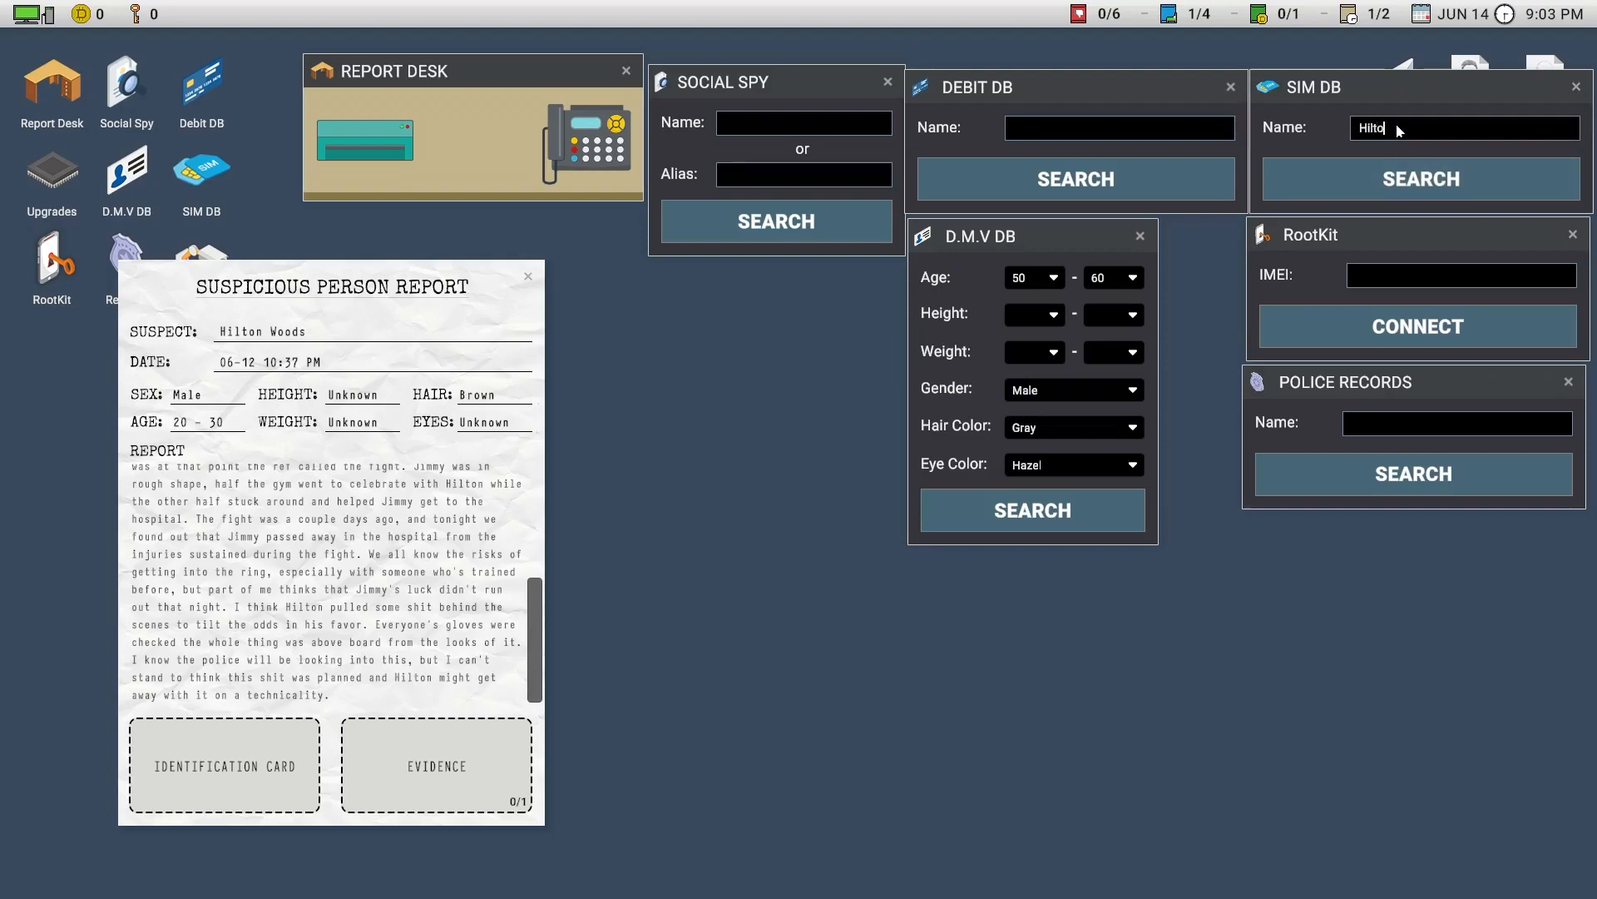
pyautogui.write('n Wood')
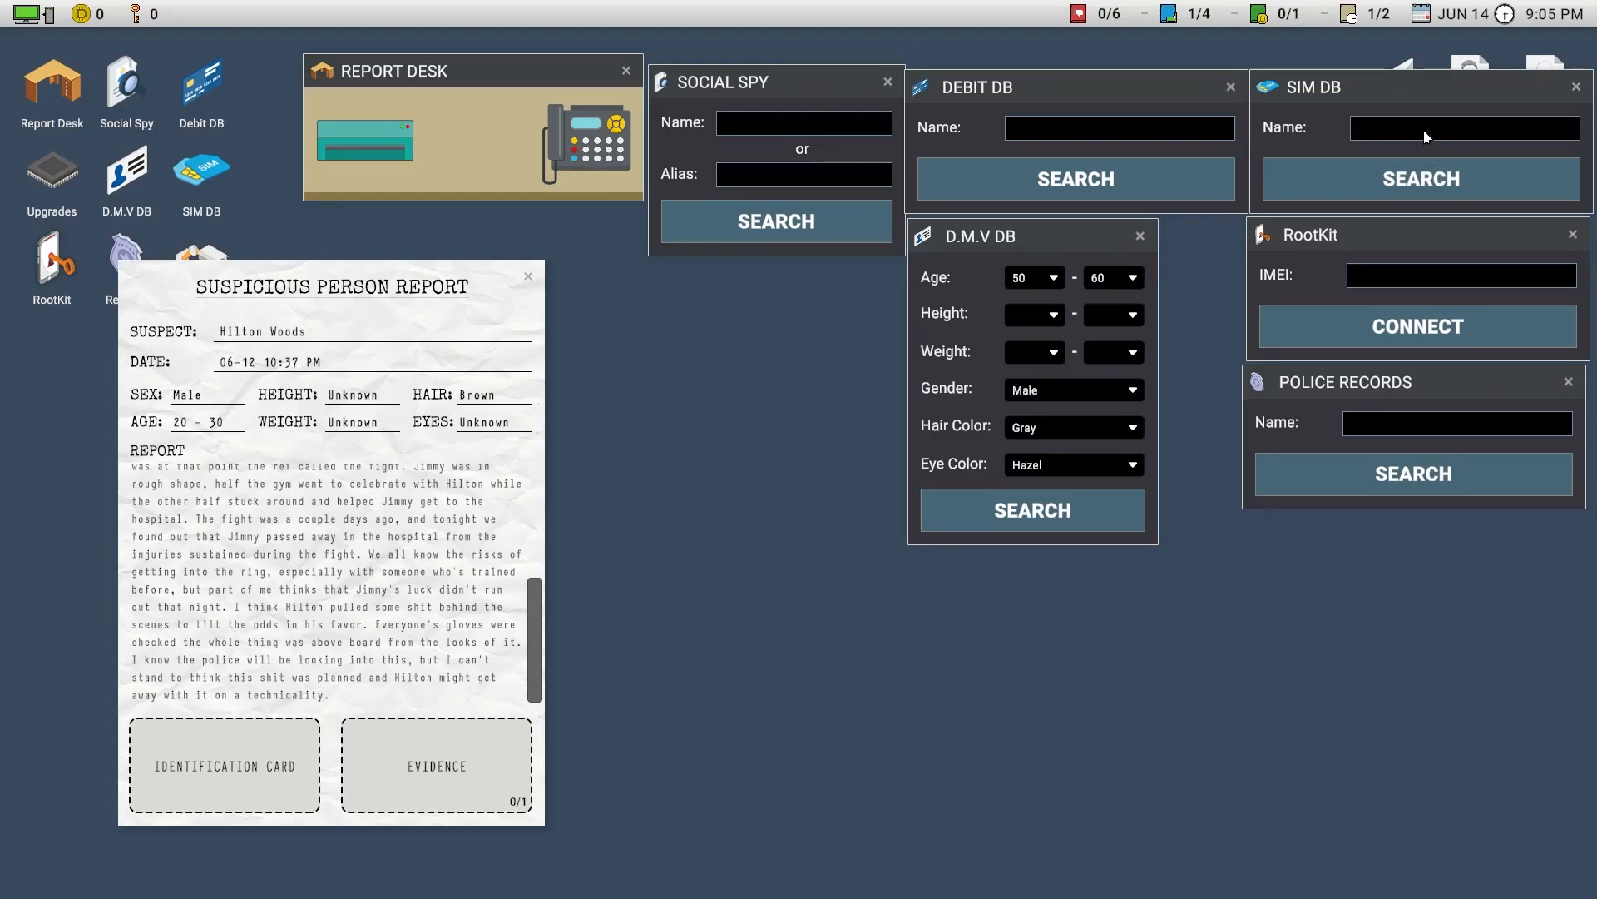
pyautogui.write('201459945730390')
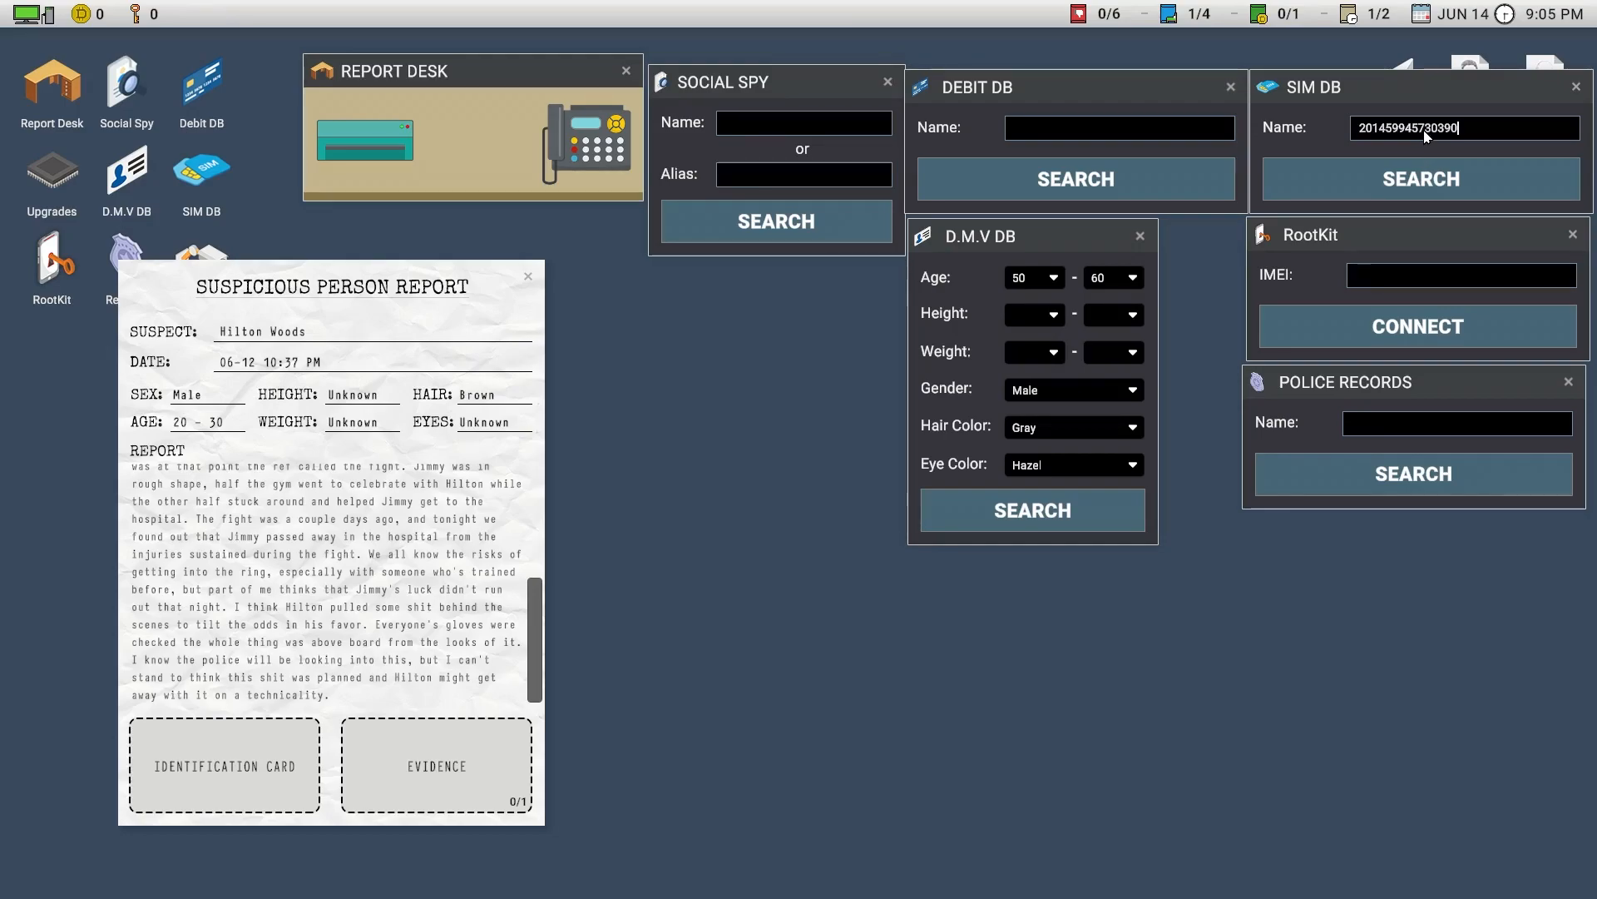
pyautogui.write('Hilton')
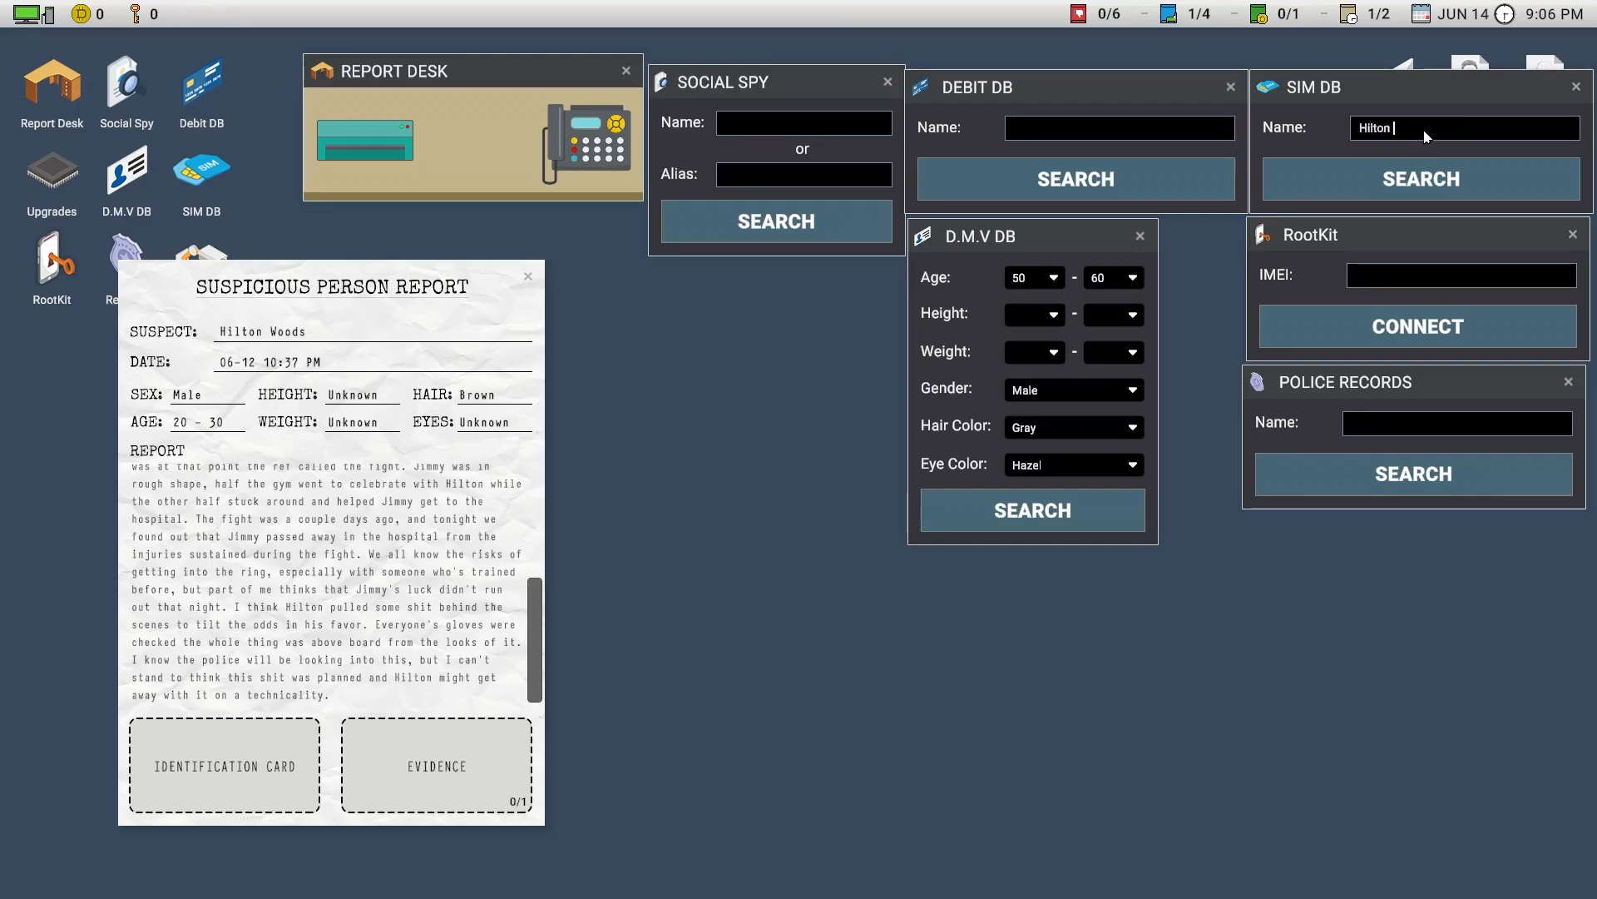
pyautogui.click(1420, 180)
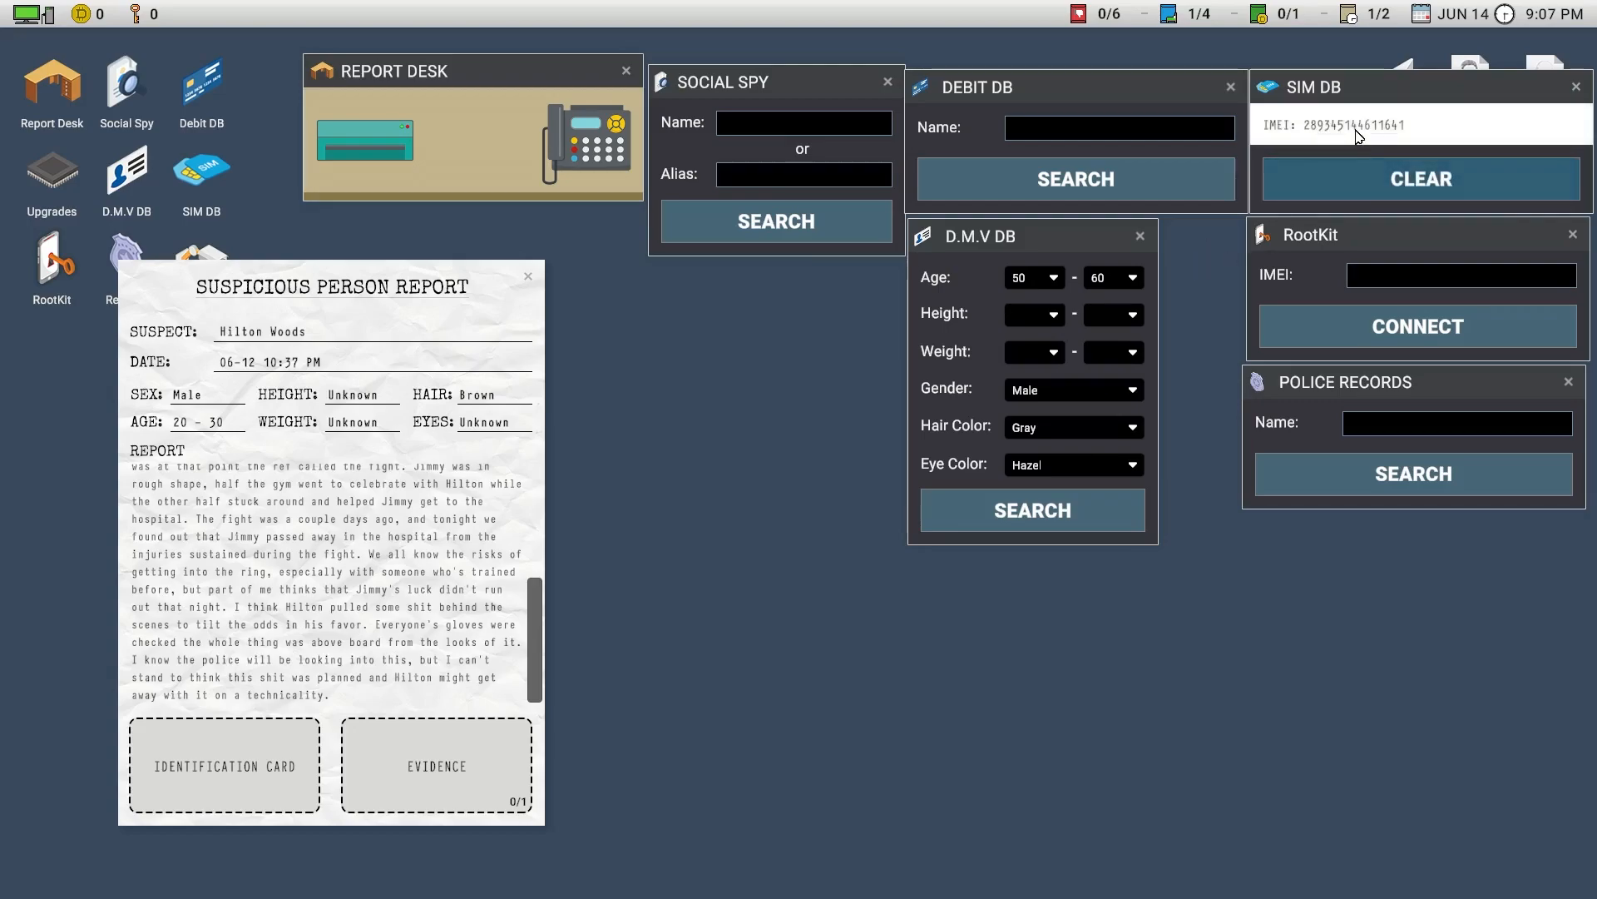
pyautogui.click(1416, 326)
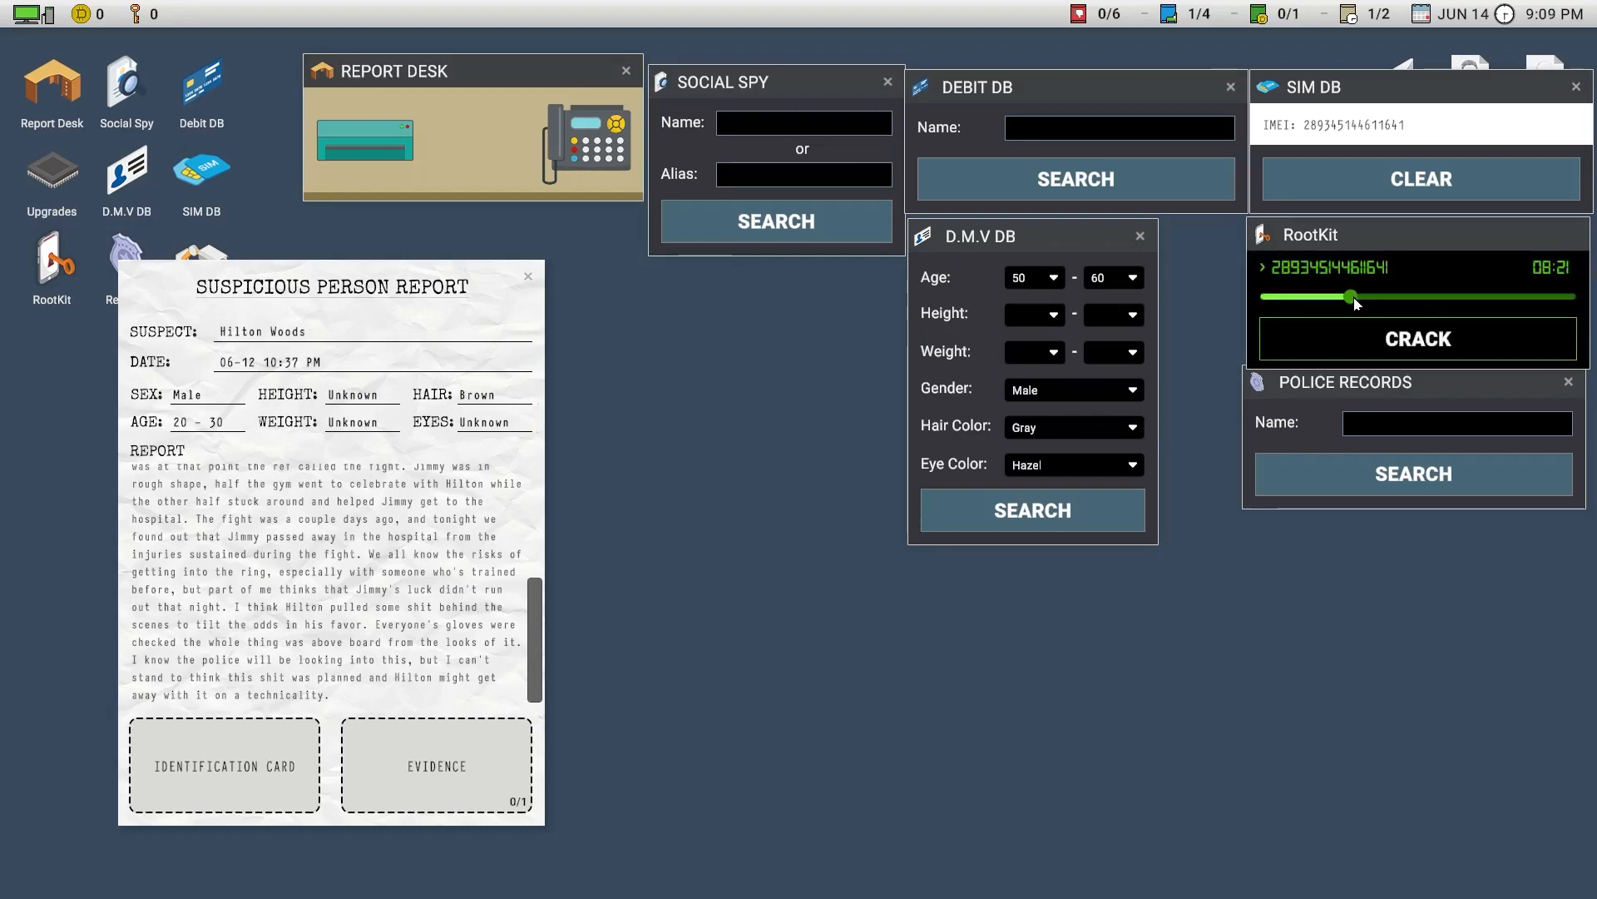
pyautogui.click(1418, 338)
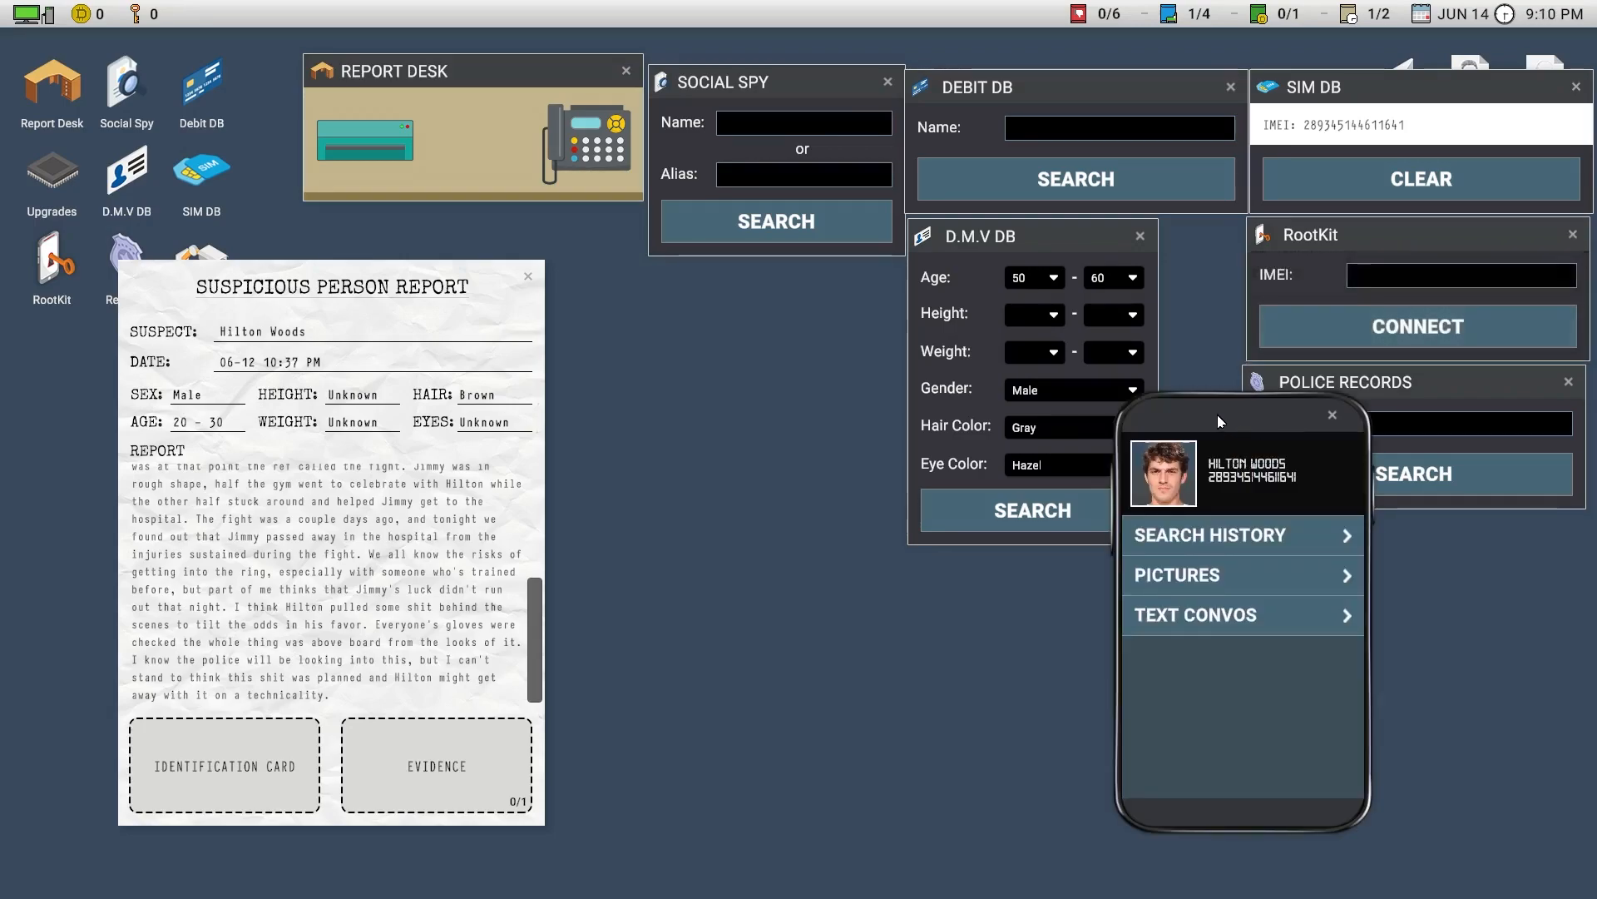
pyautogui.write('Hil')
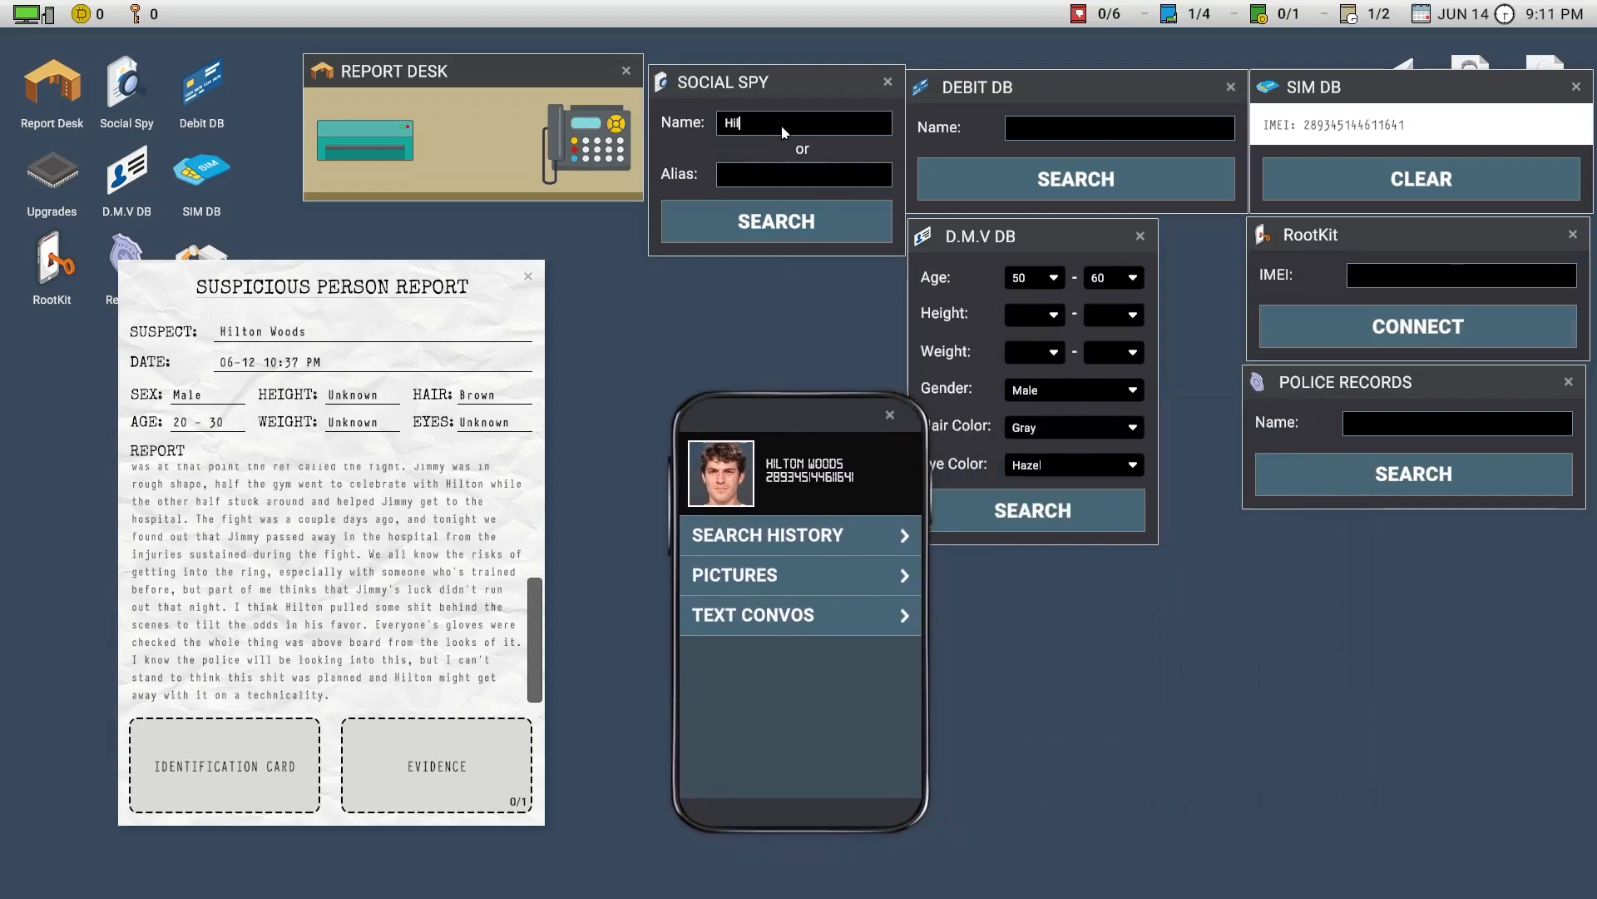
pyautogui.write('ton Woods')
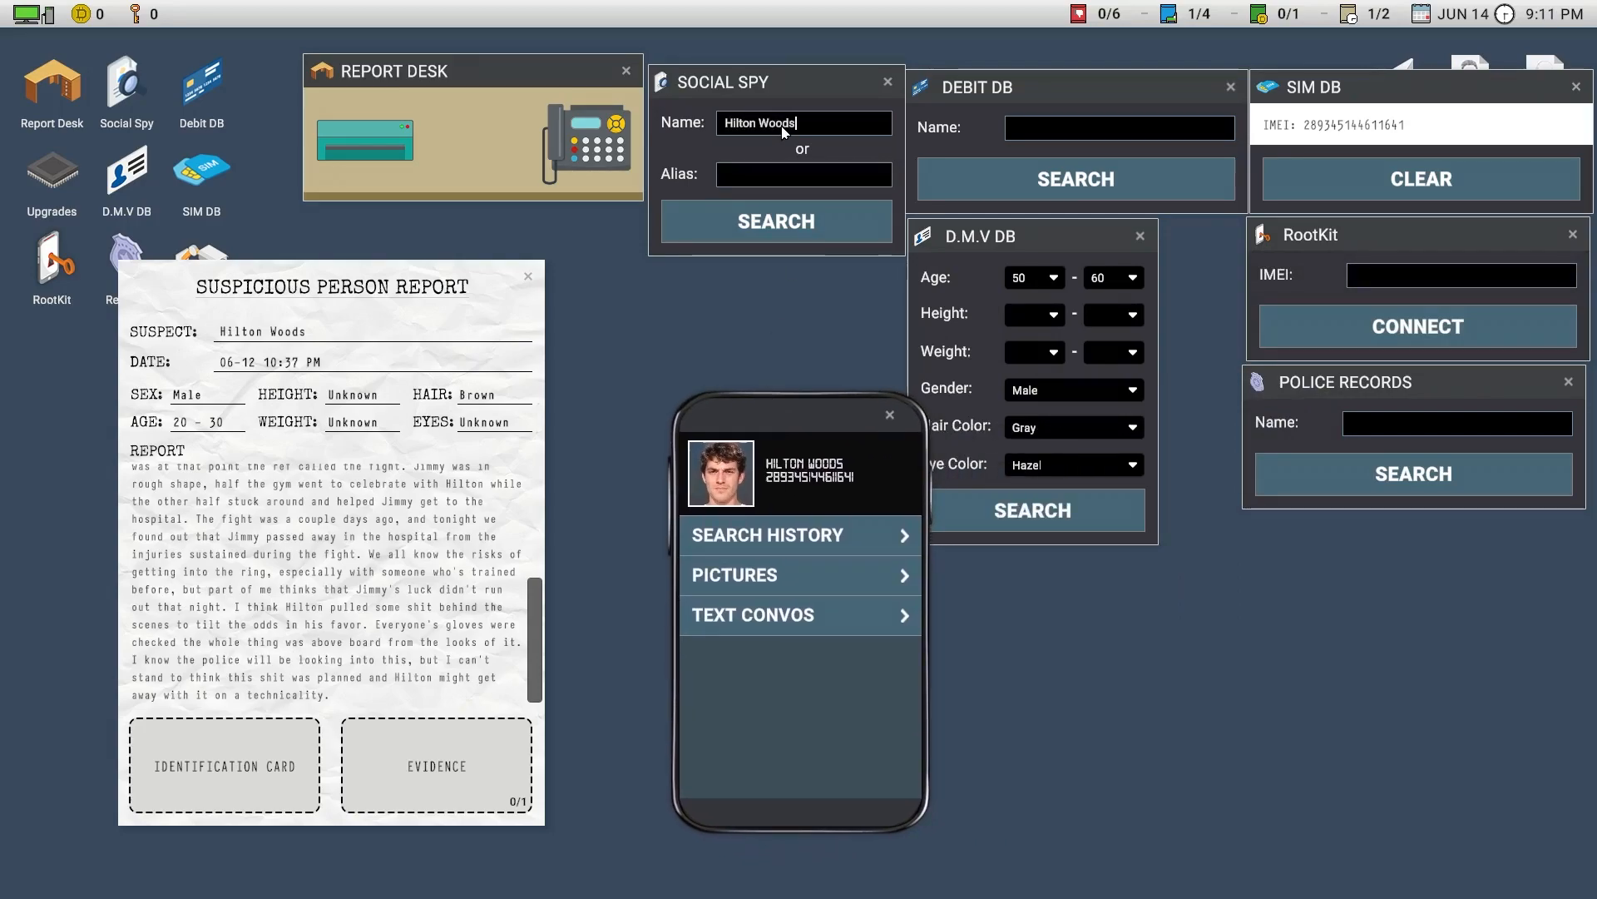
pyautogui.click(777, 221)
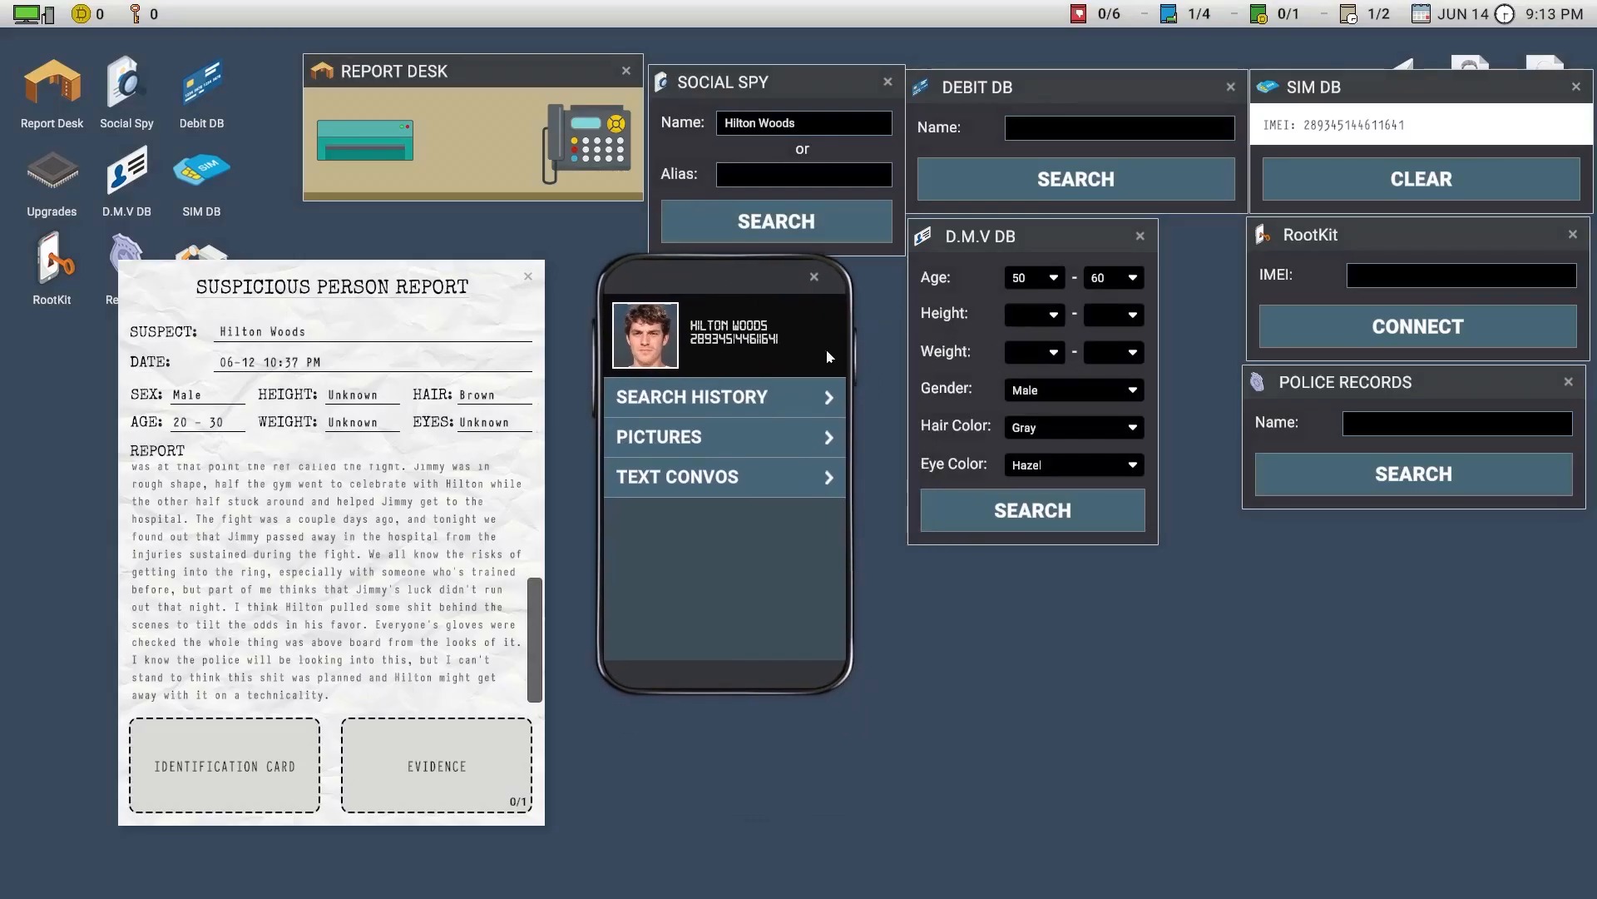
# Review the cracked phone's search history about boxing and cutting weight, then return to its main menu
pyautogui.click(692, 396)
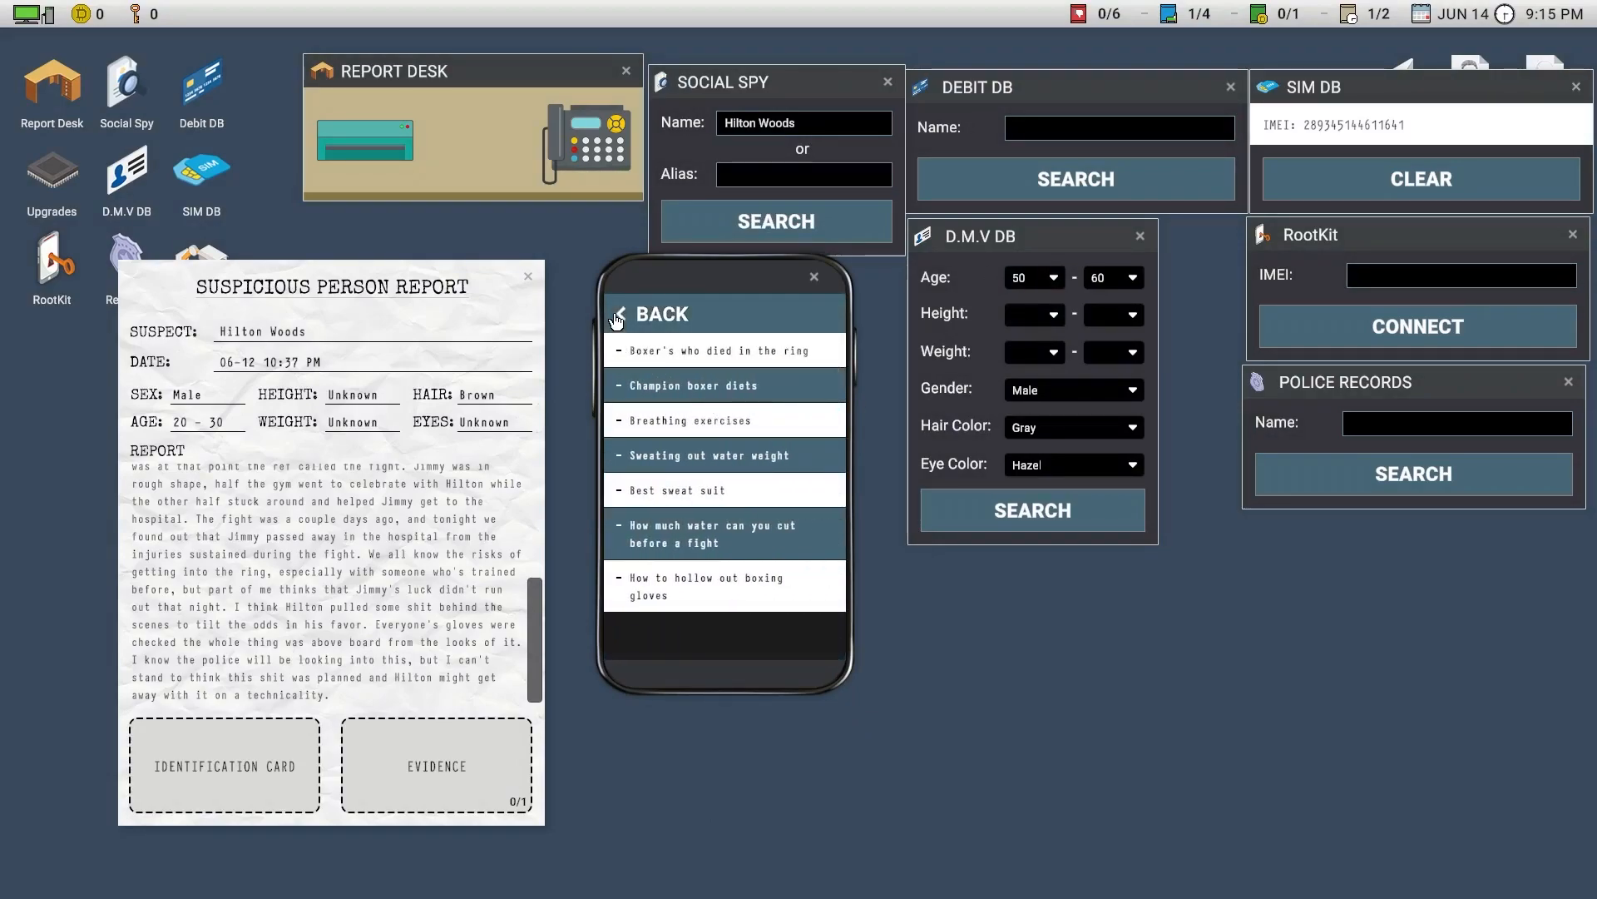
pyautogui.click(660, 313)
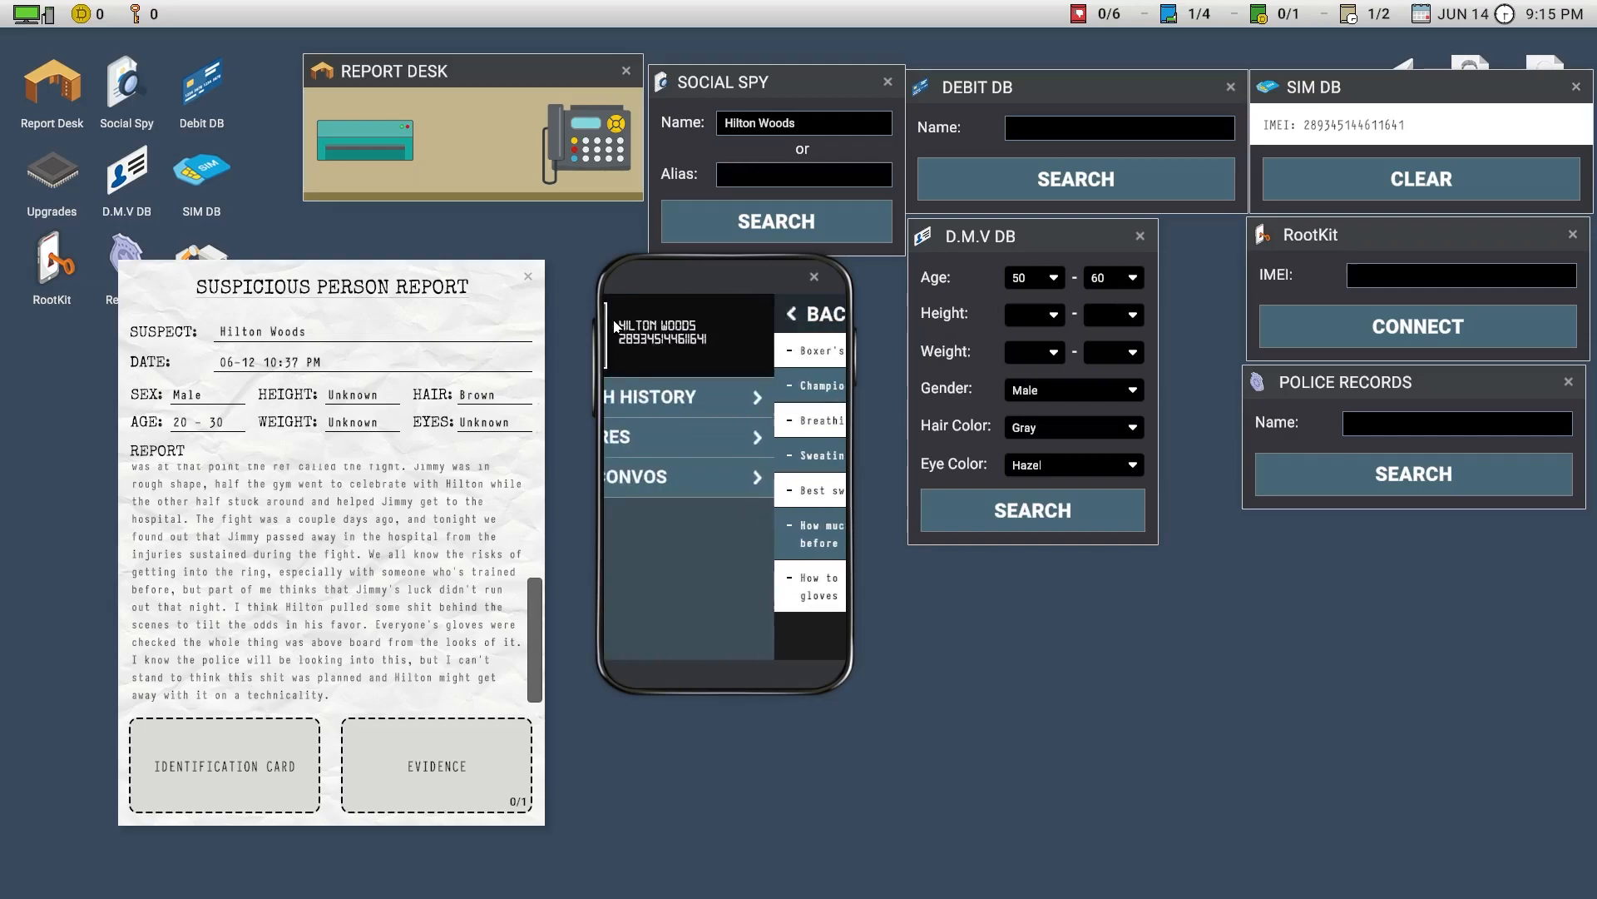
pyautogui.click(812, 314)
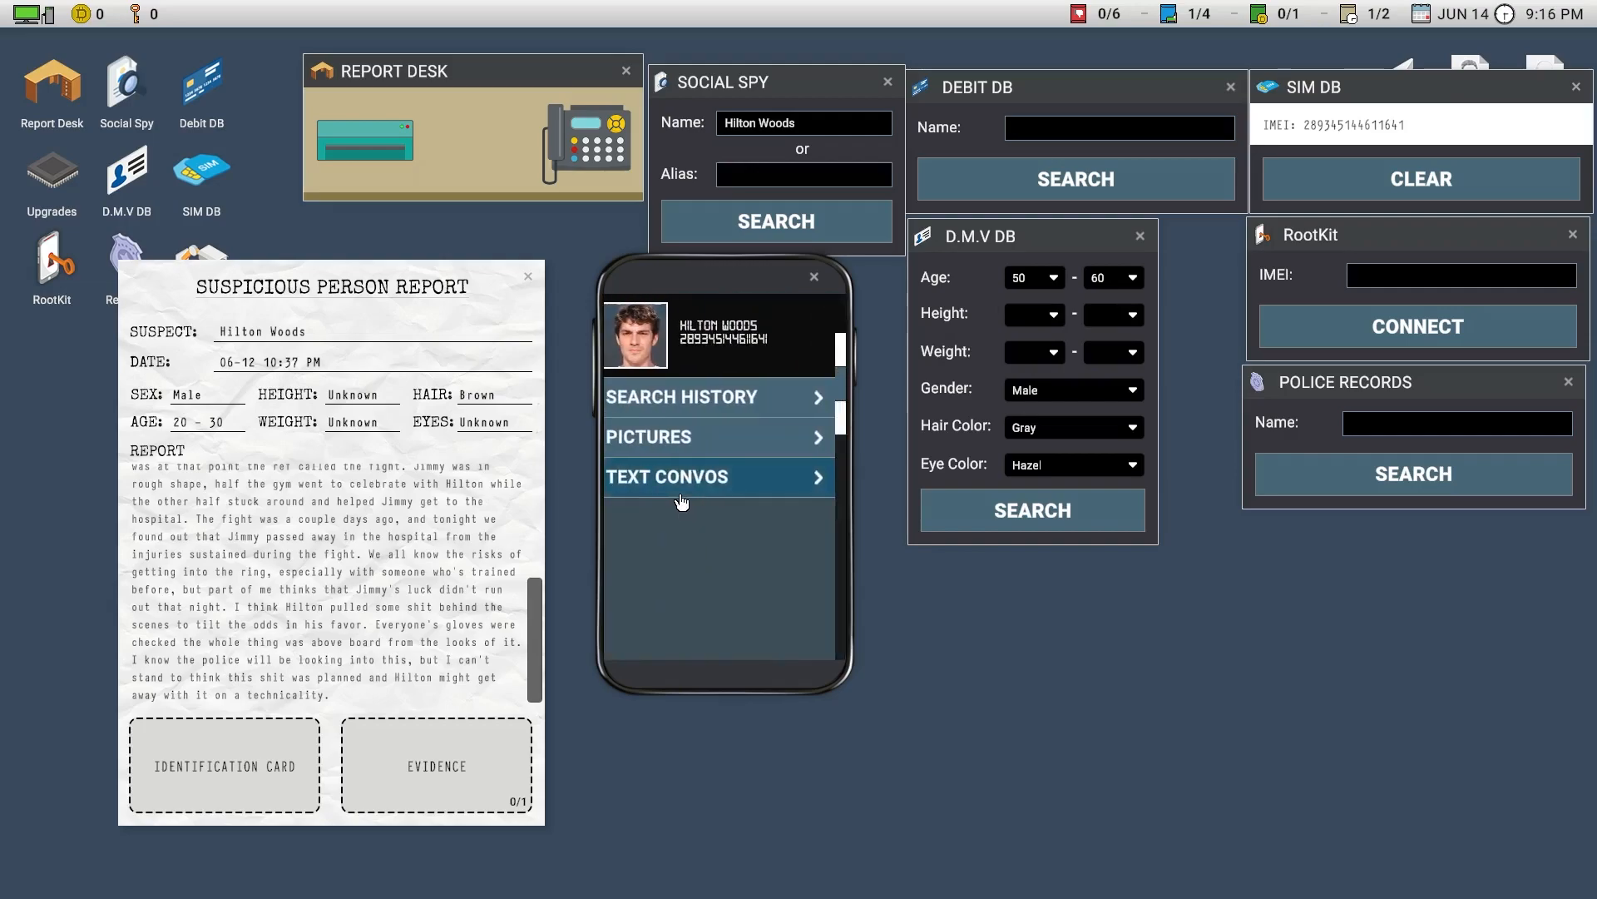
# Read Hilton Woods' texts with Carmelo (Gym Owner) down to the manila envelope message
pyautogui.click(669, 476)
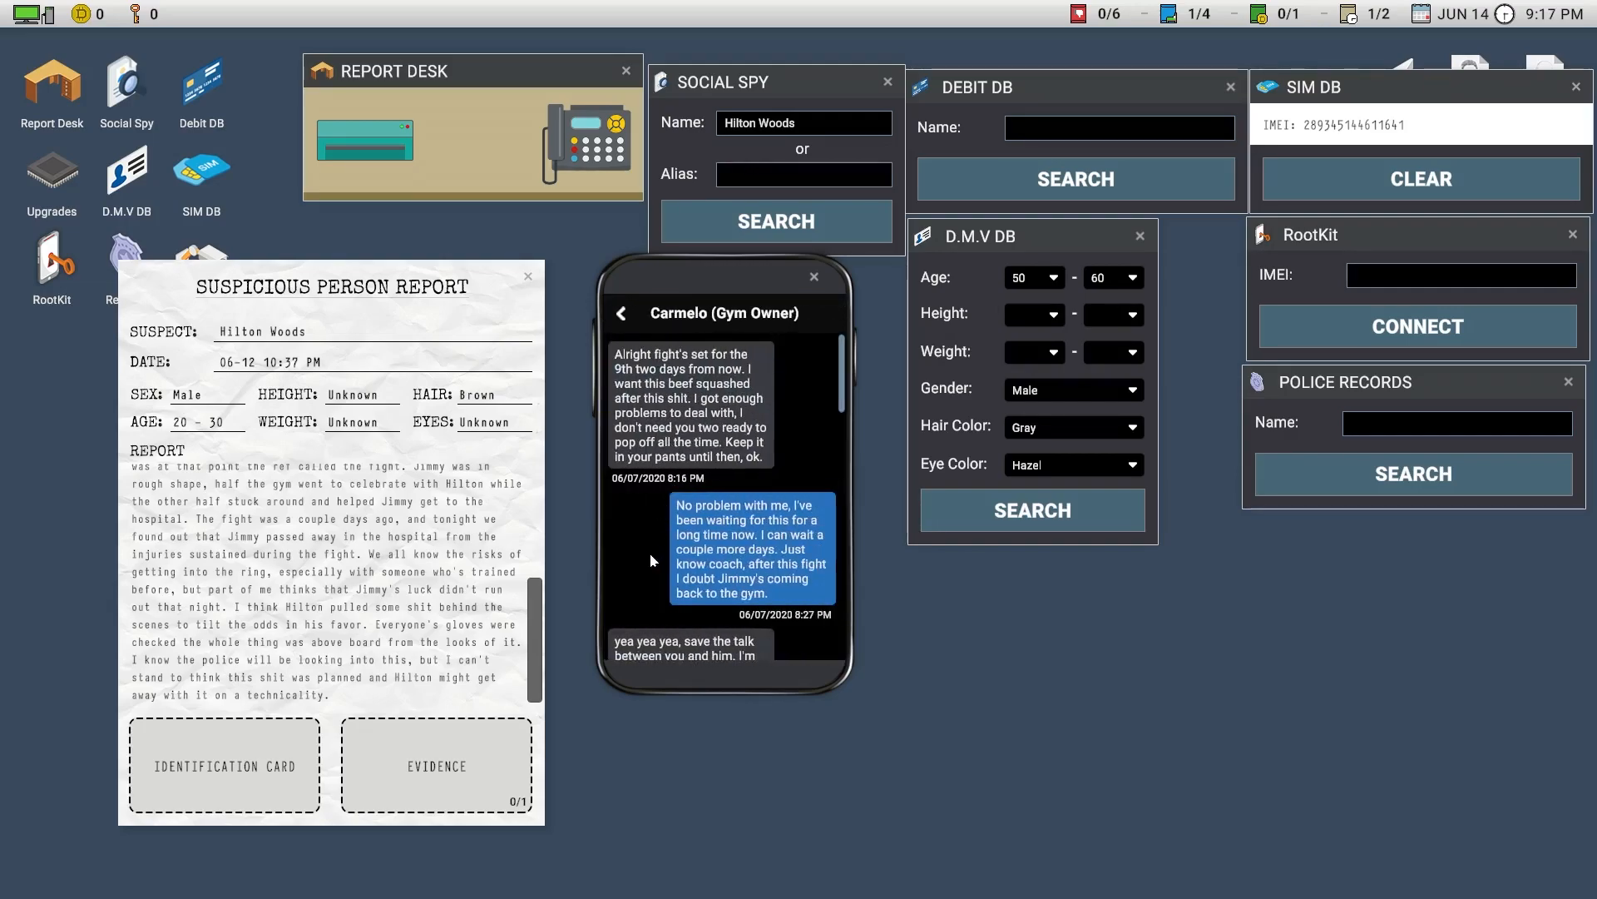
pyautogui.scroll(-3)
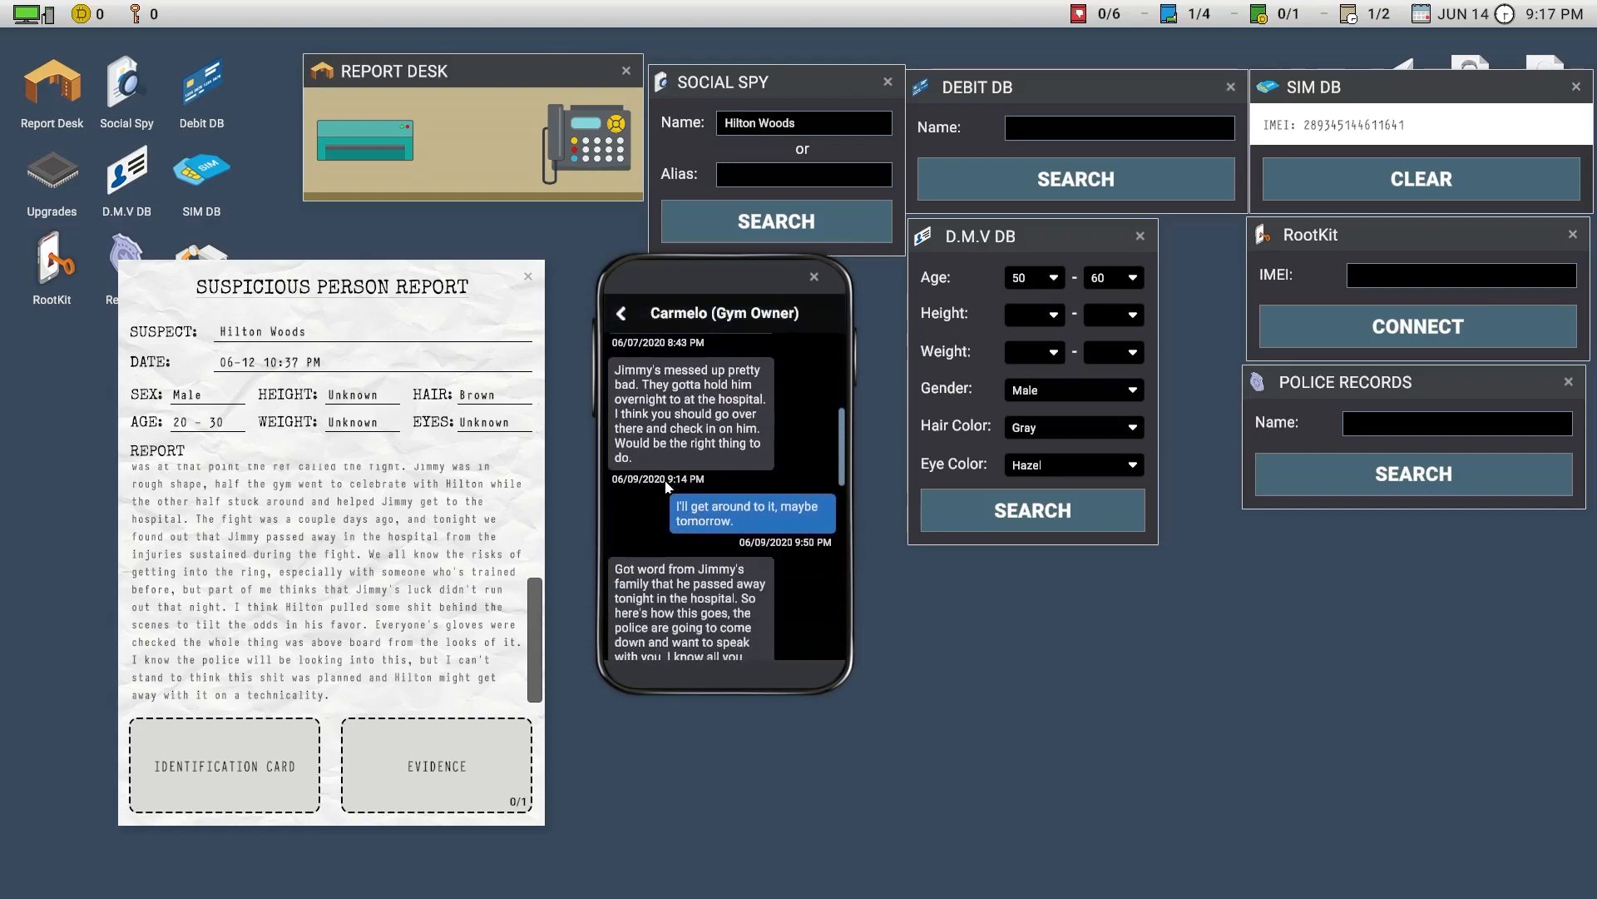
pyautogui.scroll(-3)
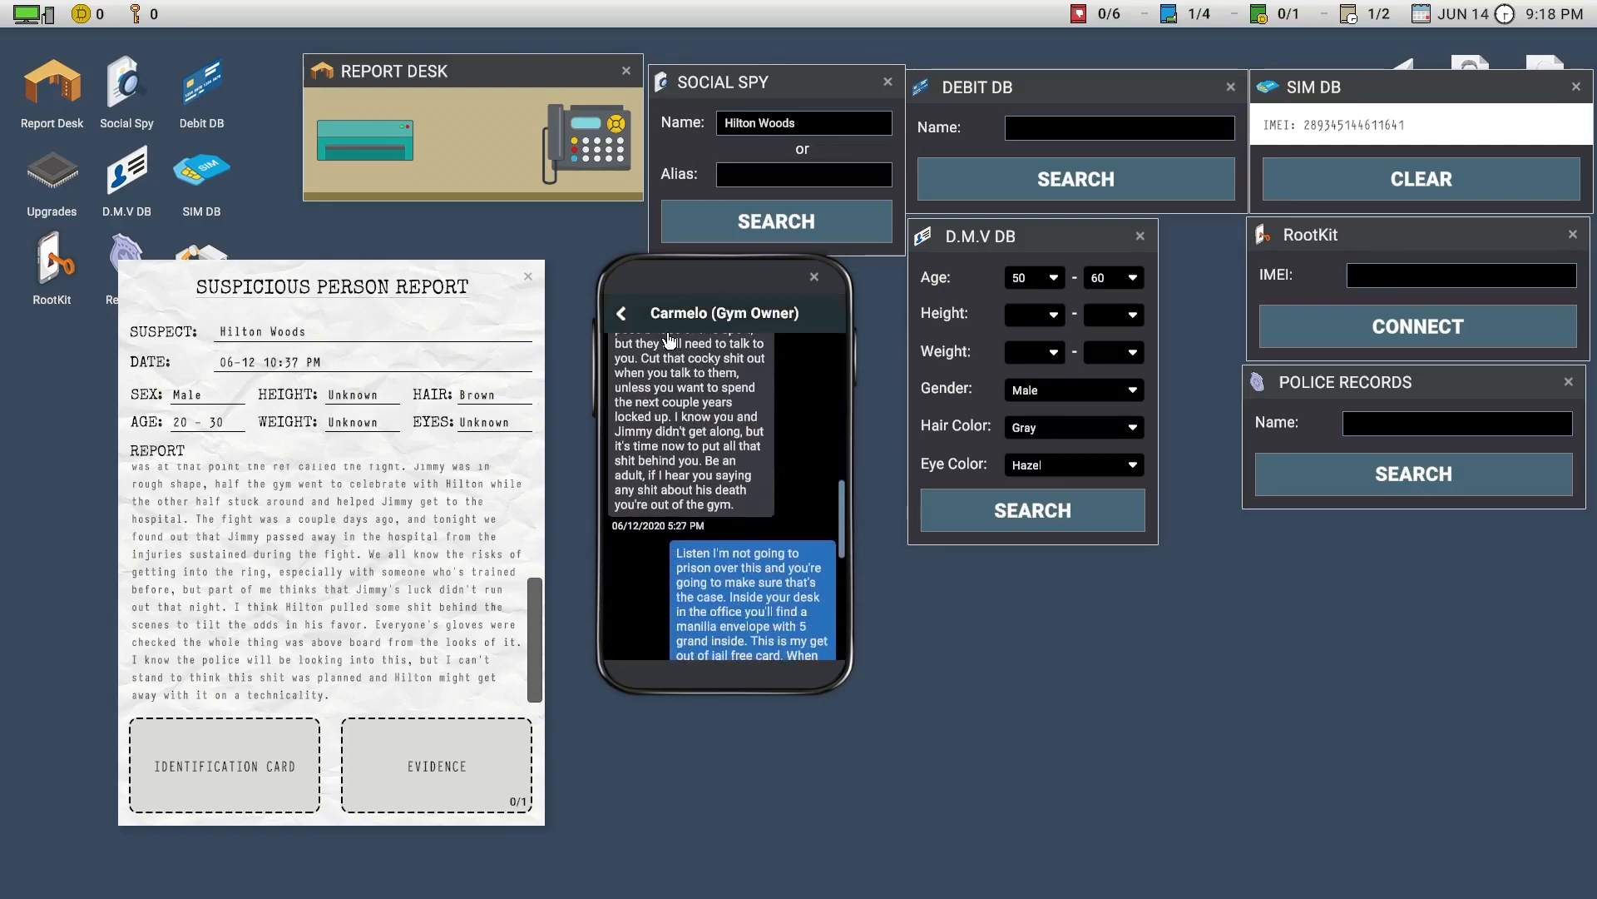
pyautogui.scroll(-3)
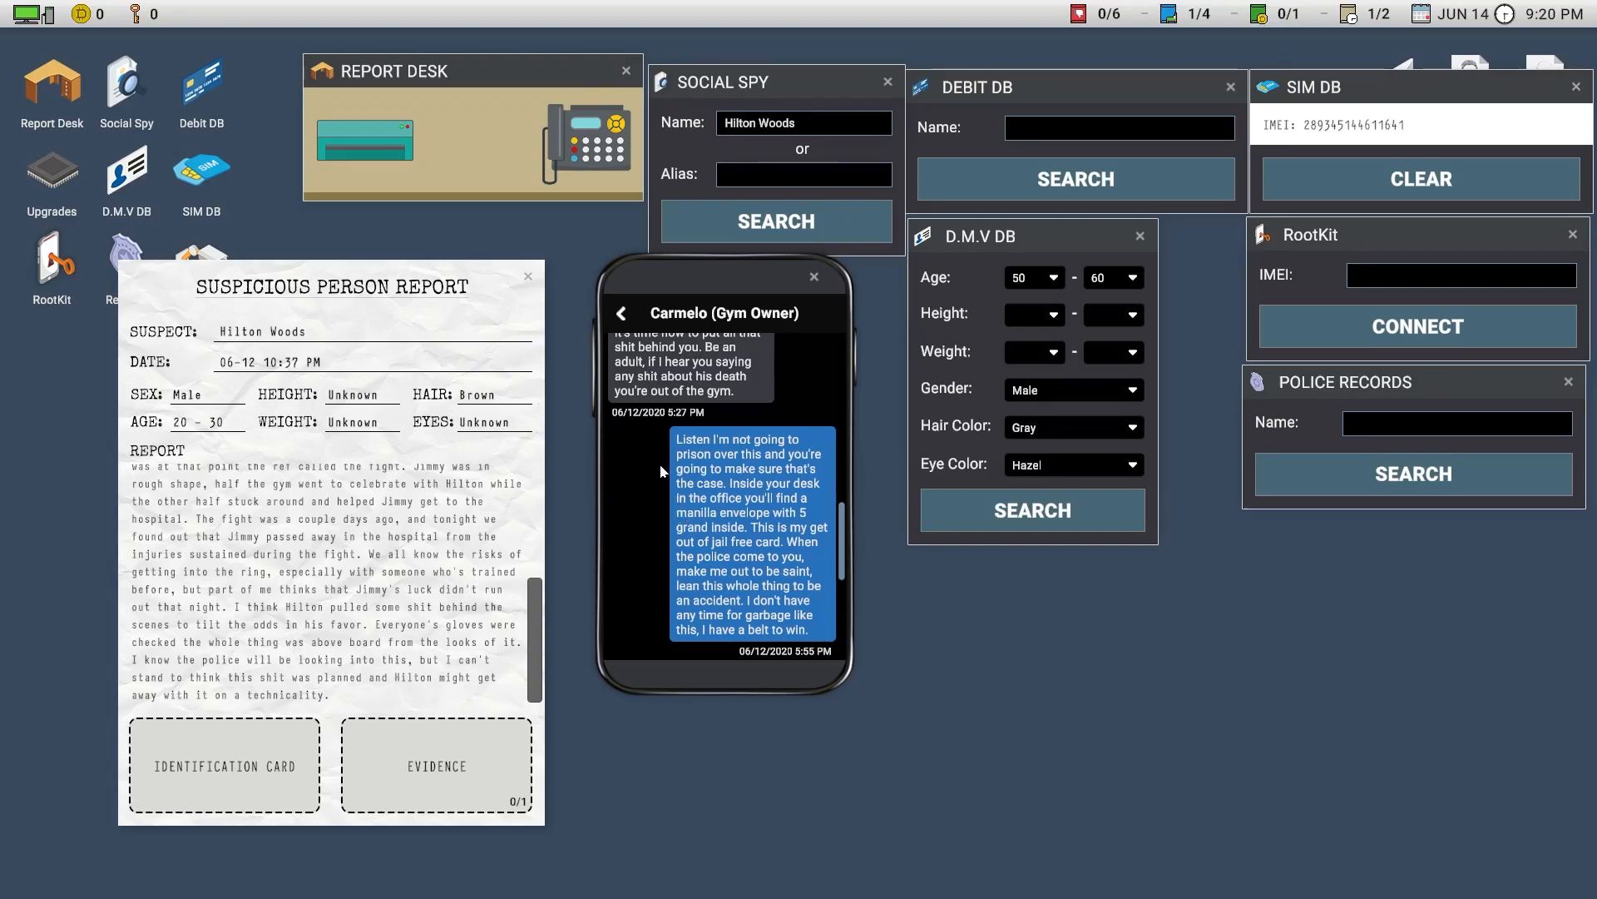
pyautogui.scroll(3)
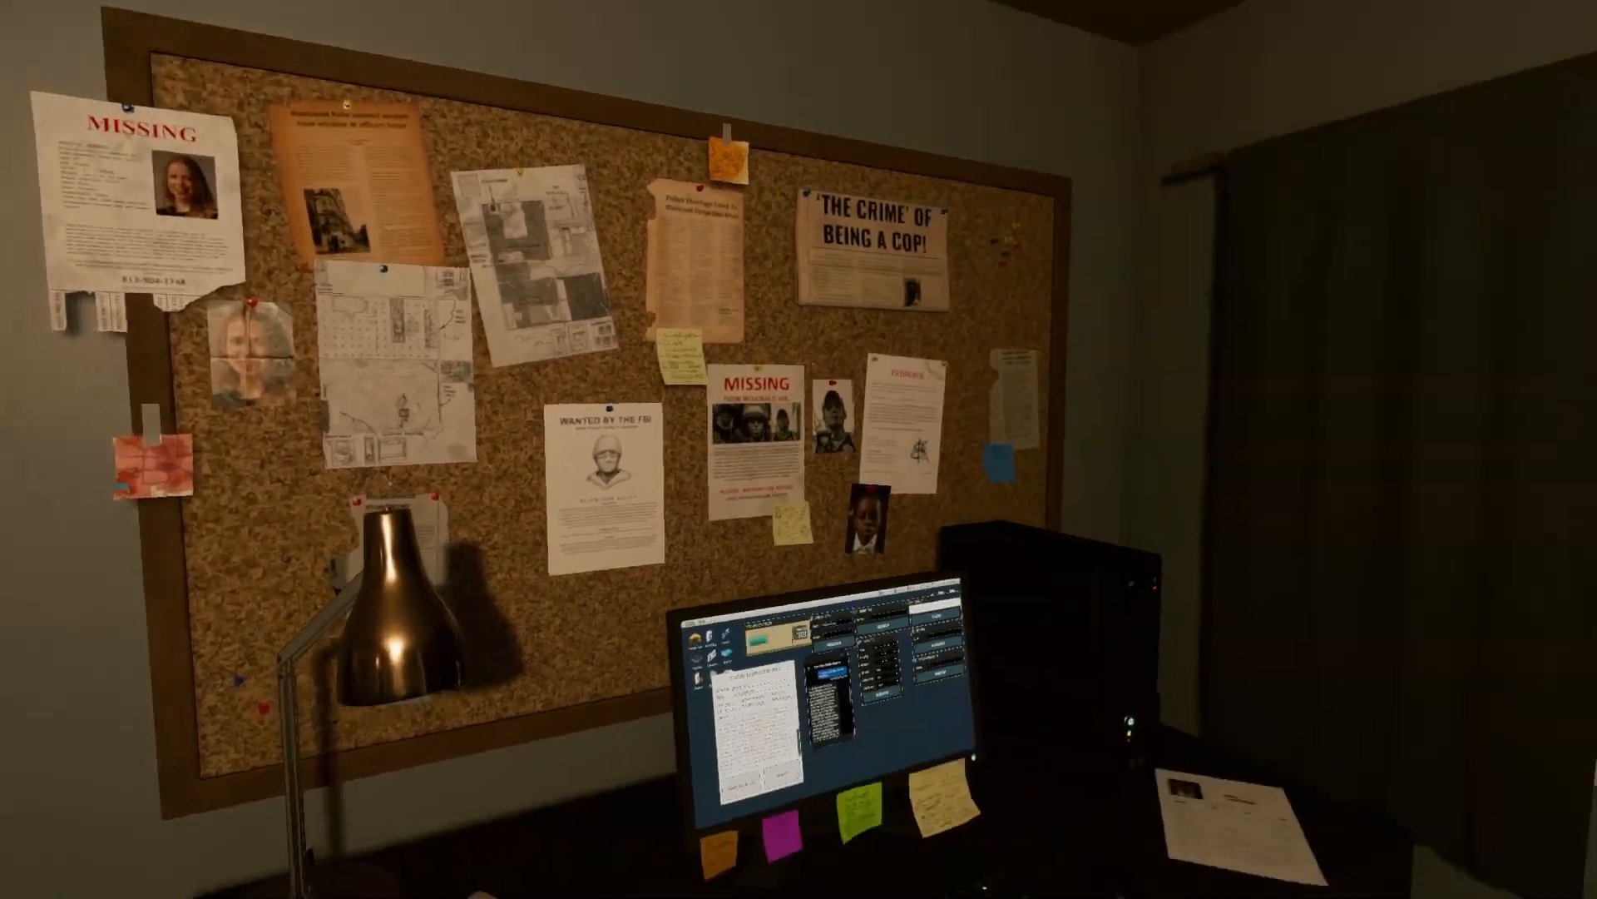
pyautogui.moveTo(799, 450)
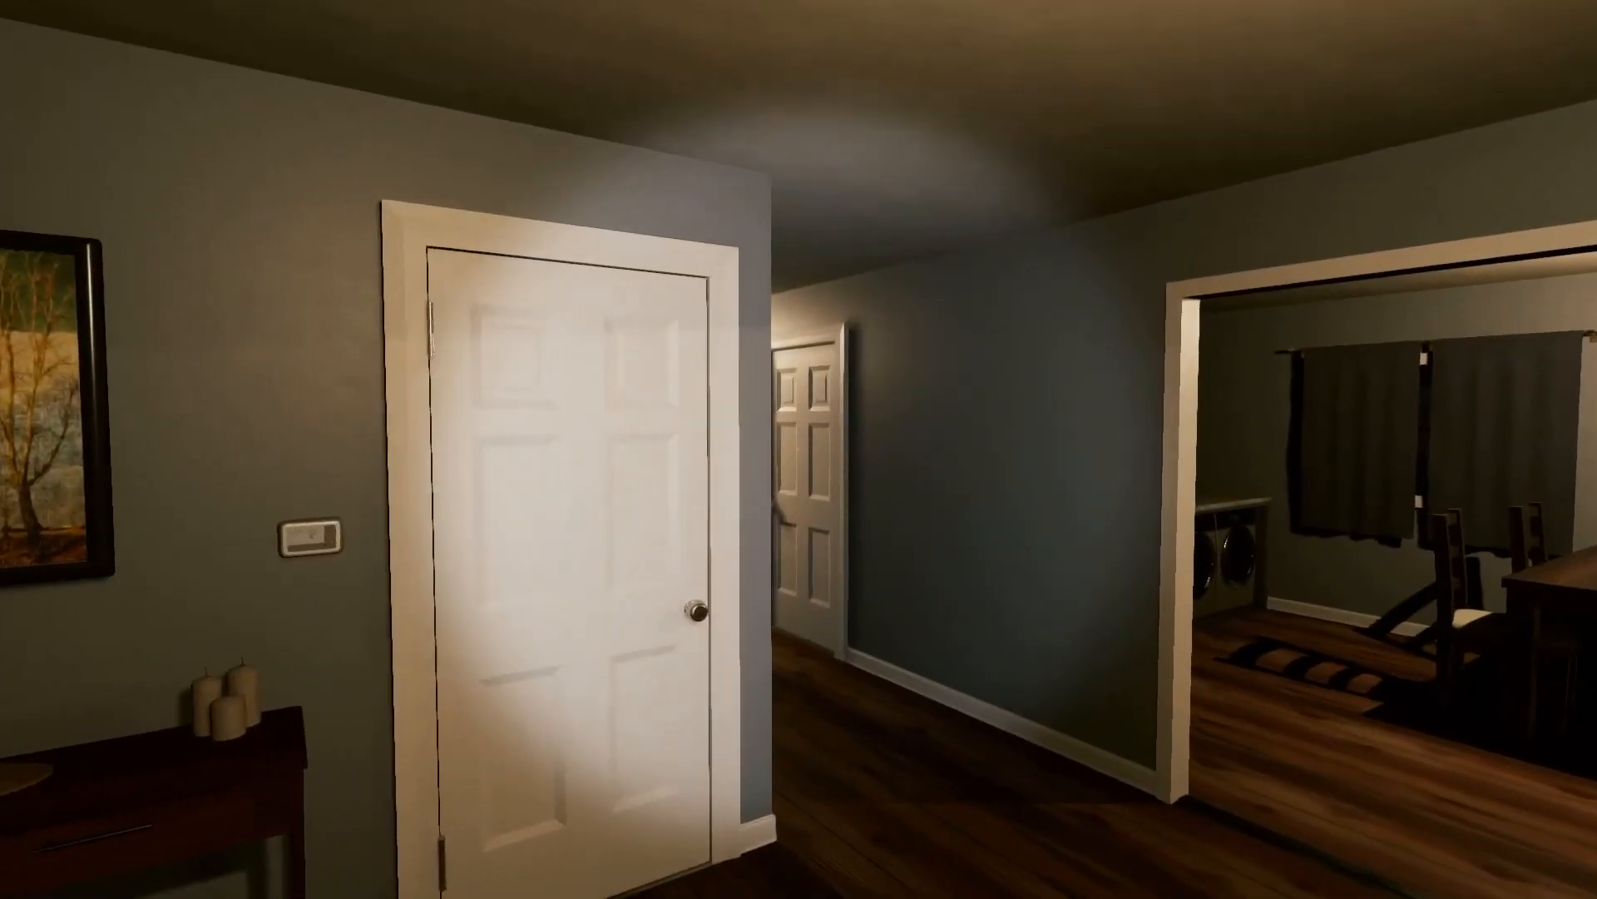
pyautogui.moveTo(799, 450)
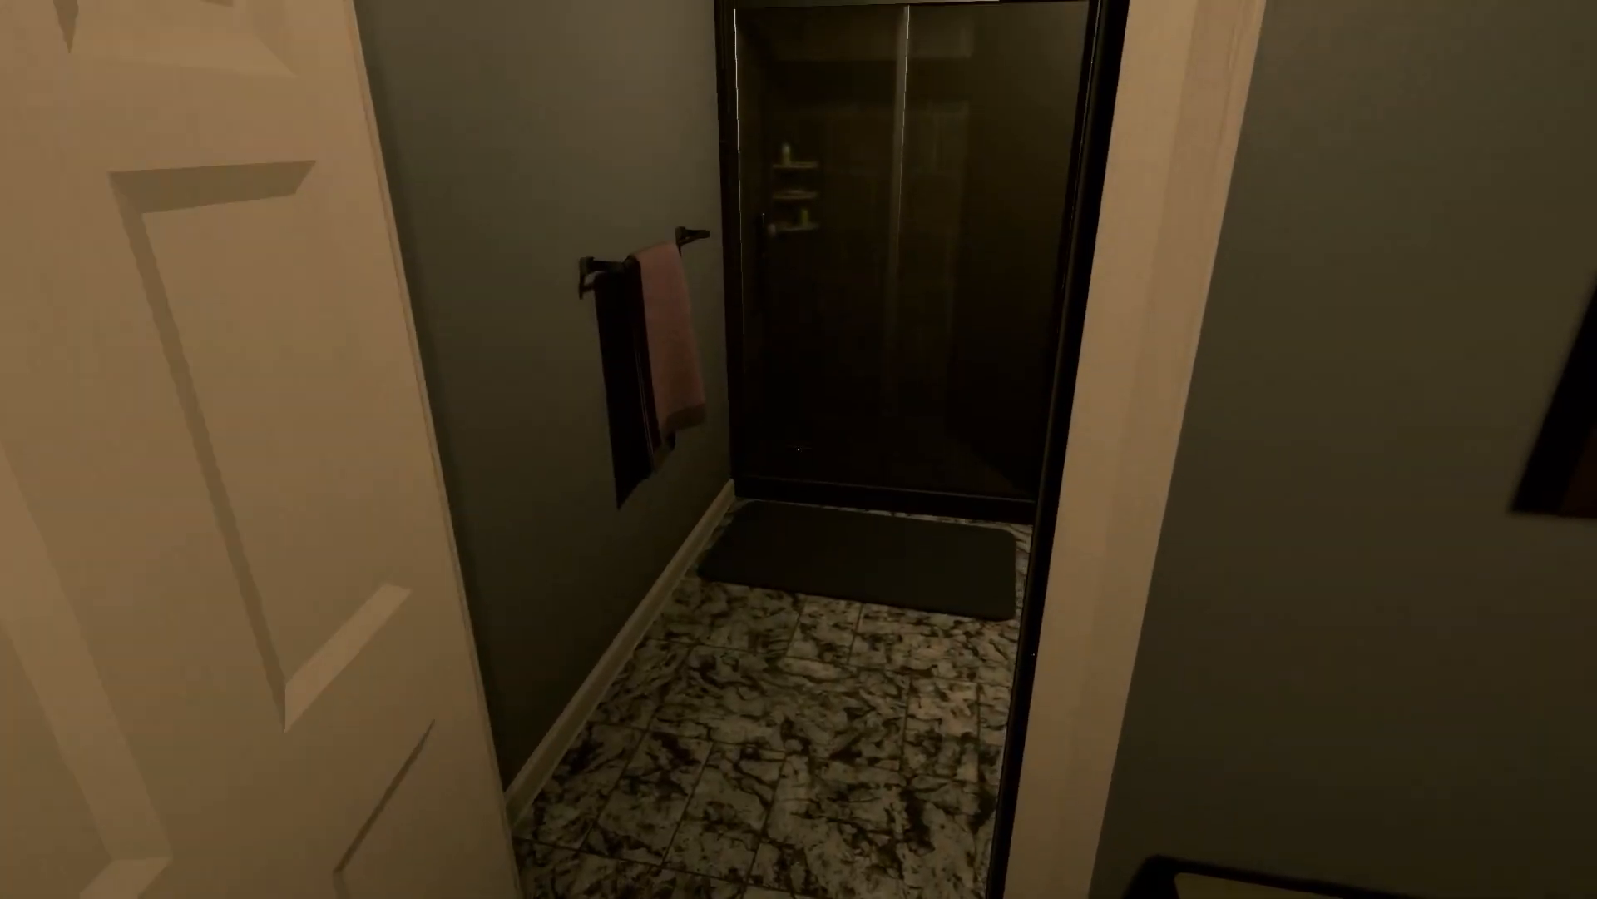
pyautogui.moveTo(799, 449)
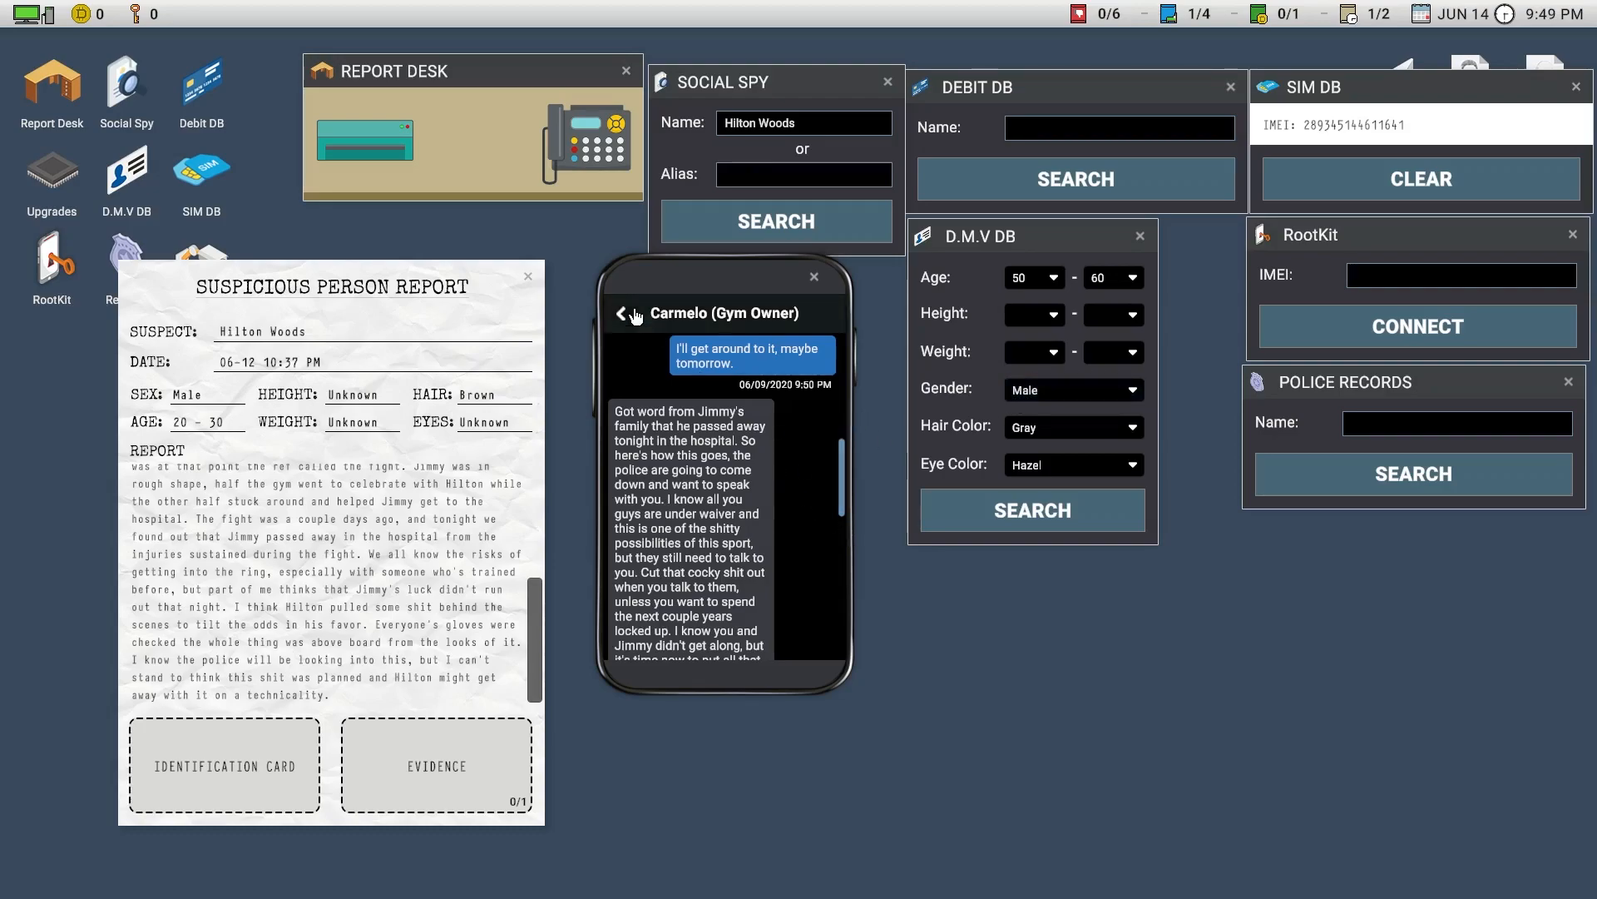
# Leave the Carmelo thread, read through the next conversation and return to the conversation list
pyautogui.click(646, 313)
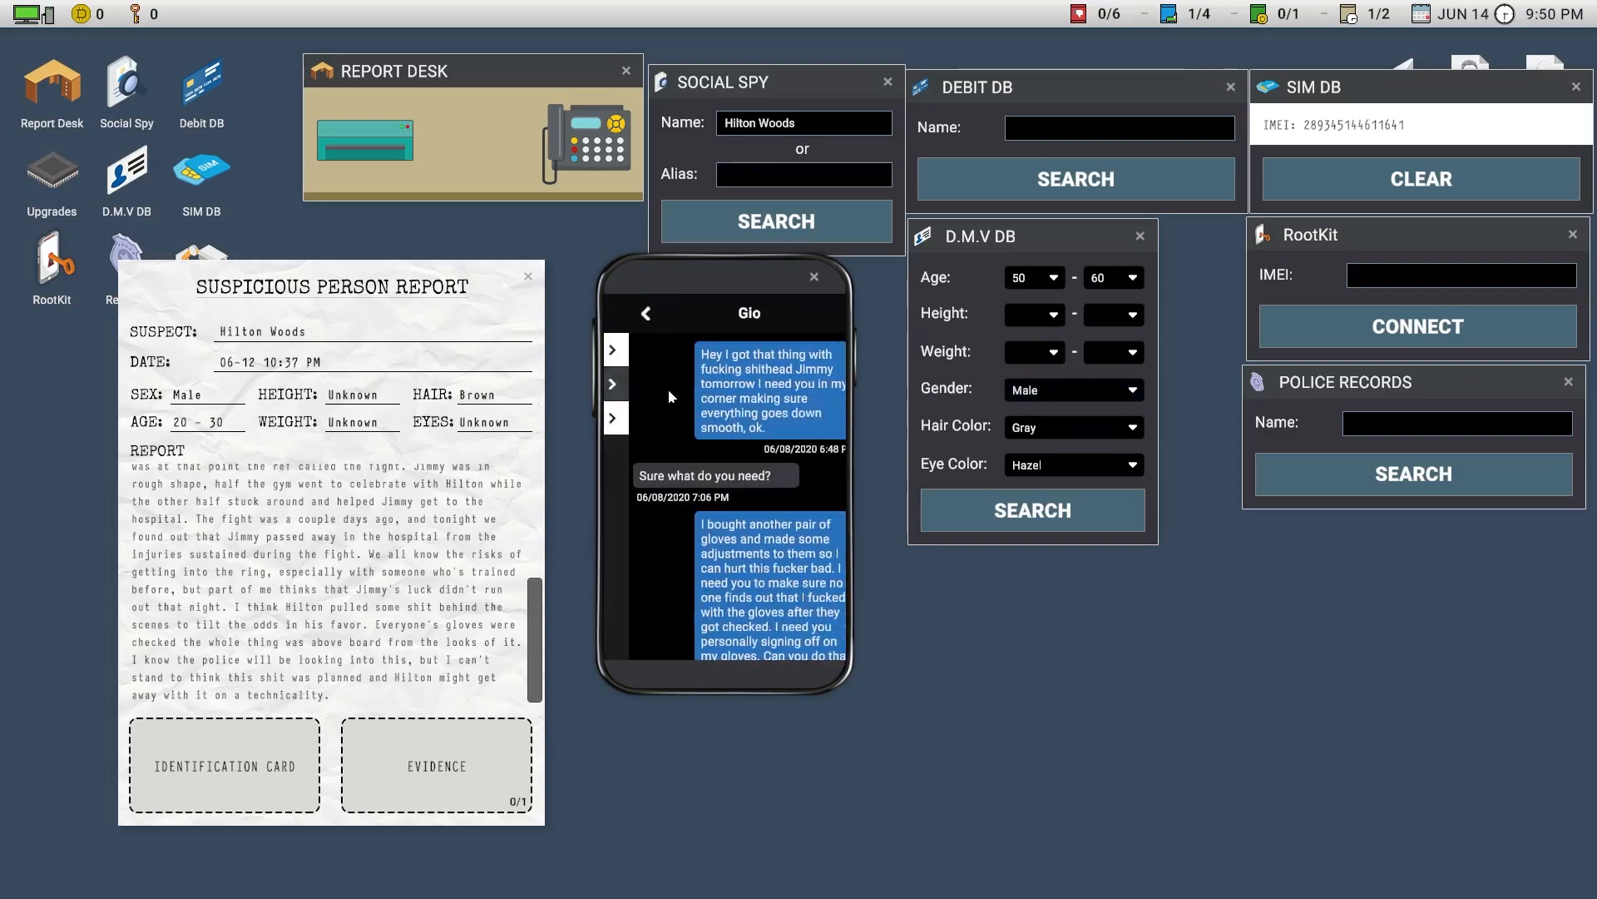
pyautogui.scroll(-3)
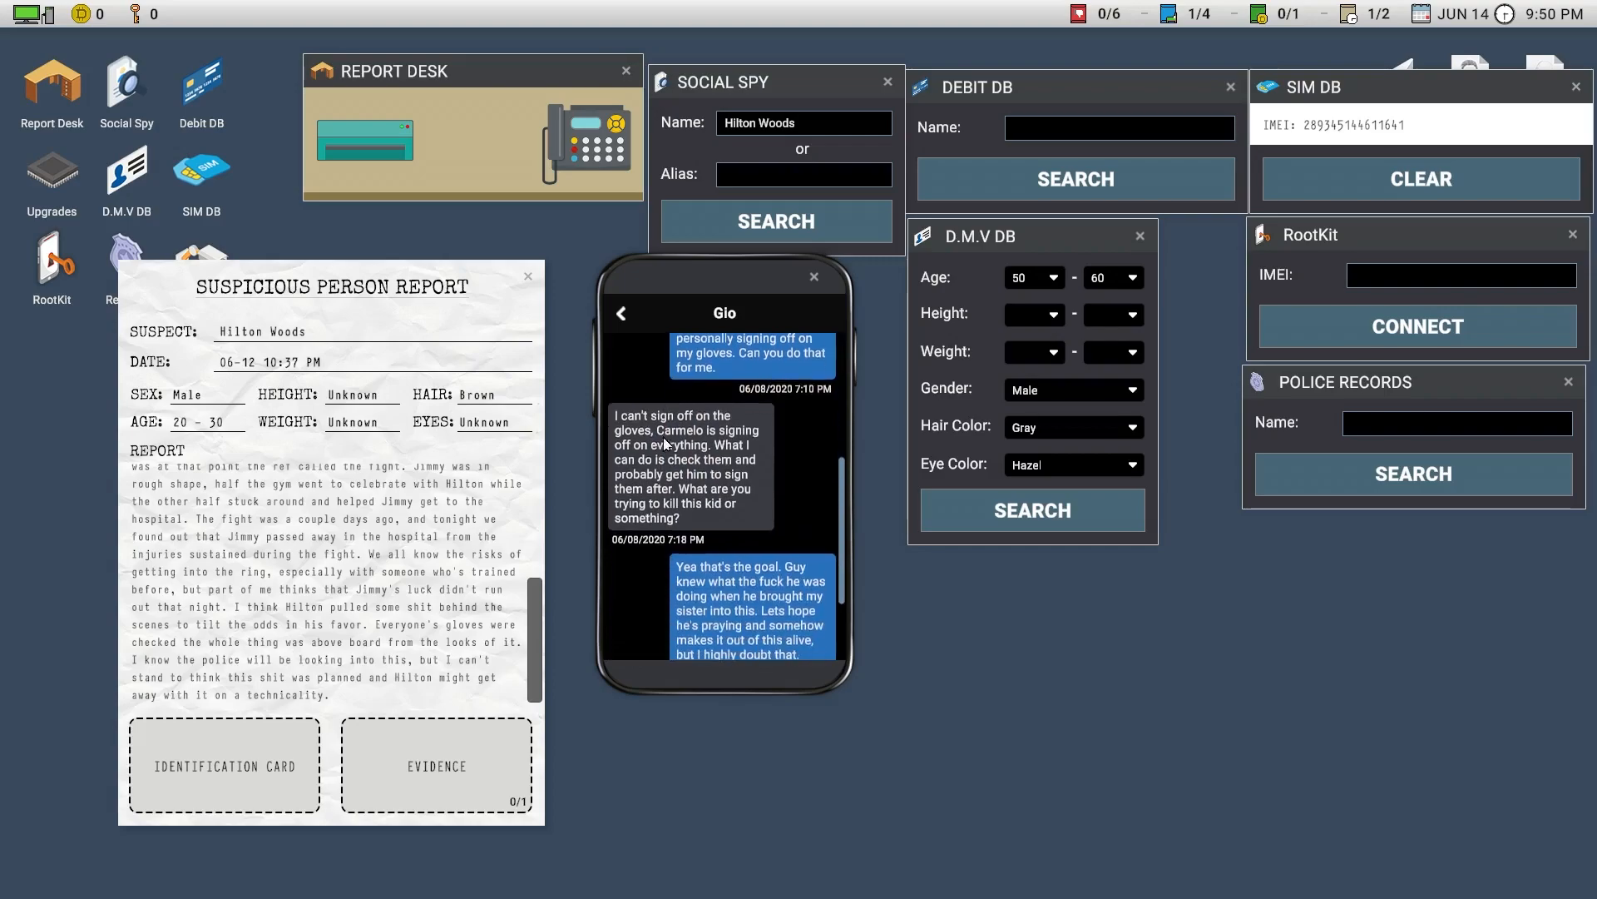
pyautogui.scroll(-3)
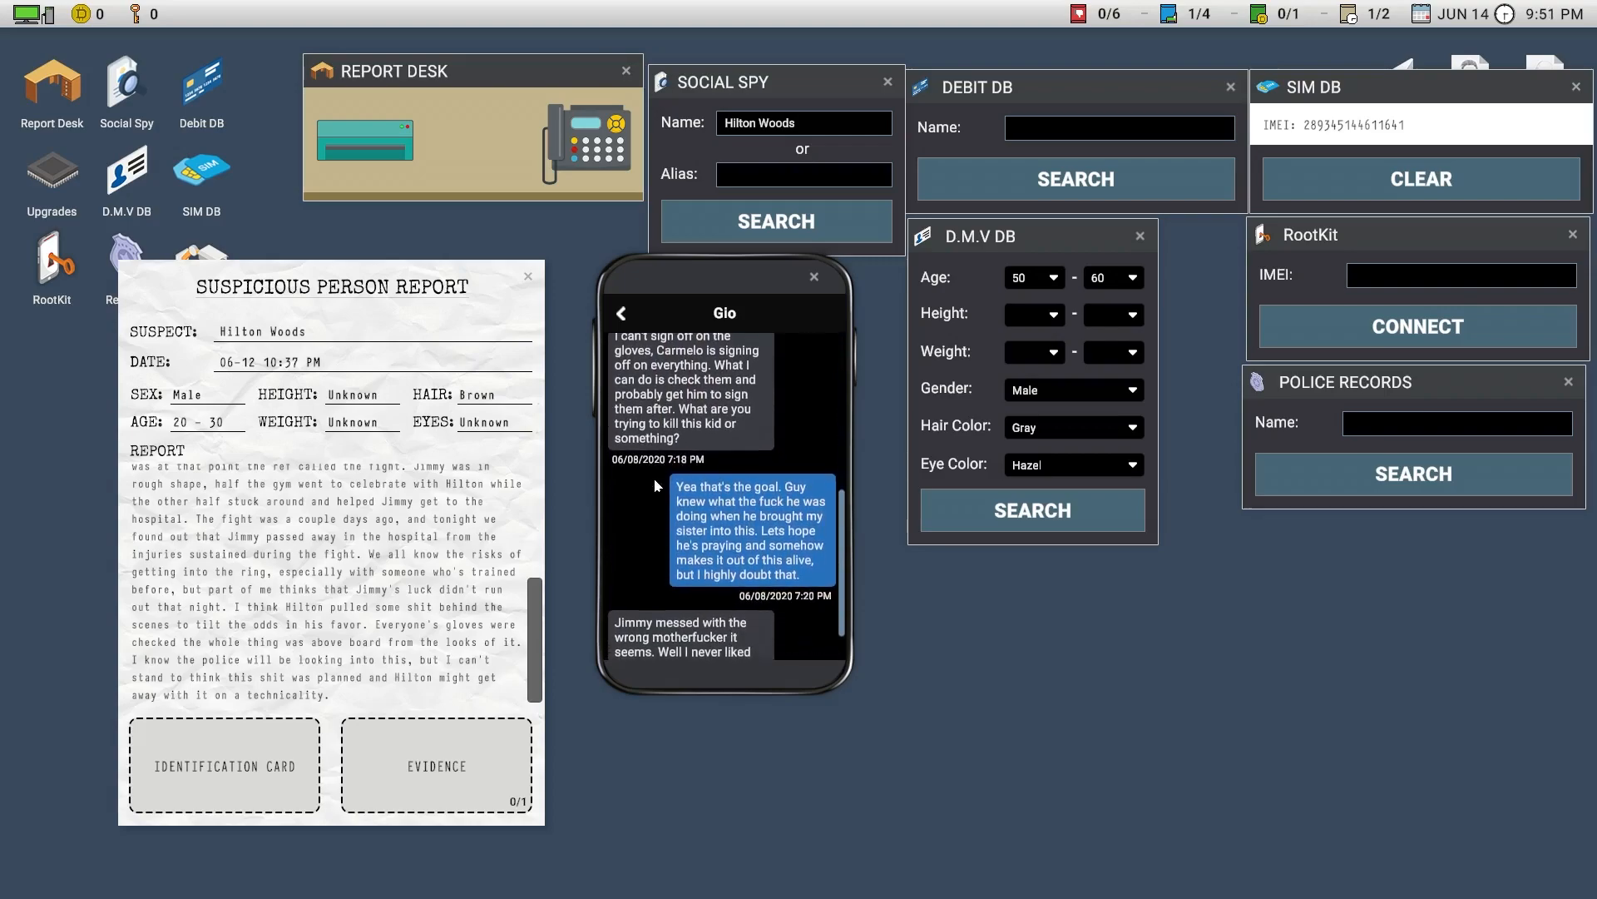
pyautogui.scroll(-3)
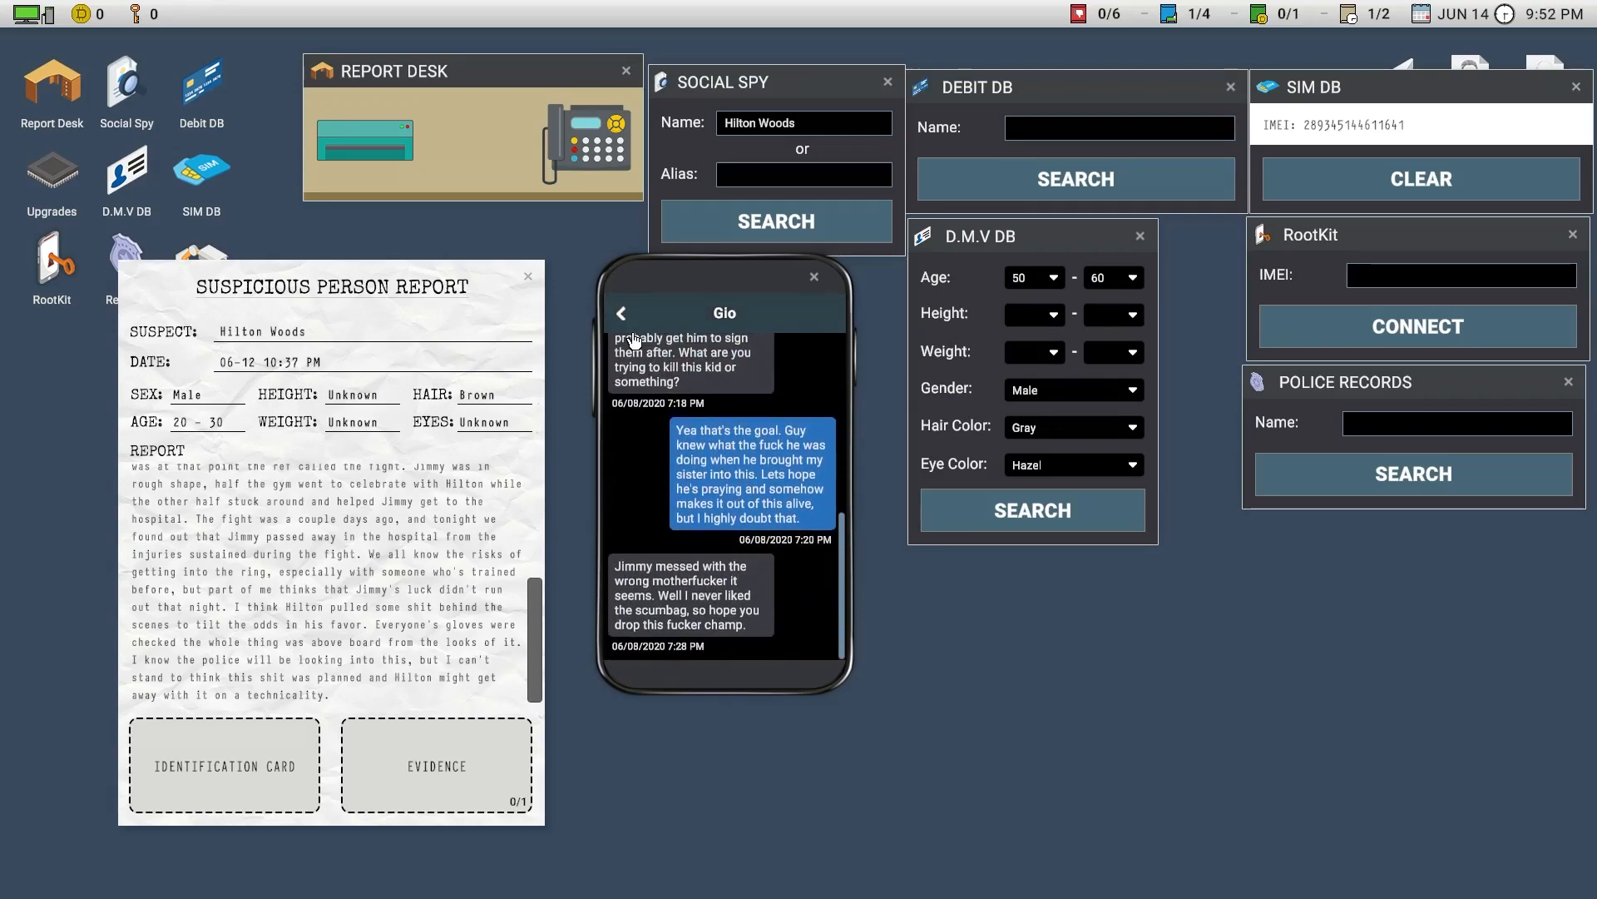
pyautogui.moveTo(667, 423)
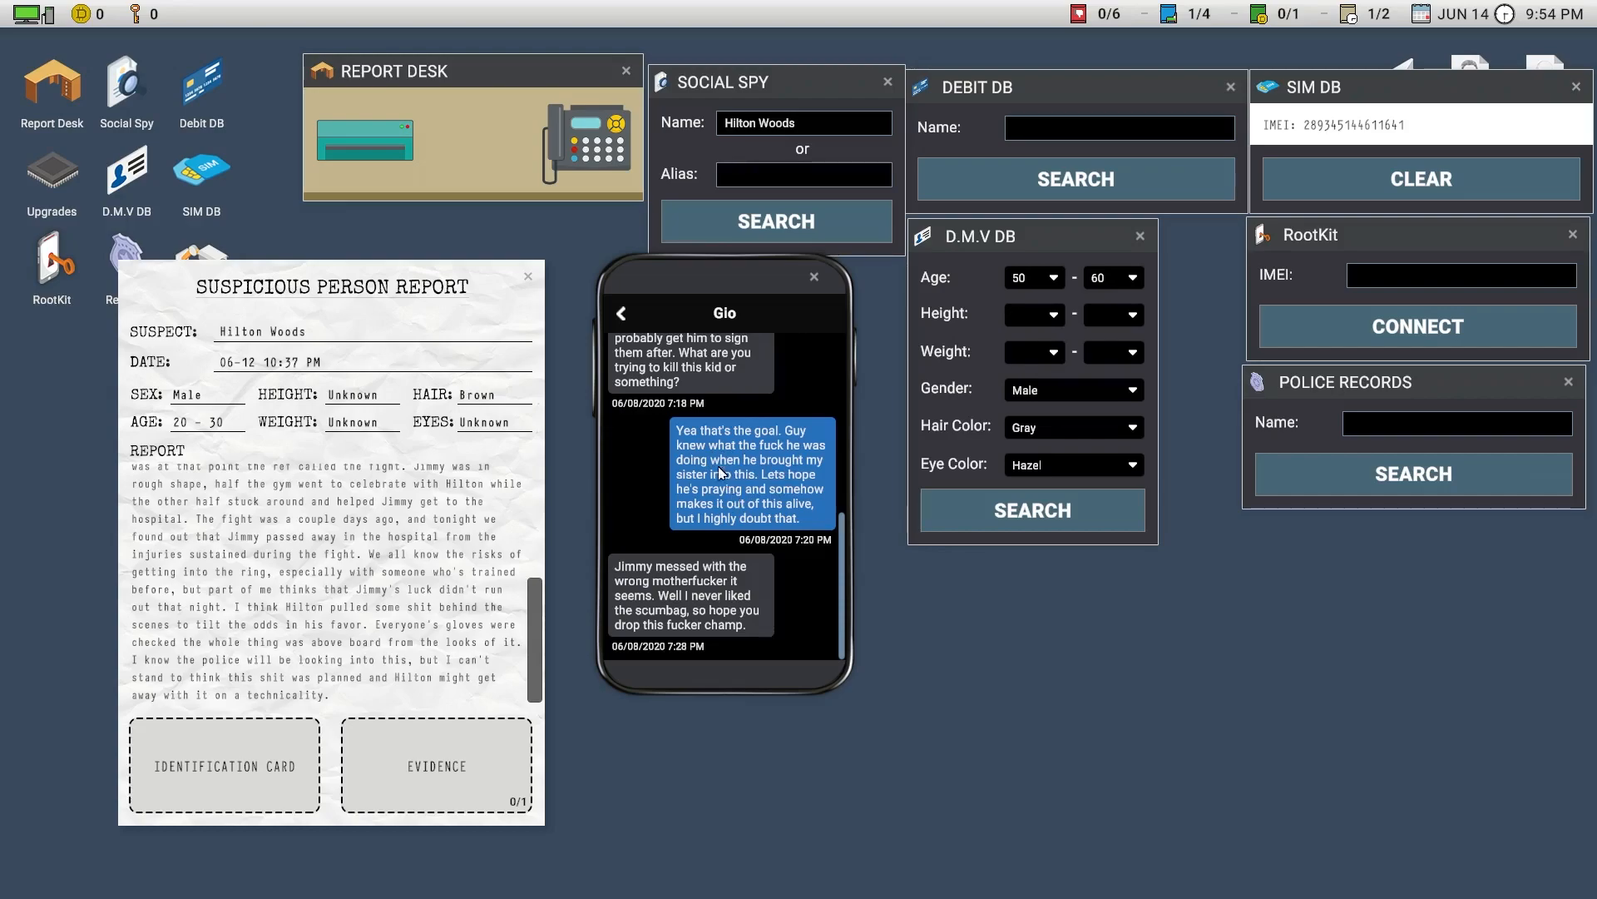
pyautogui.click(621, 312)
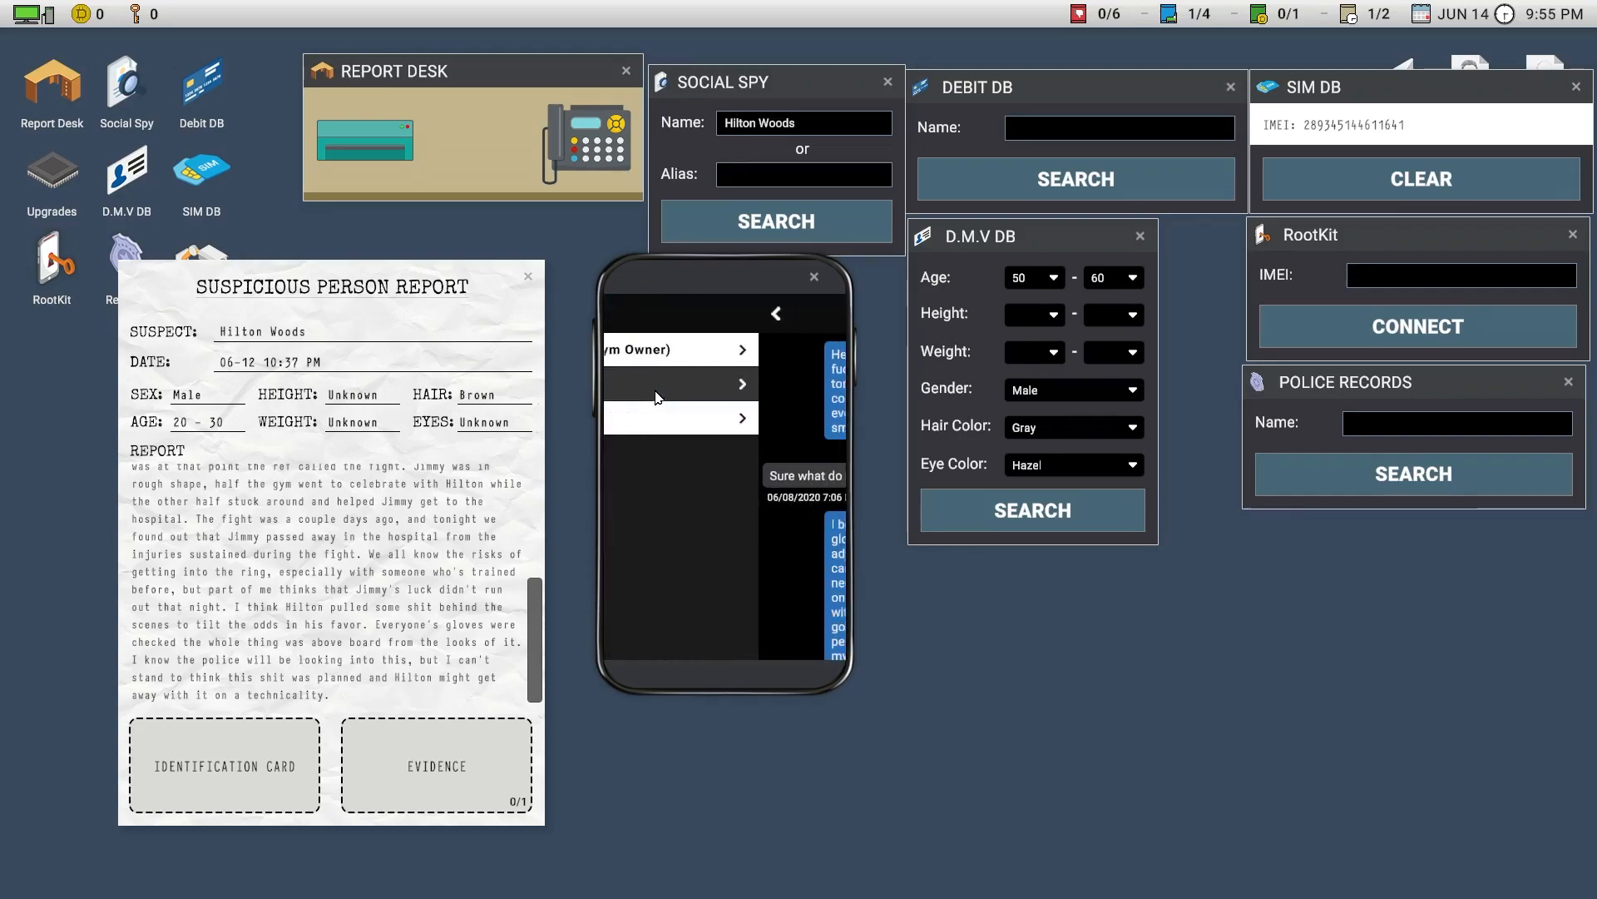
# Reread Gio's texts about the tampered gloves and attach that conversation to the report as evidence
pyautogui.click(677, 384)
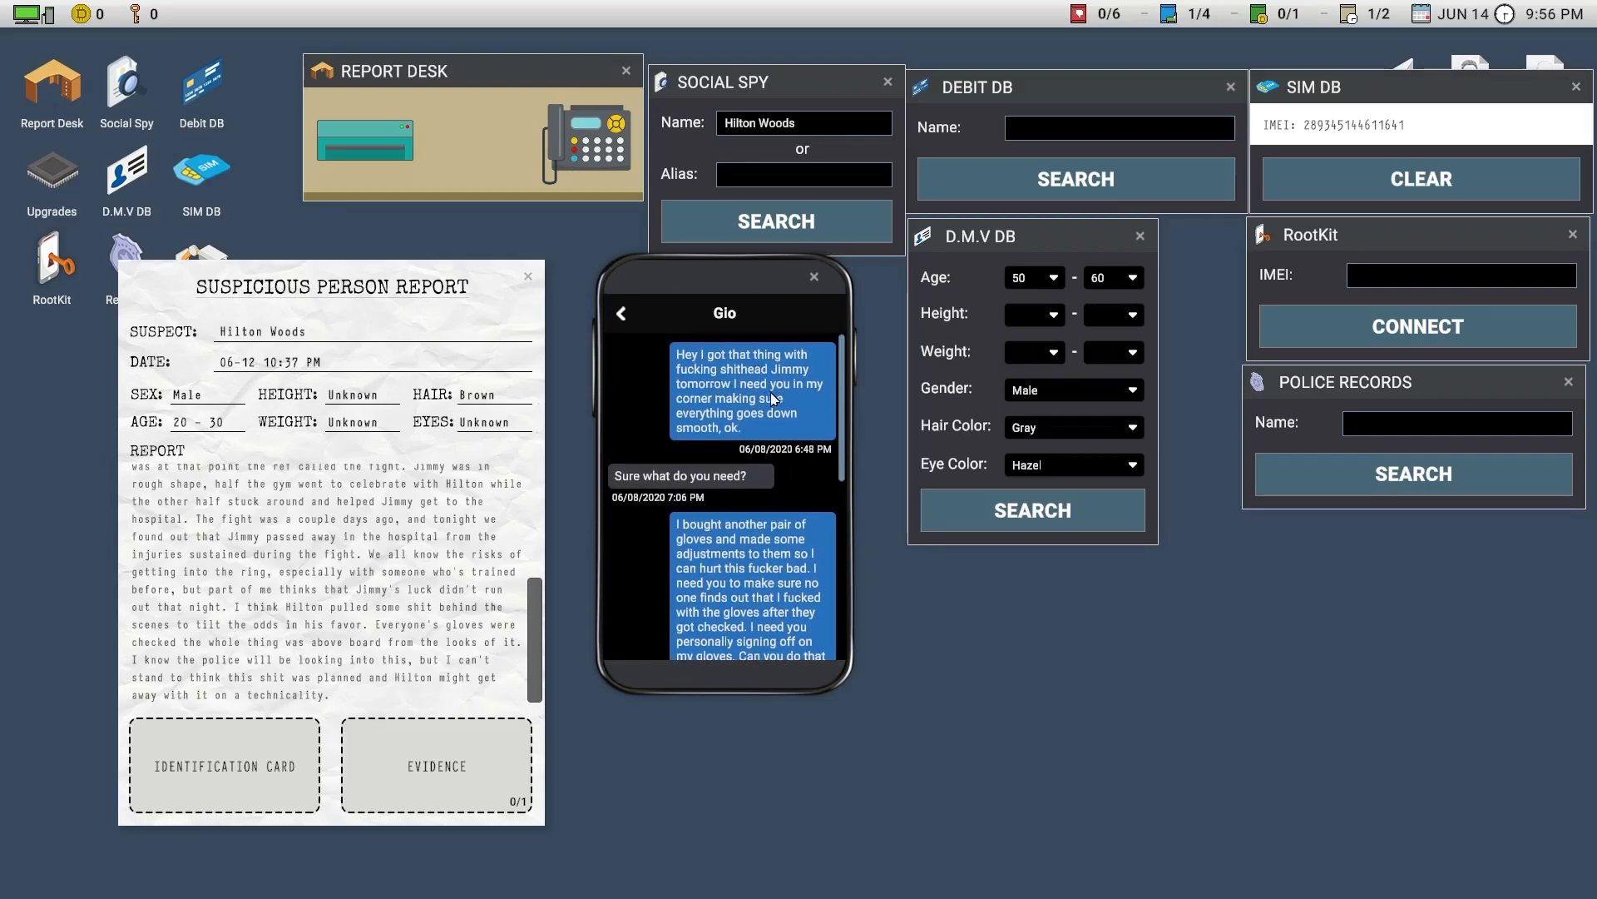
pyautogui.moveTo(627, 366)
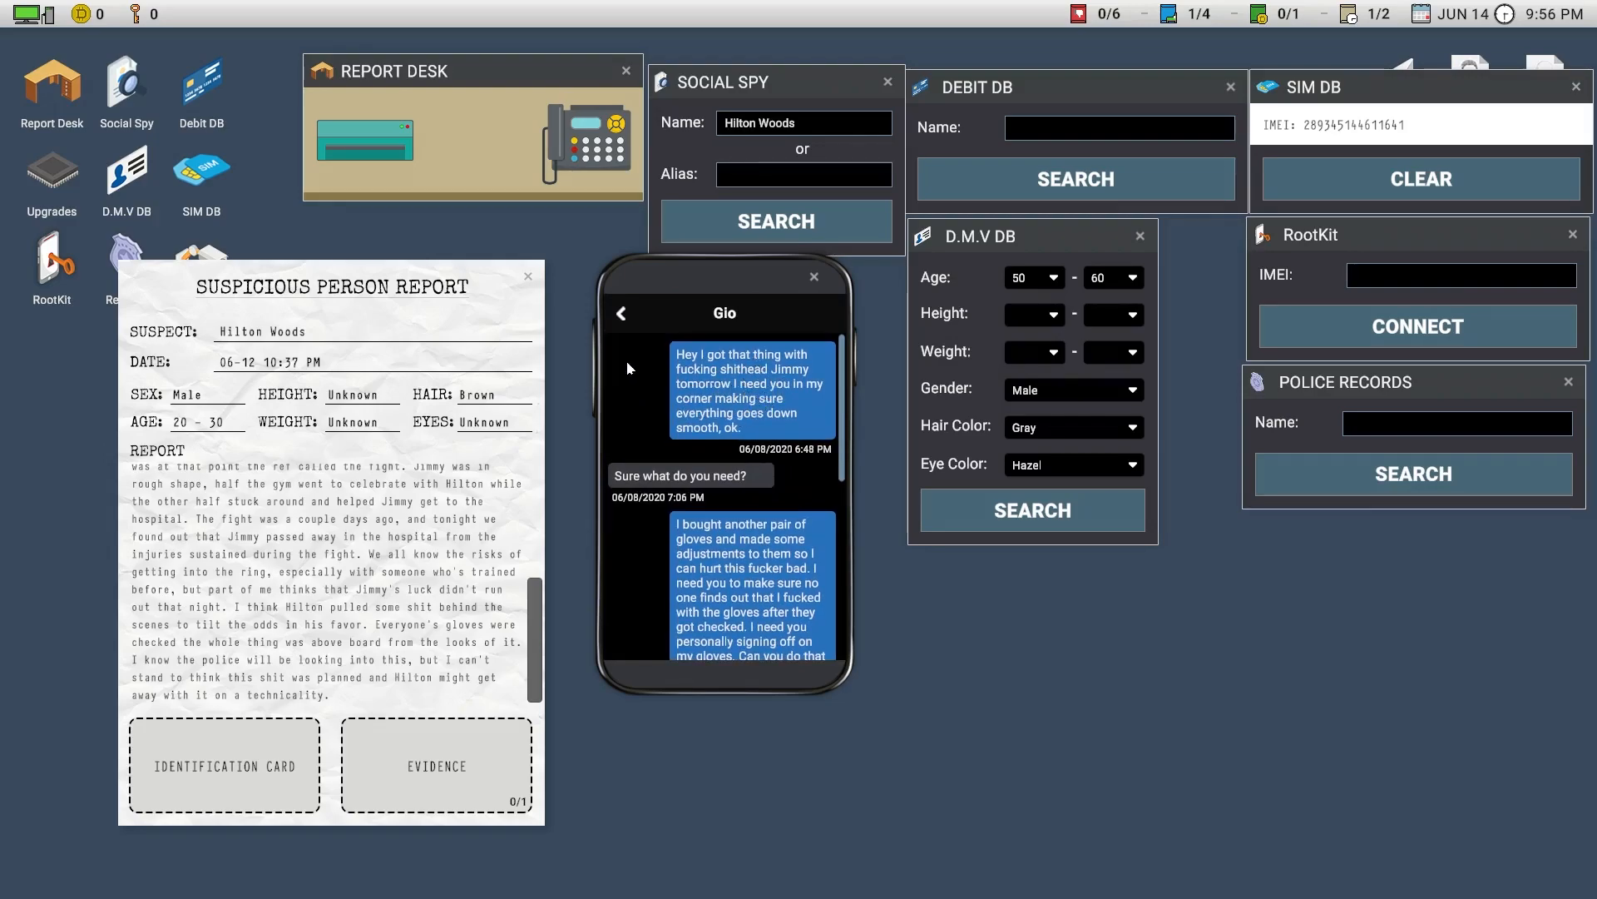
pyautogui.scroll(-3)
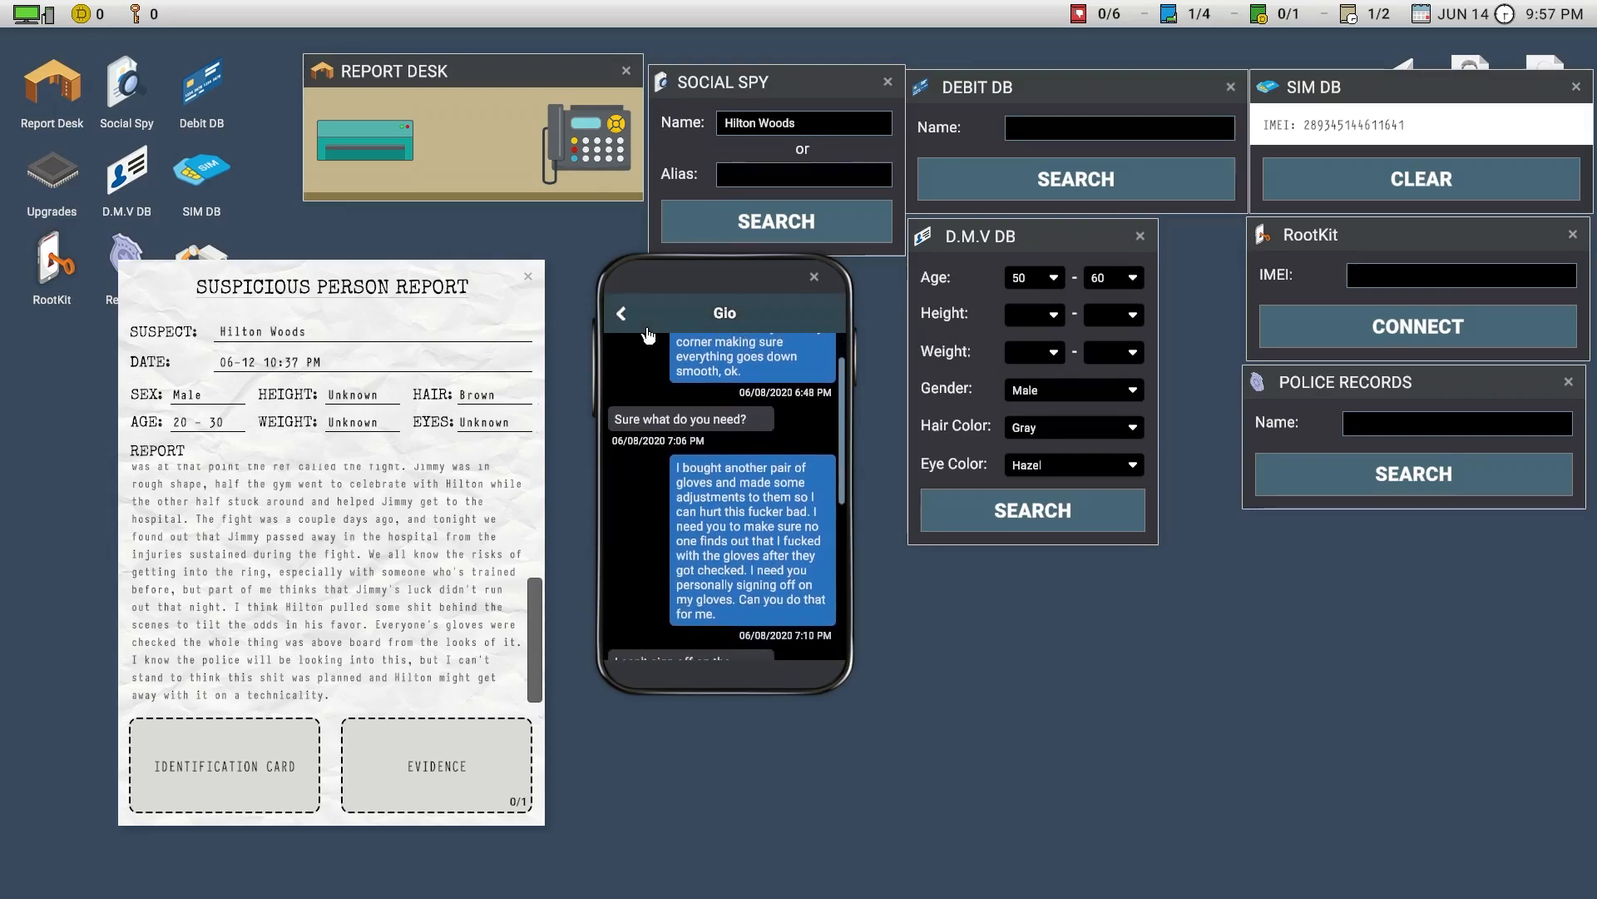
pyautogui.scroll(-3)
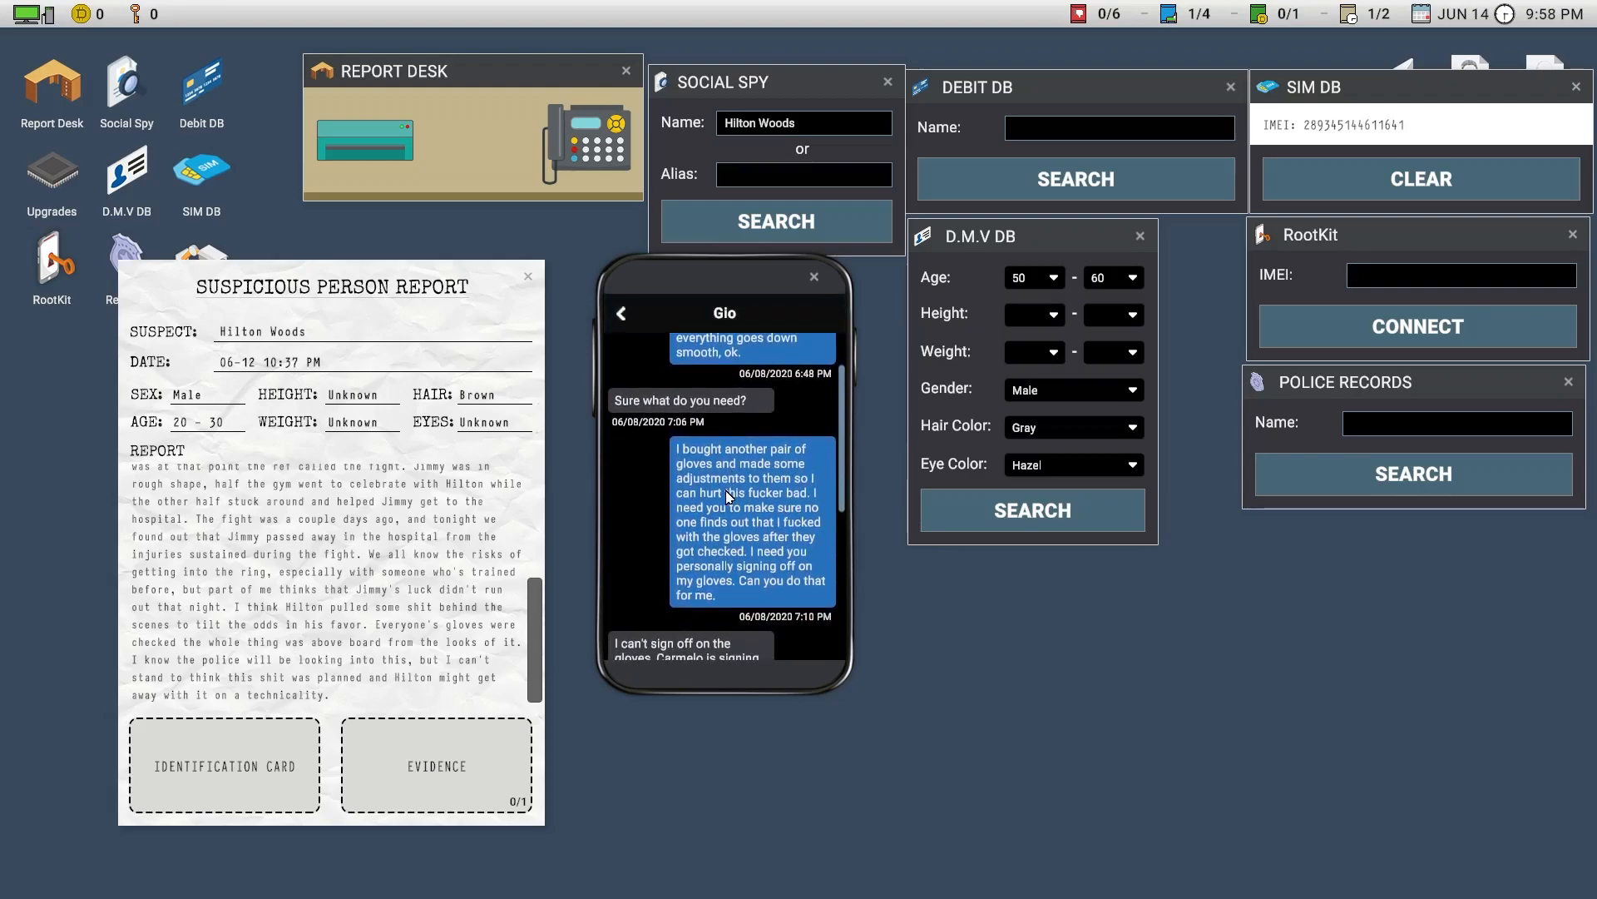
pyautogui.click(619, 313)
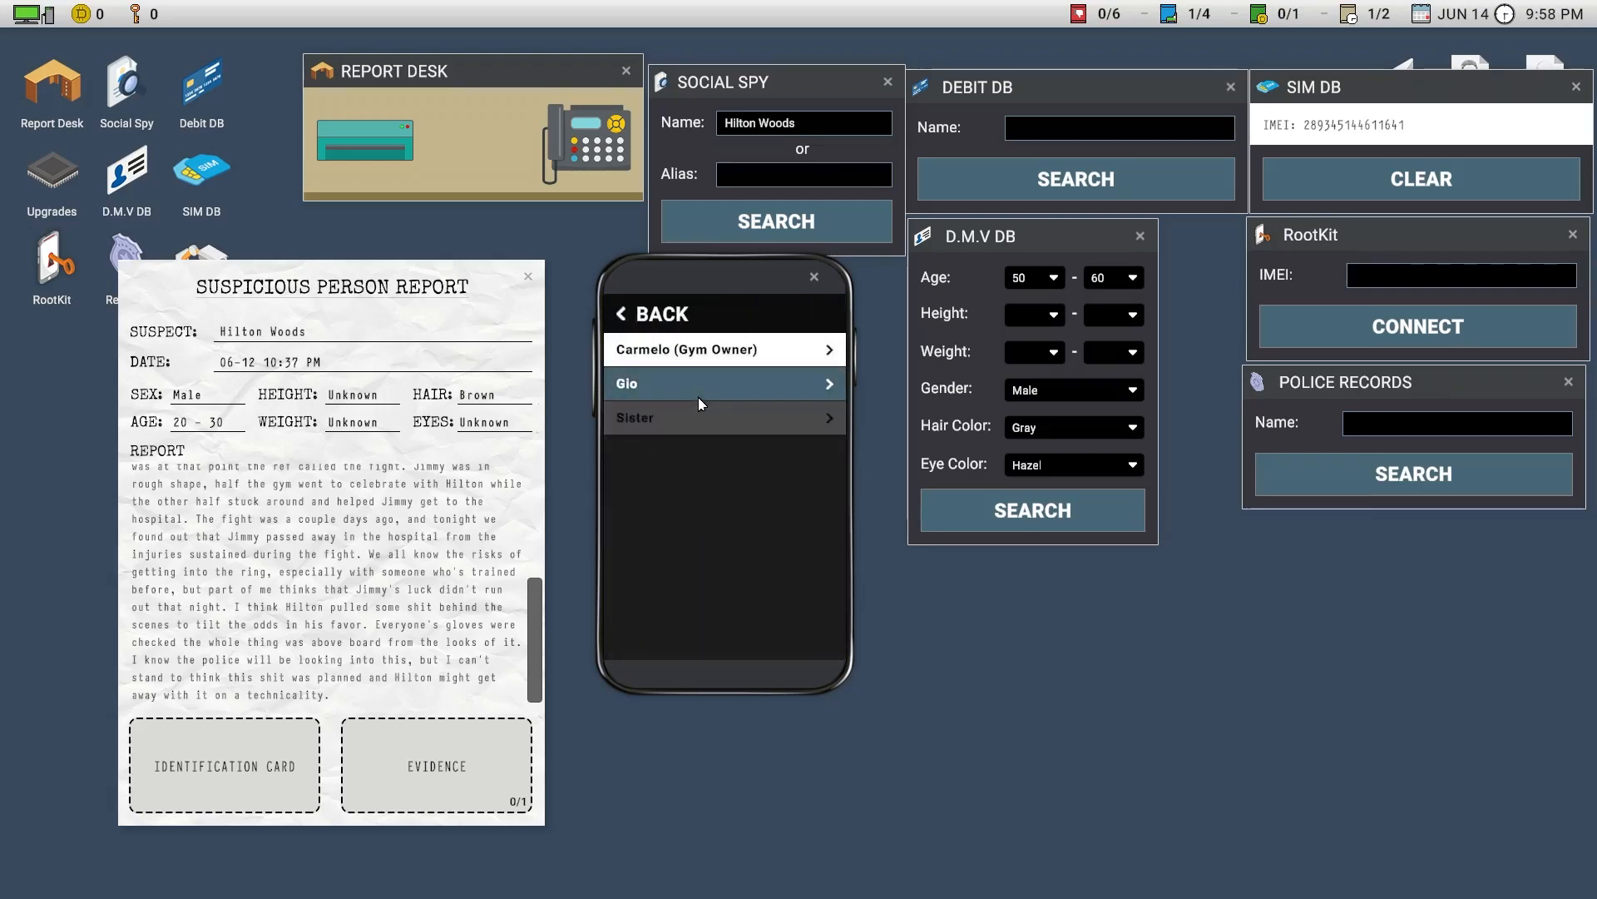
pyautogui.click(723, 417)
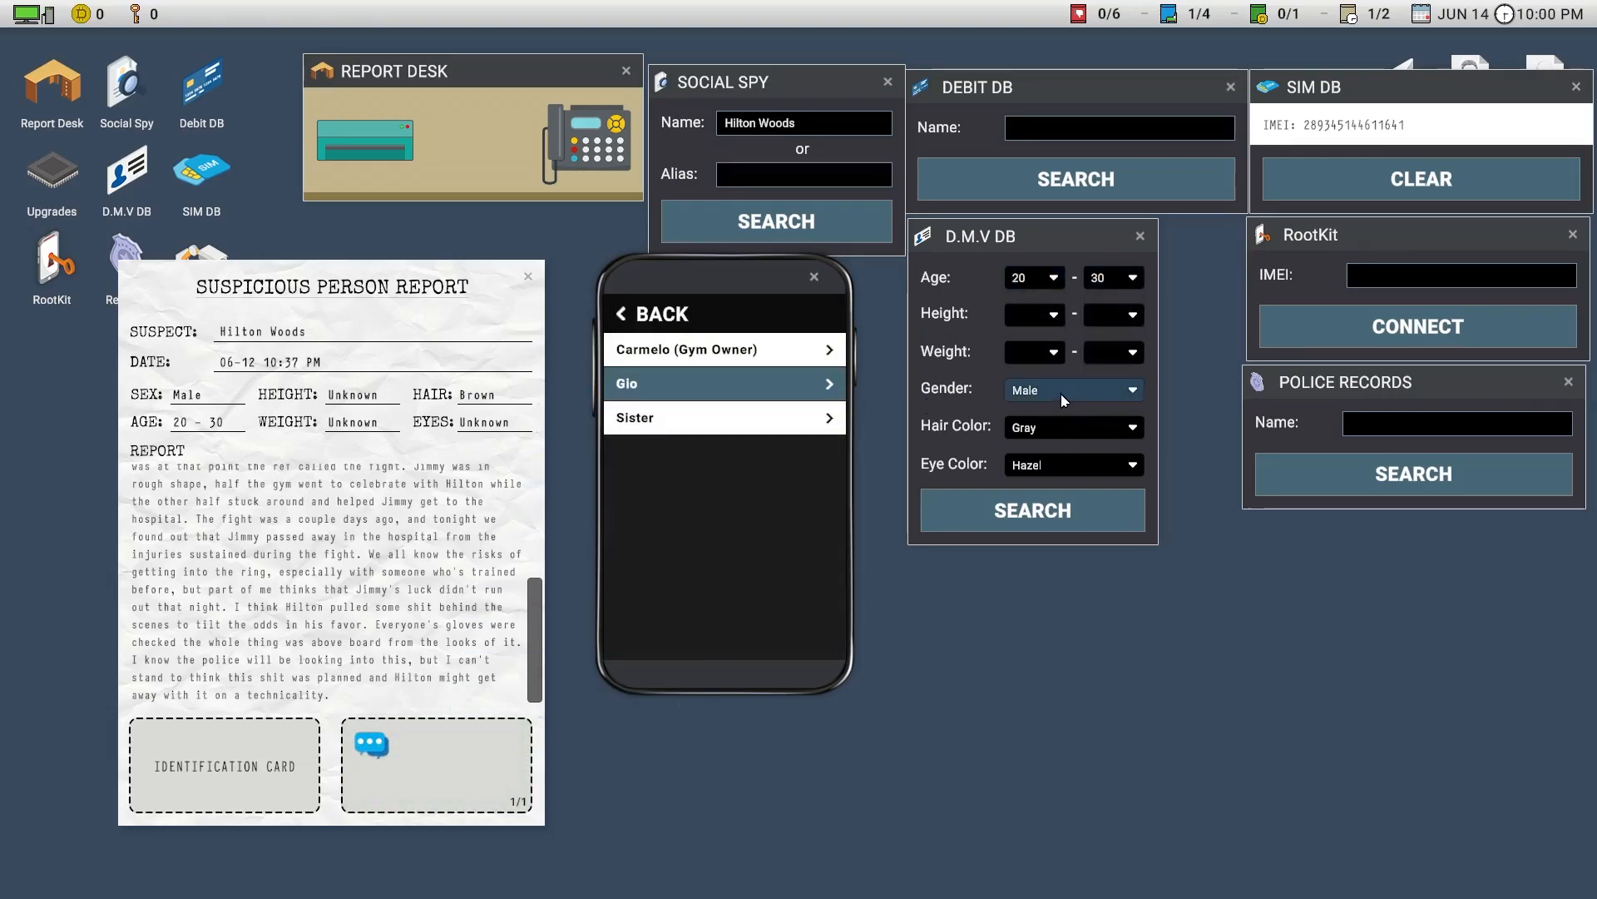
pyautogui.click(1072, 426)
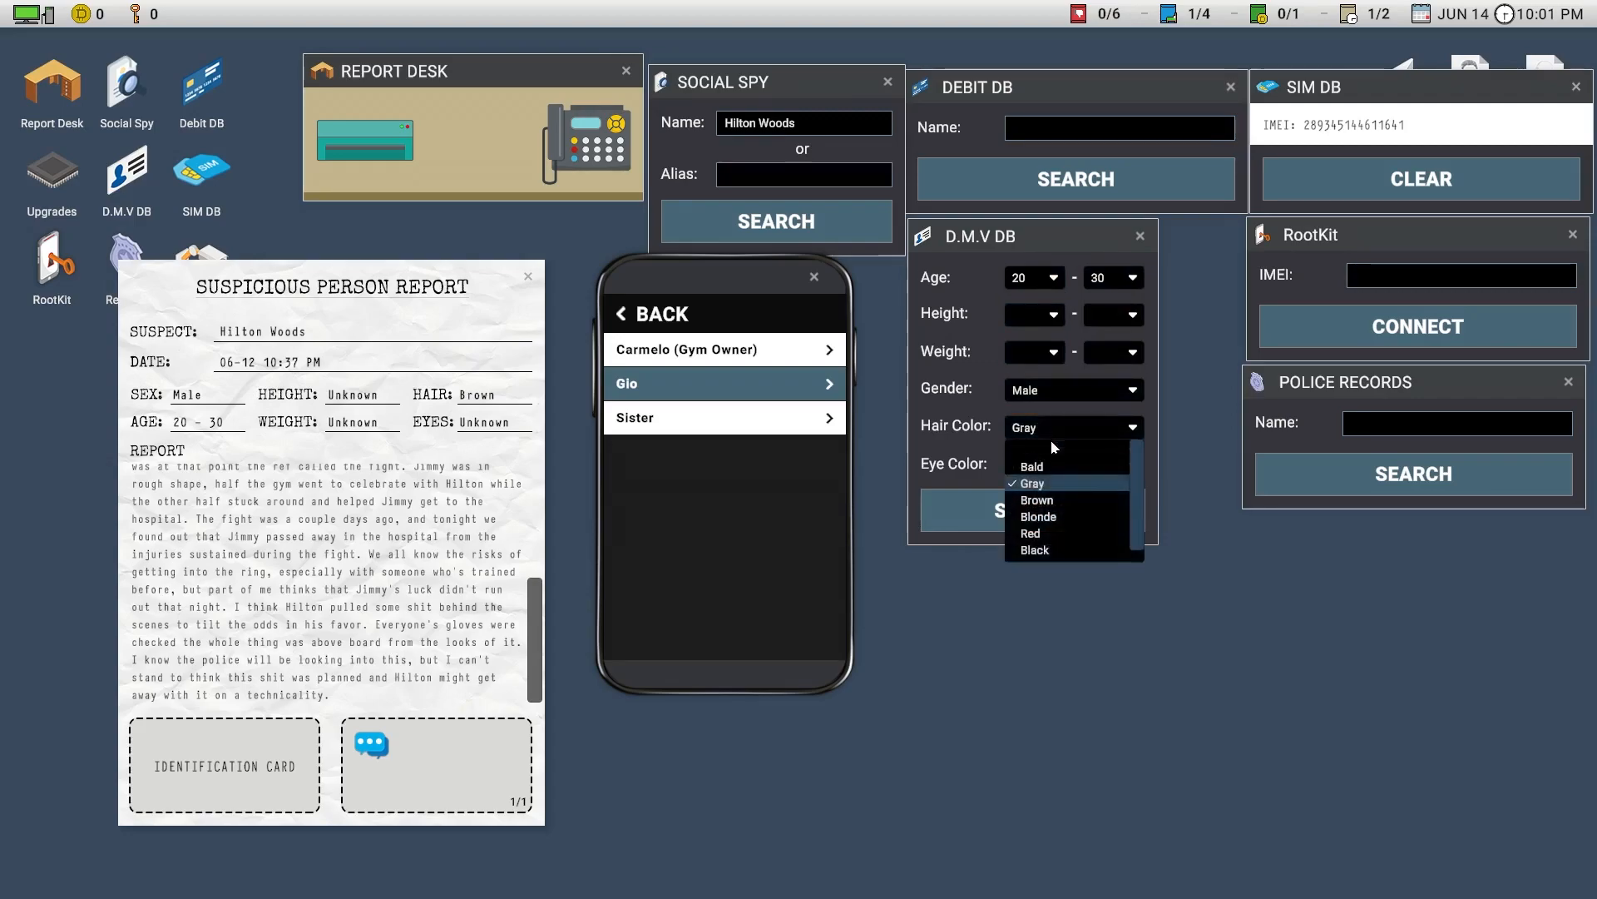
pyautogui.click(1037, 501)
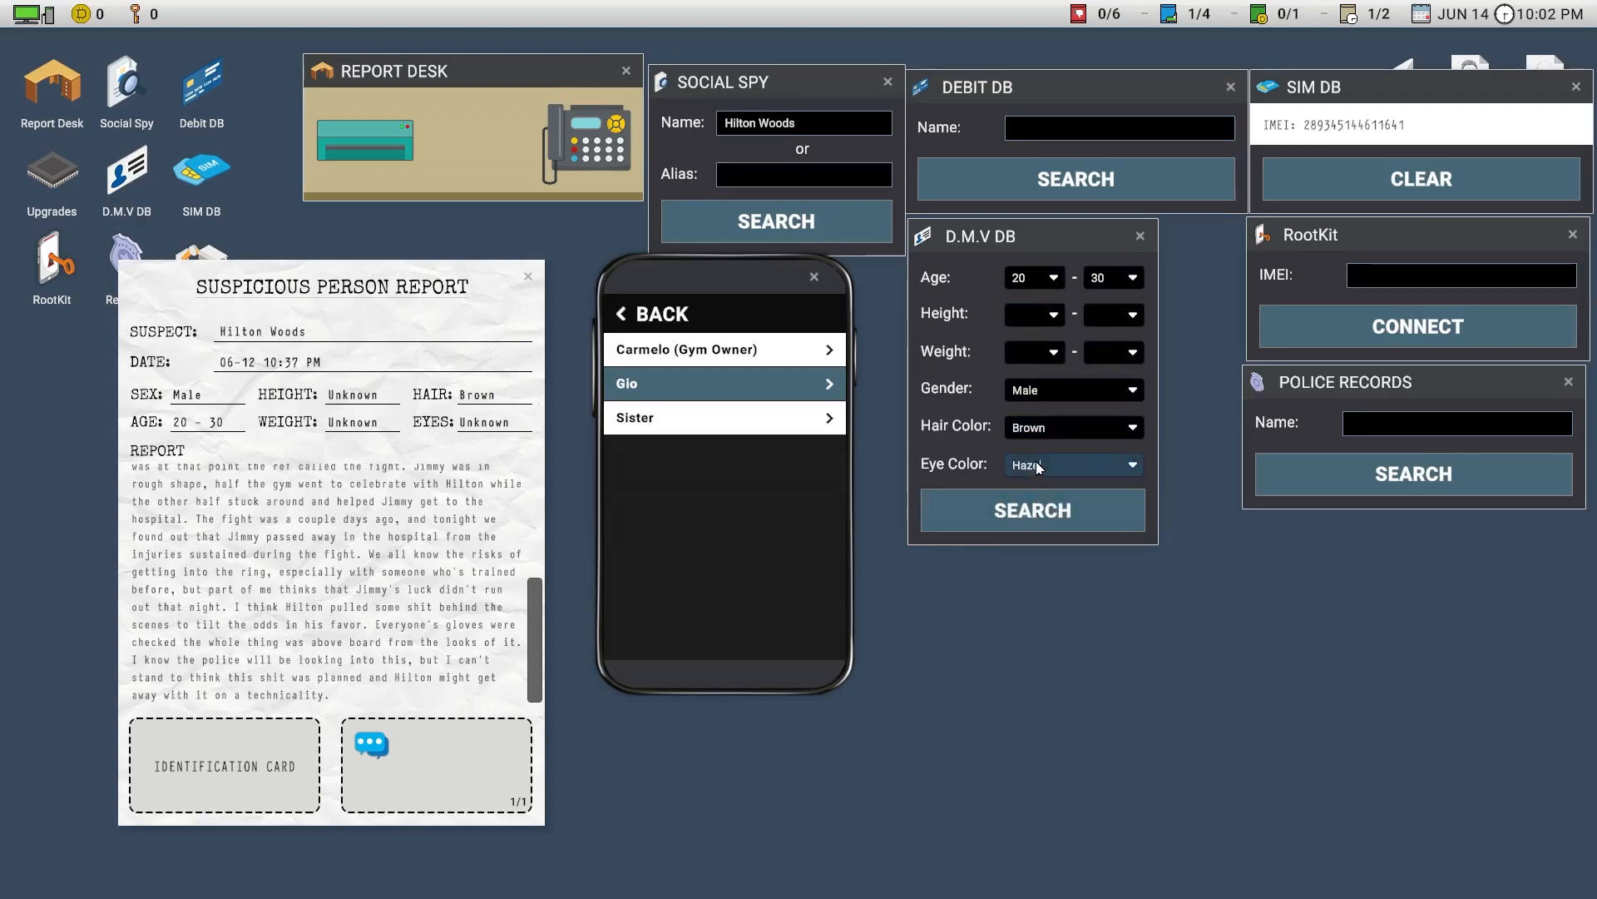
pyautogui.click(1032, 511)
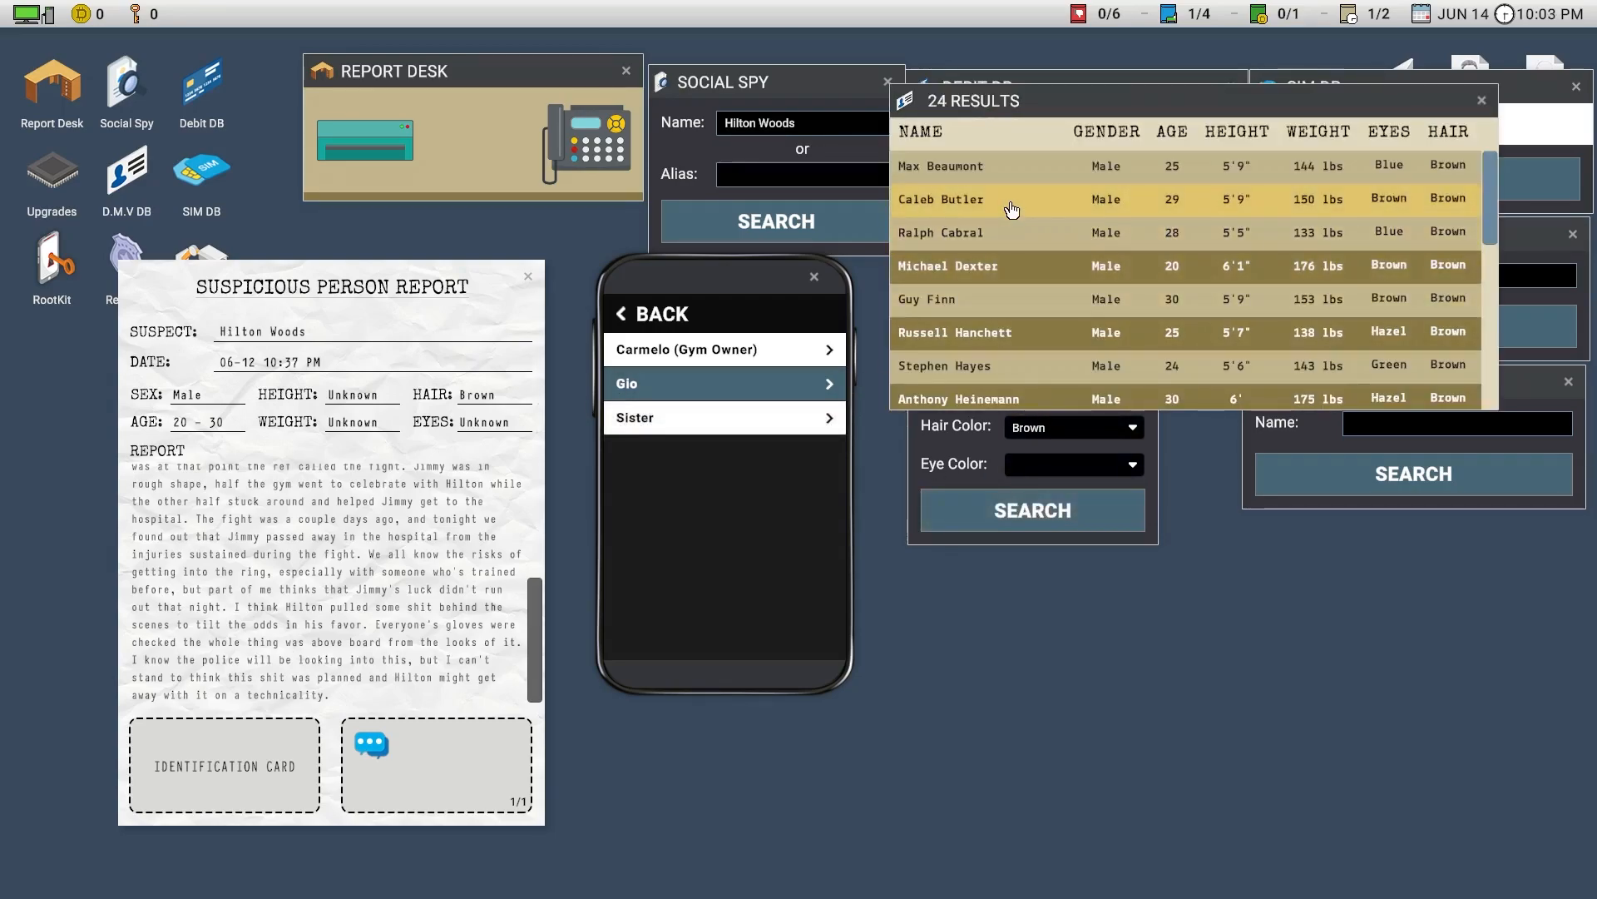
pyautogui.scroll(-3)
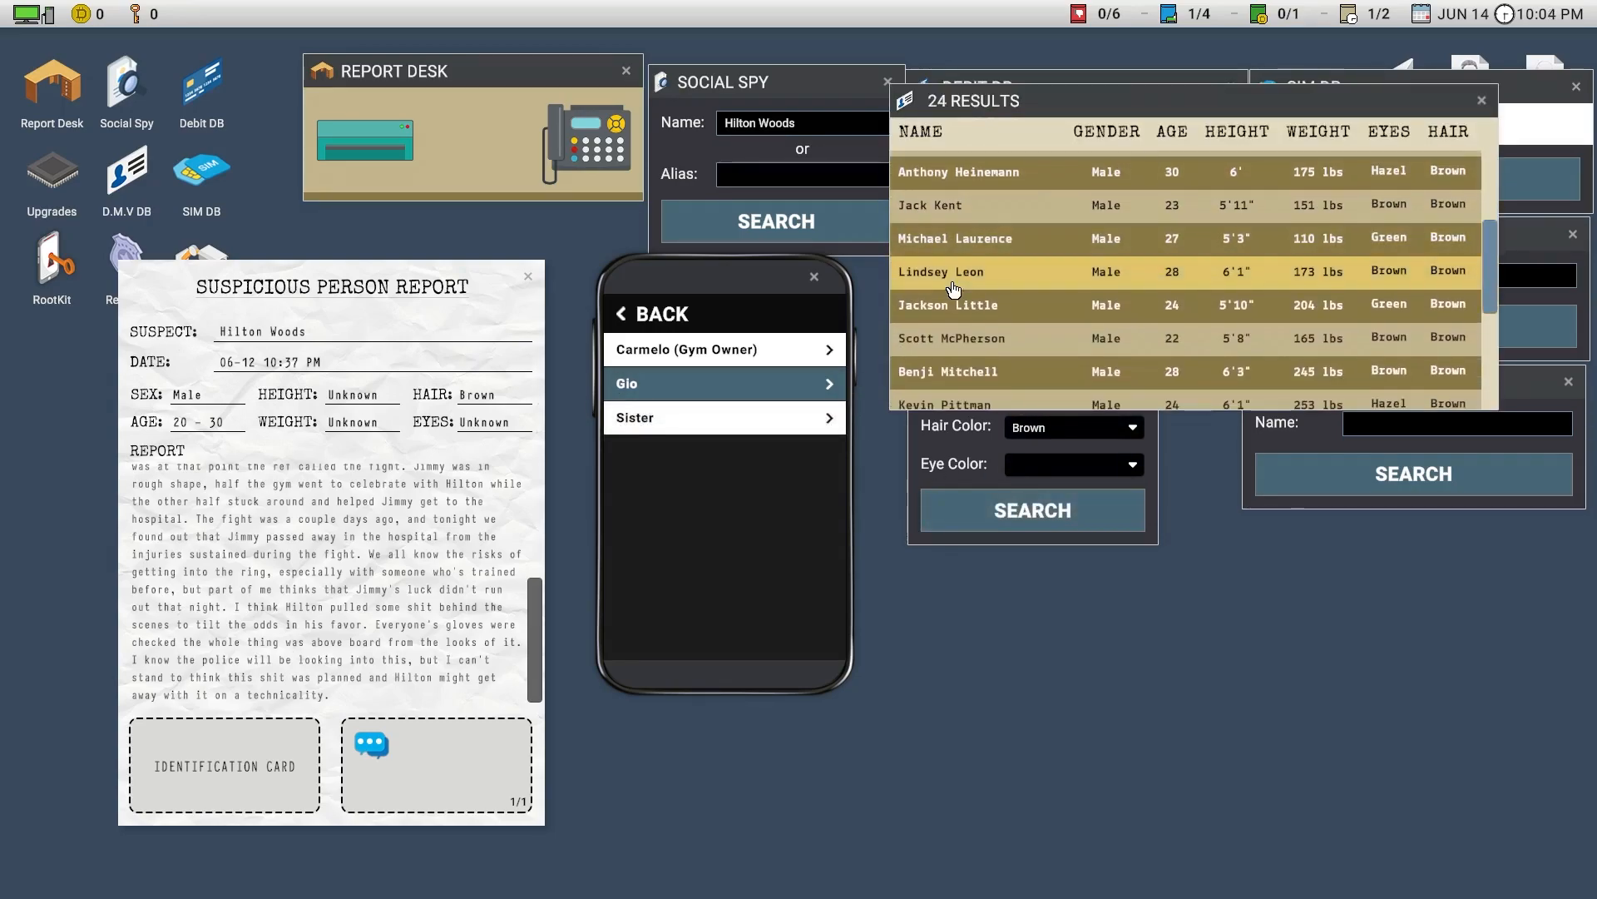
pyautogui.scroll(-3)
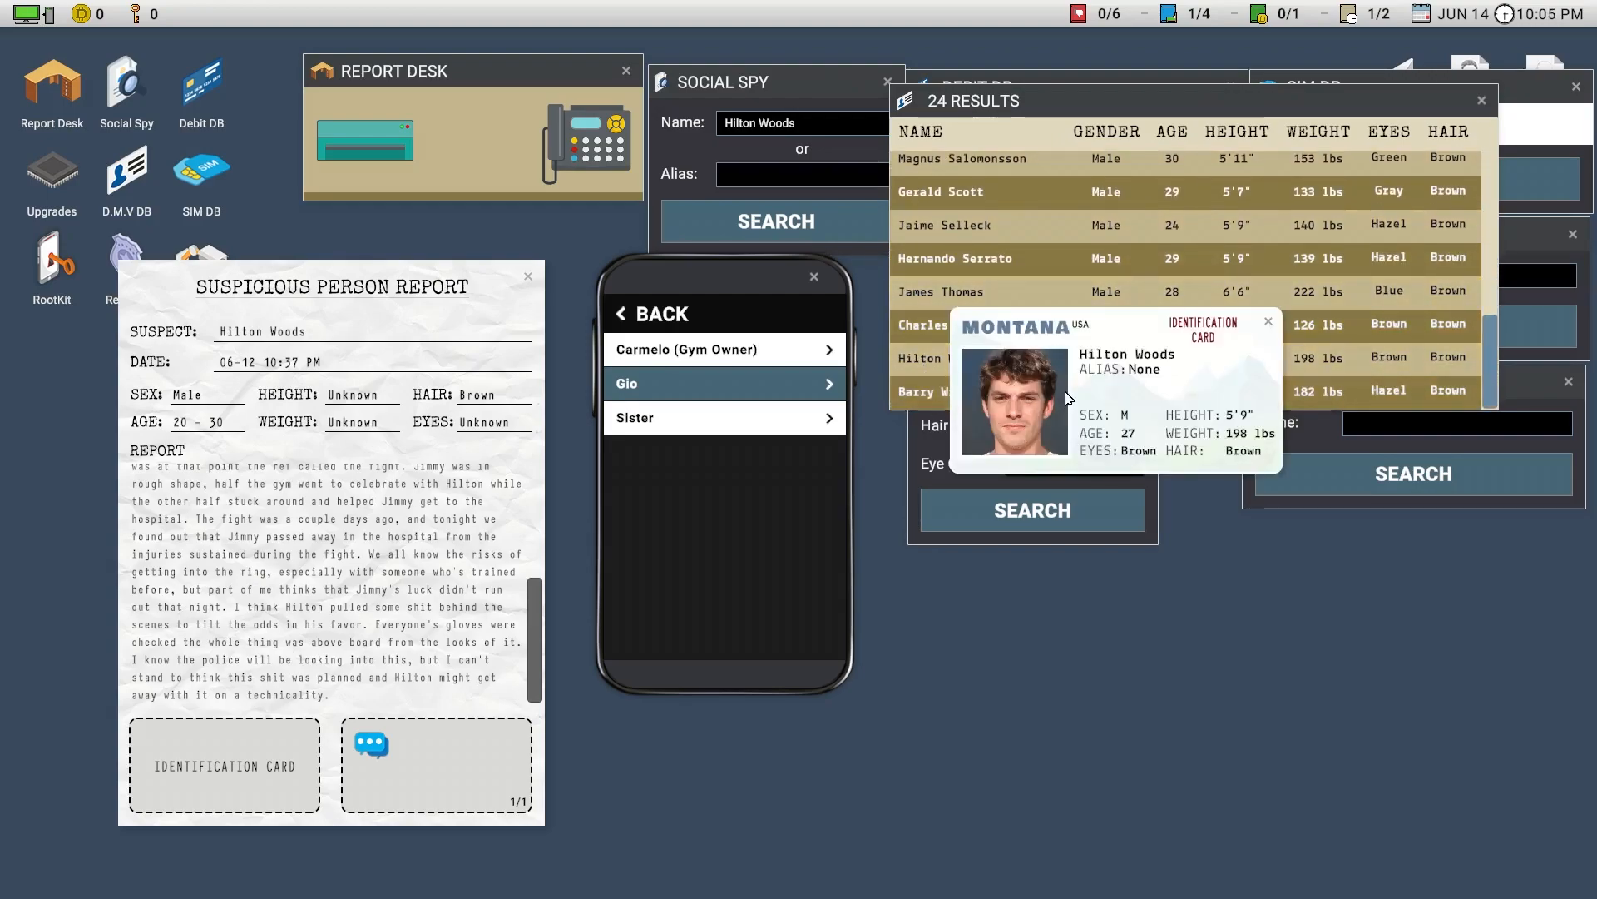
pyautogui.click(528, 276)
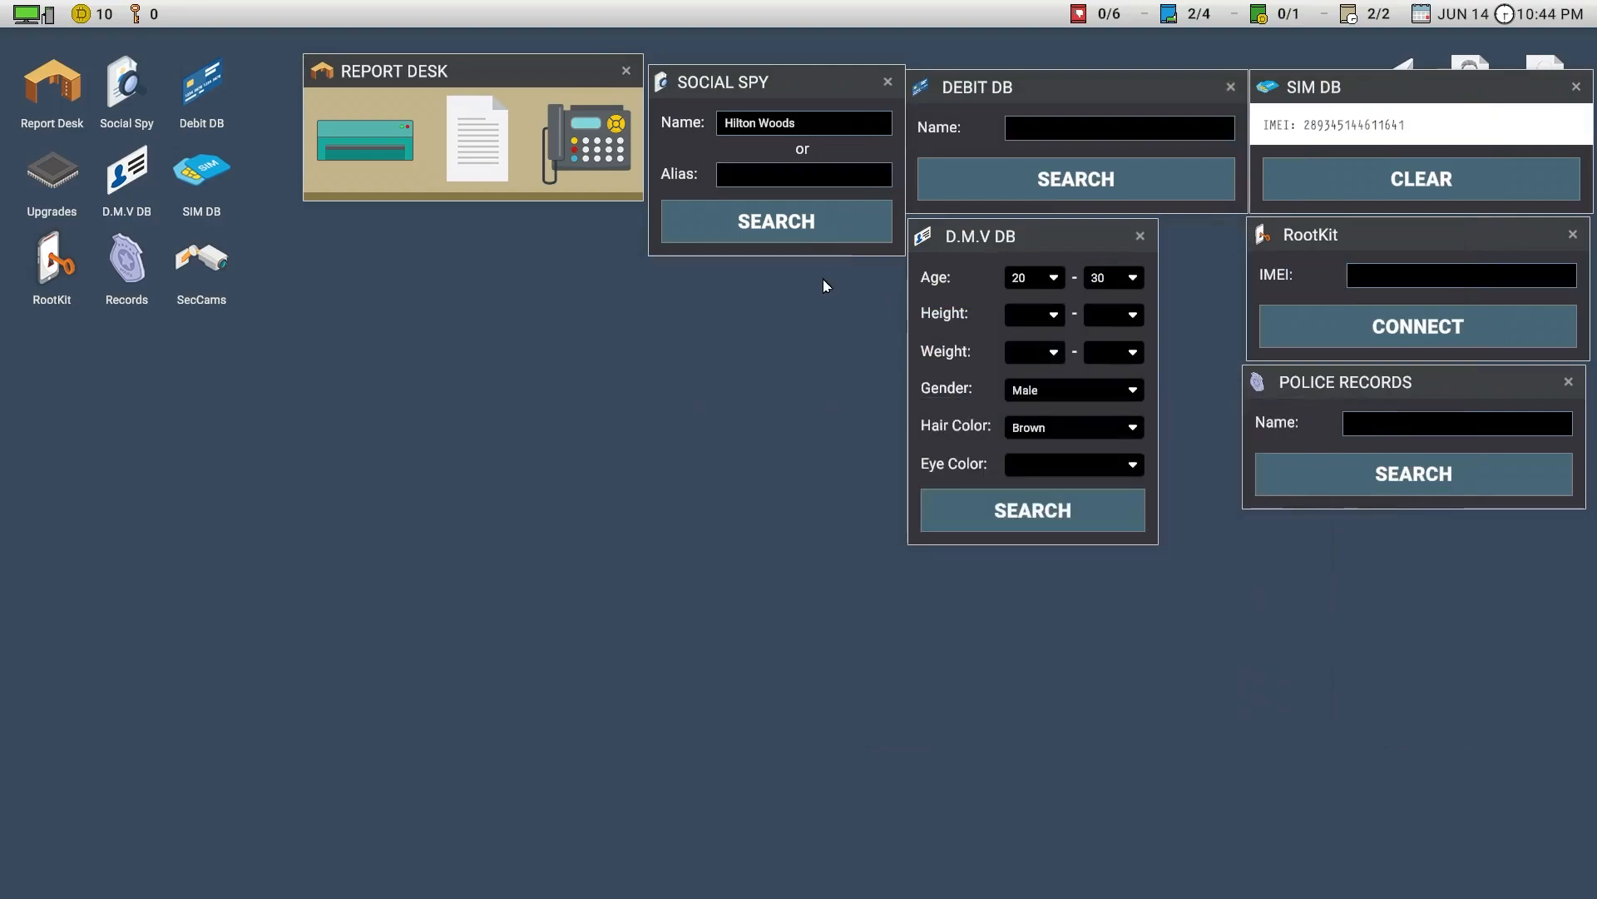
pyautogui.click(476, 140)
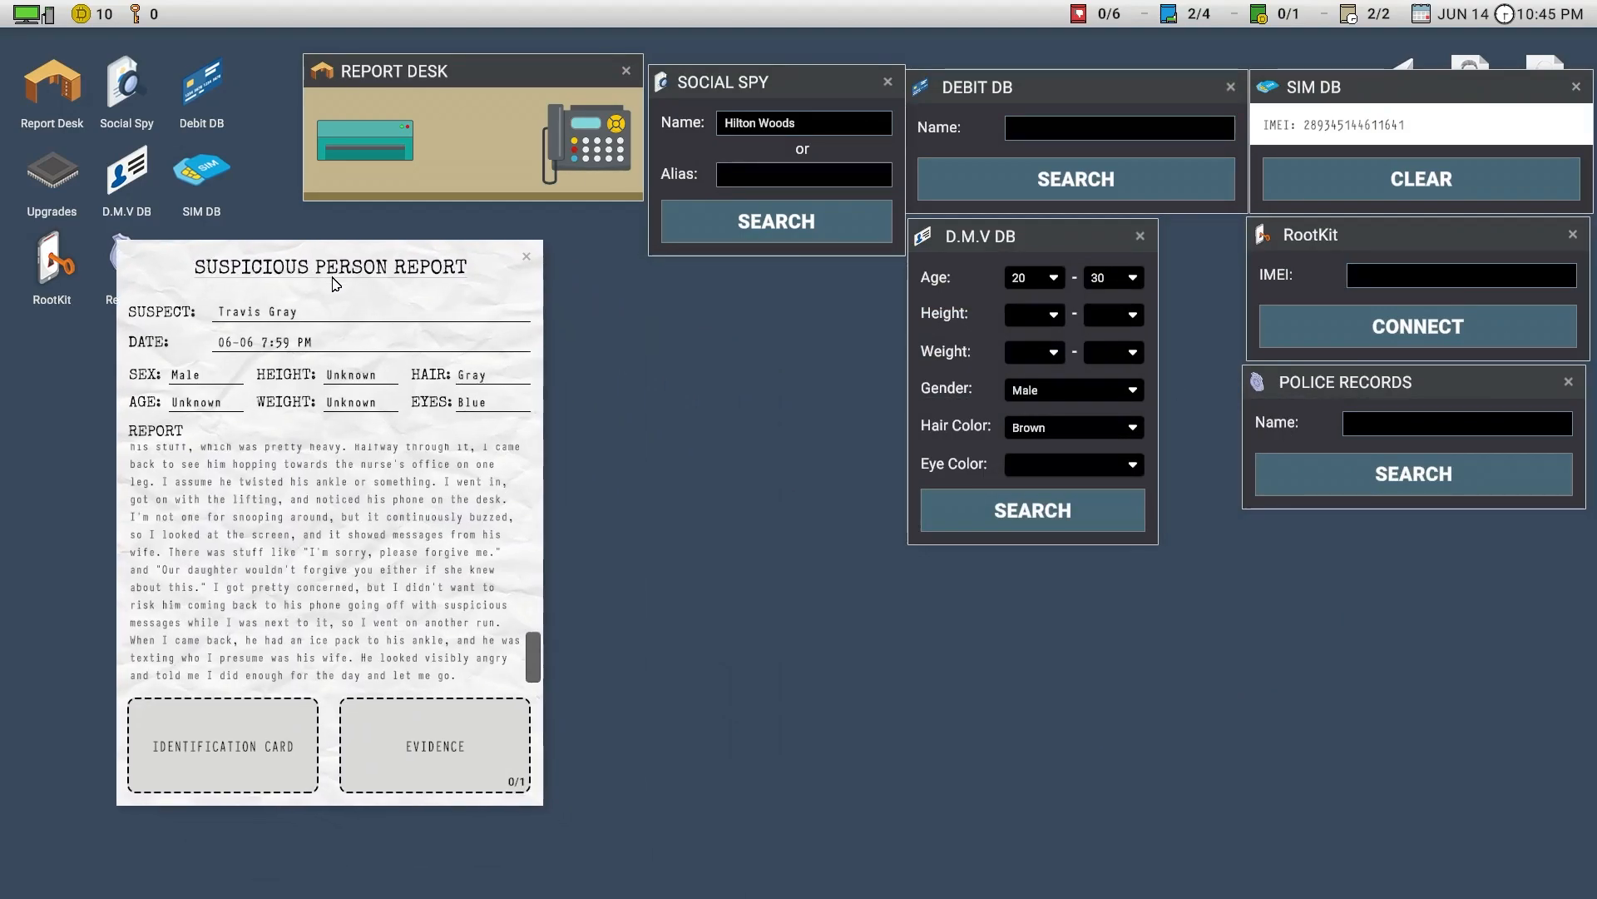
pyautogui.scroll(3)
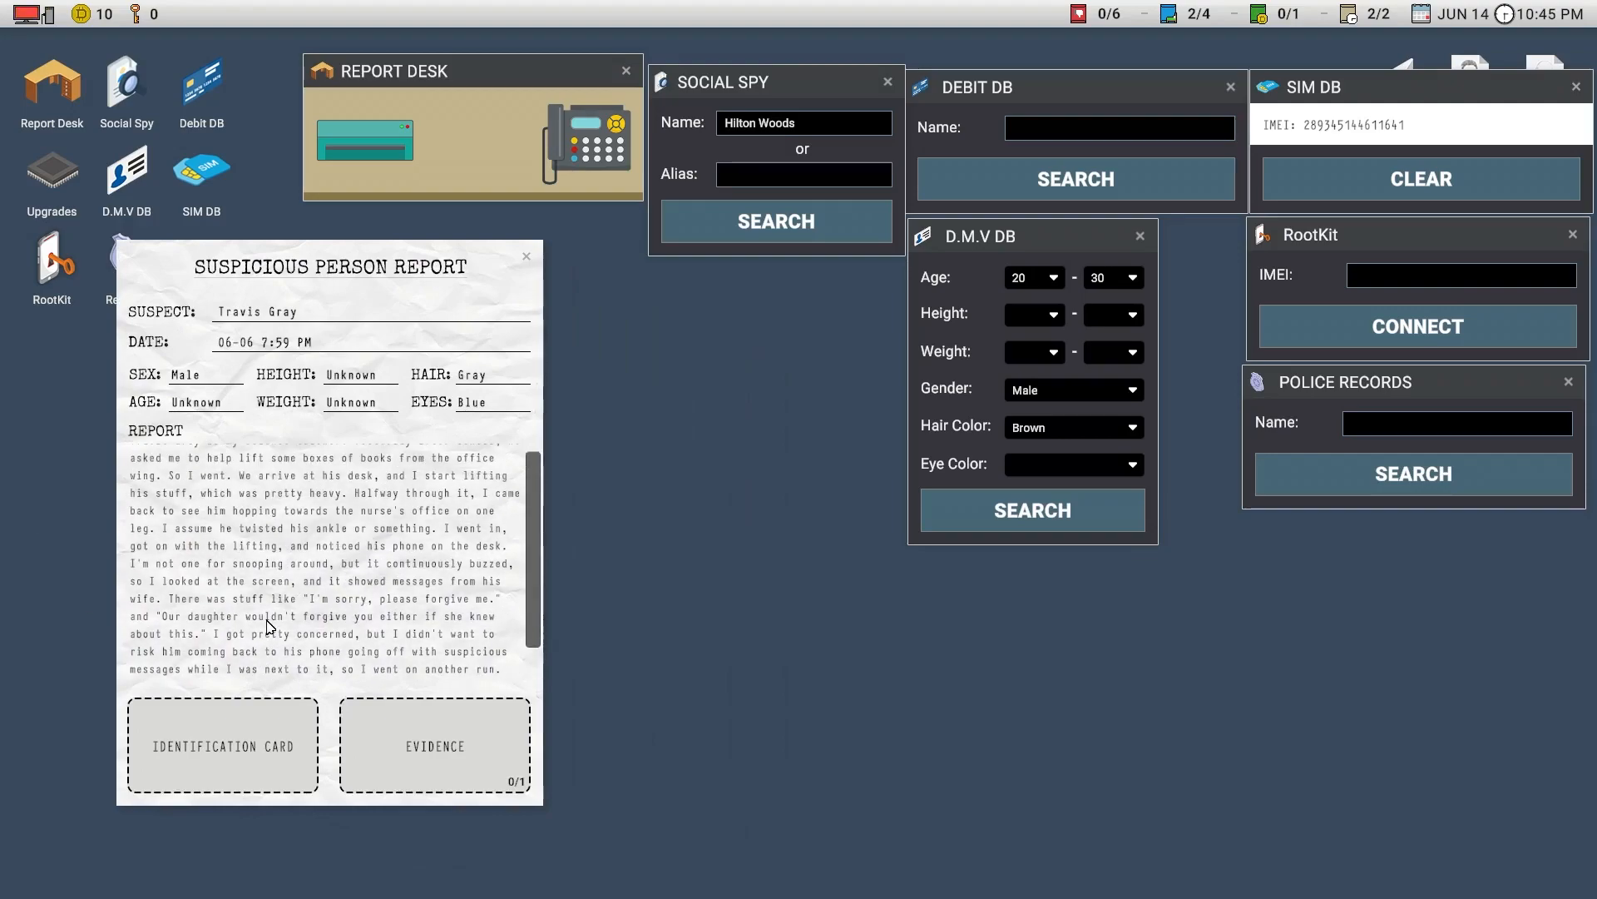
pyautogui.scroll(3)
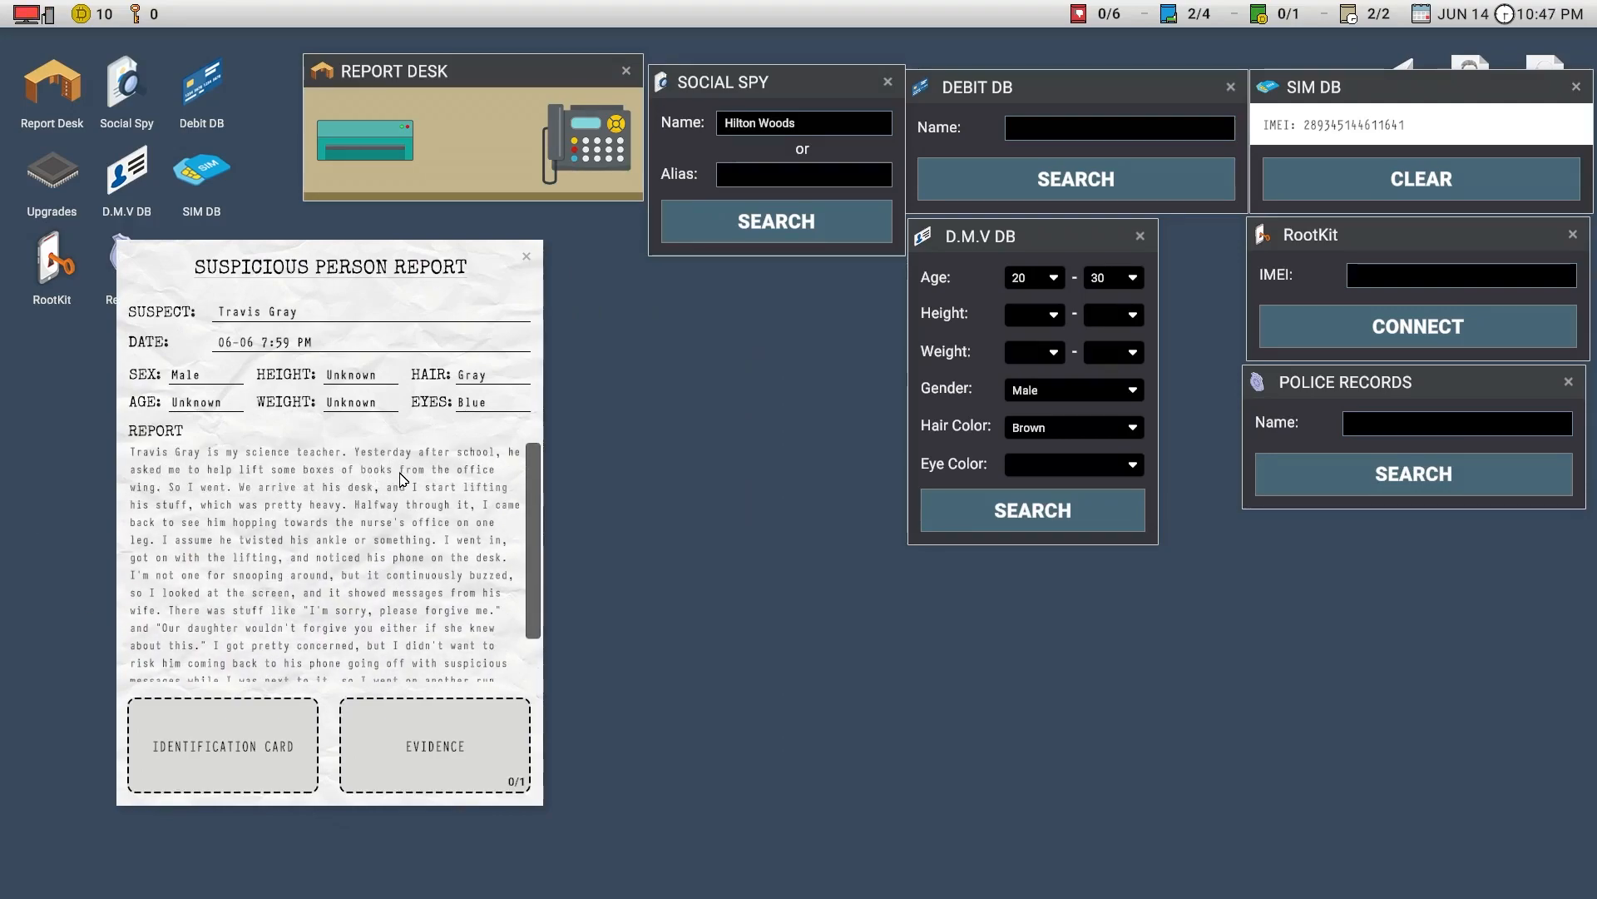
pyautogui.moveTo(293, 499)
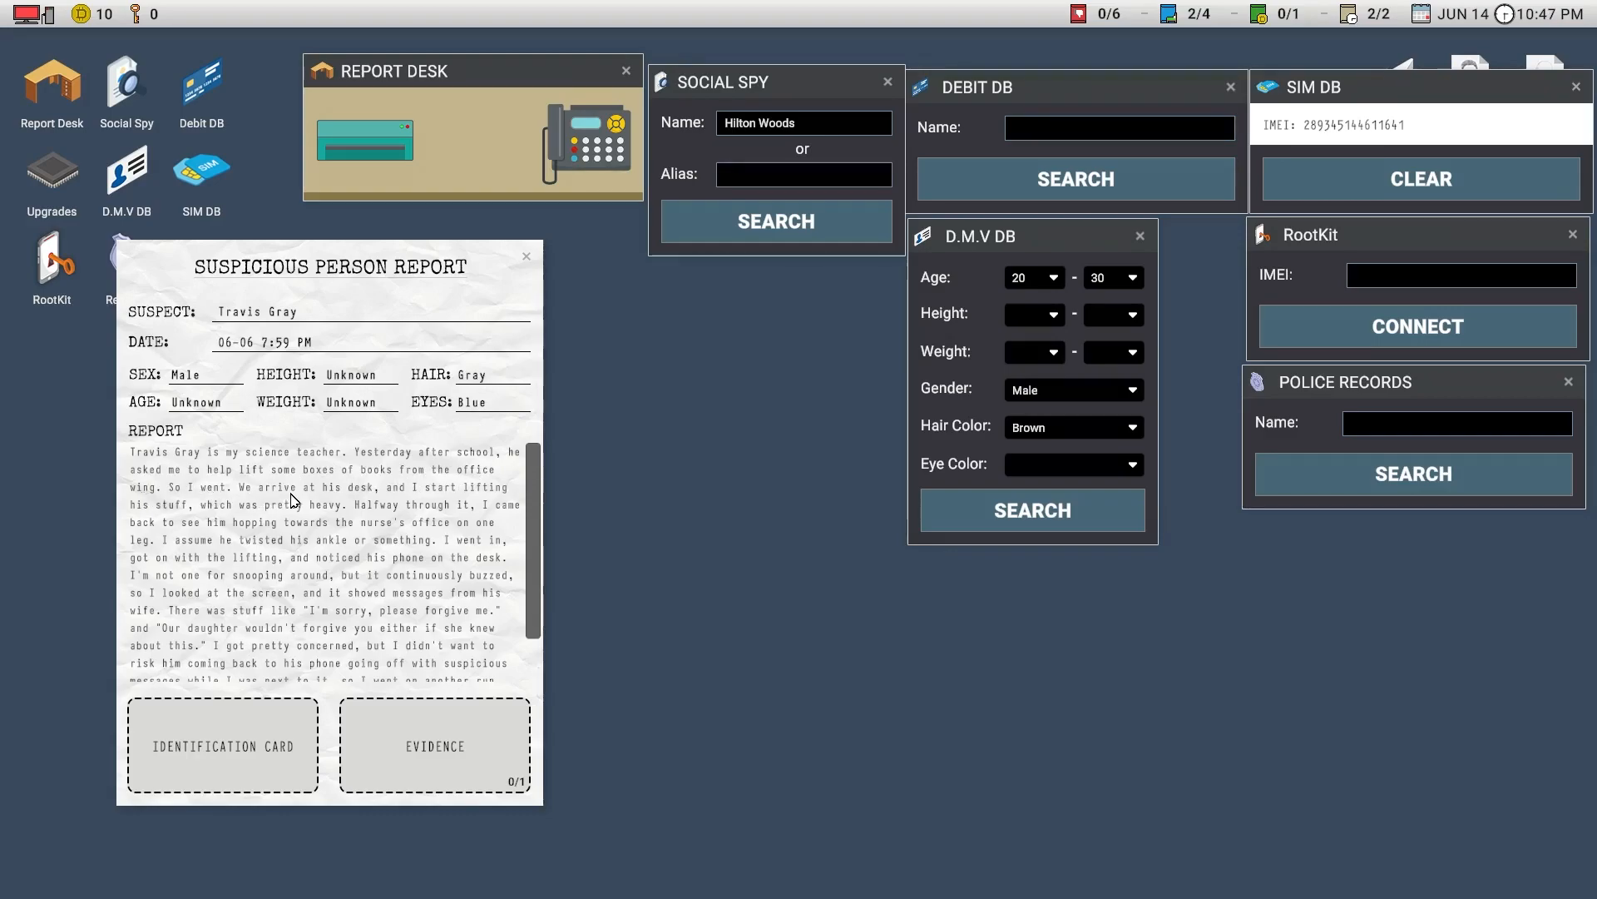
pyautogui.moveTo(225, 521)
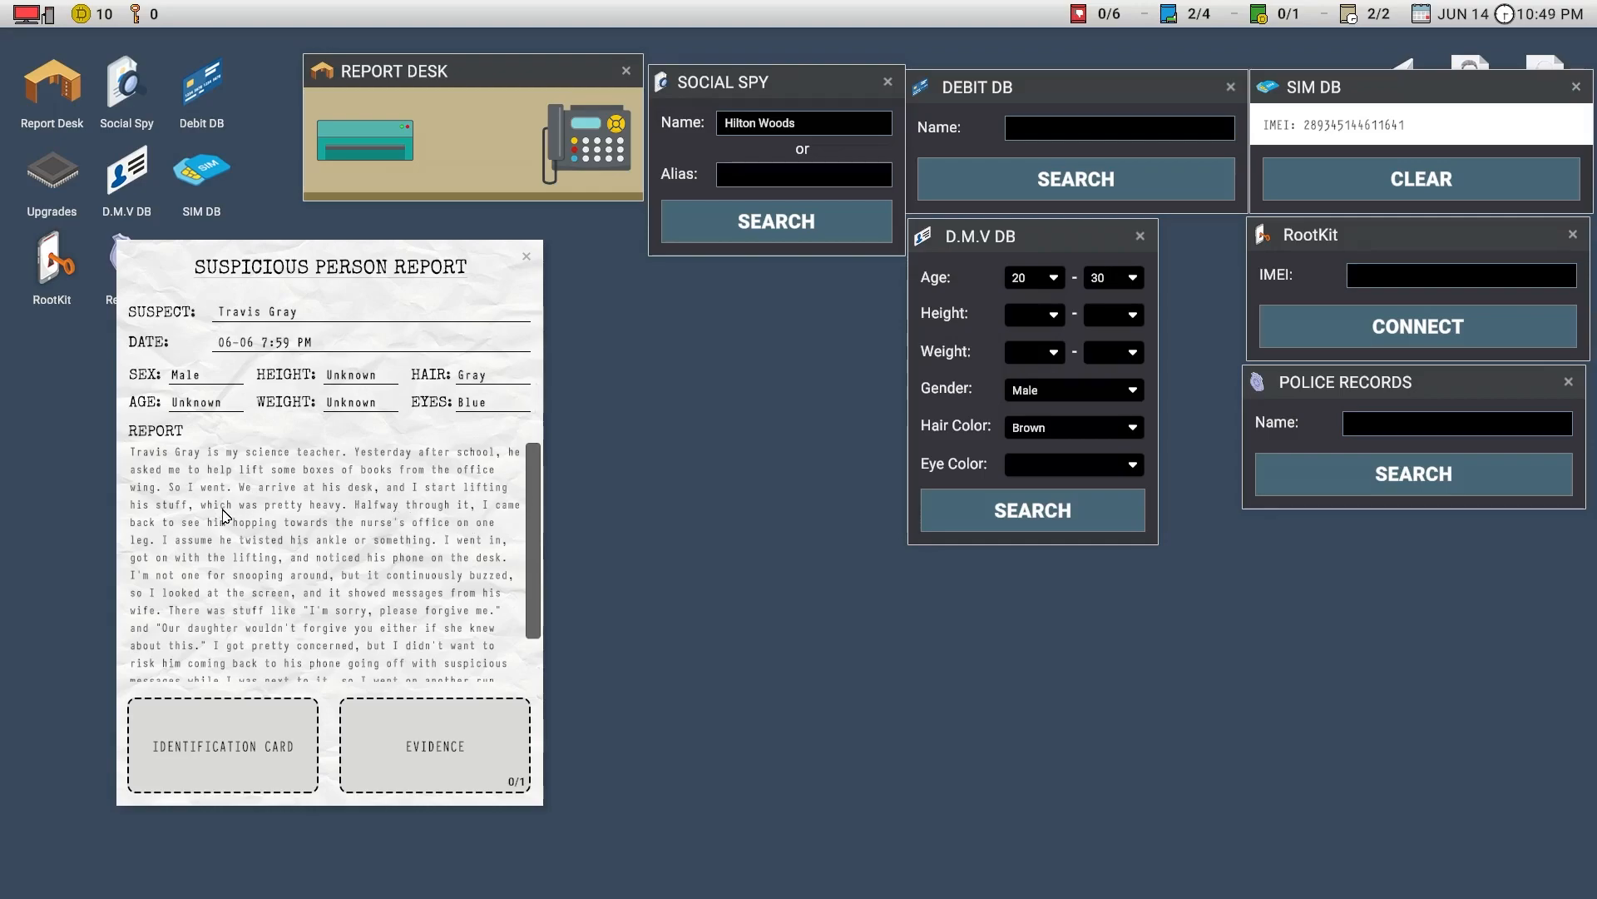
pyautogui.moveTo(459, 527)
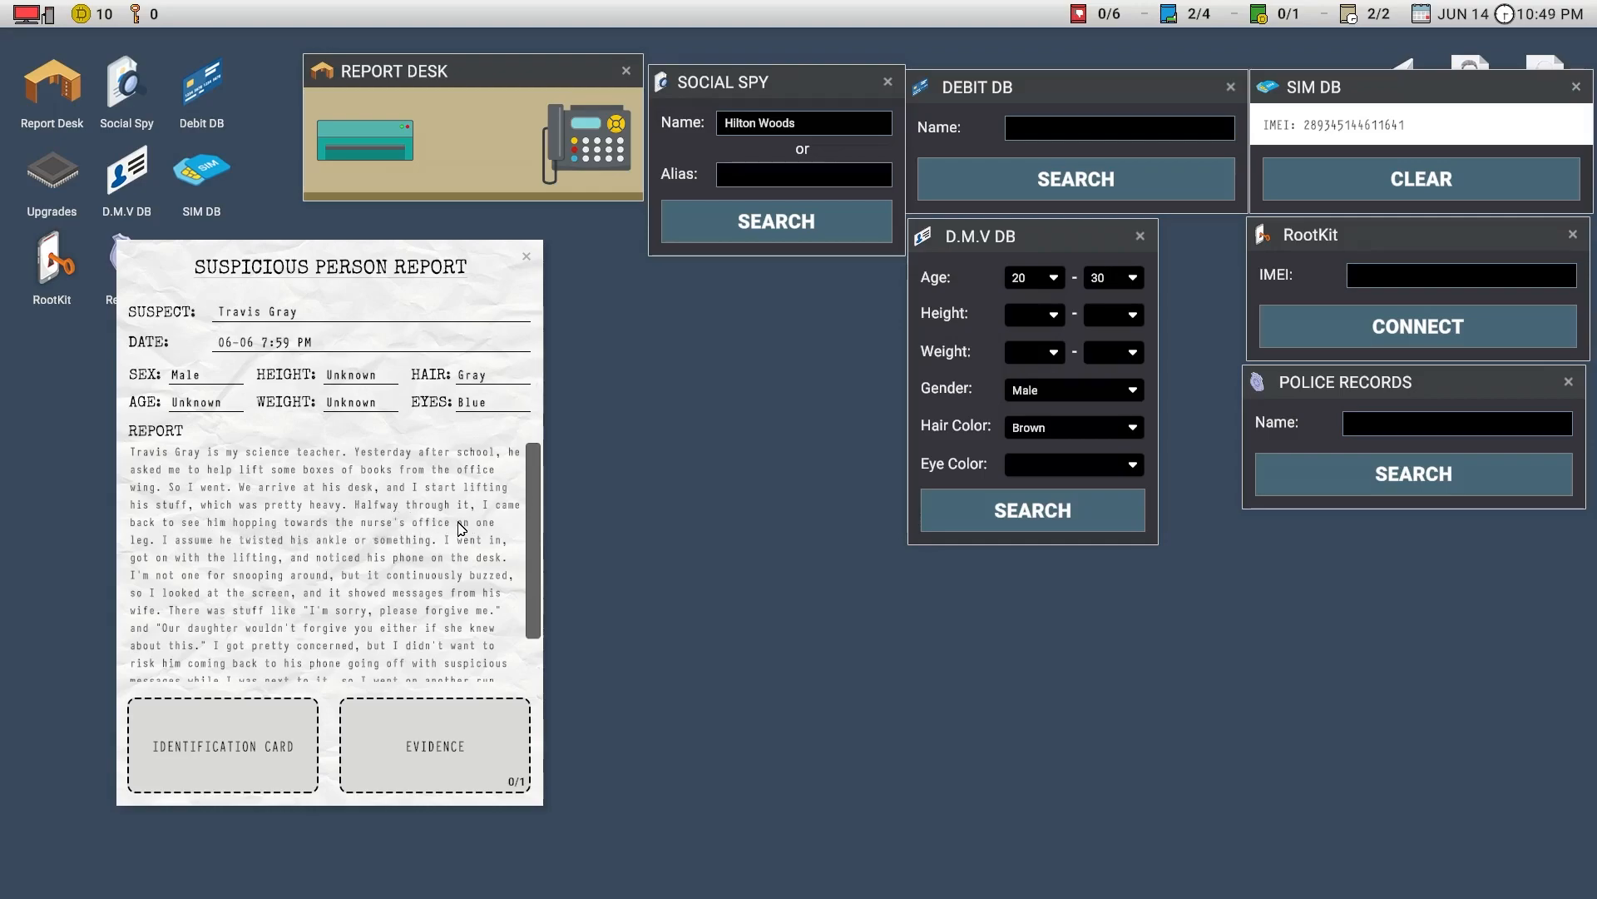
pyautogui.moveTo(420, 548)
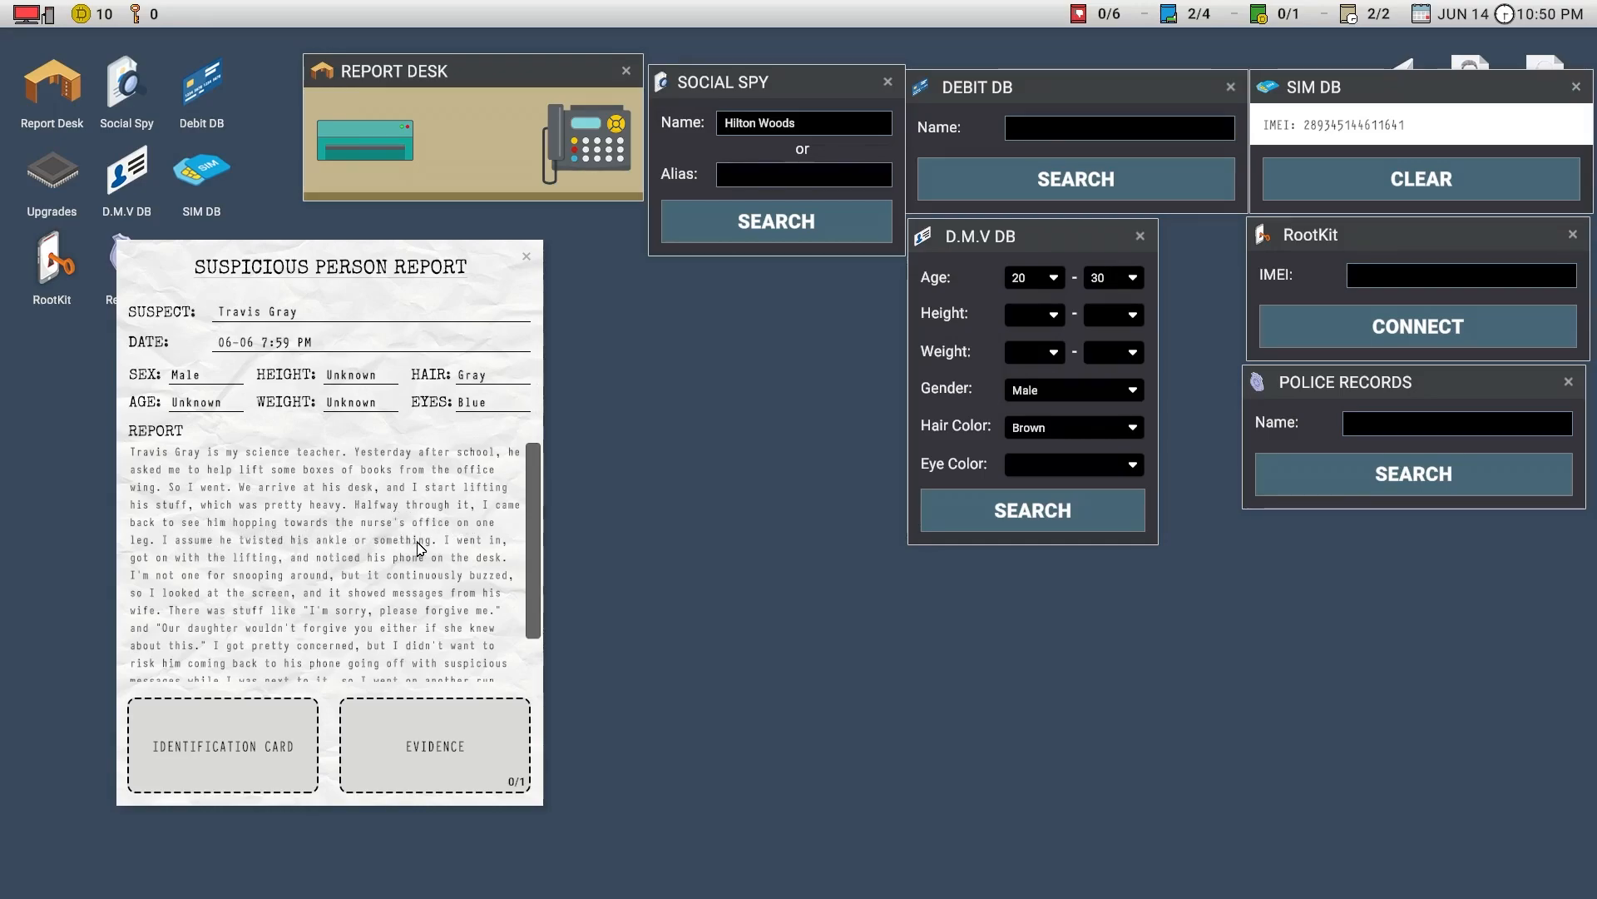
pyautogui.moveTo(271, 577)
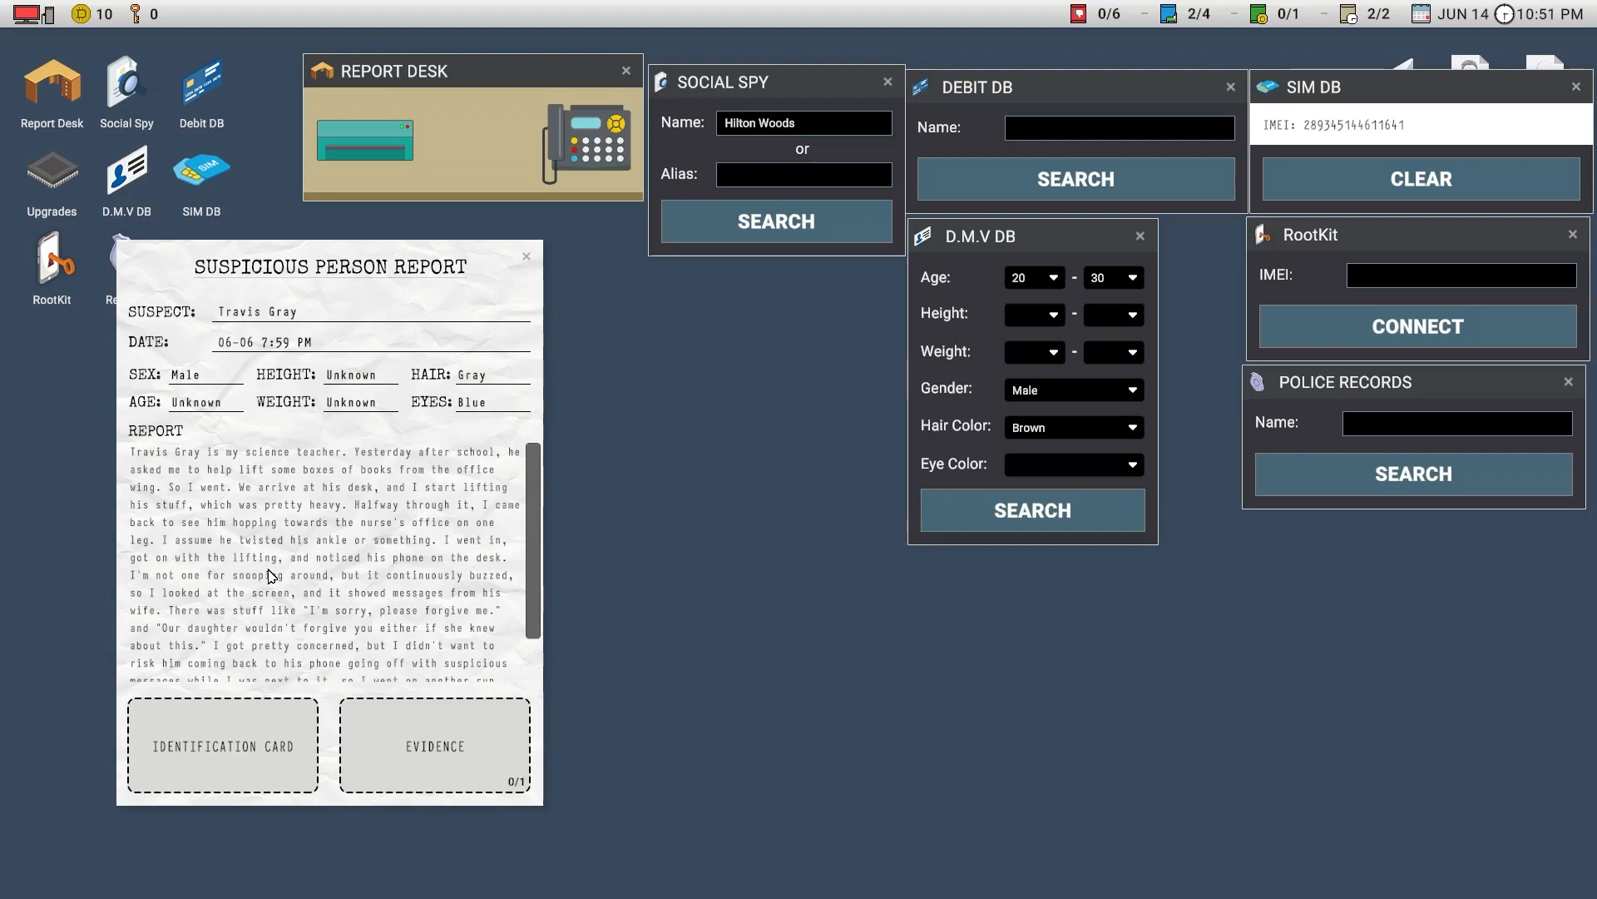
pyautogui.moveTo(241, 590)
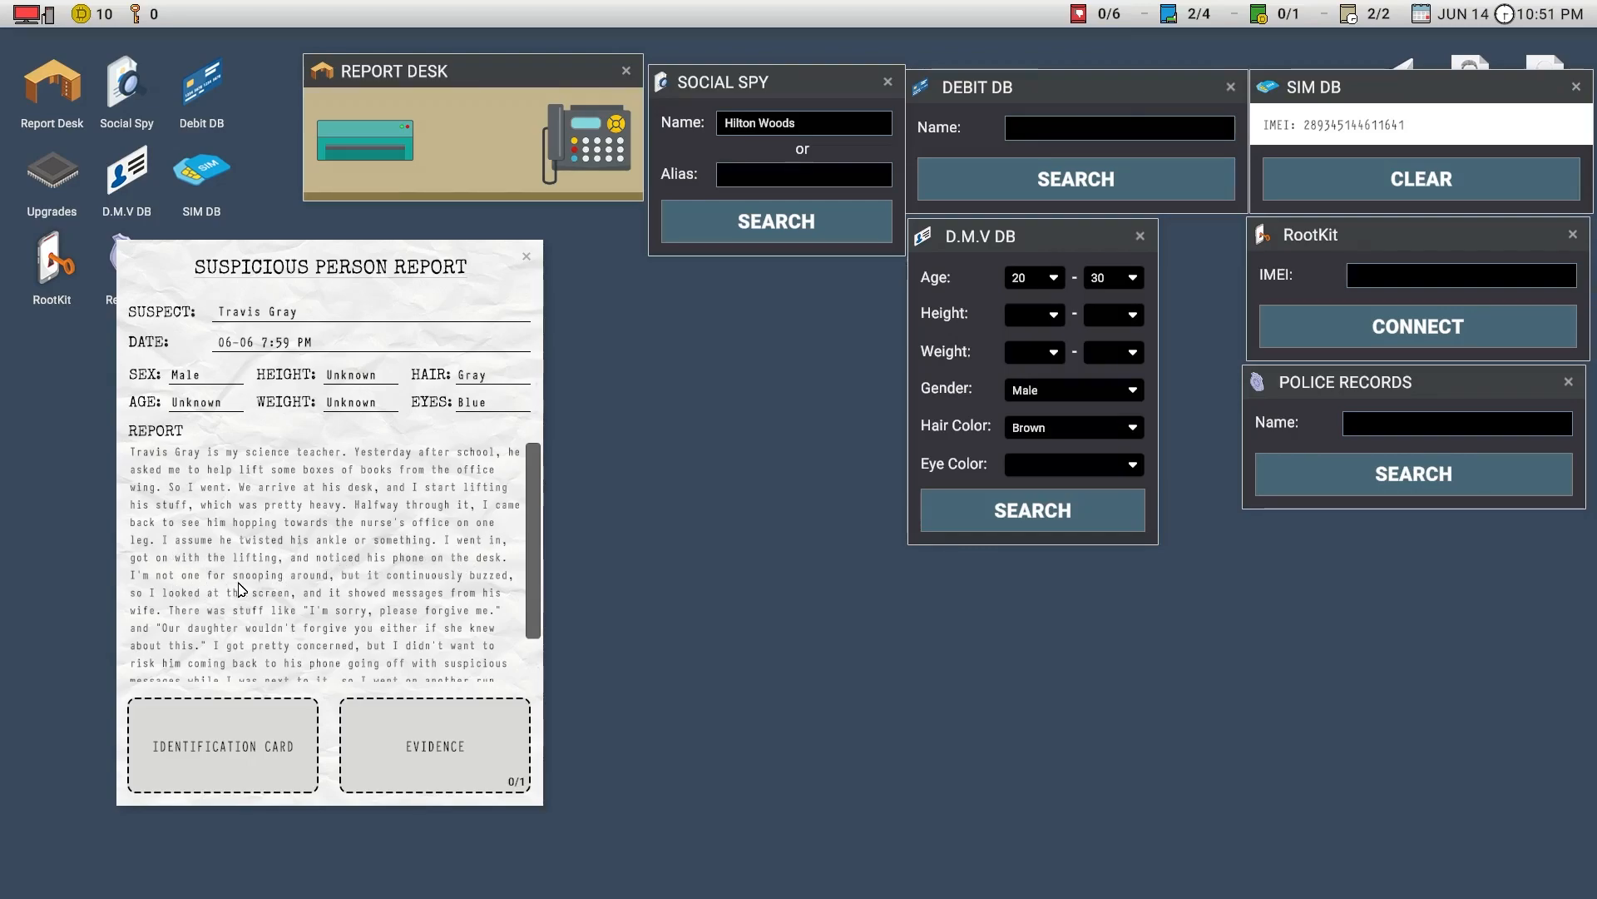
pyautogui.scroll(-3)
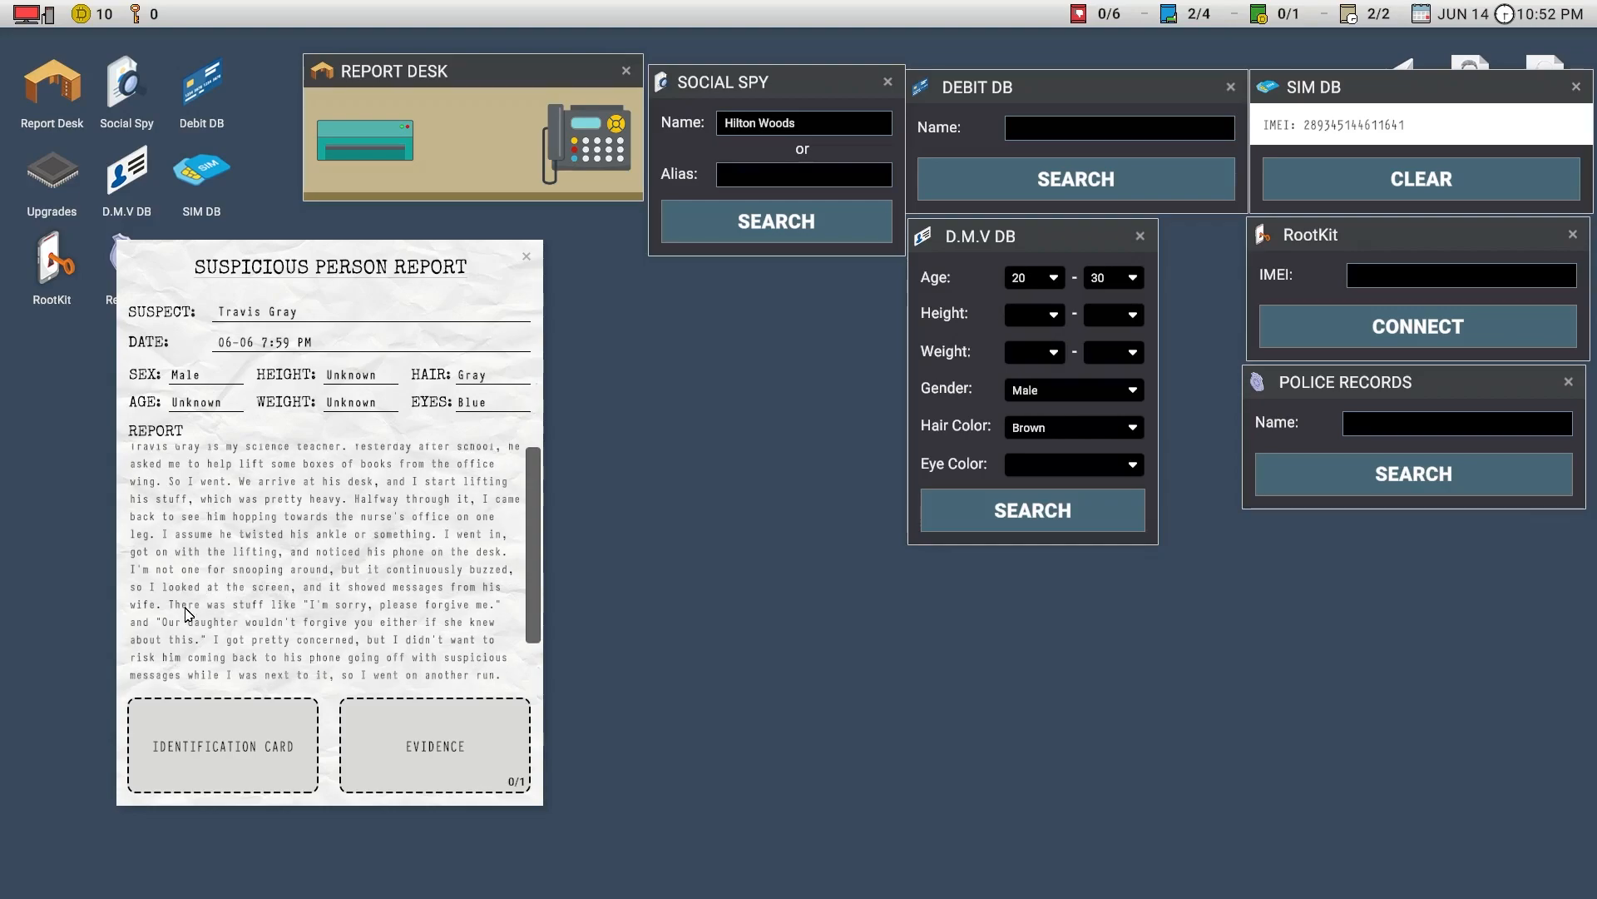
pyautogui.scroll(-3)
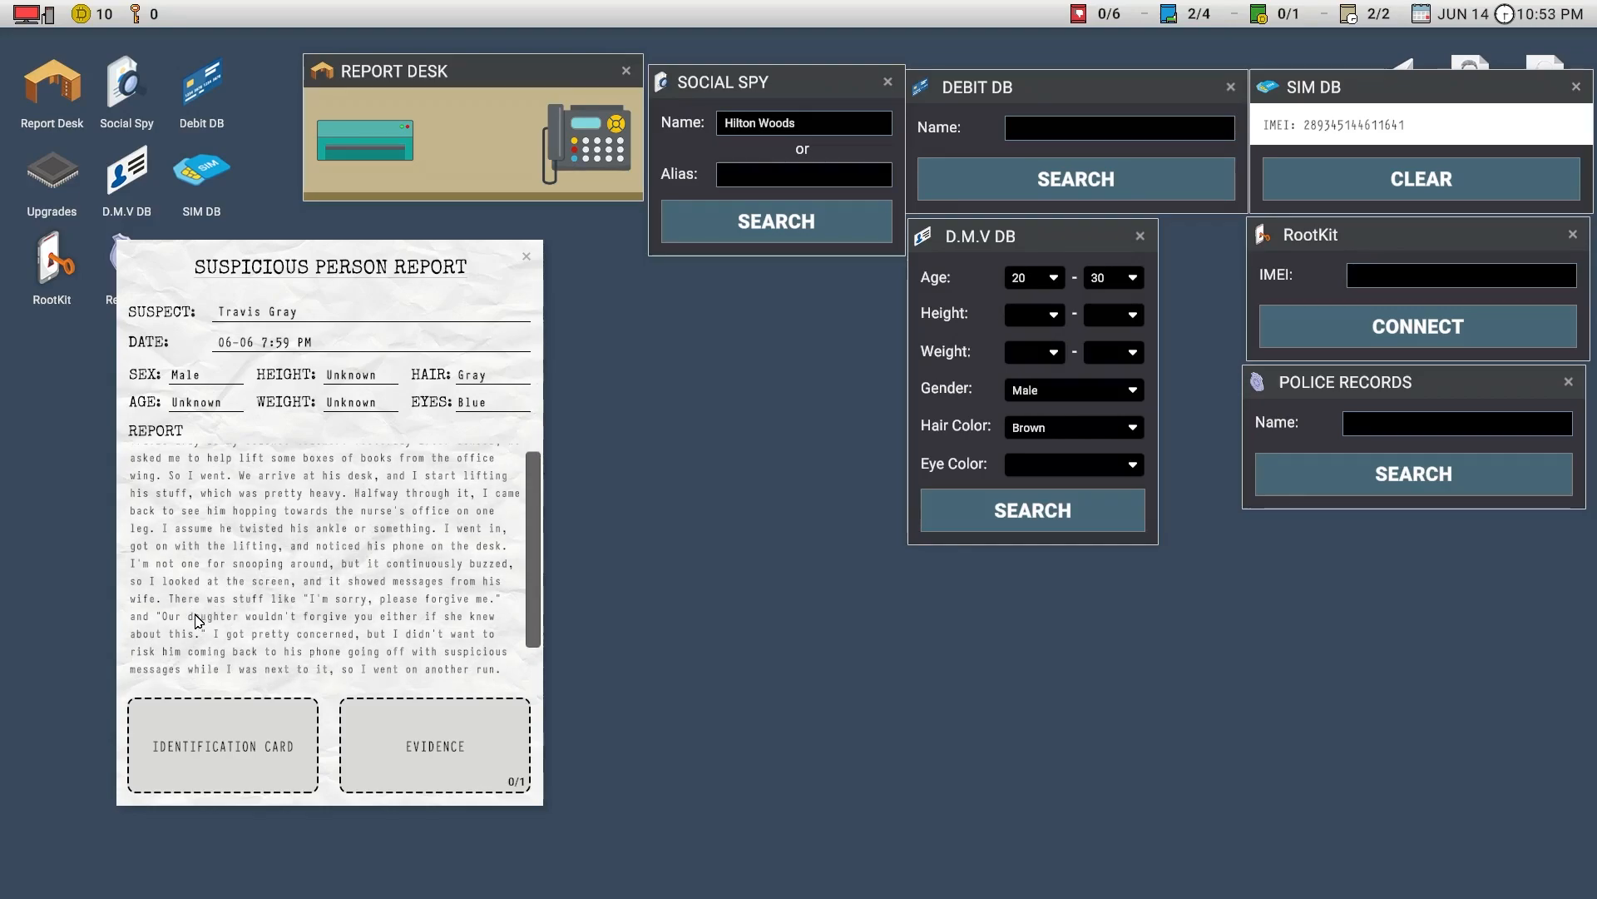
pyautogui.scroll(-3)
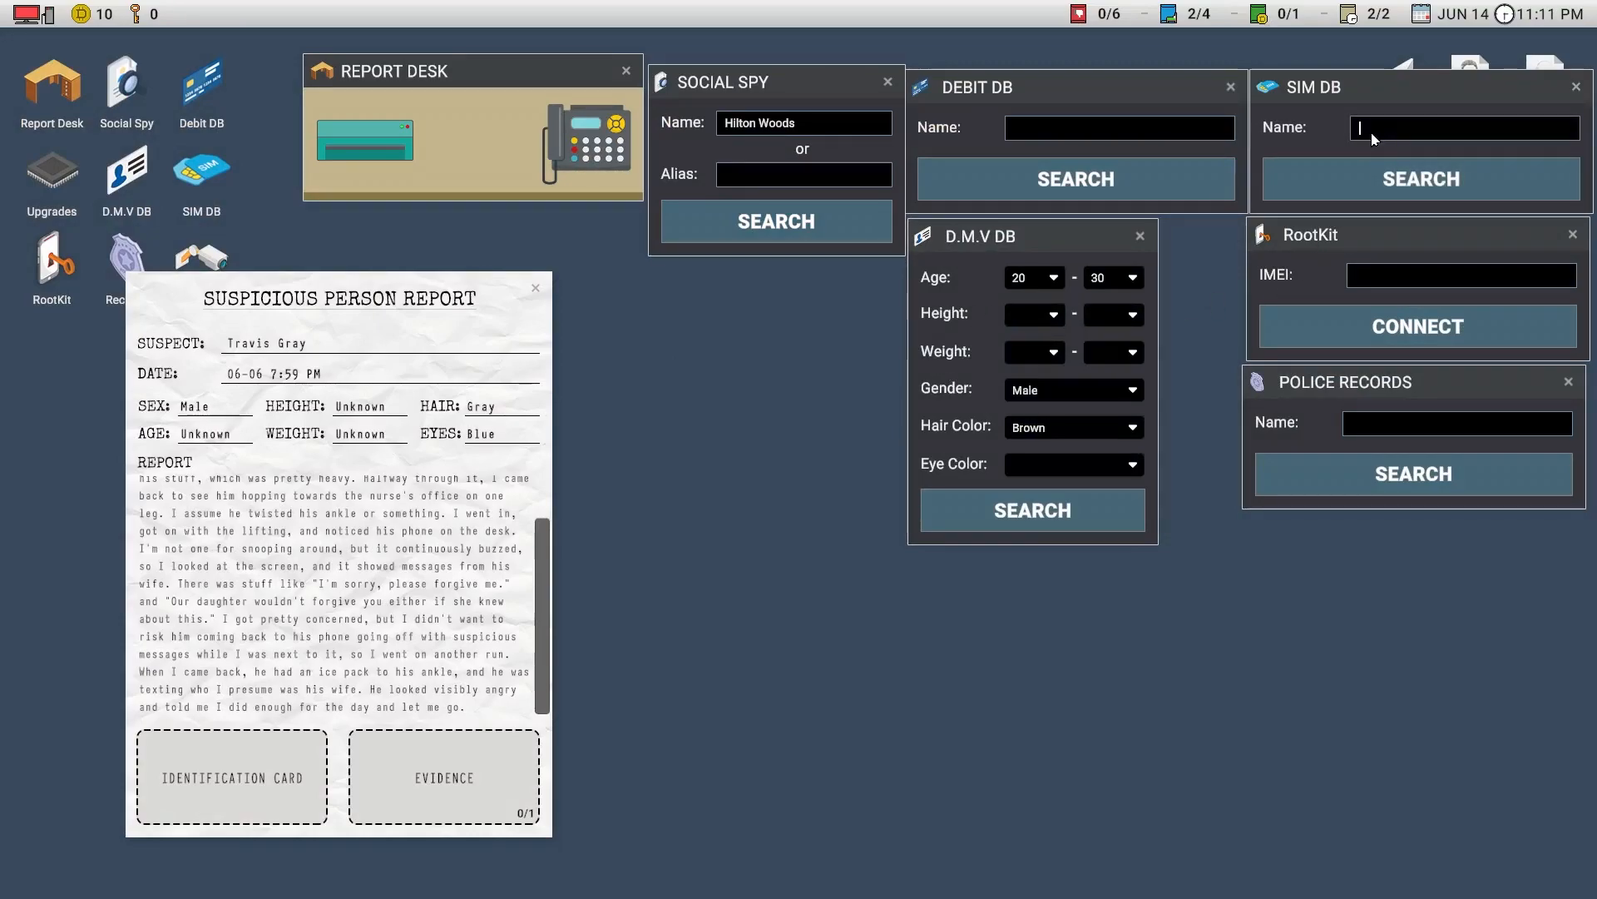
pyautogui.write('Travis')
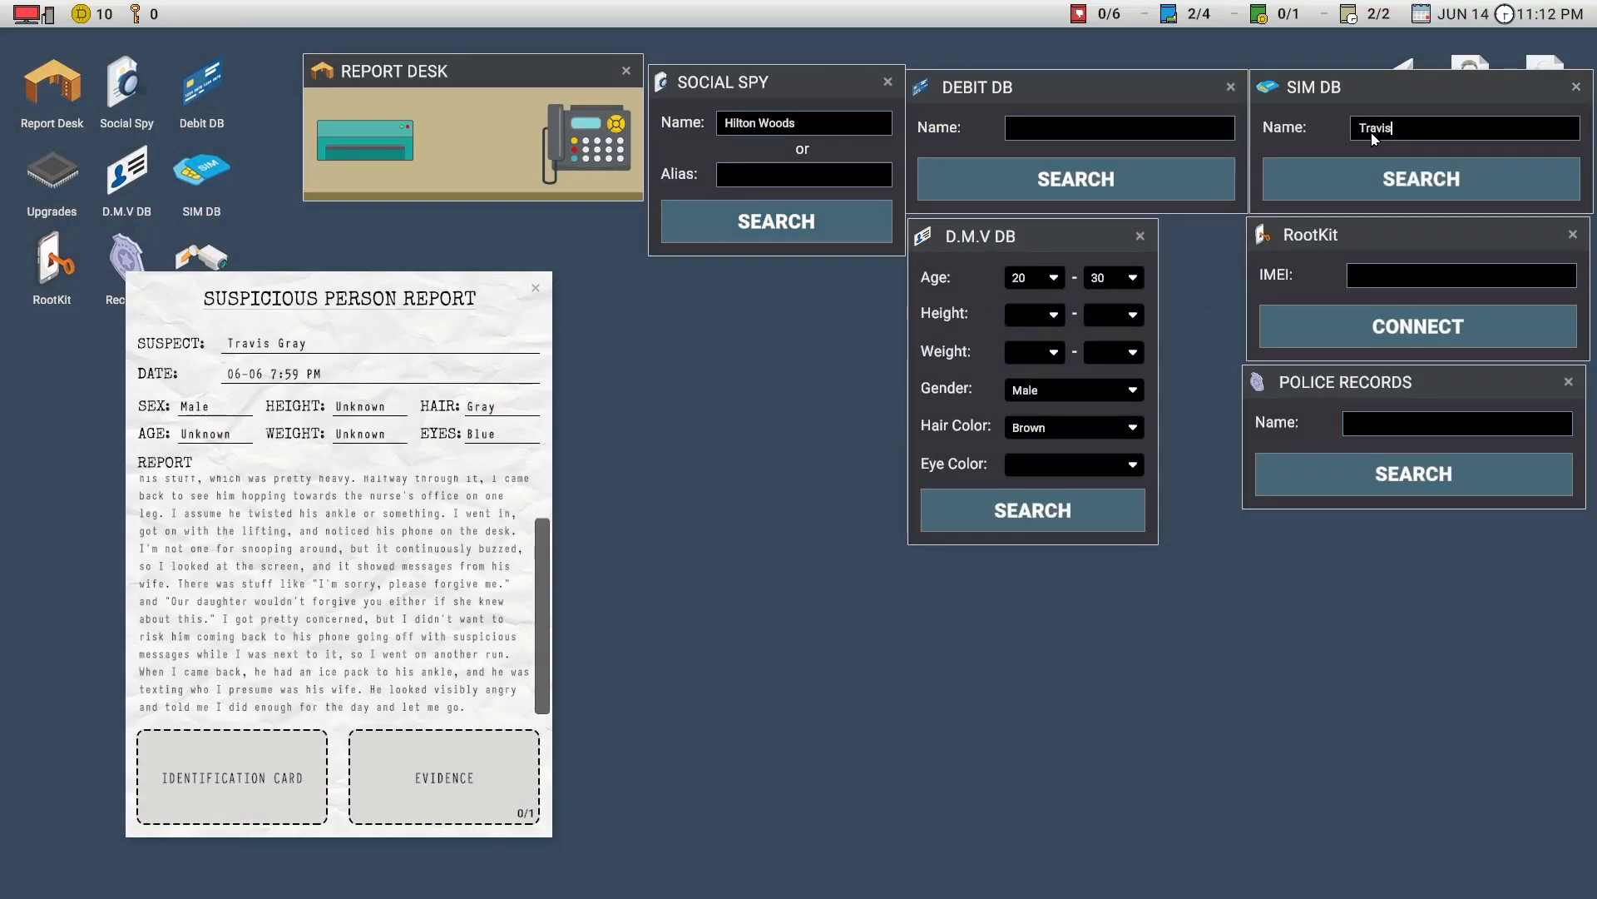
pyautogui.write('Gray')
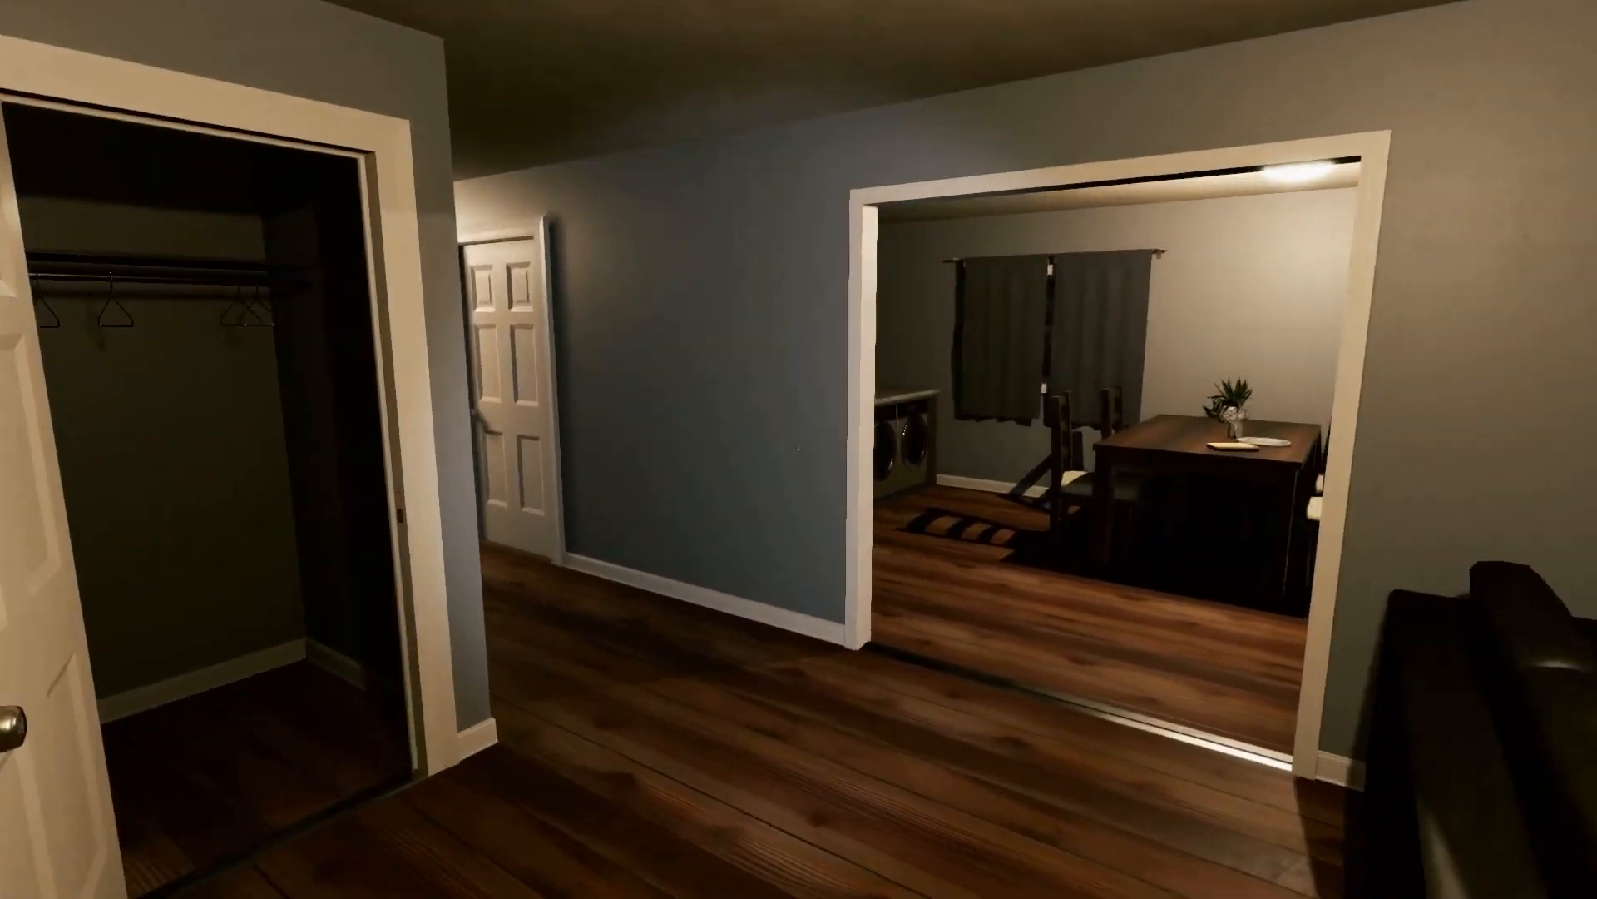
pyautogui.moveTo(799, 449)
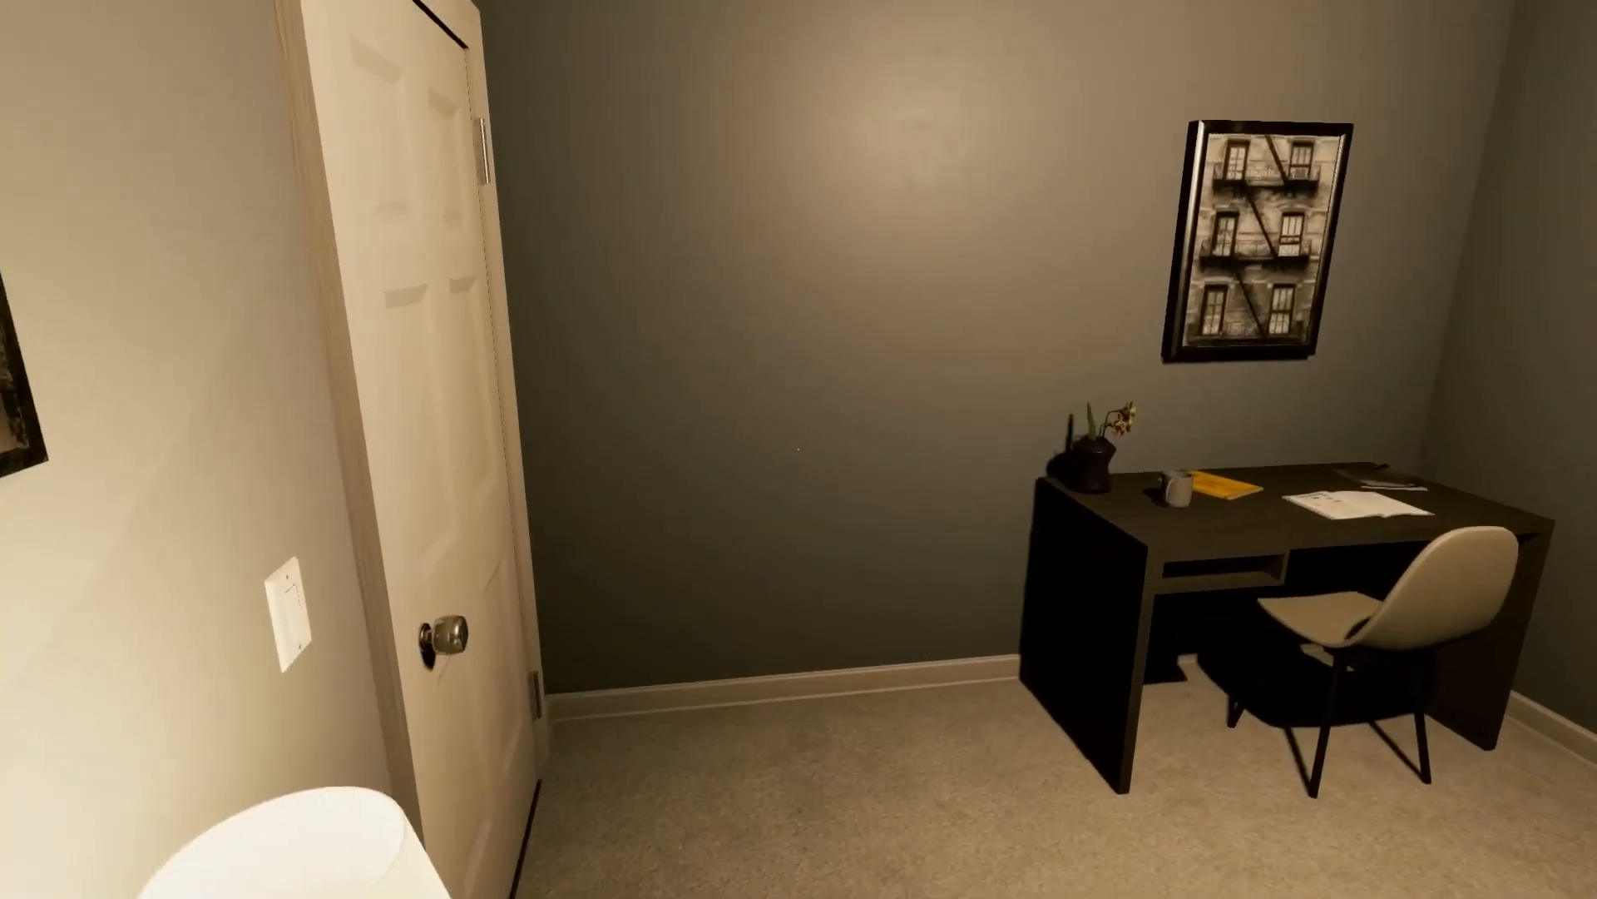
pyautogui.moveTo(799, 450)
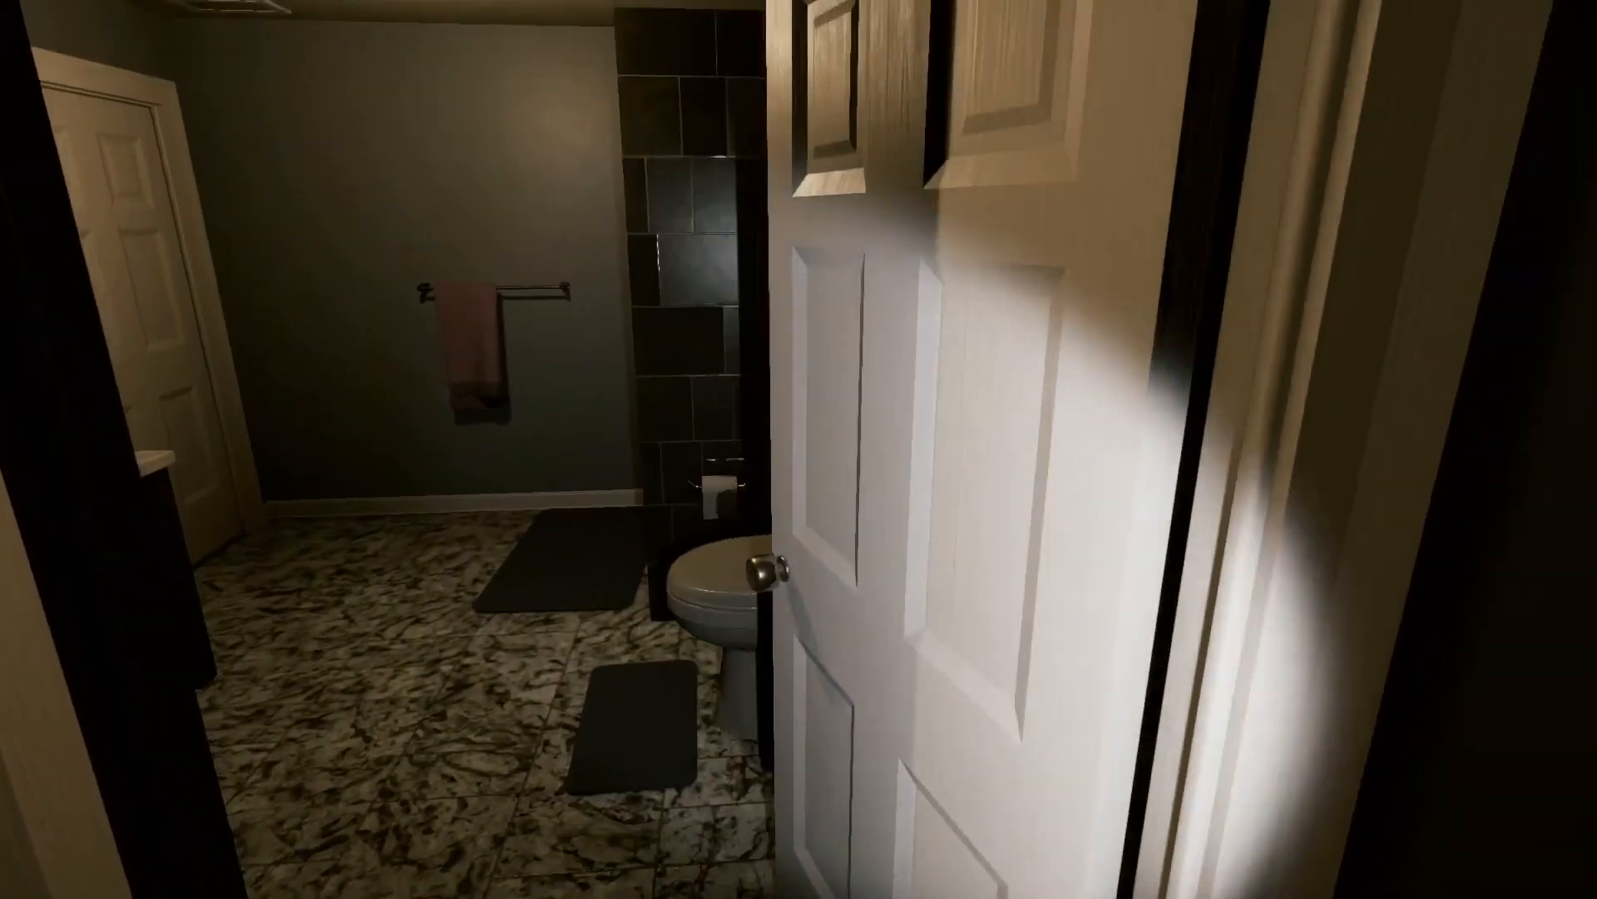
pyautogui.moveTo(798, 449)
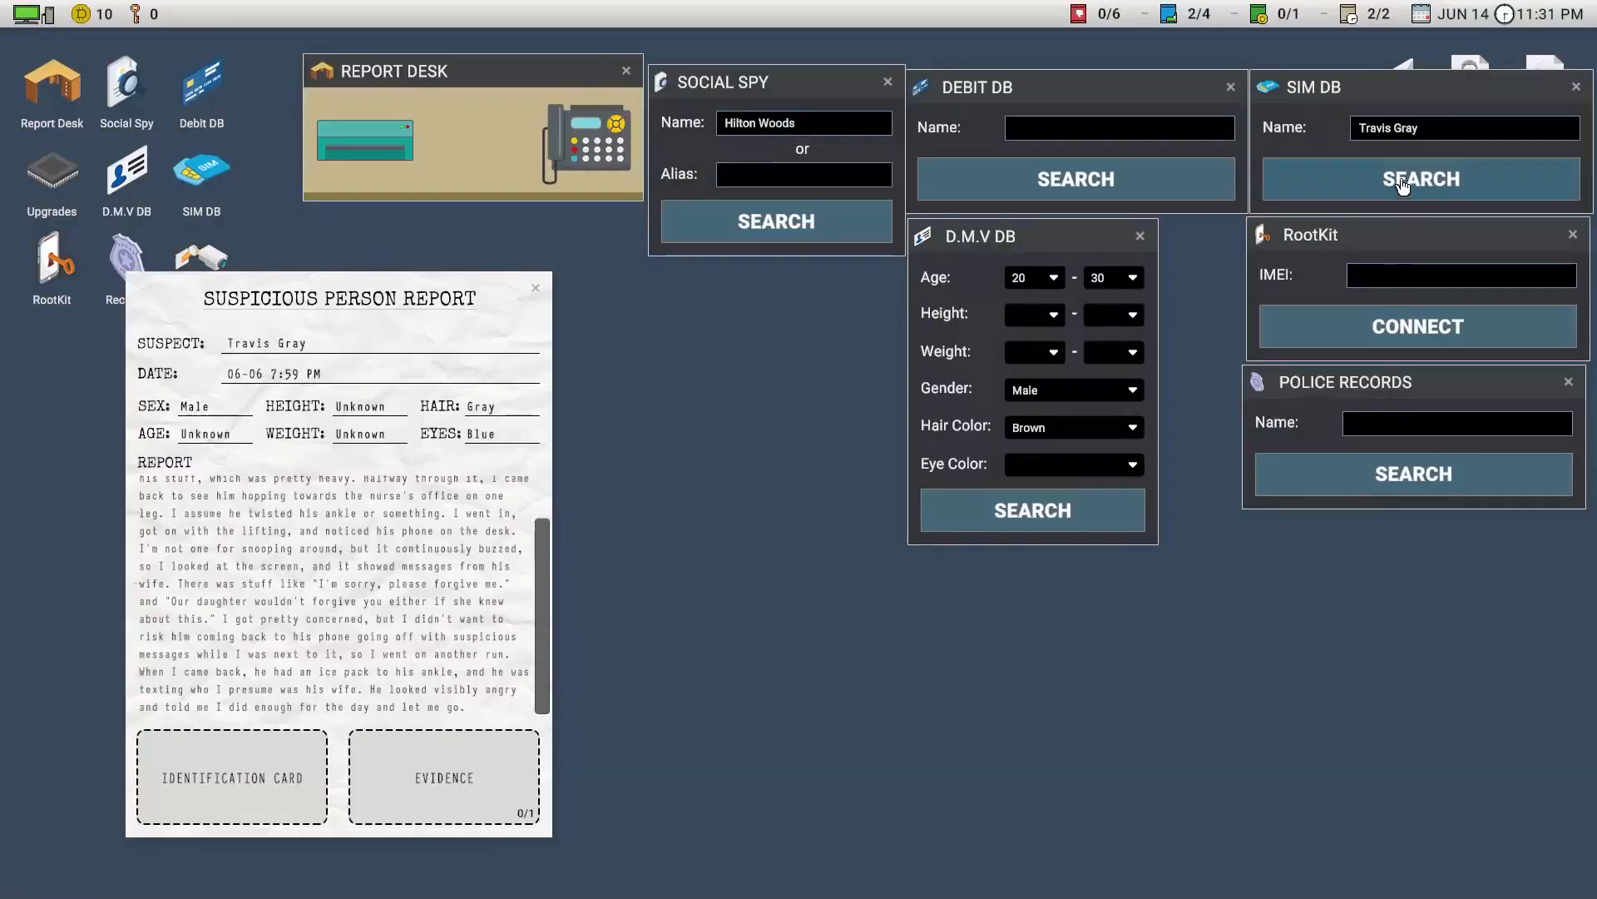
# Look up Travis Gray's IMEI, connect RootKit to his phone and crack it open
pyautogui.click(1419, 178)
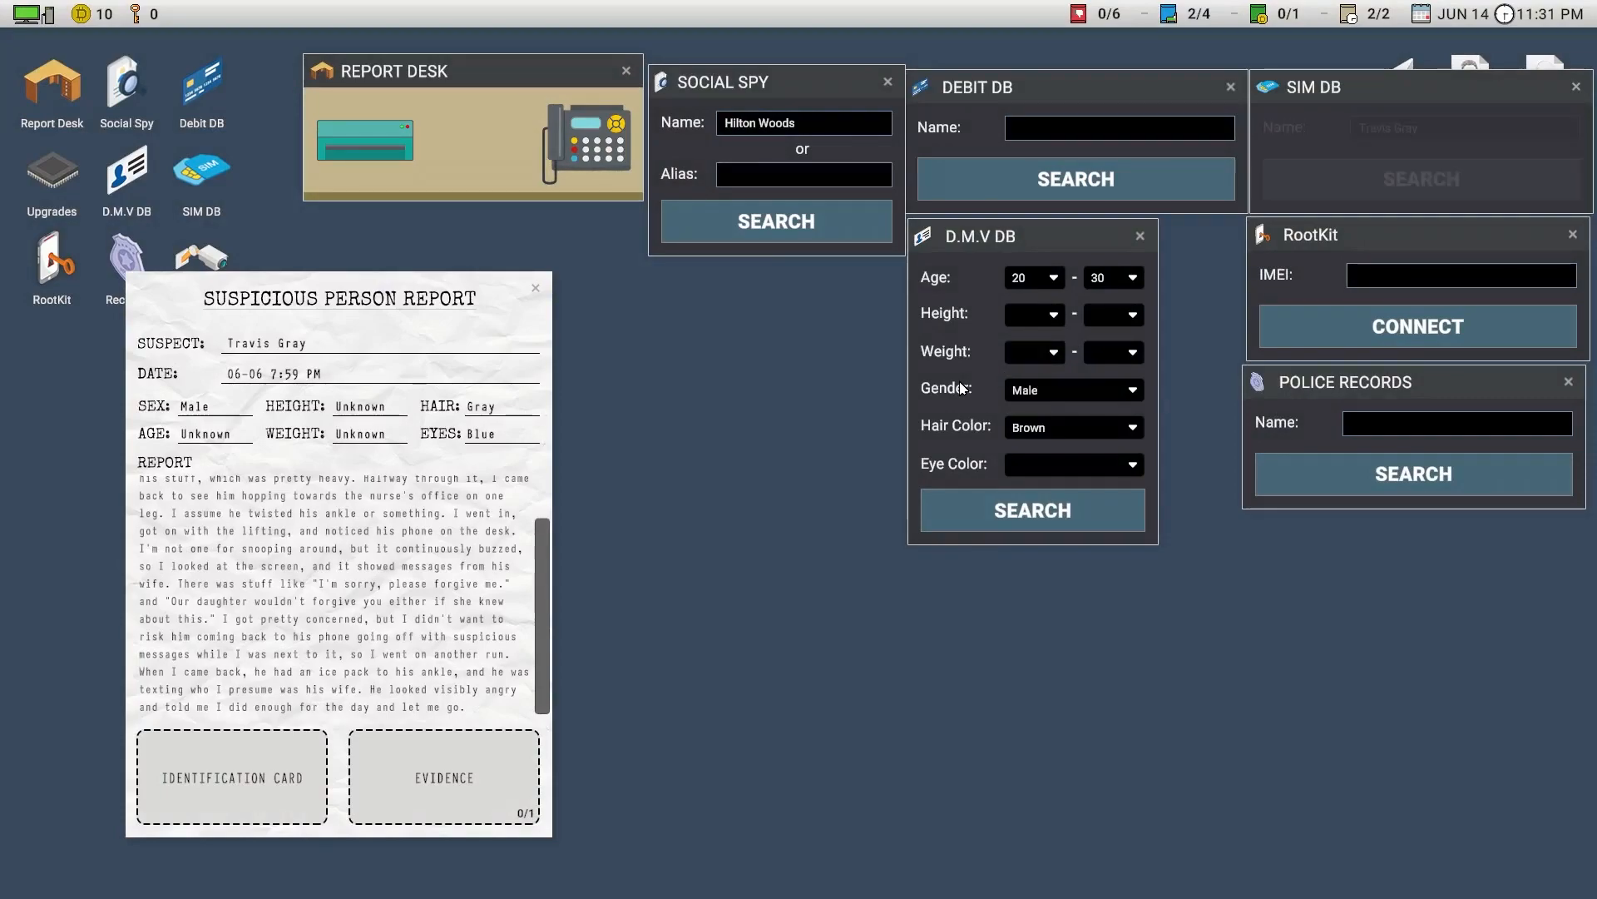
pyautogui.click(1420, 178)
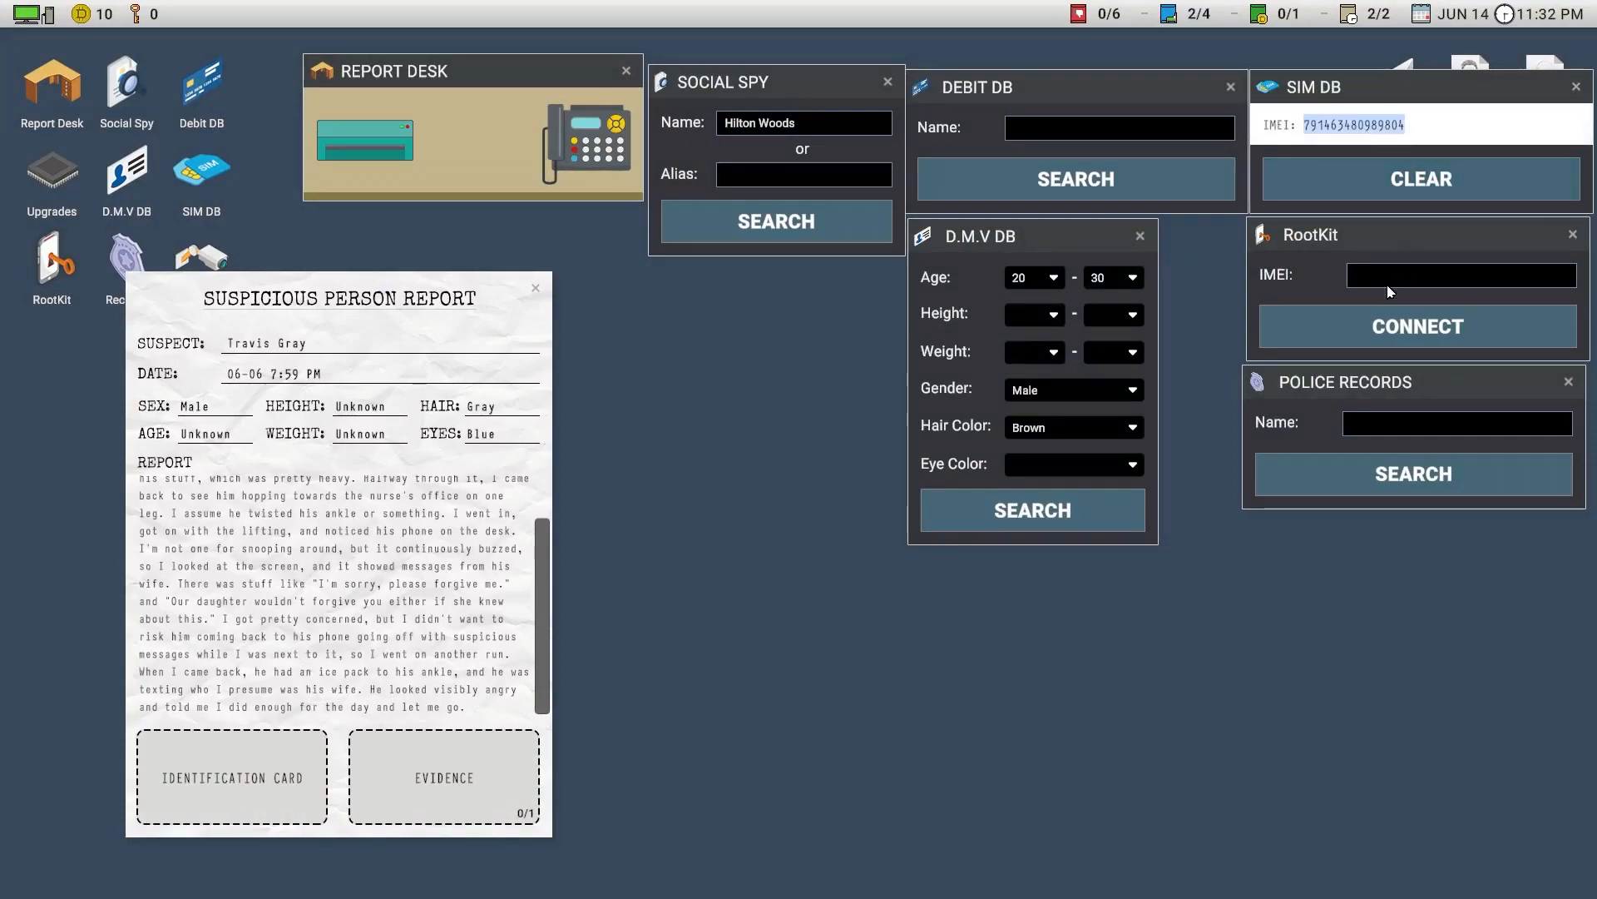
pyautogui.click(1416, 326)
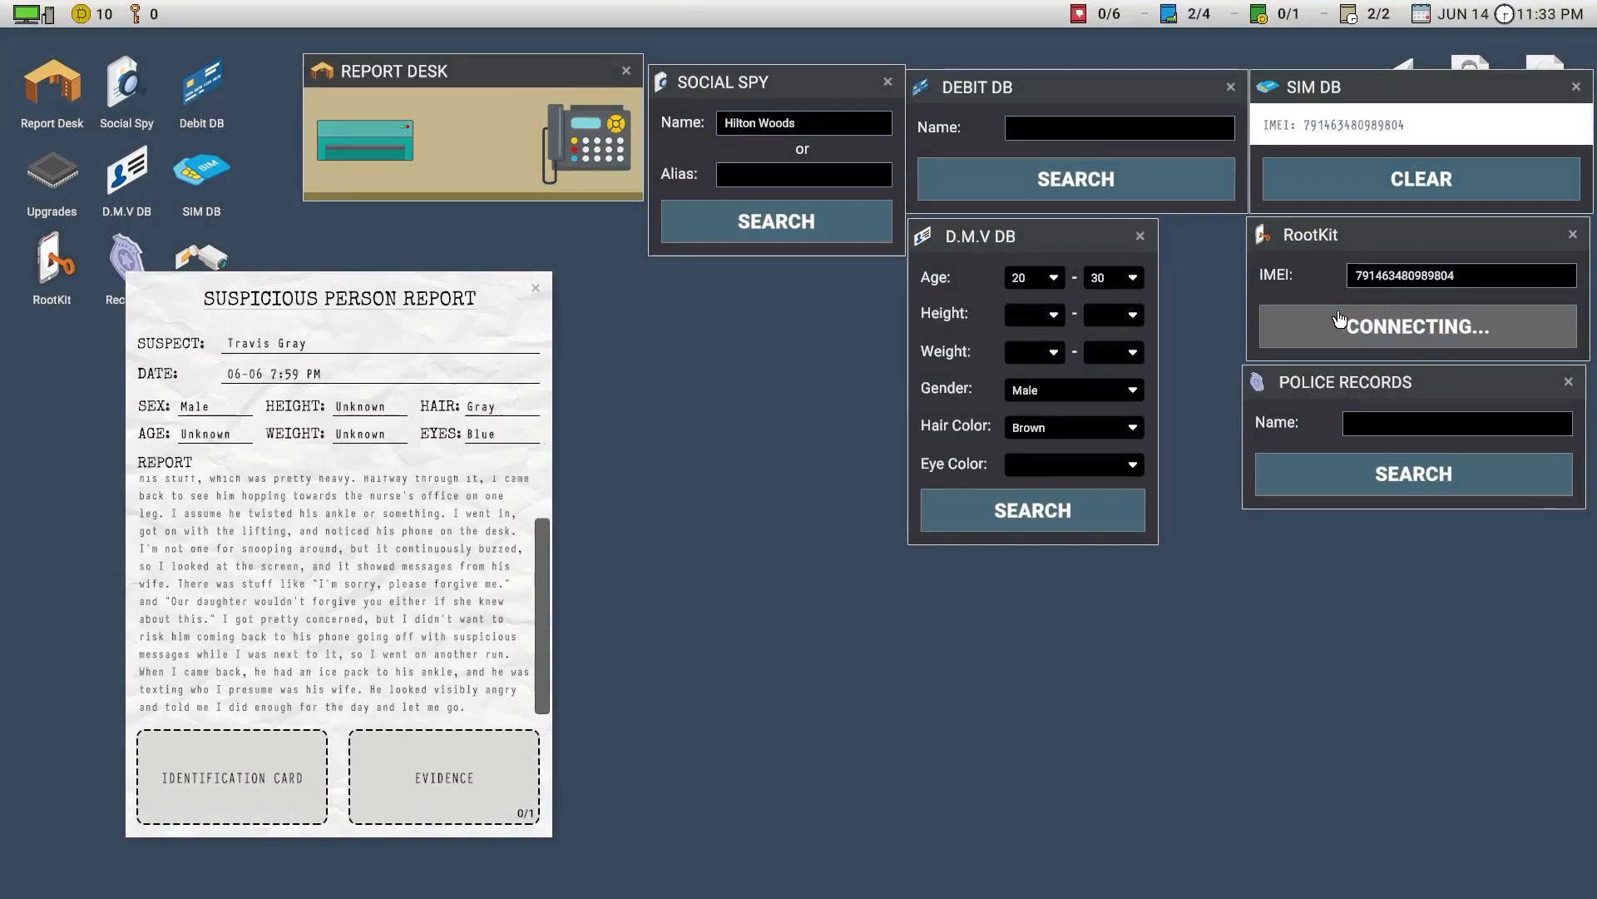
pyautogui.moveTo(1359, 311)
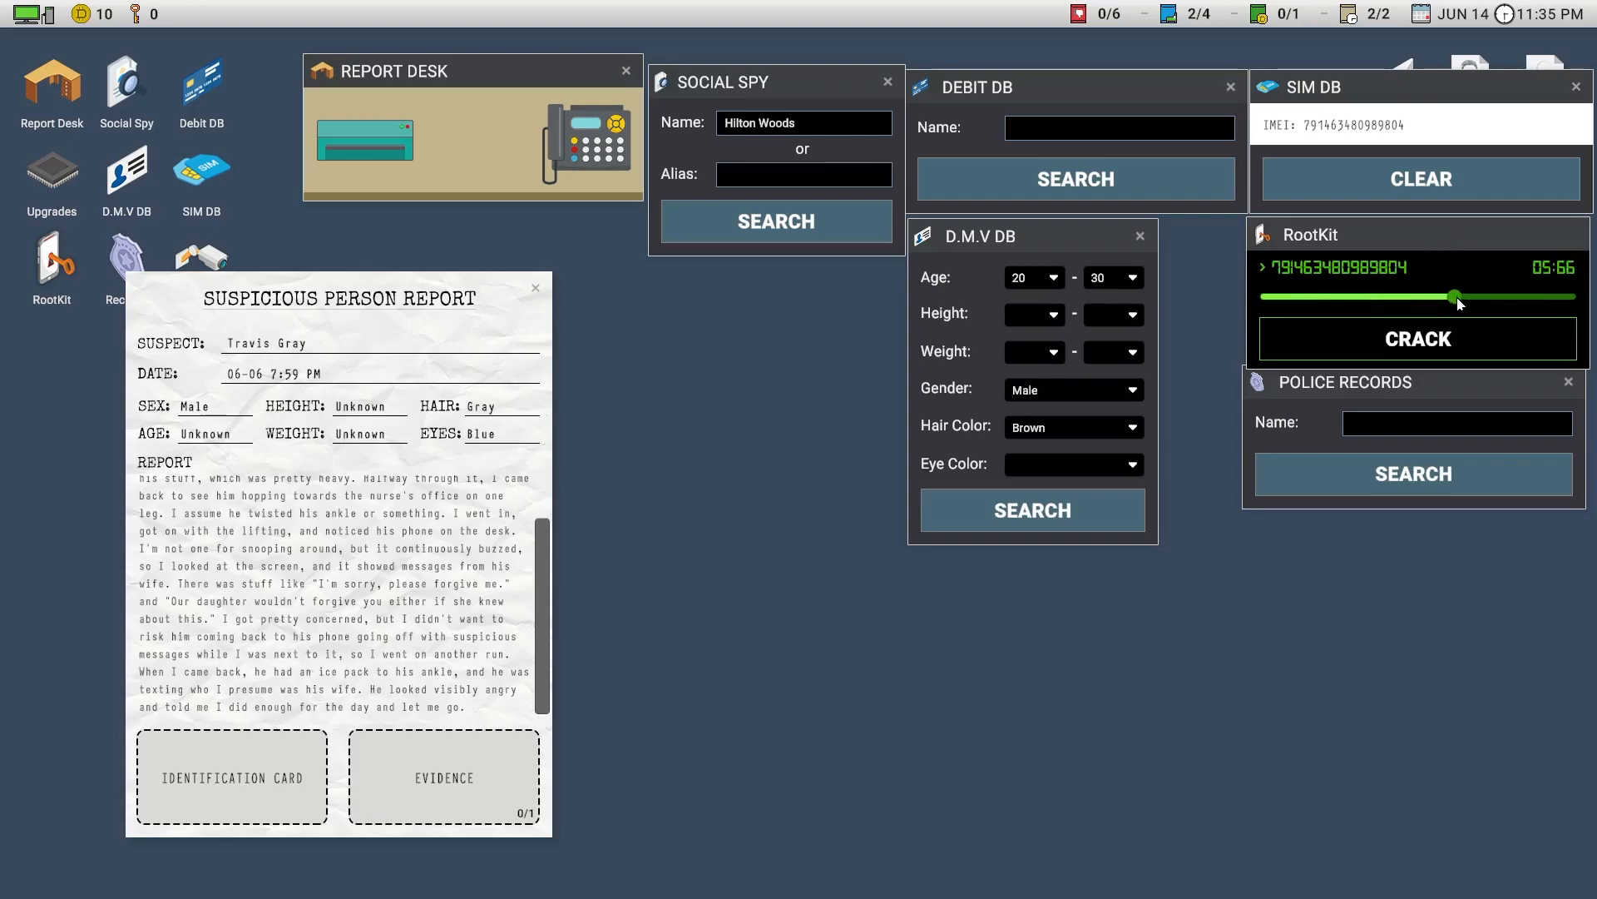
pyautogui.click(1416, 337)
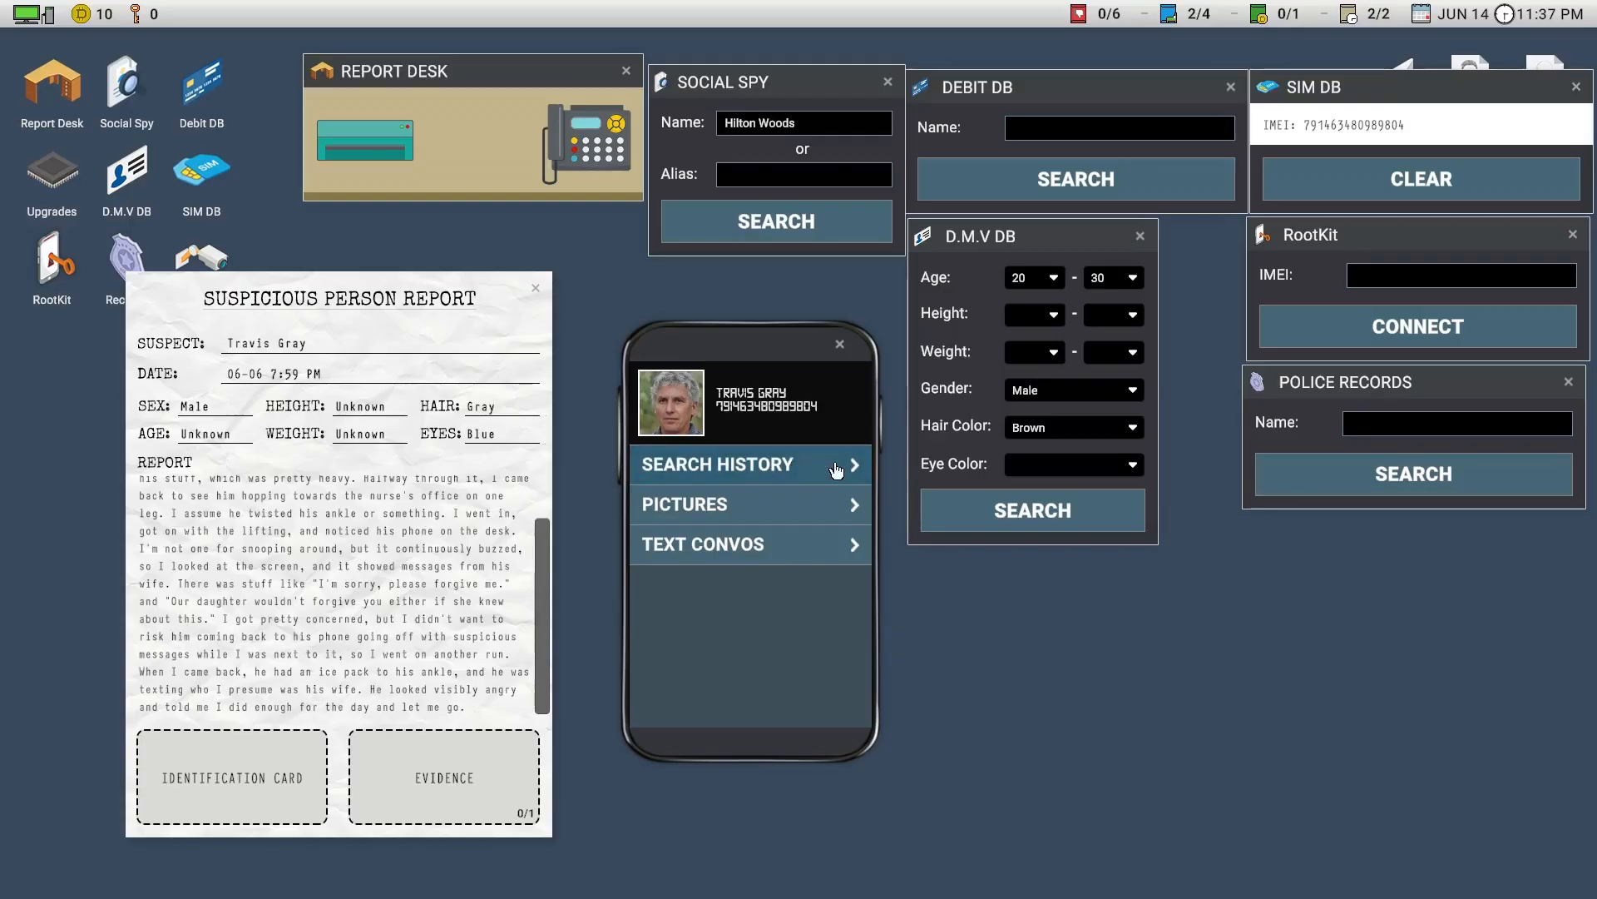
pyautogui.click(715, 464)
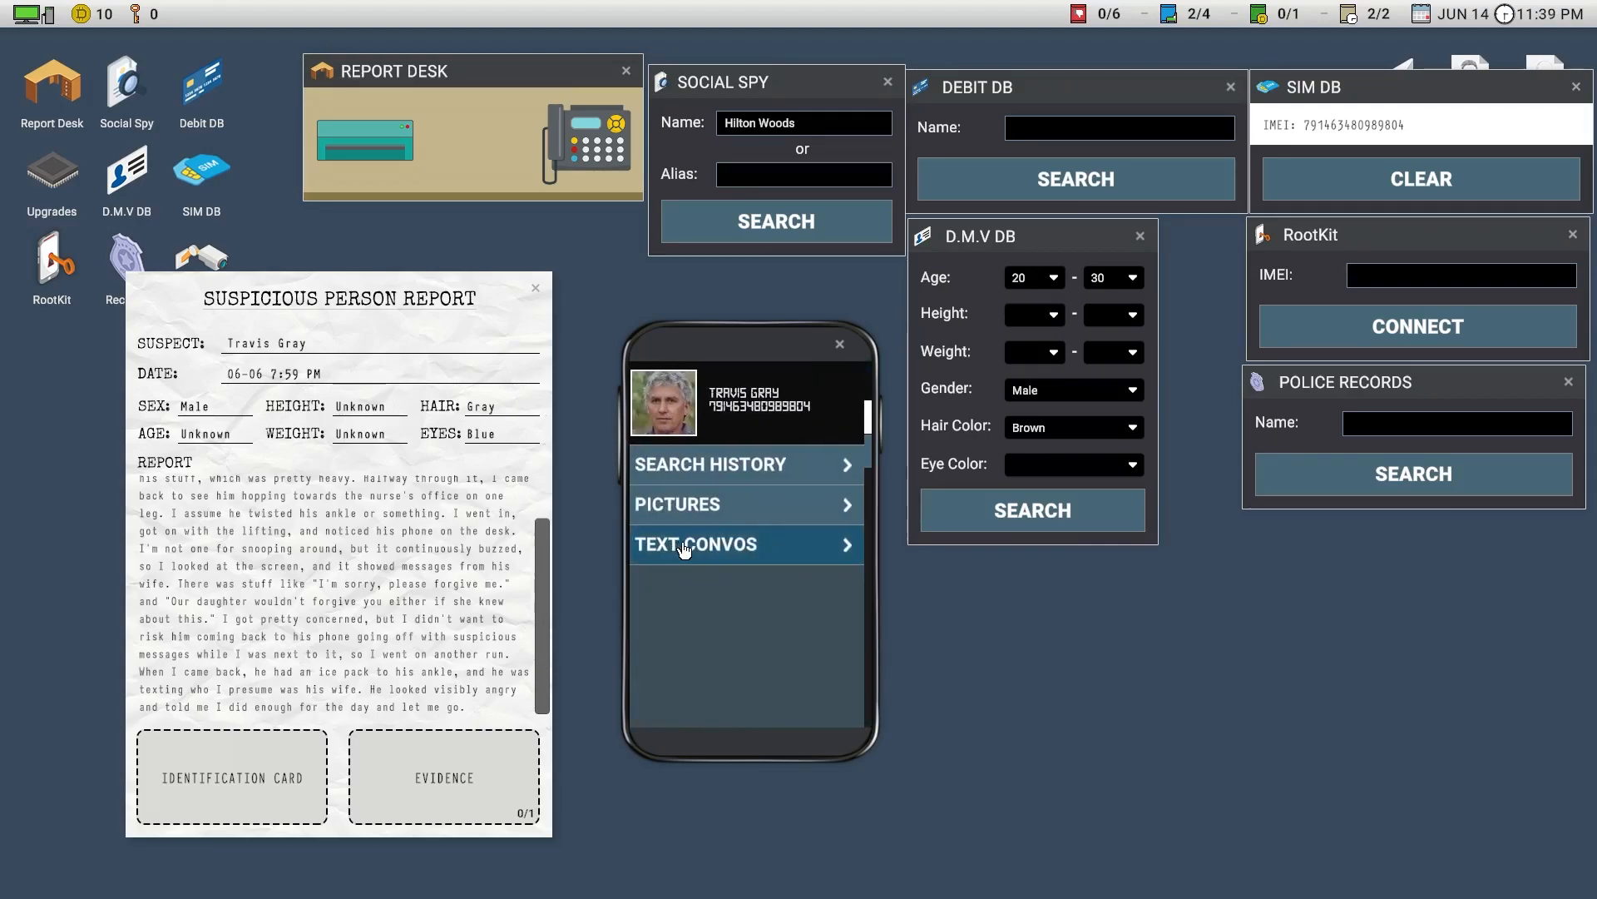
pyautogui.click(696, 544)
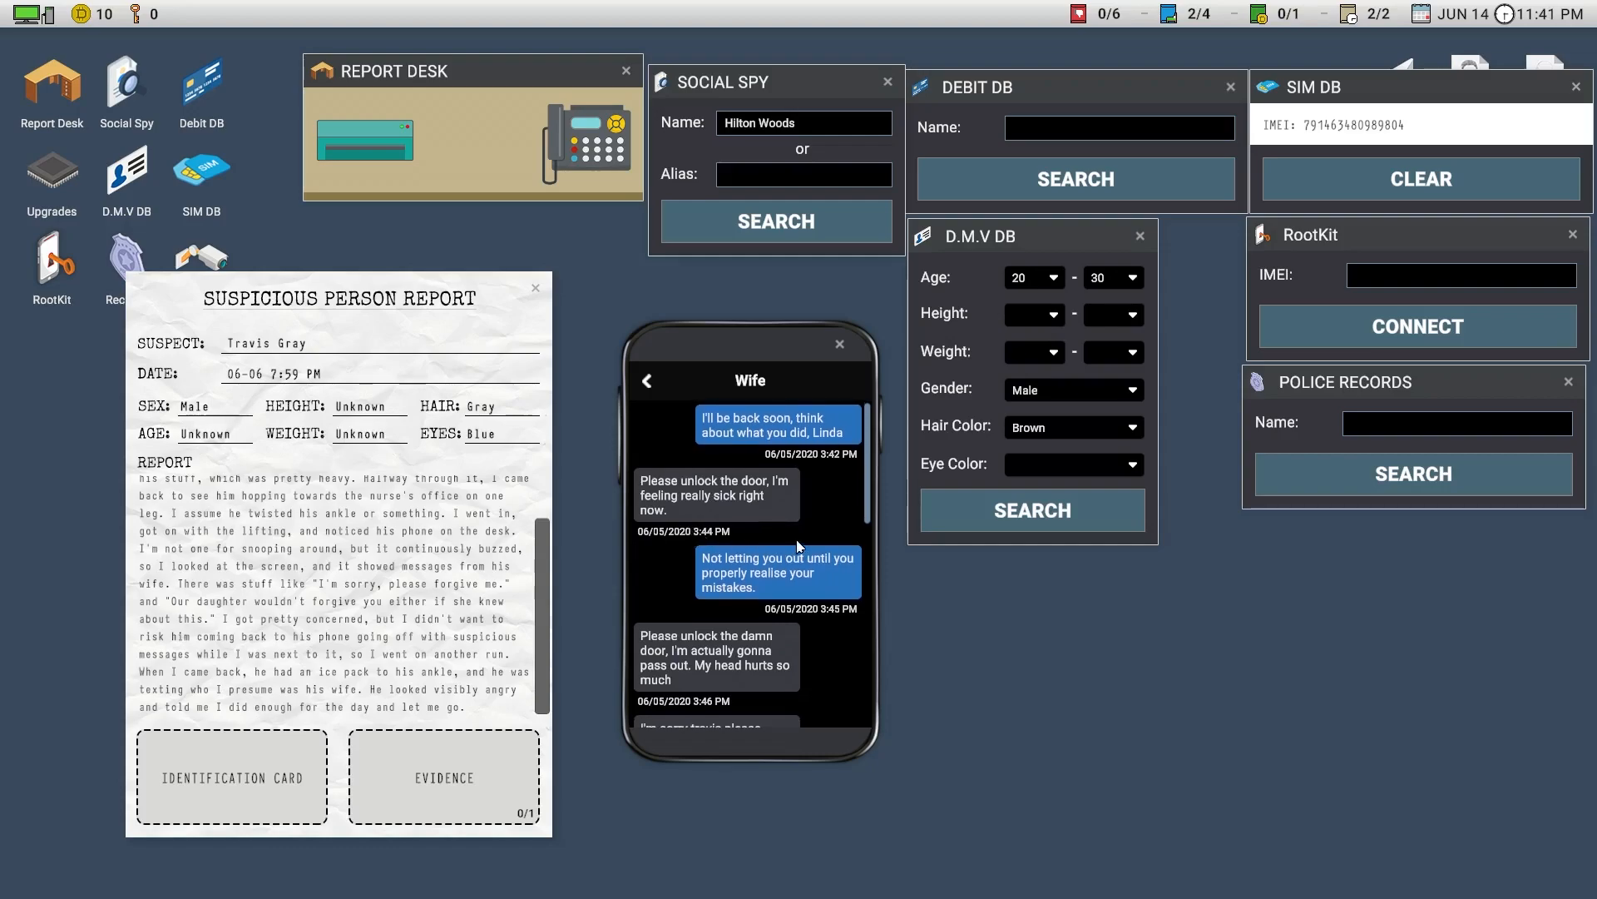
pyautogui.scroll(-3)
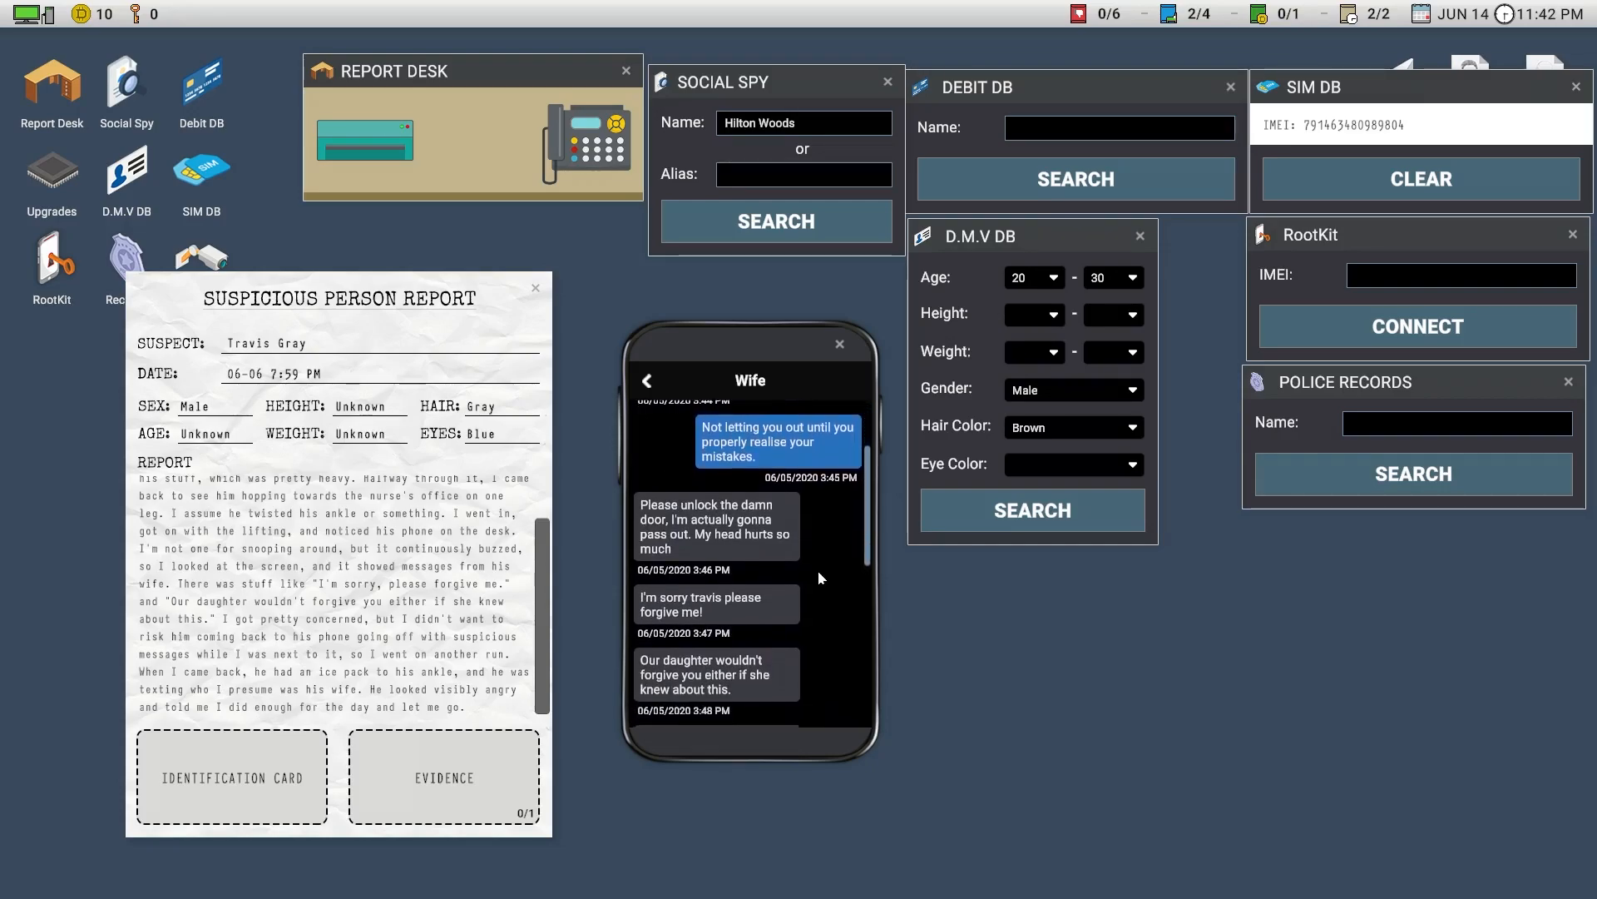
pyautogui.scroll(-3)
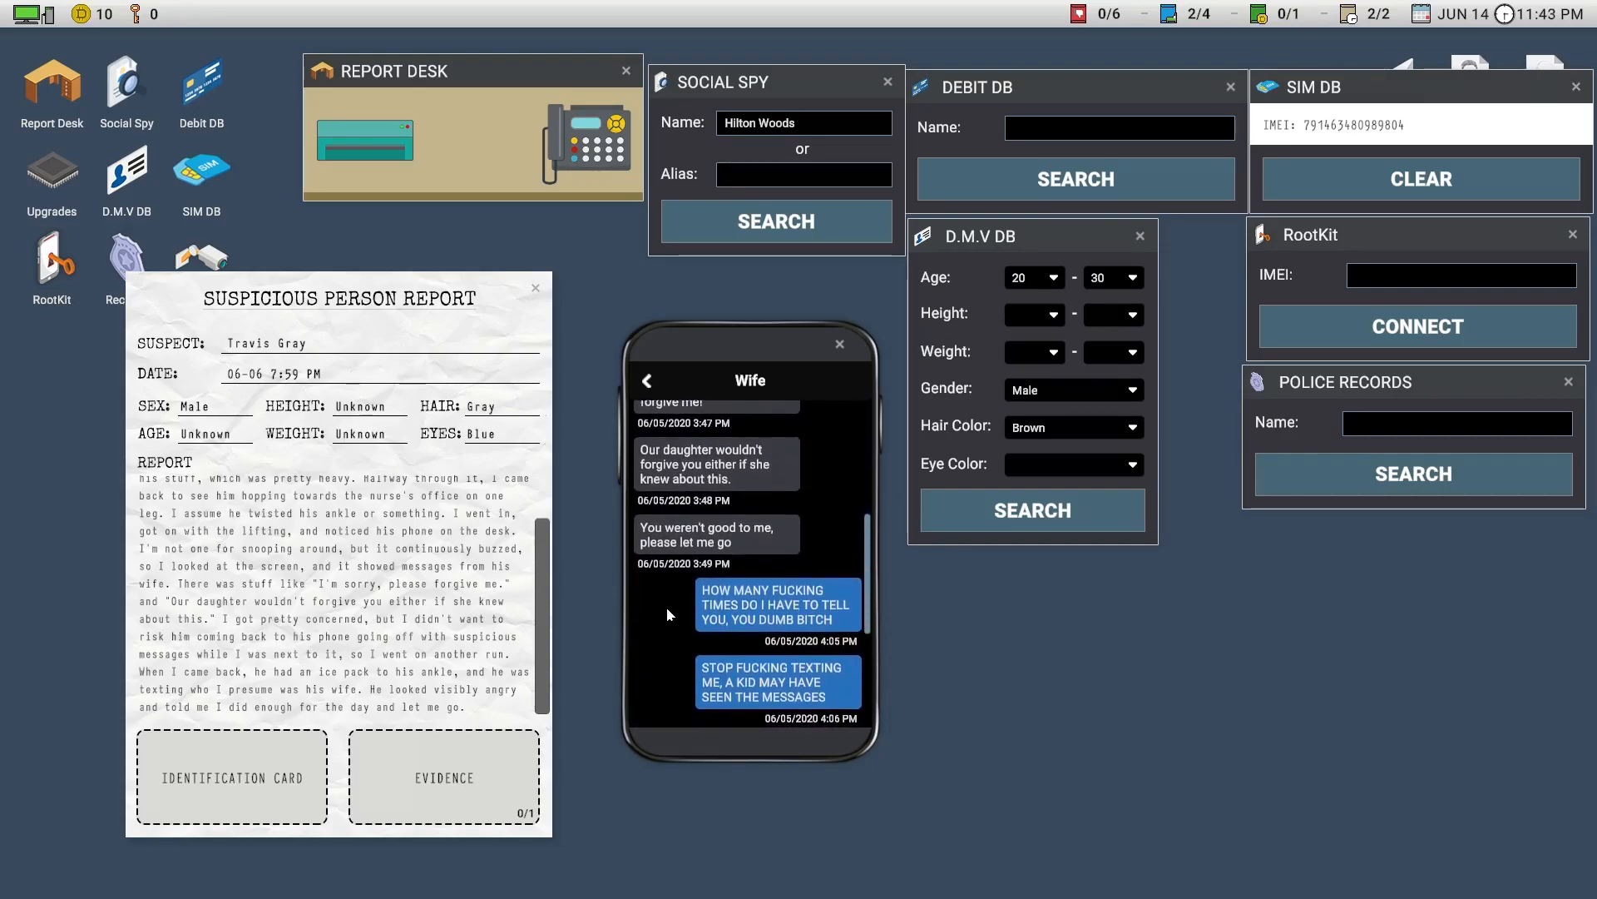
pyautogui.scroll(-3)
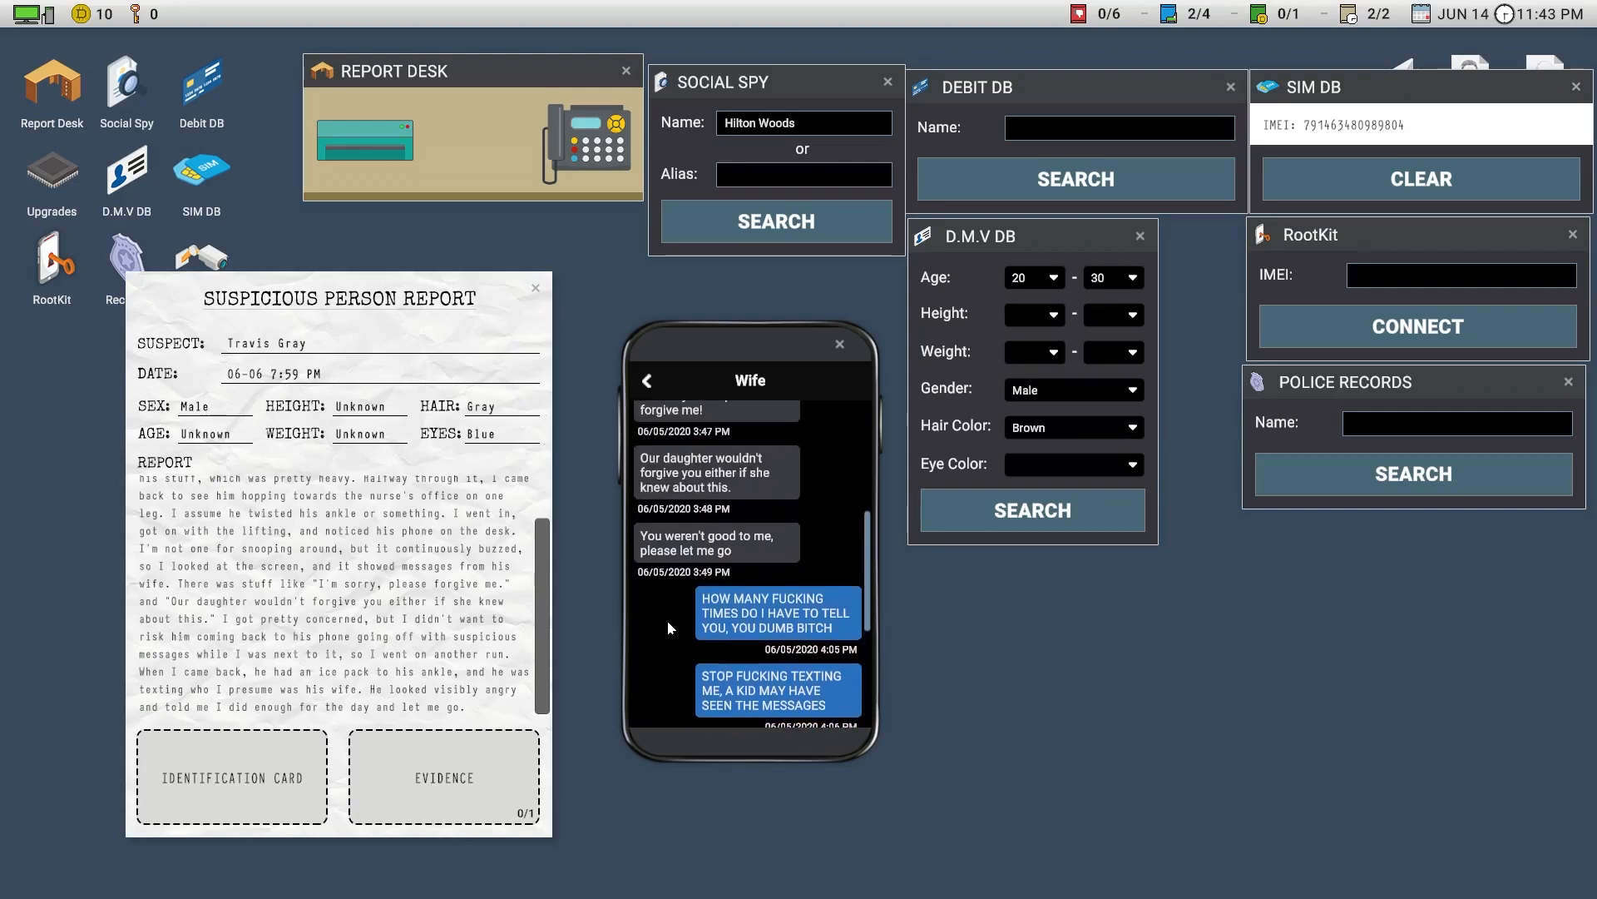
pyautogui.scroll(-3)
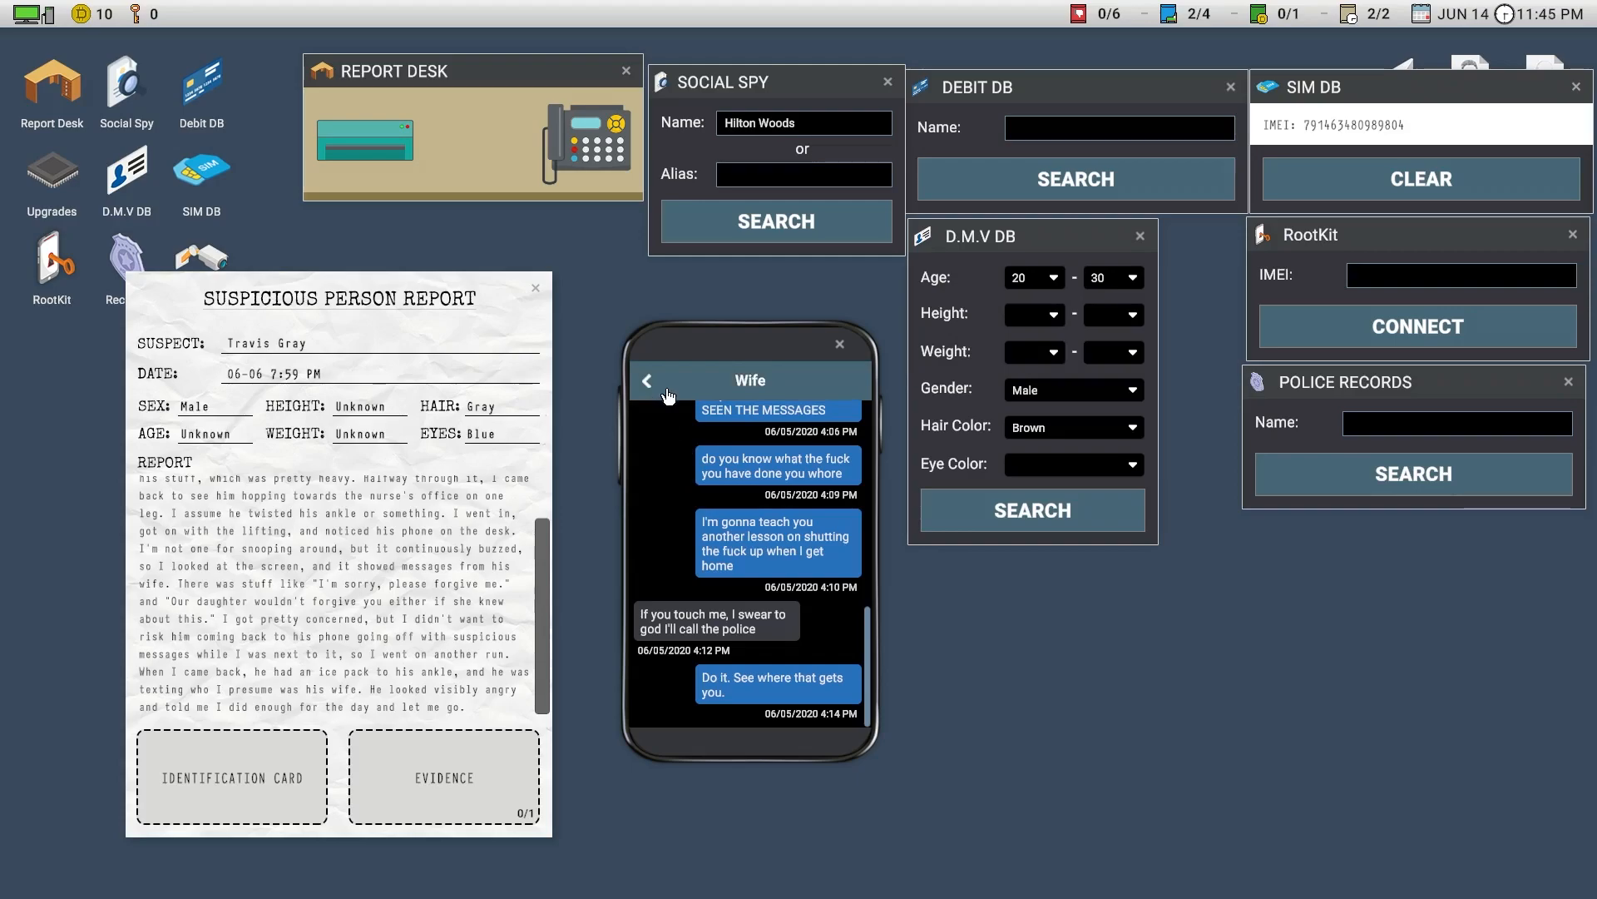
pyautogui.click(646, 379)
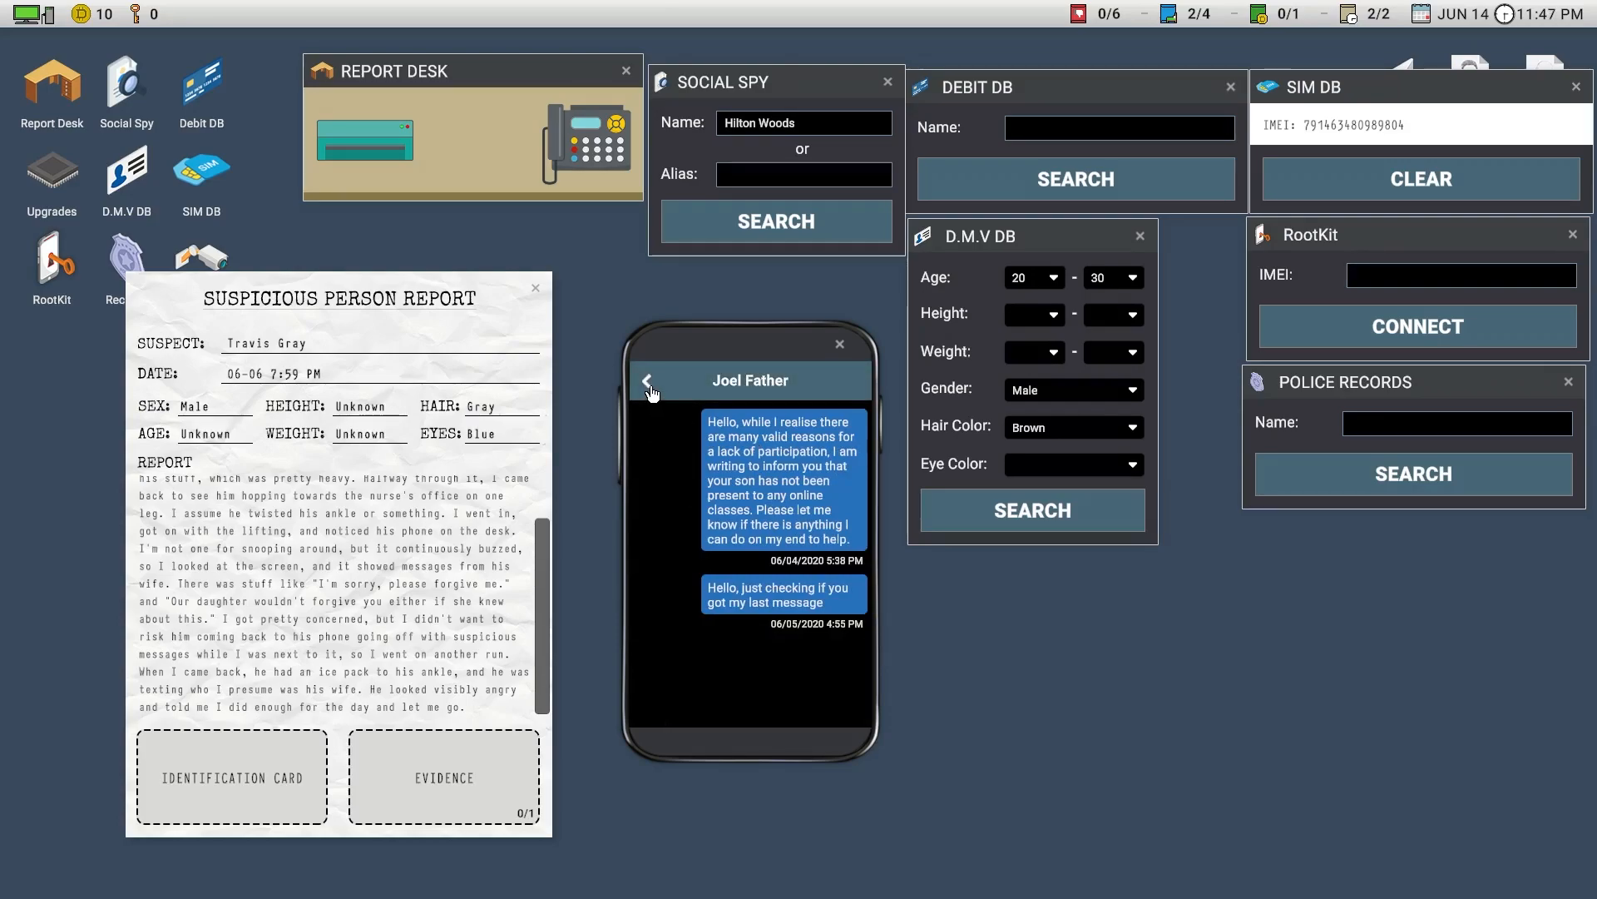
pyautogui.click(645, 379)
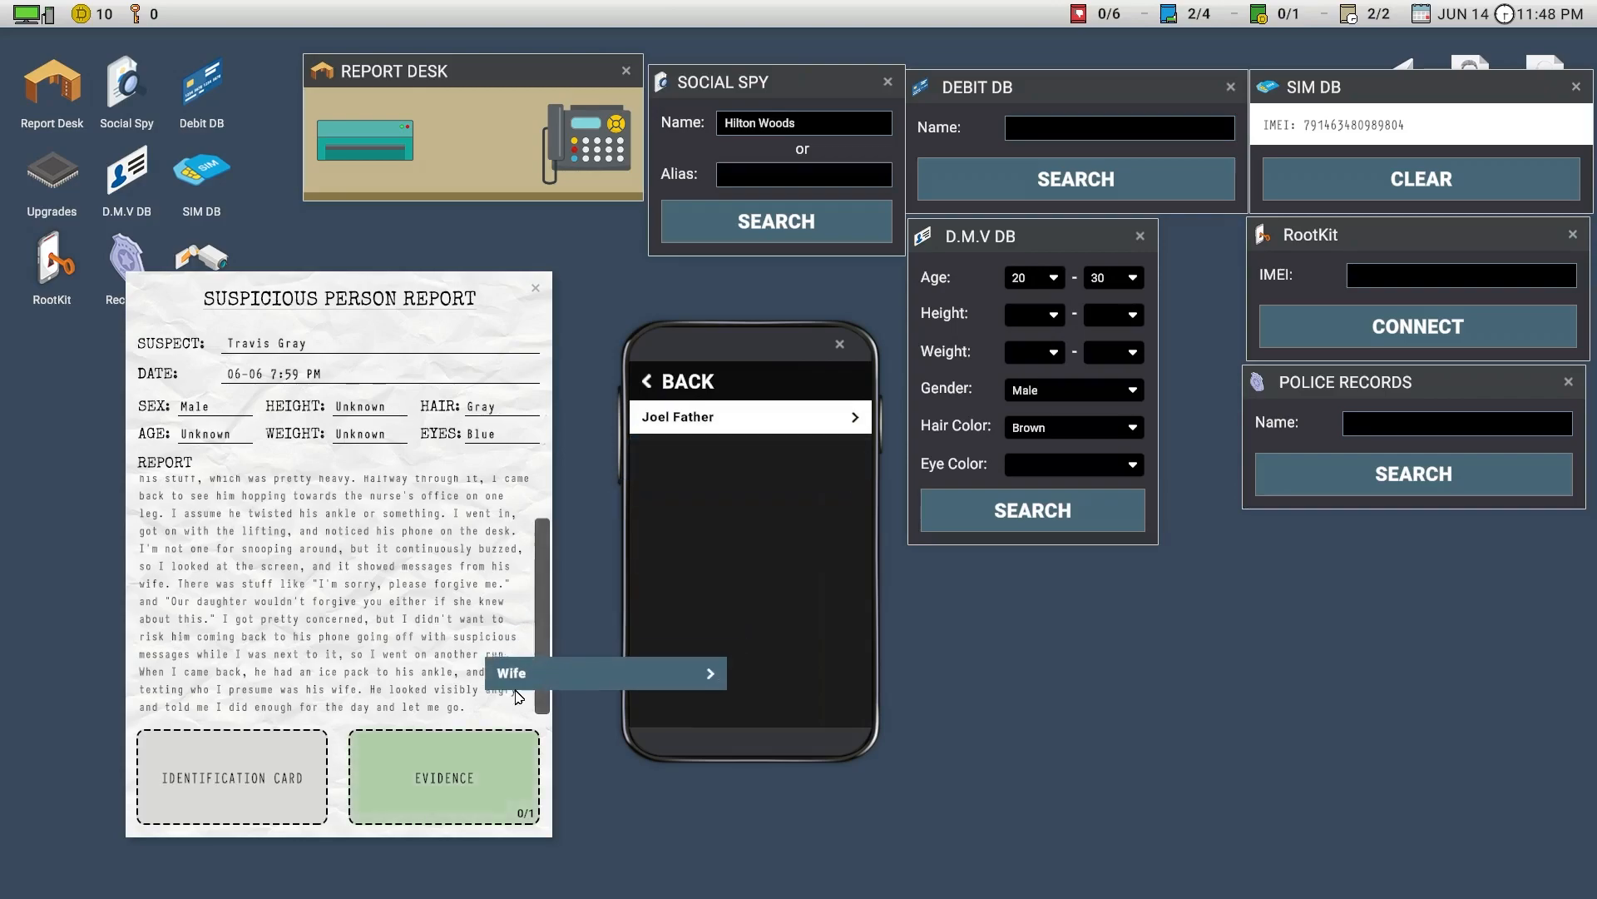
# Attach the wife texts, search the DMV for gray-haired blue-eyed men and attach Travis Gray's ID card
pyautogui.click(1031, 277)
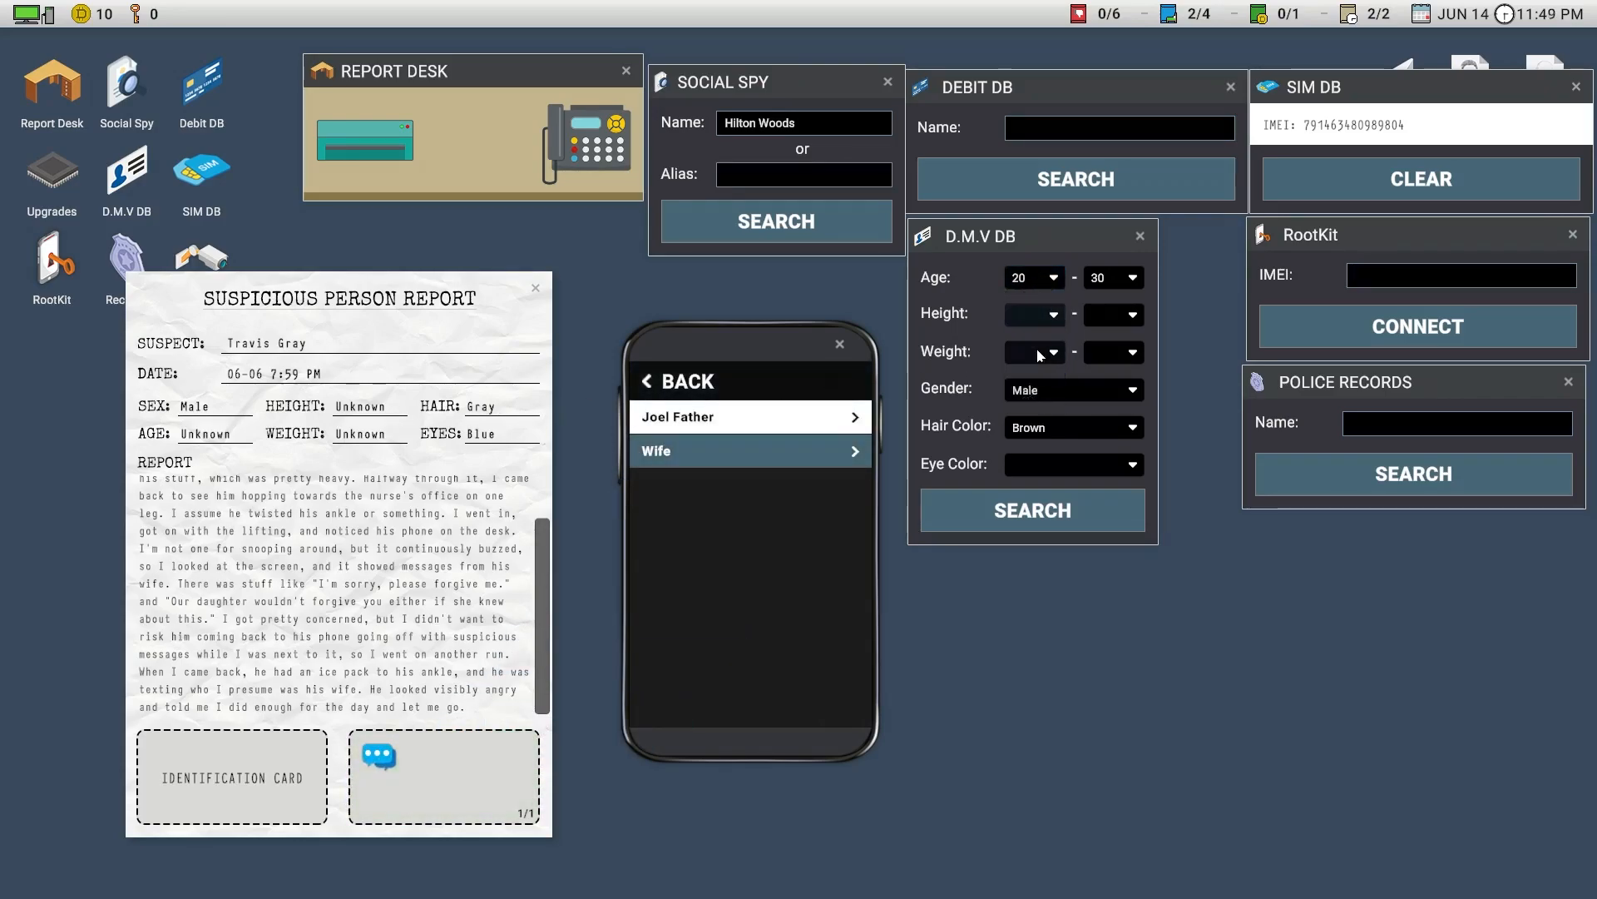
pyautogui.click(1032, 278)
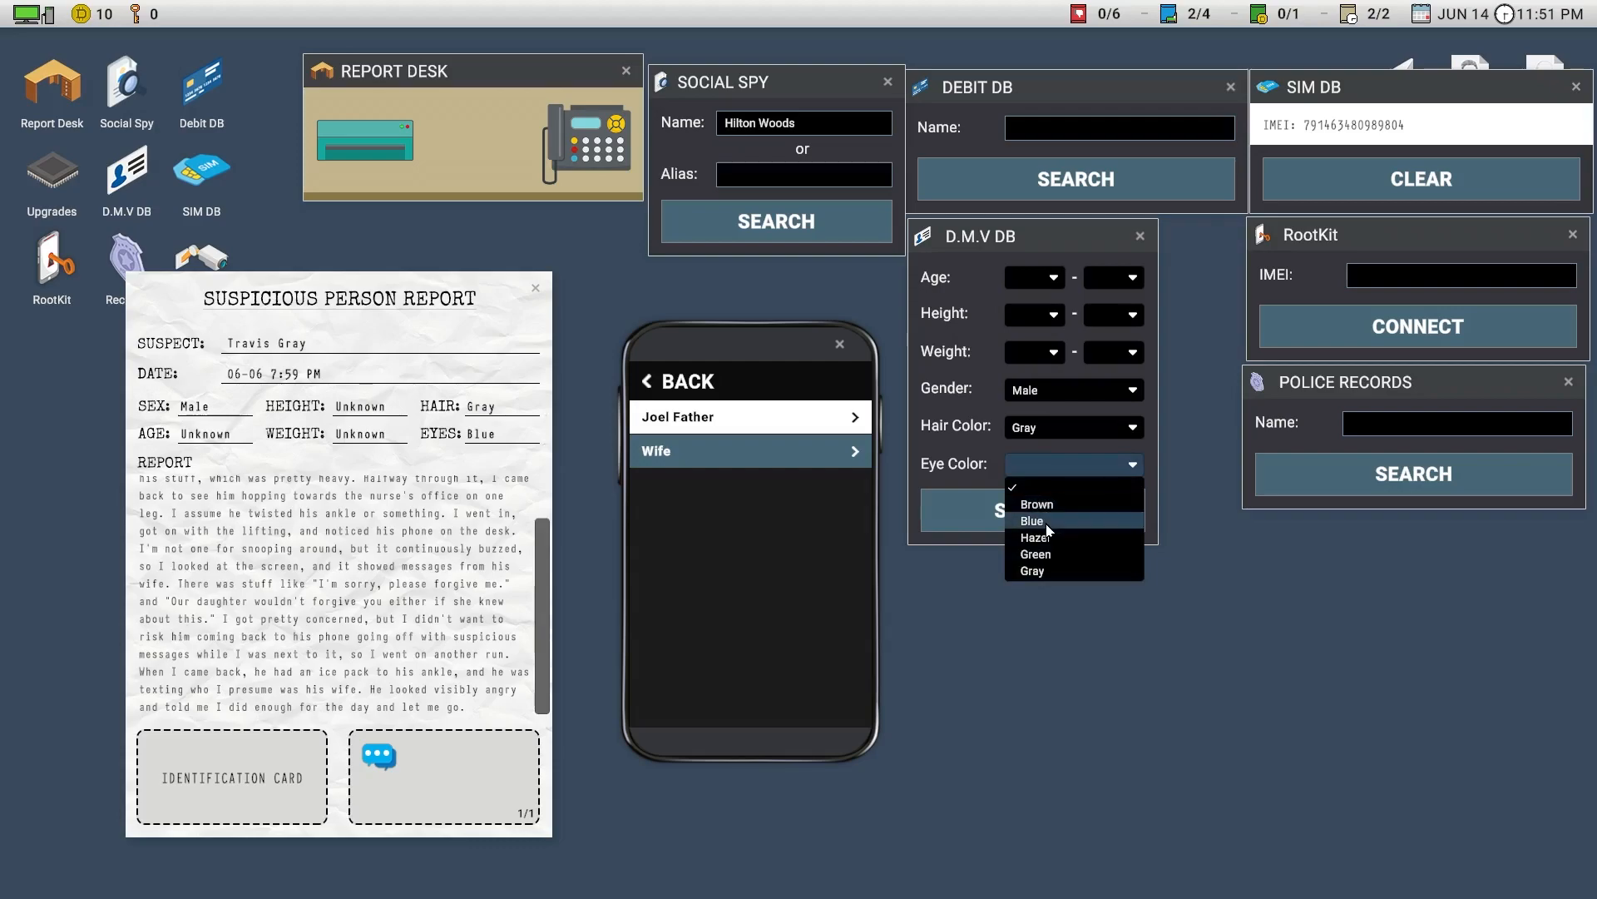
pyautogui.click(1031, 521)
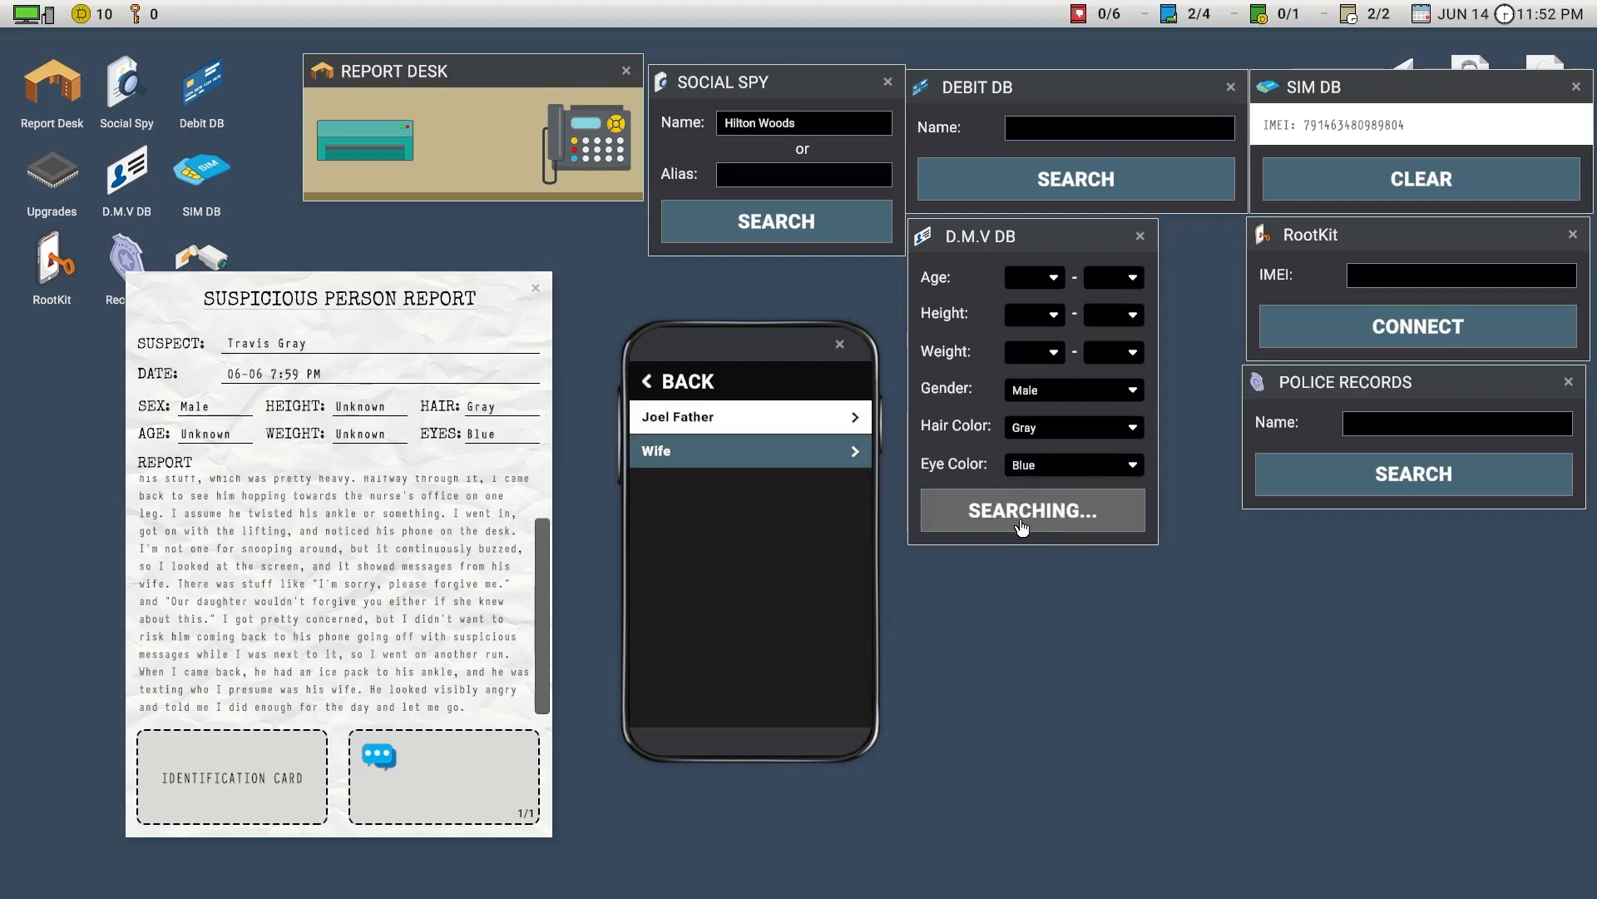
pyautogui.click(1030, 511)
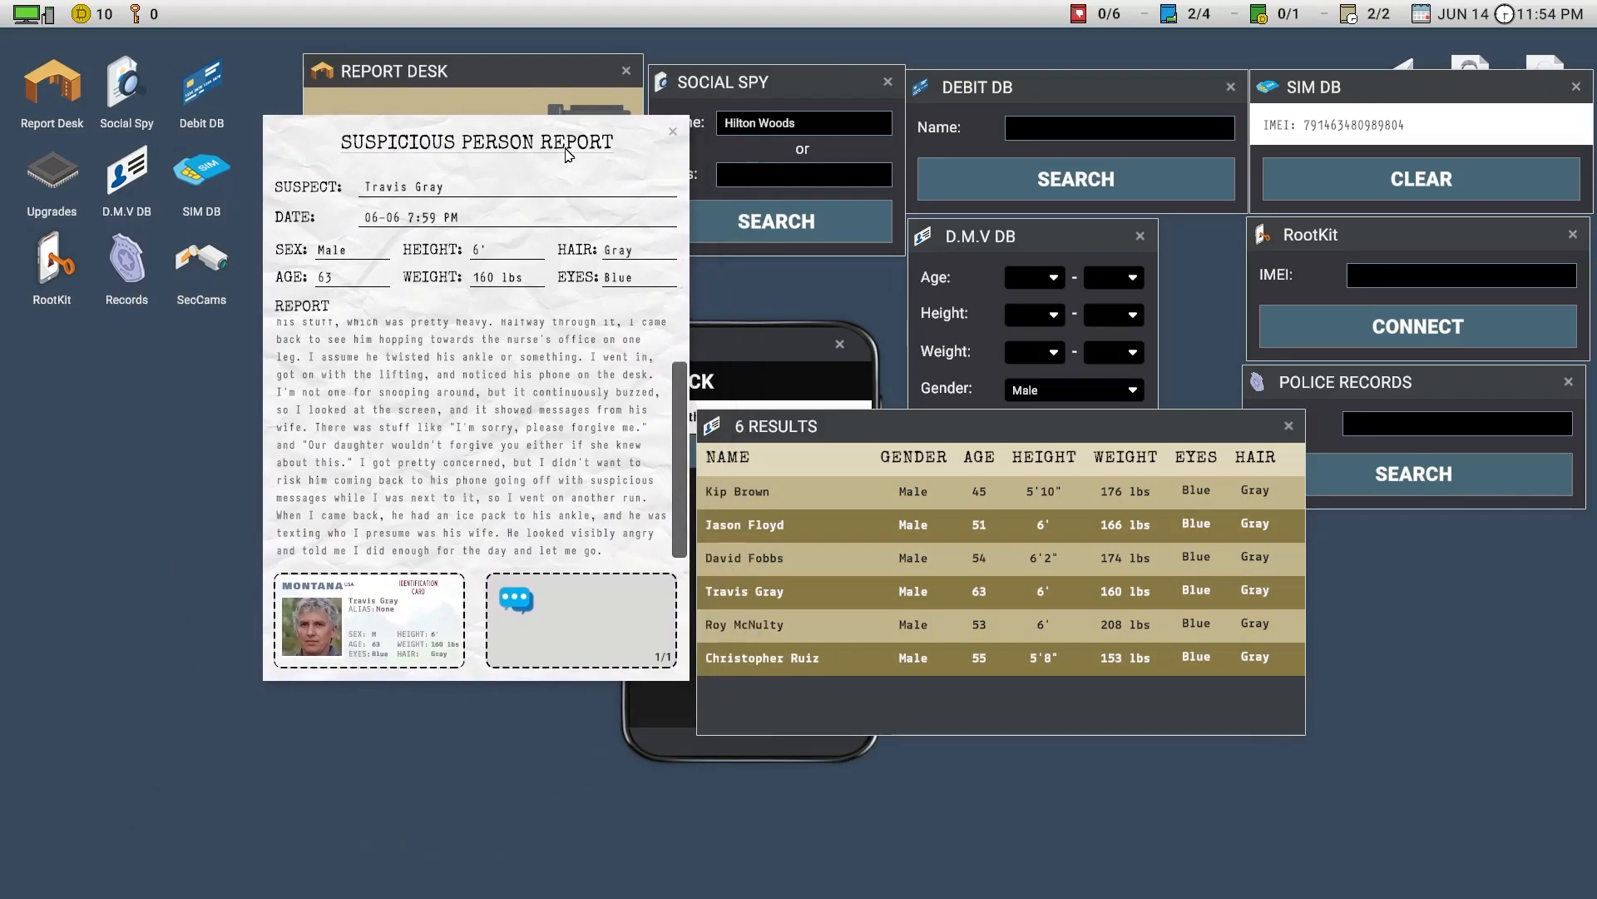
pyautogui.click(672, 131)
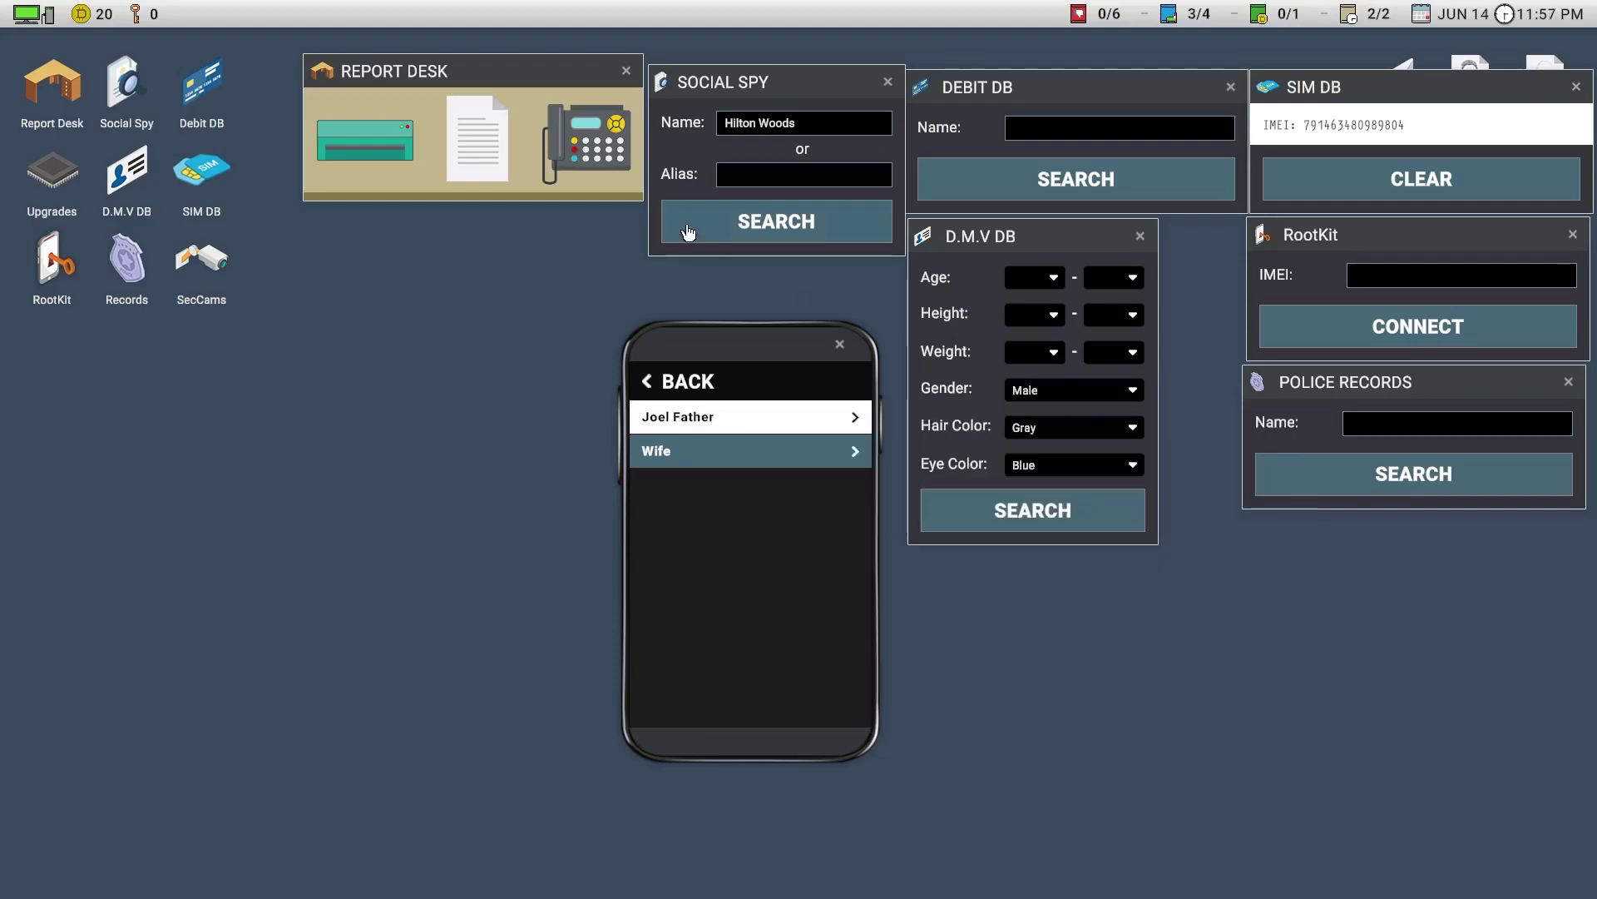
pyautogui.click(478, 140)
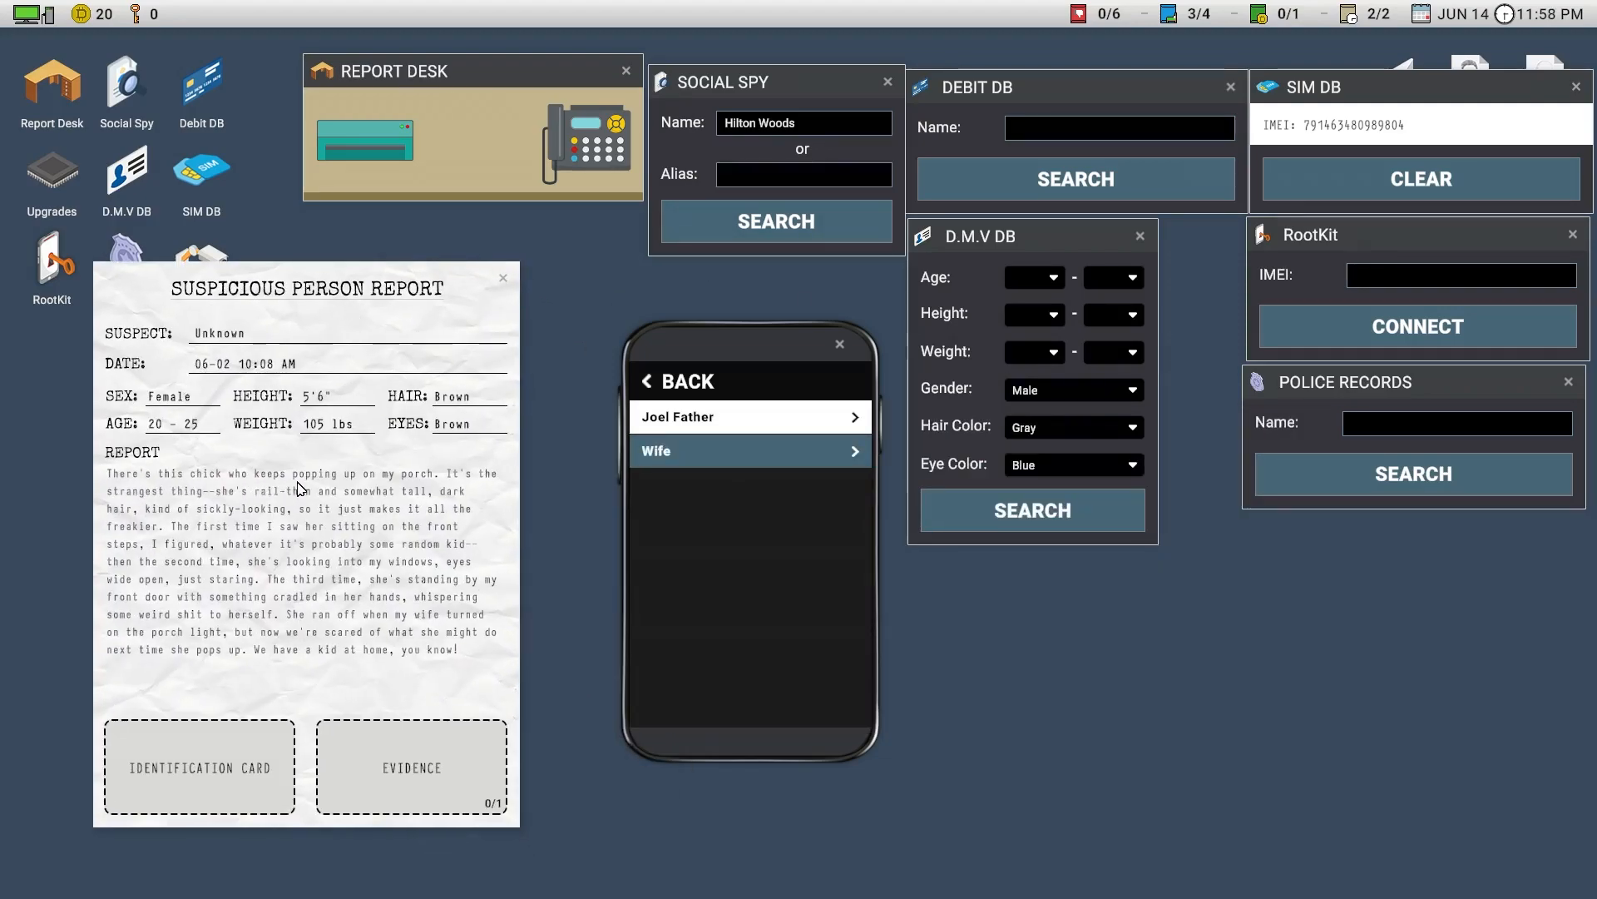
pyautogui.moveTo(253, 504)
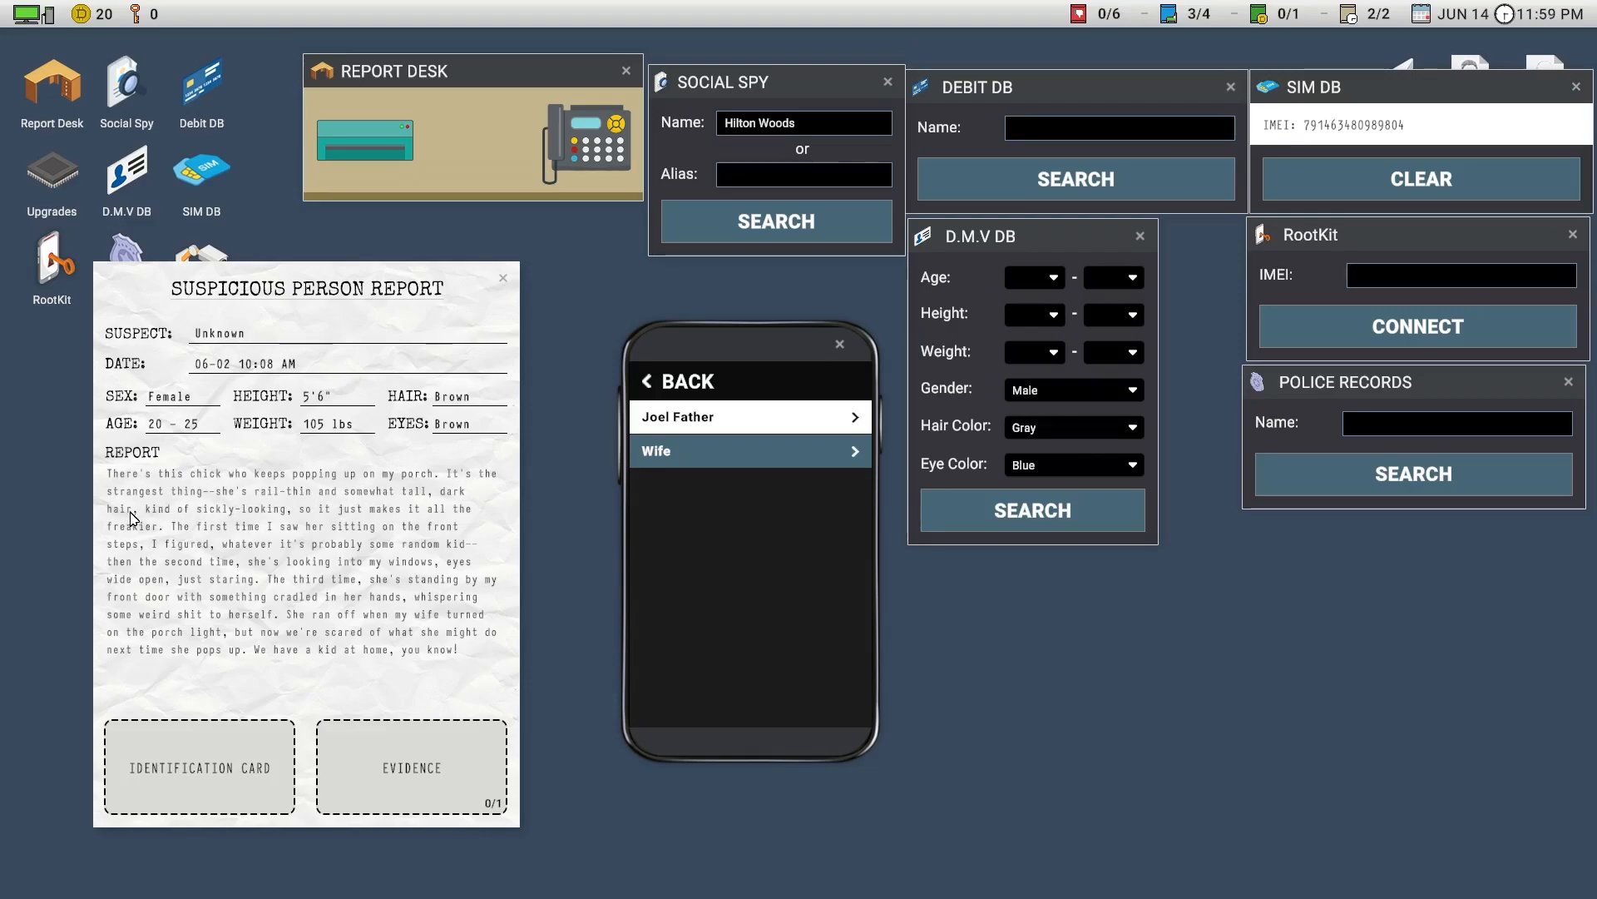
pyautogui.moveTo(320, 552)
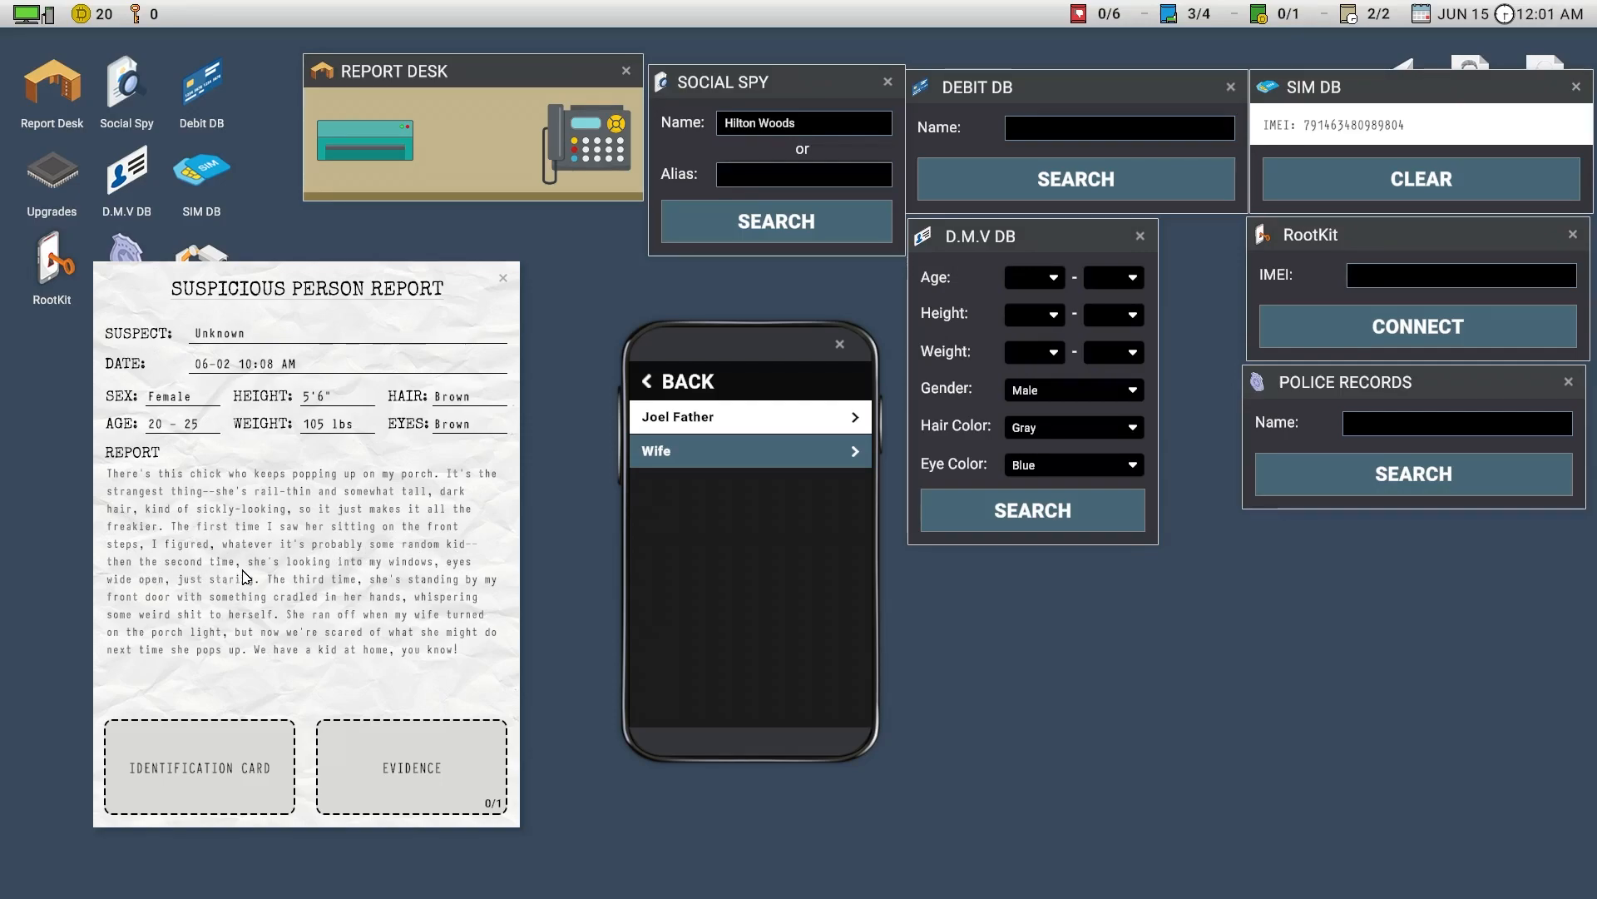
pyautogui.moveTo(366, 564)
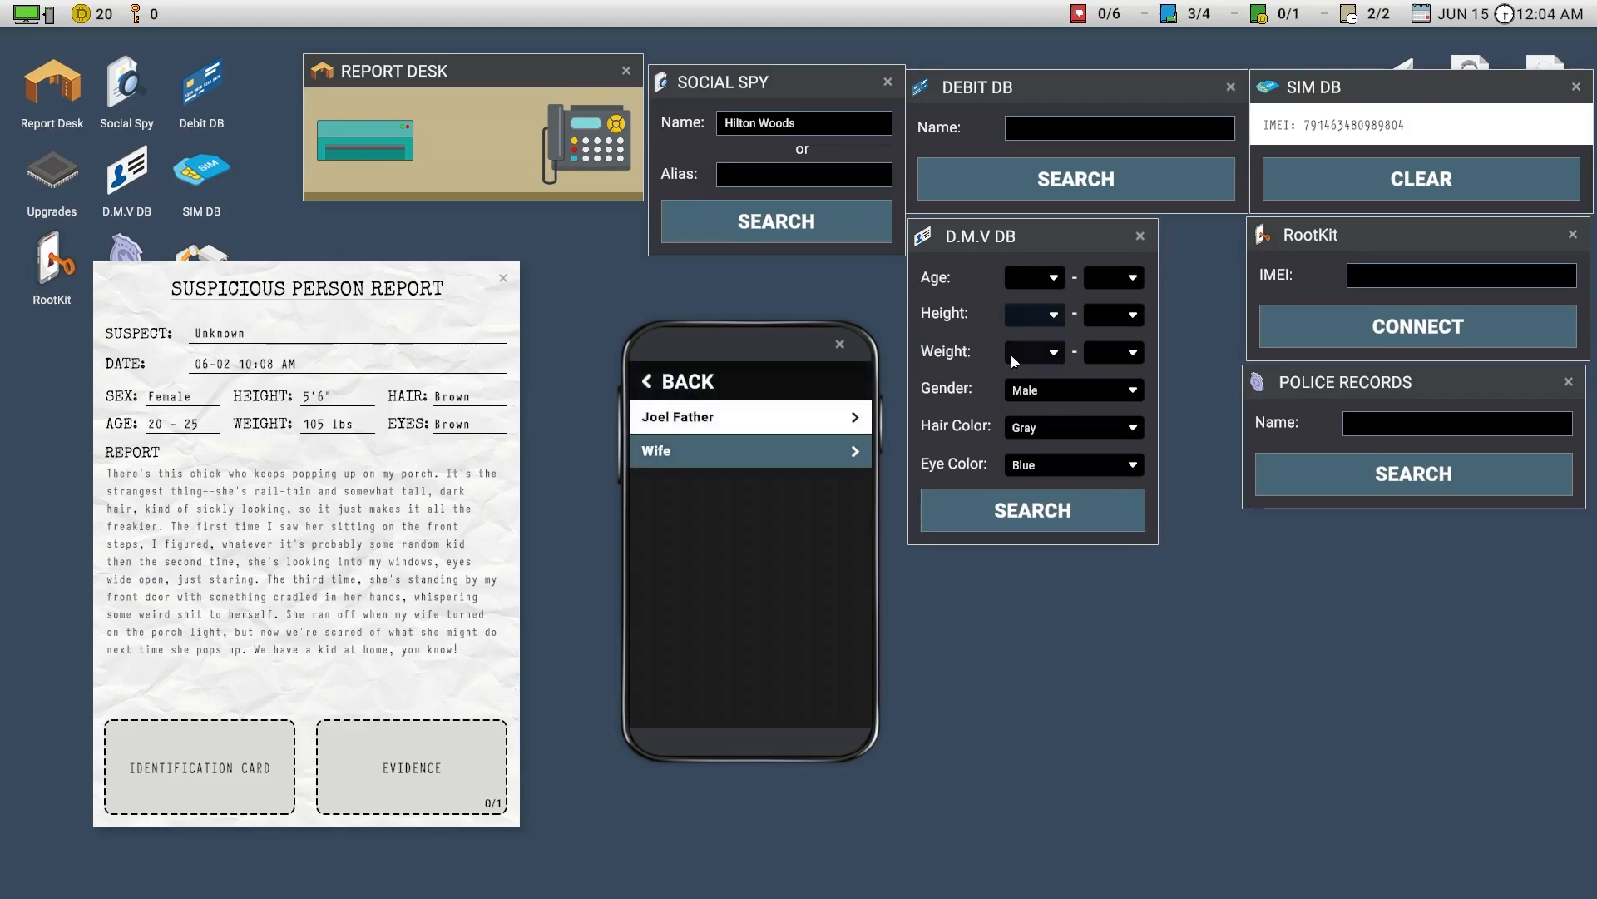
# Search DMV for females, height 5'6", age 20–25, brown hair and eyes, weight 100–125
pyautogui.click(1072, 390)
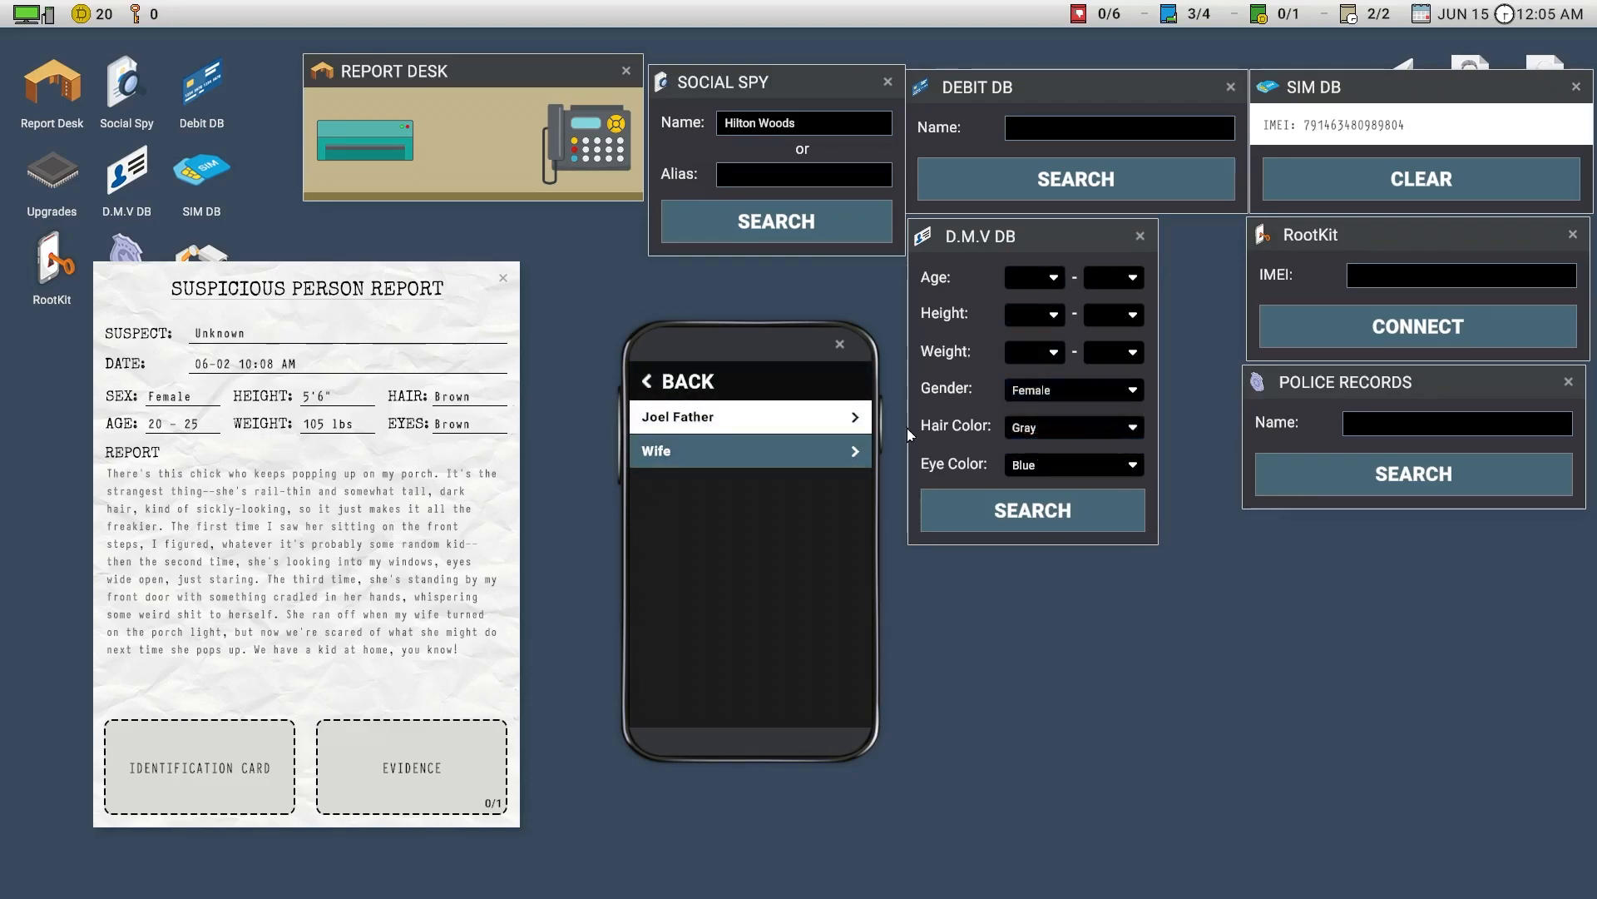
pyautogui.click(1032, 314)
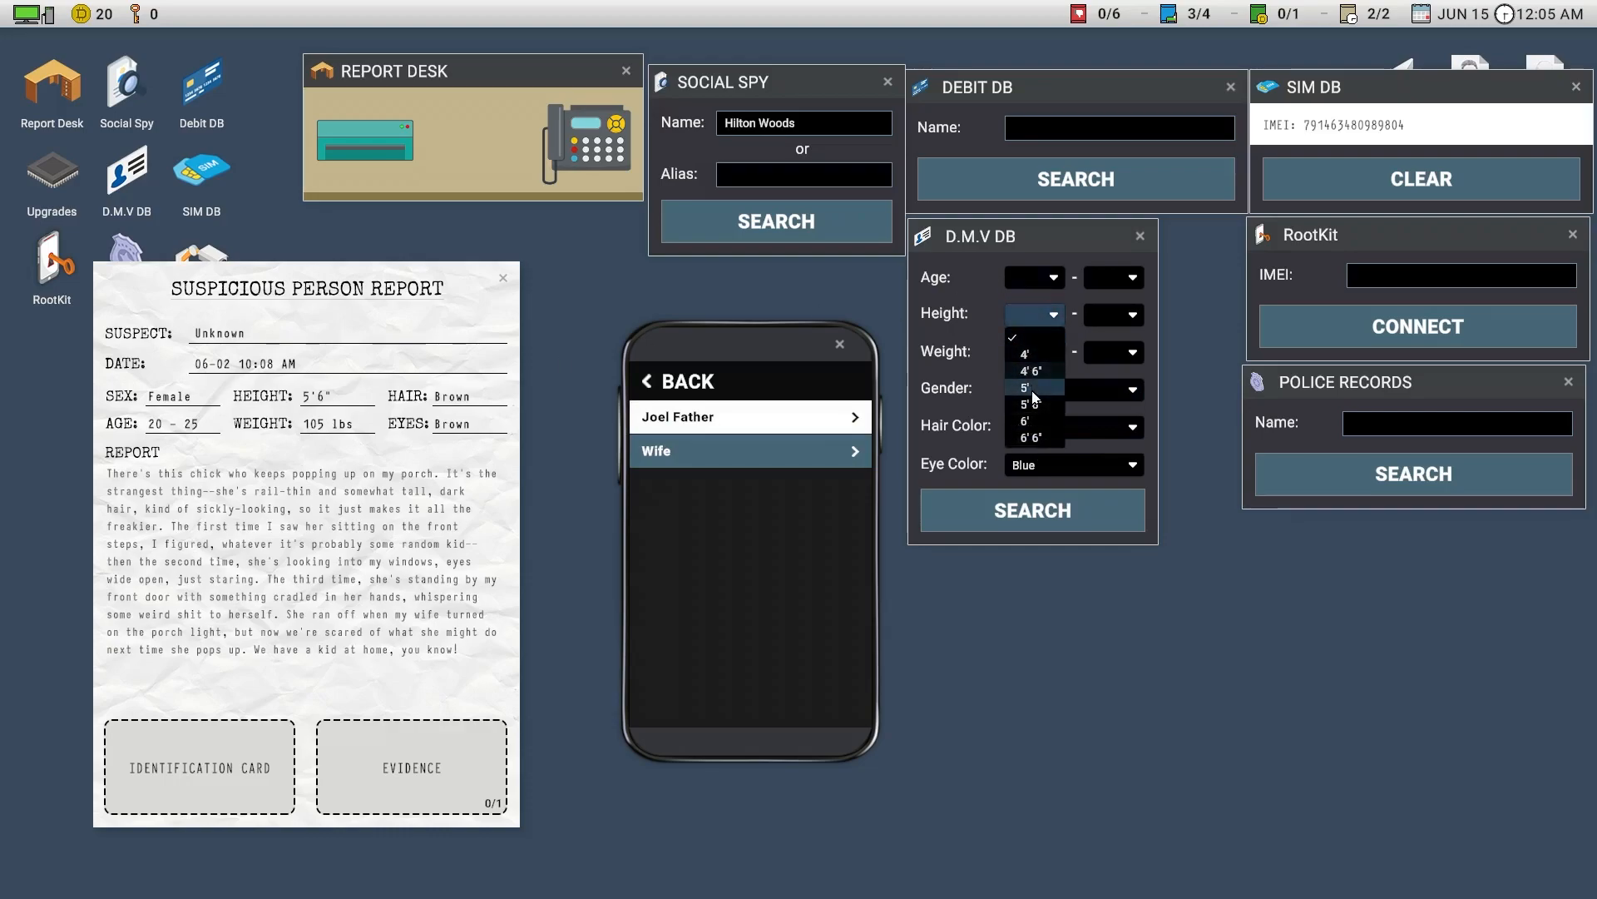
pyautogui.click(1032, 390)
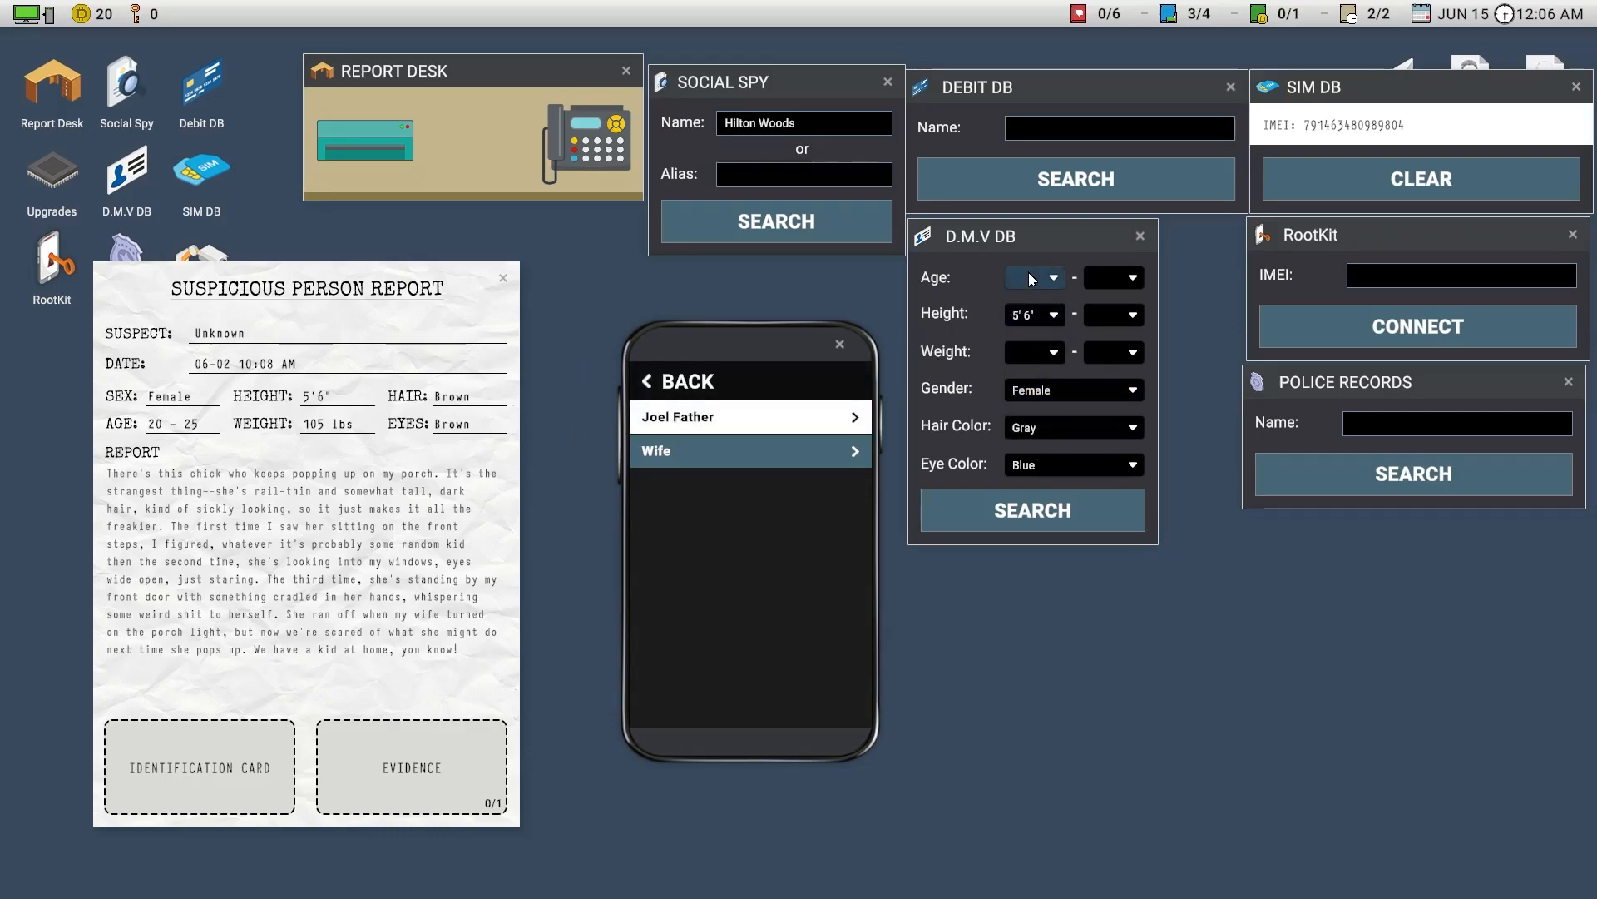
pyautogui.click(1113, 278)
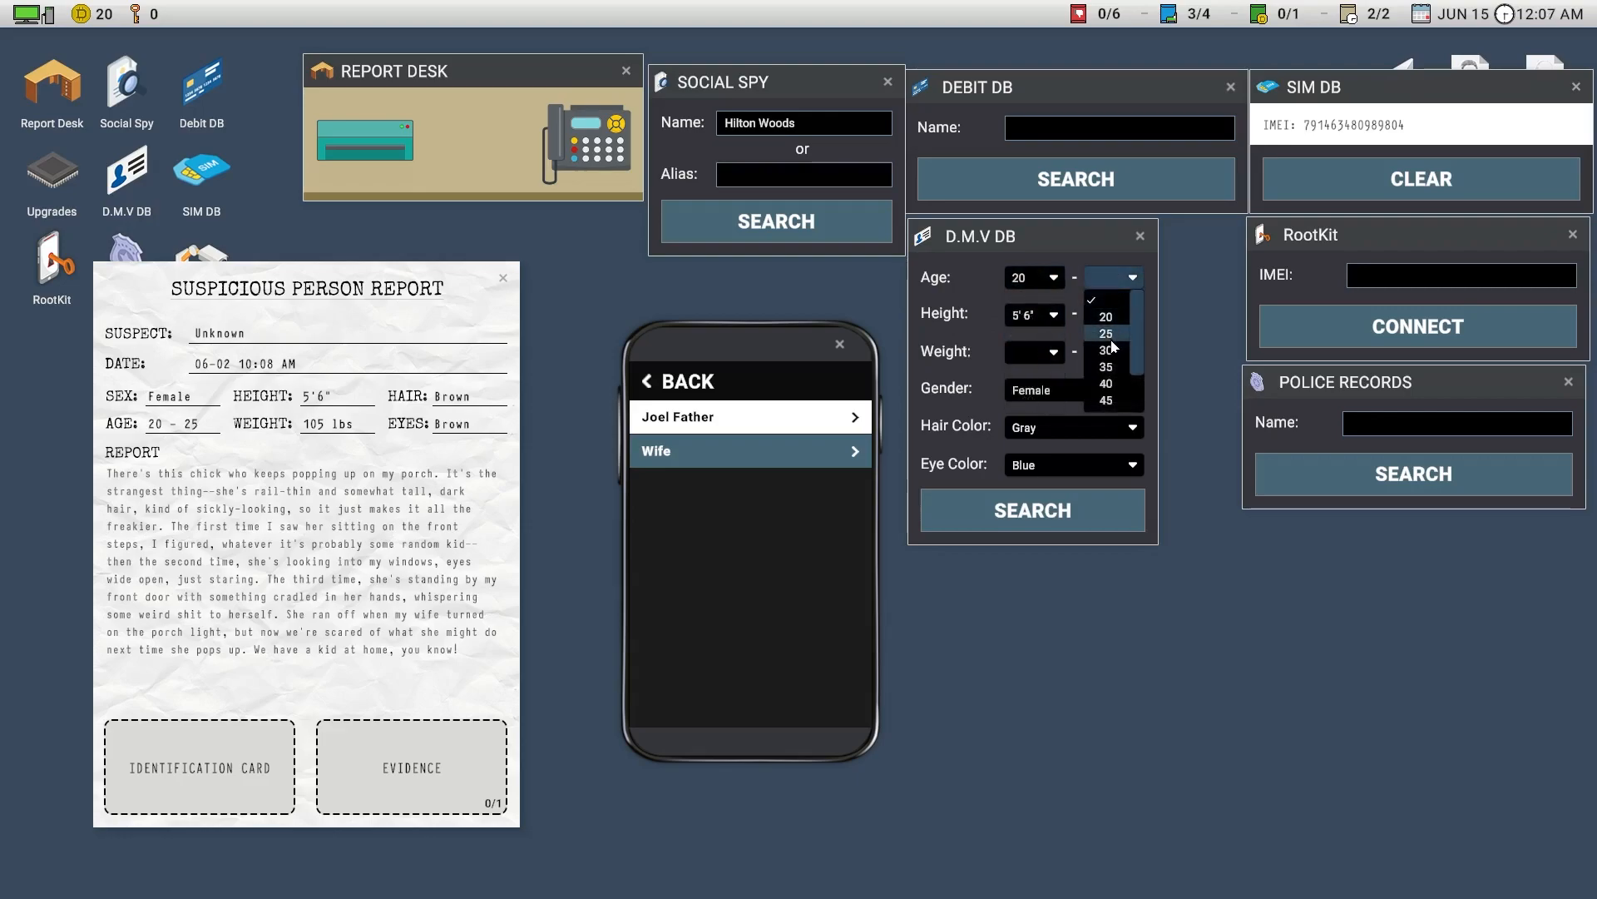
pyautogui.click(1107, 333)
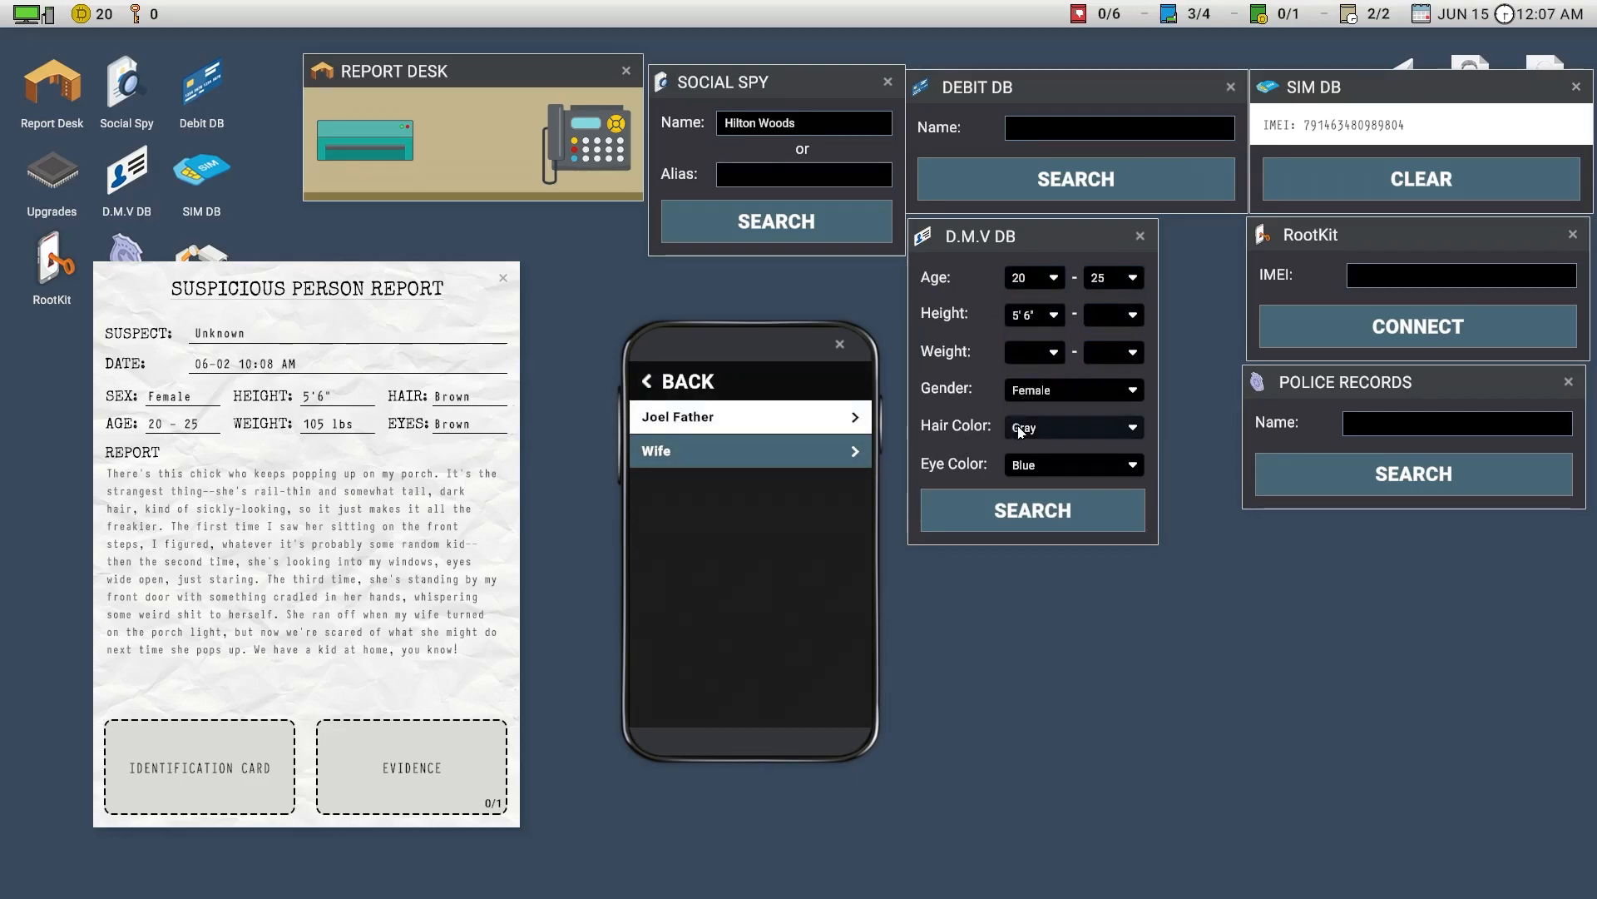
pyautogui.click(1031, 511)
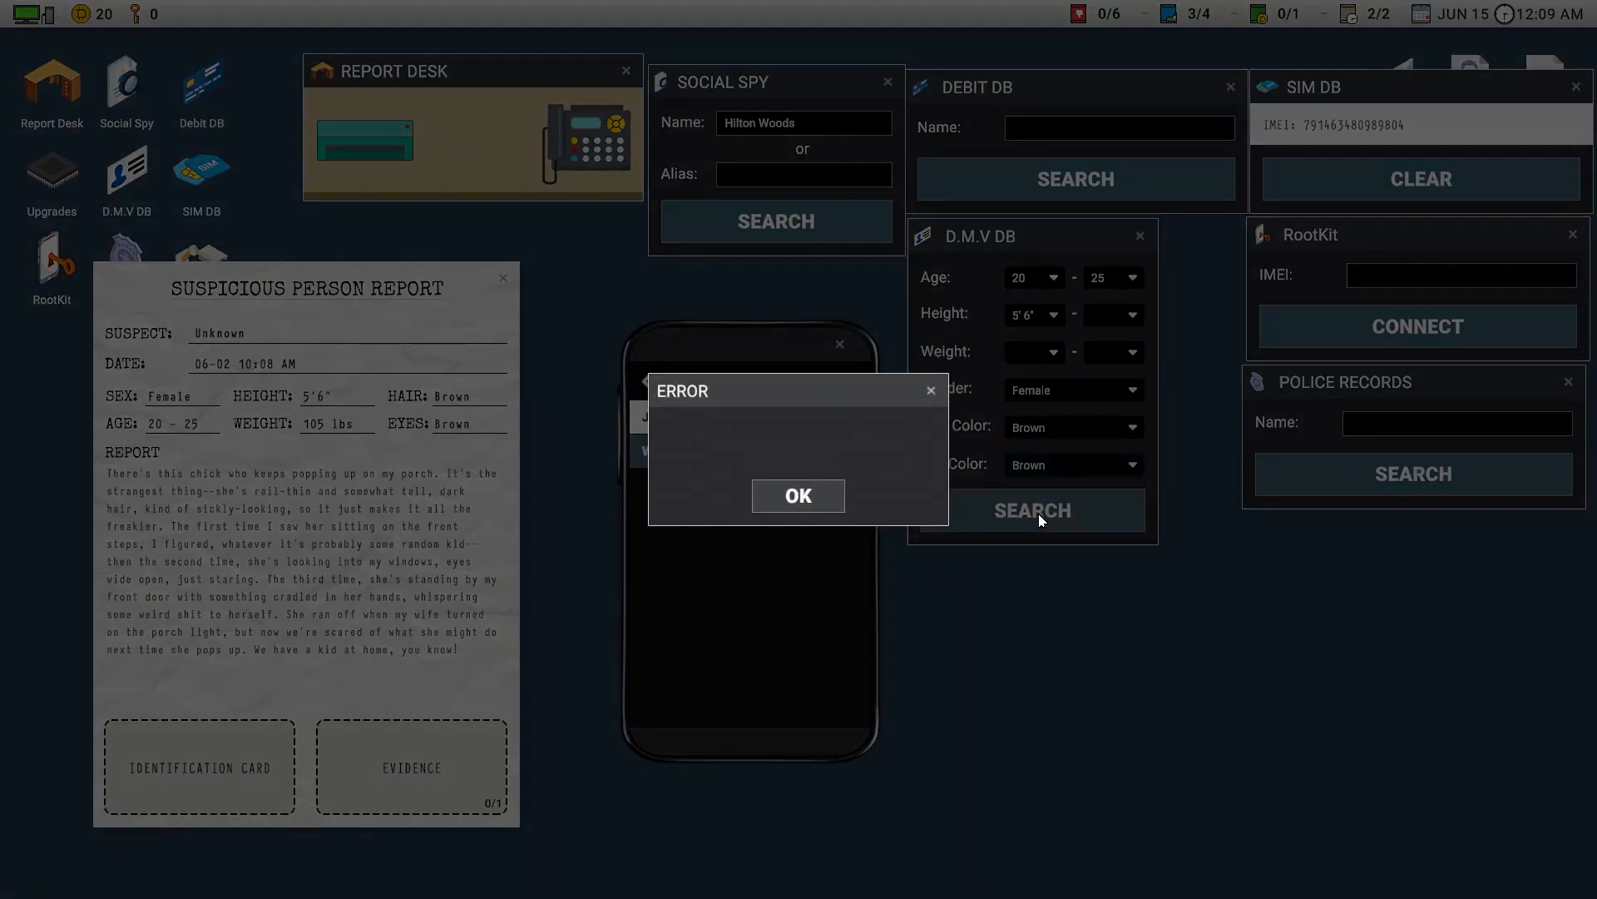
pyautogui.click(797, 496)
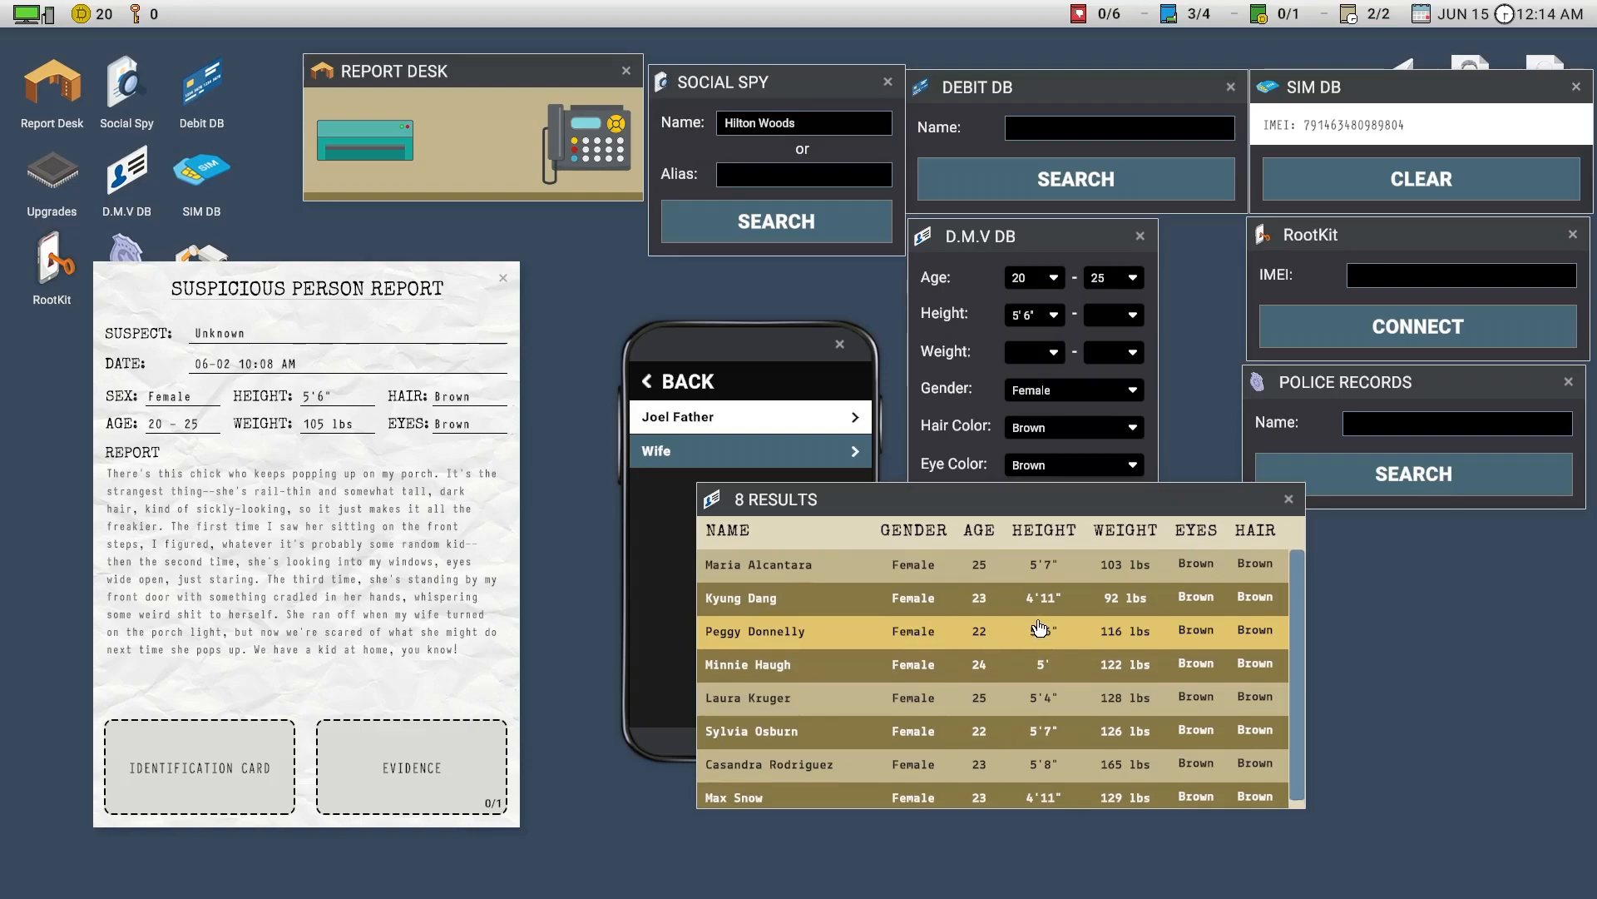
pyautogui.click(1032, 351)
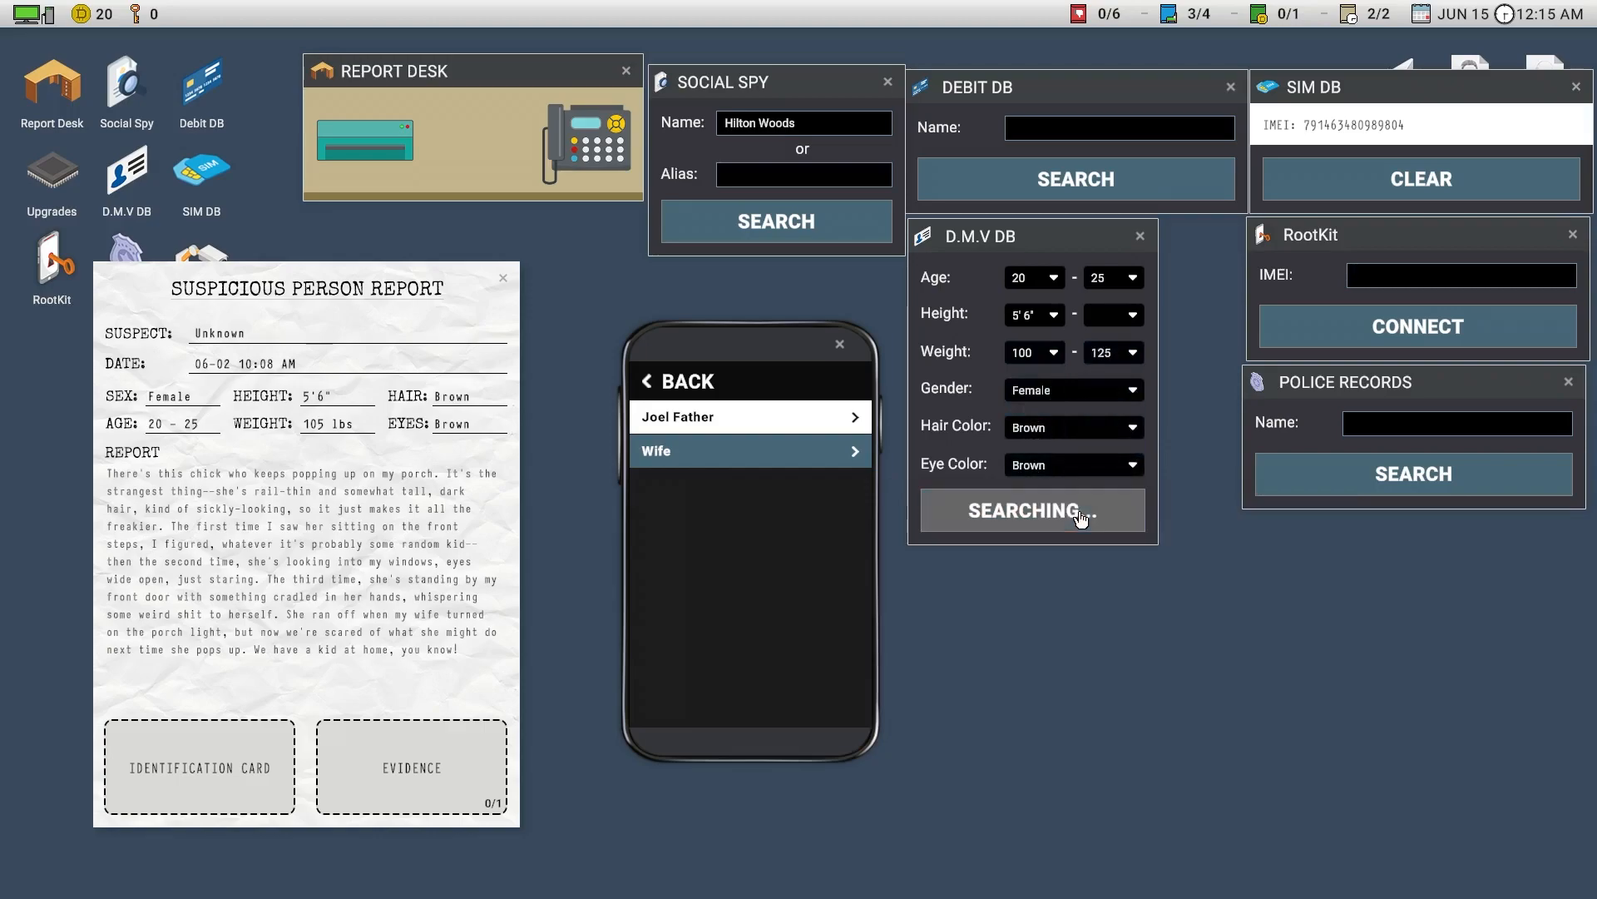
pyautogui.click(1031, 511)
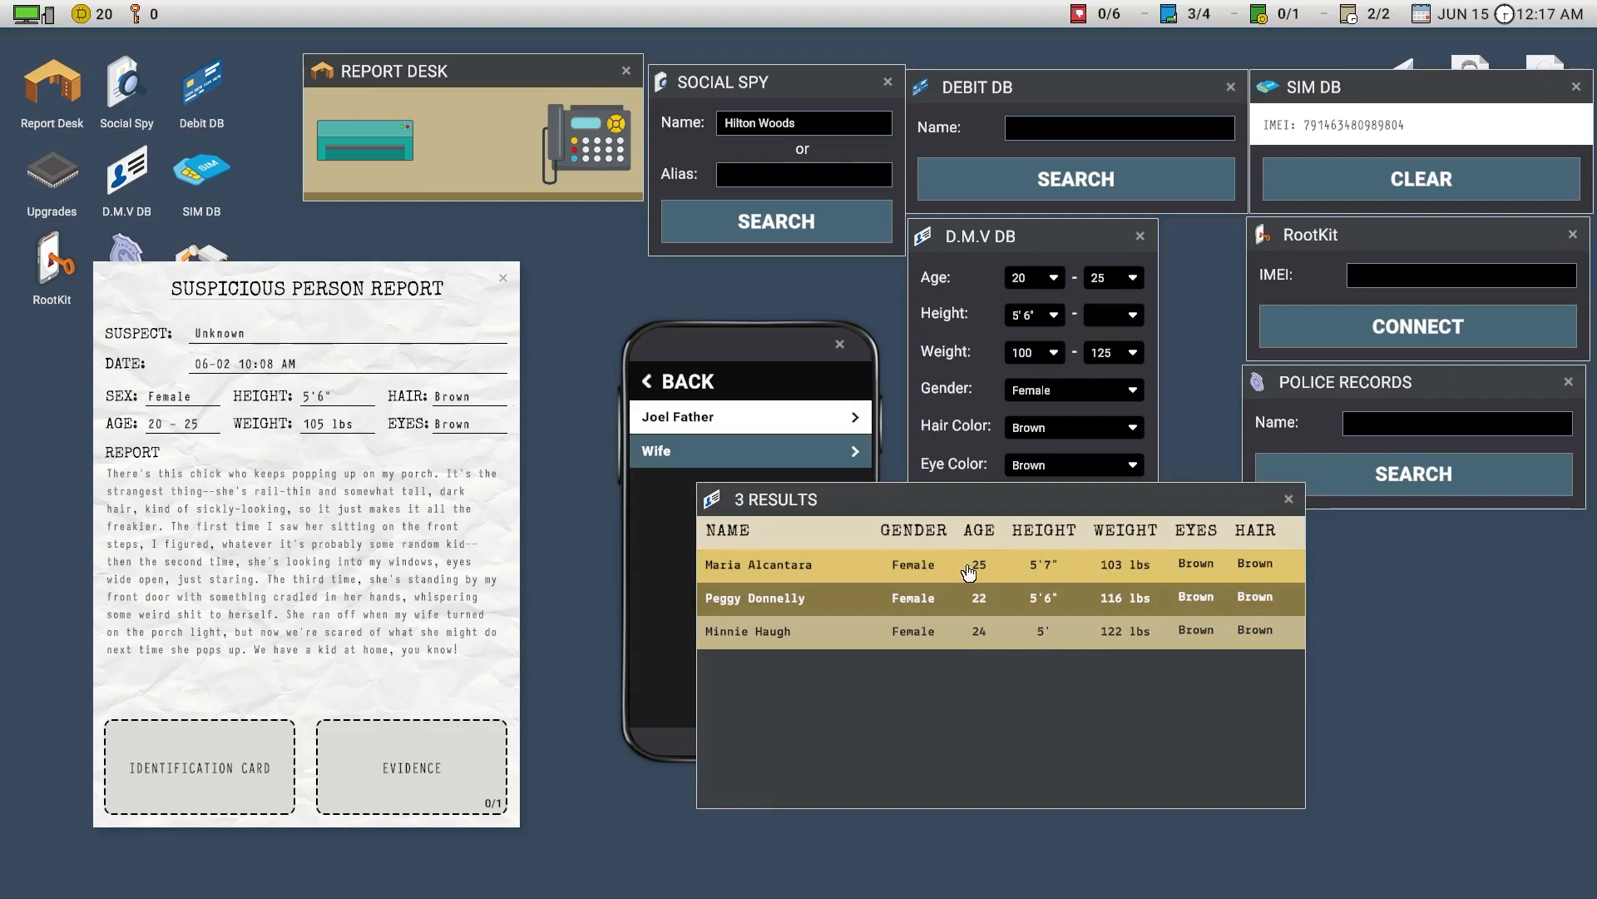
pyautogui.moveTo(1132, 579)
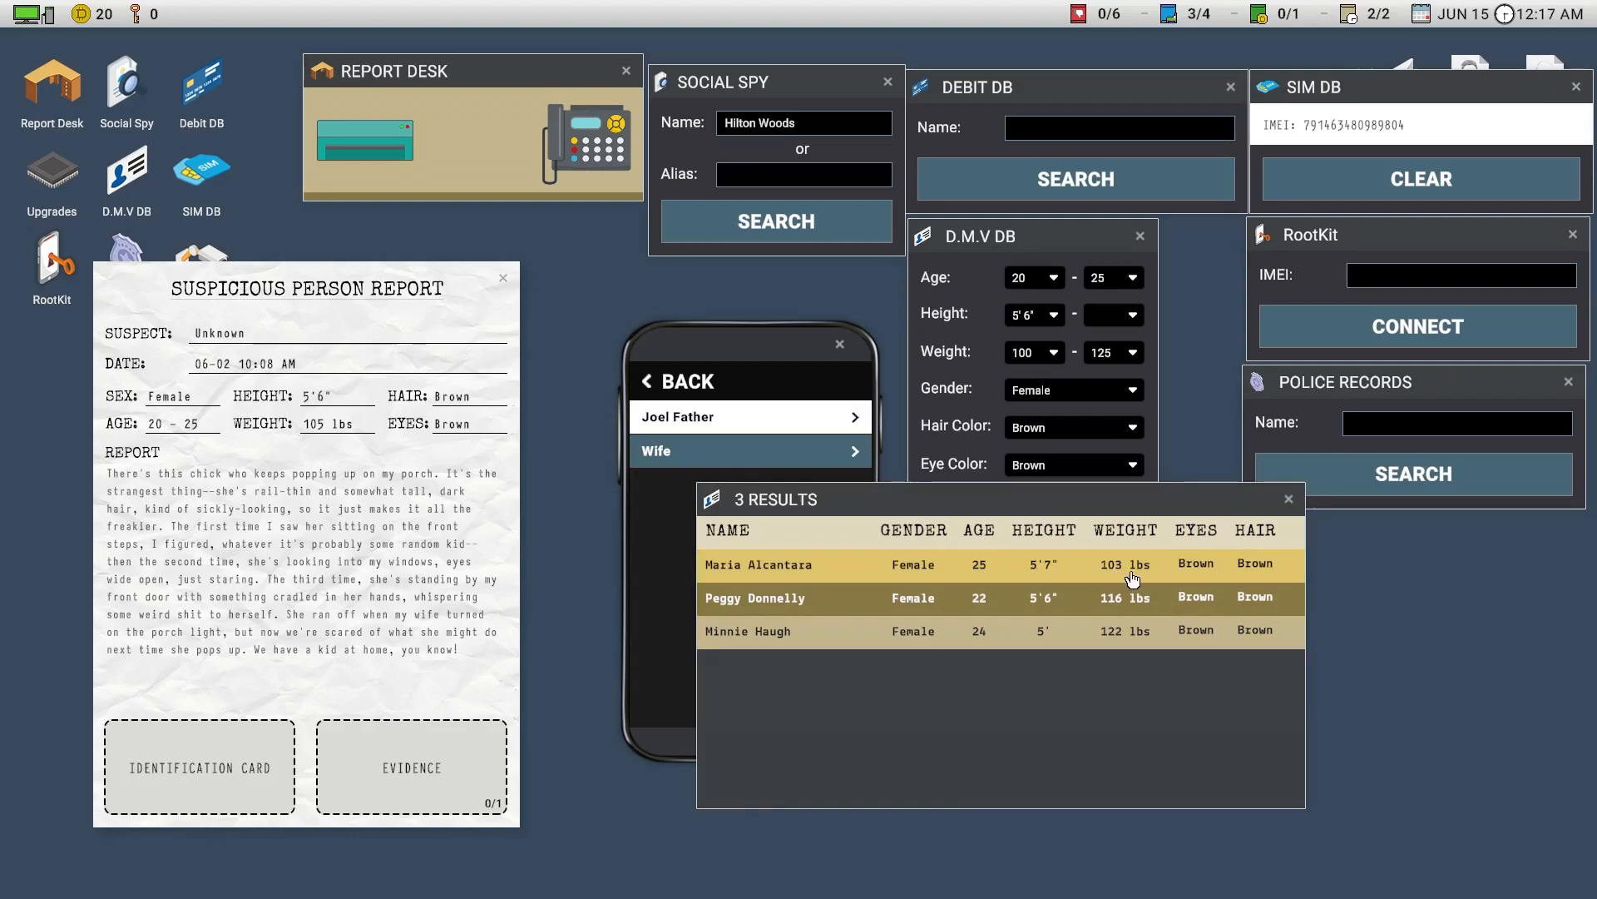
pyautogui.moveTo(965, 581)
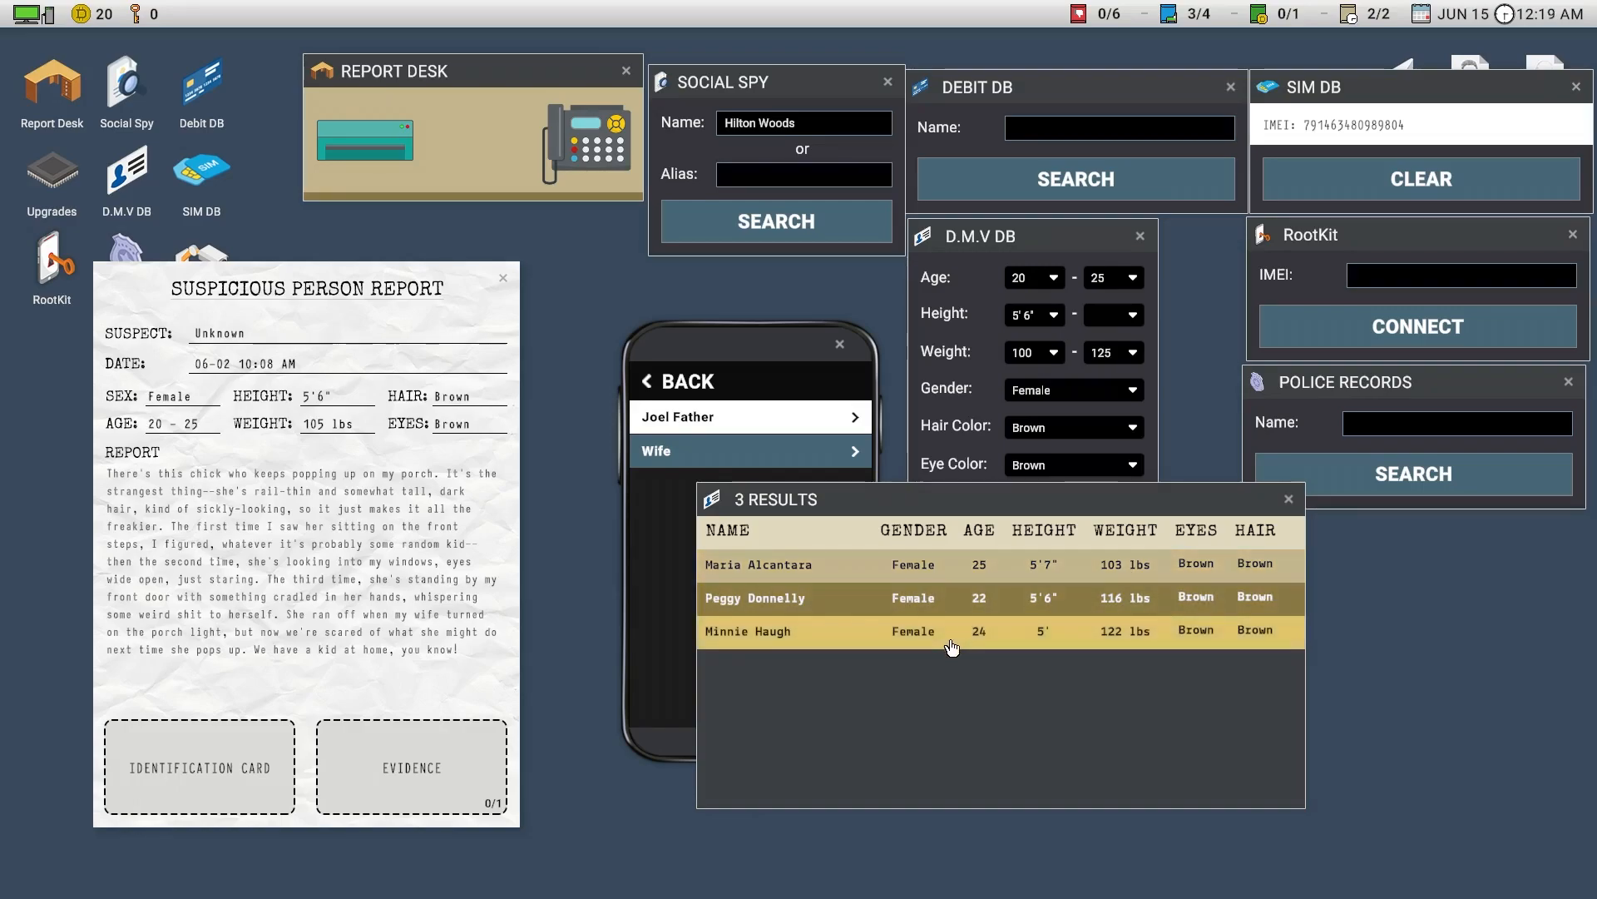
pyautogui.moveTo(952, 569)
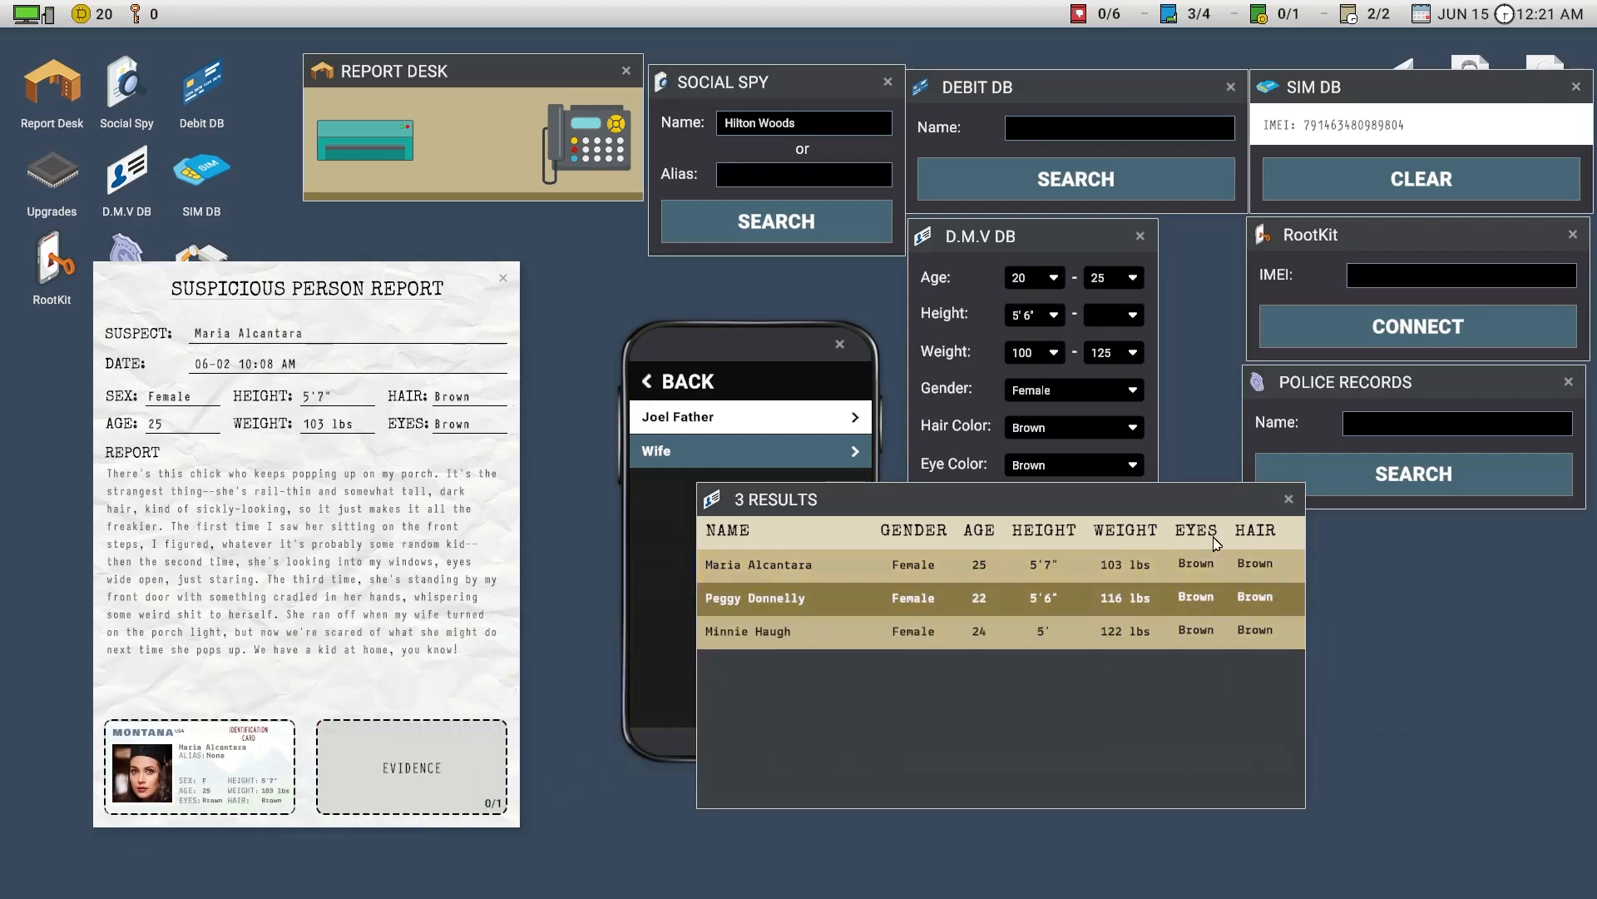
pyautogui.click(1286, 499)
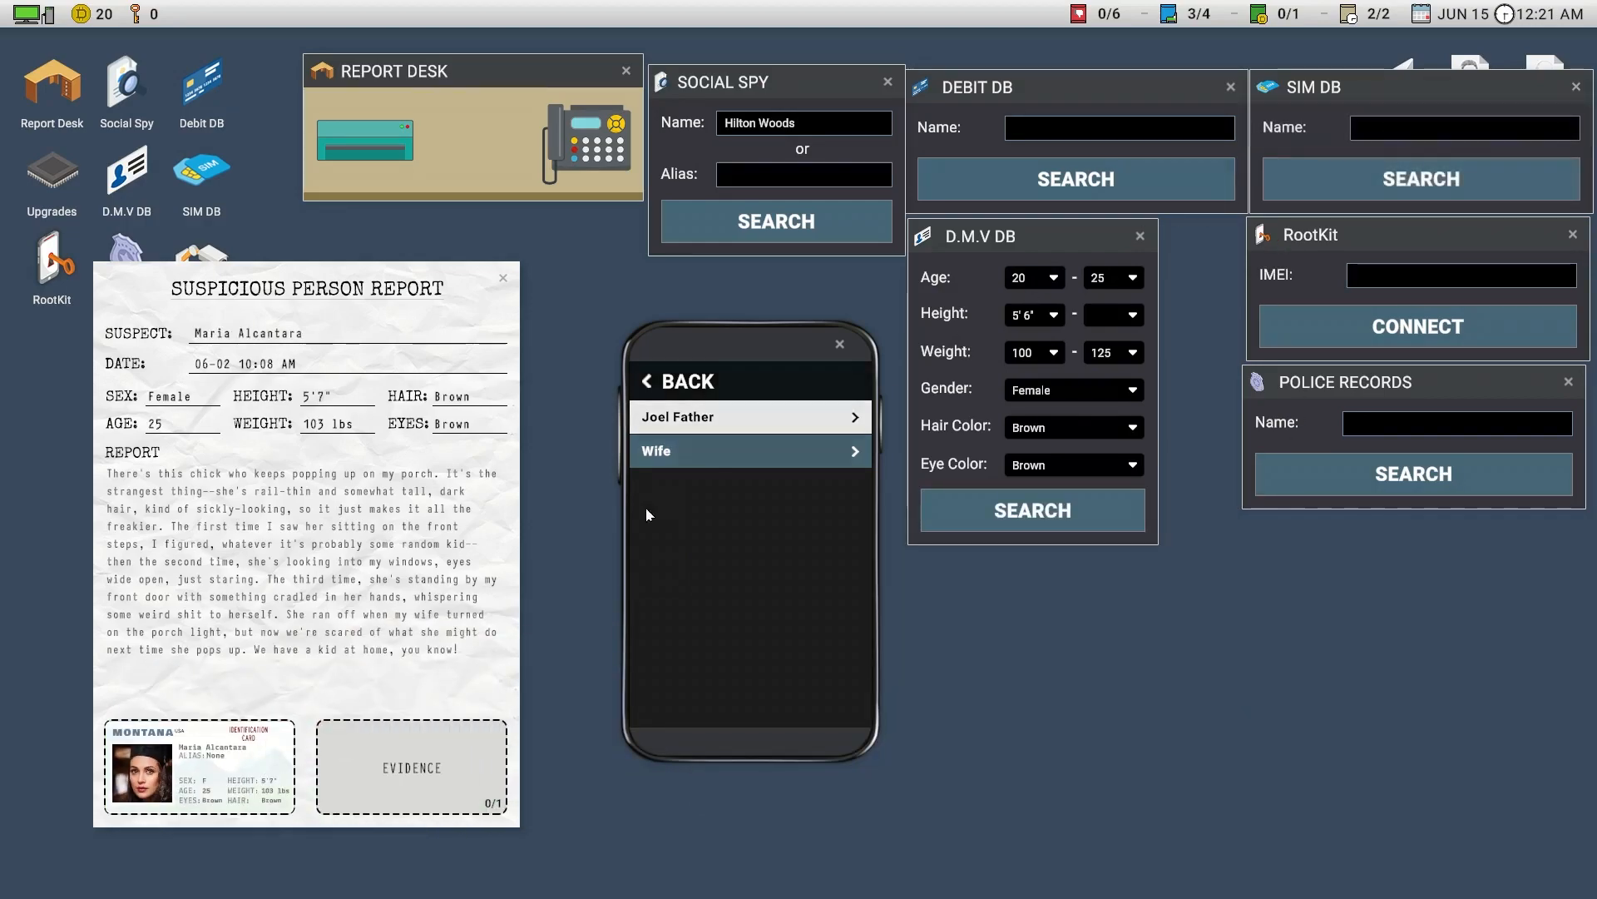
pyautogui.click(198, 764)
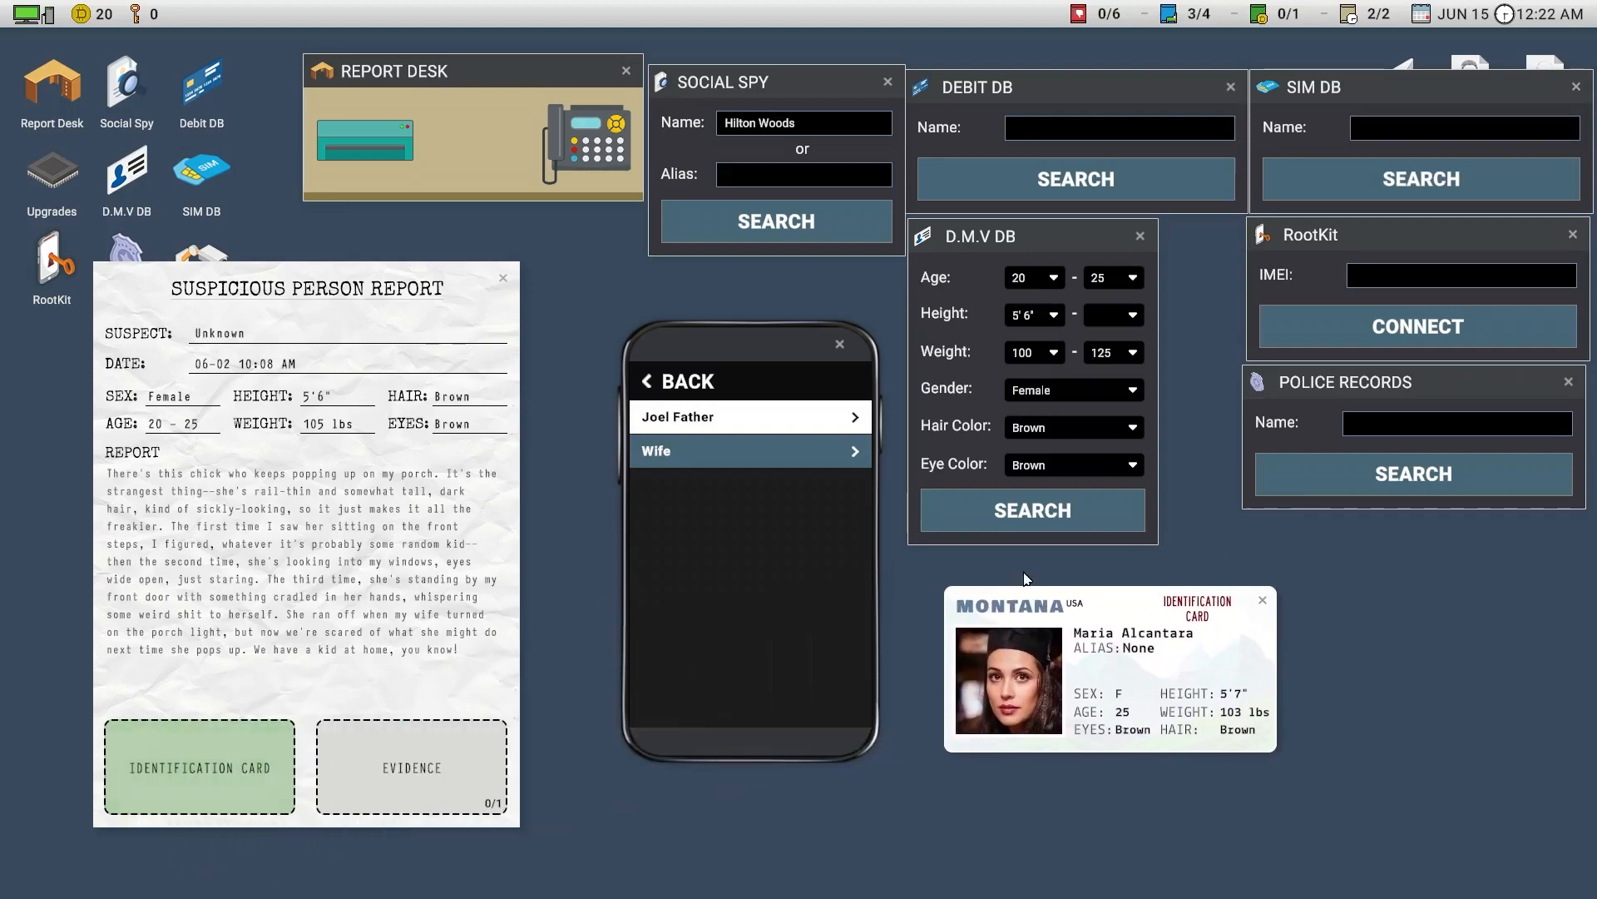
pyautogui.click(1031, 510)
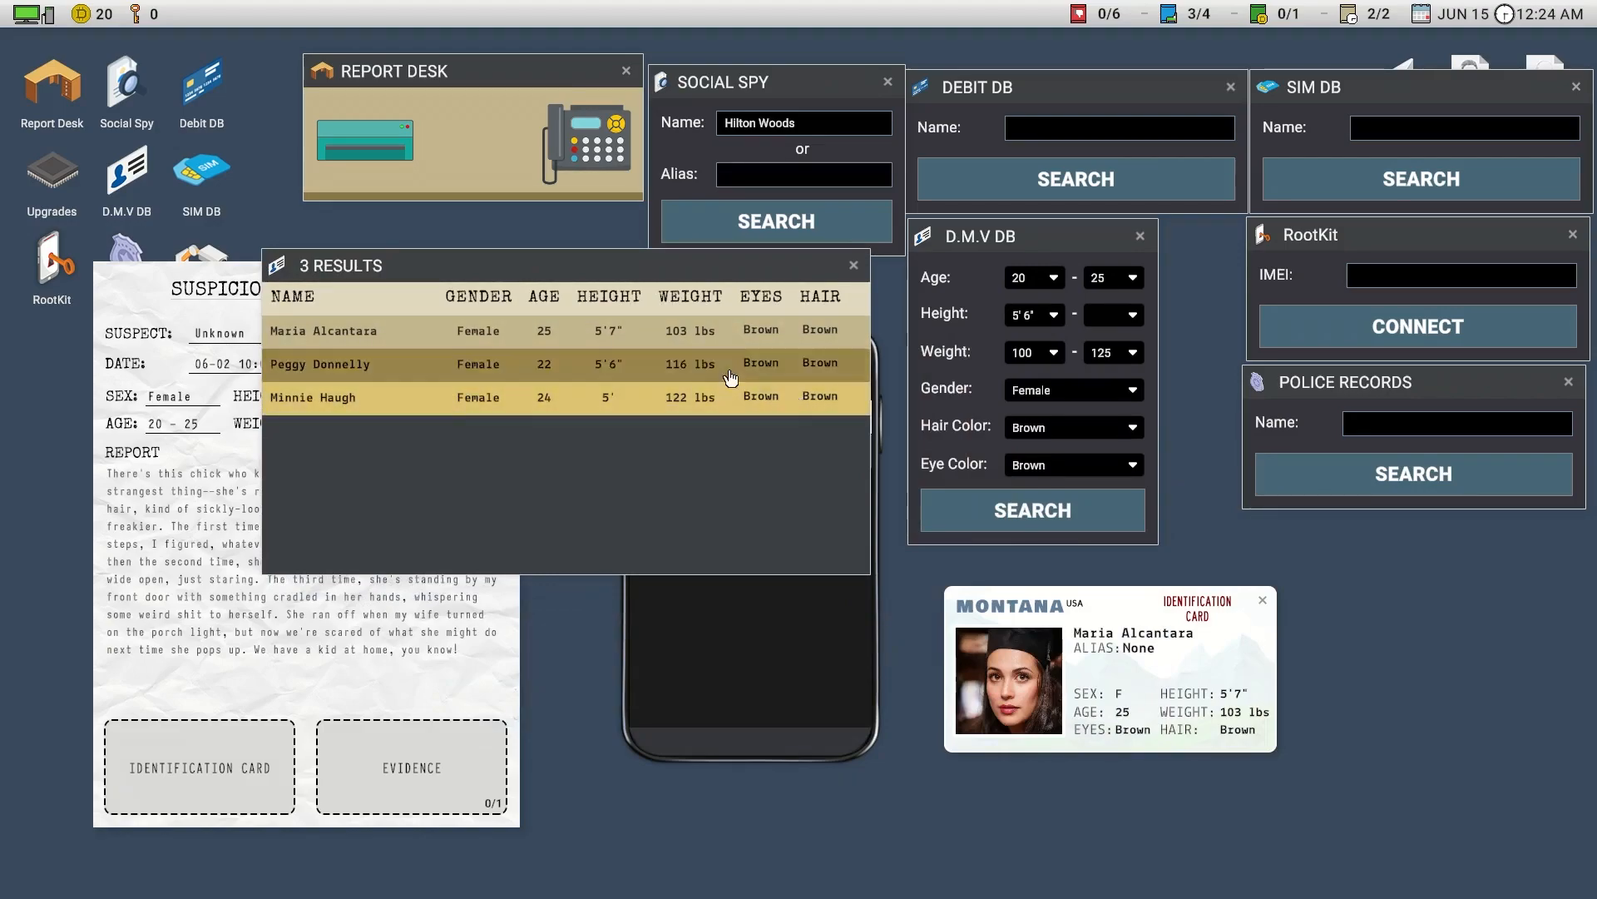
pyautogui.click(320, 365)
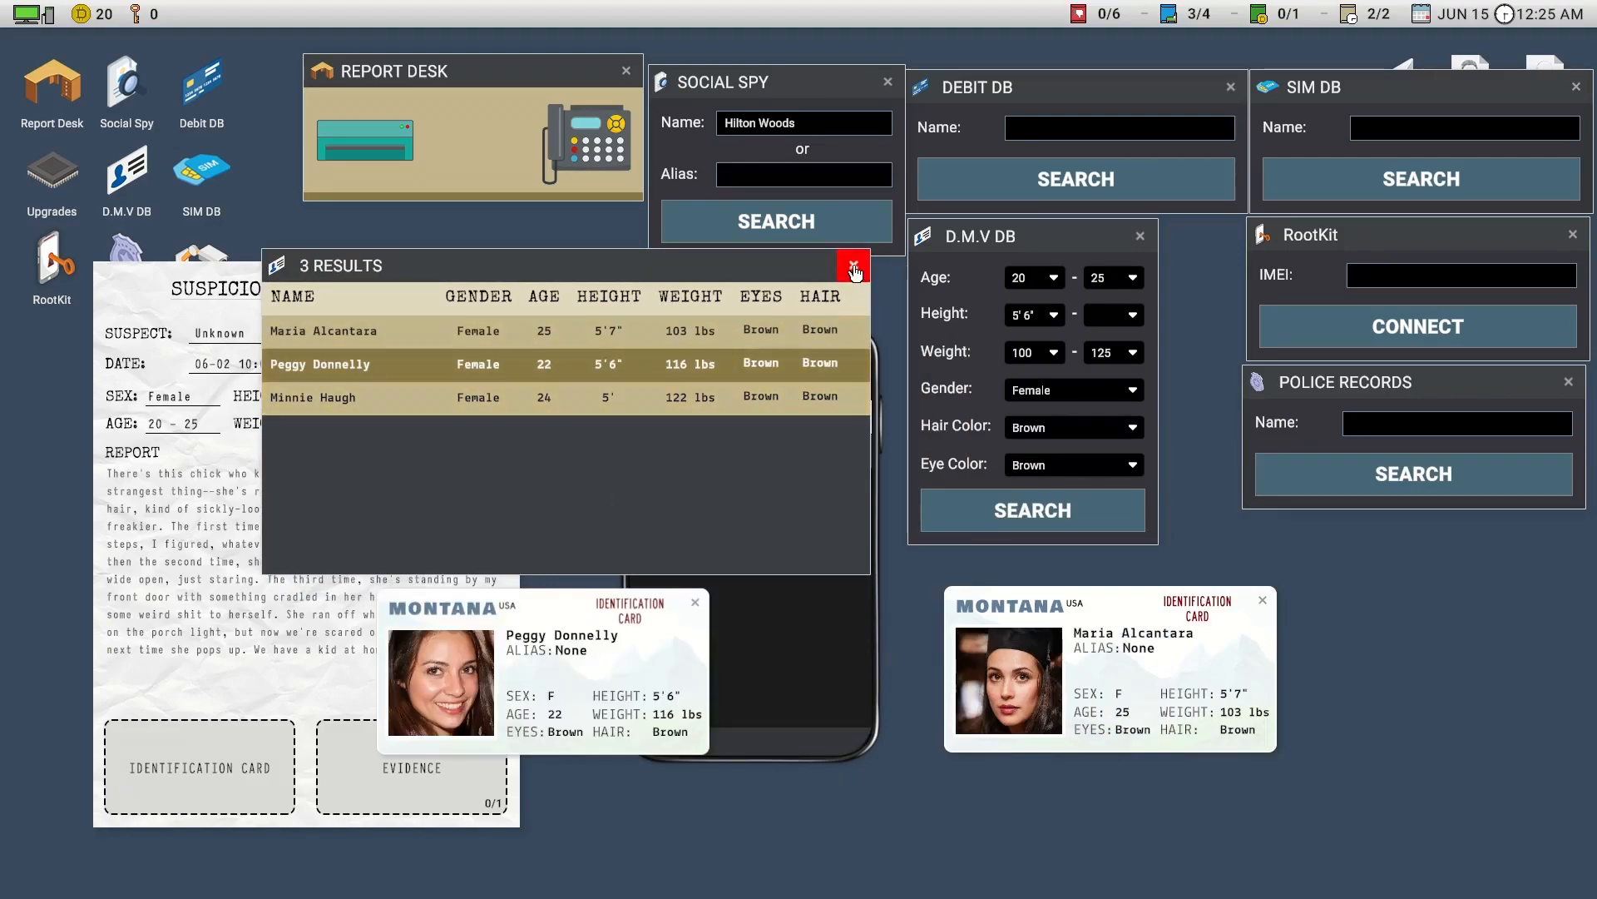
pyautogui.click(854, 266)
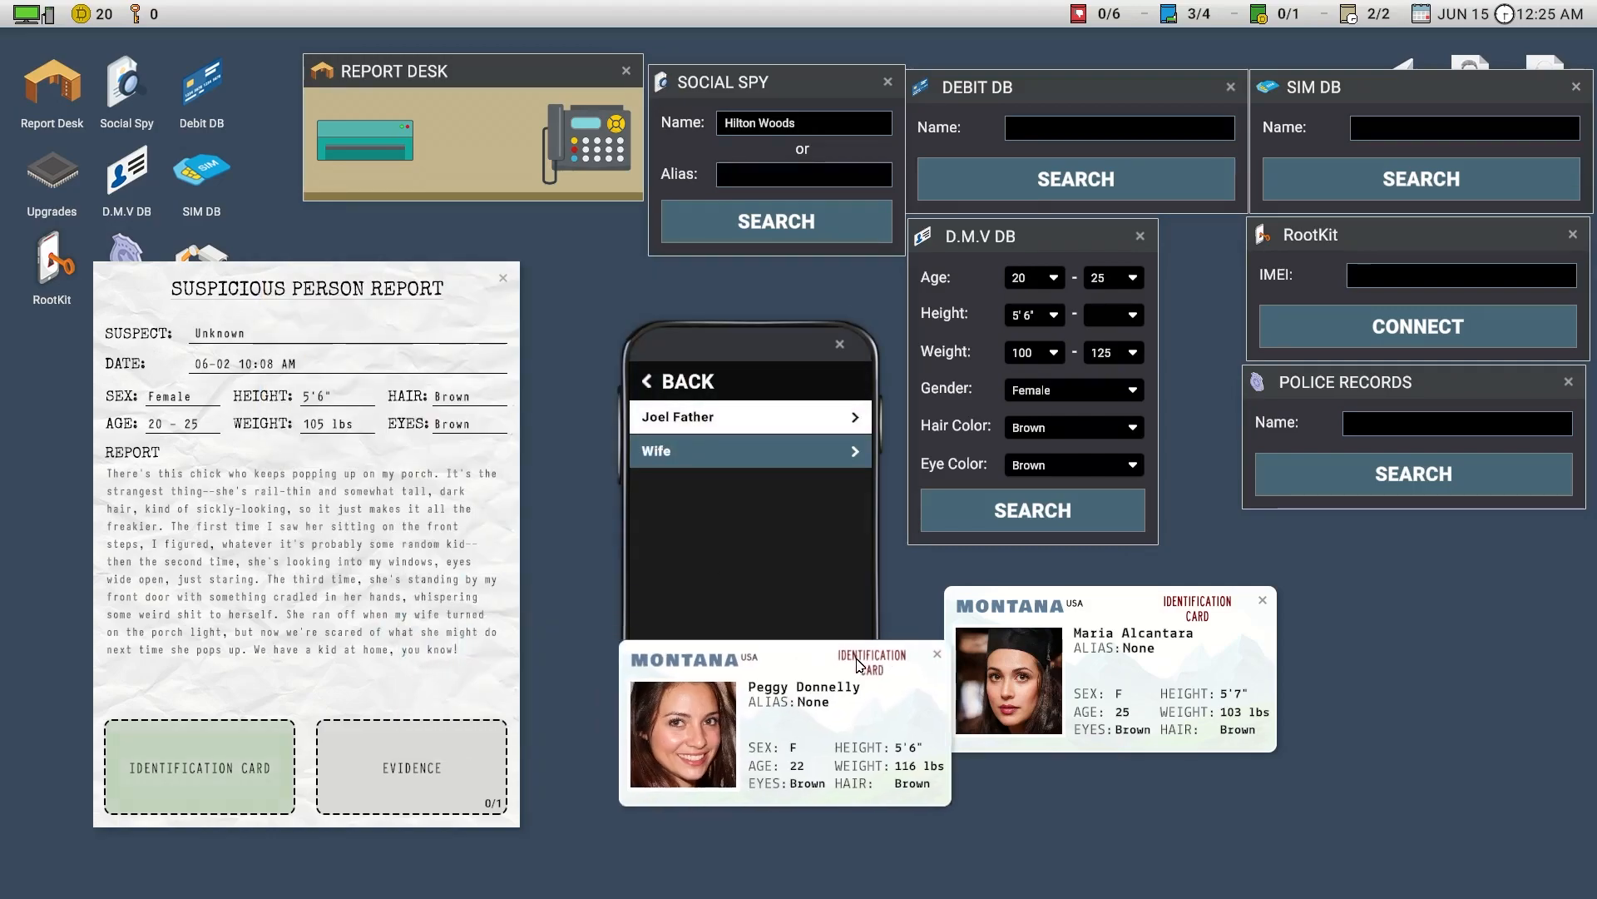
# Look up Maria Alcantara's IMEI in SIM DB, connect RootKit to her phone and crack it
pyautogui.click(1464, 127)
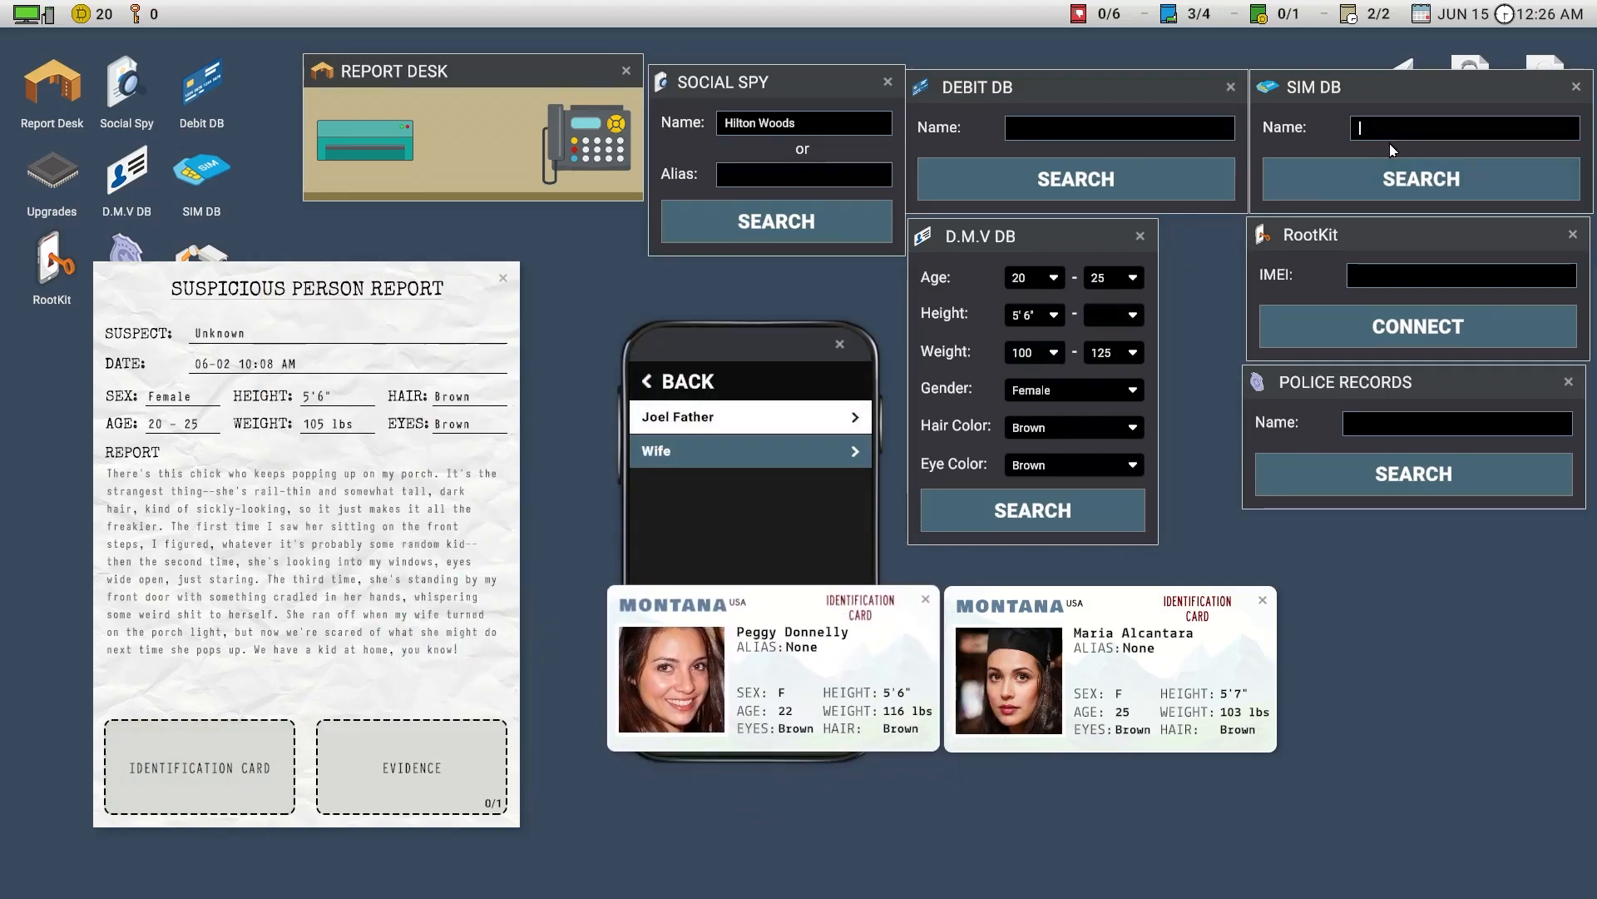
pyautogui.write('Maria')
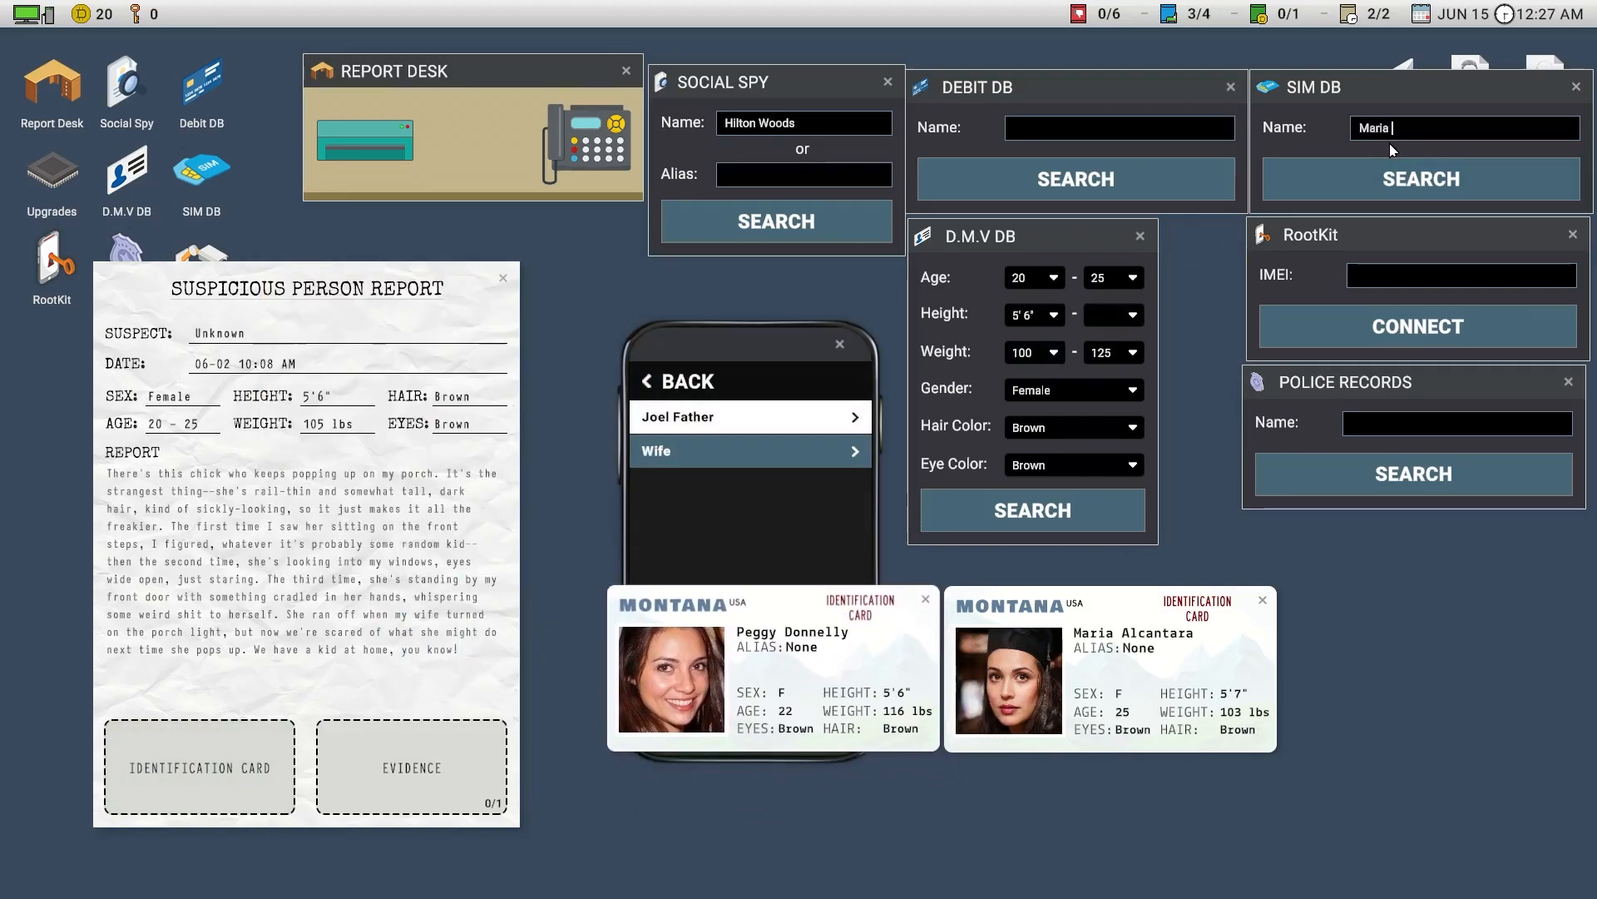
pyautogui.write('Alcanta')
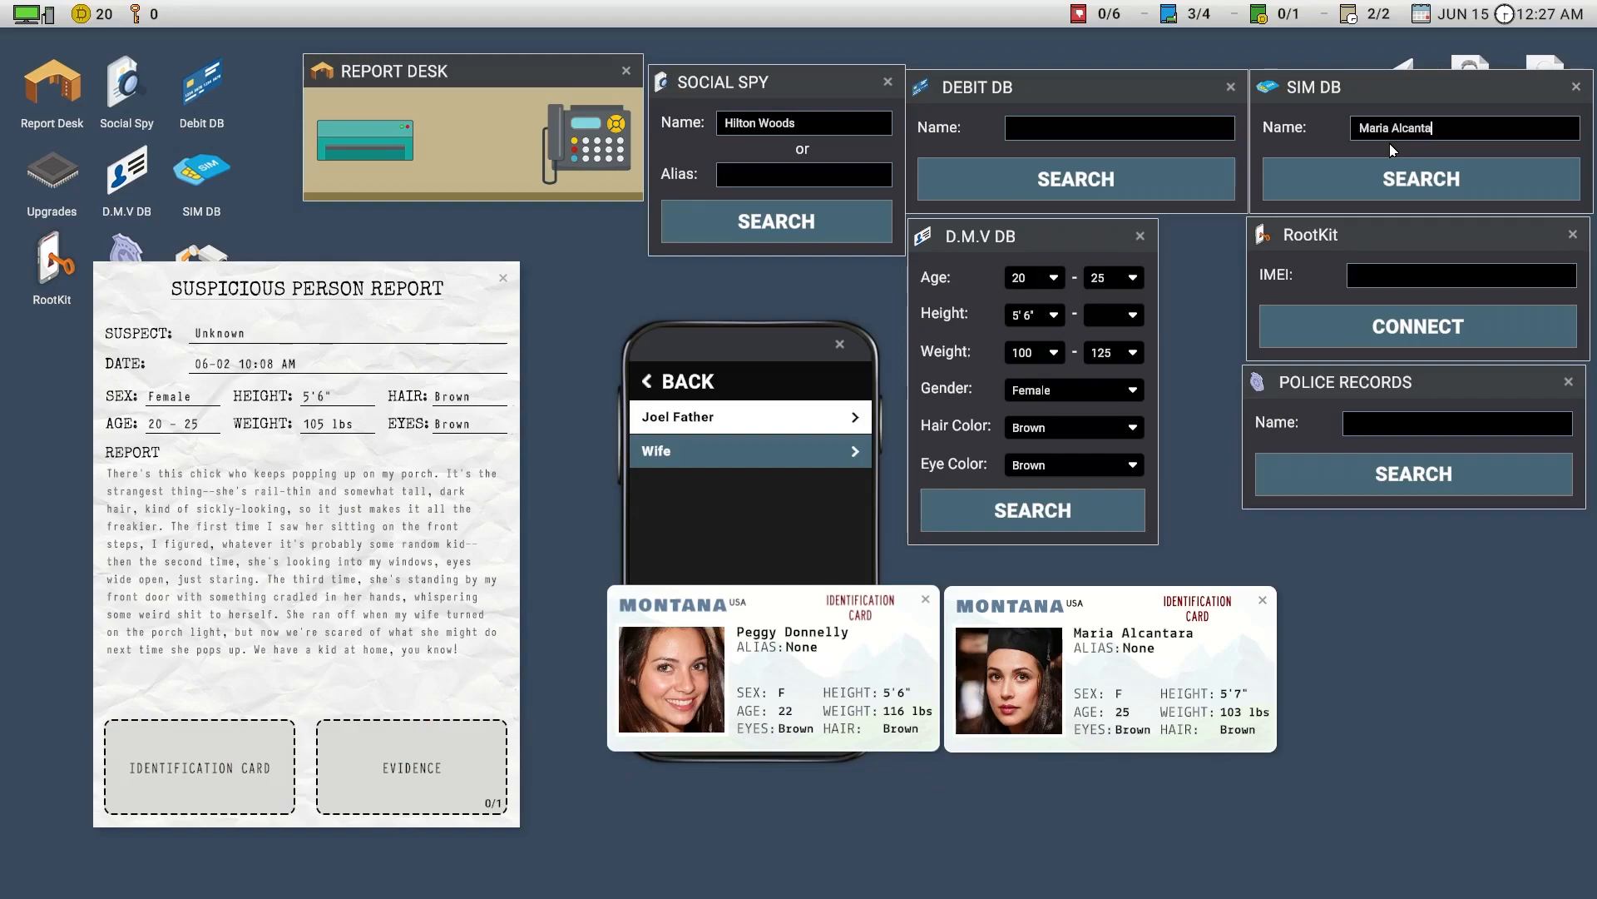
pyautogui.click(1419, 179)
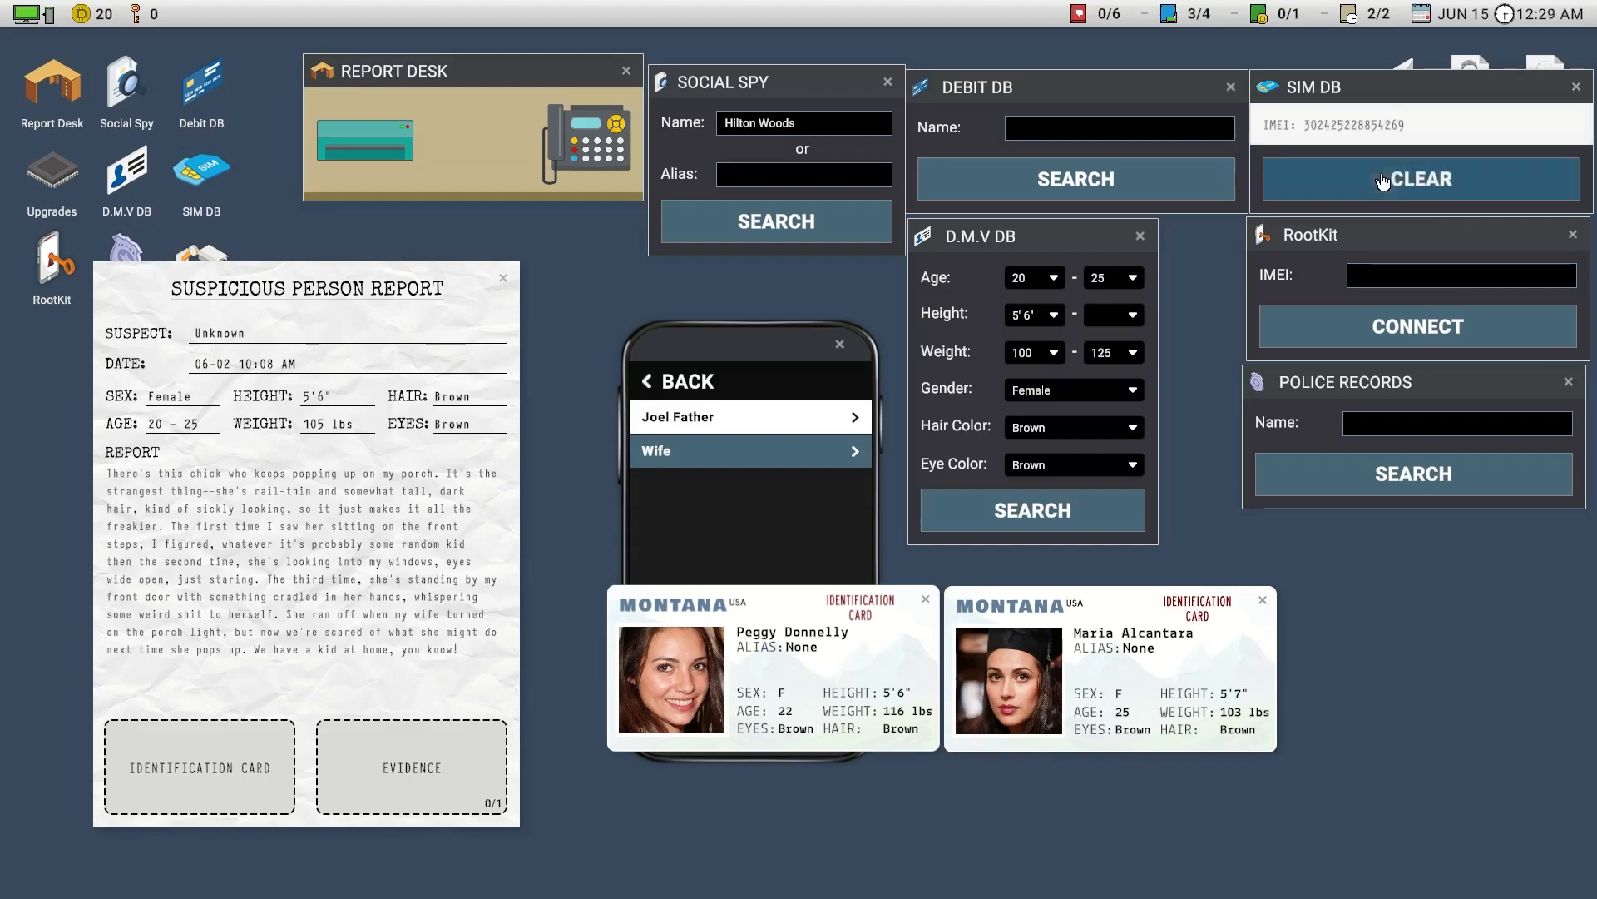
pyautogui.click(1416, 326)
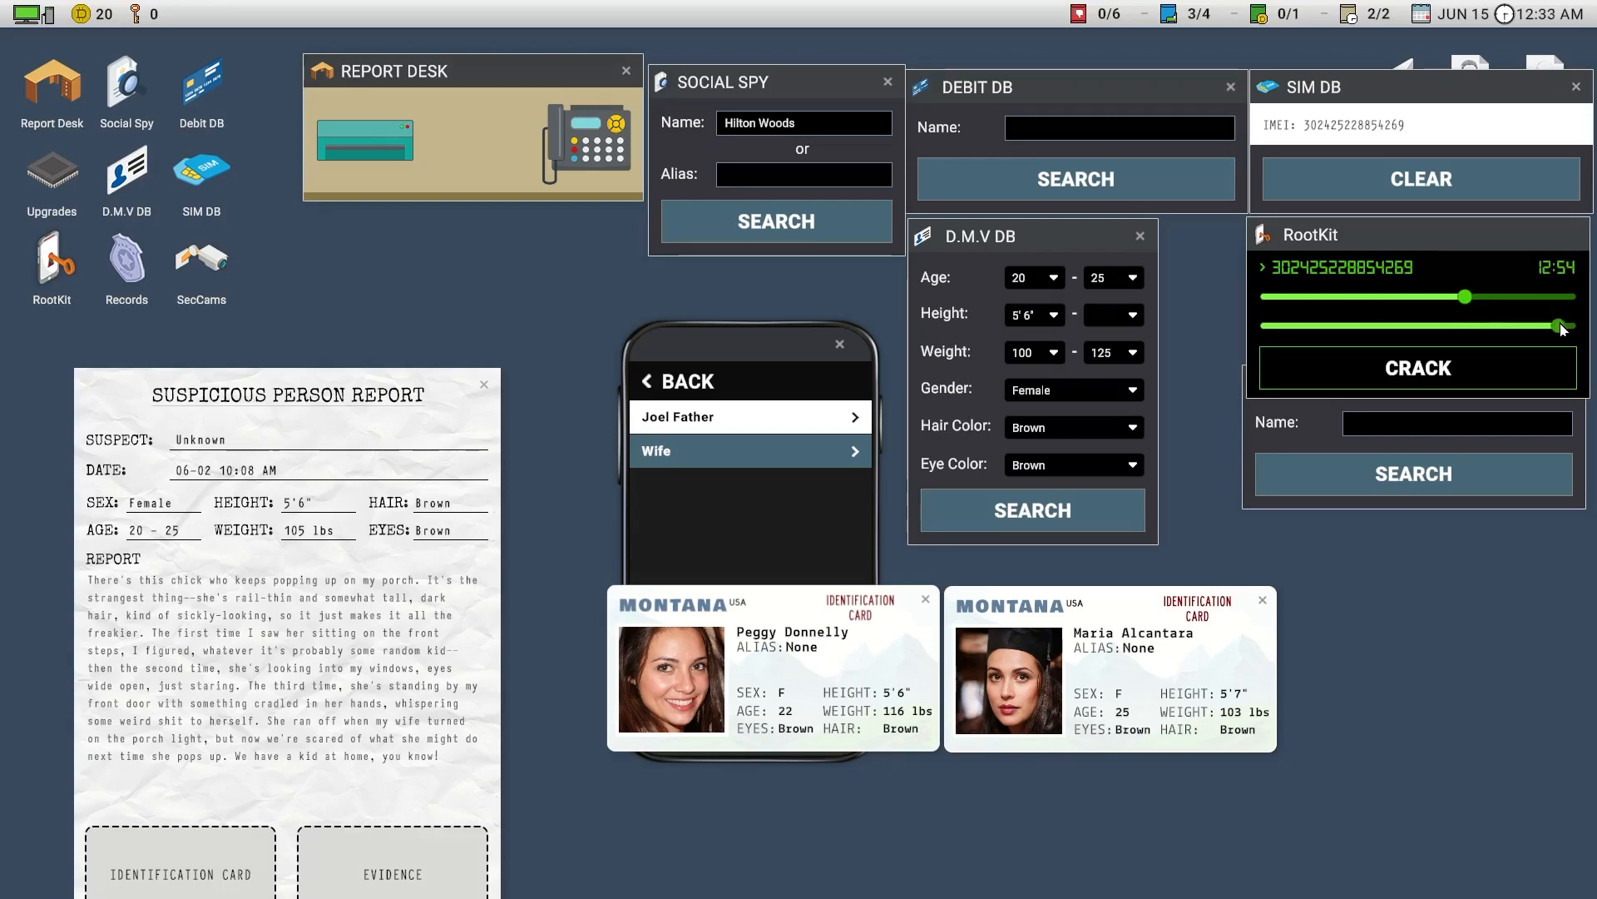
pyautogui.click(1416, 367)
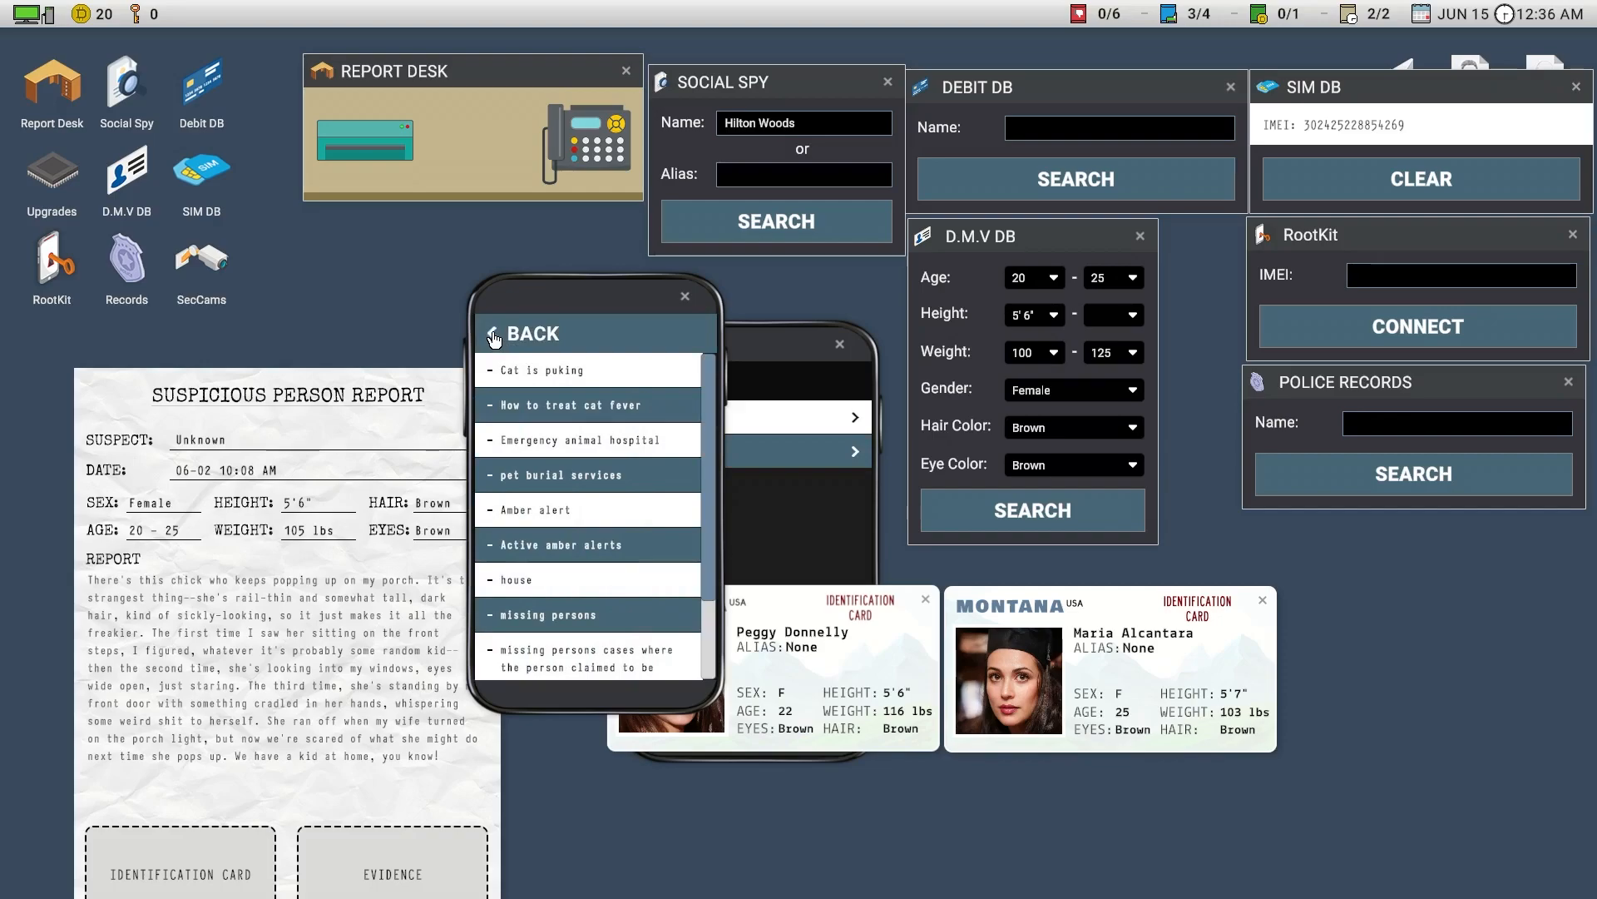
pyautogui.click(520, 333)
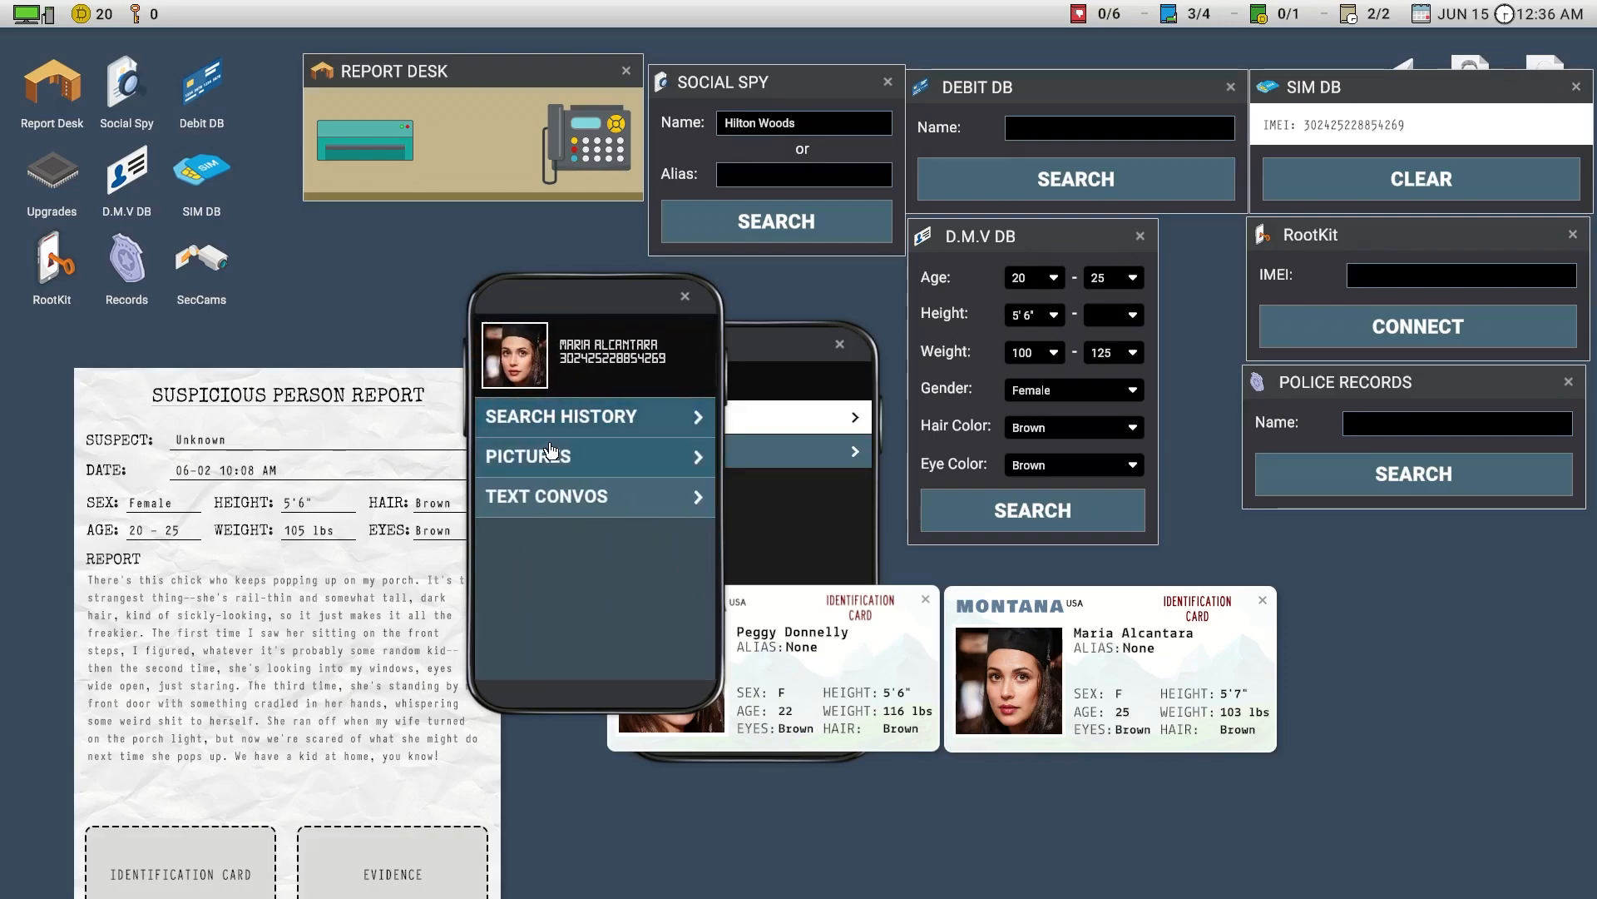
pyautogui.click(546, 496)
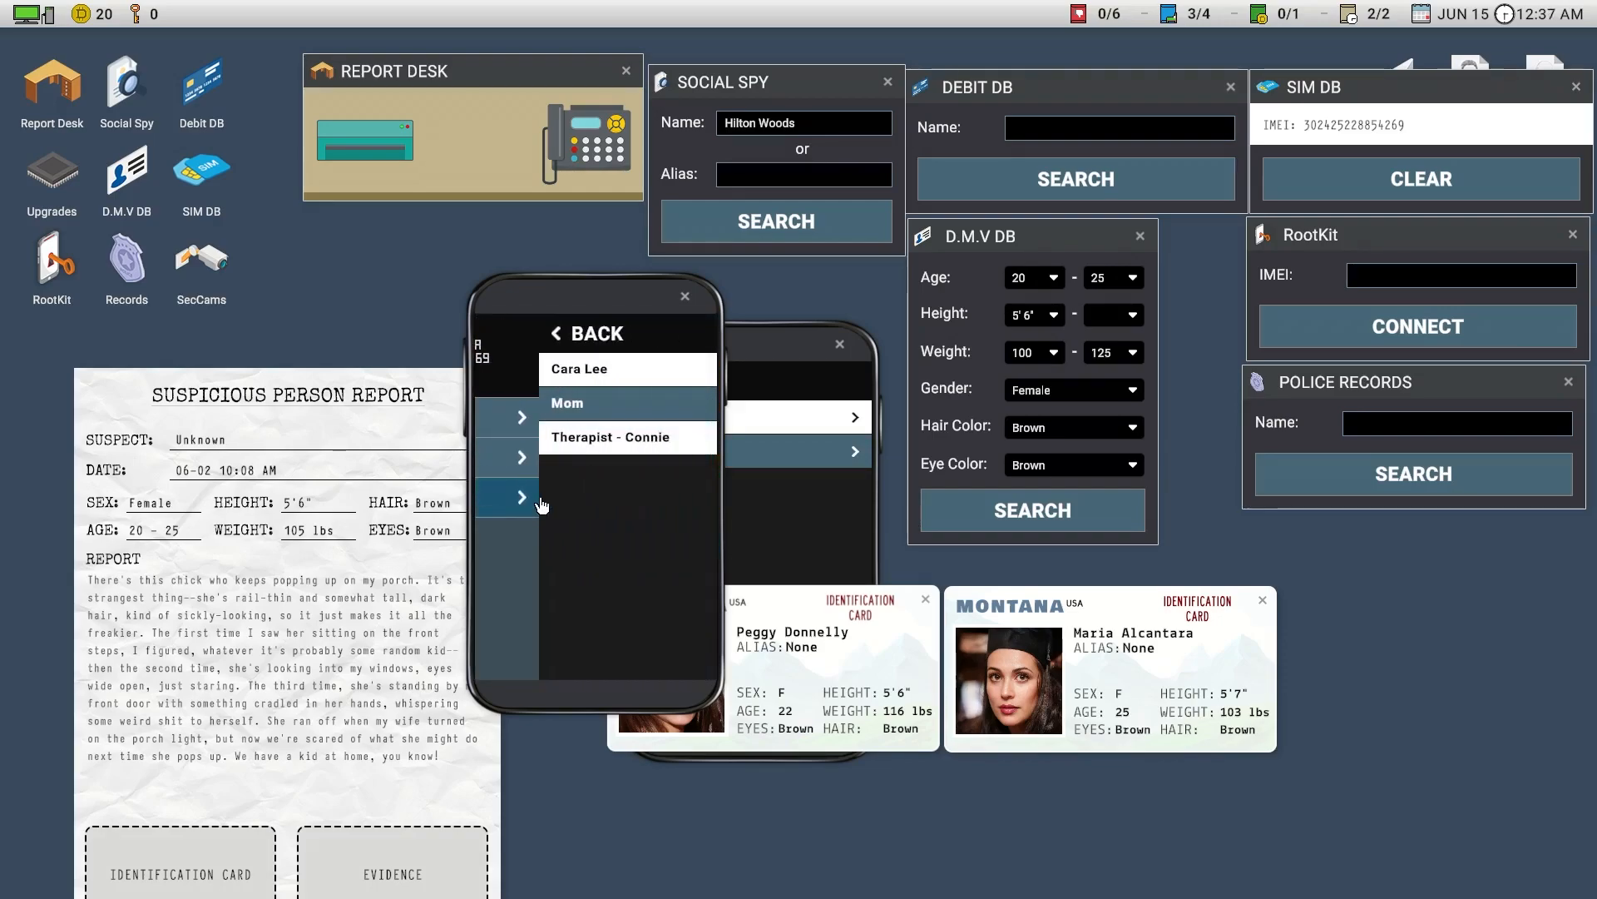
pyautogui.click(579, 369)
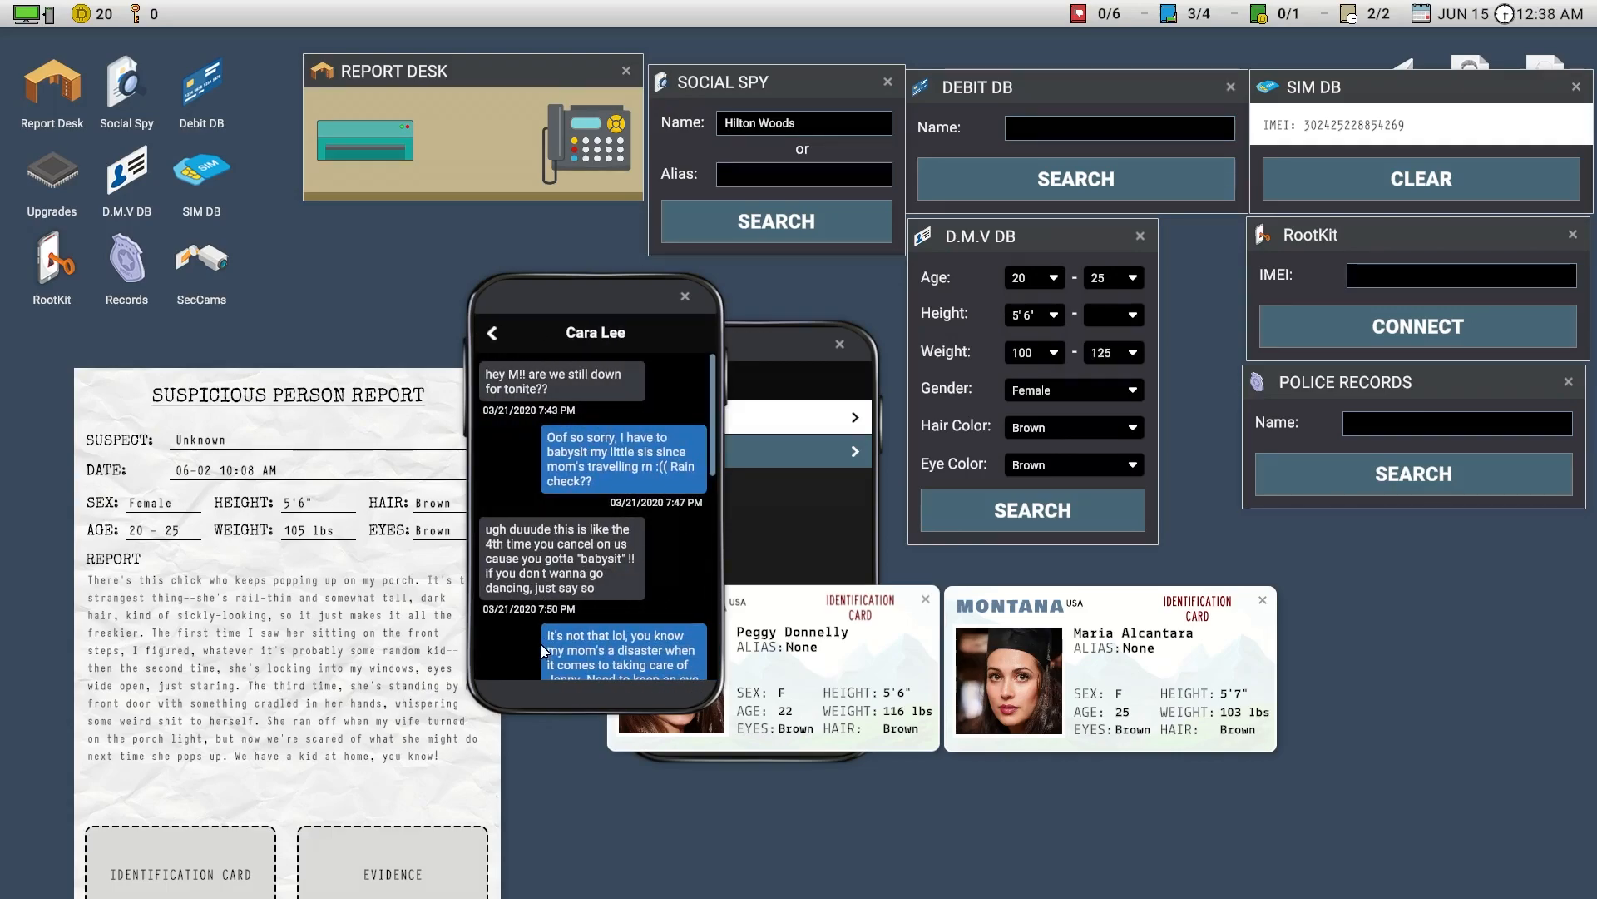
pyautogui.scroll(-3)
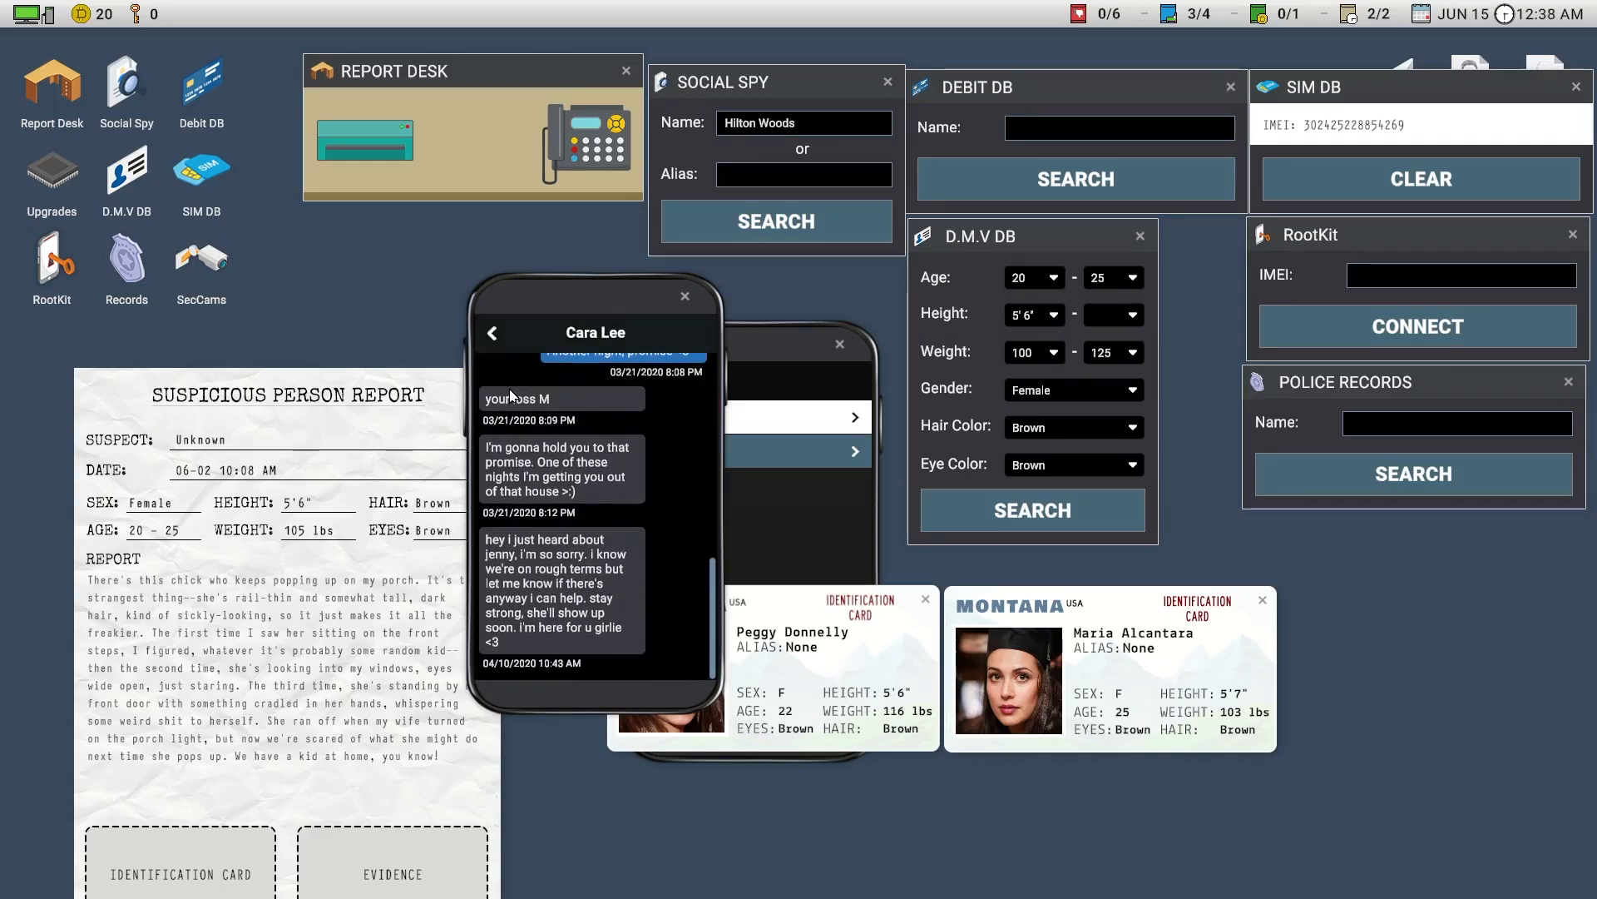
pyautogui.click(493, 333)
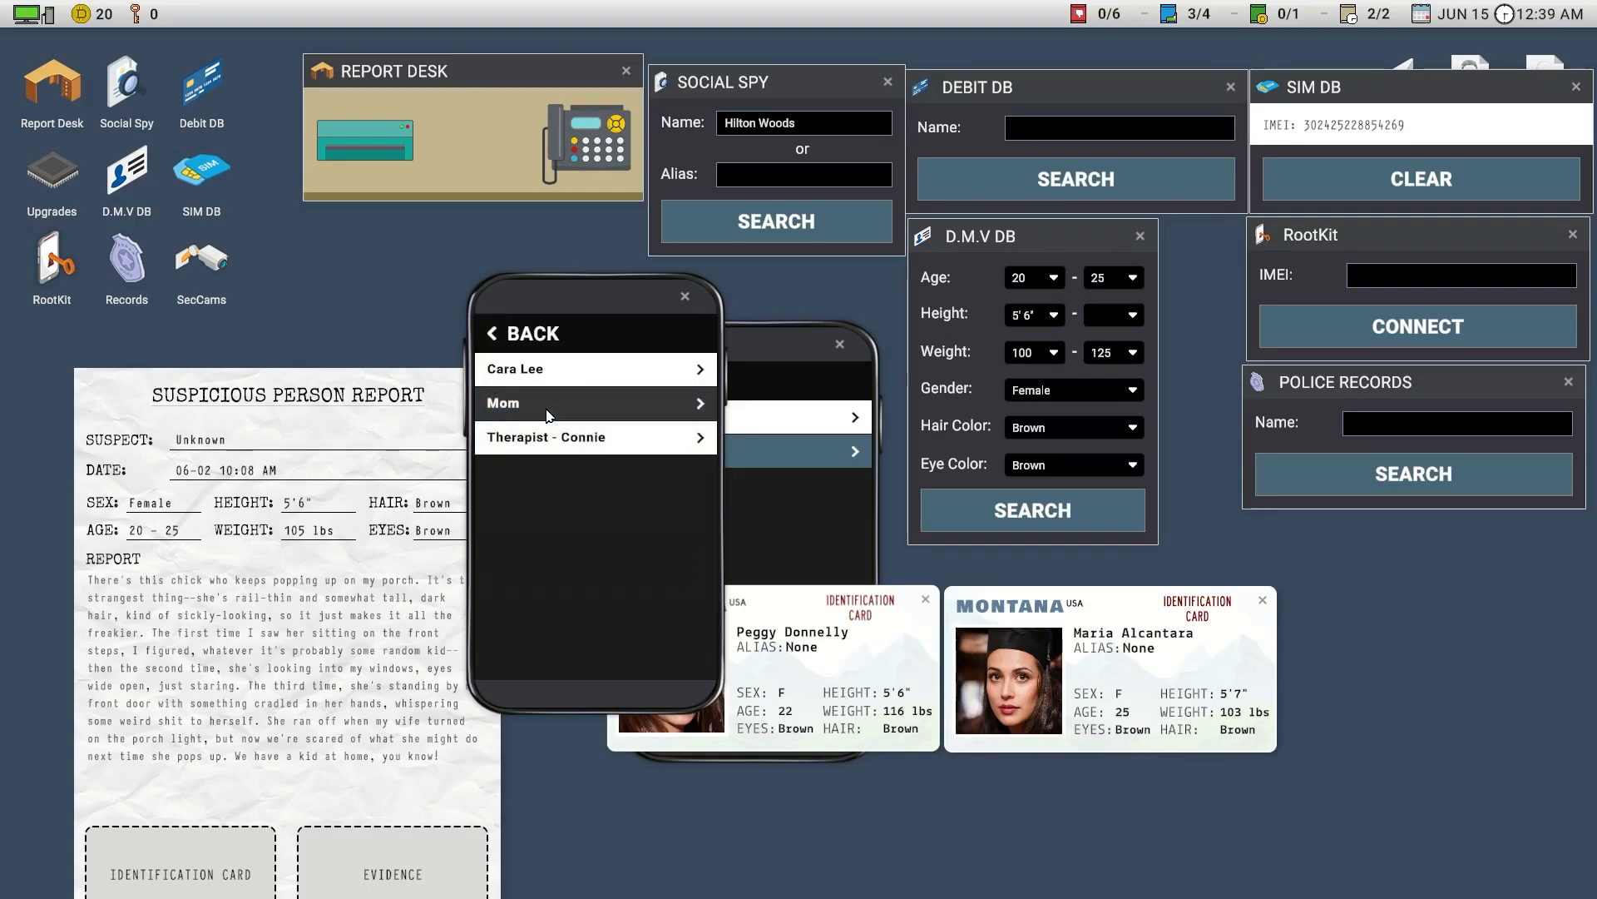
# Read her conversations with Mom and her therapist Connie
pyautogui.click(594, 403)
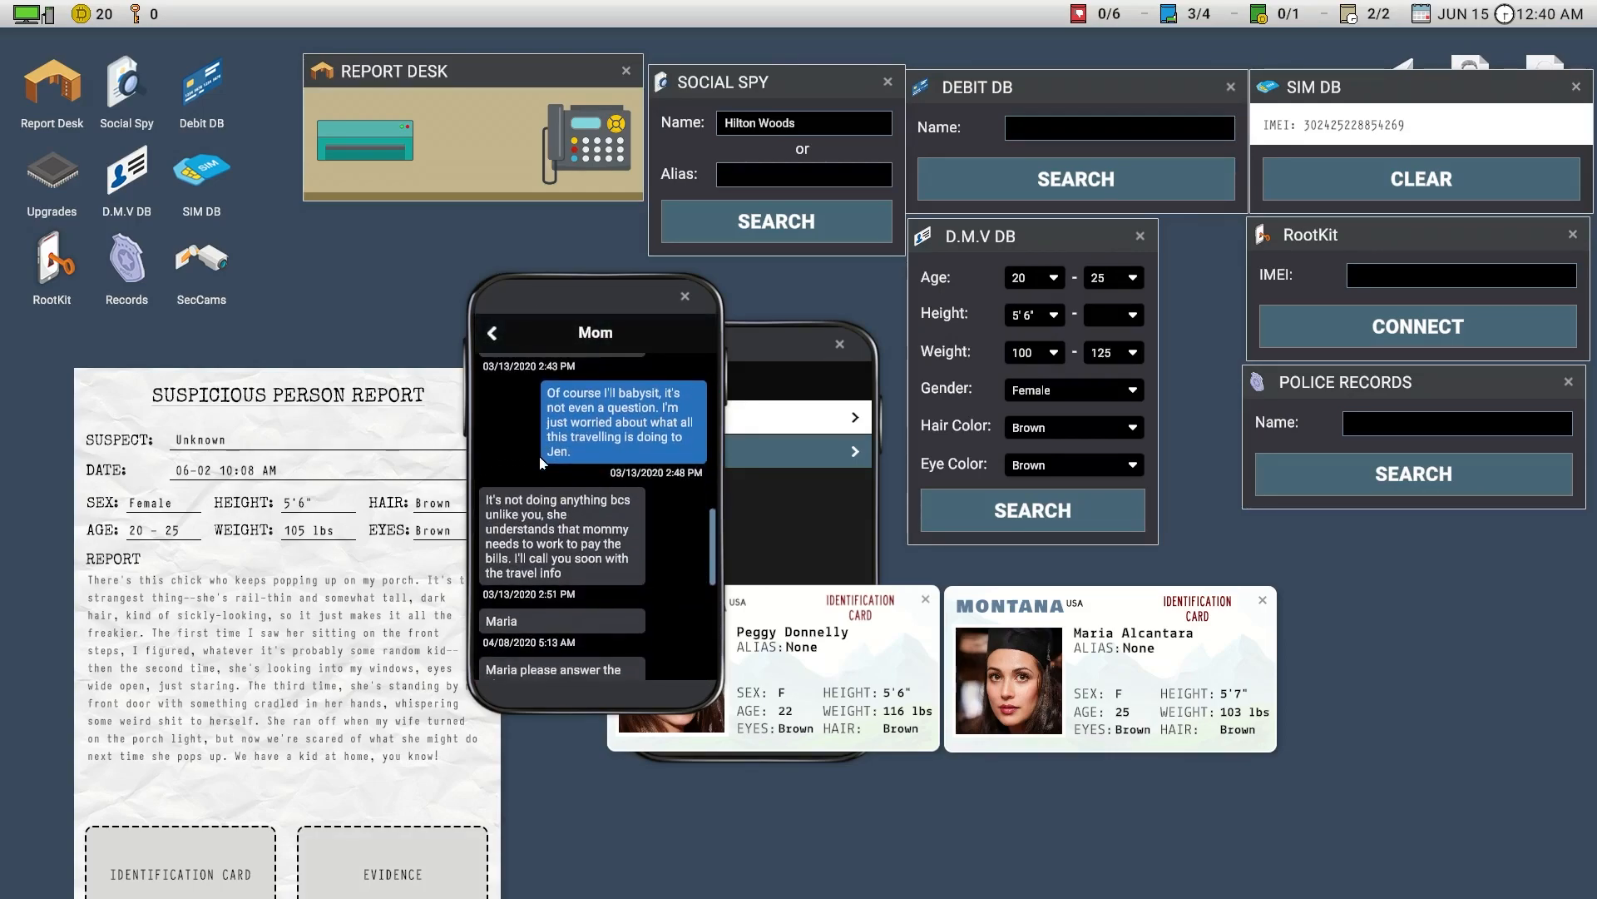
pyautogui.scroll(-3)
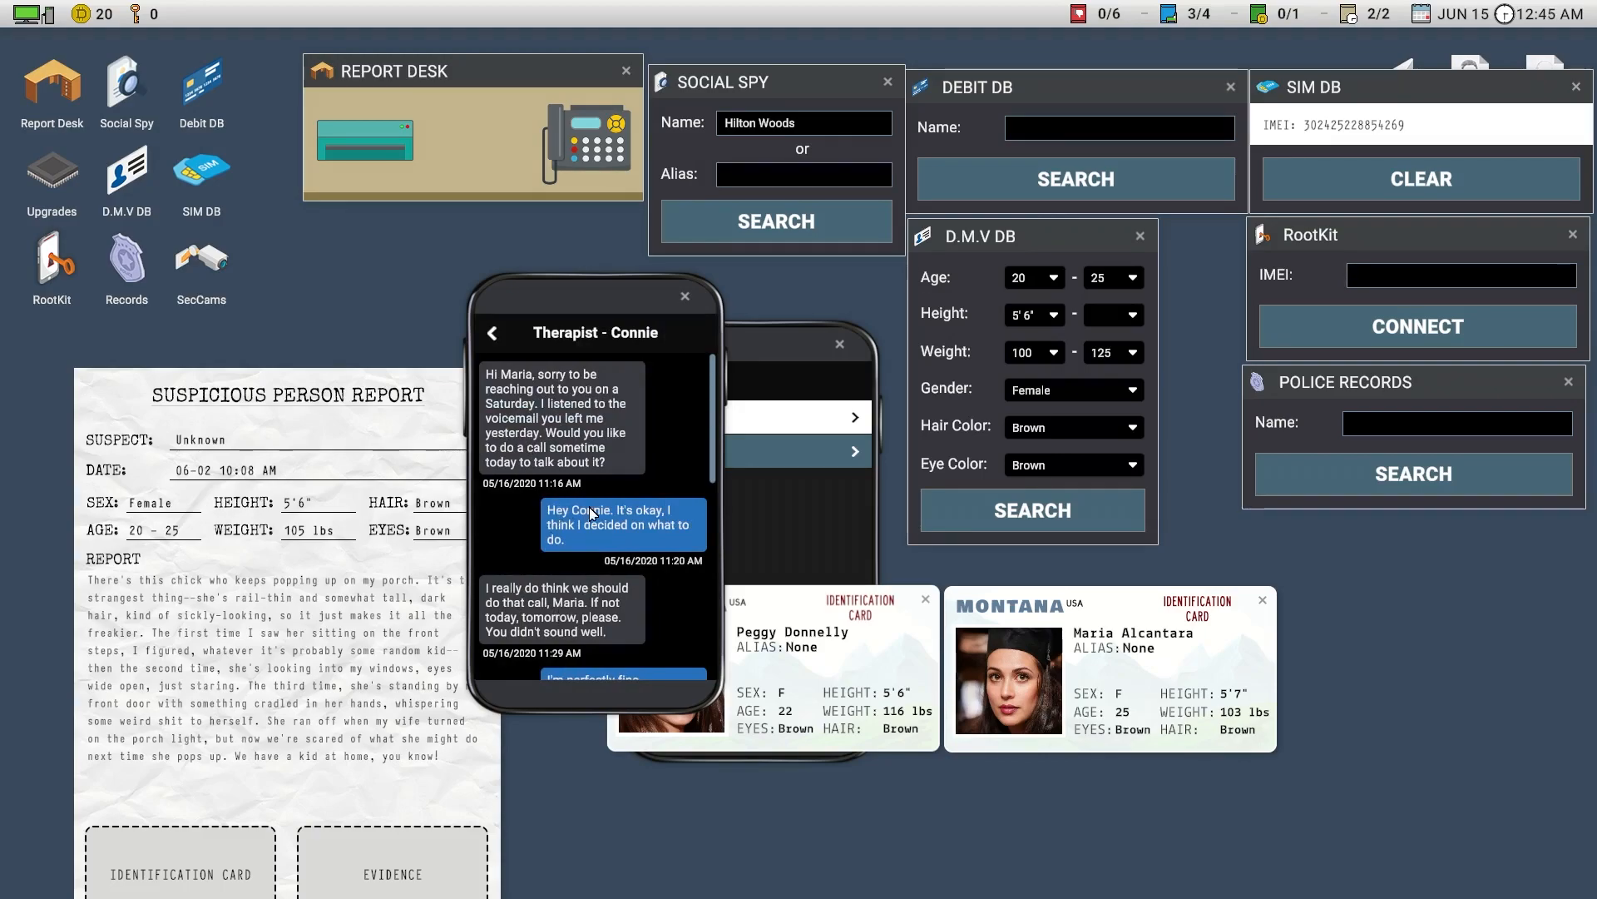
pyautogui.moveTo(558, 577)
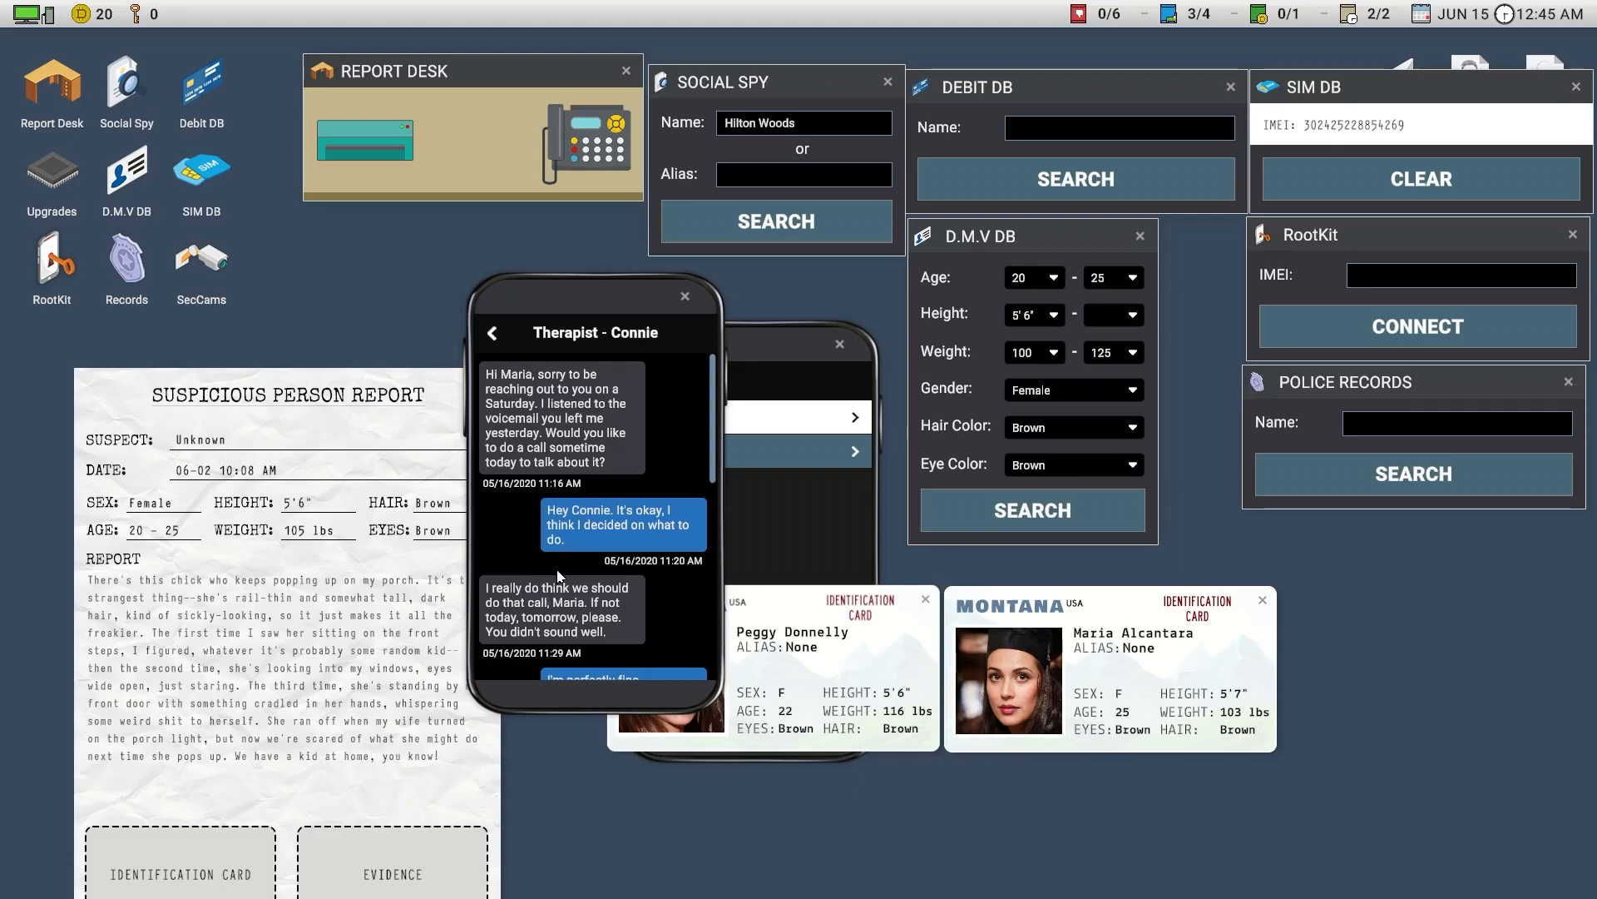
pyautogui.scroll(-3)
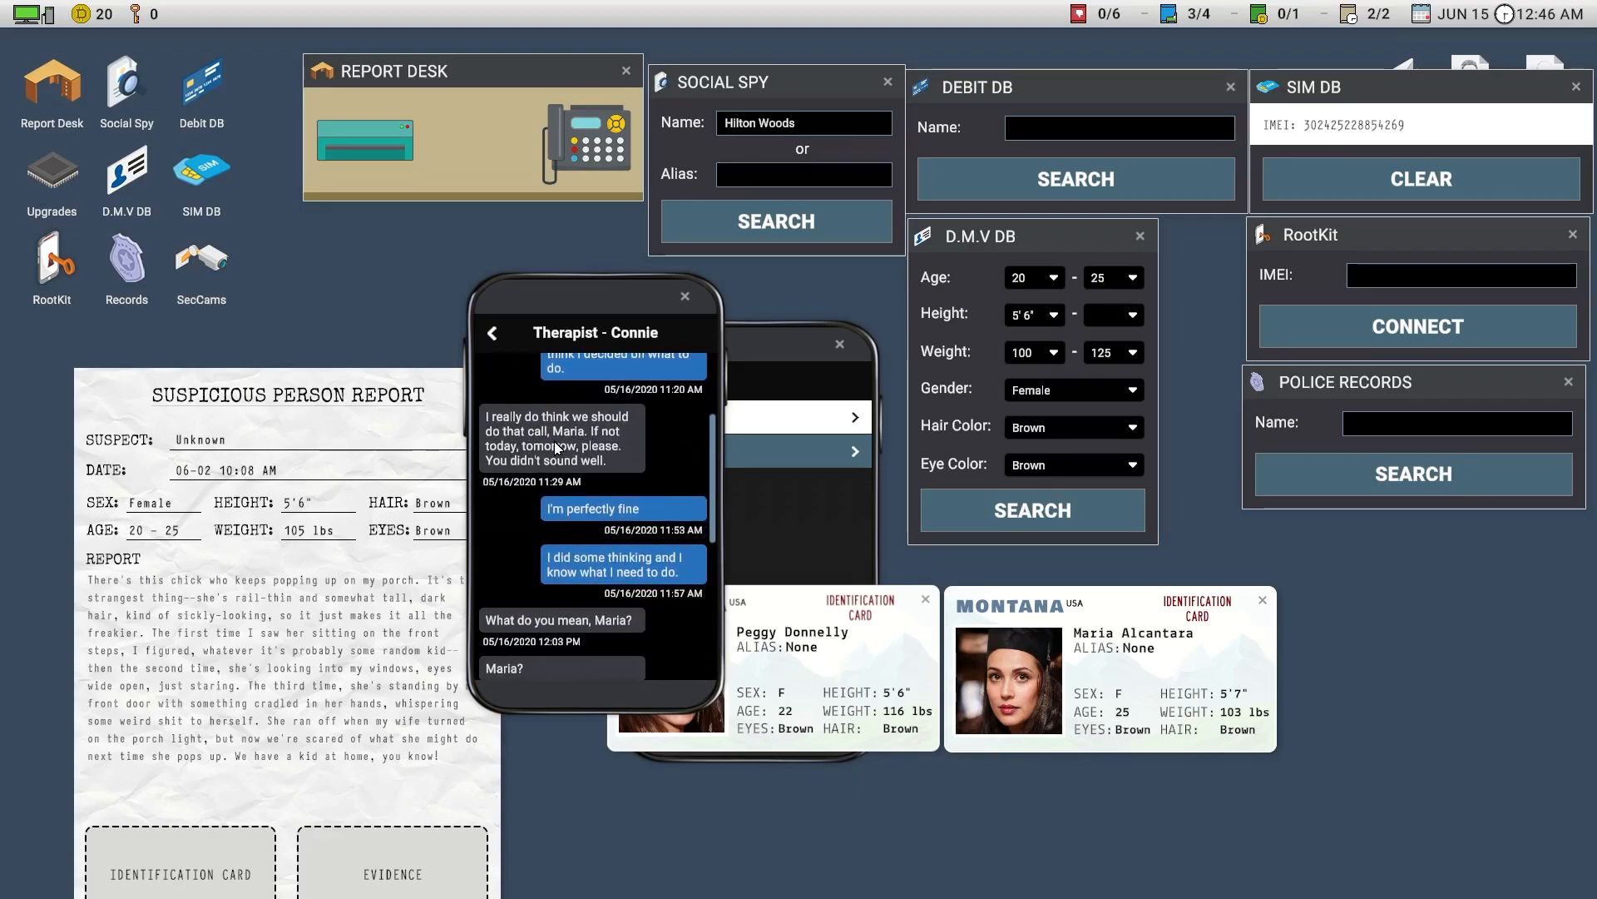
pyautogui.scroll(-3)
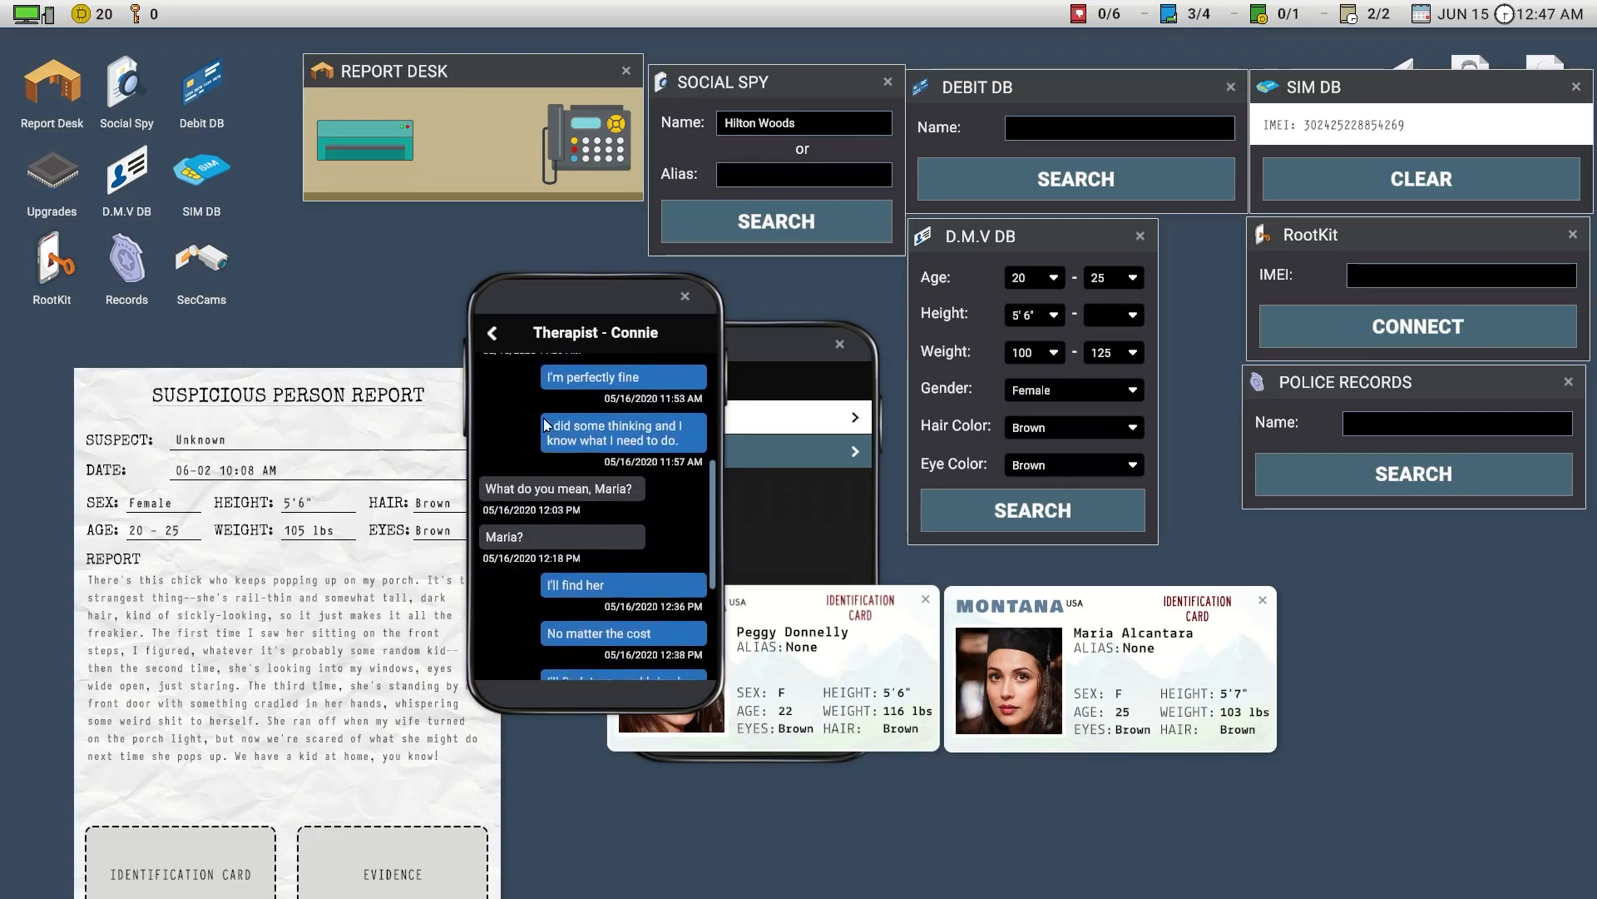
pyautogui.scroll(-3)
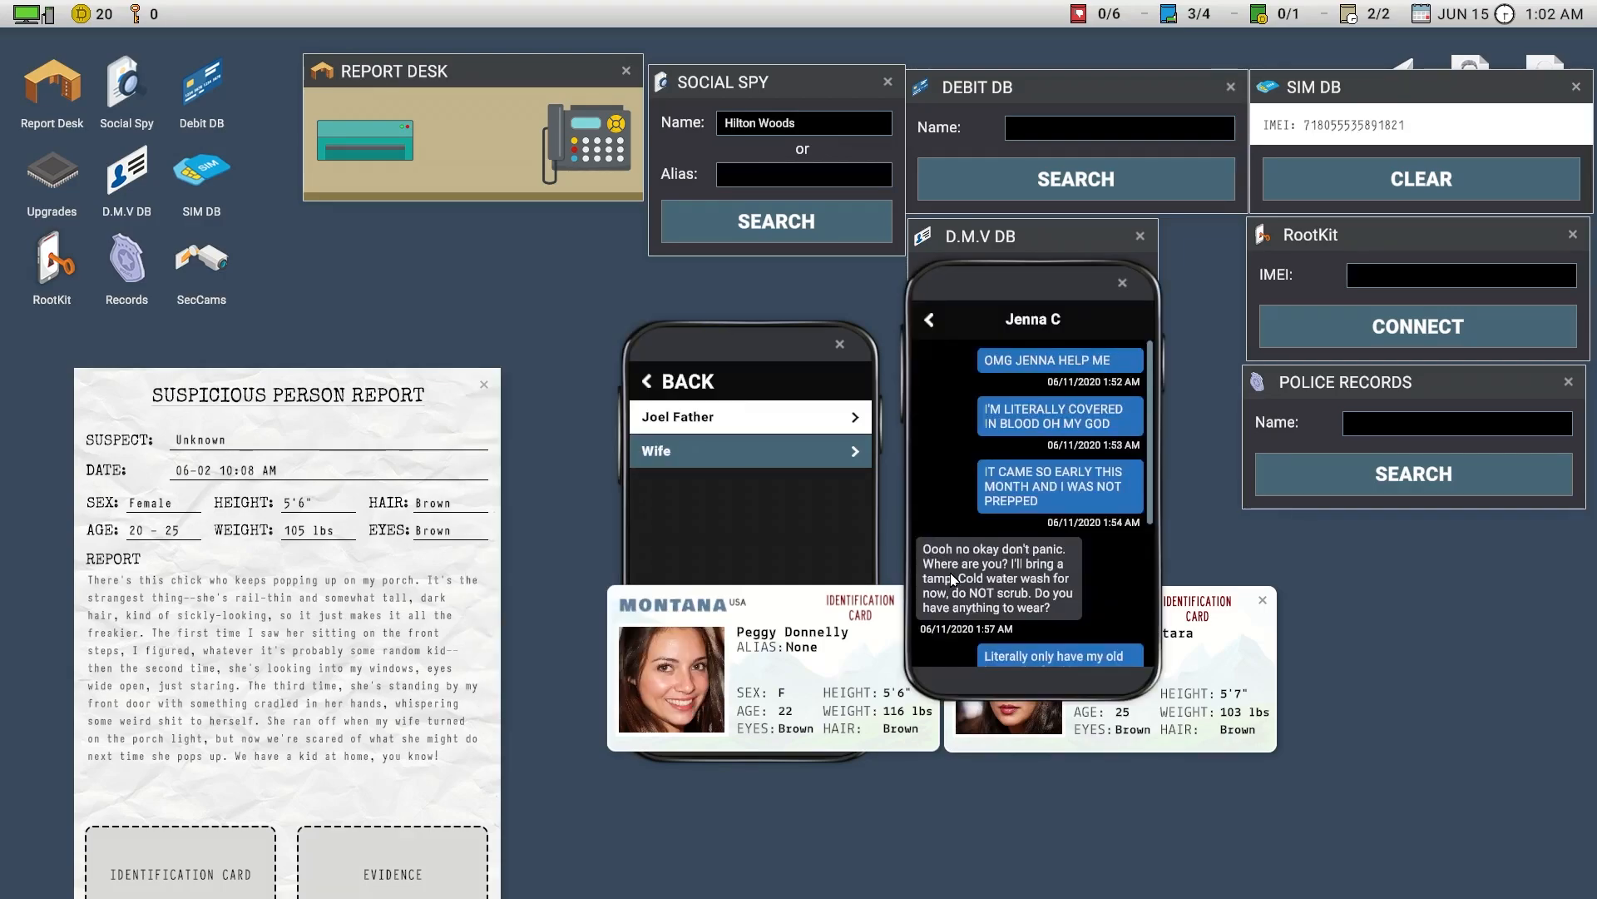
pyautogui.scroll(-3)
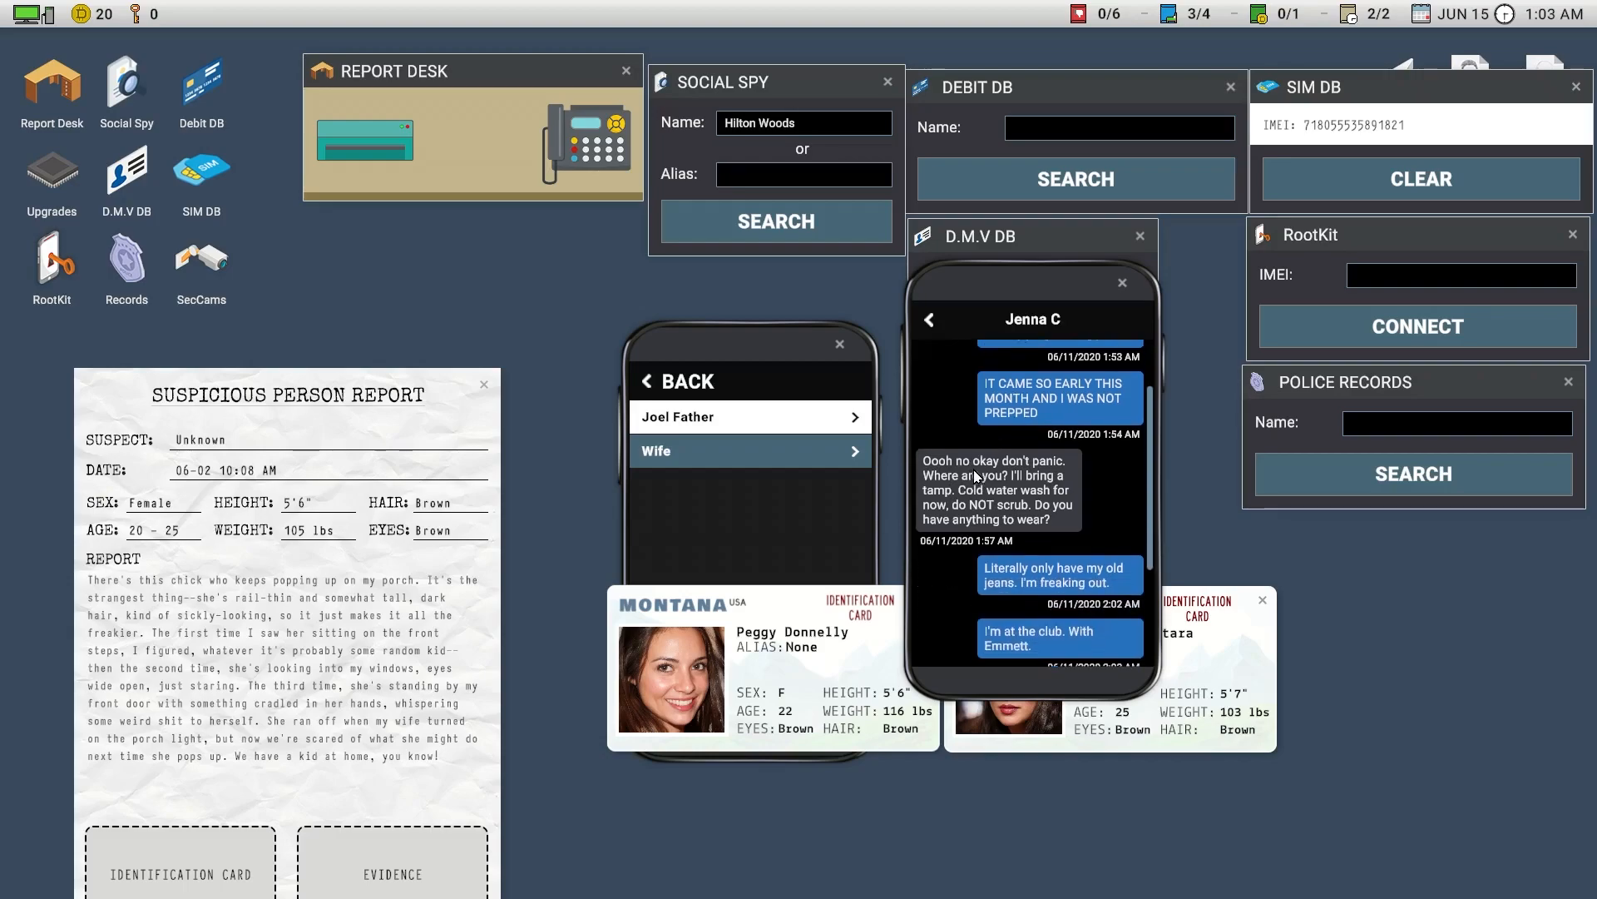
pyautogui.scroll(-3)
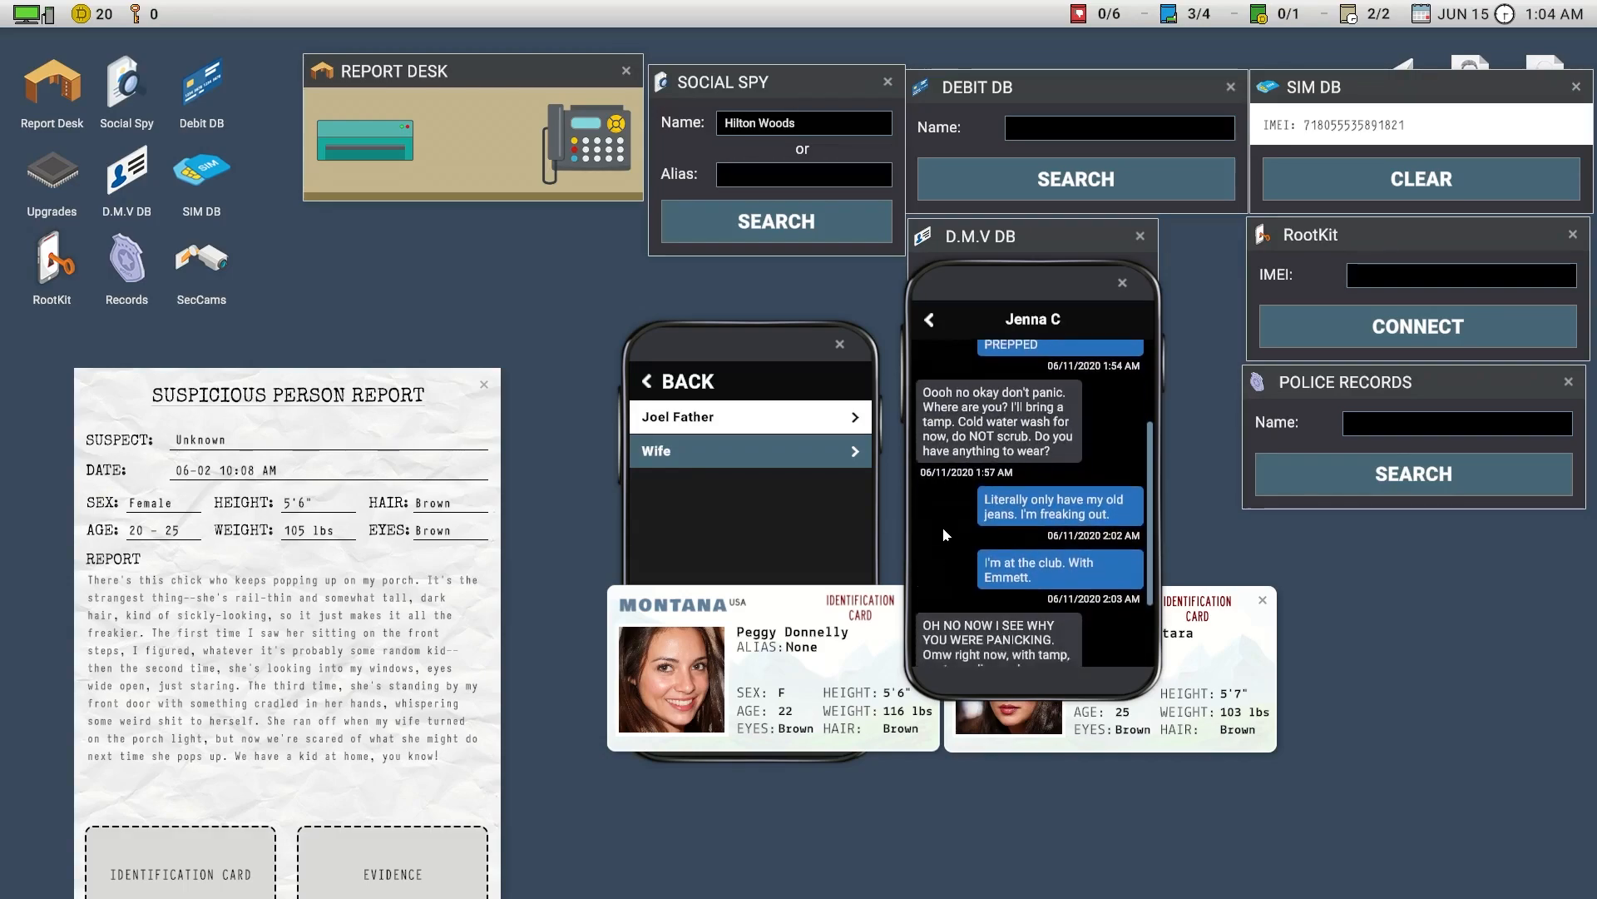
pyautogui.scroll(-3)
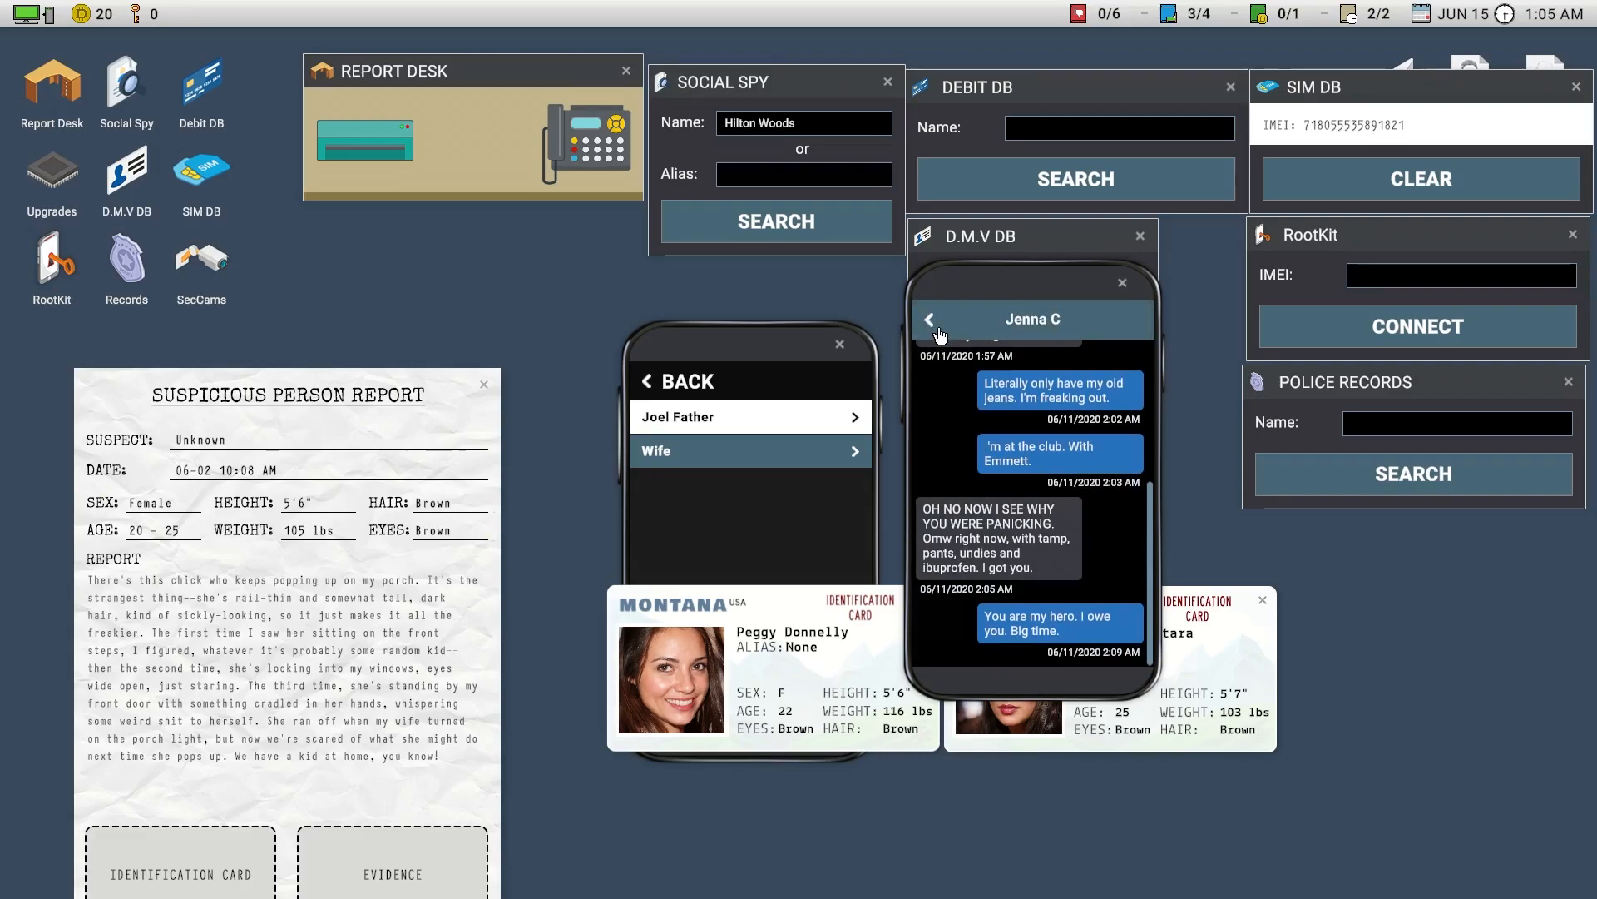
pyautogui.click(929, 320)
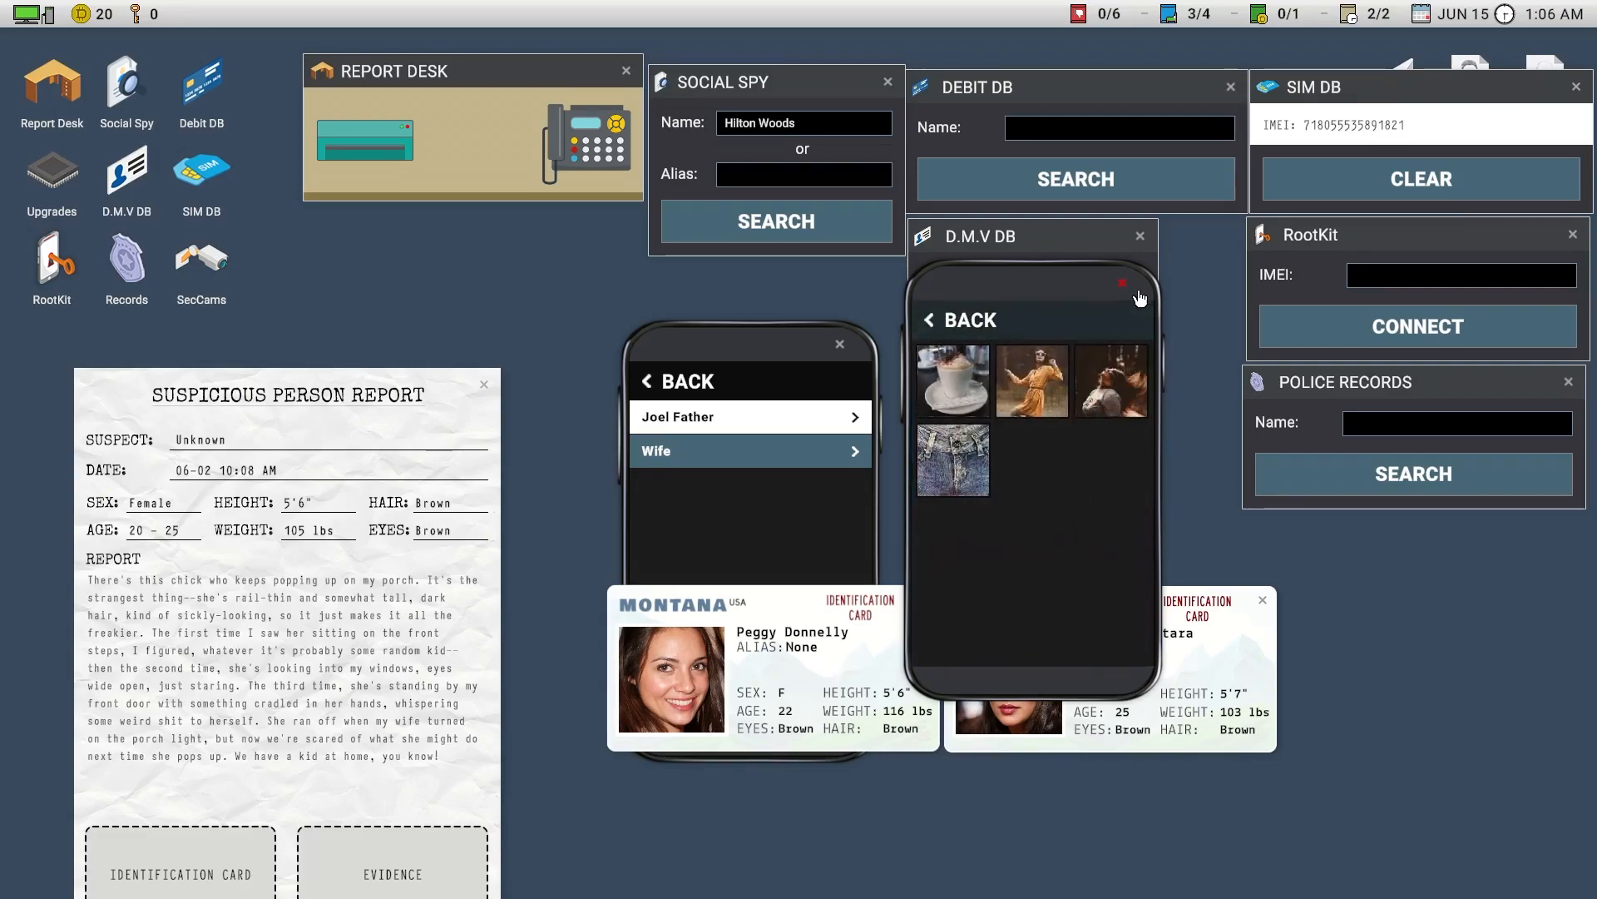
pyautogui.click(1138, 235)
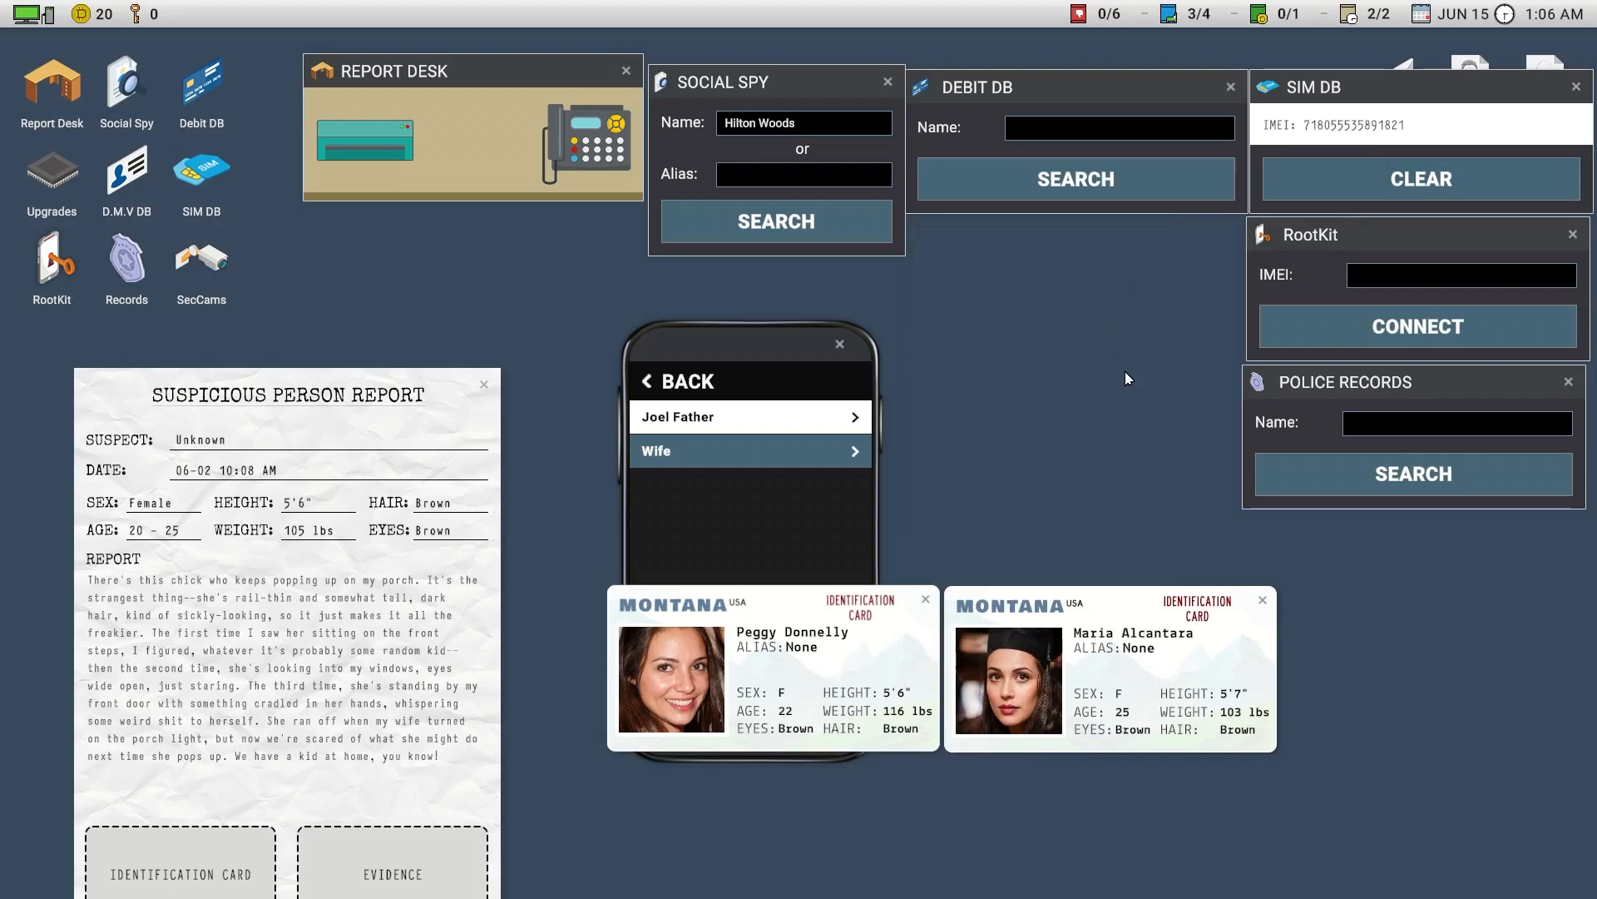
# Copy the IMEI, clear the SIM database result and start entering Maria's name
pyautogui.doubleClick(1352, 125)
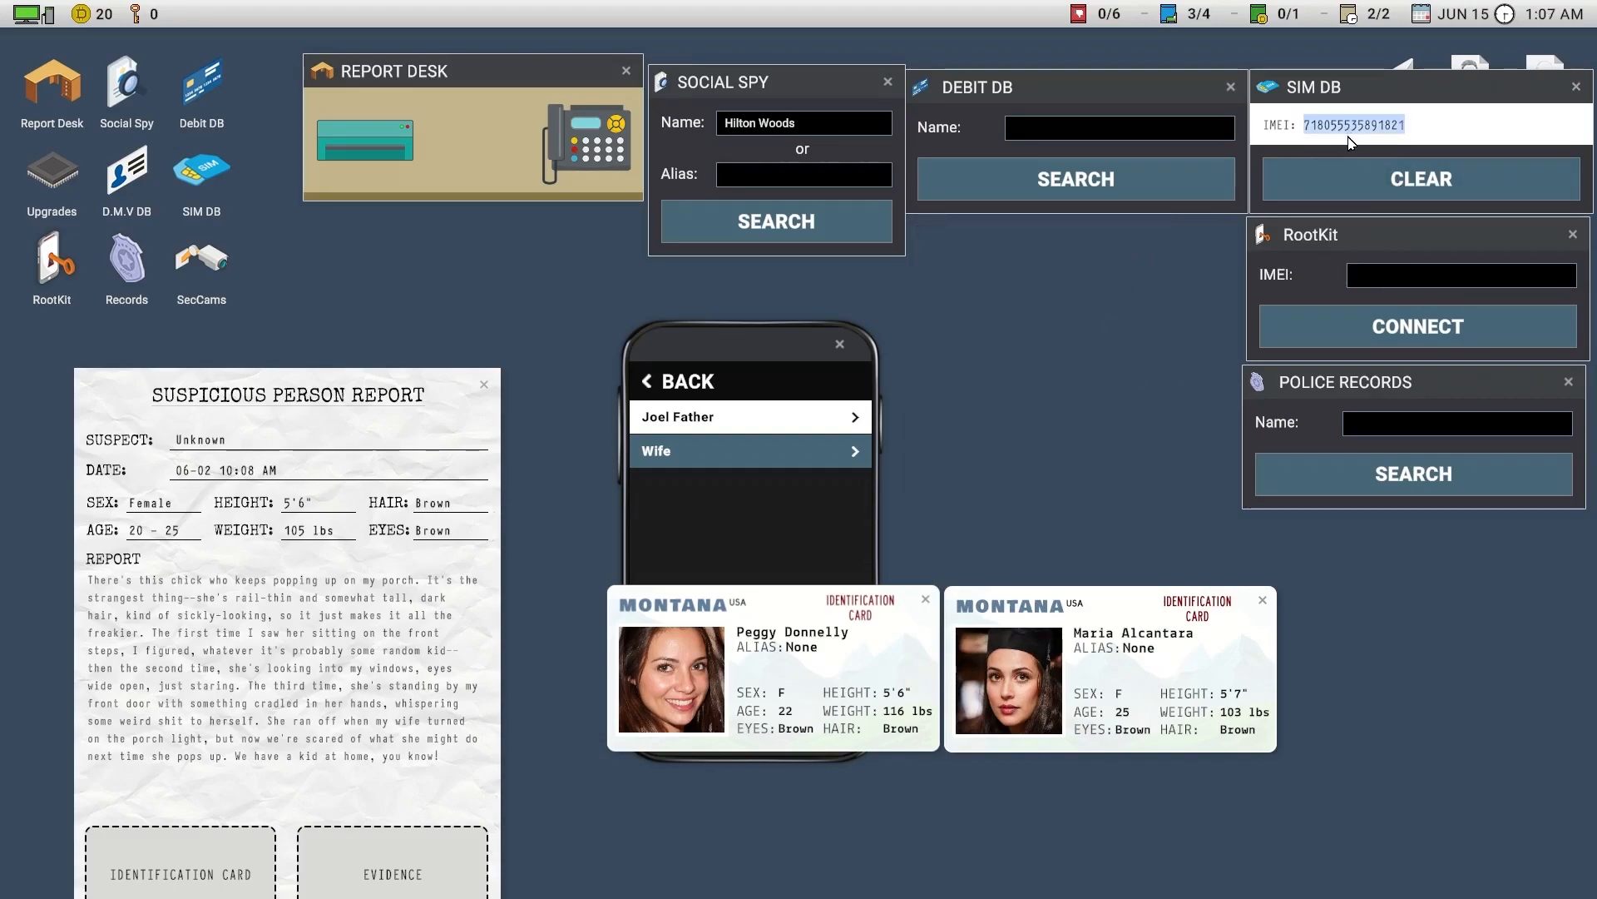
pyautogui.click(1419, 178)
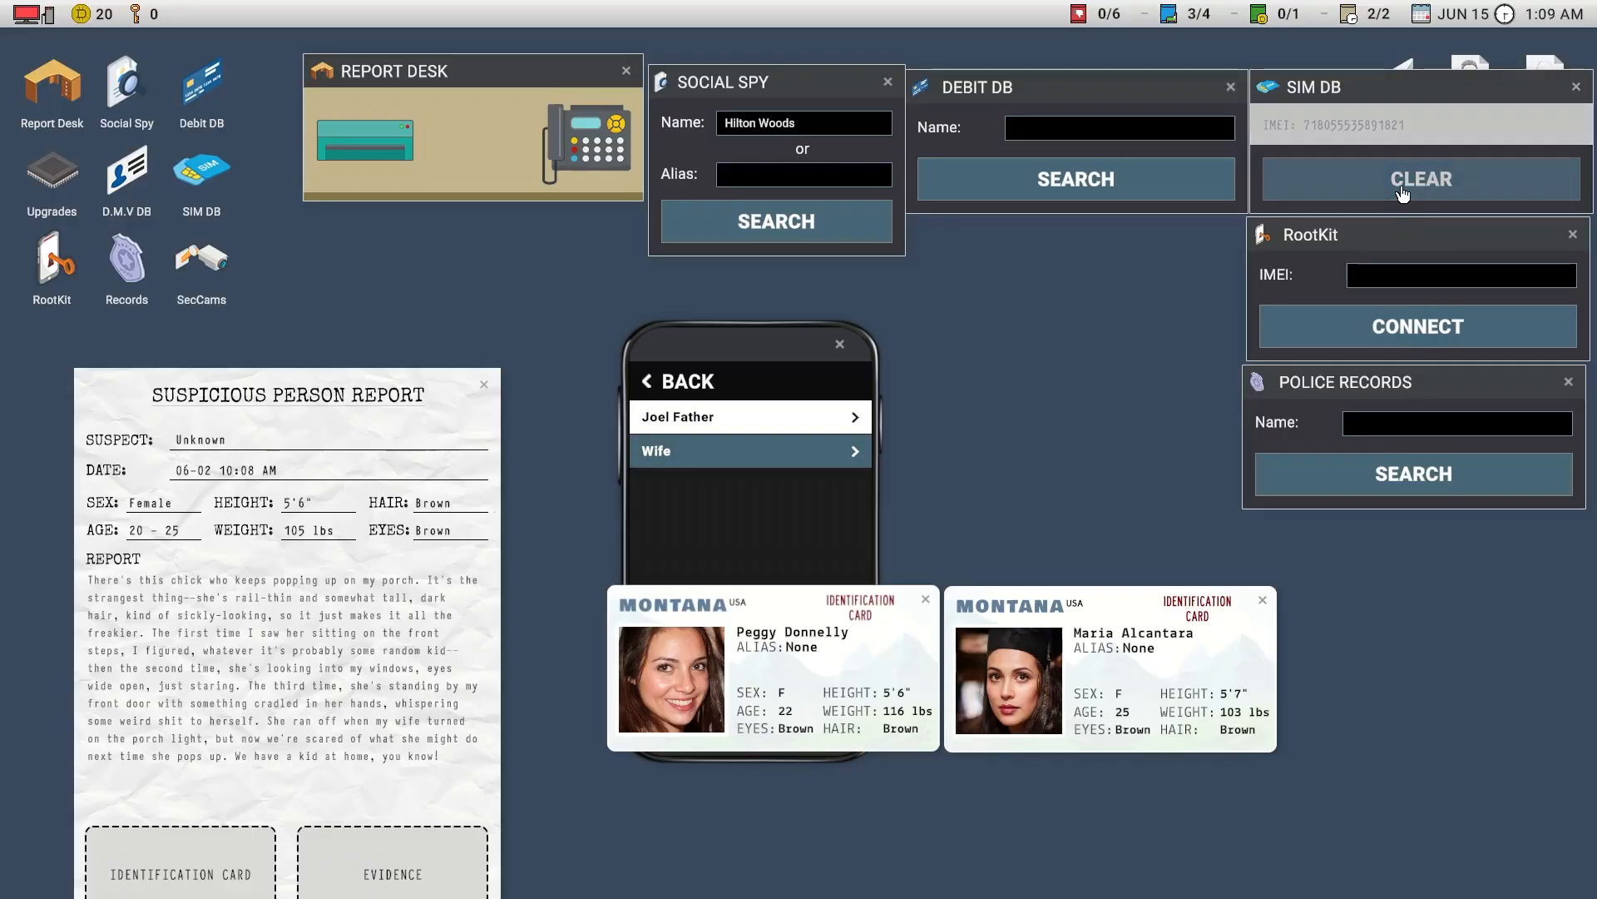
pyautogui.write('Maria Alcanta')
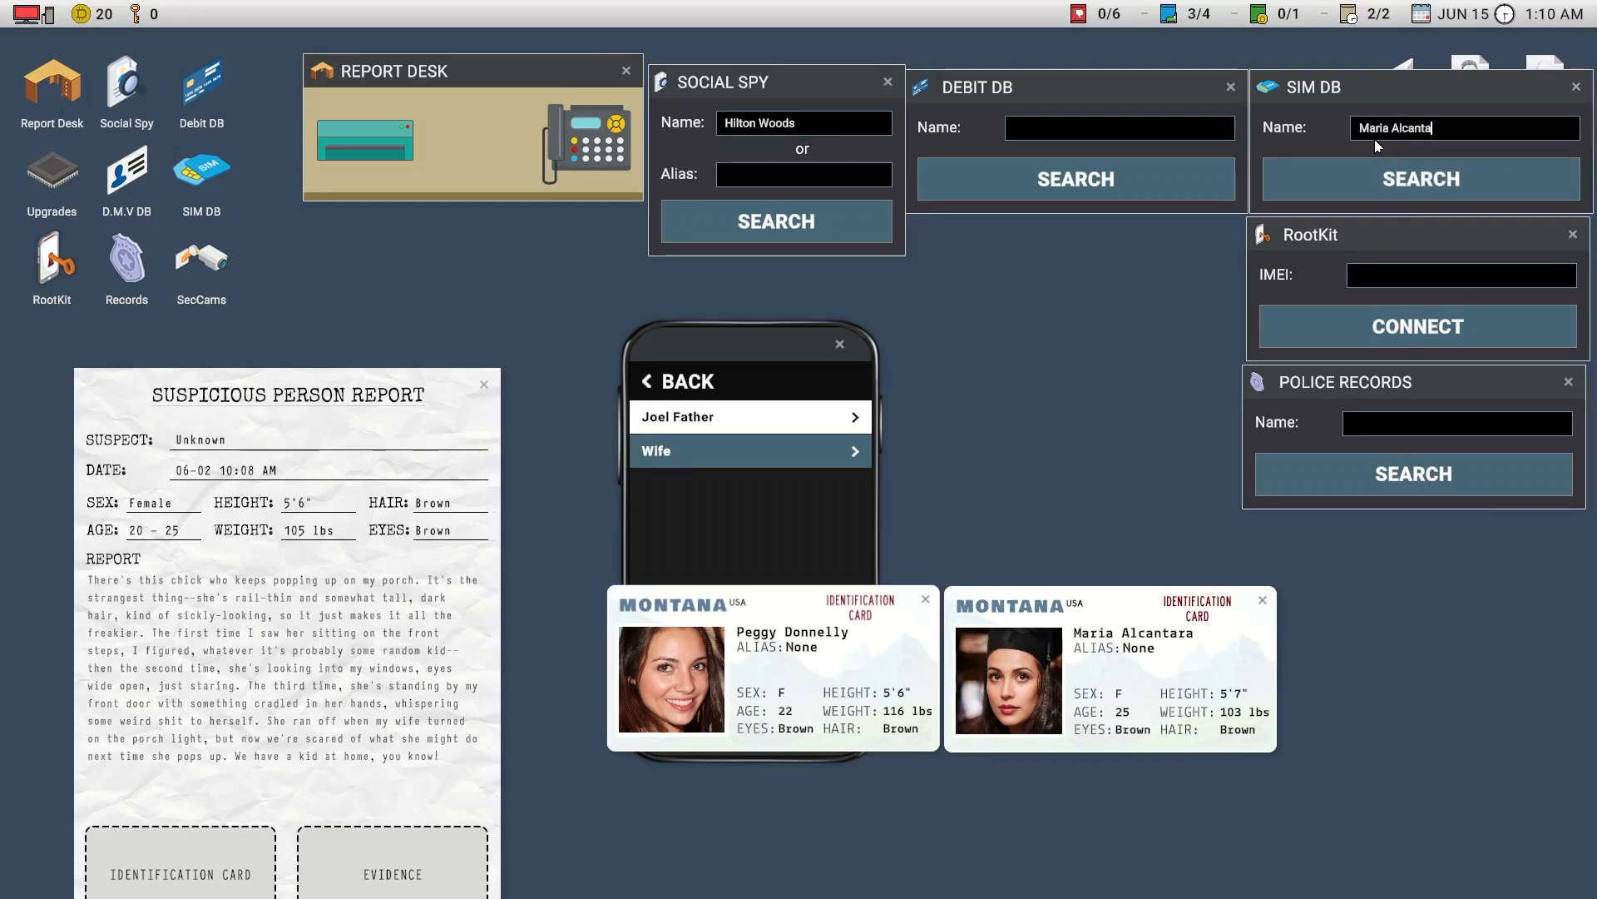
pyautogui.click(1418, 179)
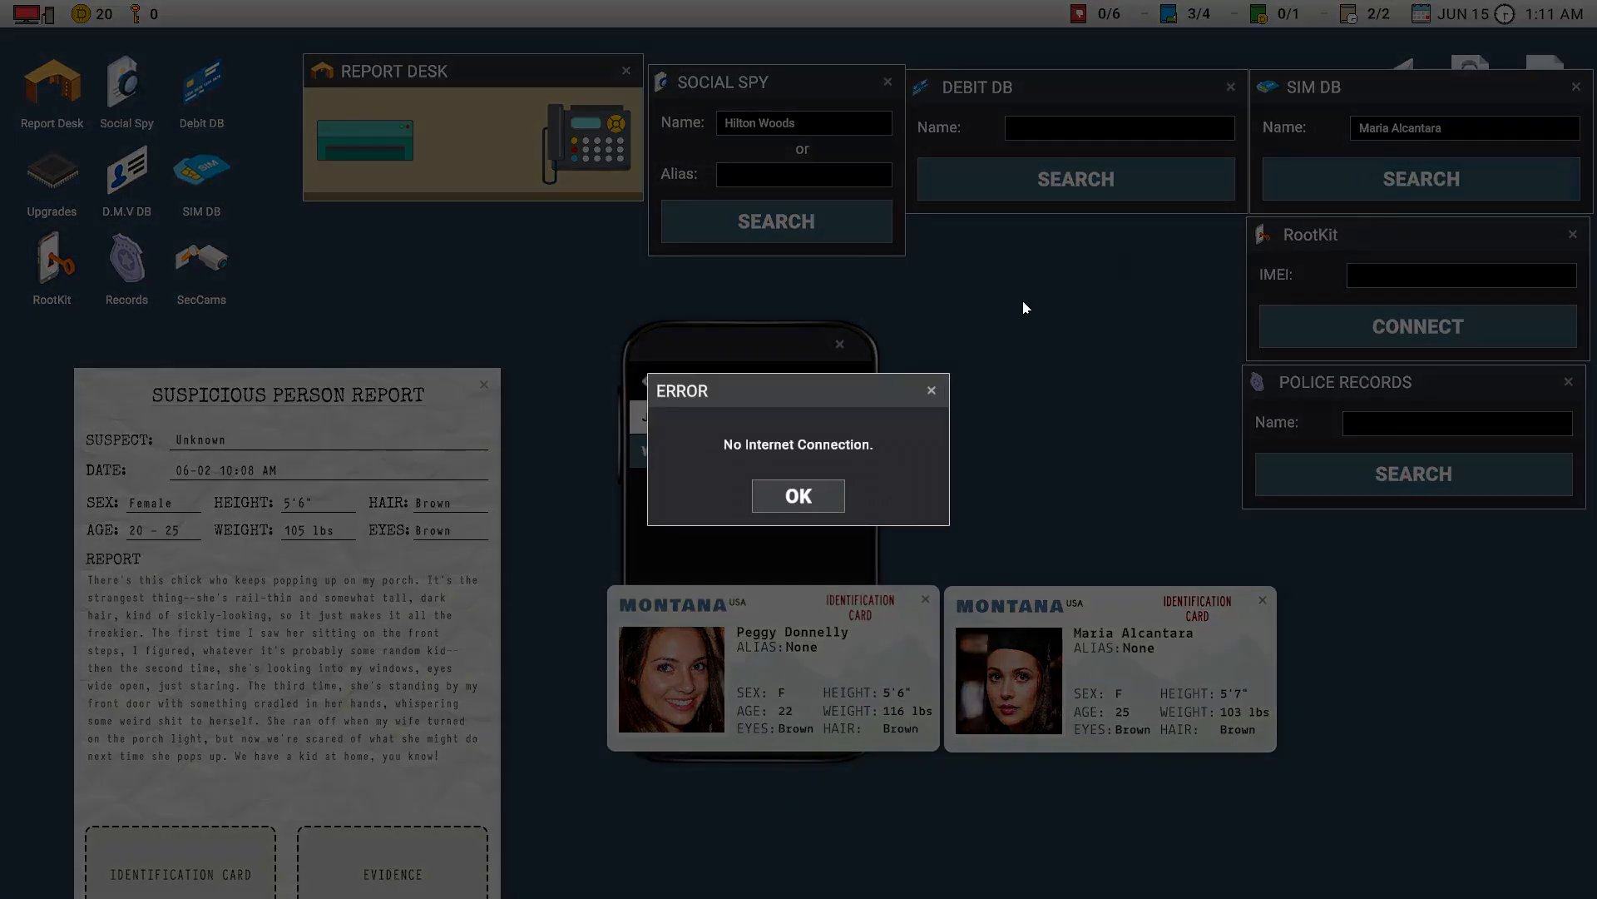
pyautogui.click(797, 496)
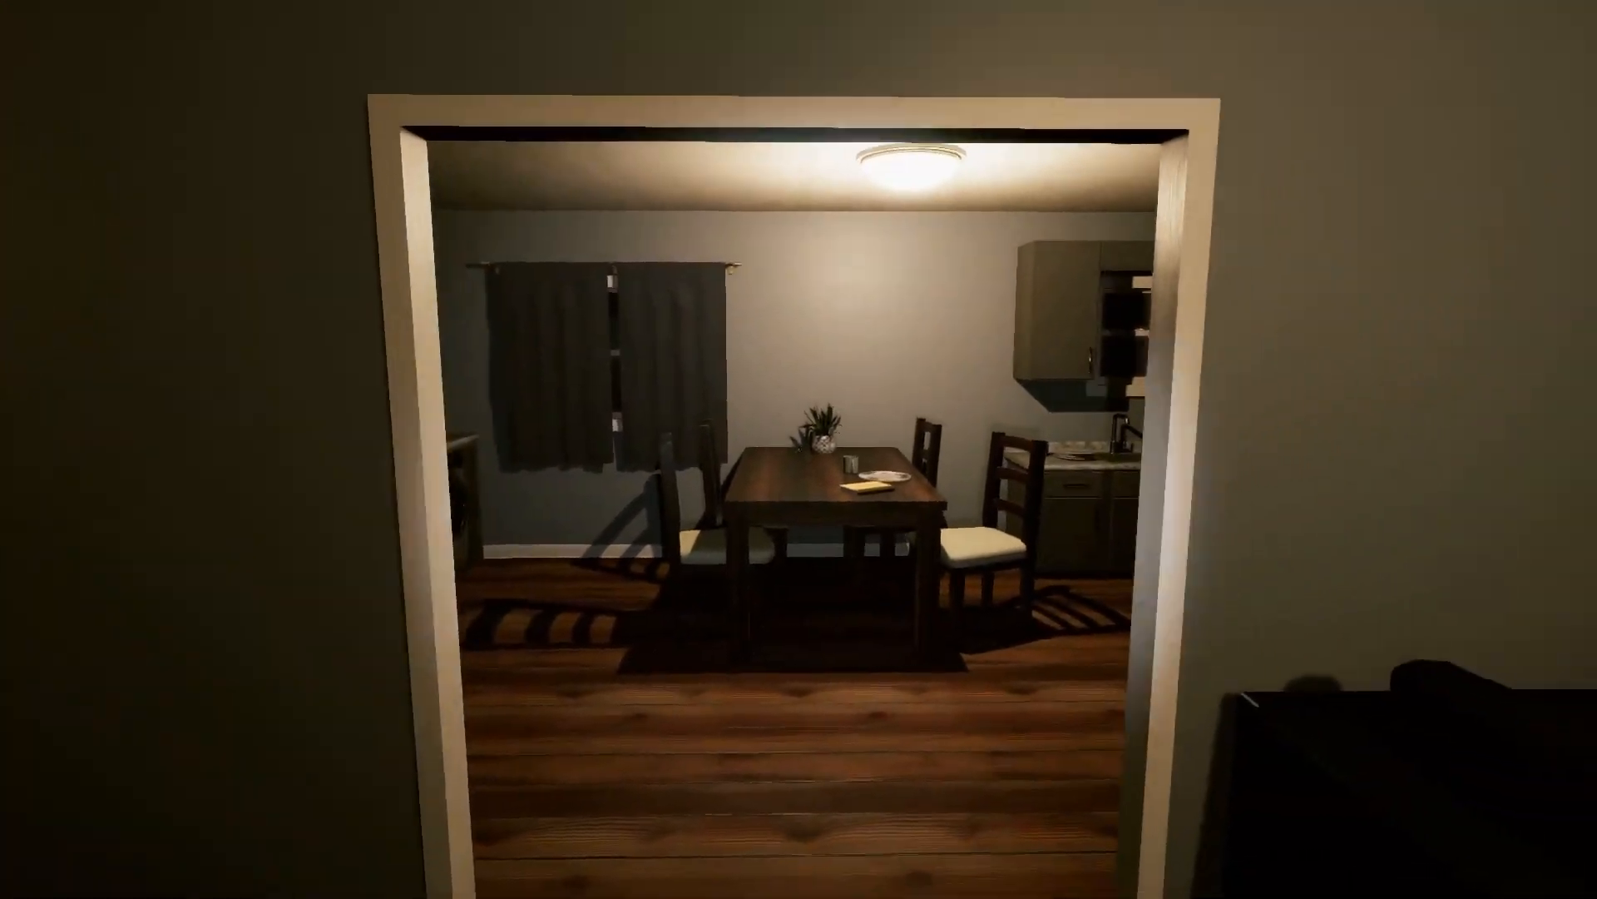
pyautogui.moveTo(799, 449)
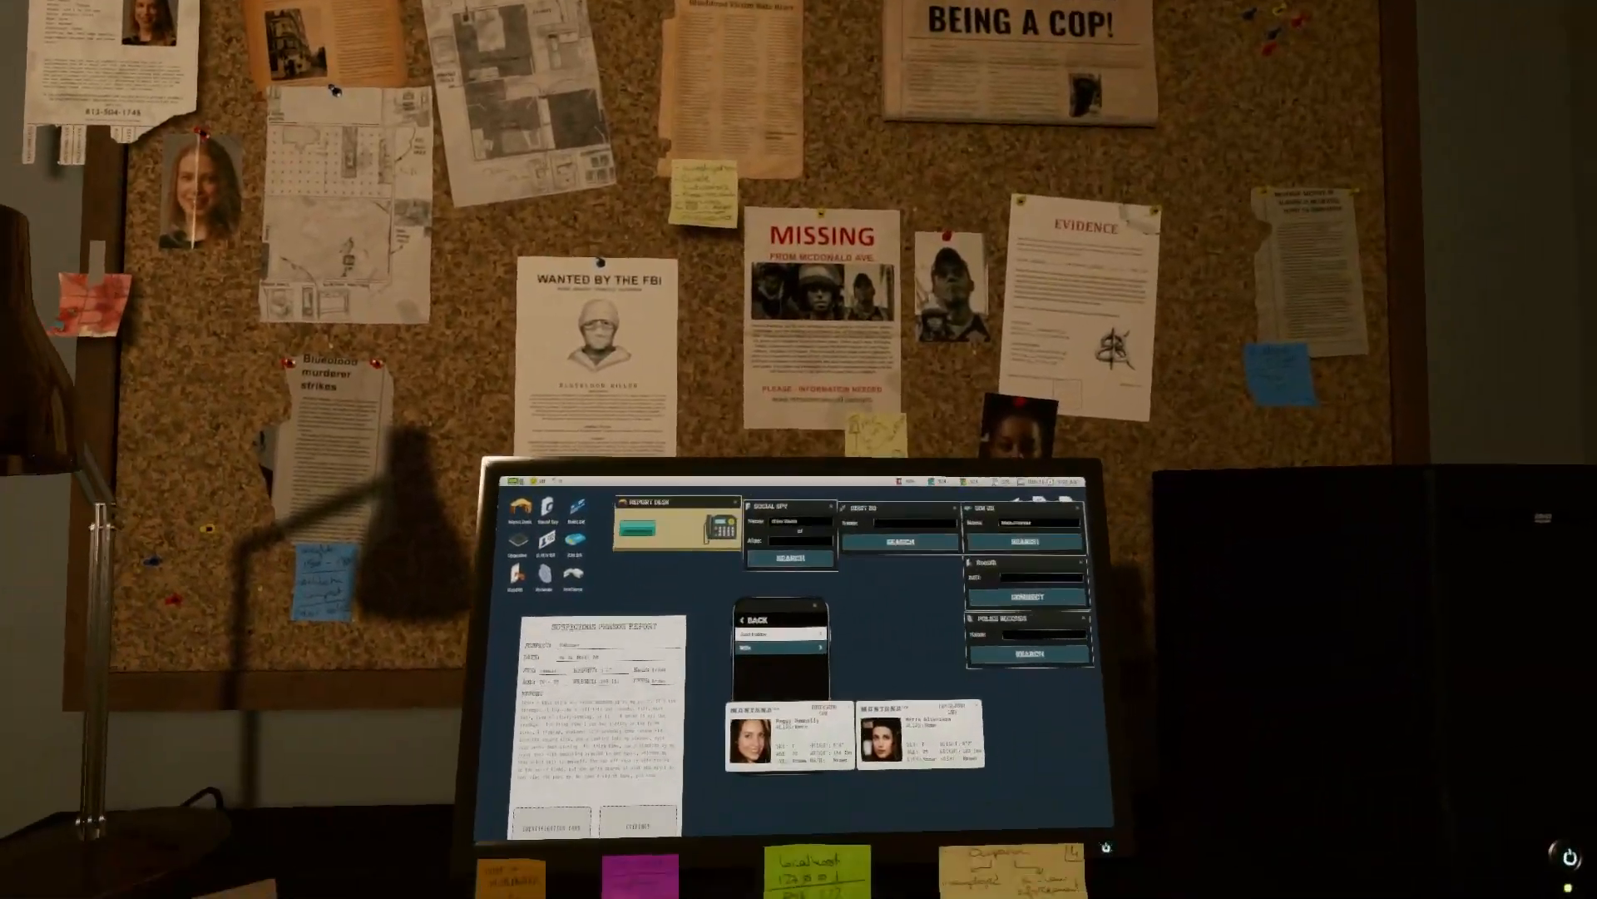
# Rerun the SIM search for Maria Alcantara and connect RootKit to her phone's IMEI
pyautogui.click(1416, 180)
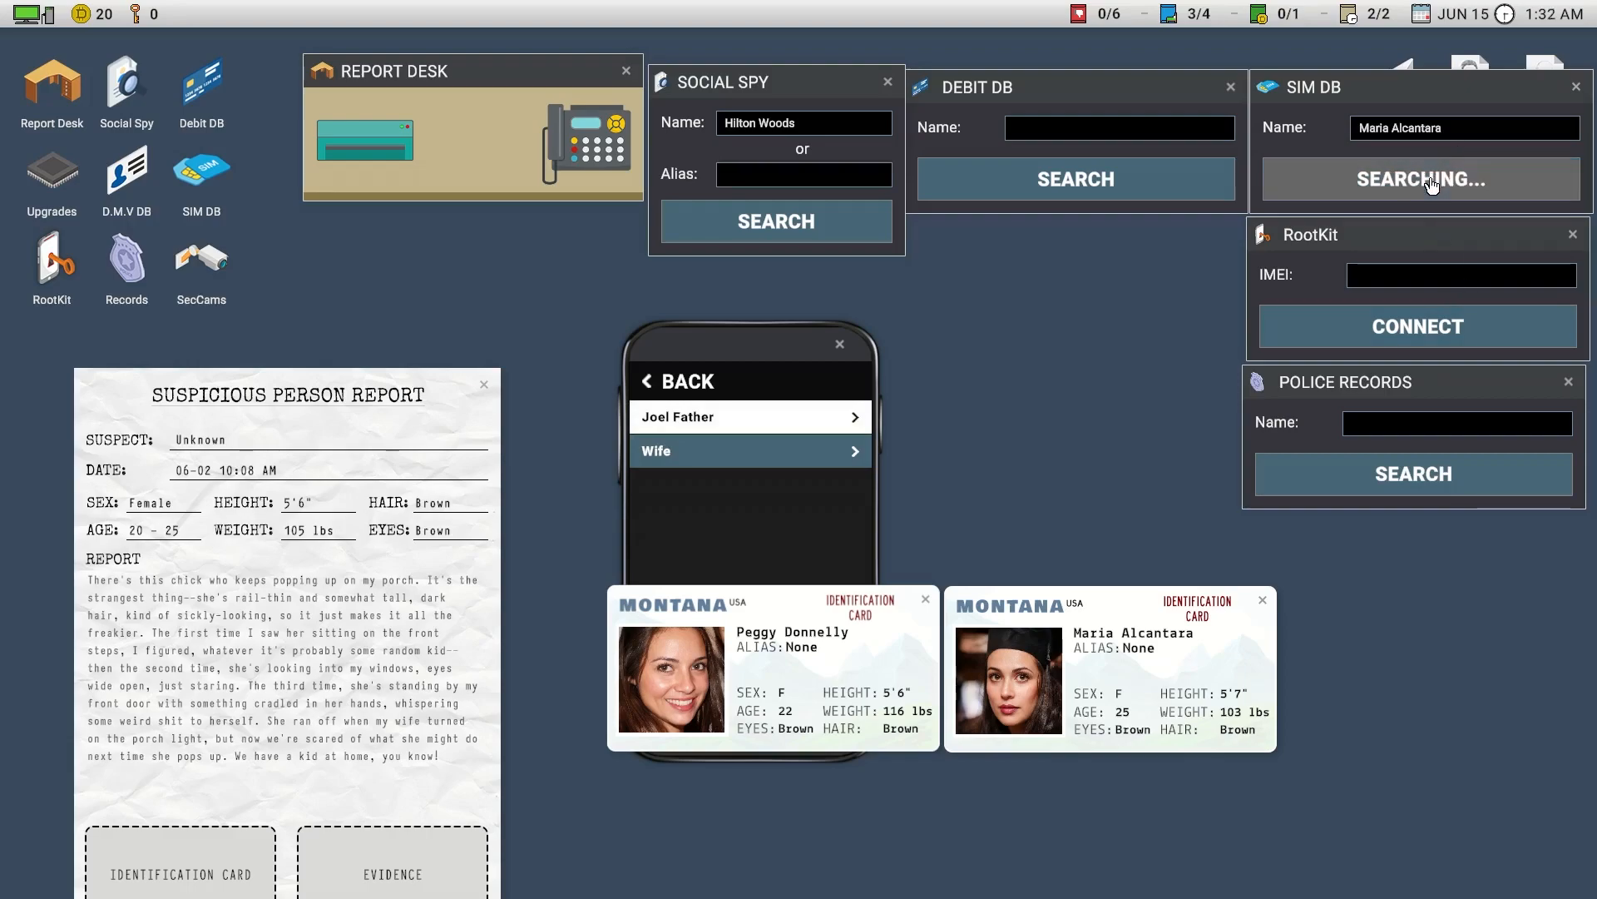
pyautogui.click(1419, 180)
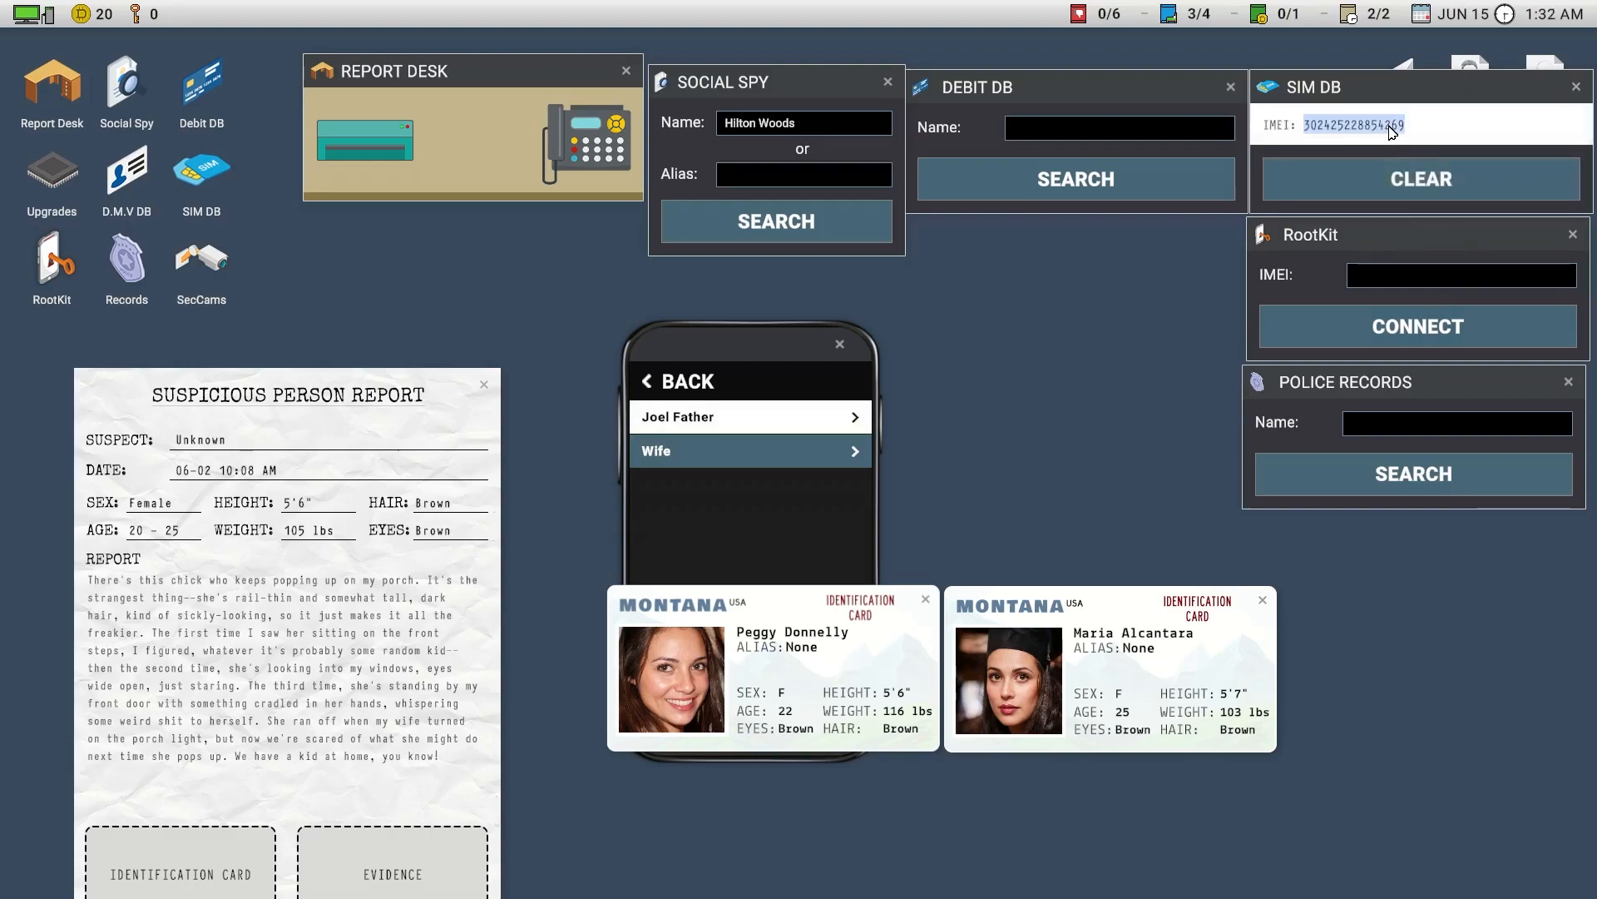
pyautogui.click(1418, 326)
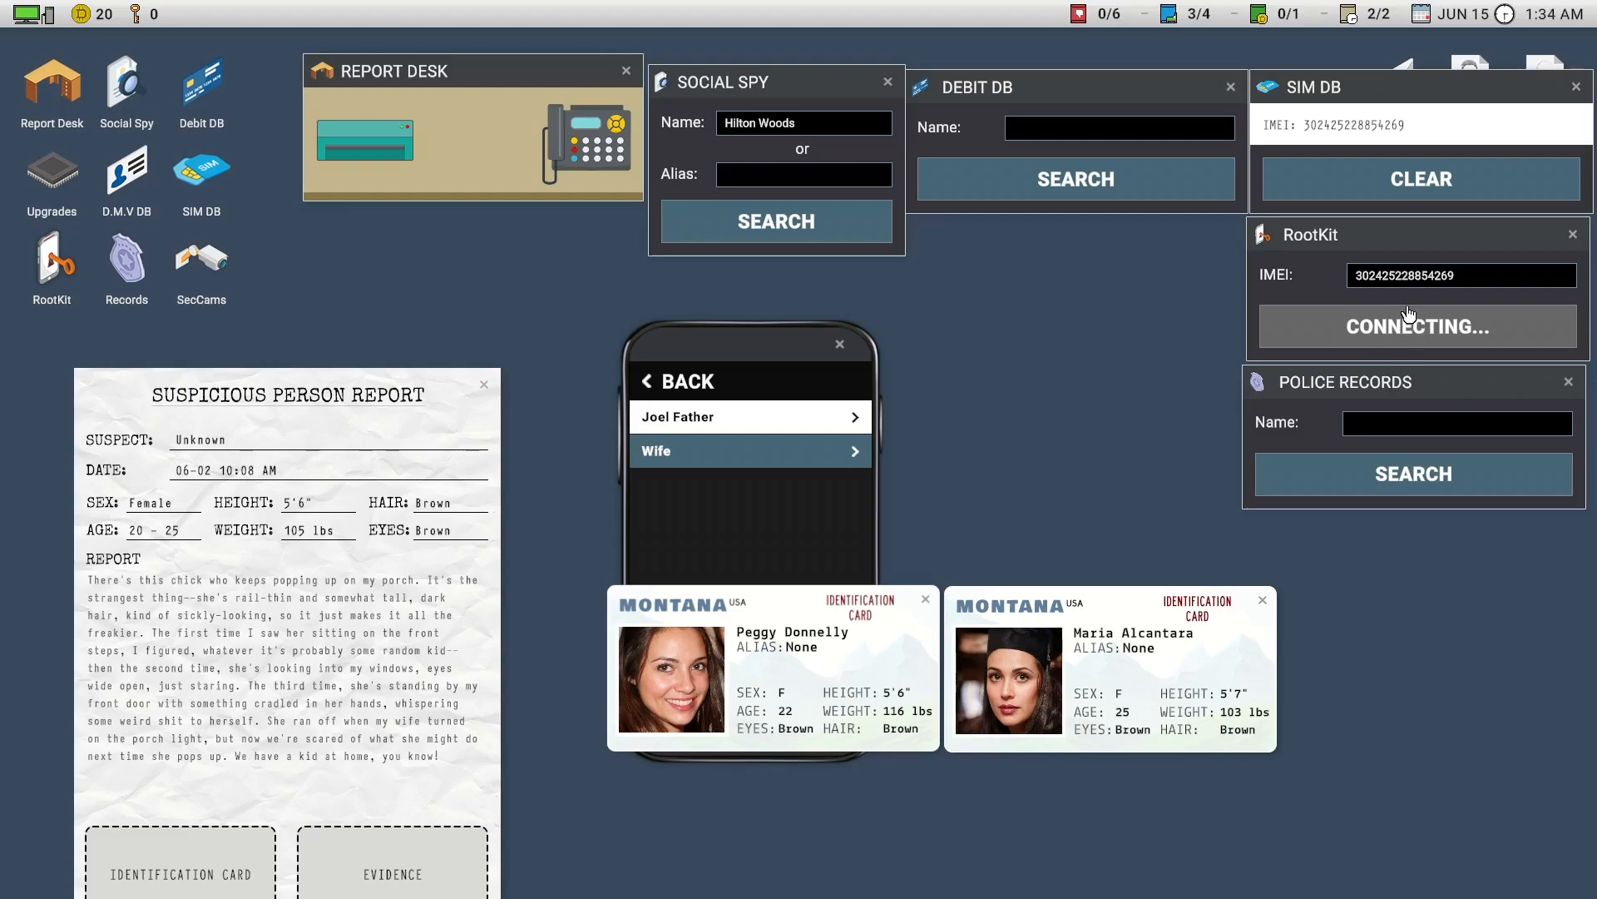
pyautogui.moveTo(1405, 301)
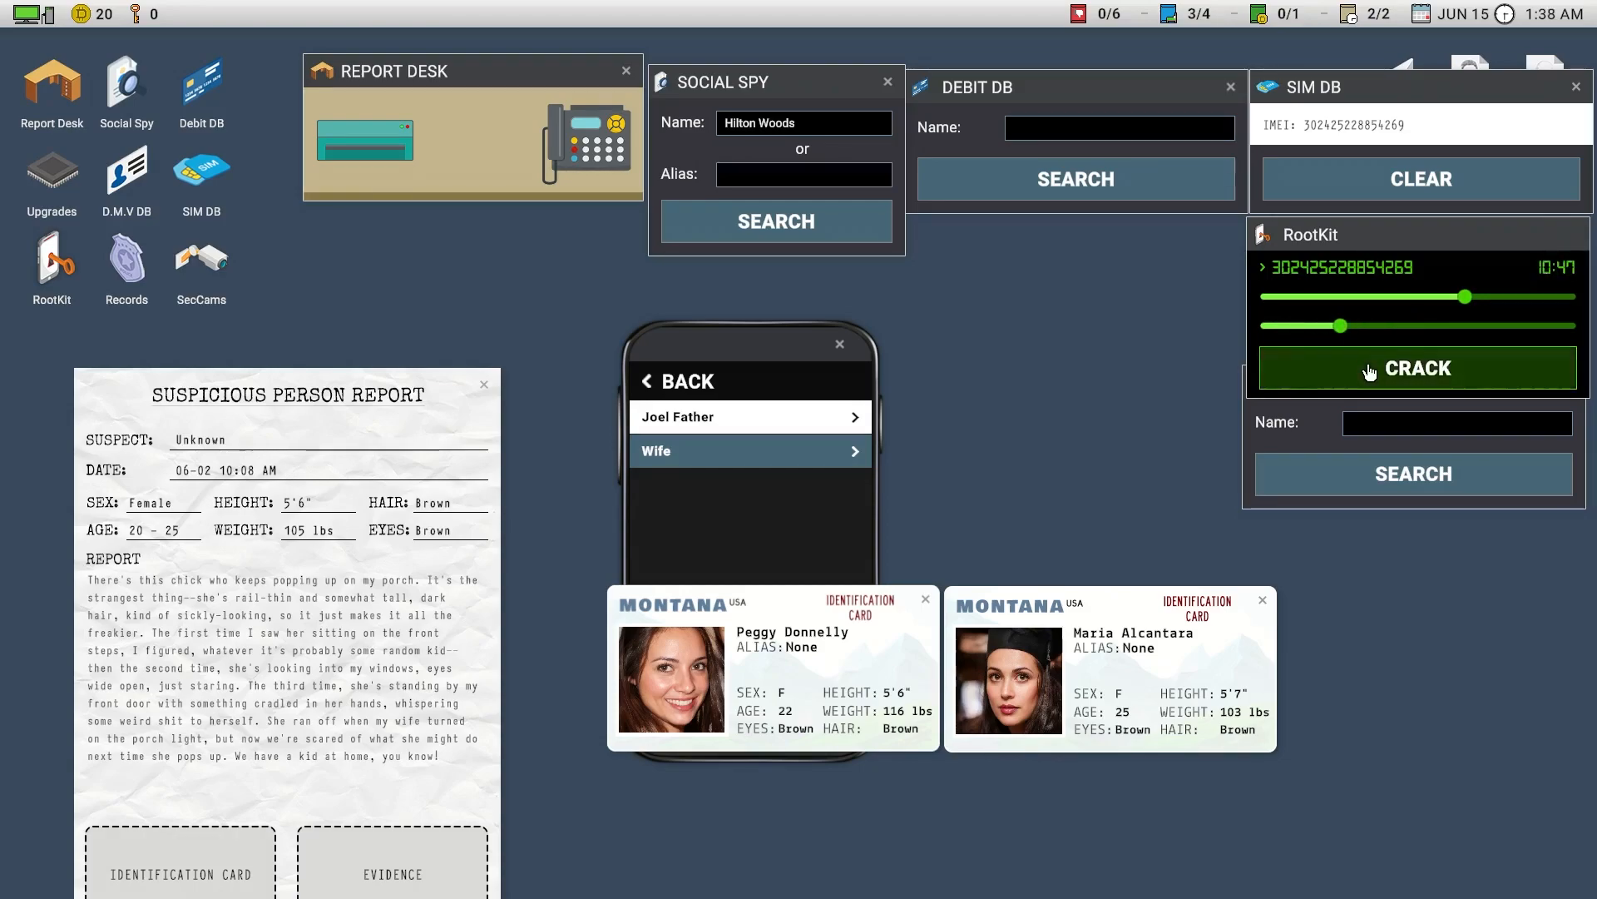
pyautogui.click(1416, 368)
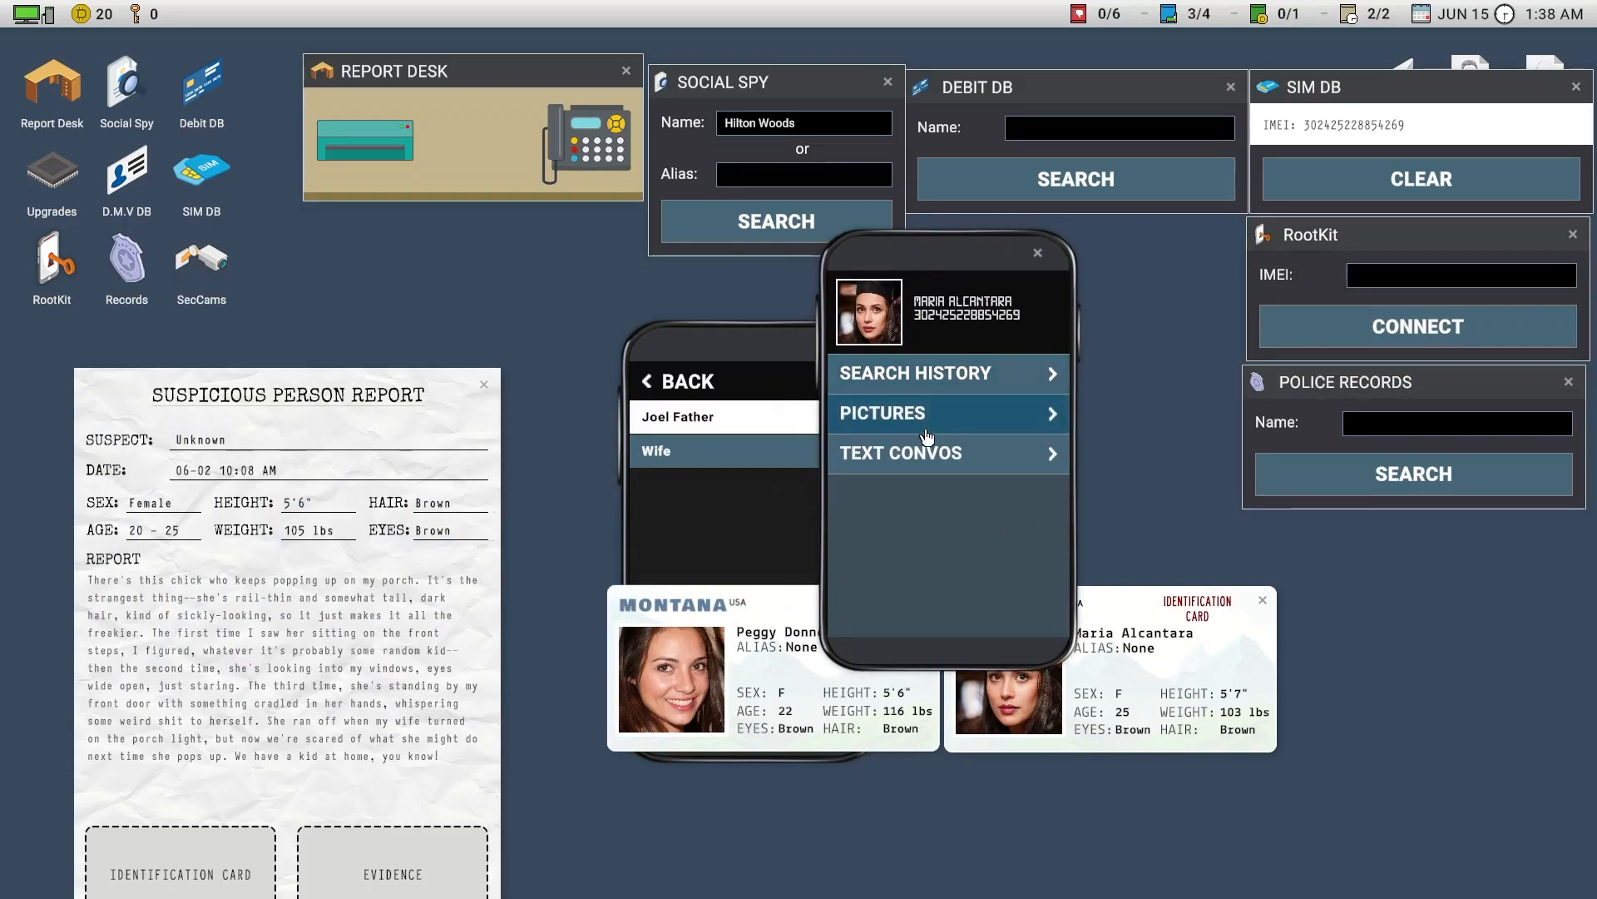
pyautogui.click(900, 453)
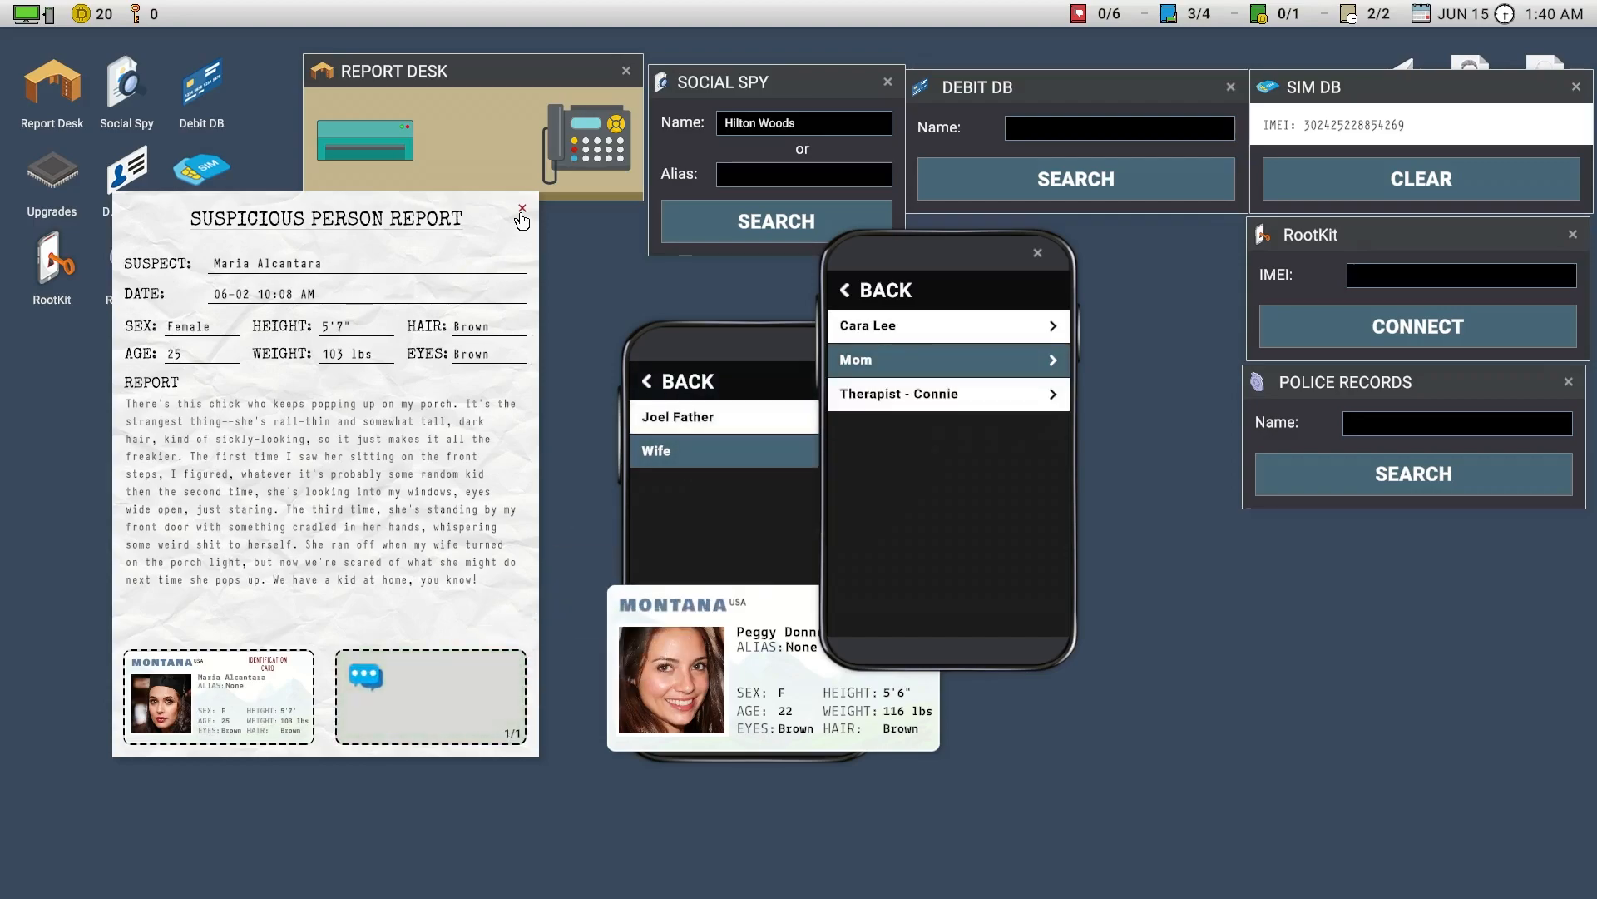
pyautogui.click(521, 212)
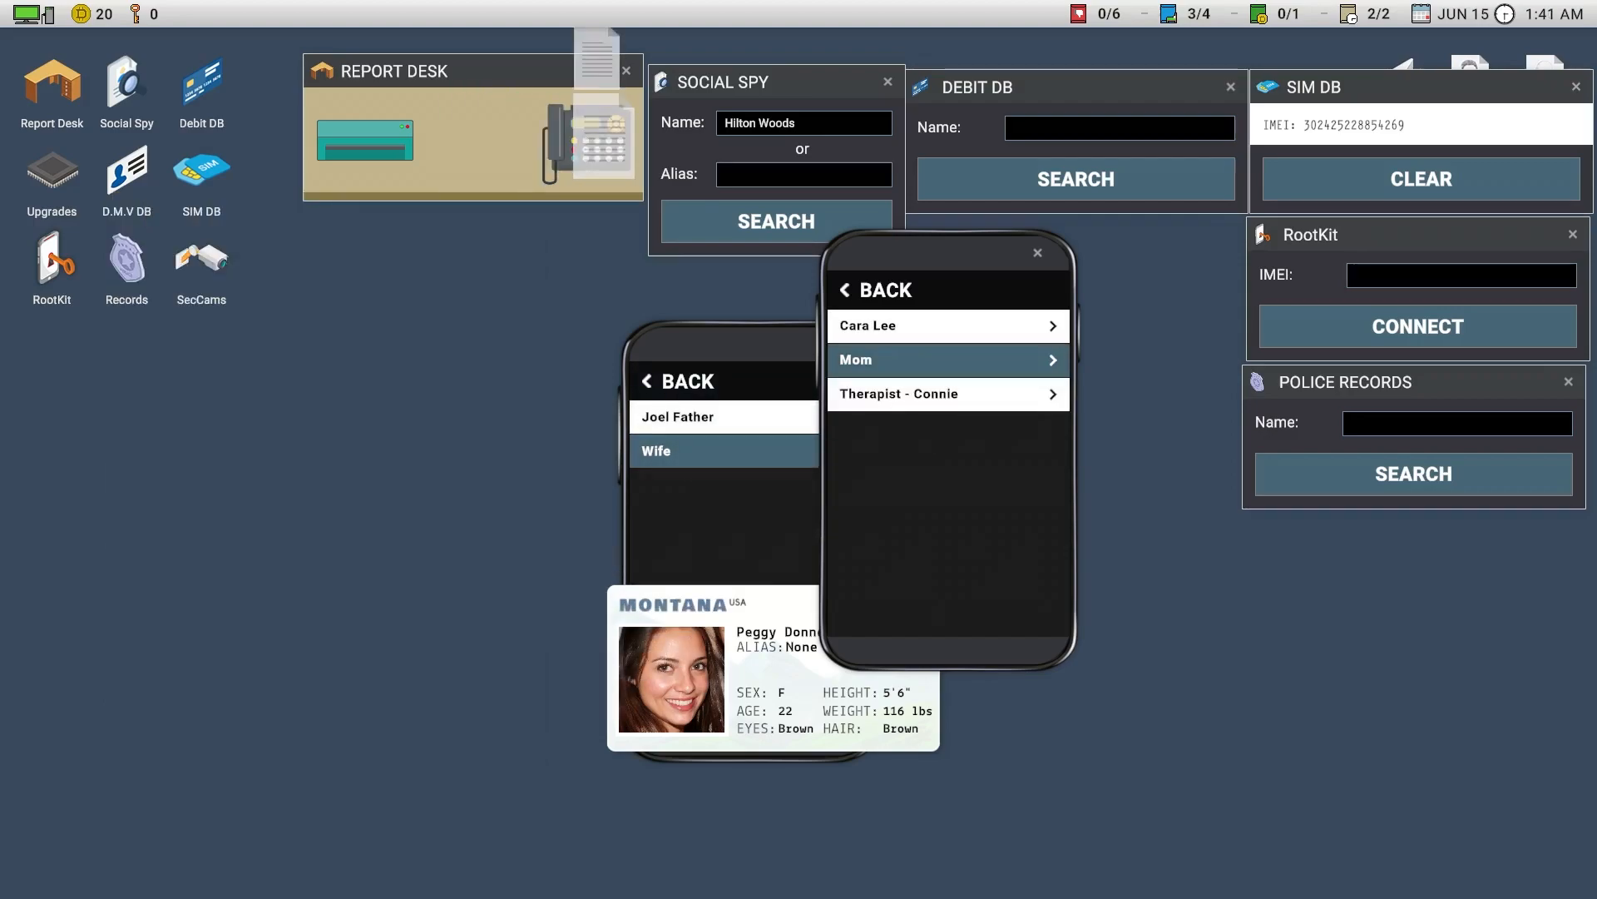